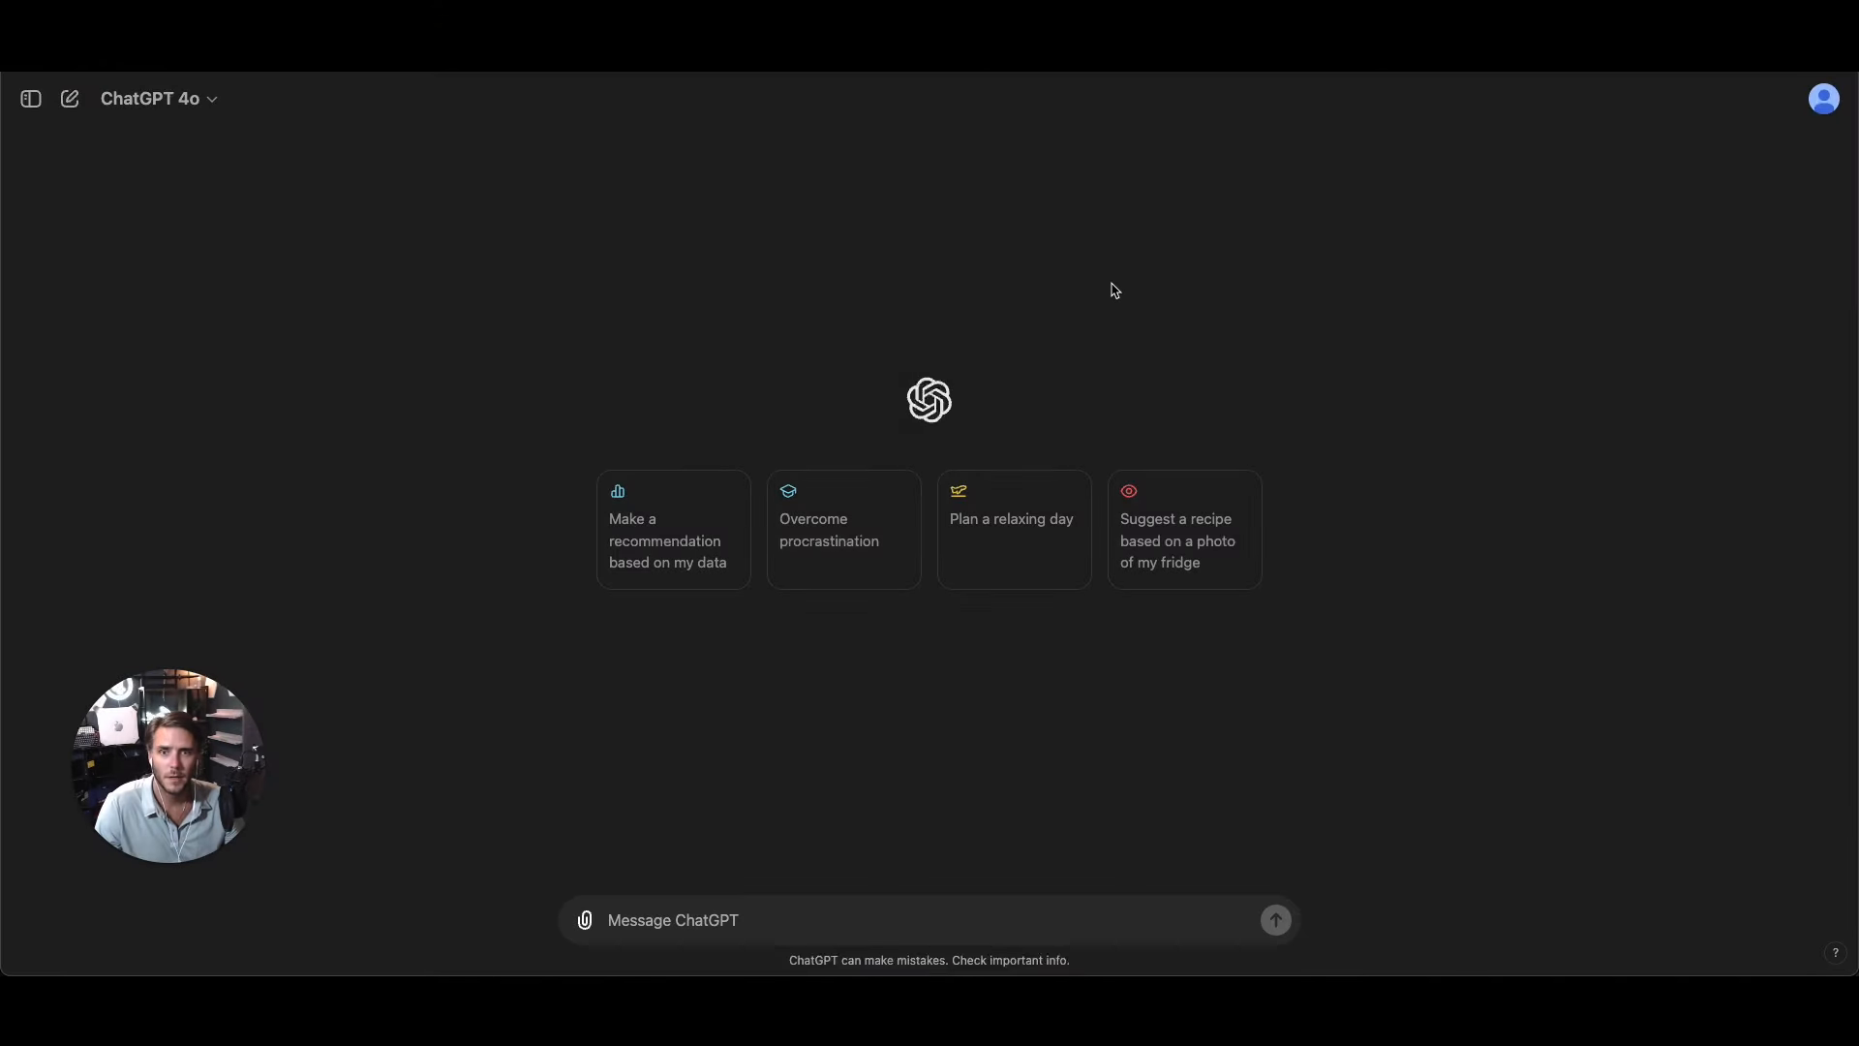
pyautogui.moveTo(1249, 289)
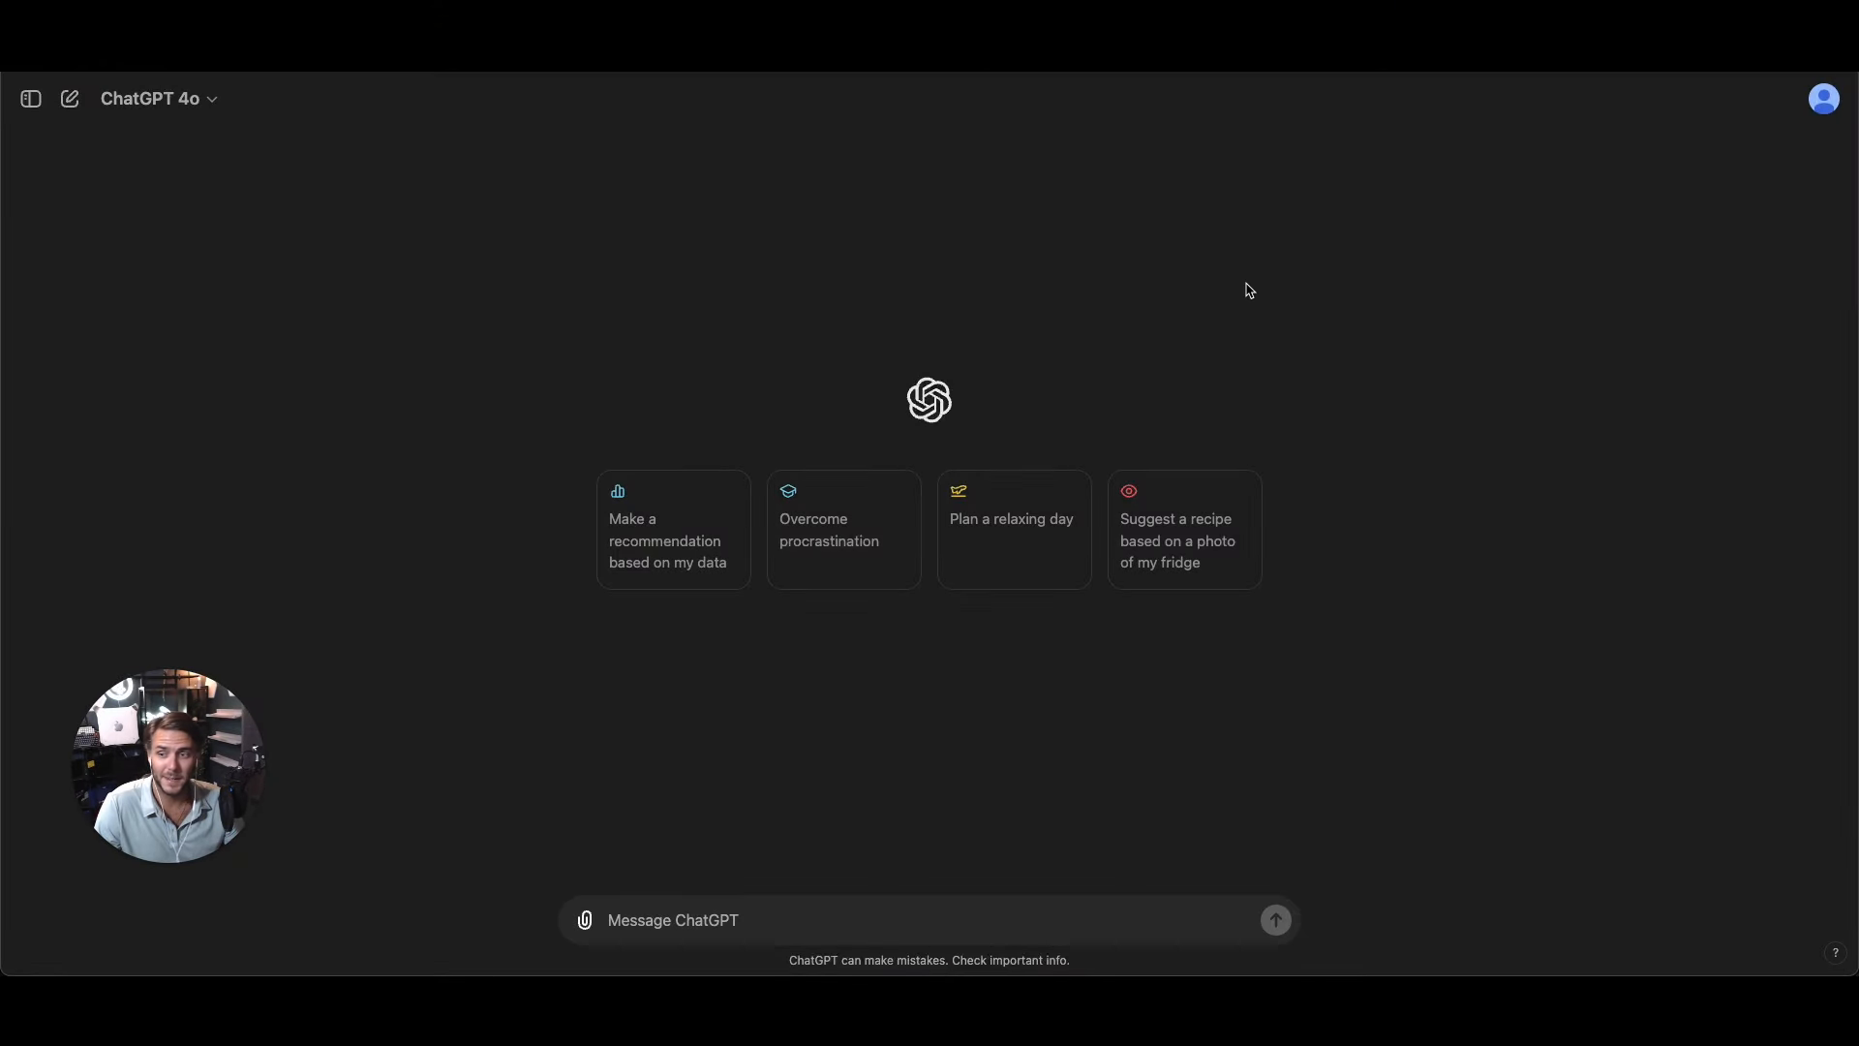
pyautogui.moveTo(313, 309)
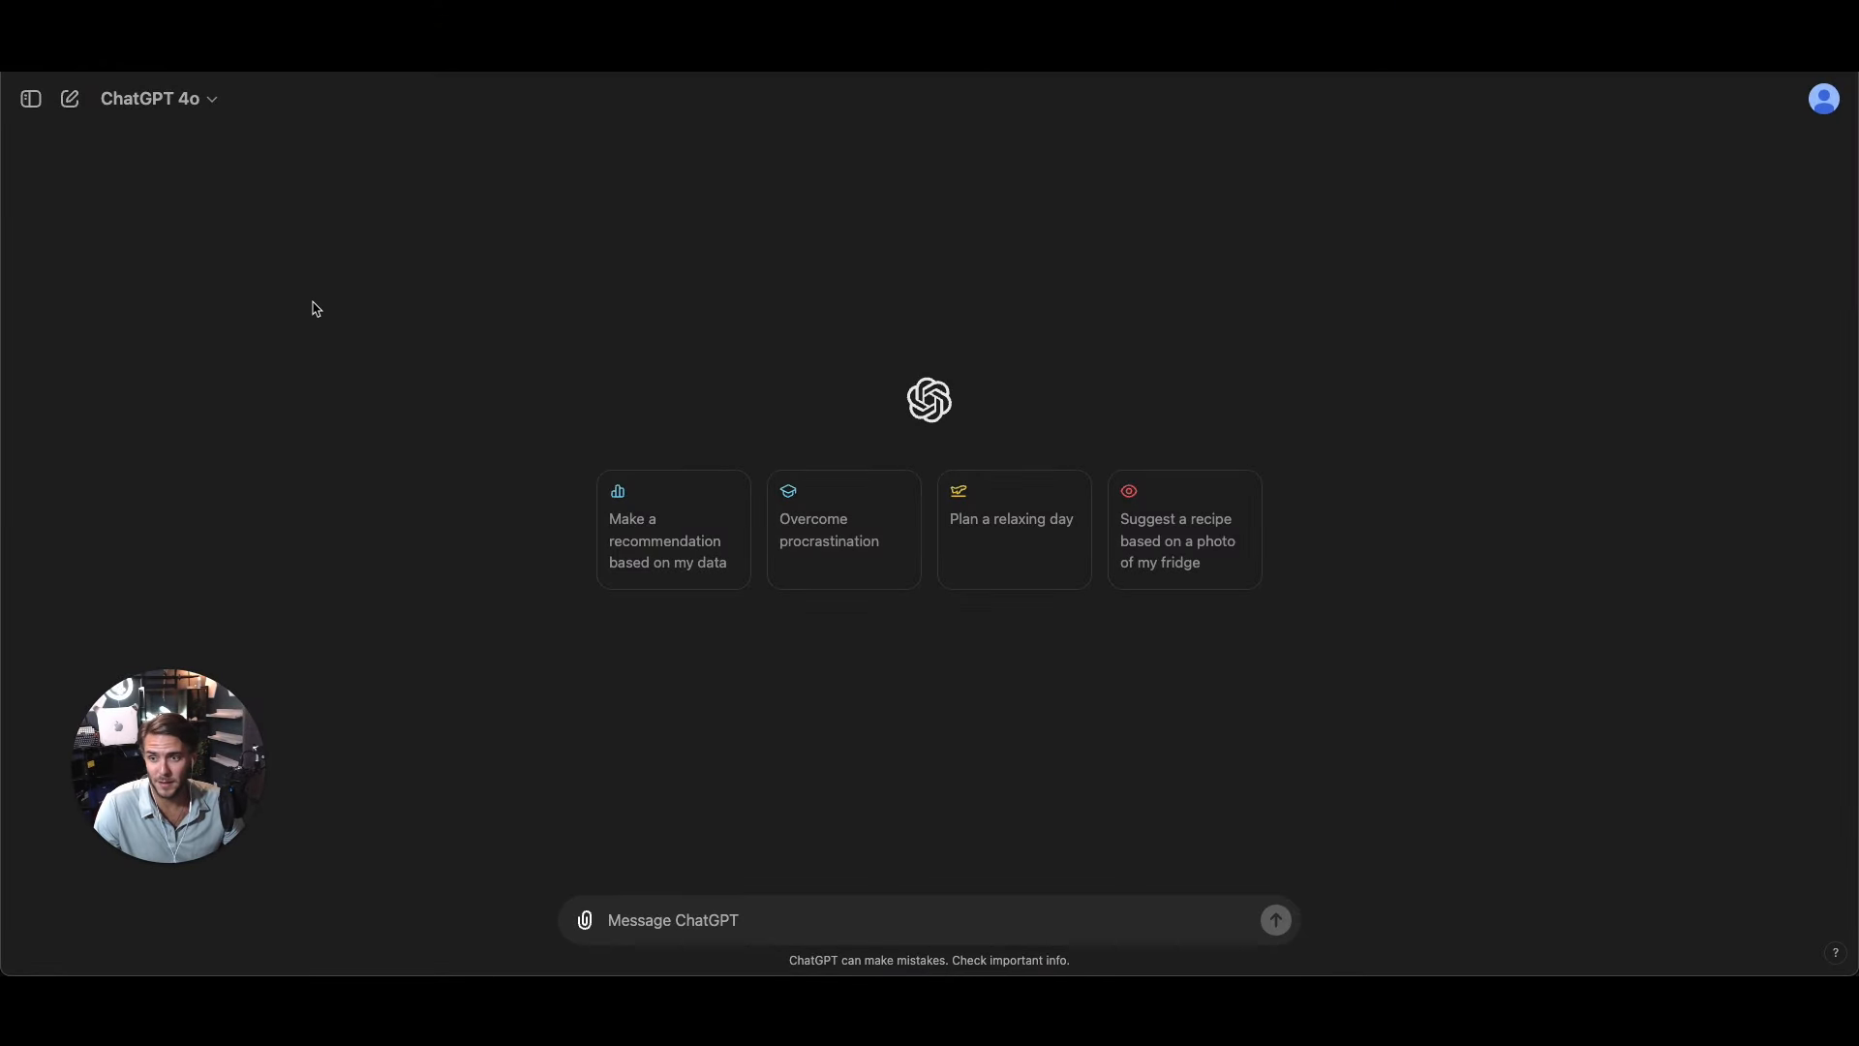
# - Open the GPT-4o model dropdown and choose an entry from the model list
pyautogui.click(159, 98)
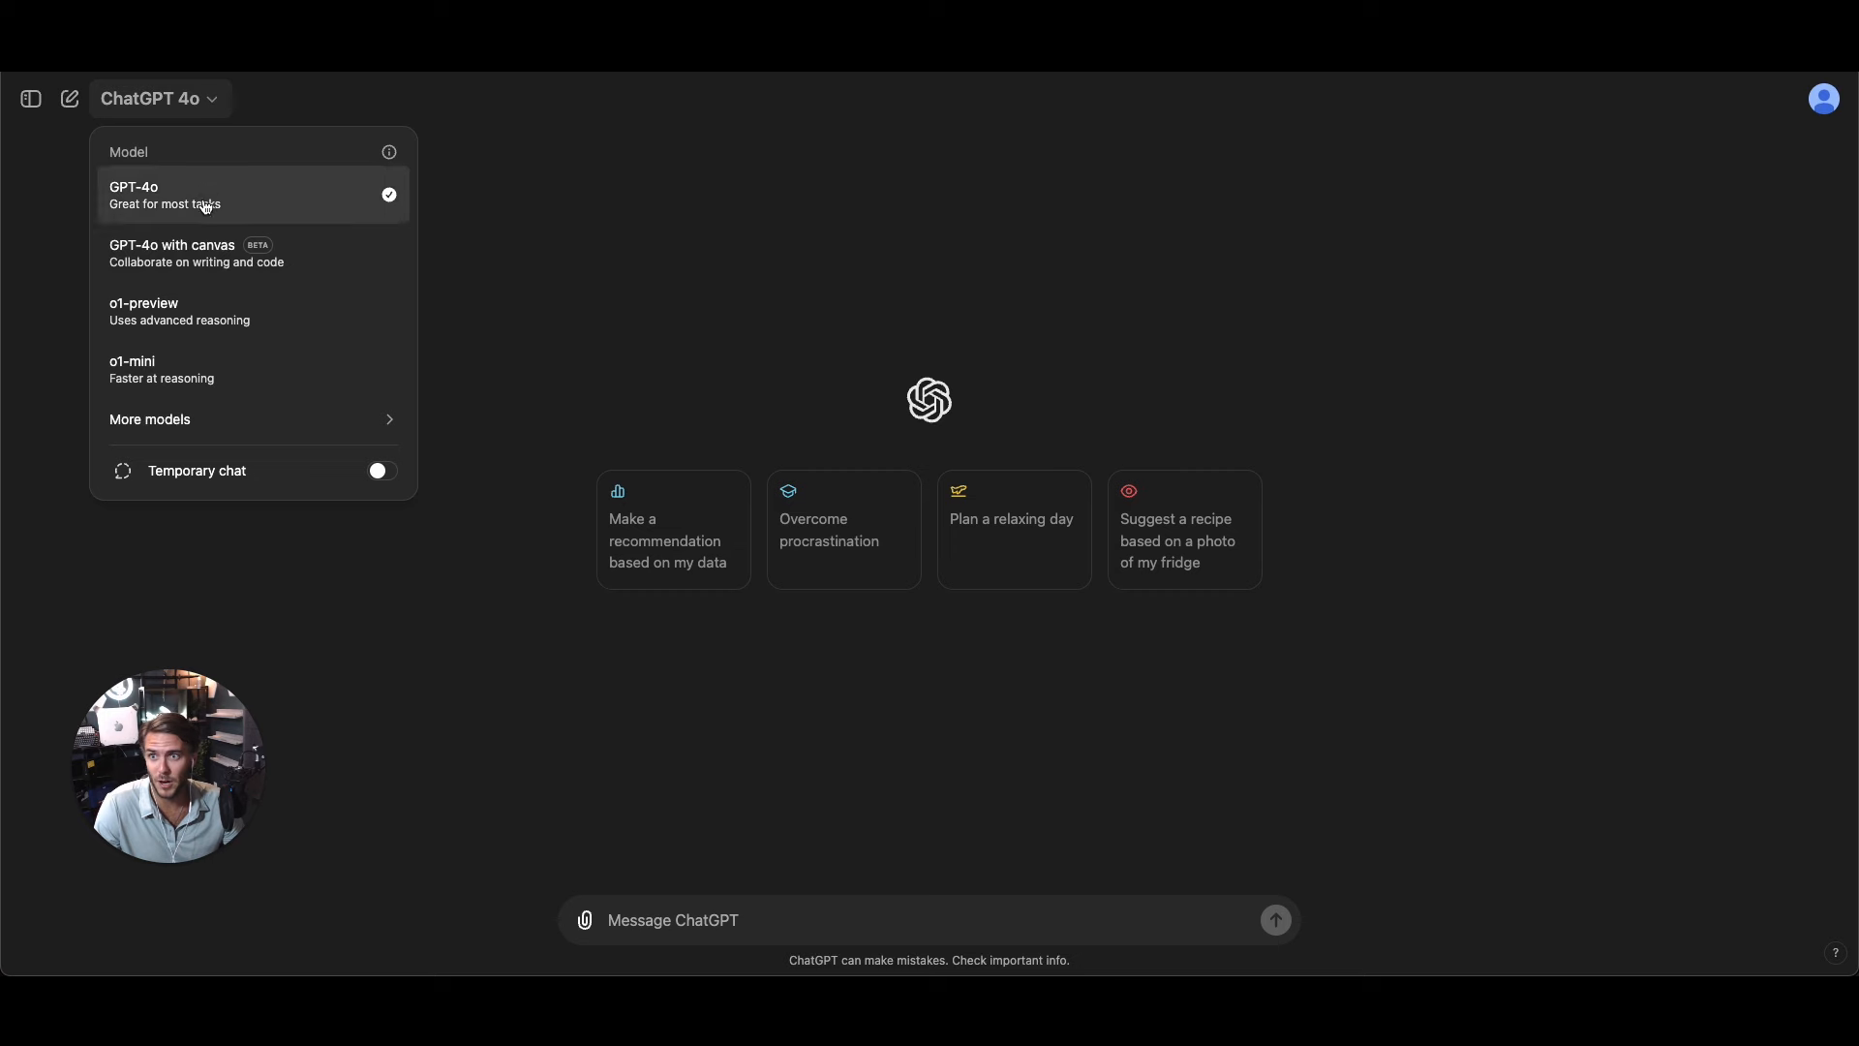
pyautogui.click(172, 252)
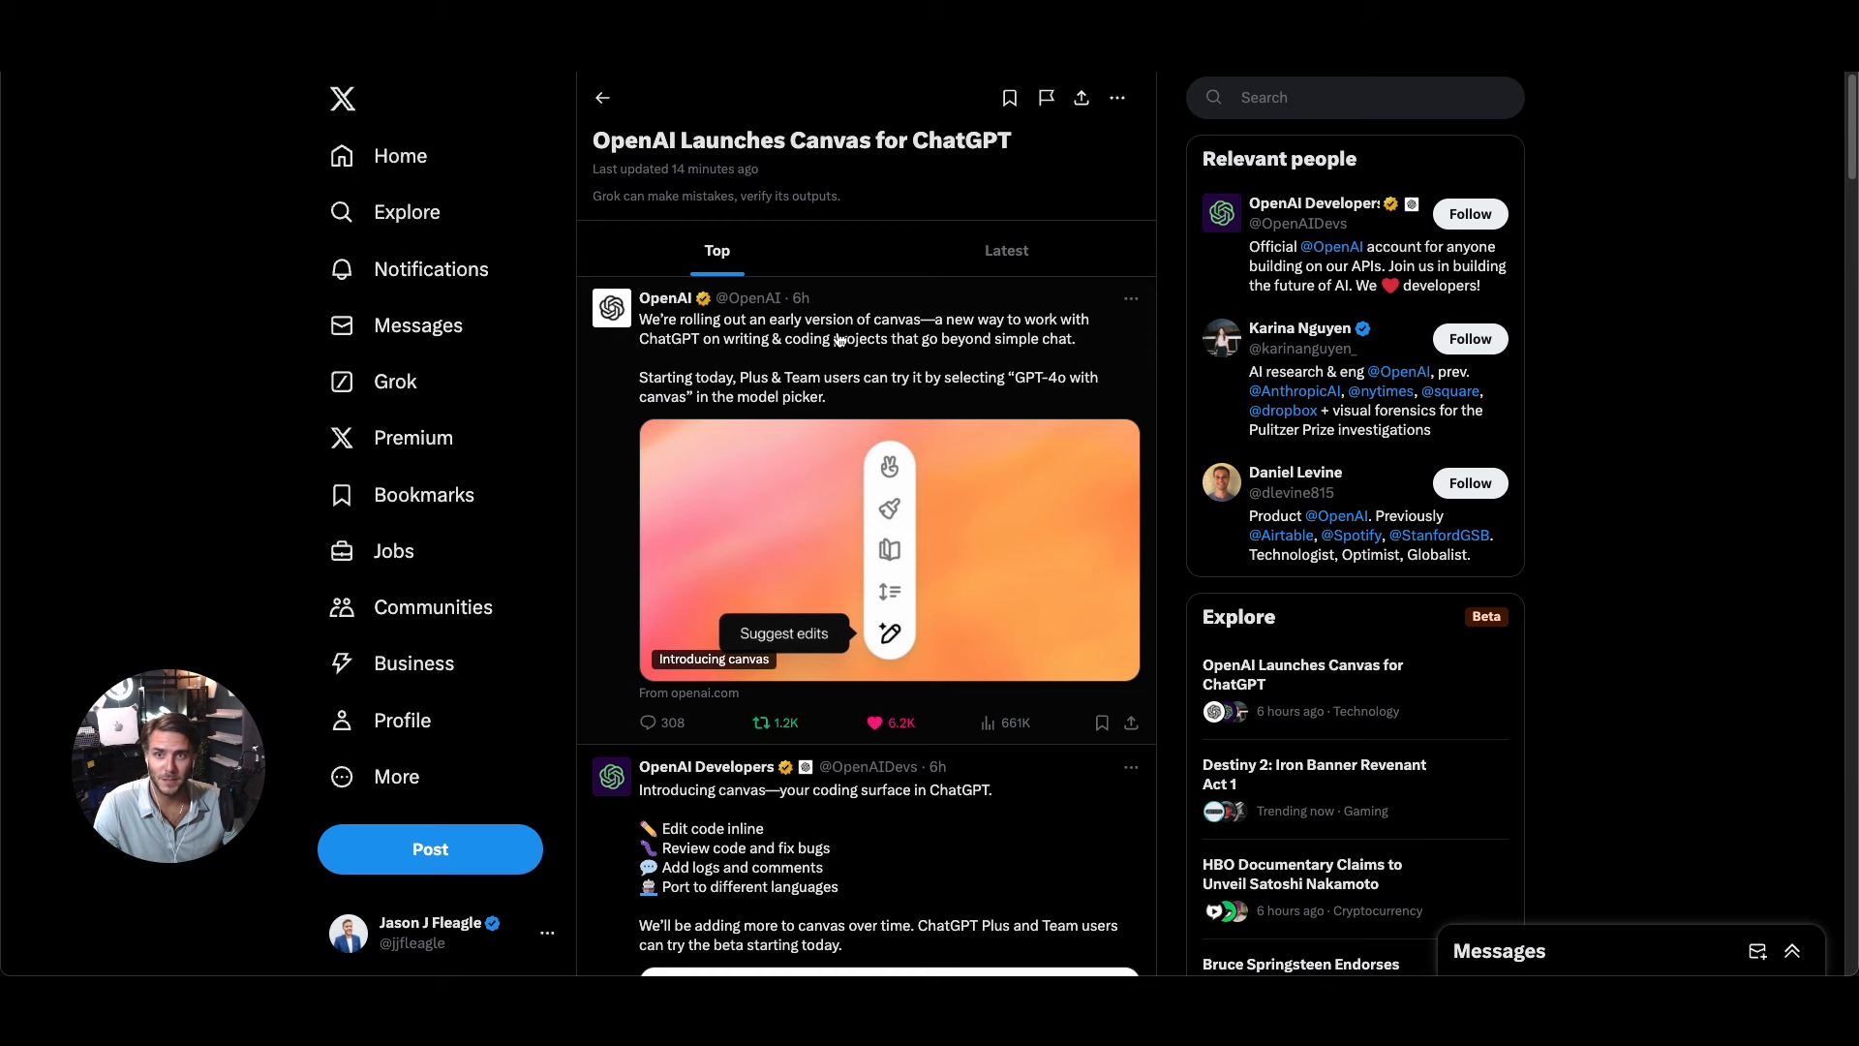
pyautogui.moveTo(1146, 349)
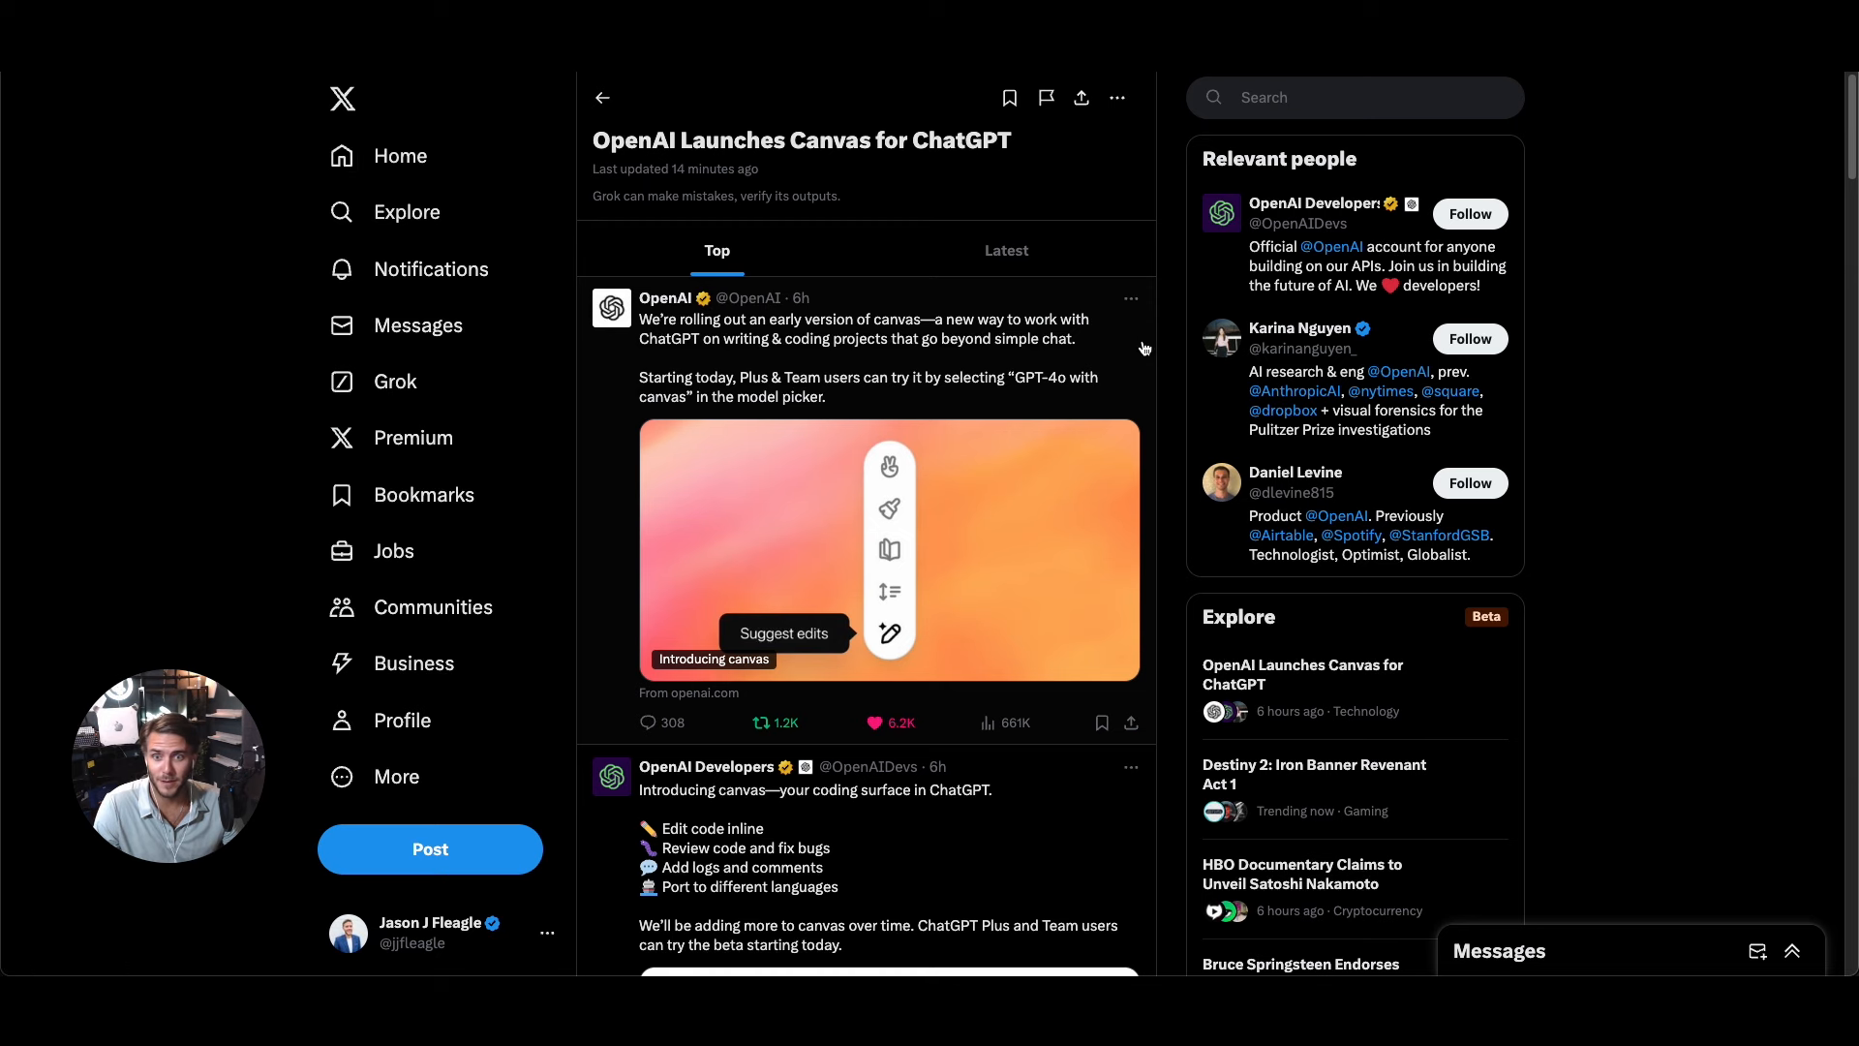
pyautogui.scroll(-3)
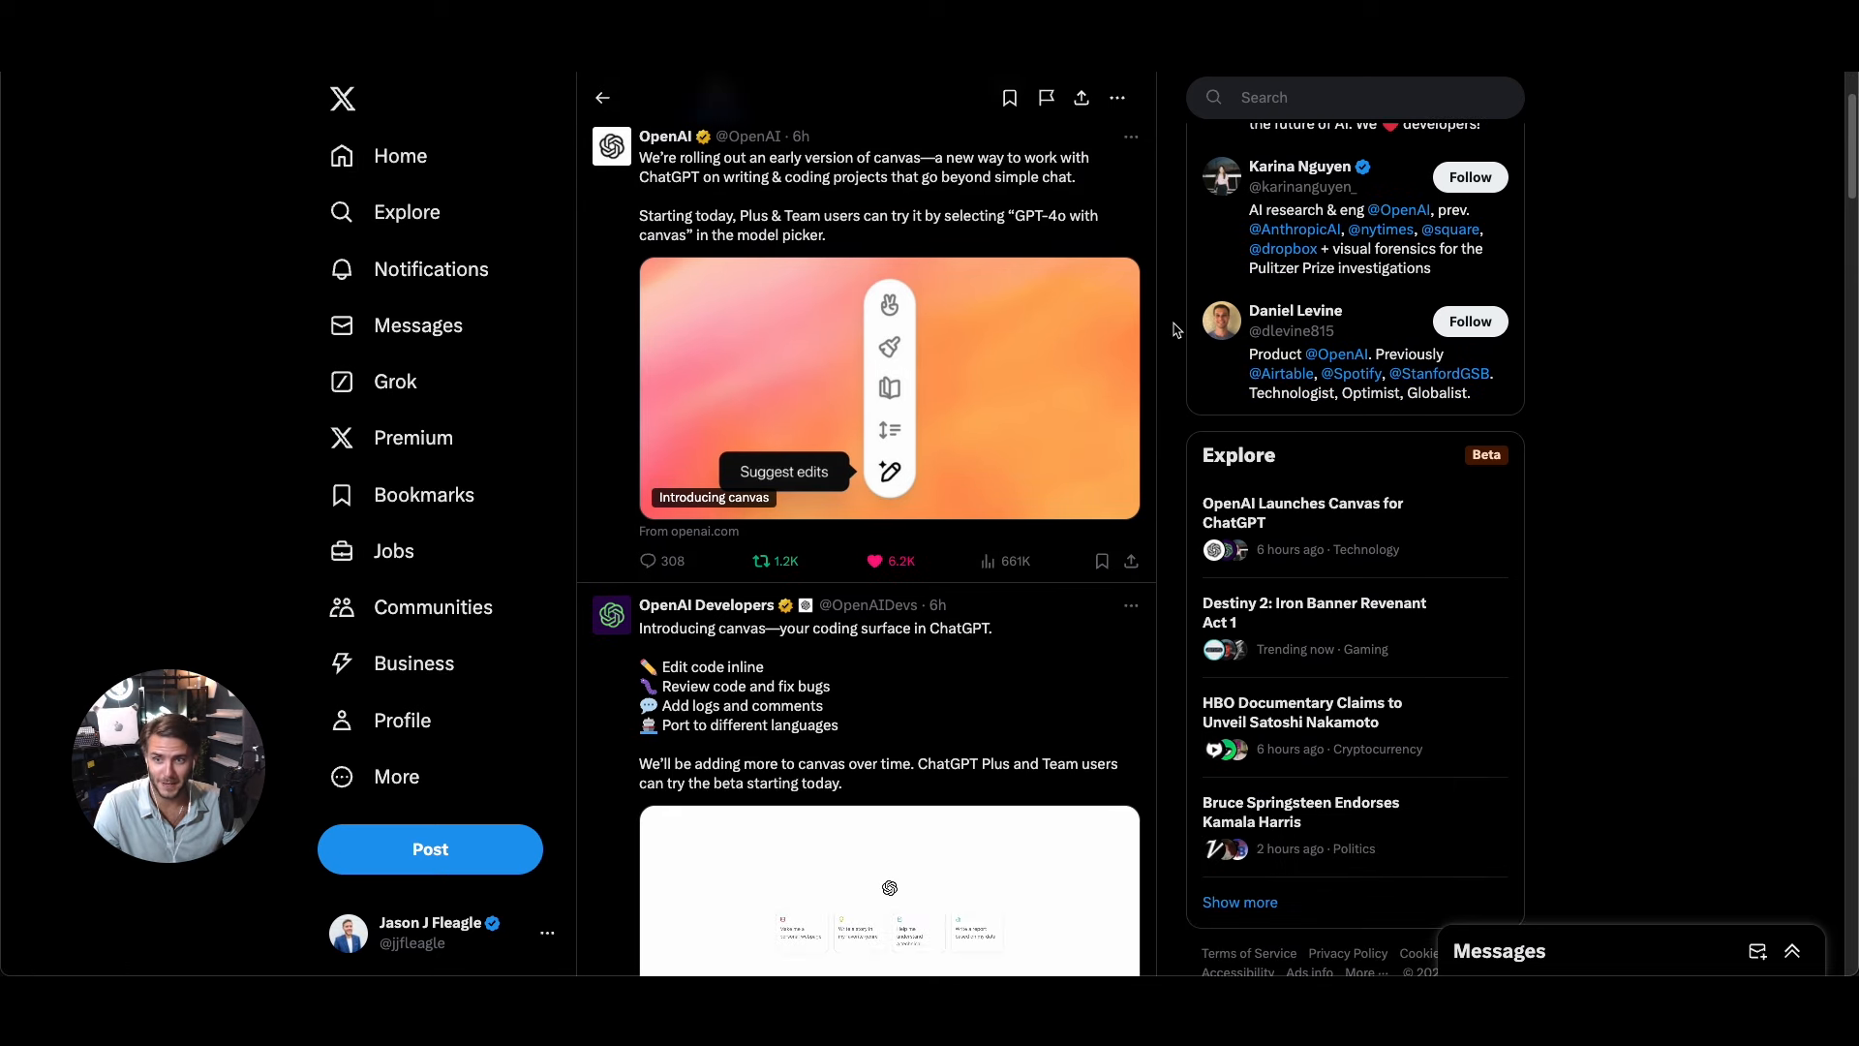
pyautogui.scroll(-3)
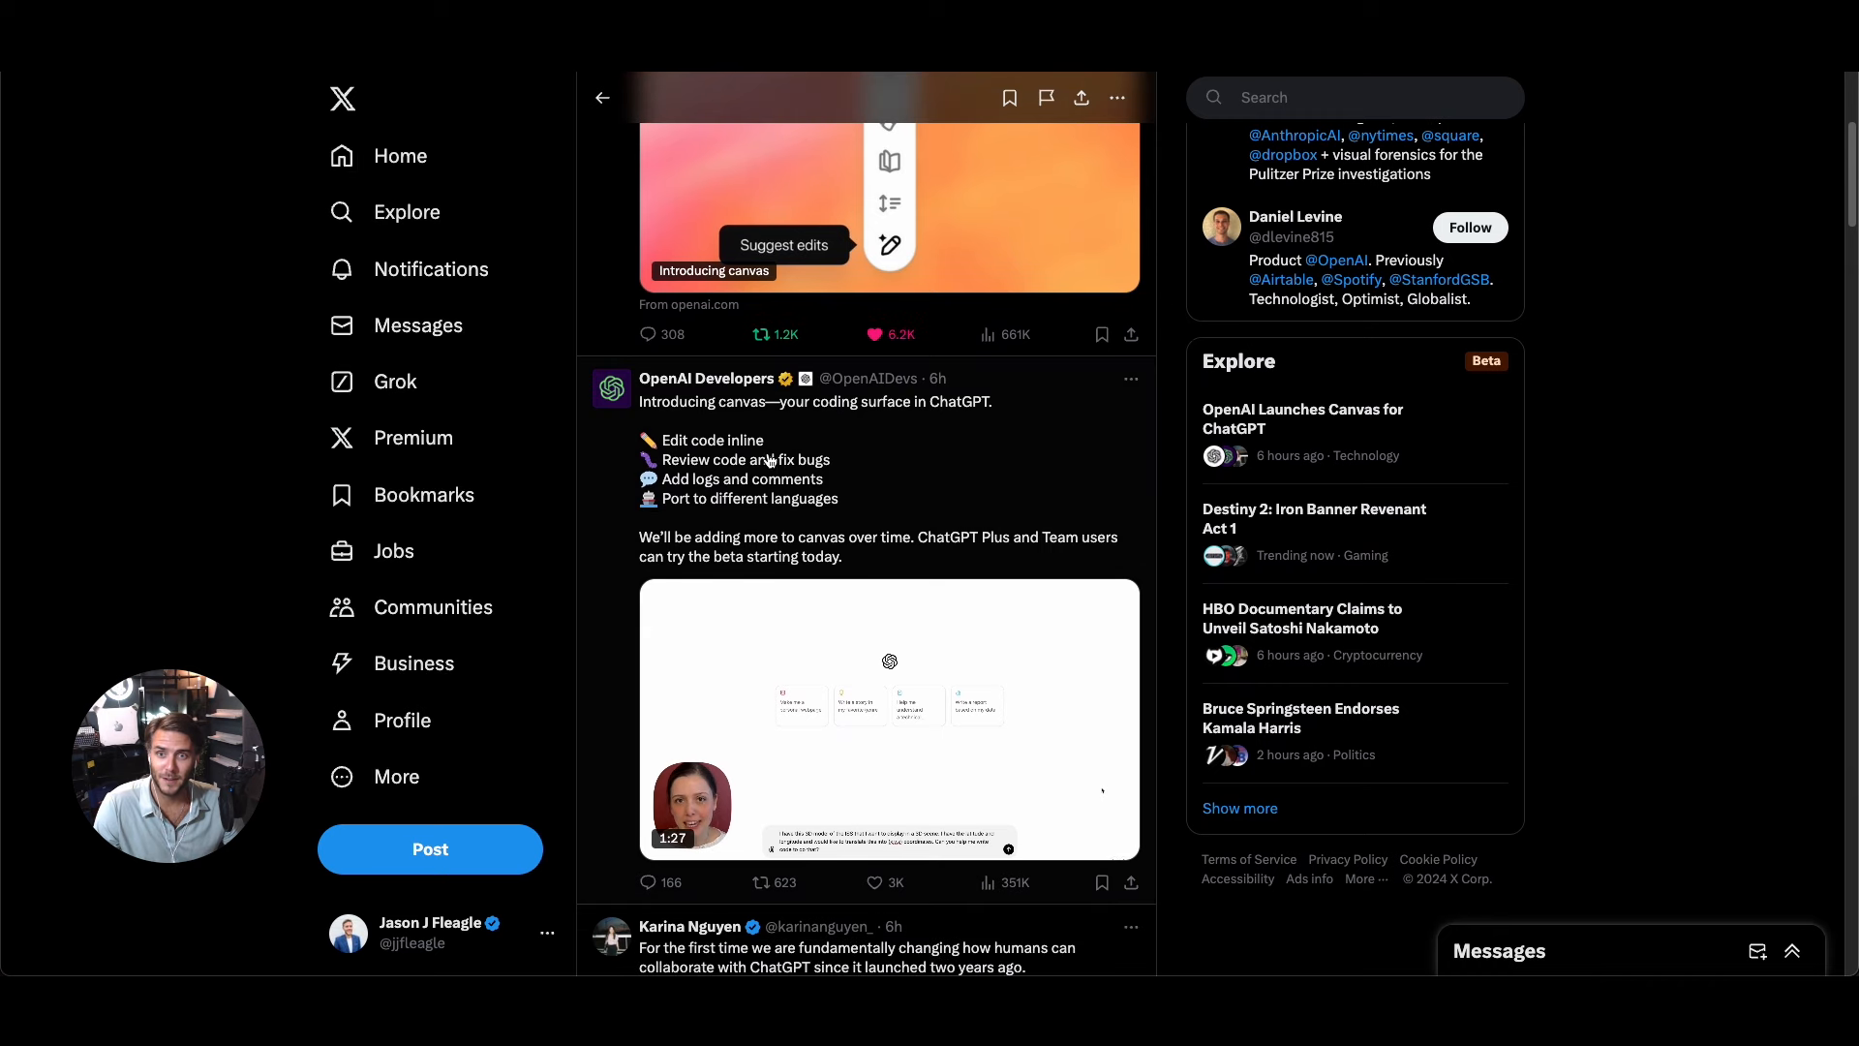
pyautogui.moveTo(1072, 505)
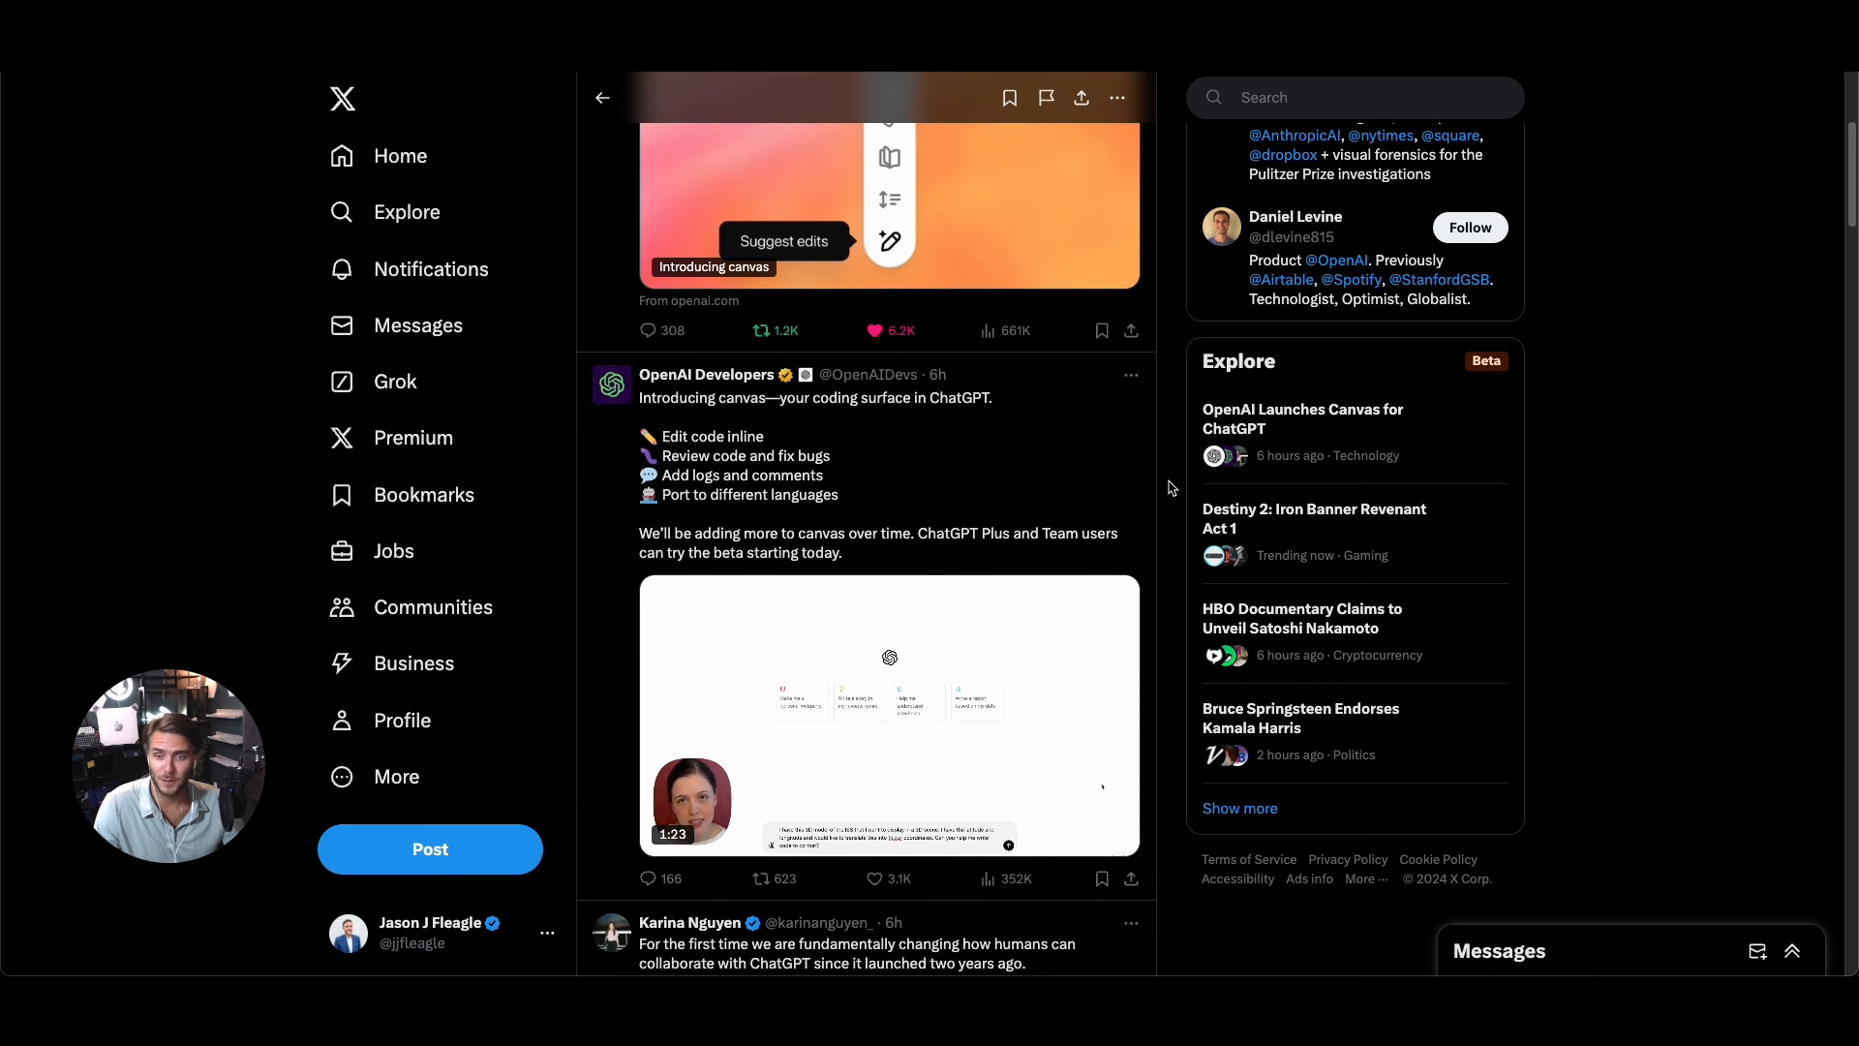
pyautogui.scroll(-3)
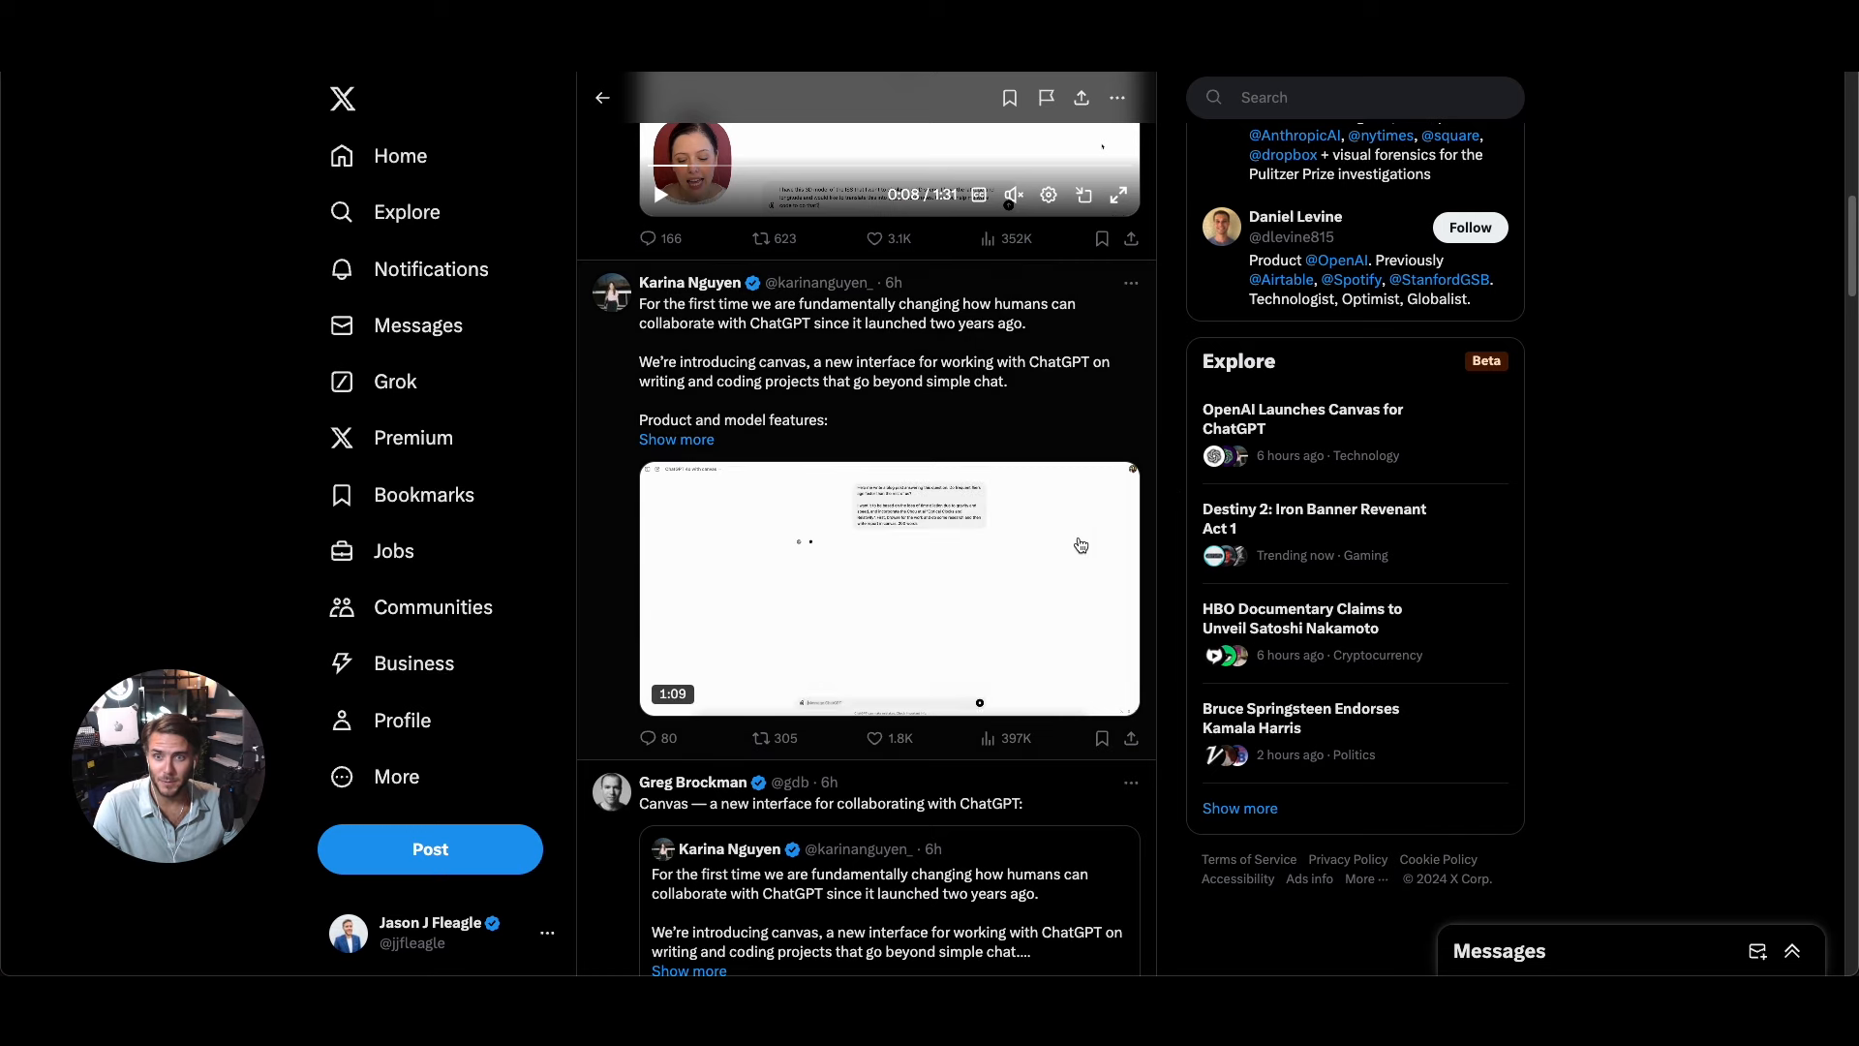
pyautogui.scroll(-3)
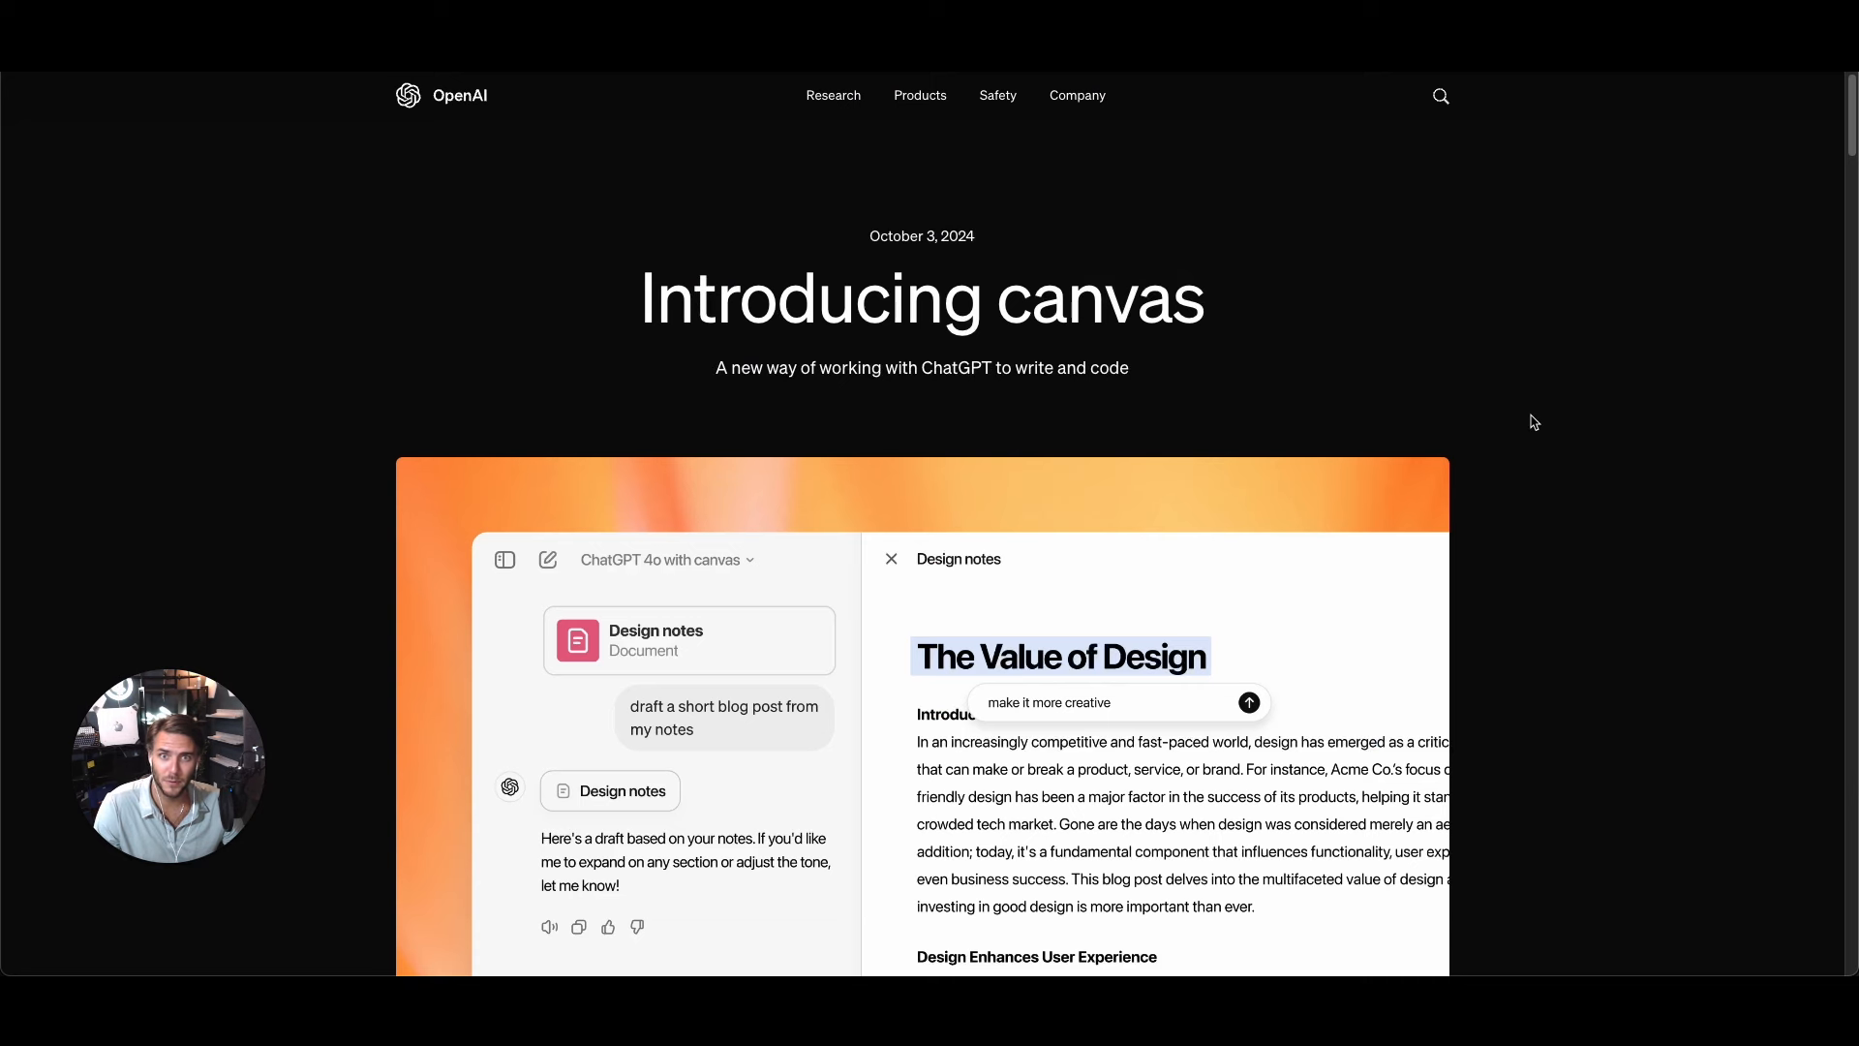
# - Scroll the Introducing canvas post, highlighting and then clearing its opening paragraph
pyautogui.scroll(-3)
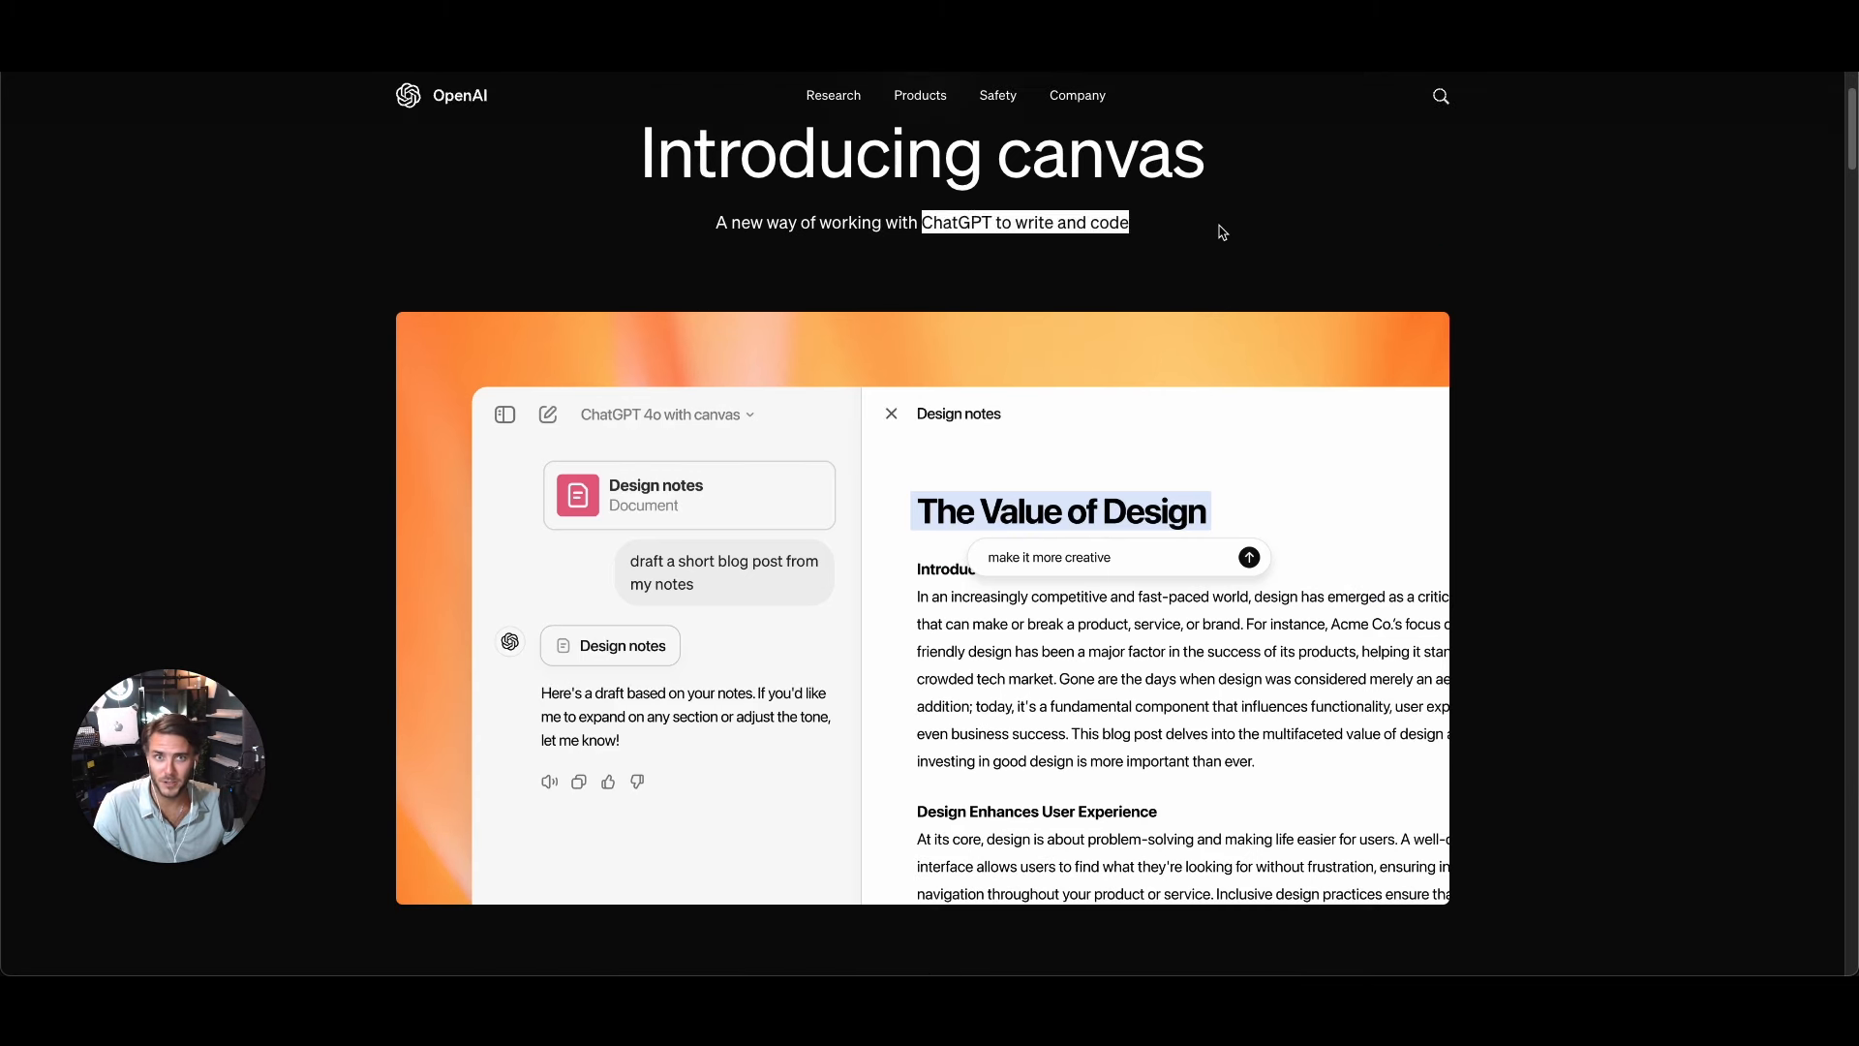
pyautogui.scroll(-3)
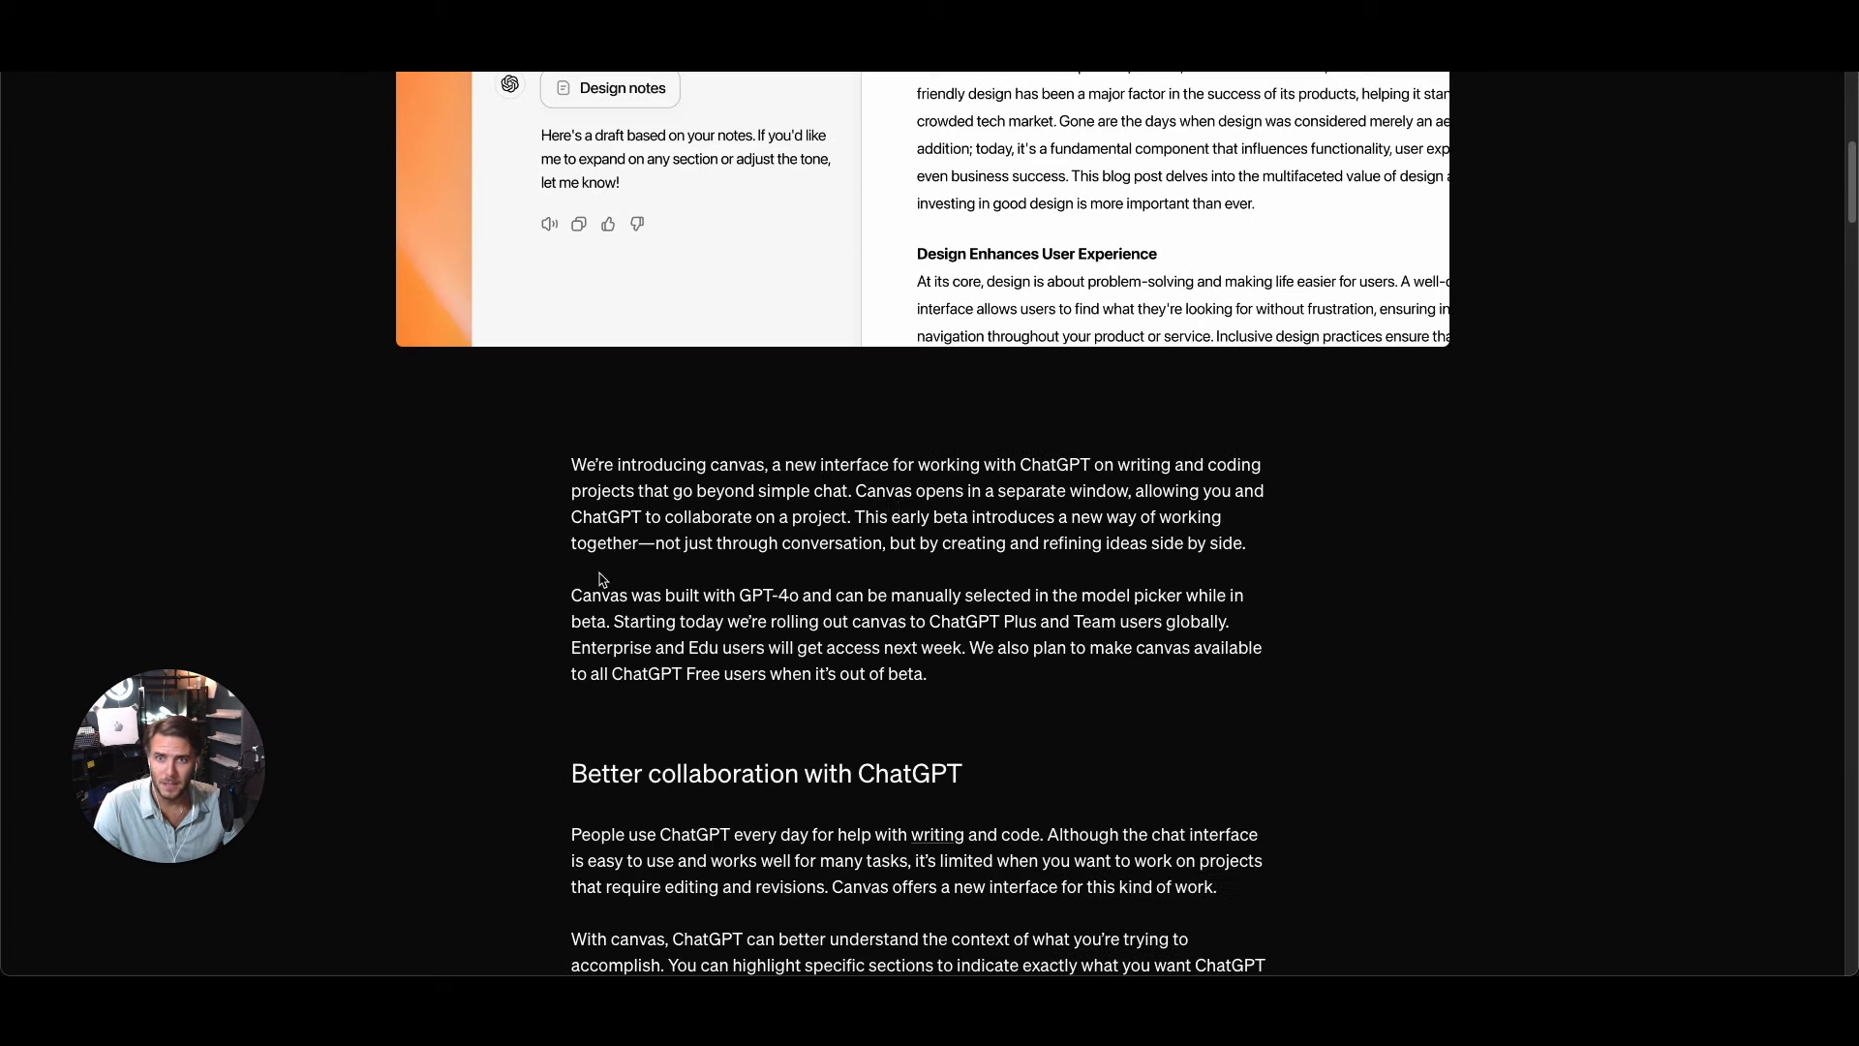
pyautogui.moveTo(790, 463); pyautogui.dragTo(1264, 488)
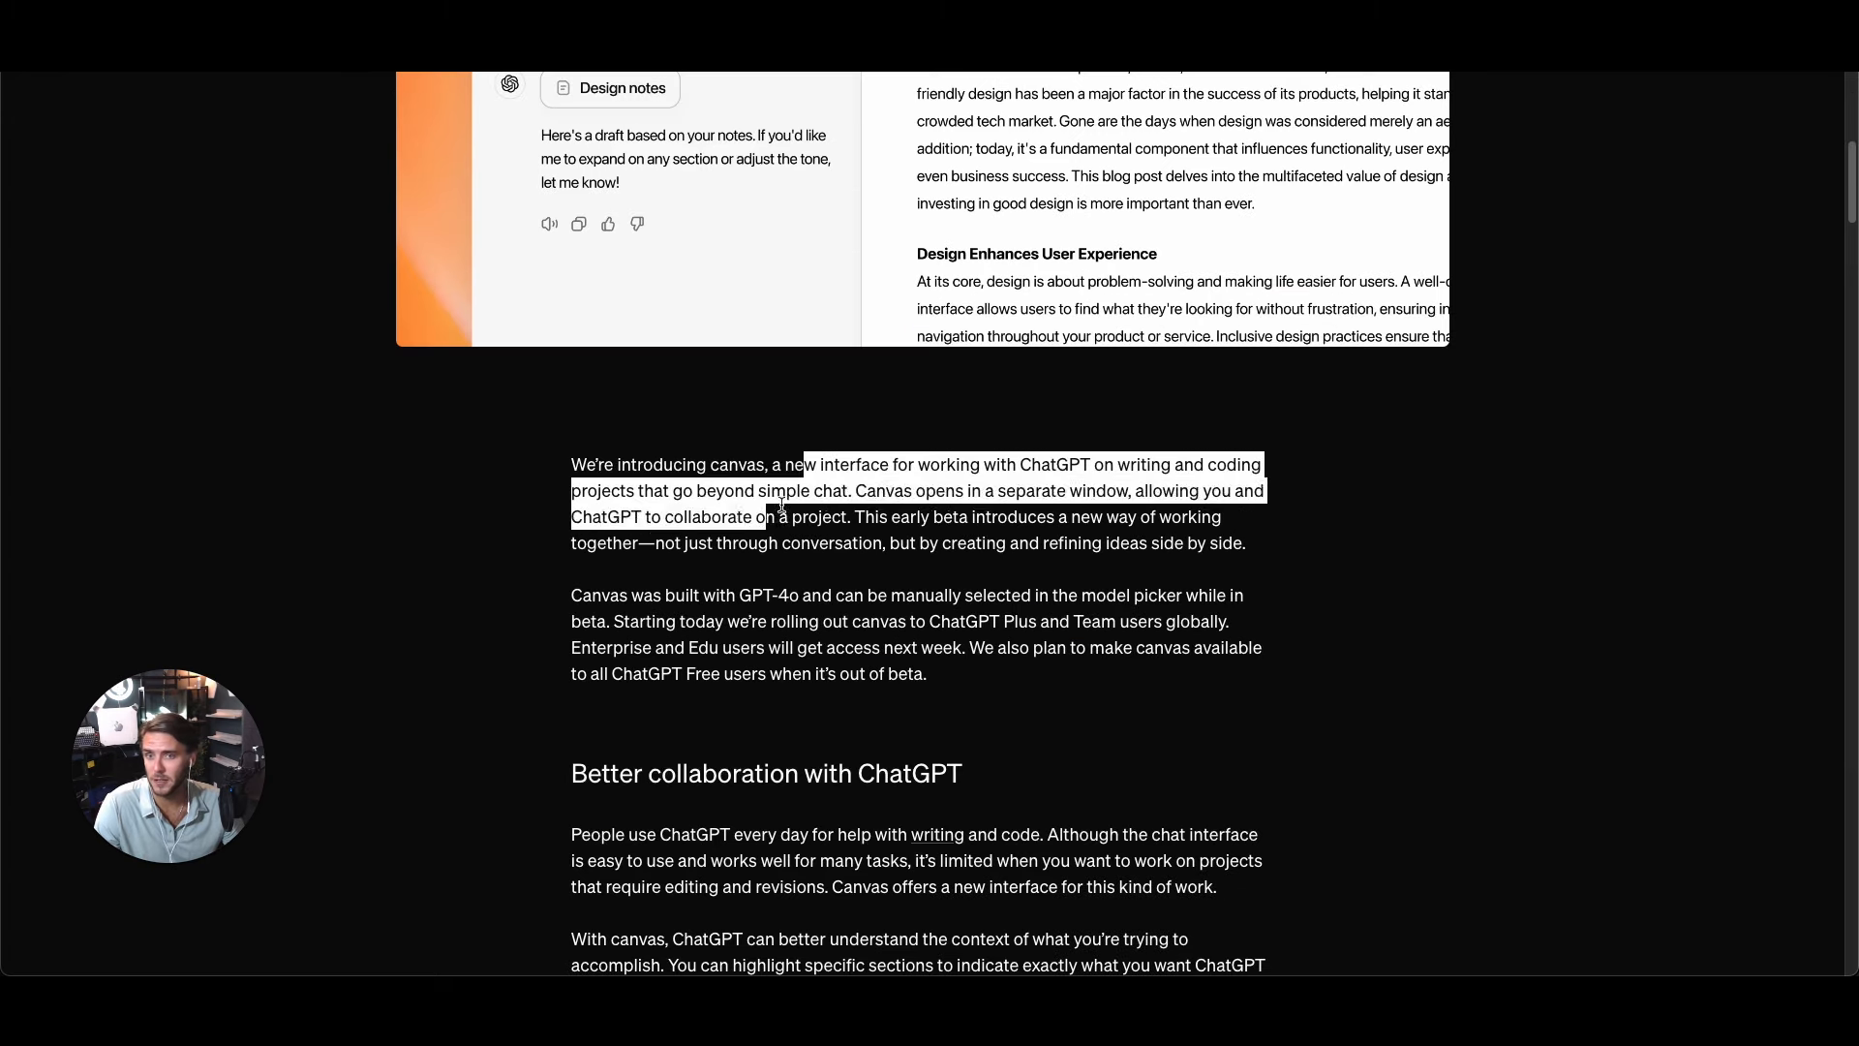
pyautogui.click(1333, 561)
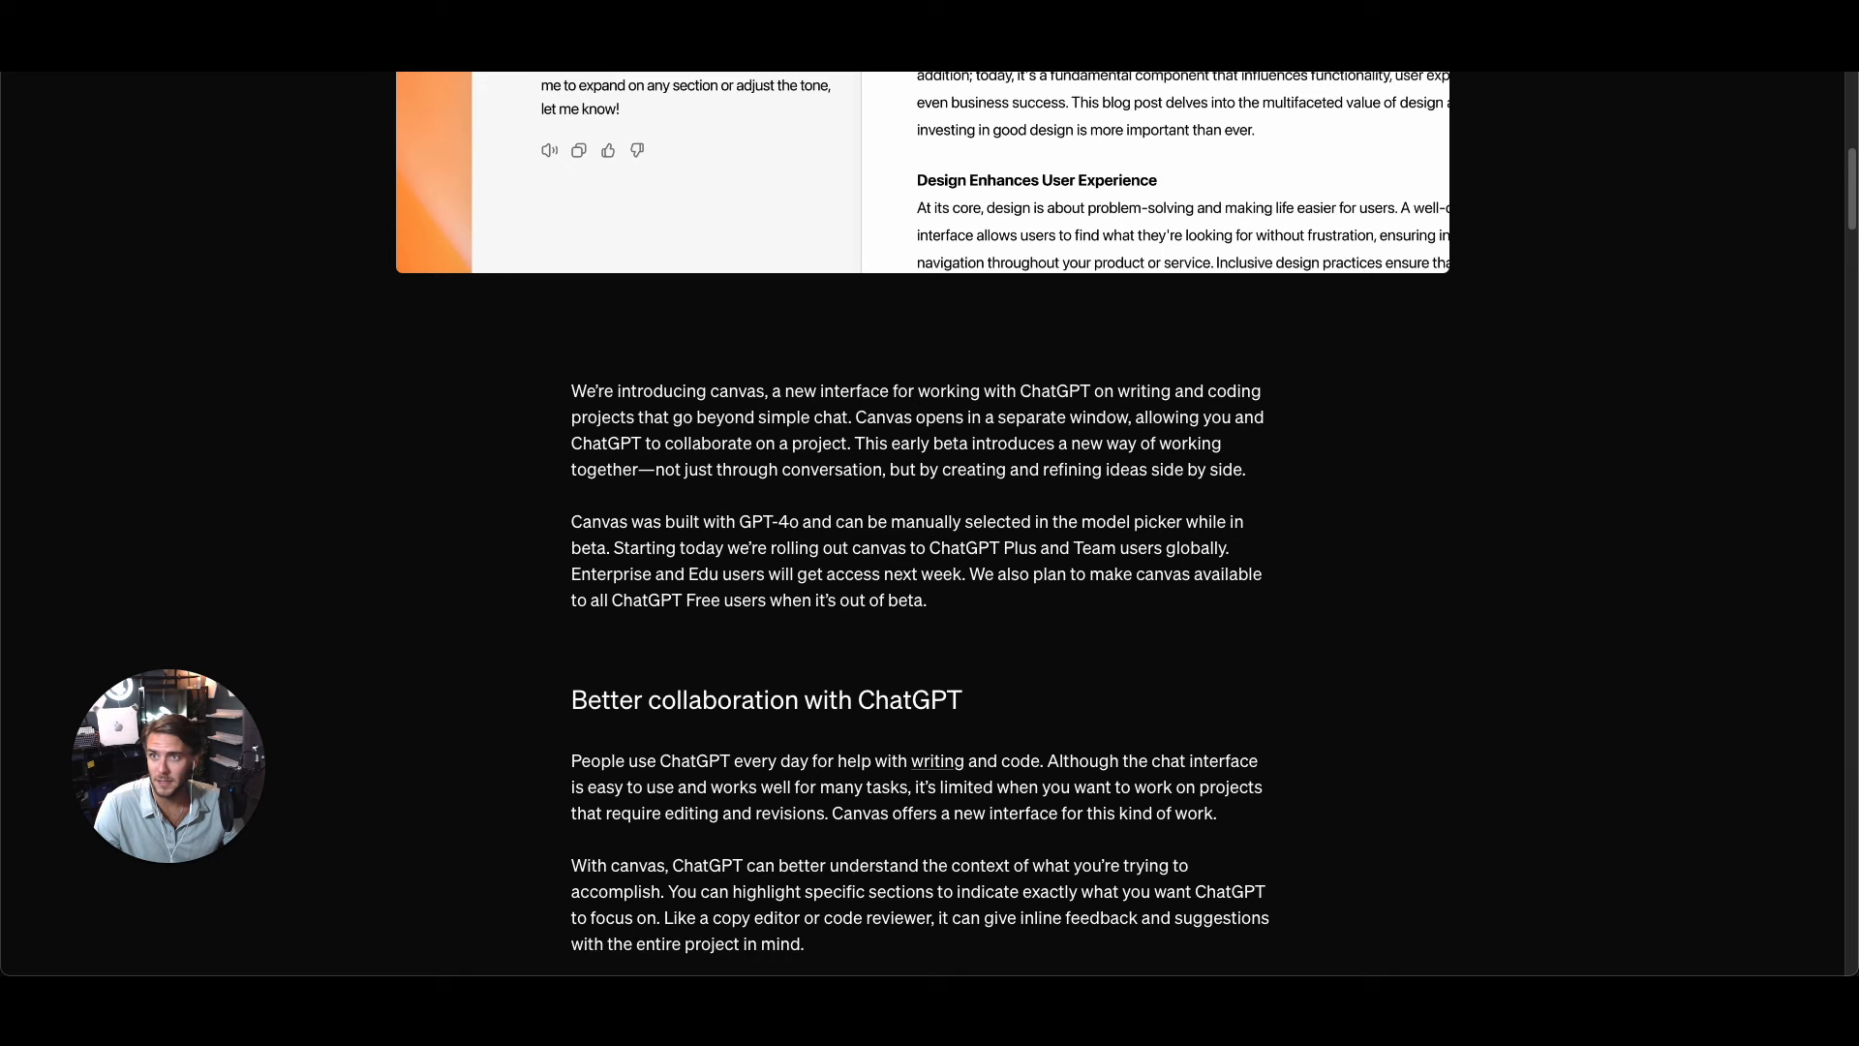
pyautogui.click(210, 99)
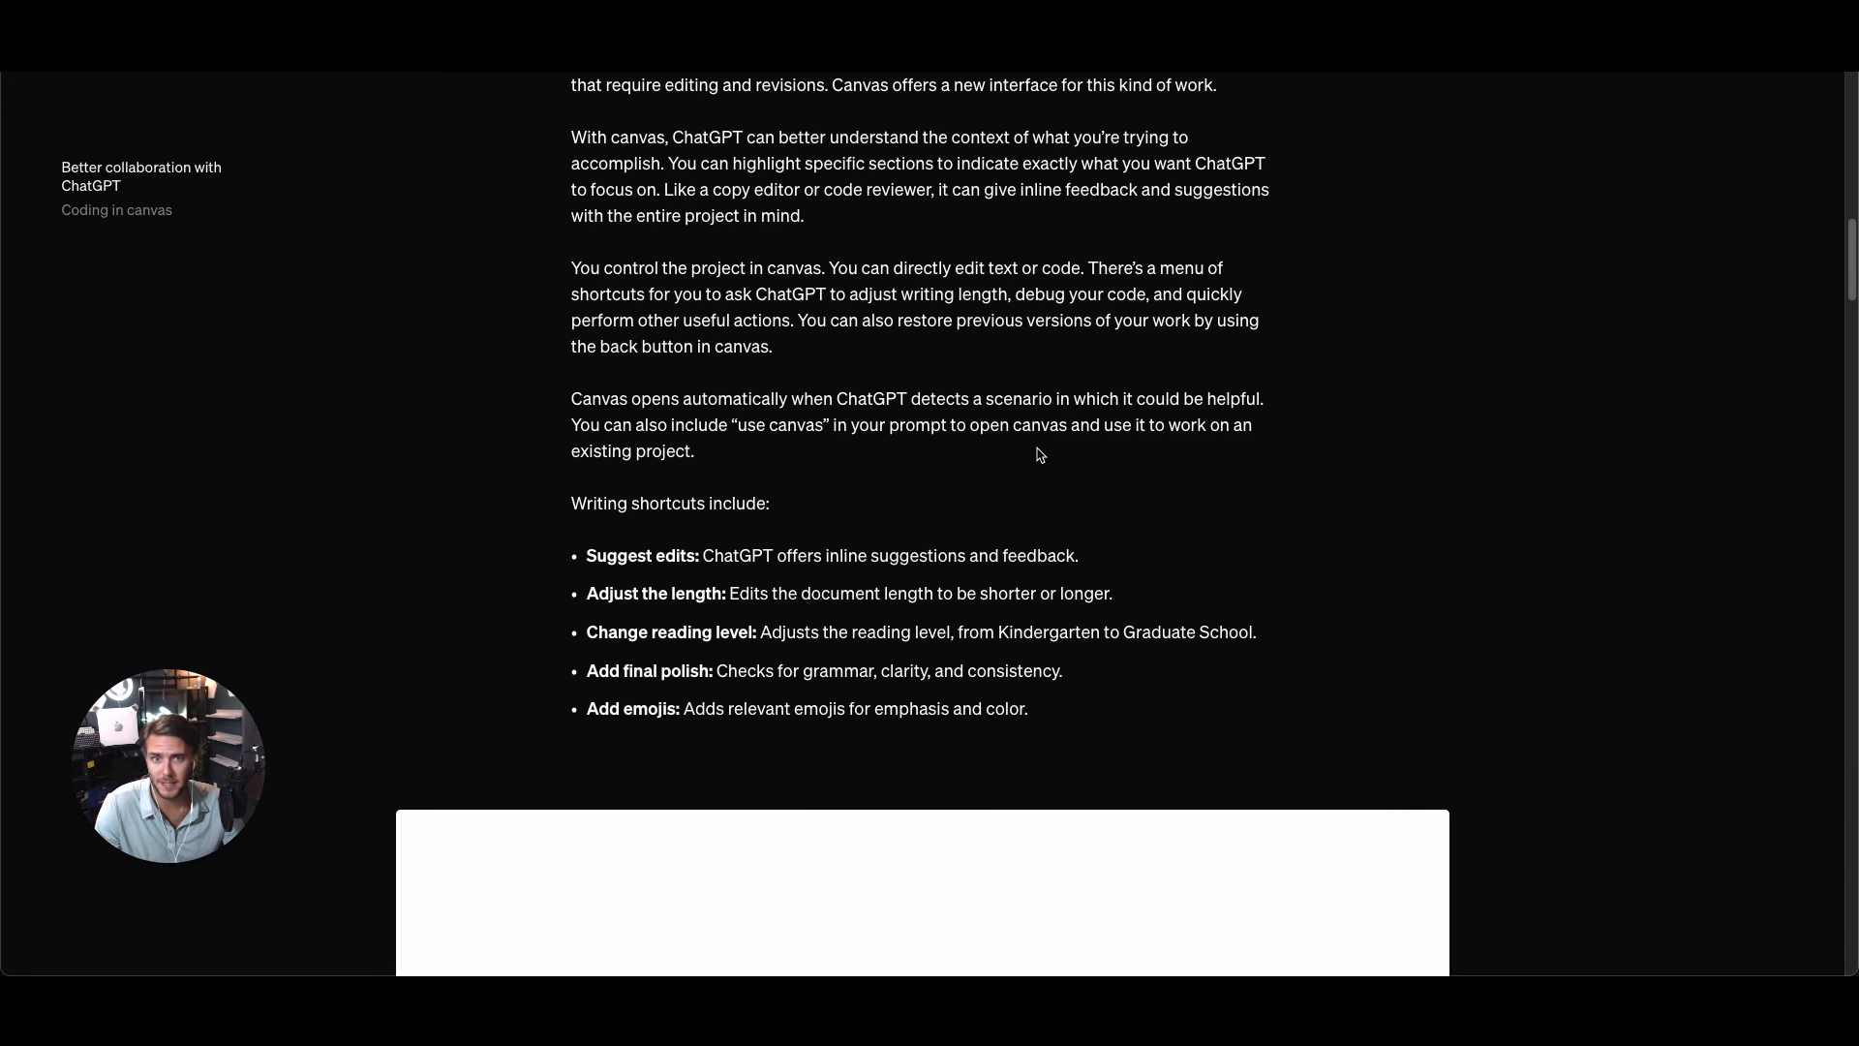
pyautogui.scroll(-3)
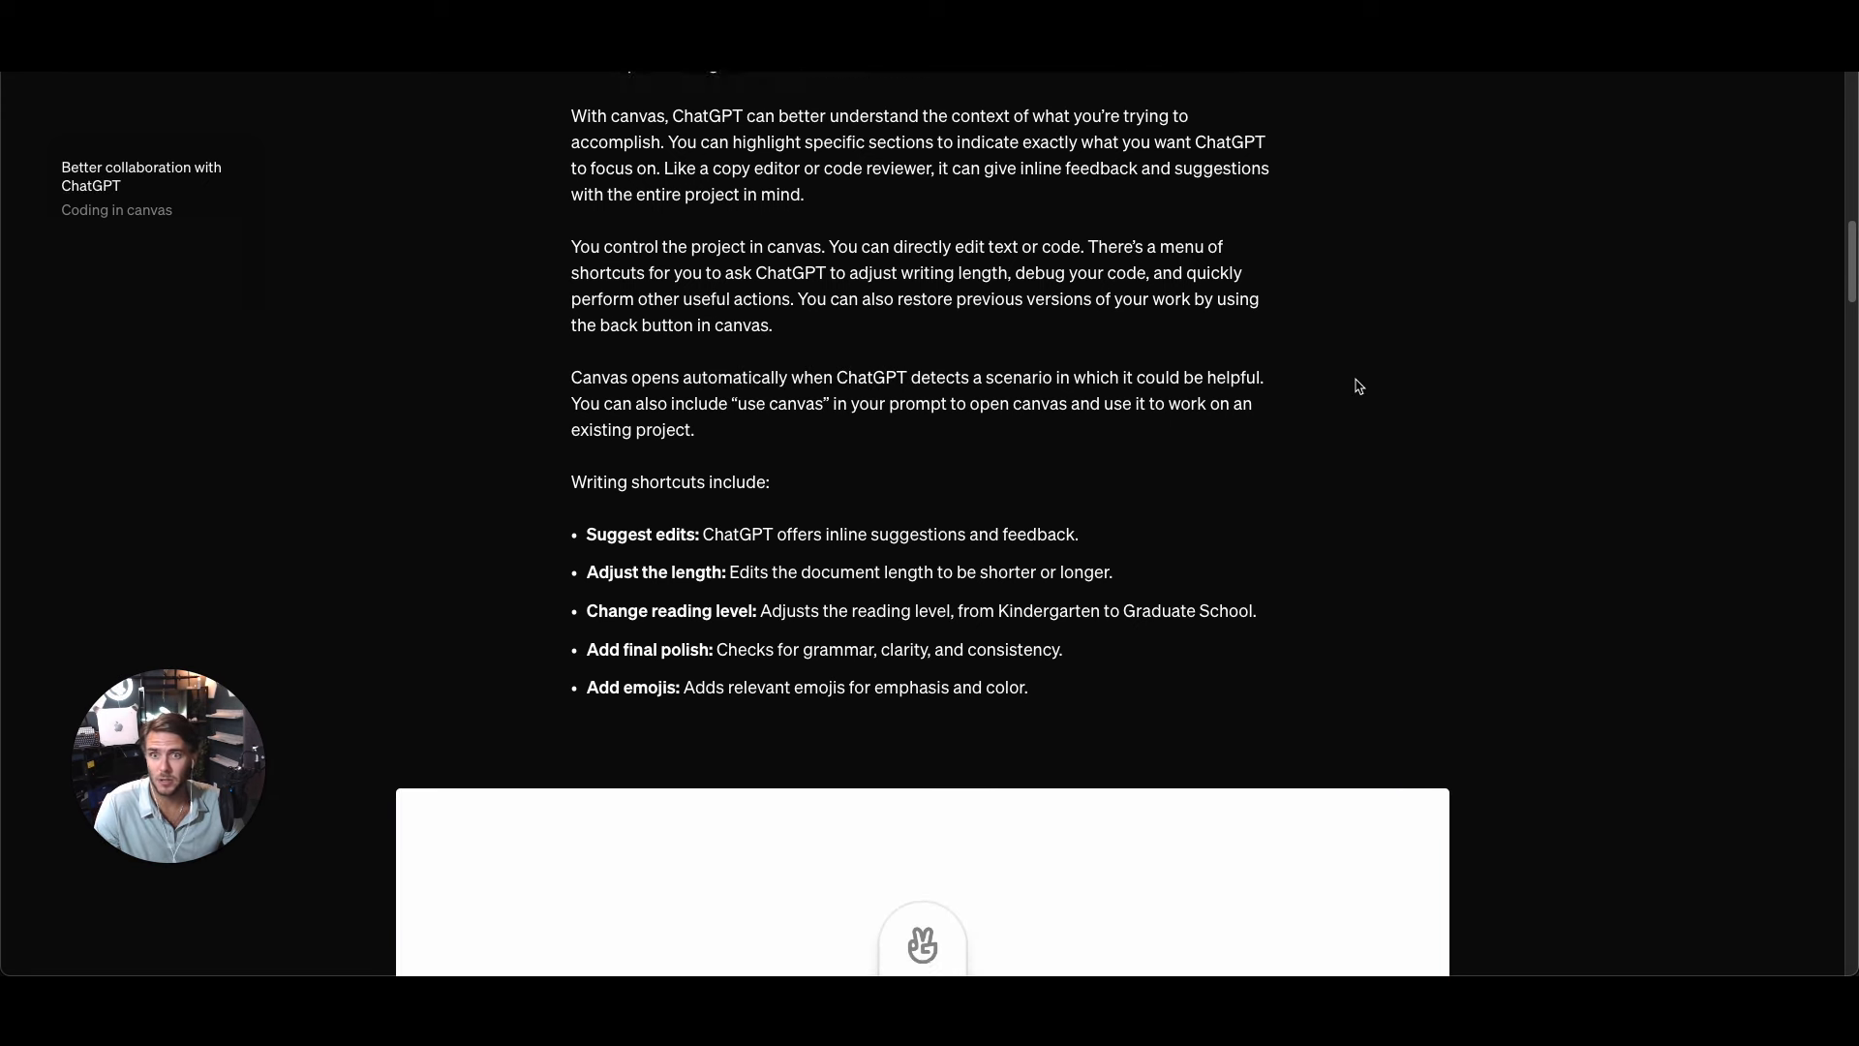
pyautogui.scroll(-3)
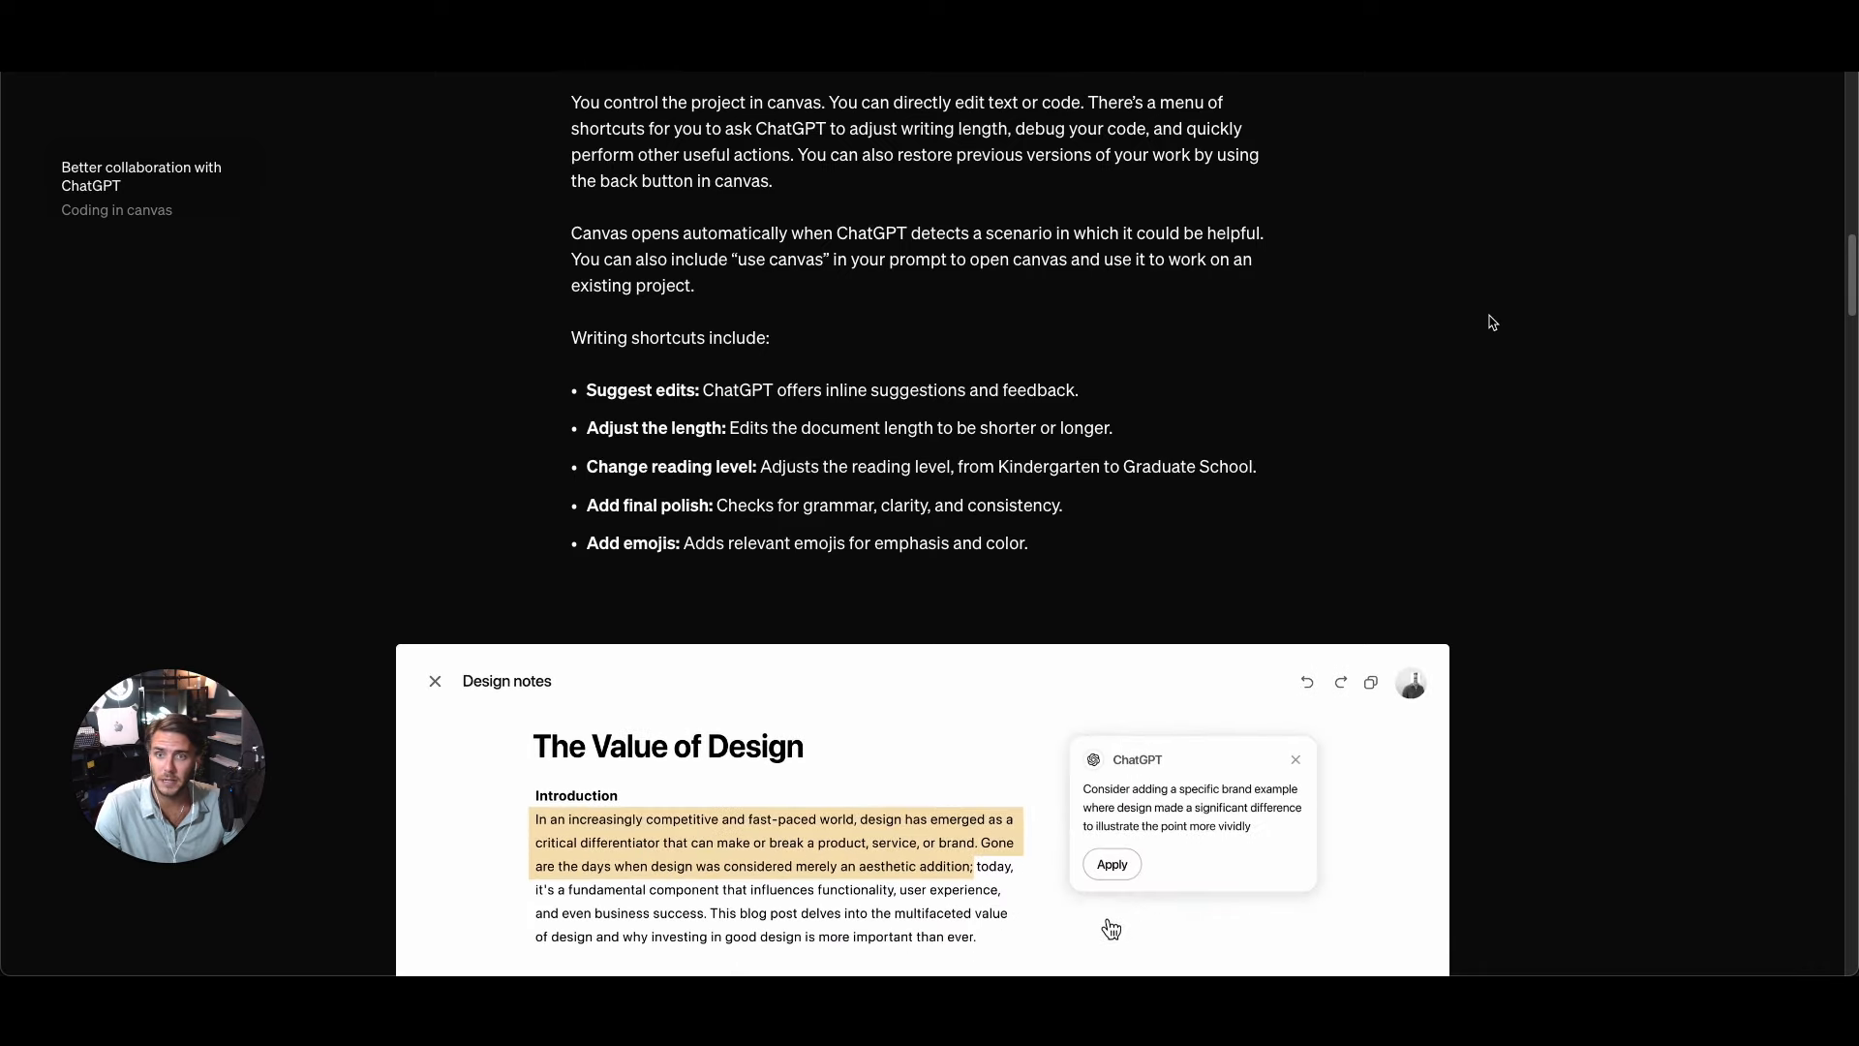
pyautogui.click(1112, 864)
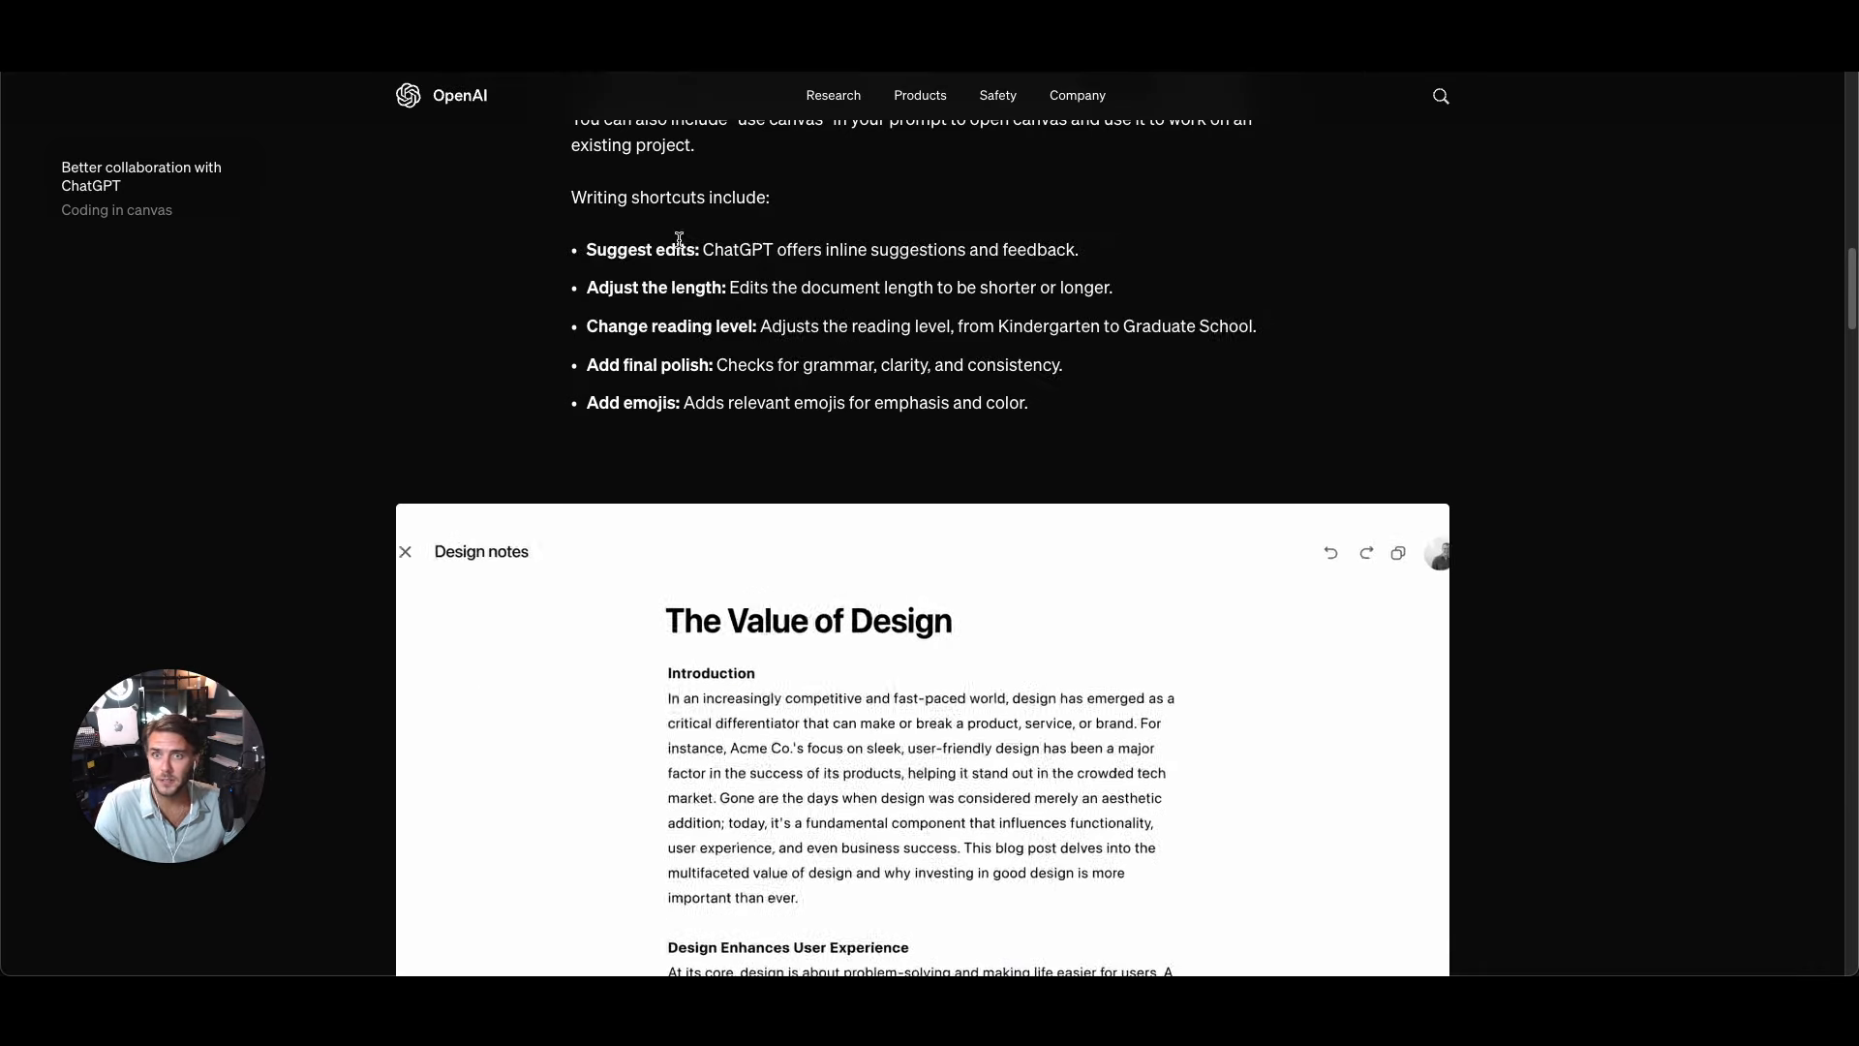
pyautogui.doubleClick(809, 620)
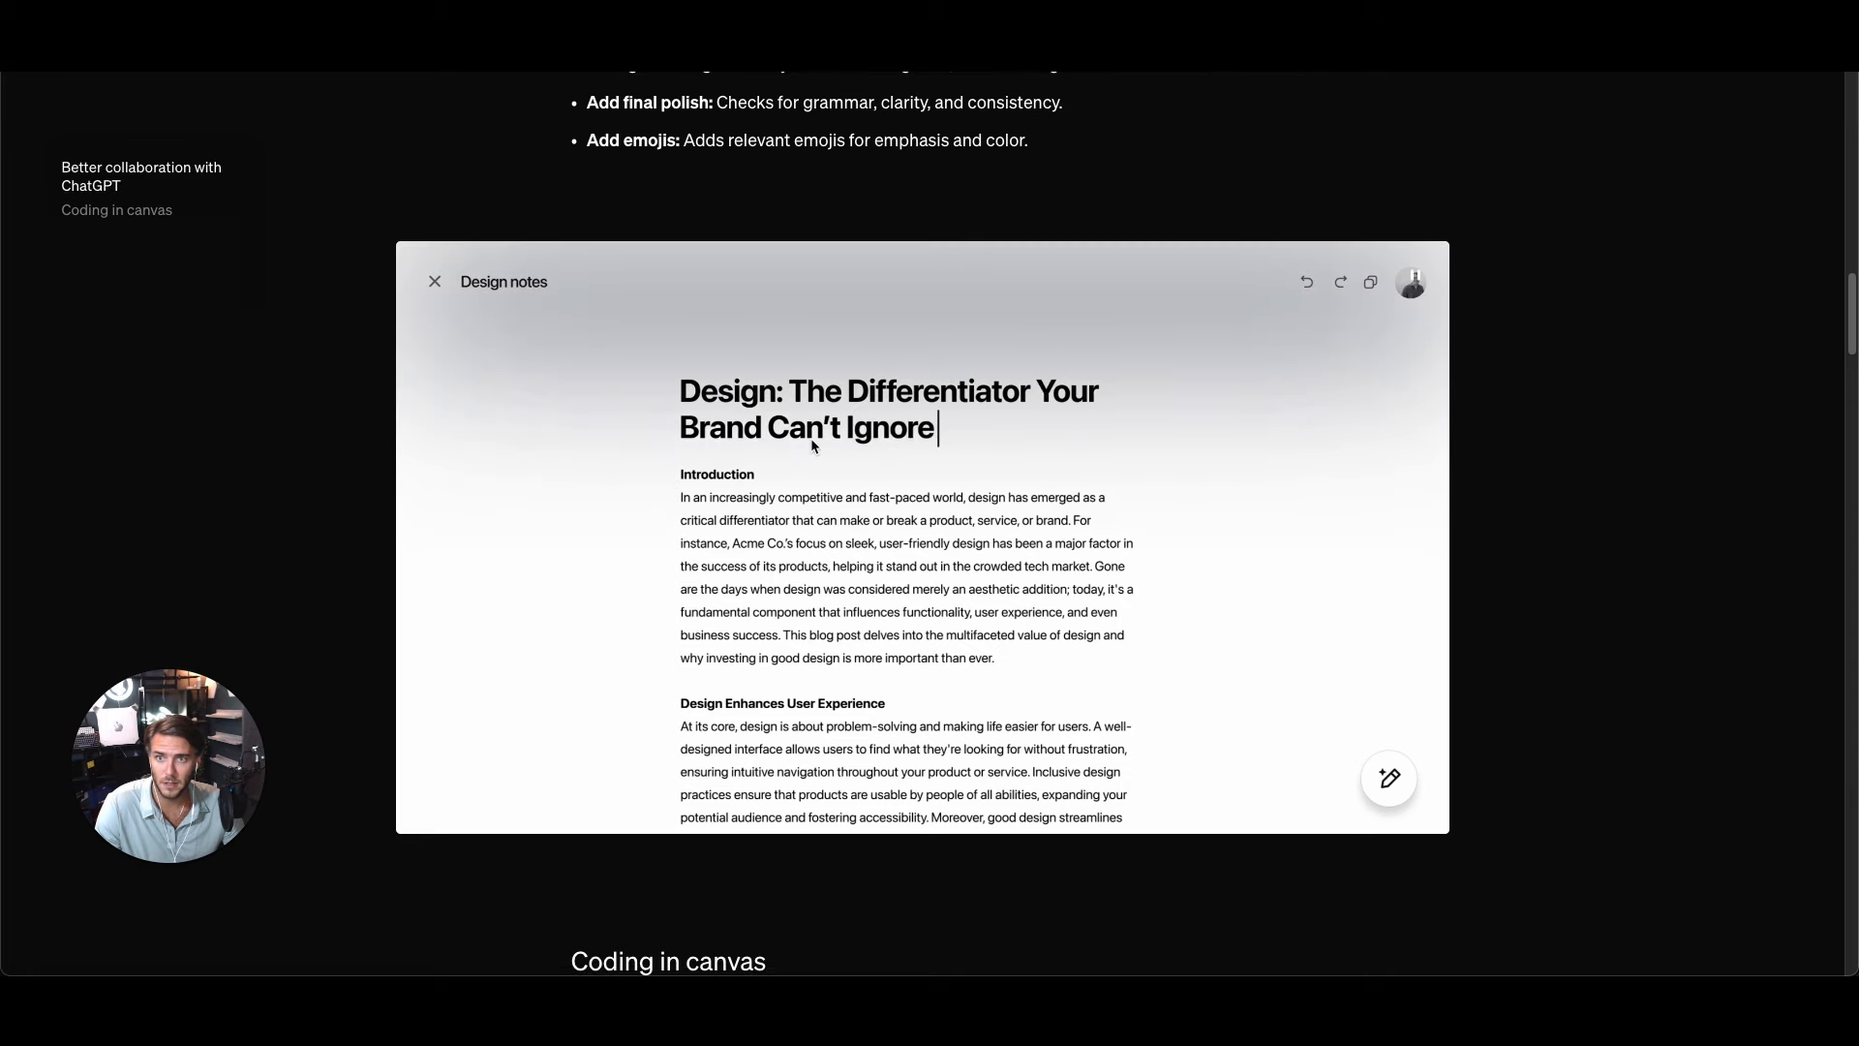
pyautogui.click(1388, 779)
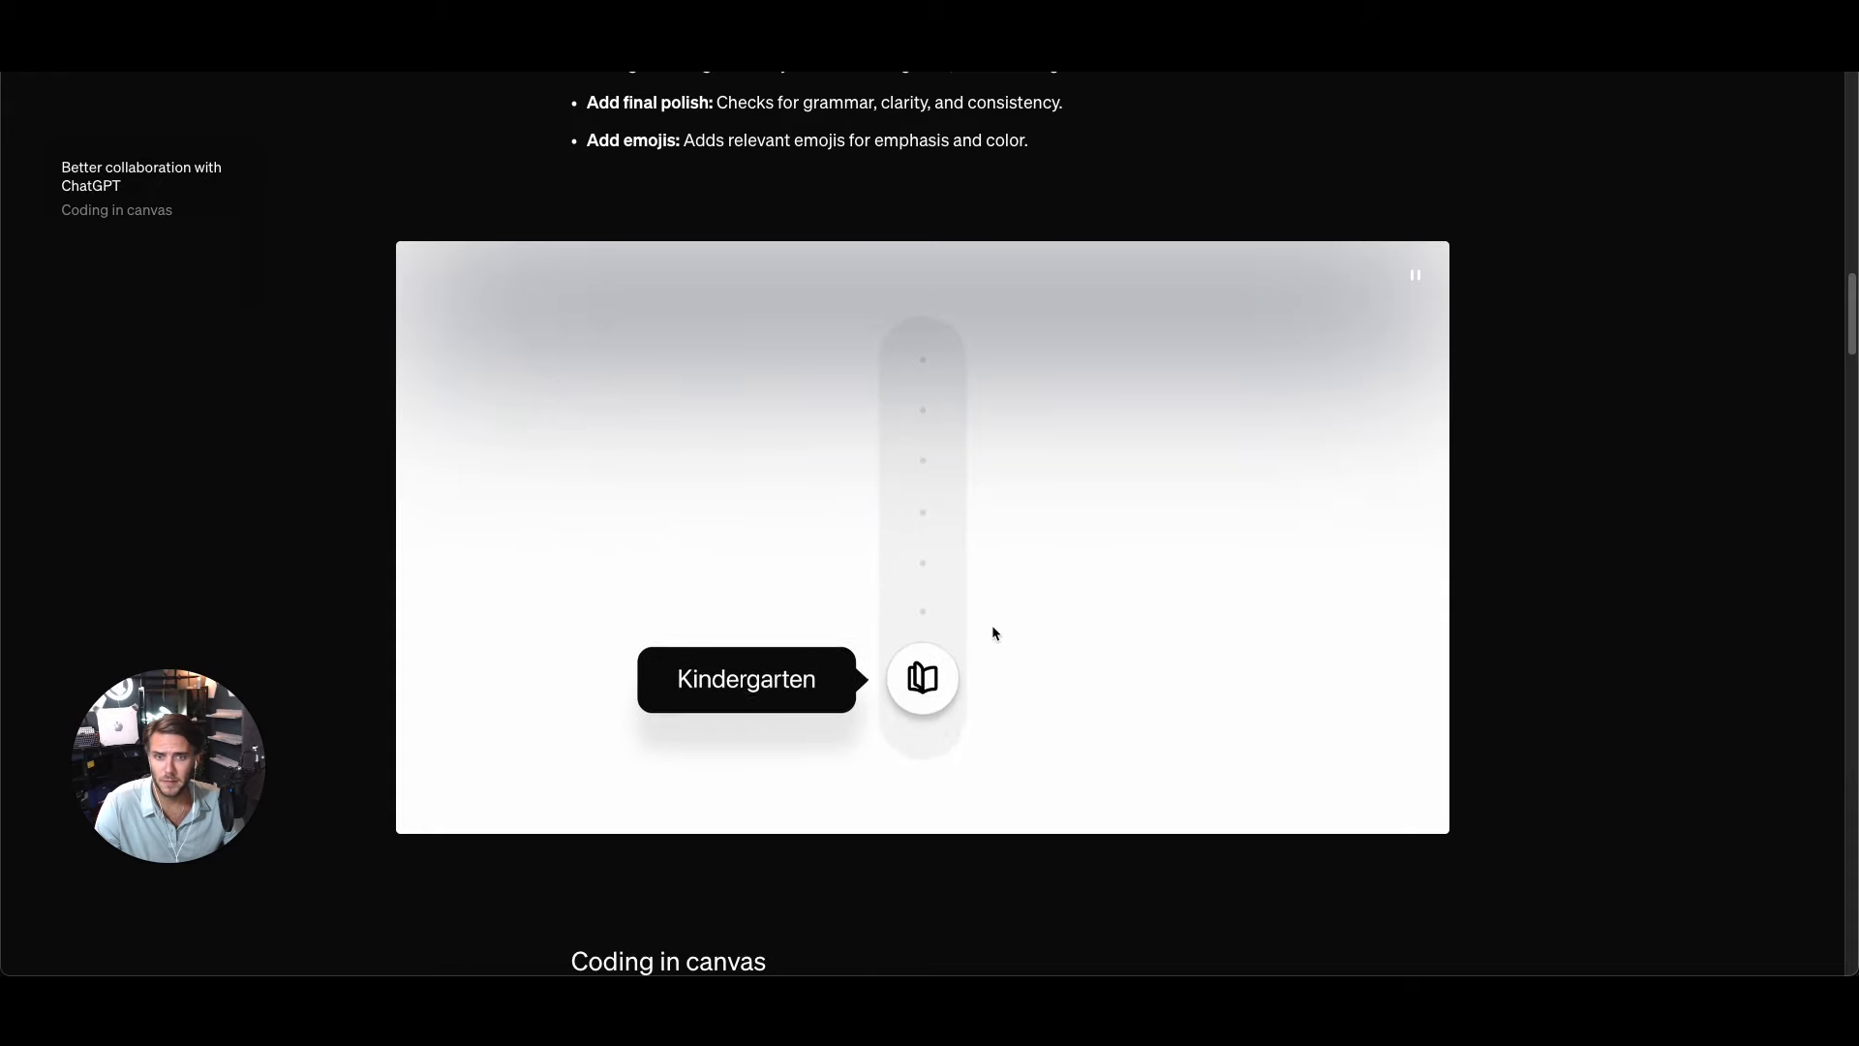
pyautogui.scroll(-3)
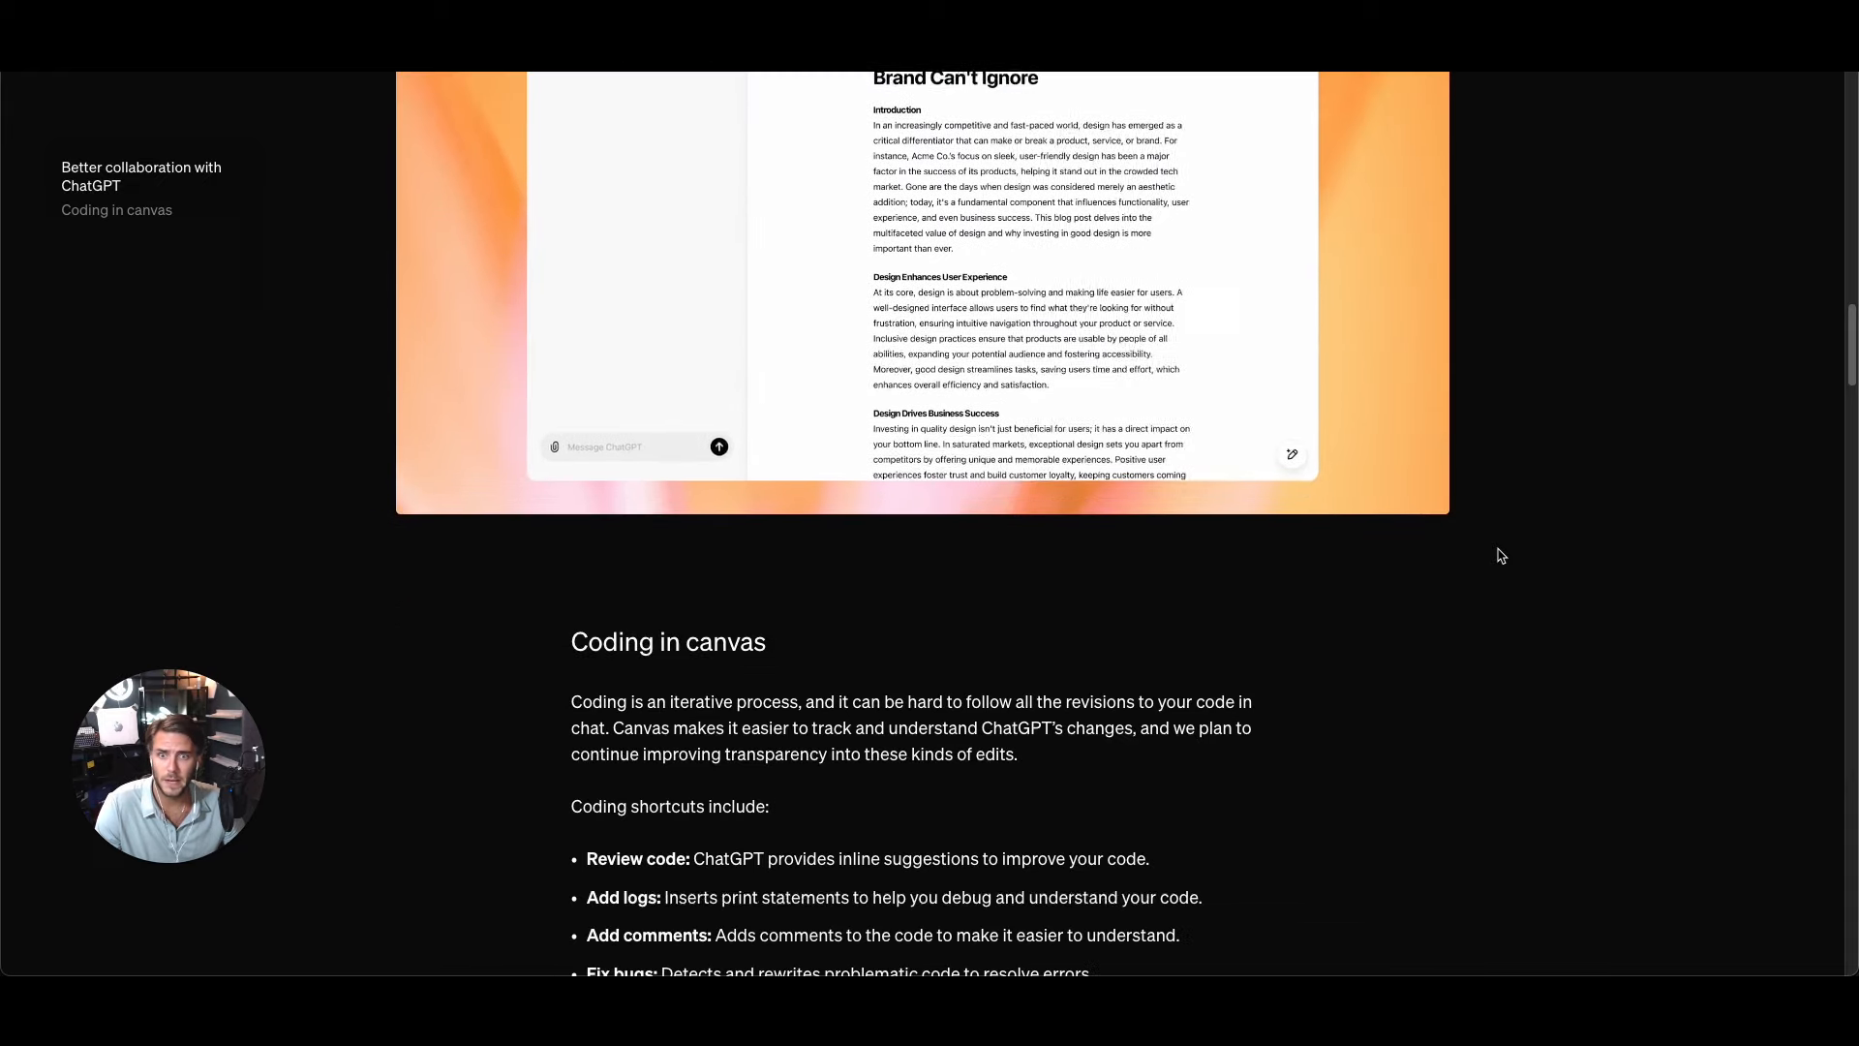
pyautogui.scroll(-3)
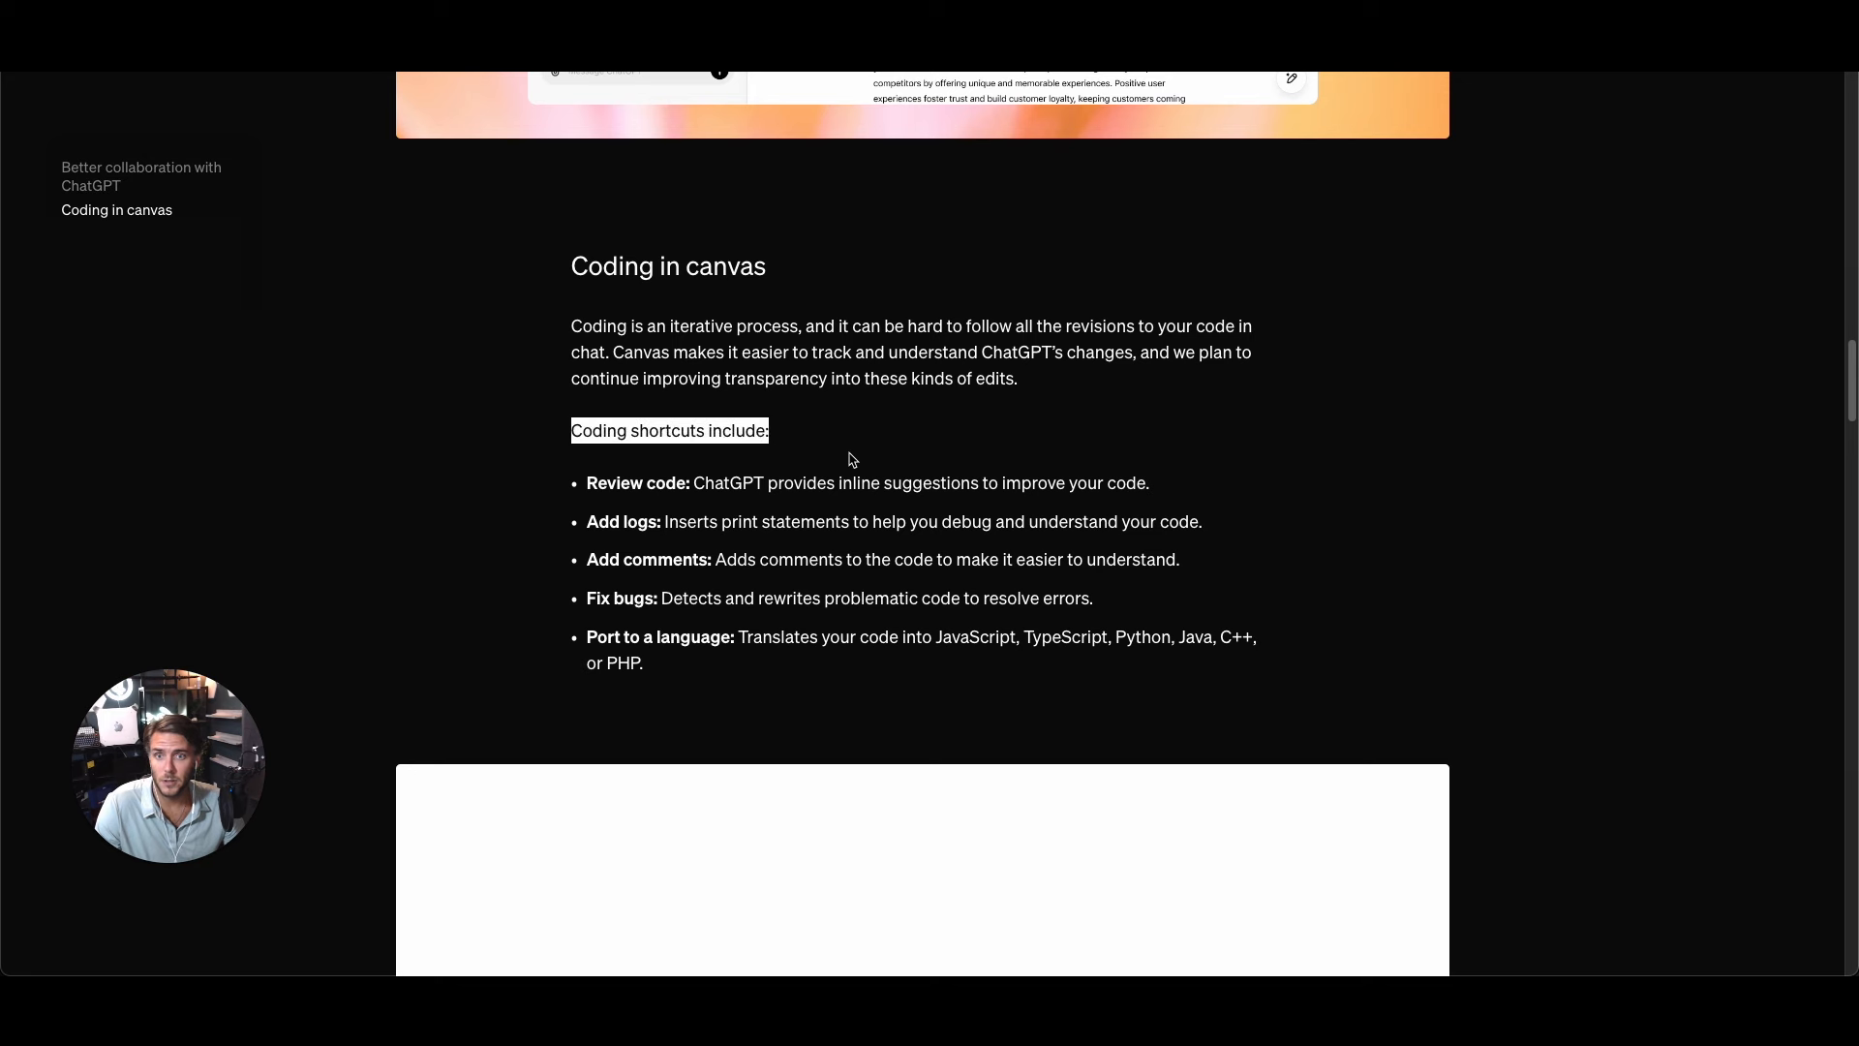
pyautogui.scroll(-3)
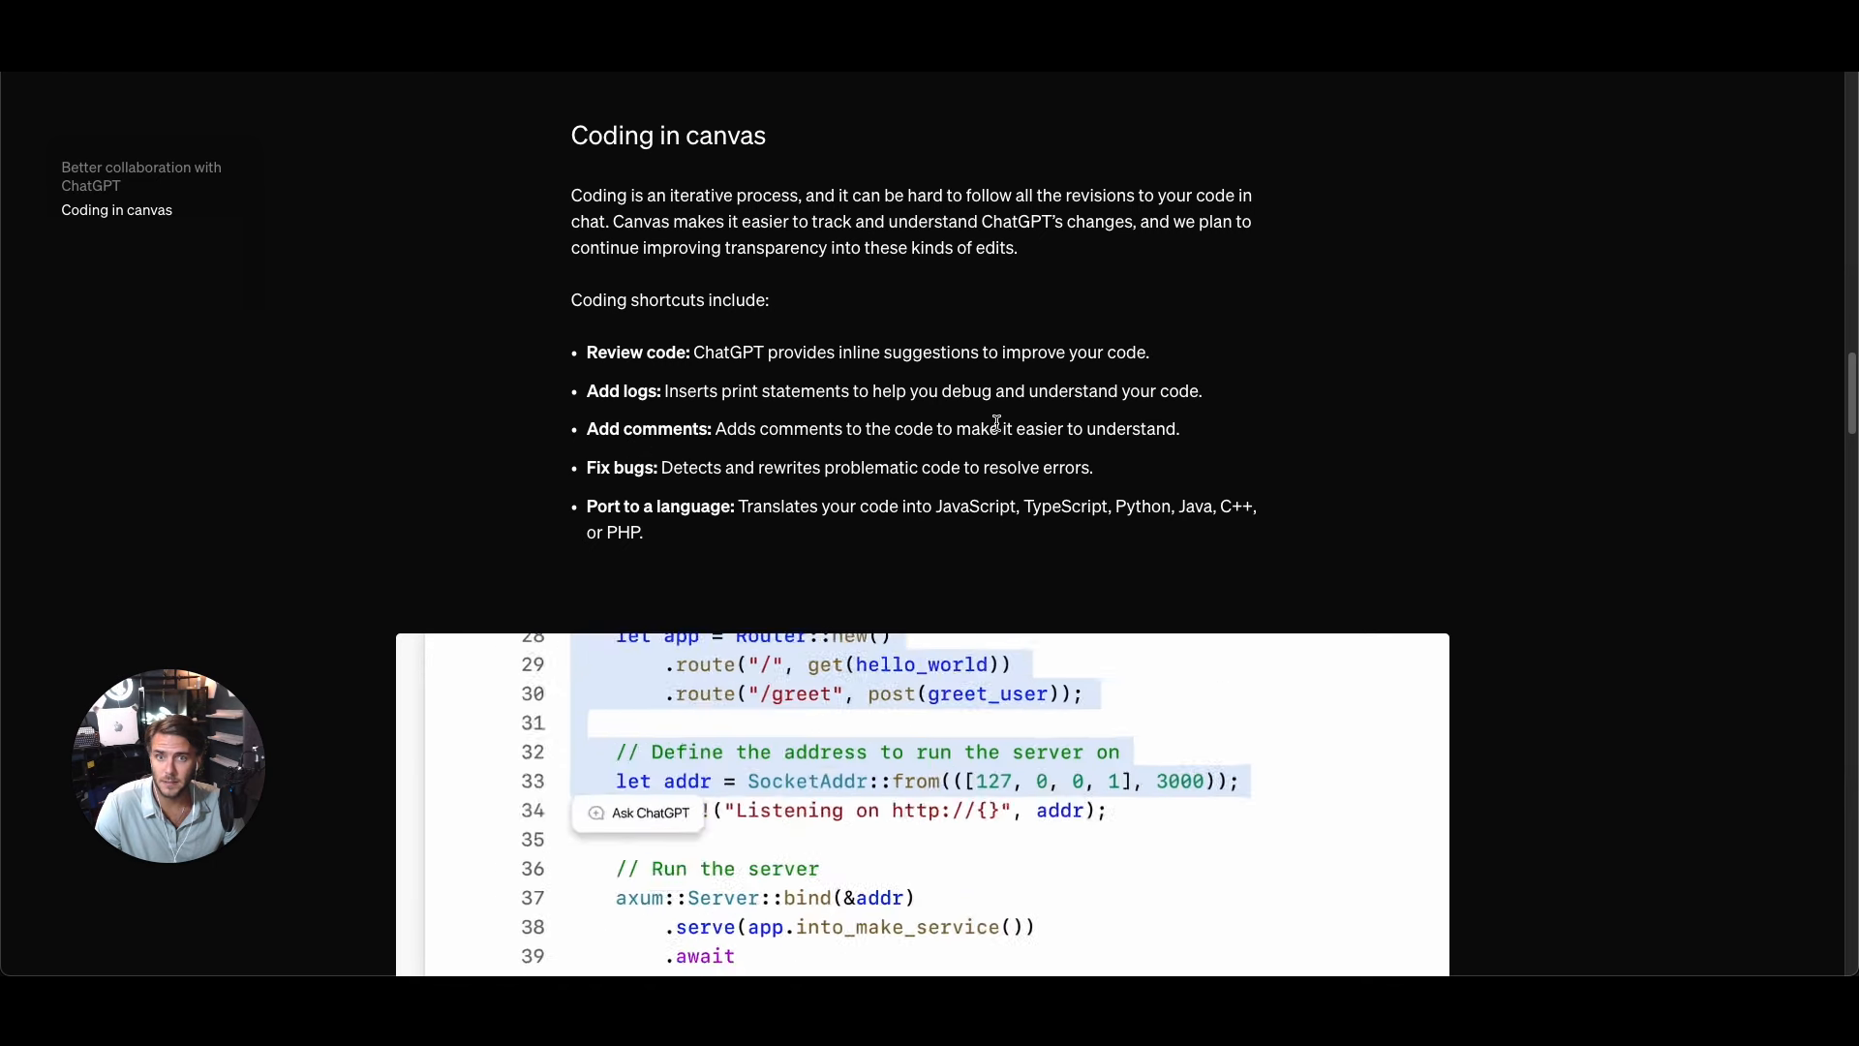
pyautogui.scroll(-3)
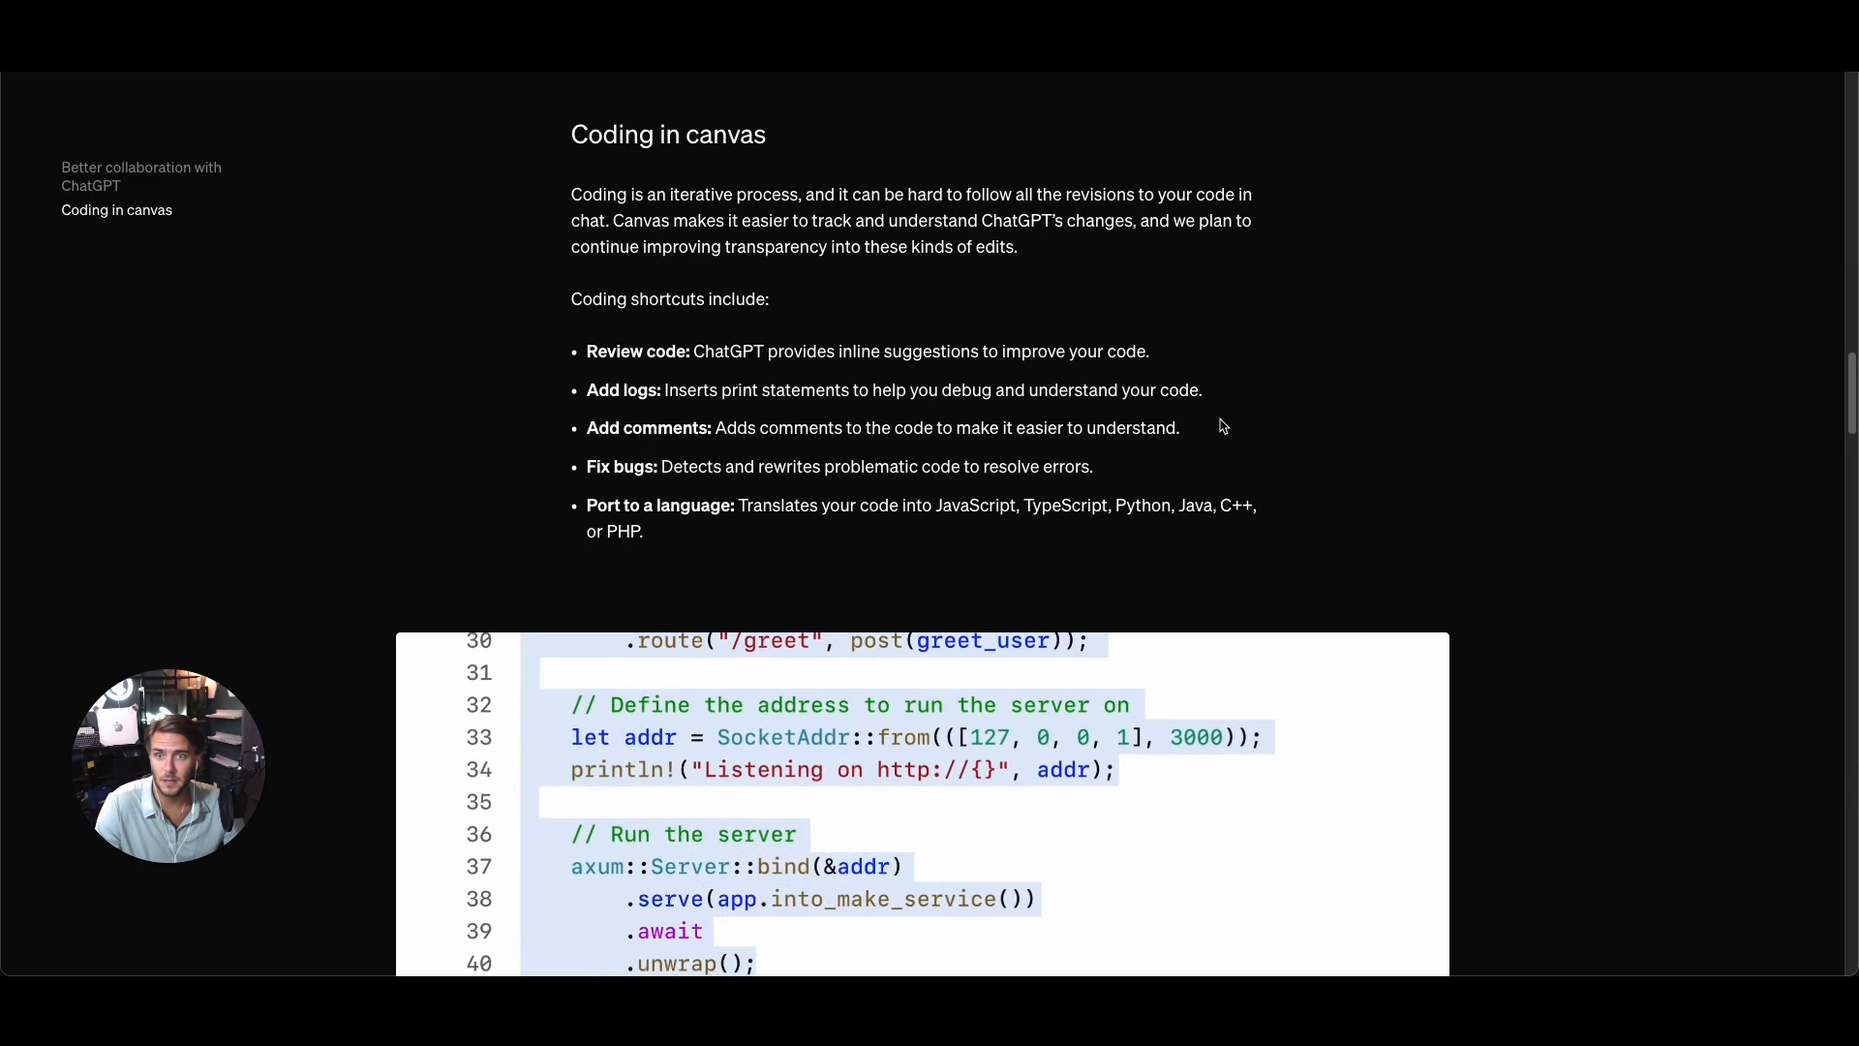
pyautogui.scroll(-3)
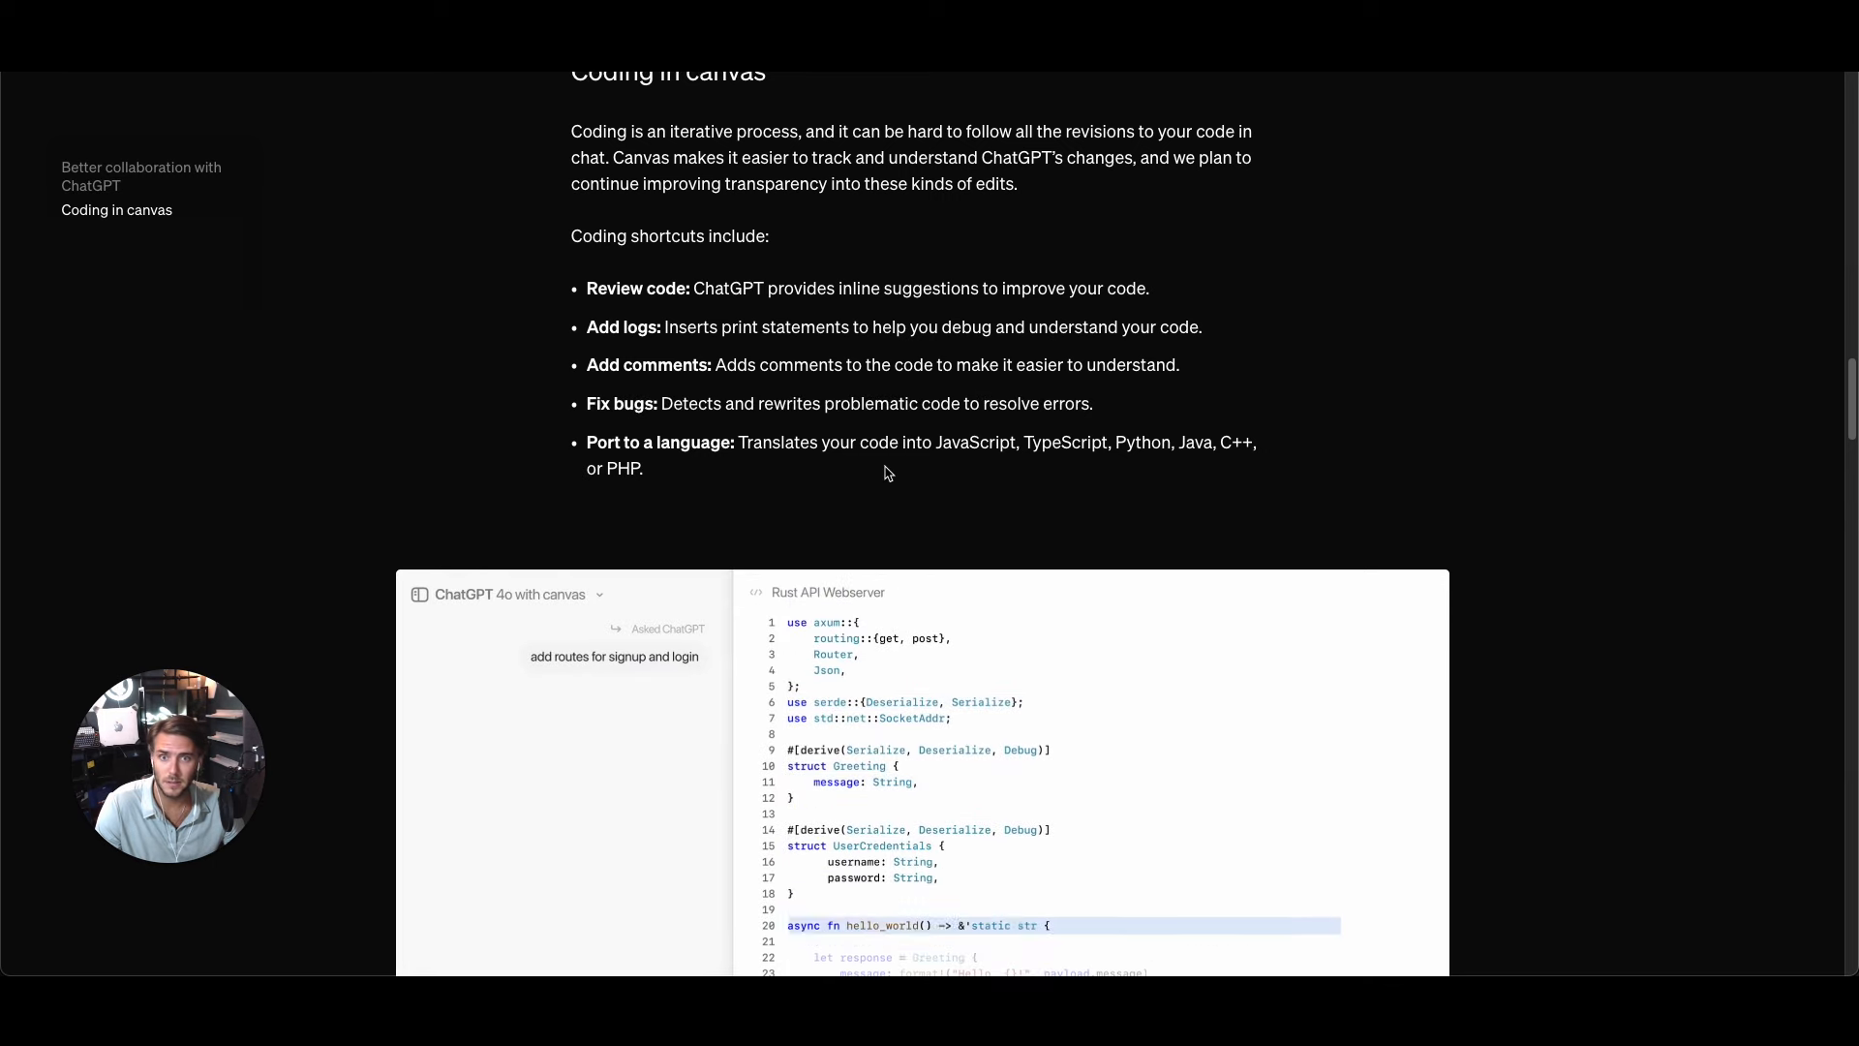
pyautogui.scroll(-3)
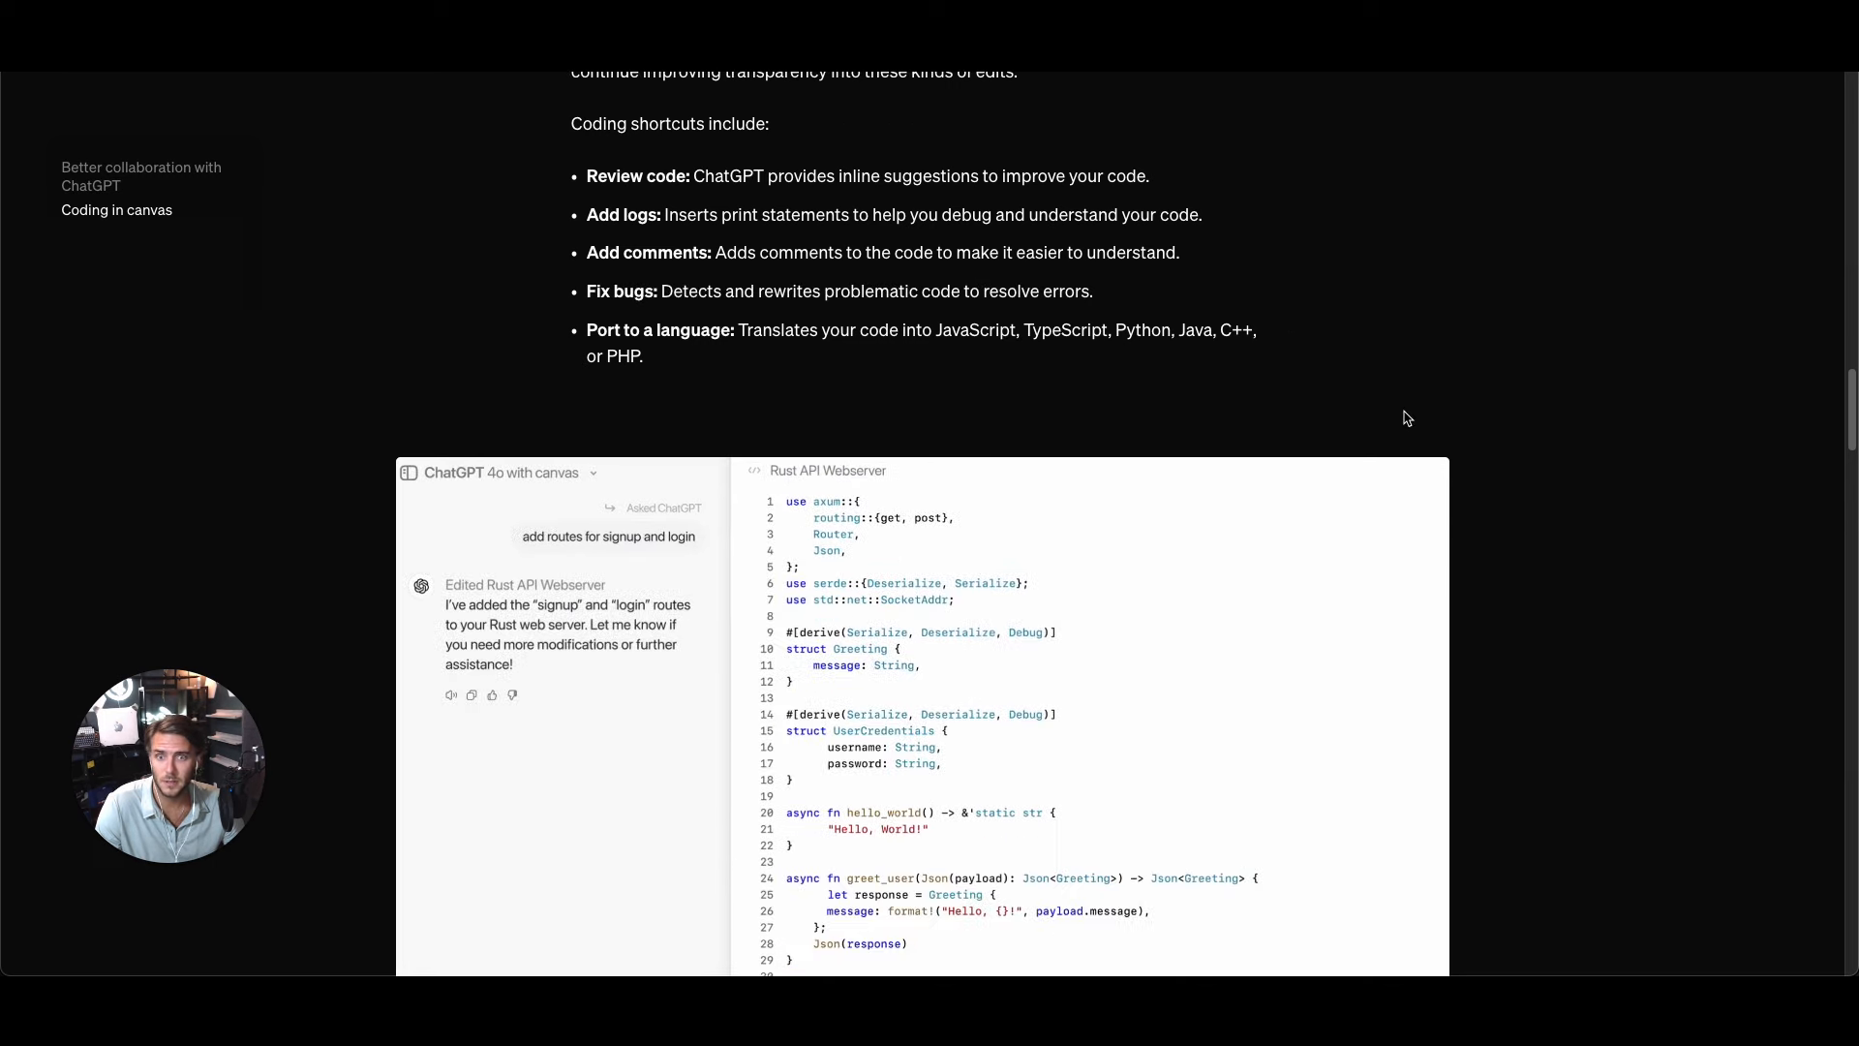
pyautogui.scroll(-3)
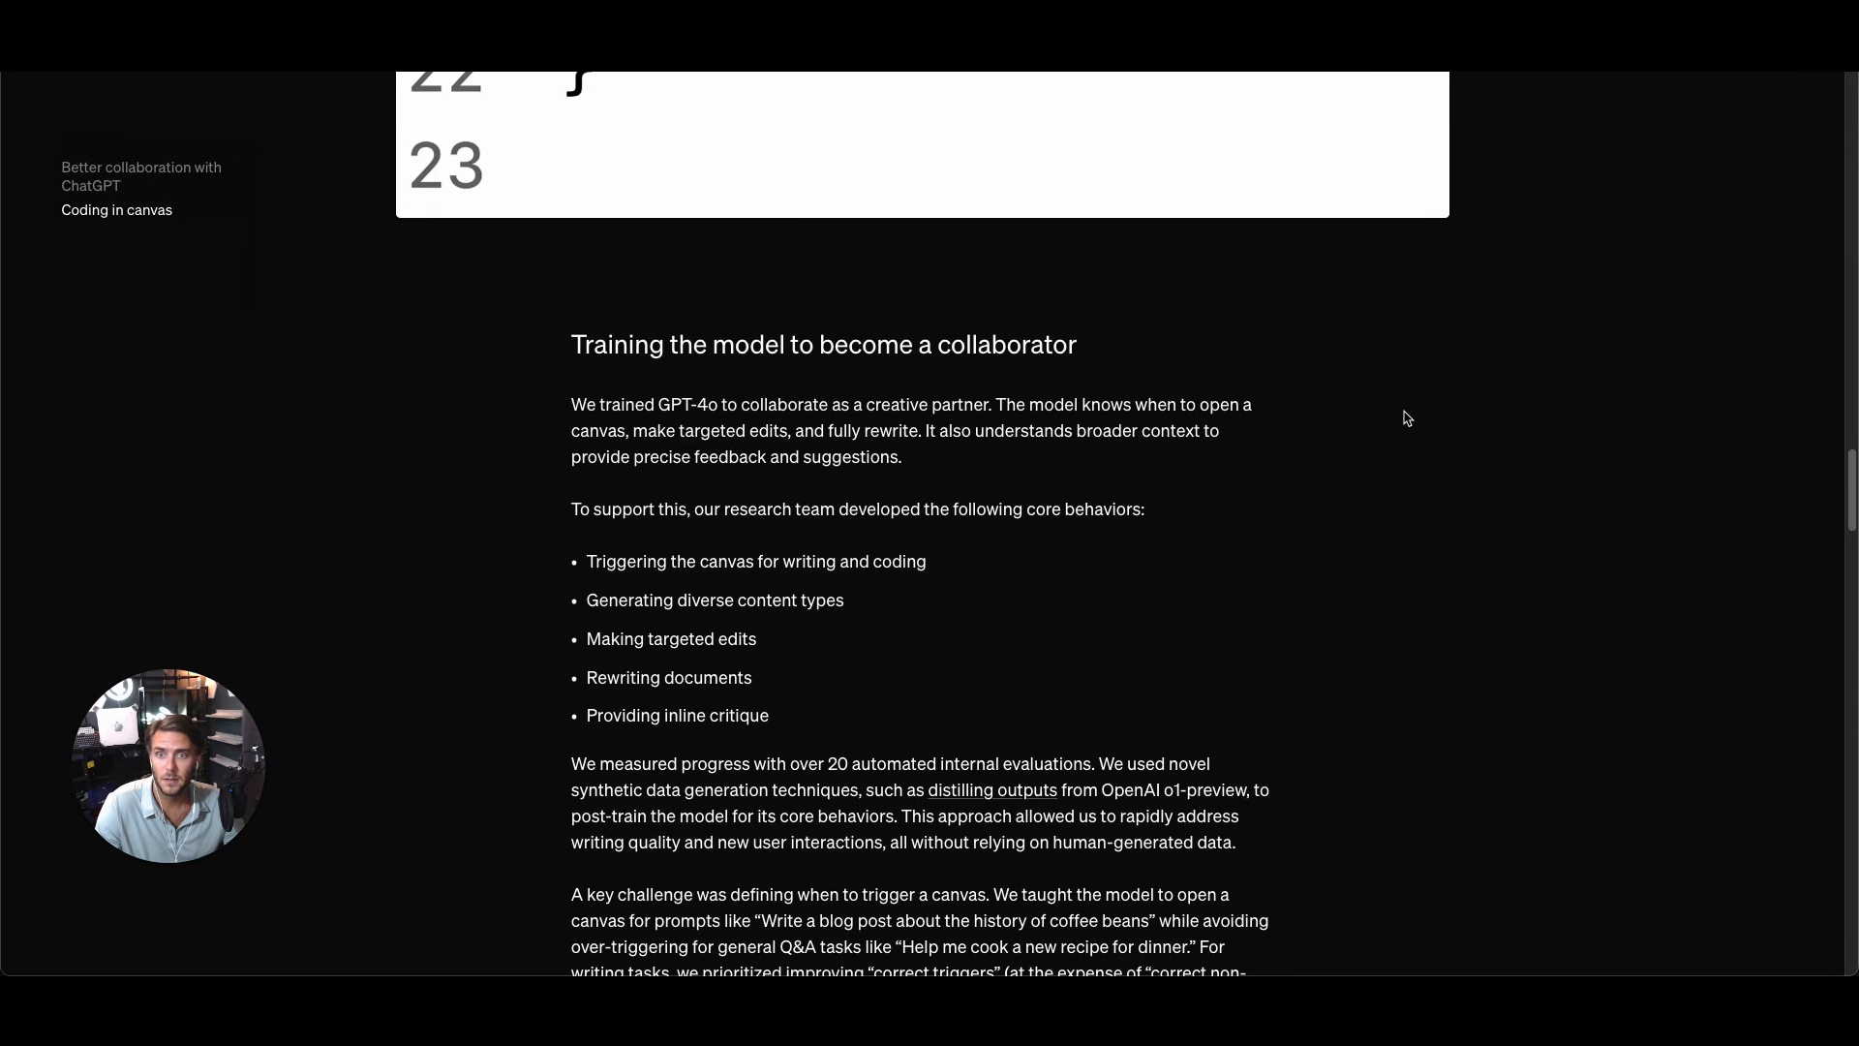
# - Scroll through the collaborator-training section to the Canvas Decision Boundary Trigger chart
pyautogui.scroll(-3)
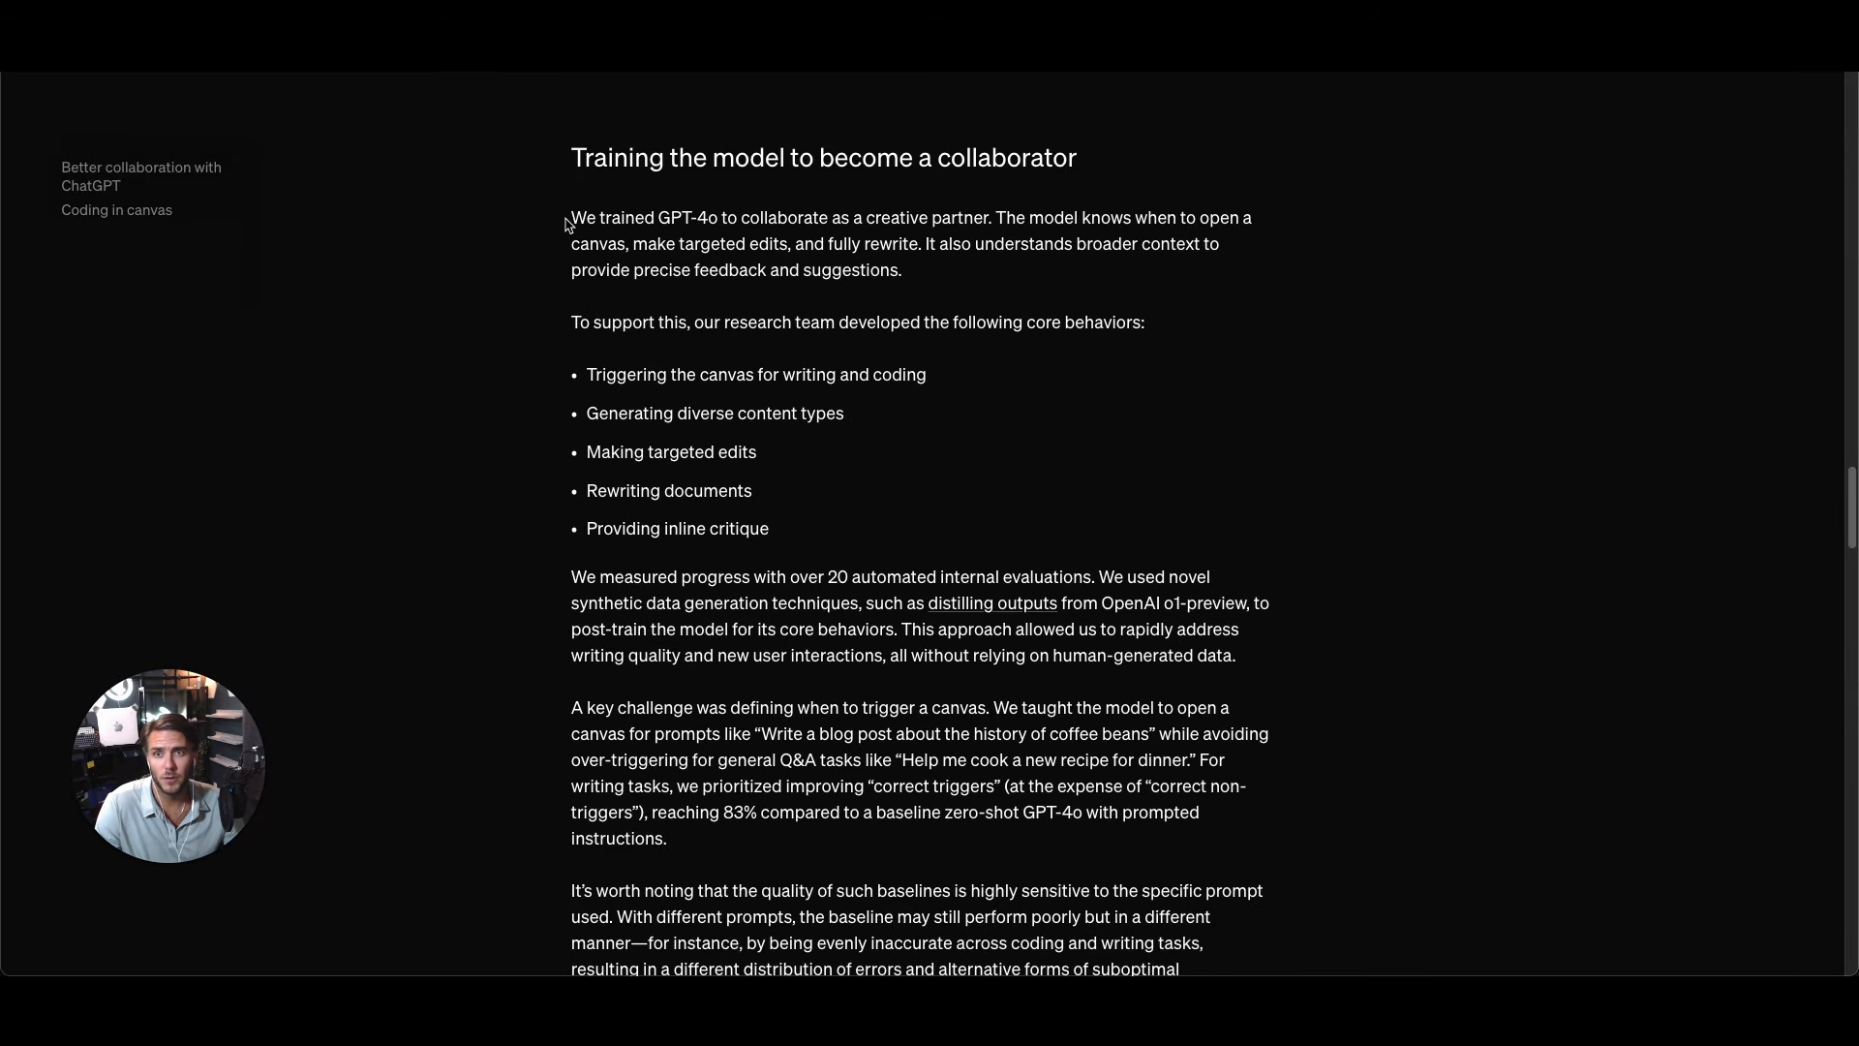
pyautogui.moveTo(767, 271)
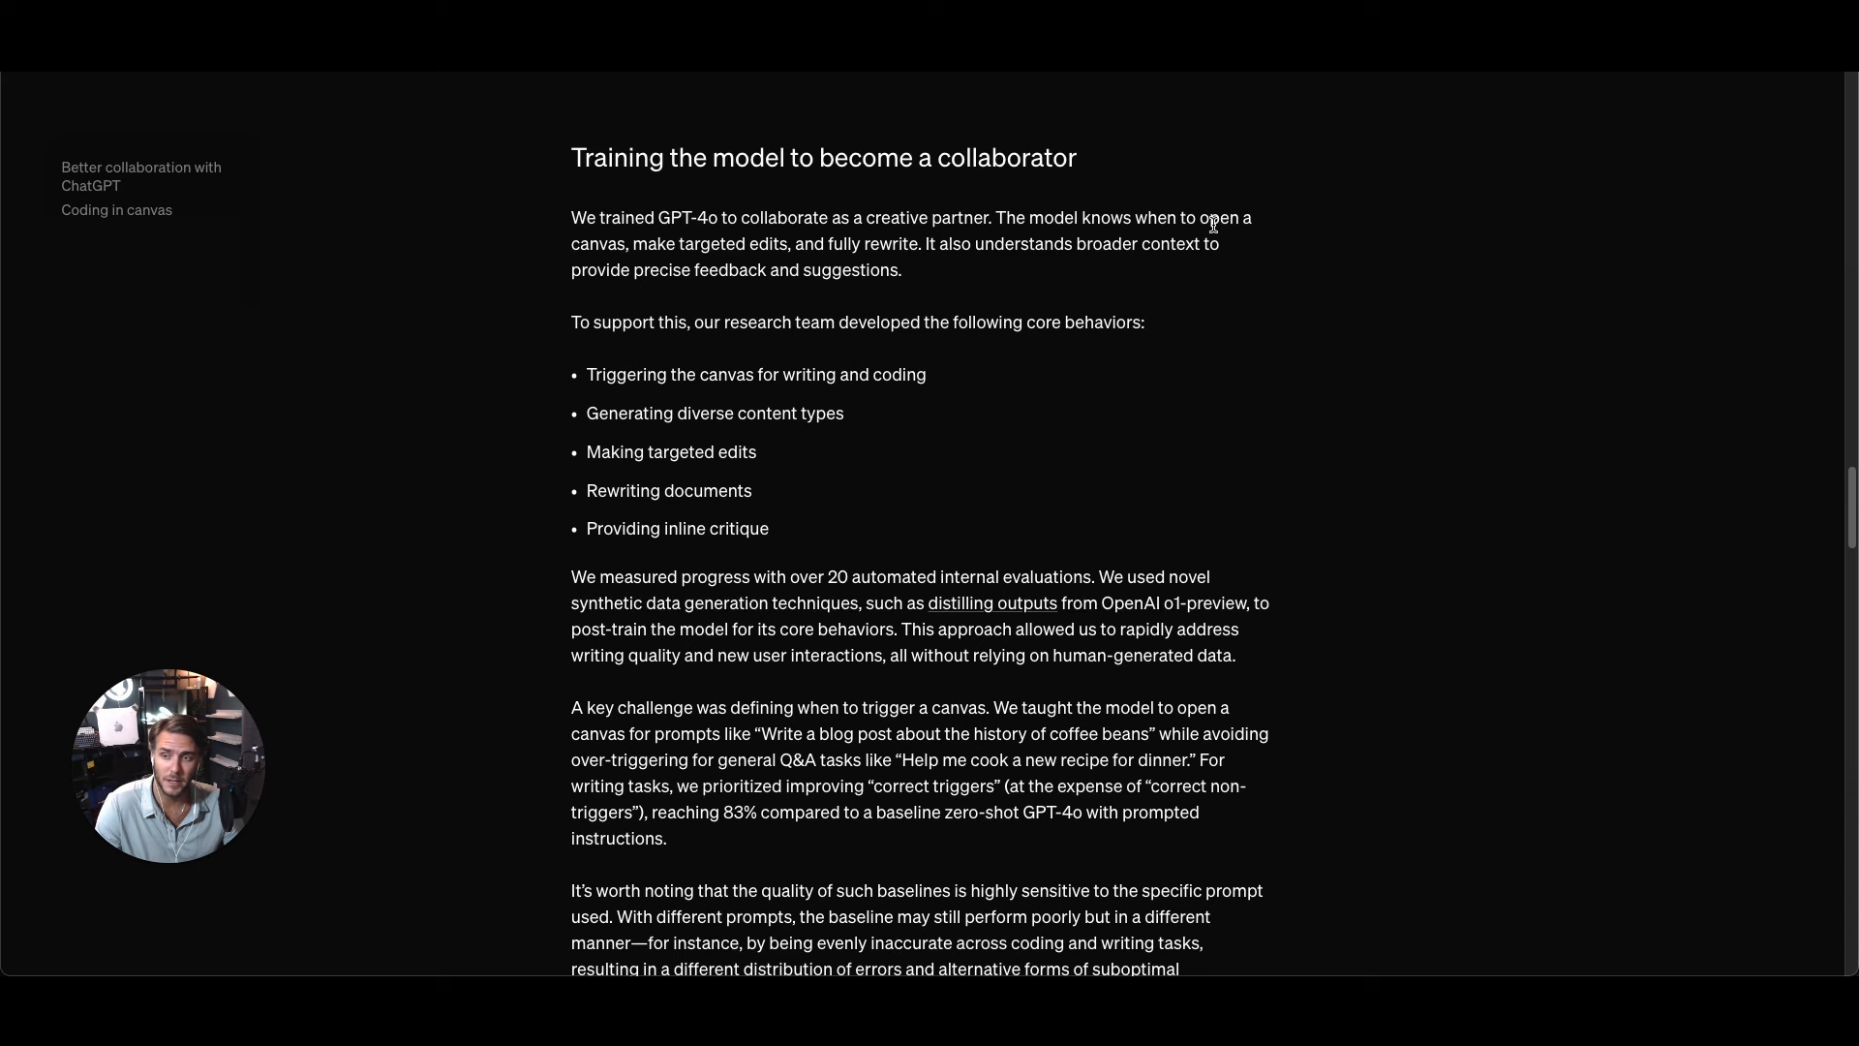
pyautogui.moveTo(1254, 250)
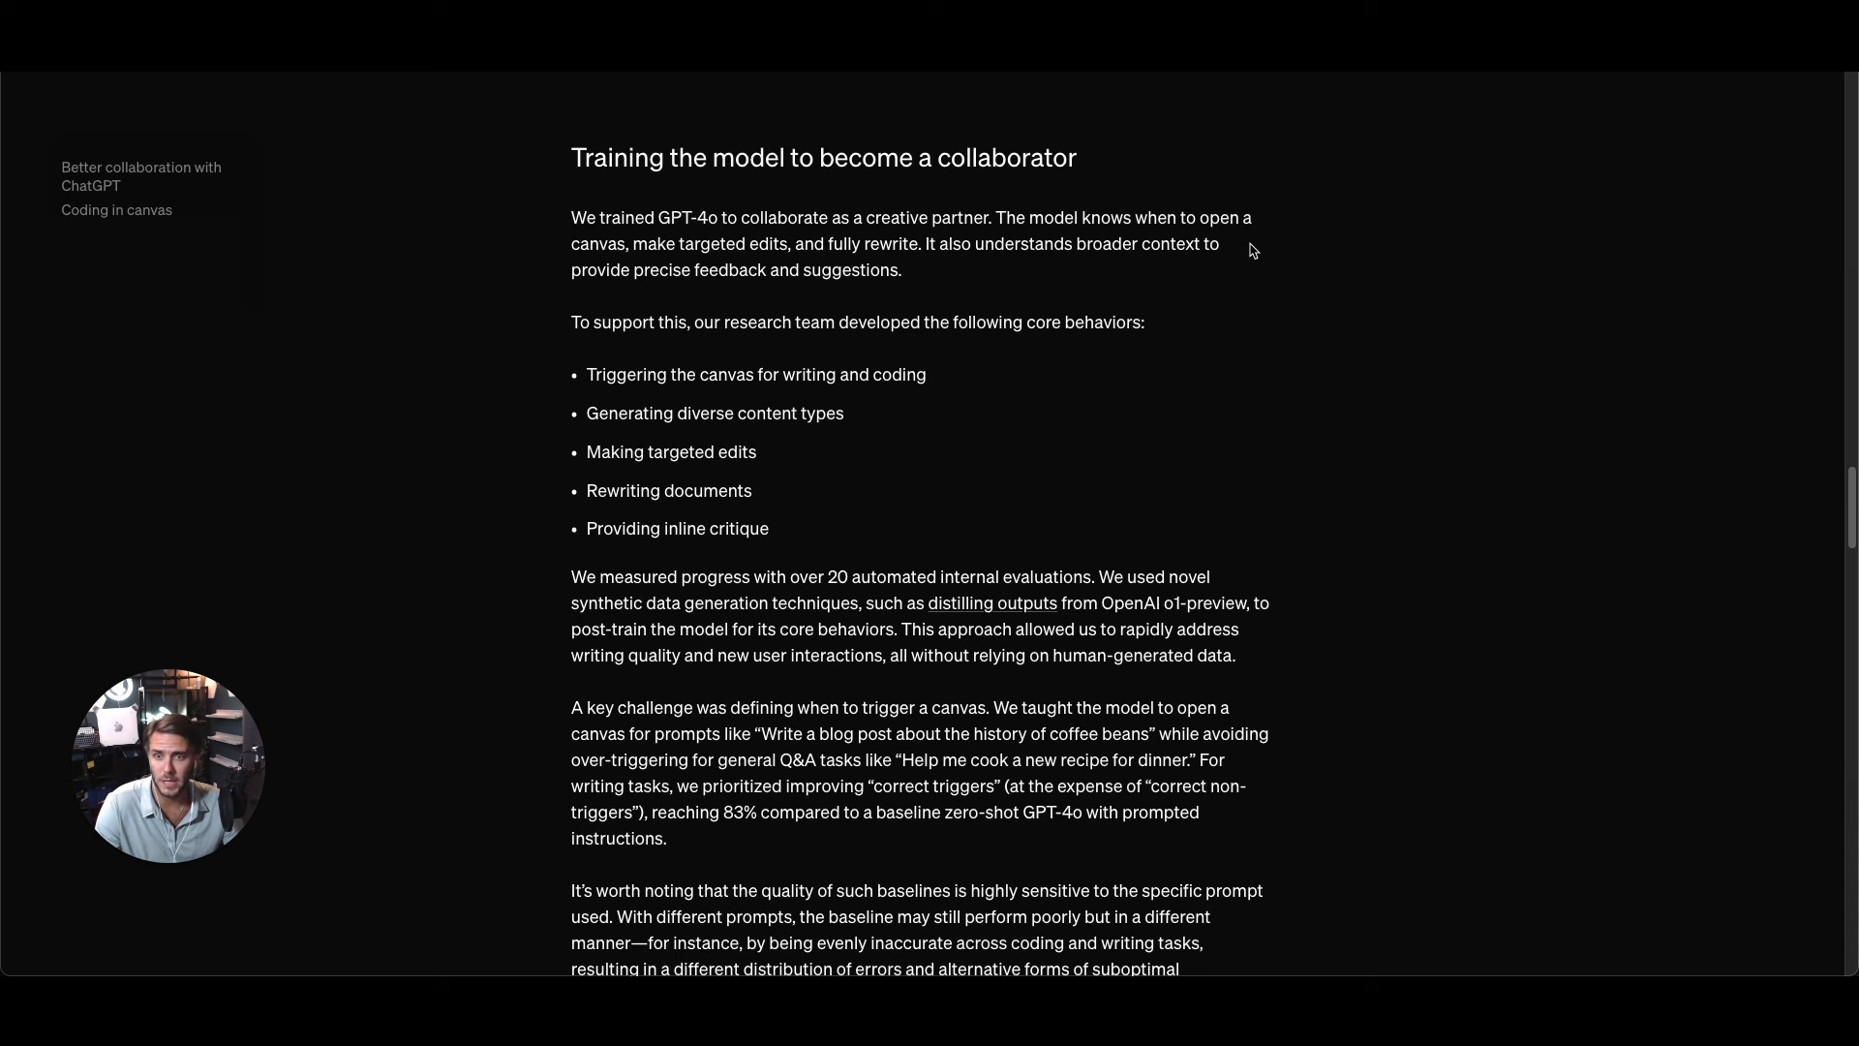
pyautogui.scroll(-3)
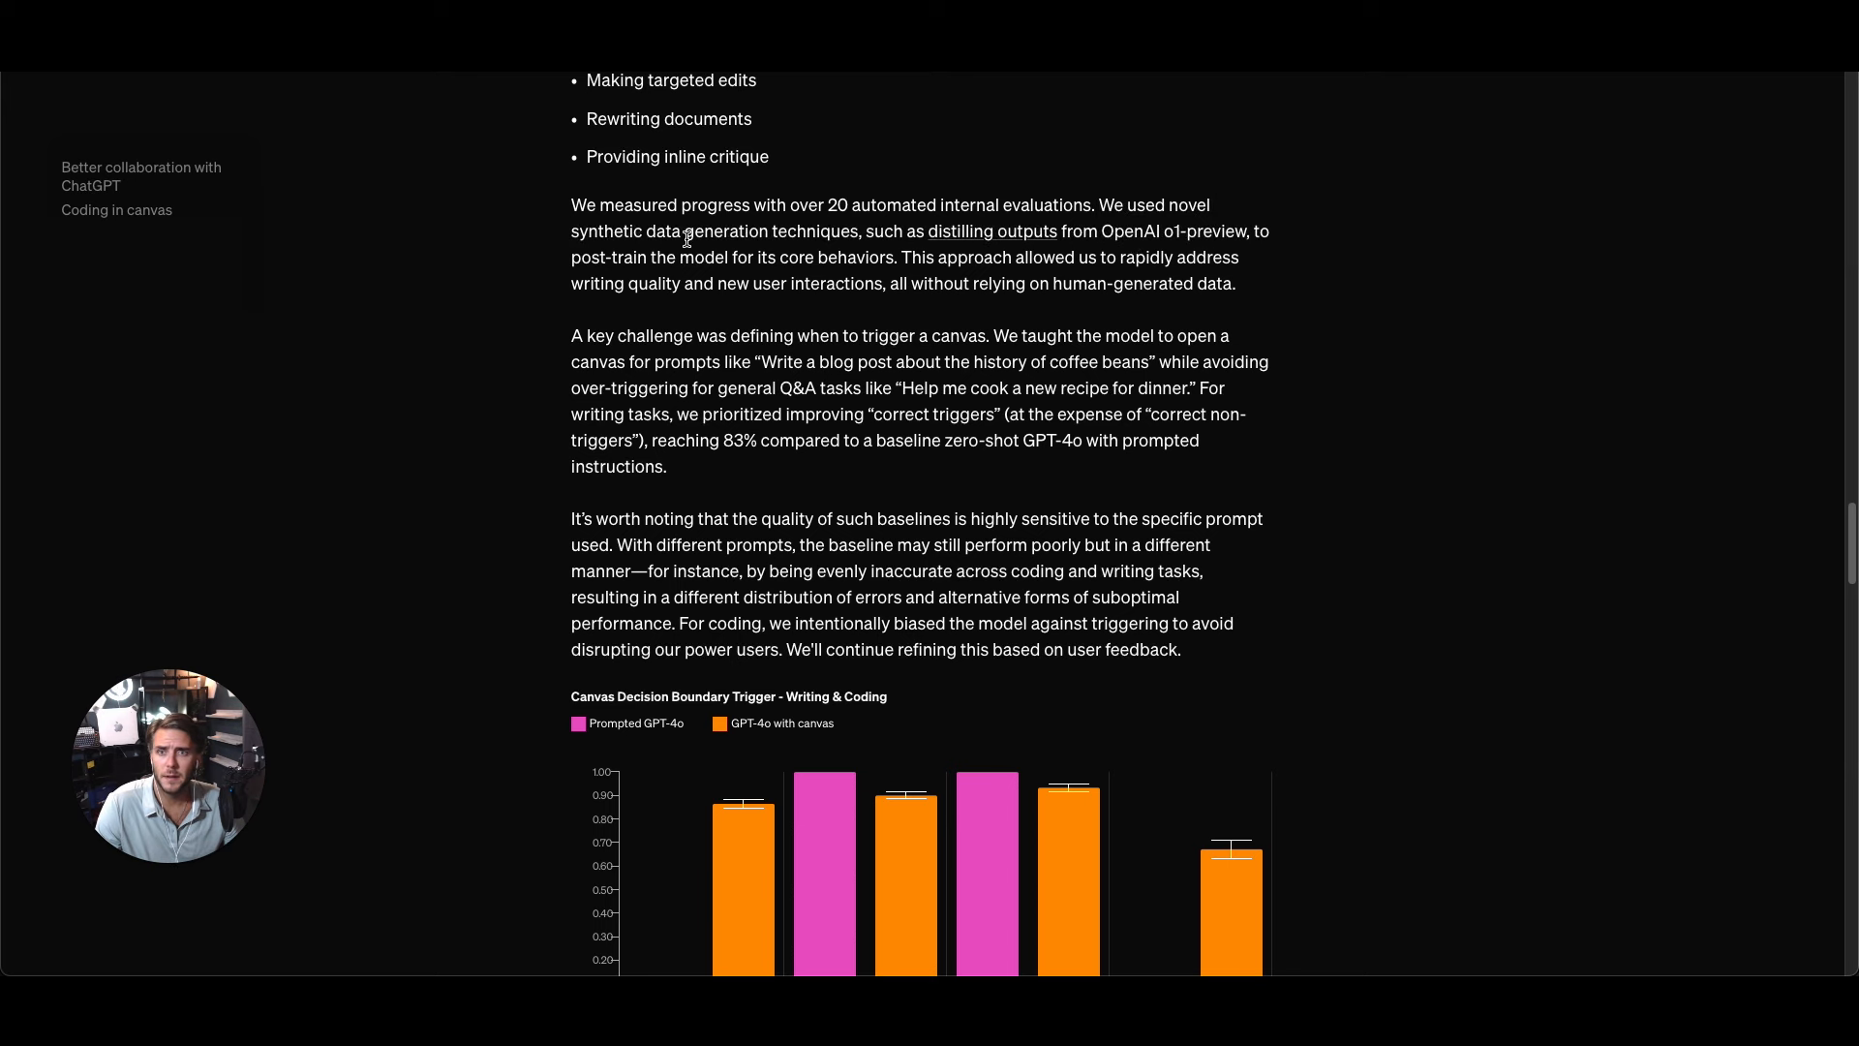
pyautogui.moveTo(956, 238)
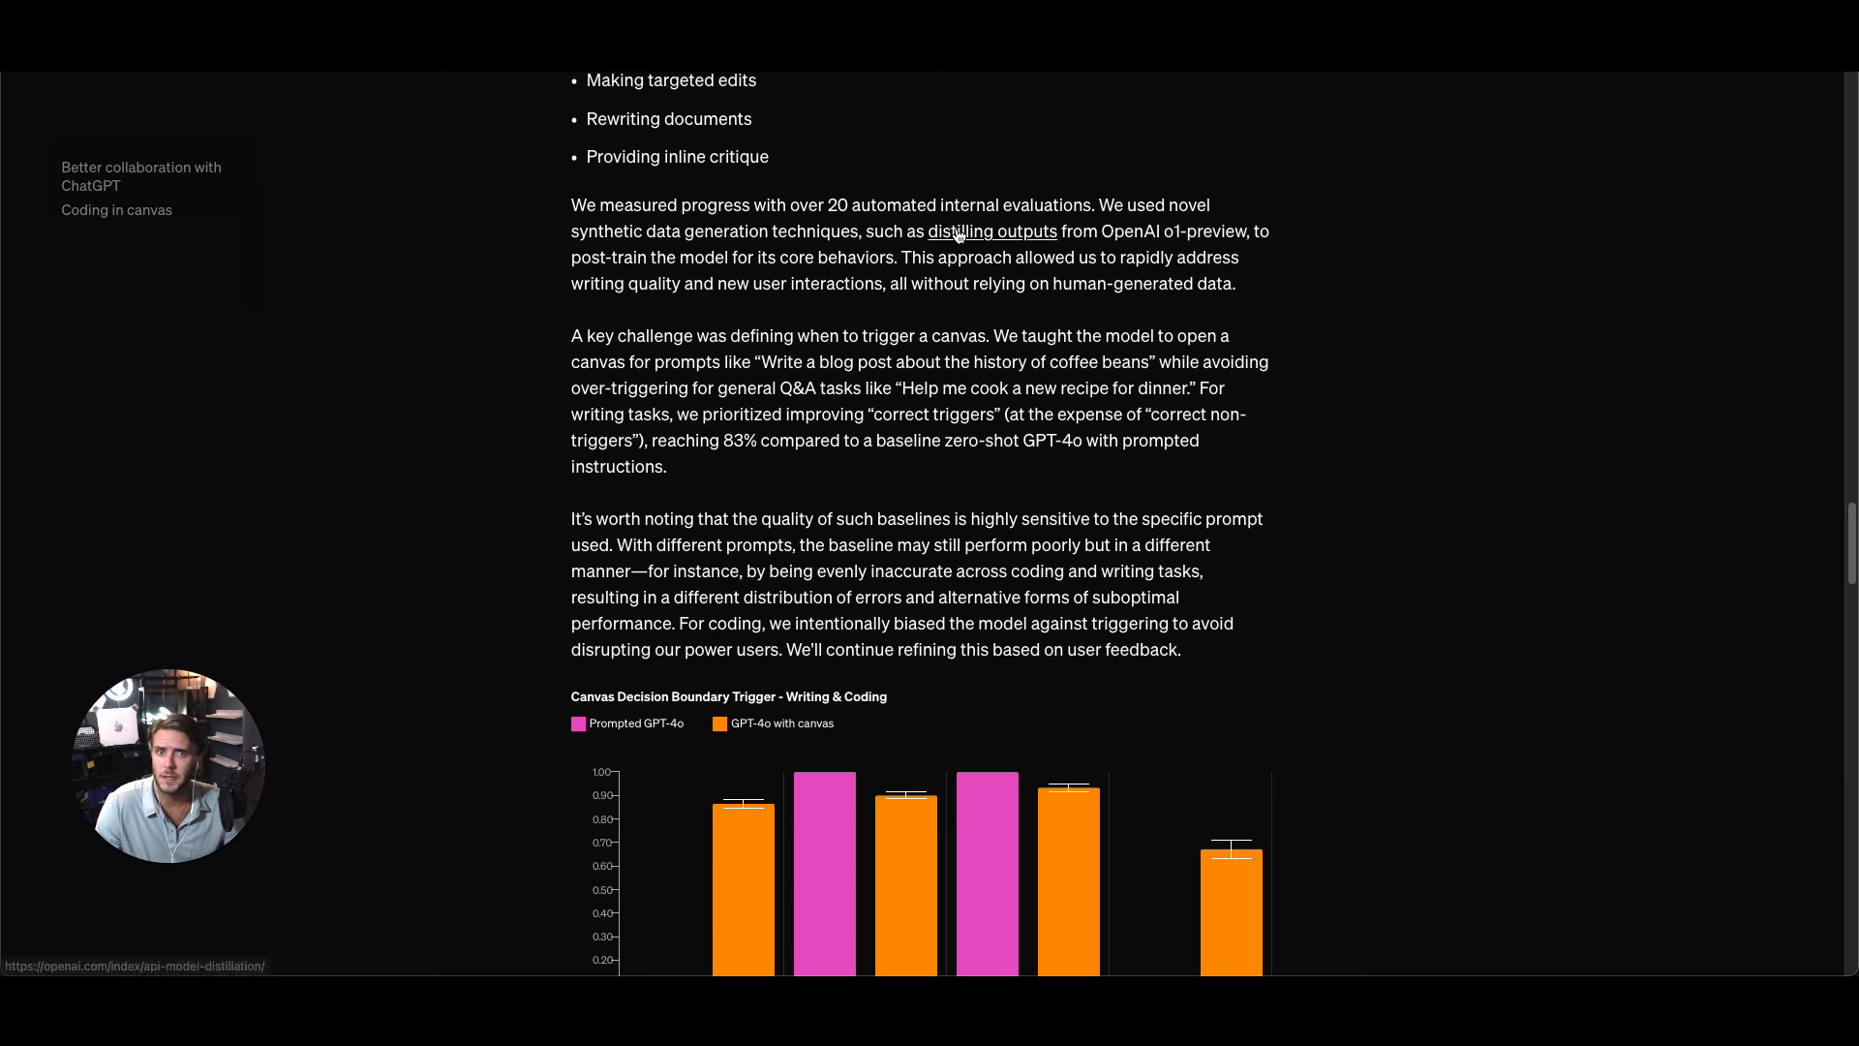
pyautogui.moveTo(1299, 236)
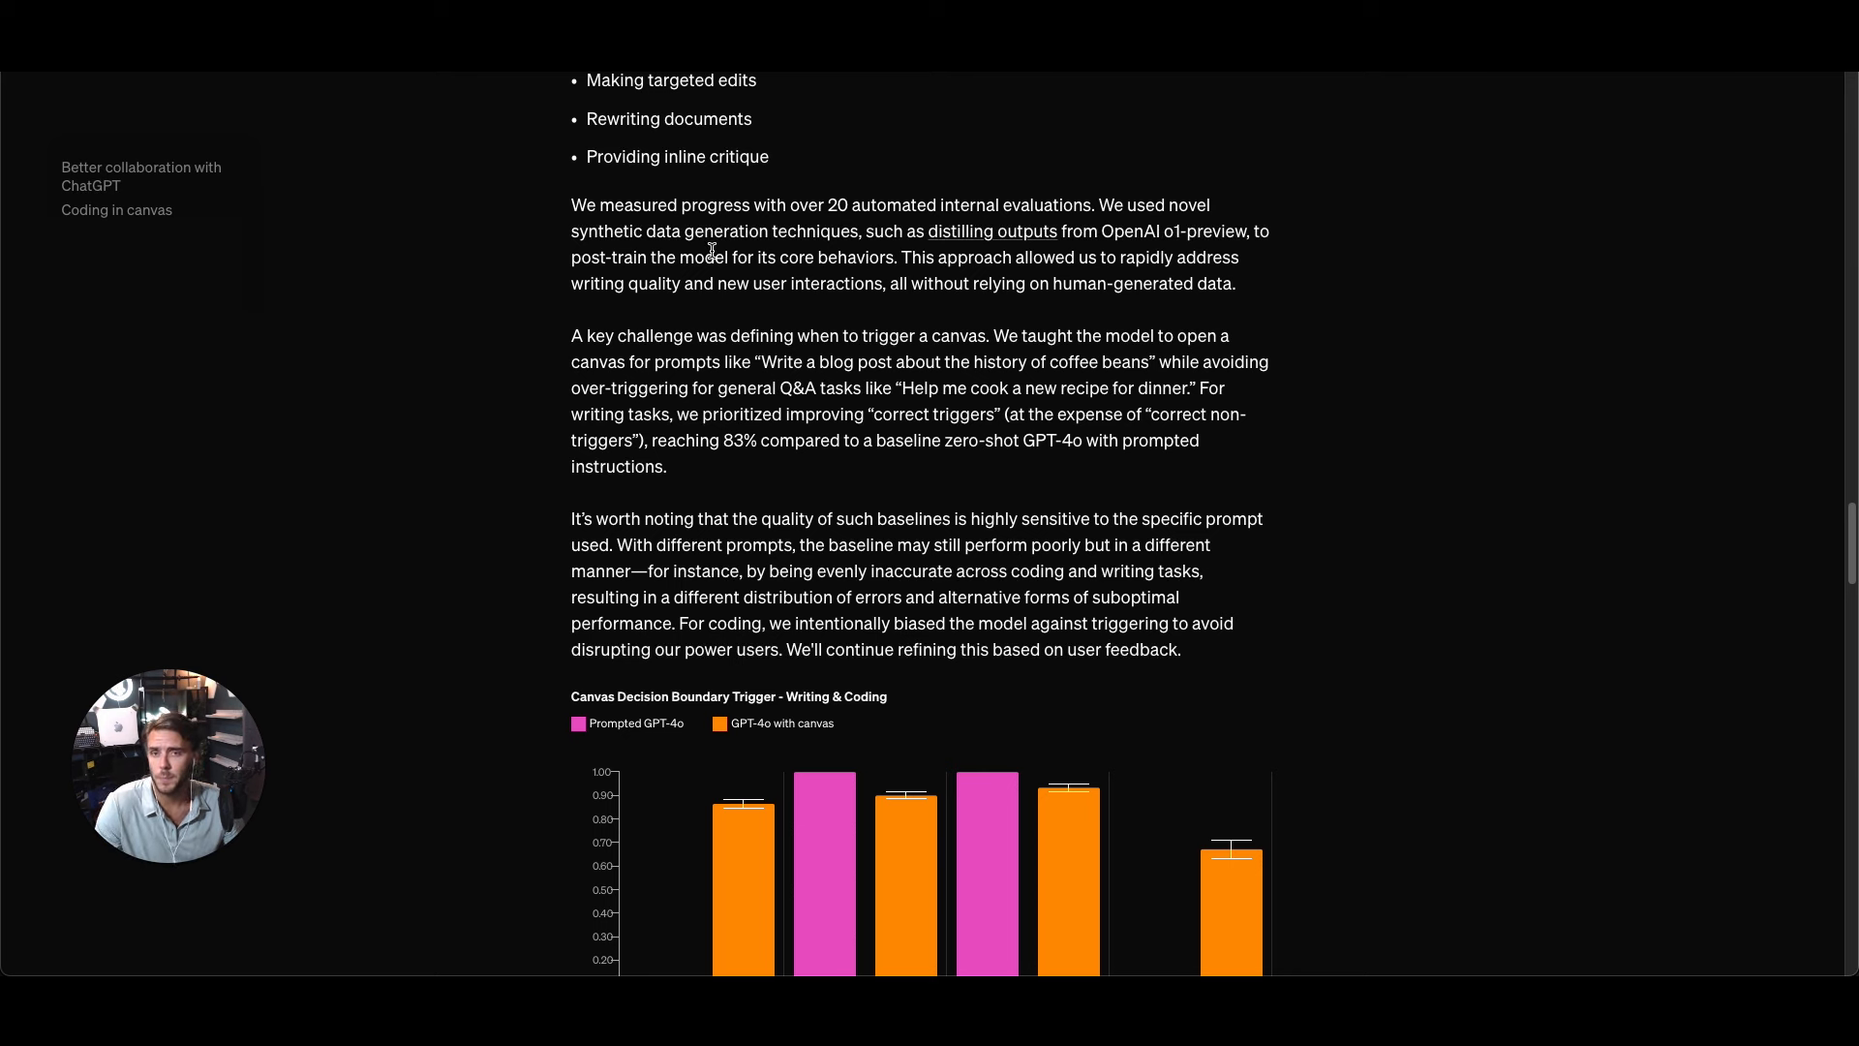
pyautogui.moveTo(1316, 254)
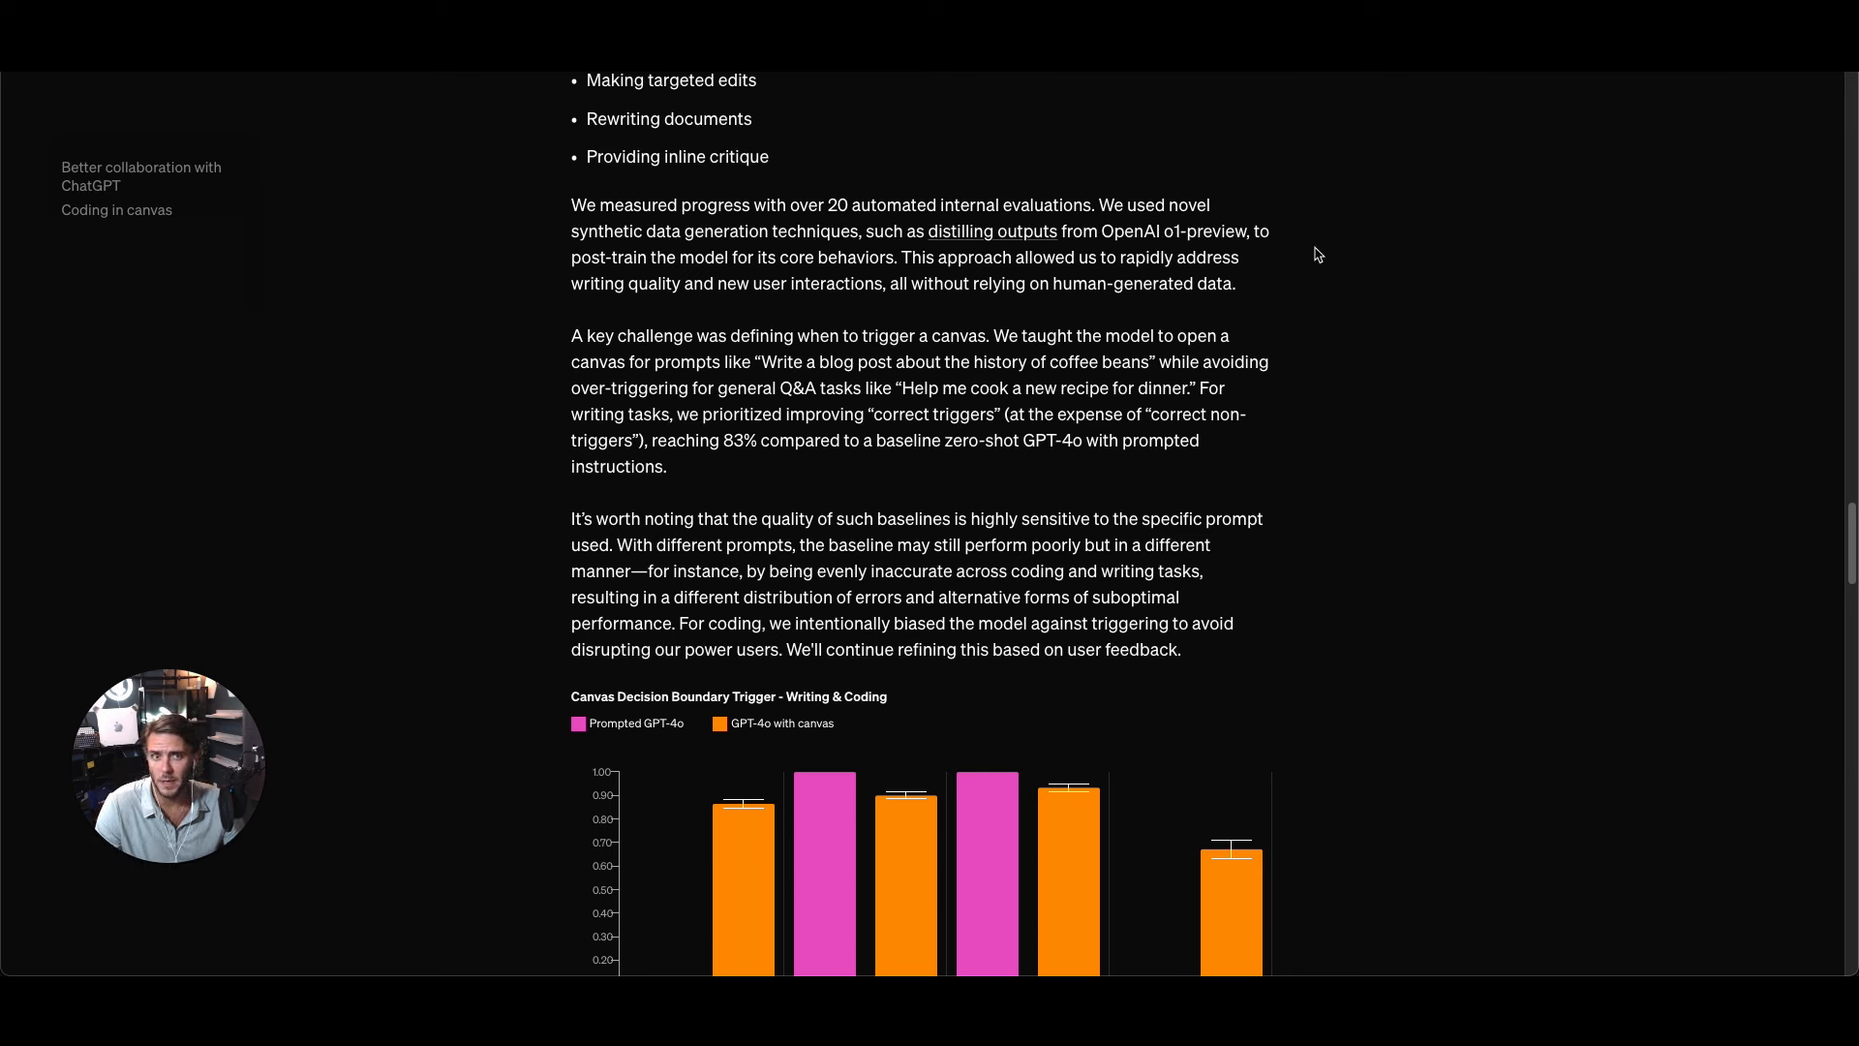
pyautogui.scroll(-3)
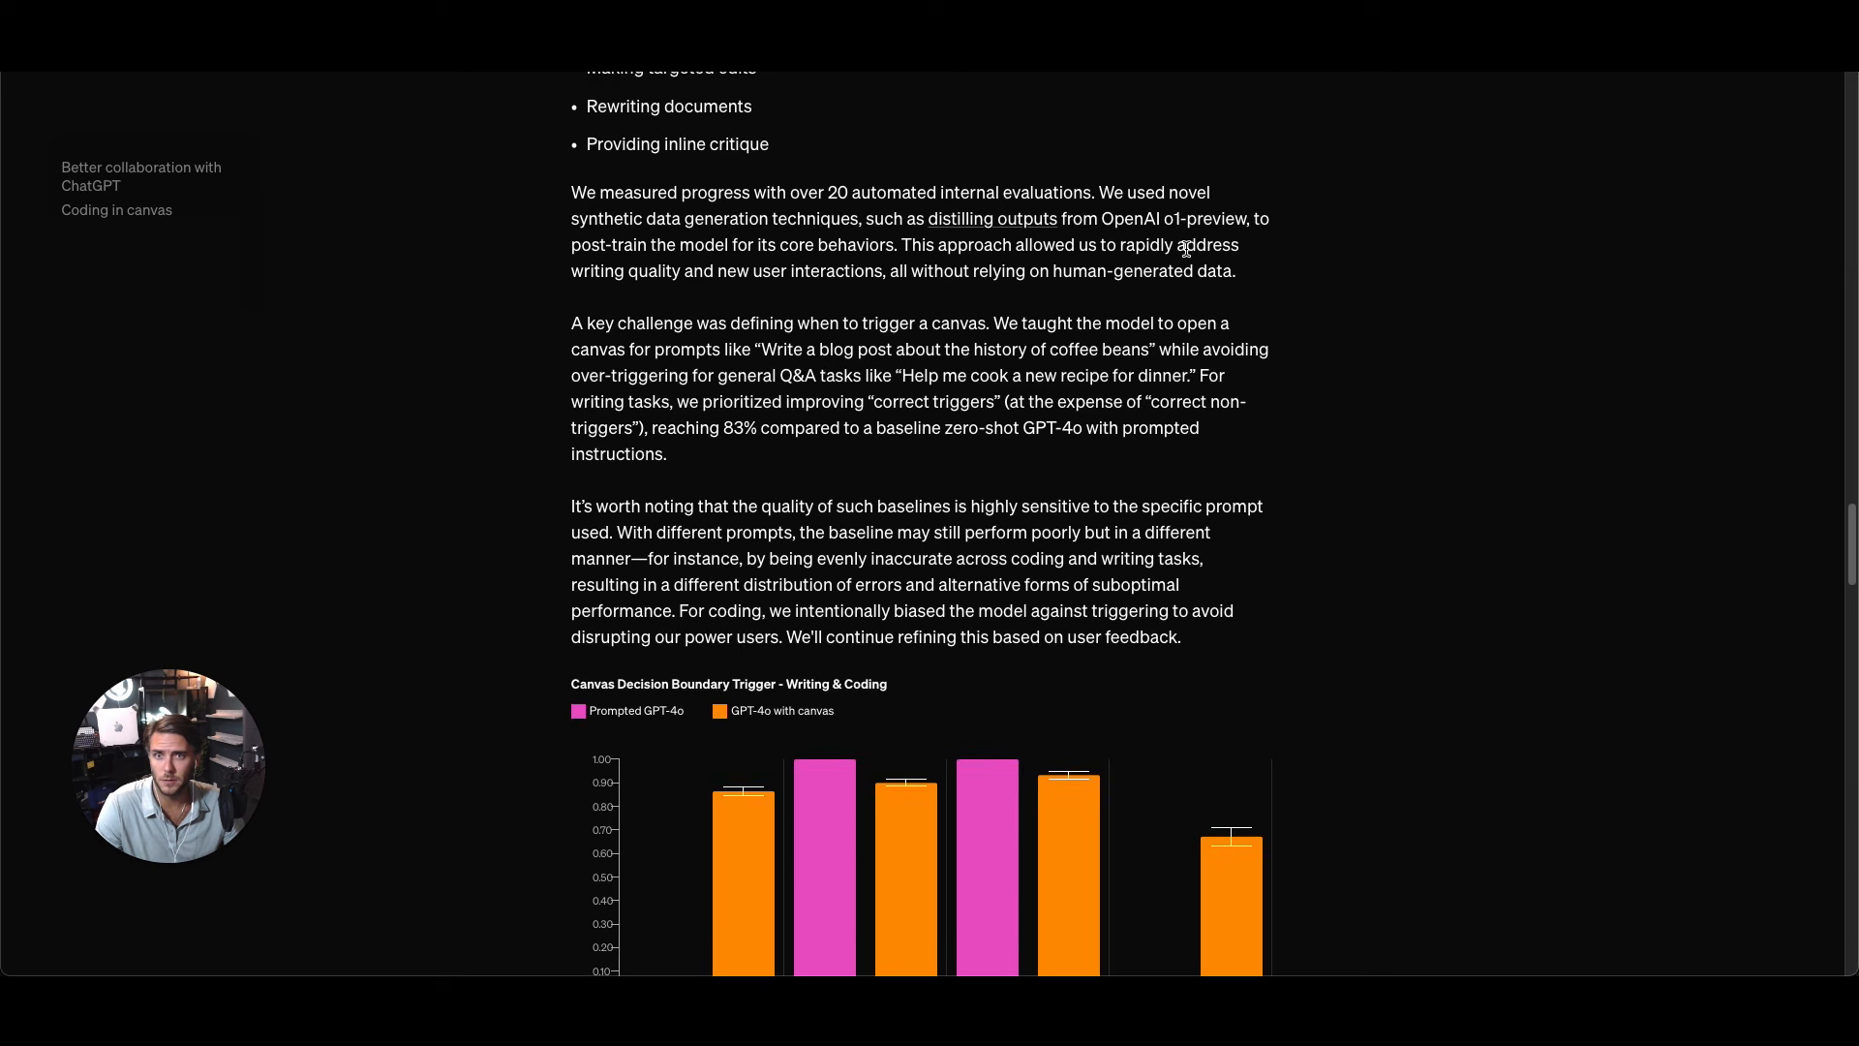
pyautogui.moveTo(884, 275)
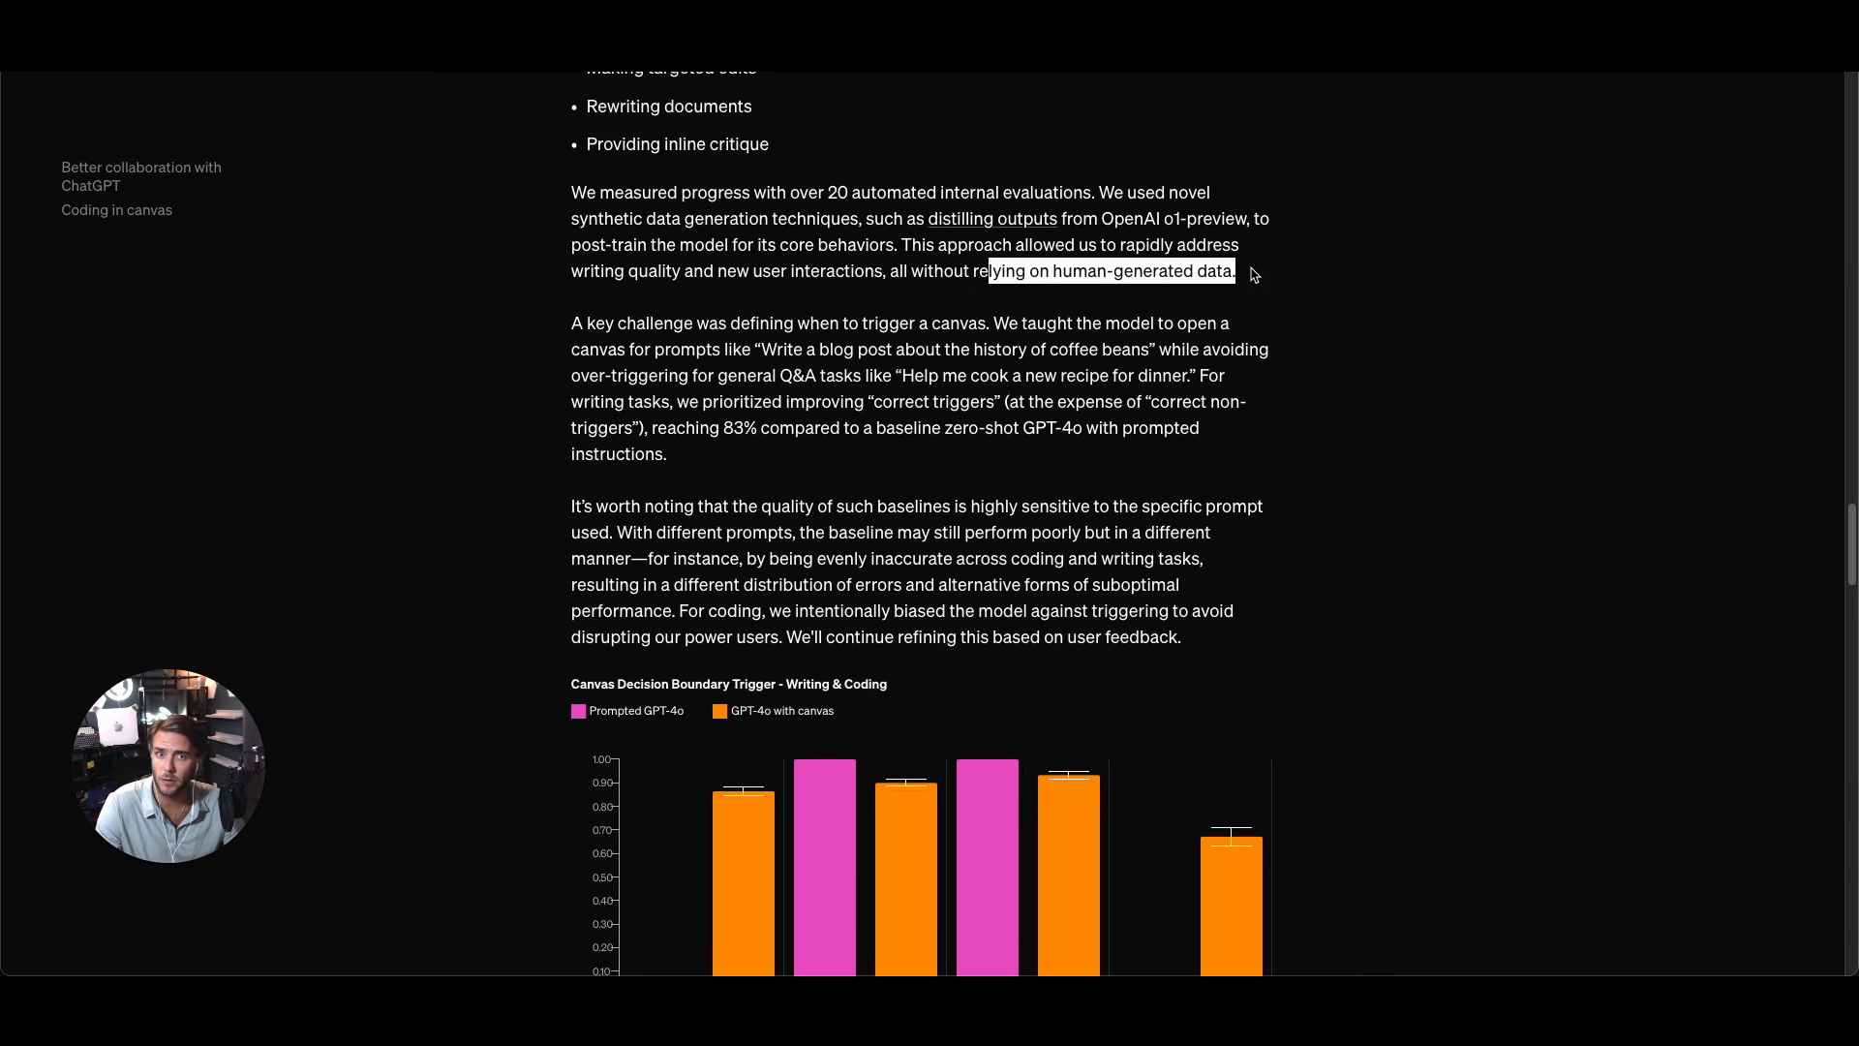
pyautogui.scroll(-3)
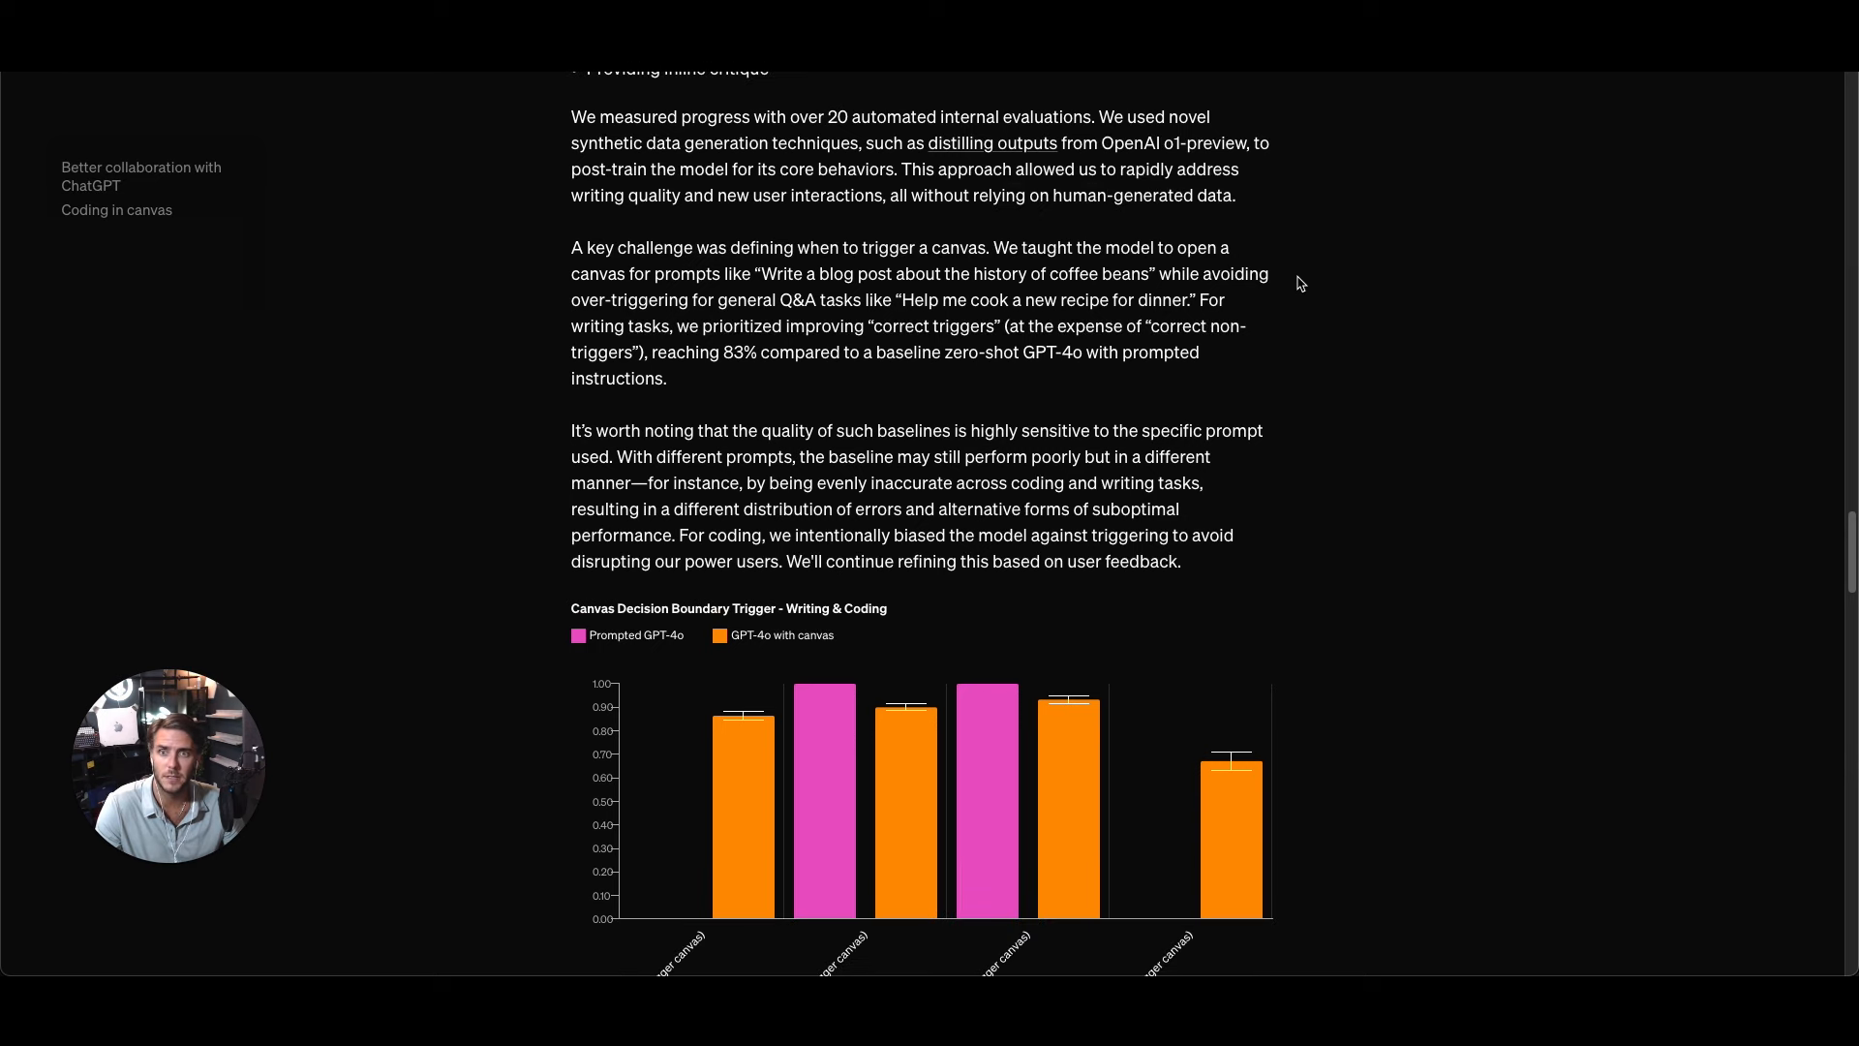
pyautogui.scroll(-3)
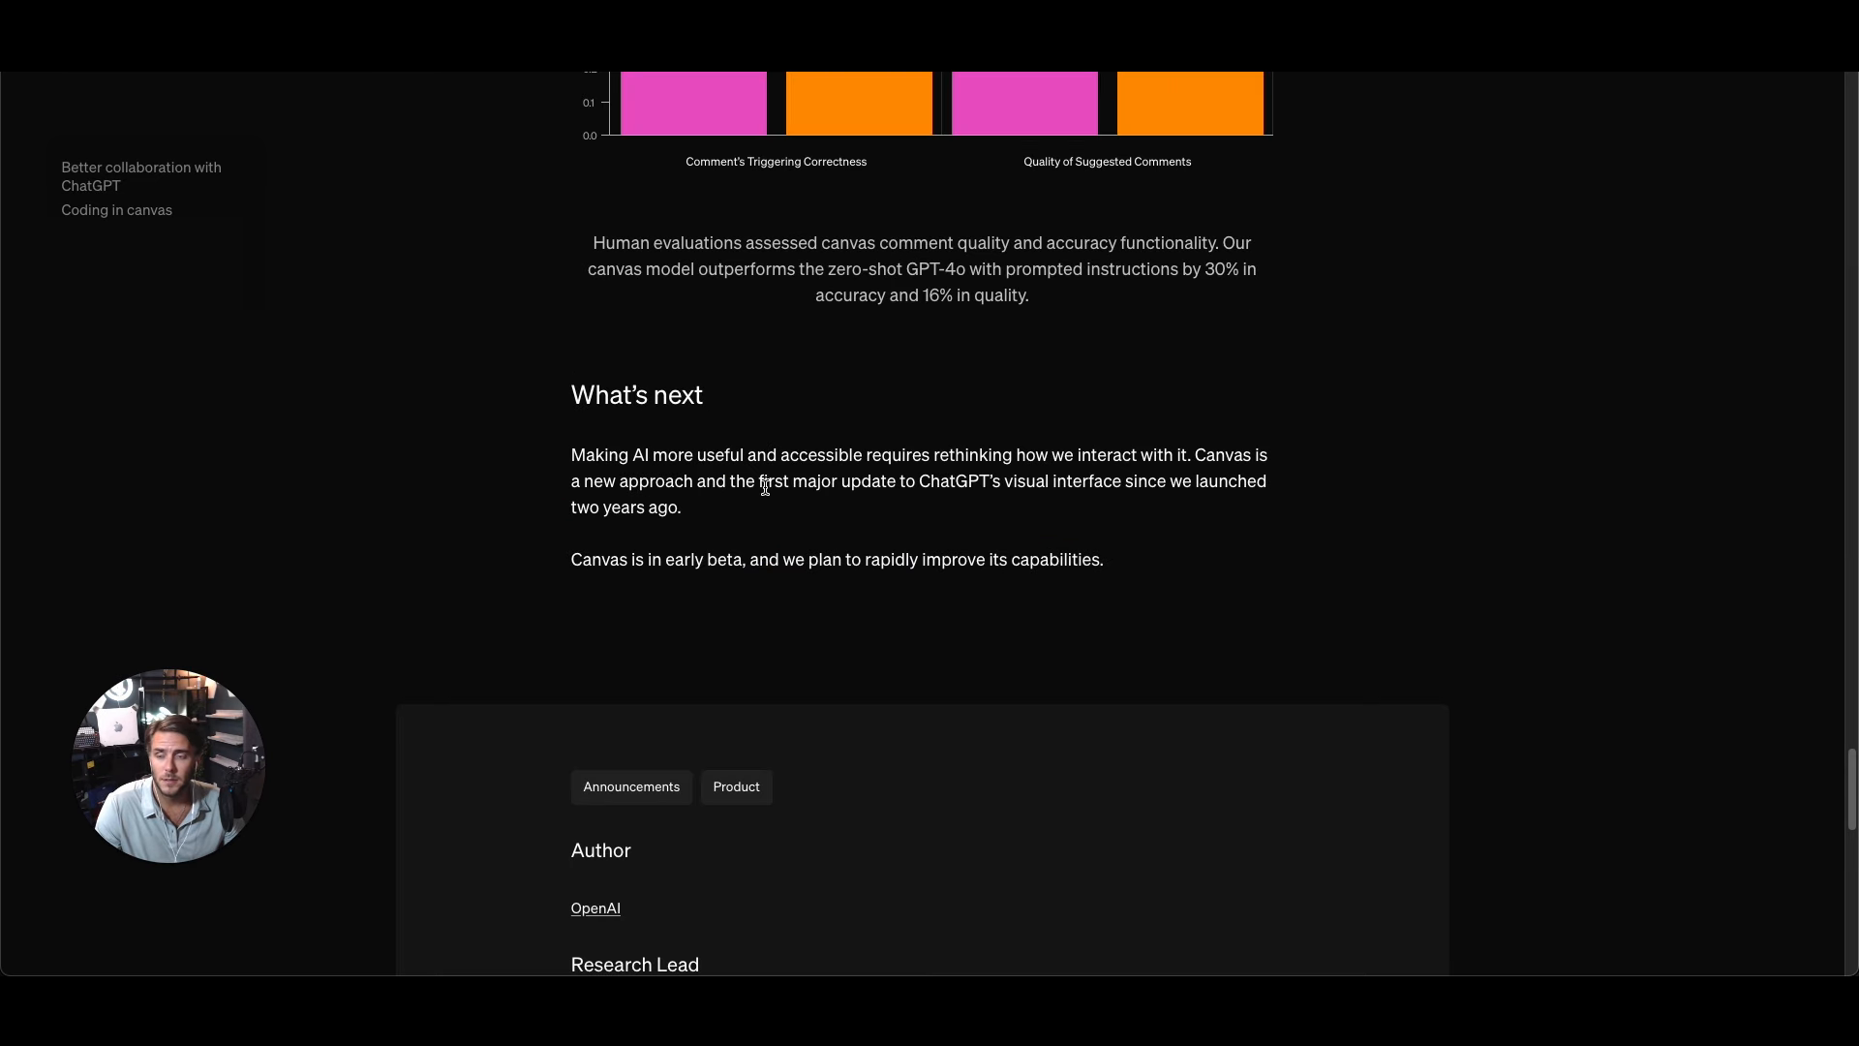
pyautogui.moveTo(760, 521)
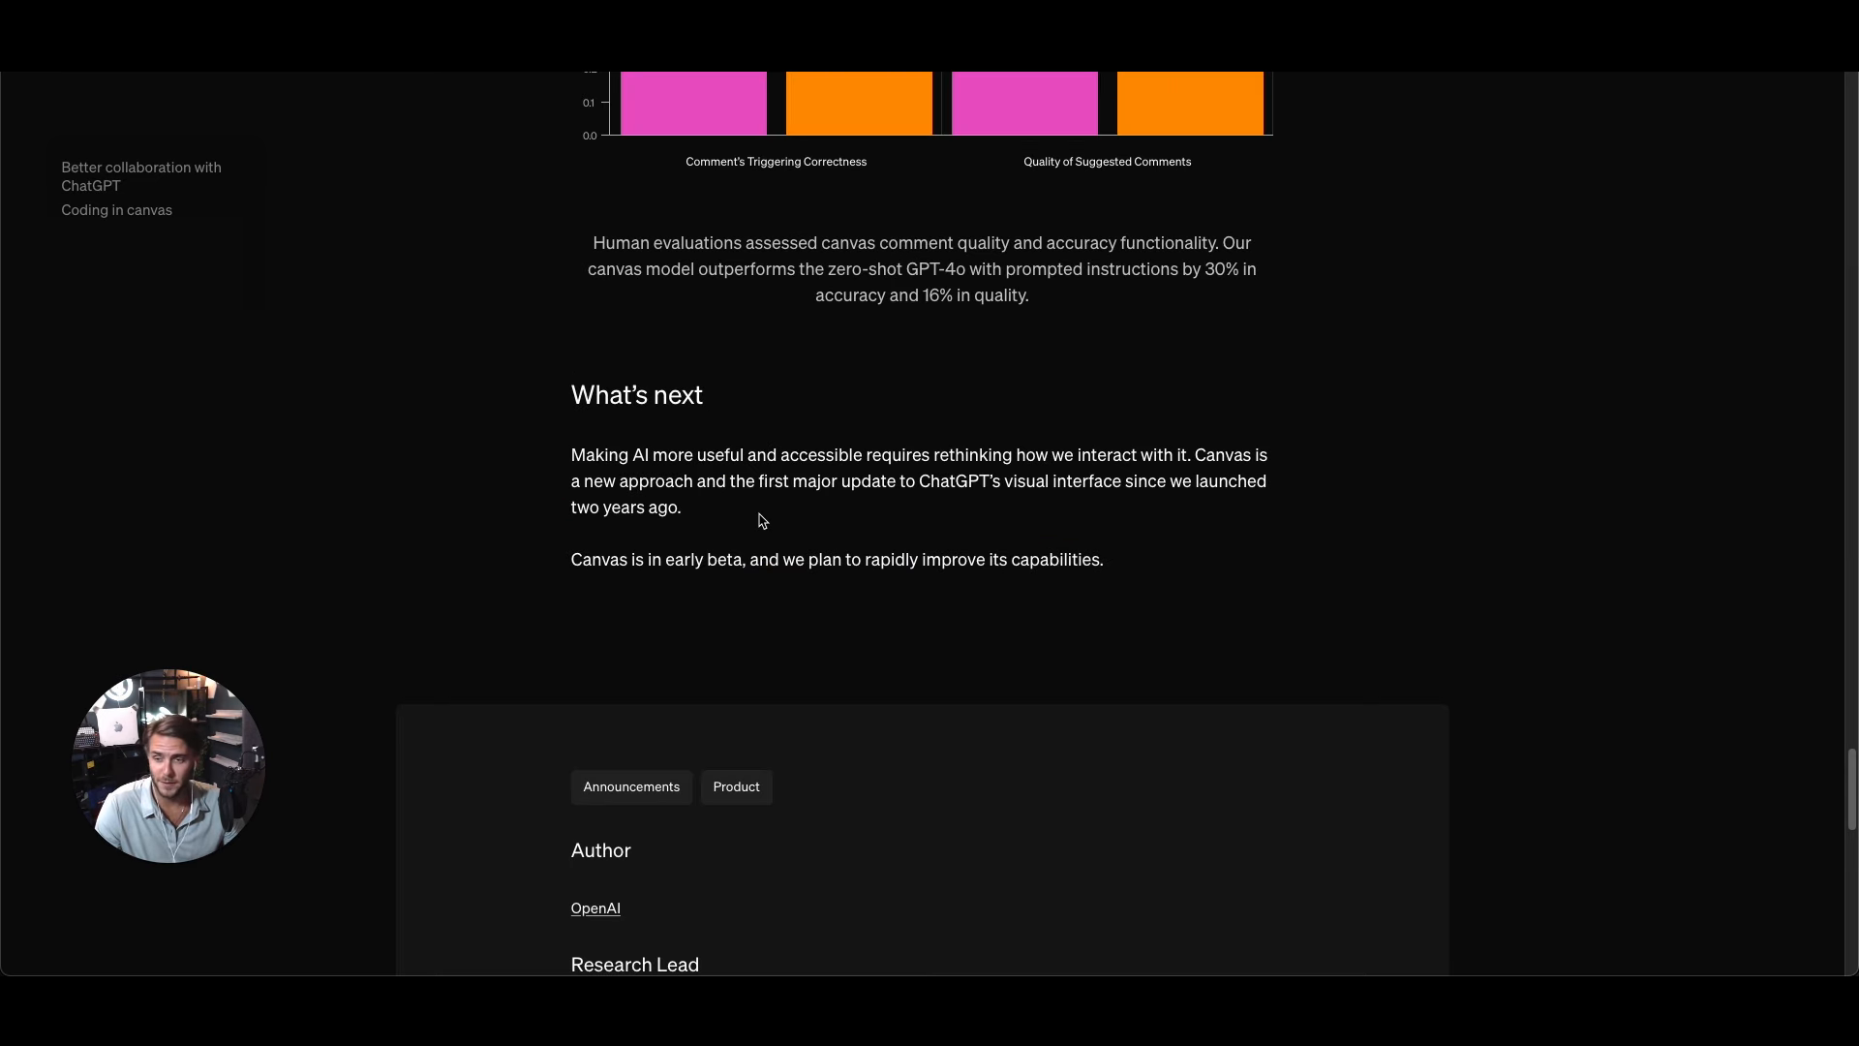
pyautogui.moveTo(1195, 454); pyautogui.dragTo(682, 506)
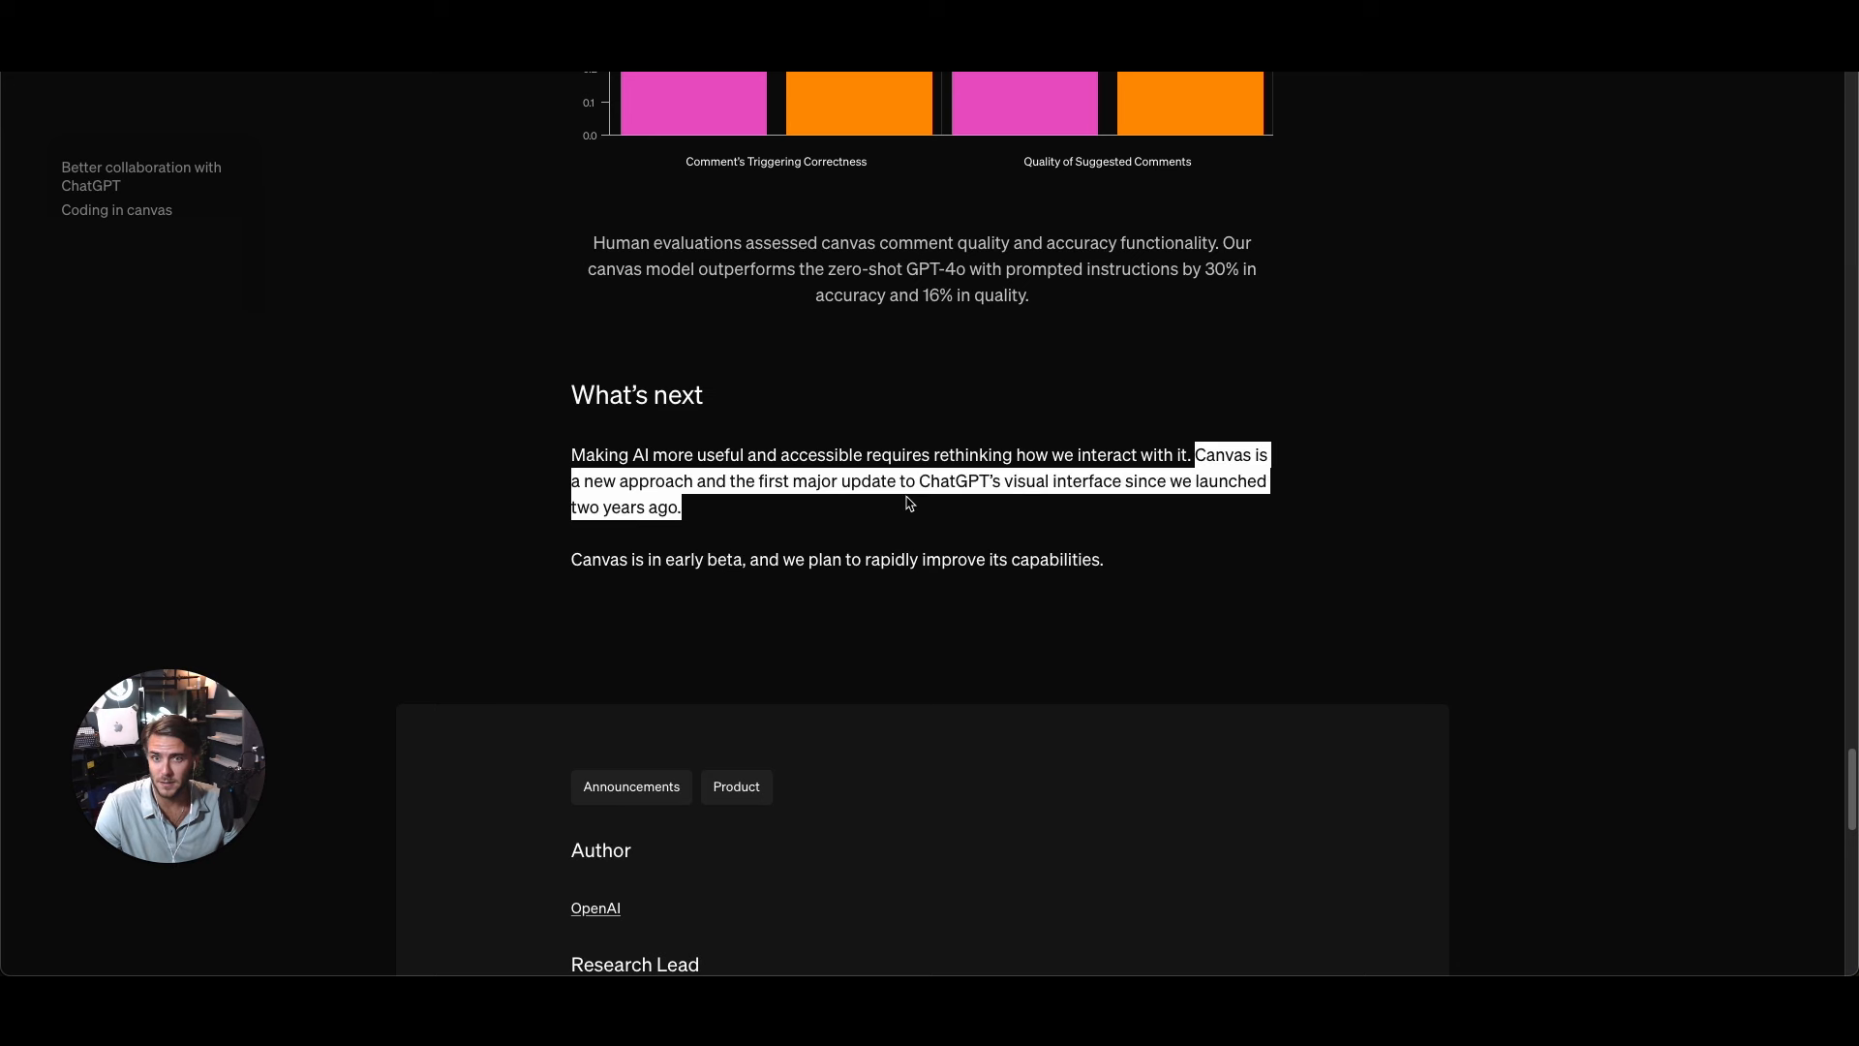
pyautogui.click(960, 498)
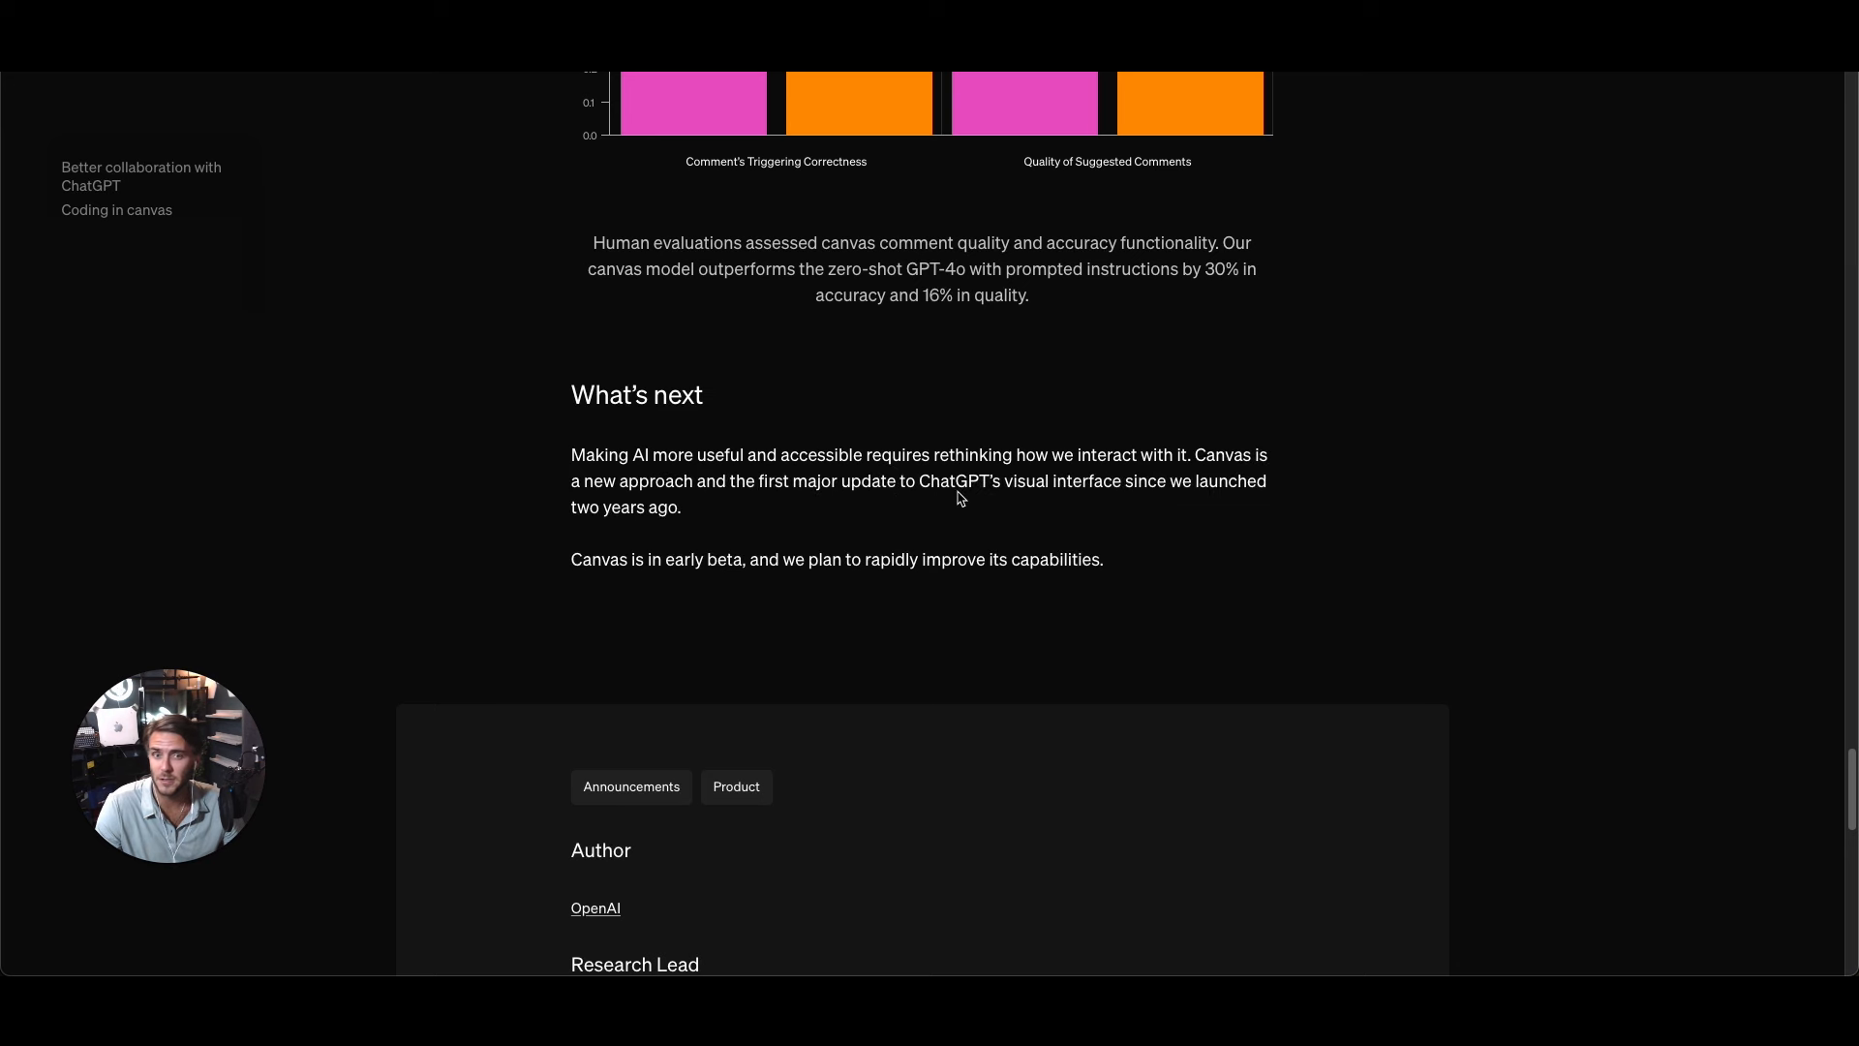
pyautogui.moveTo(1004, 481); pyautogui.dragTo(1134, 481)
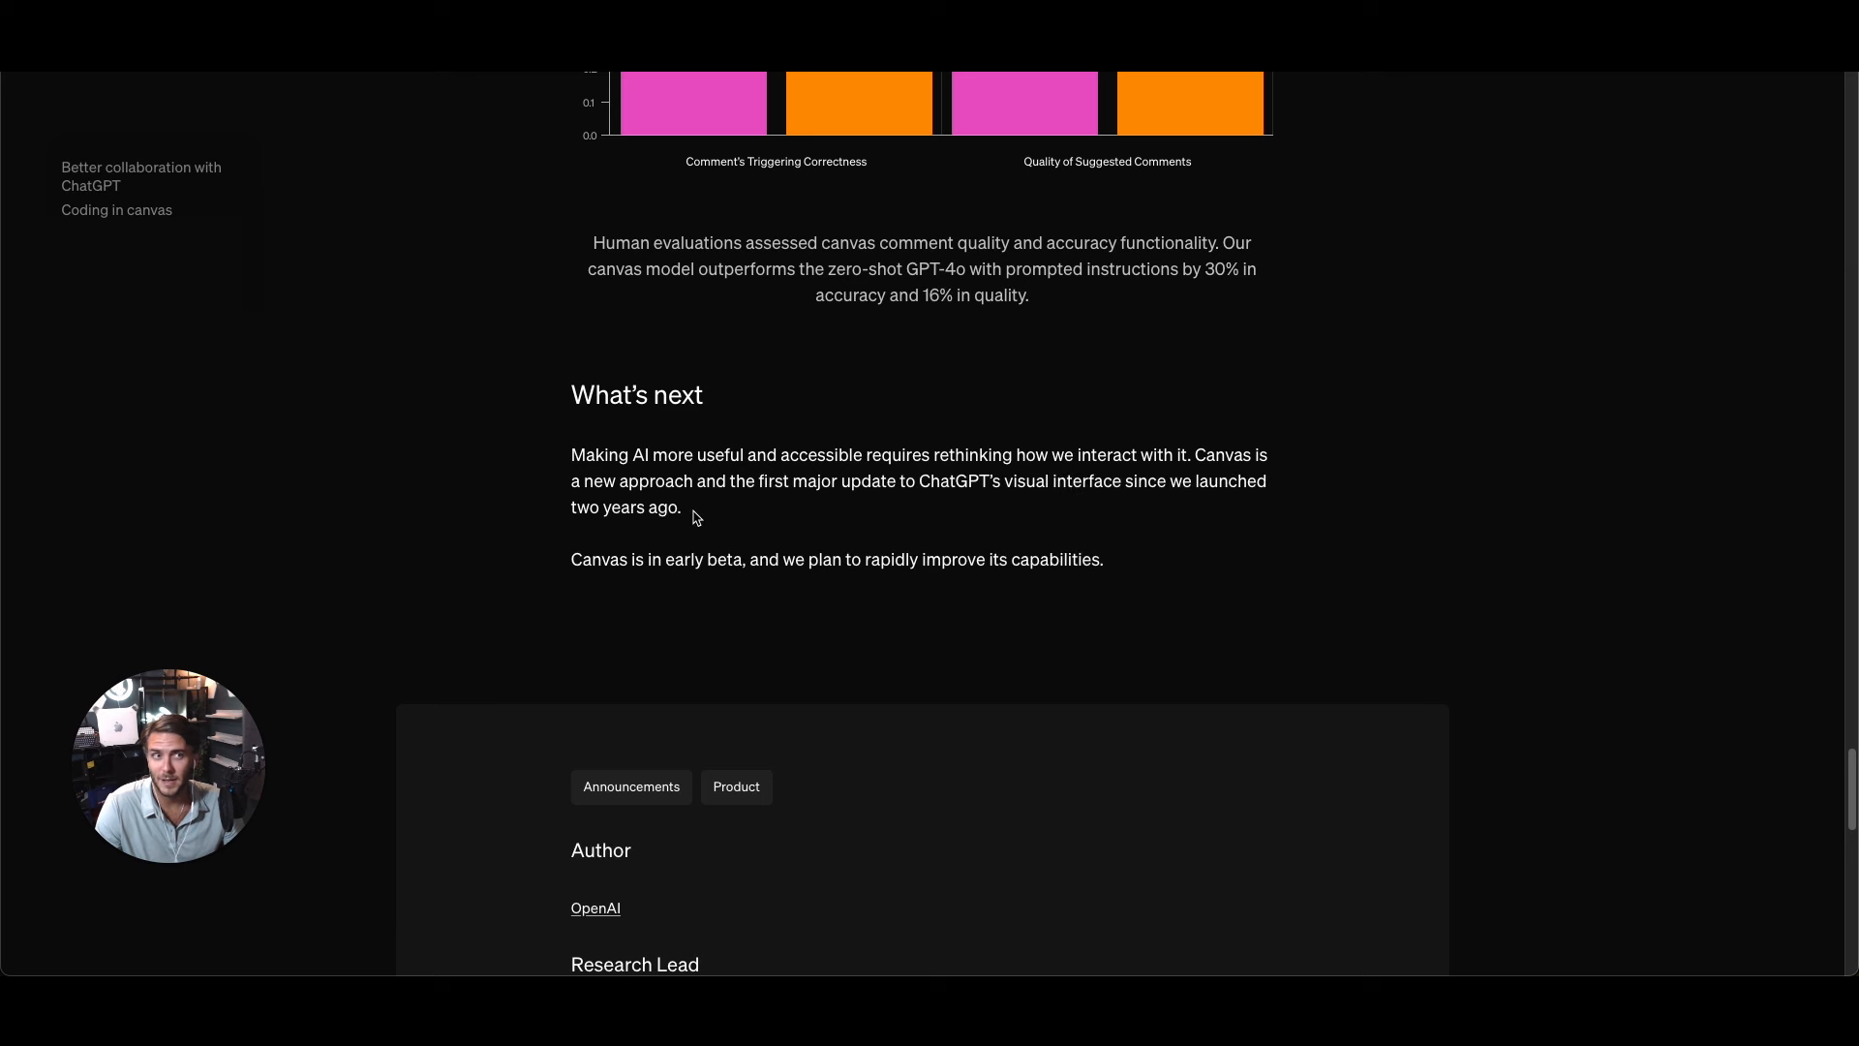
pyautogui.moveTo(701, 500)
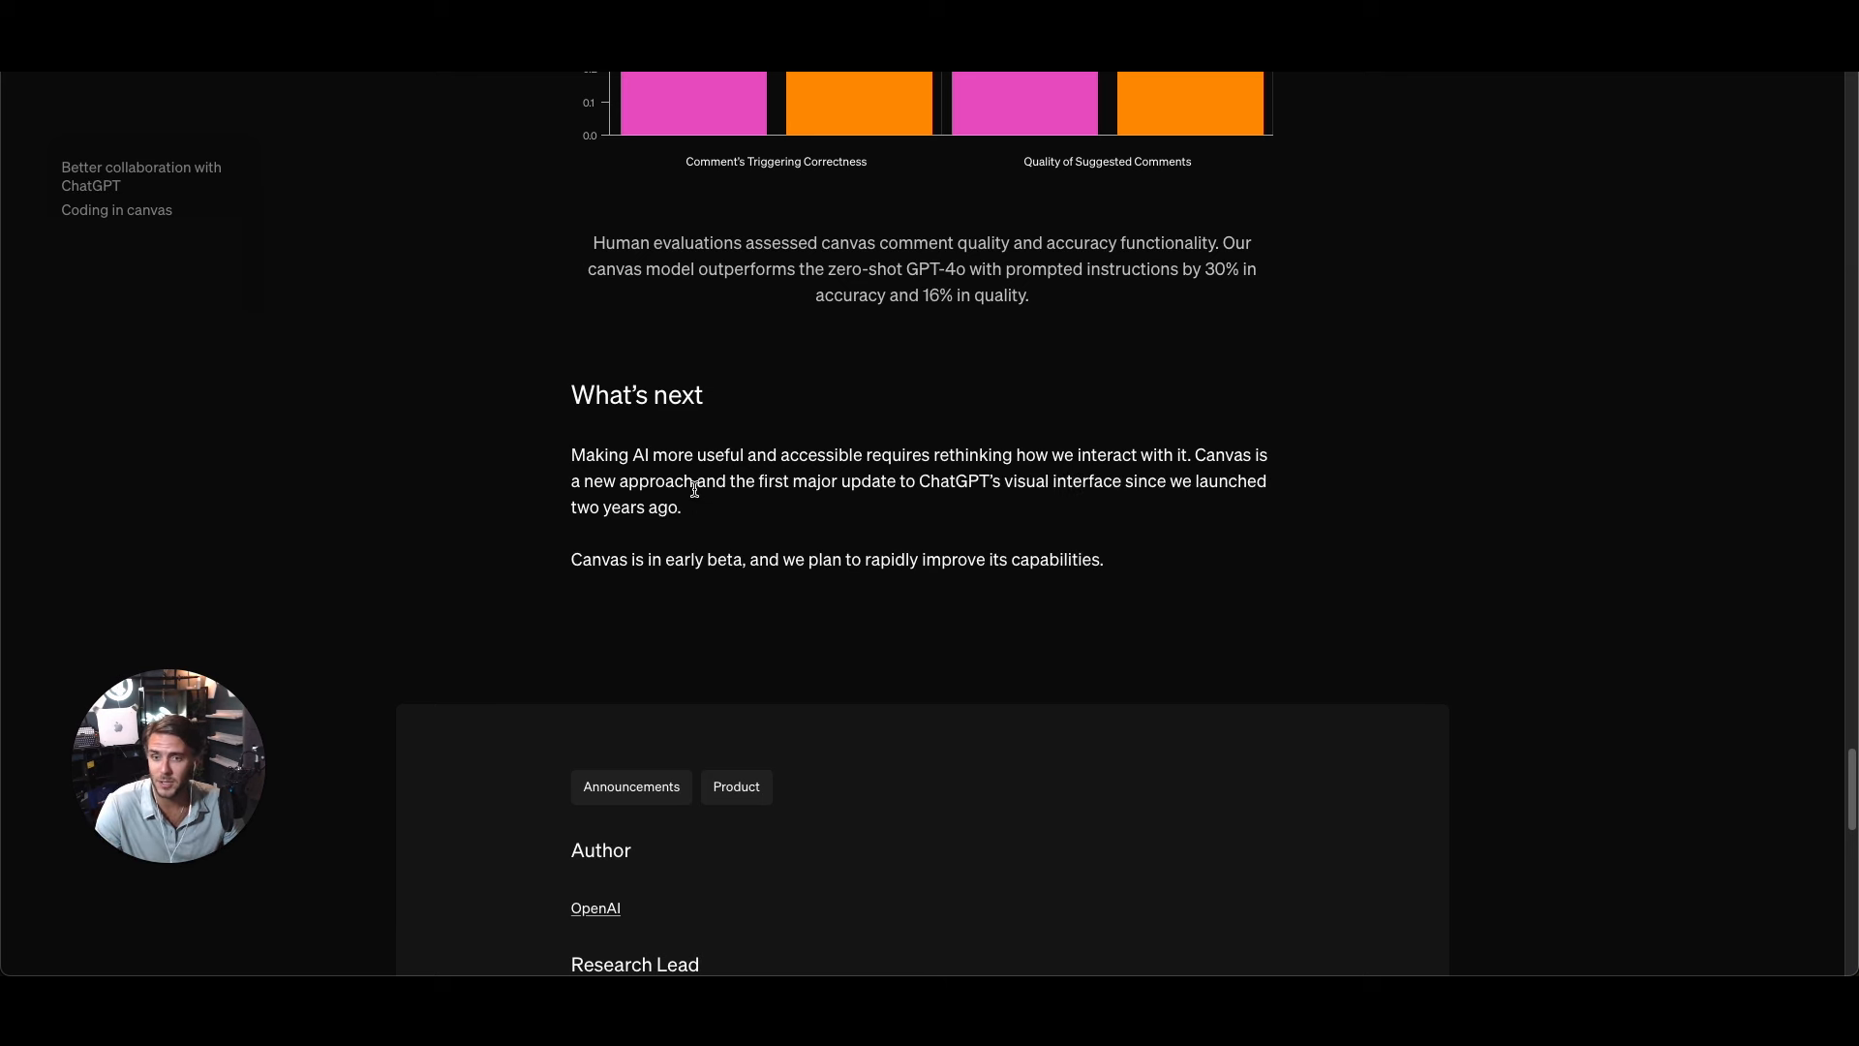
pyautogui.moveTo(699, 502)
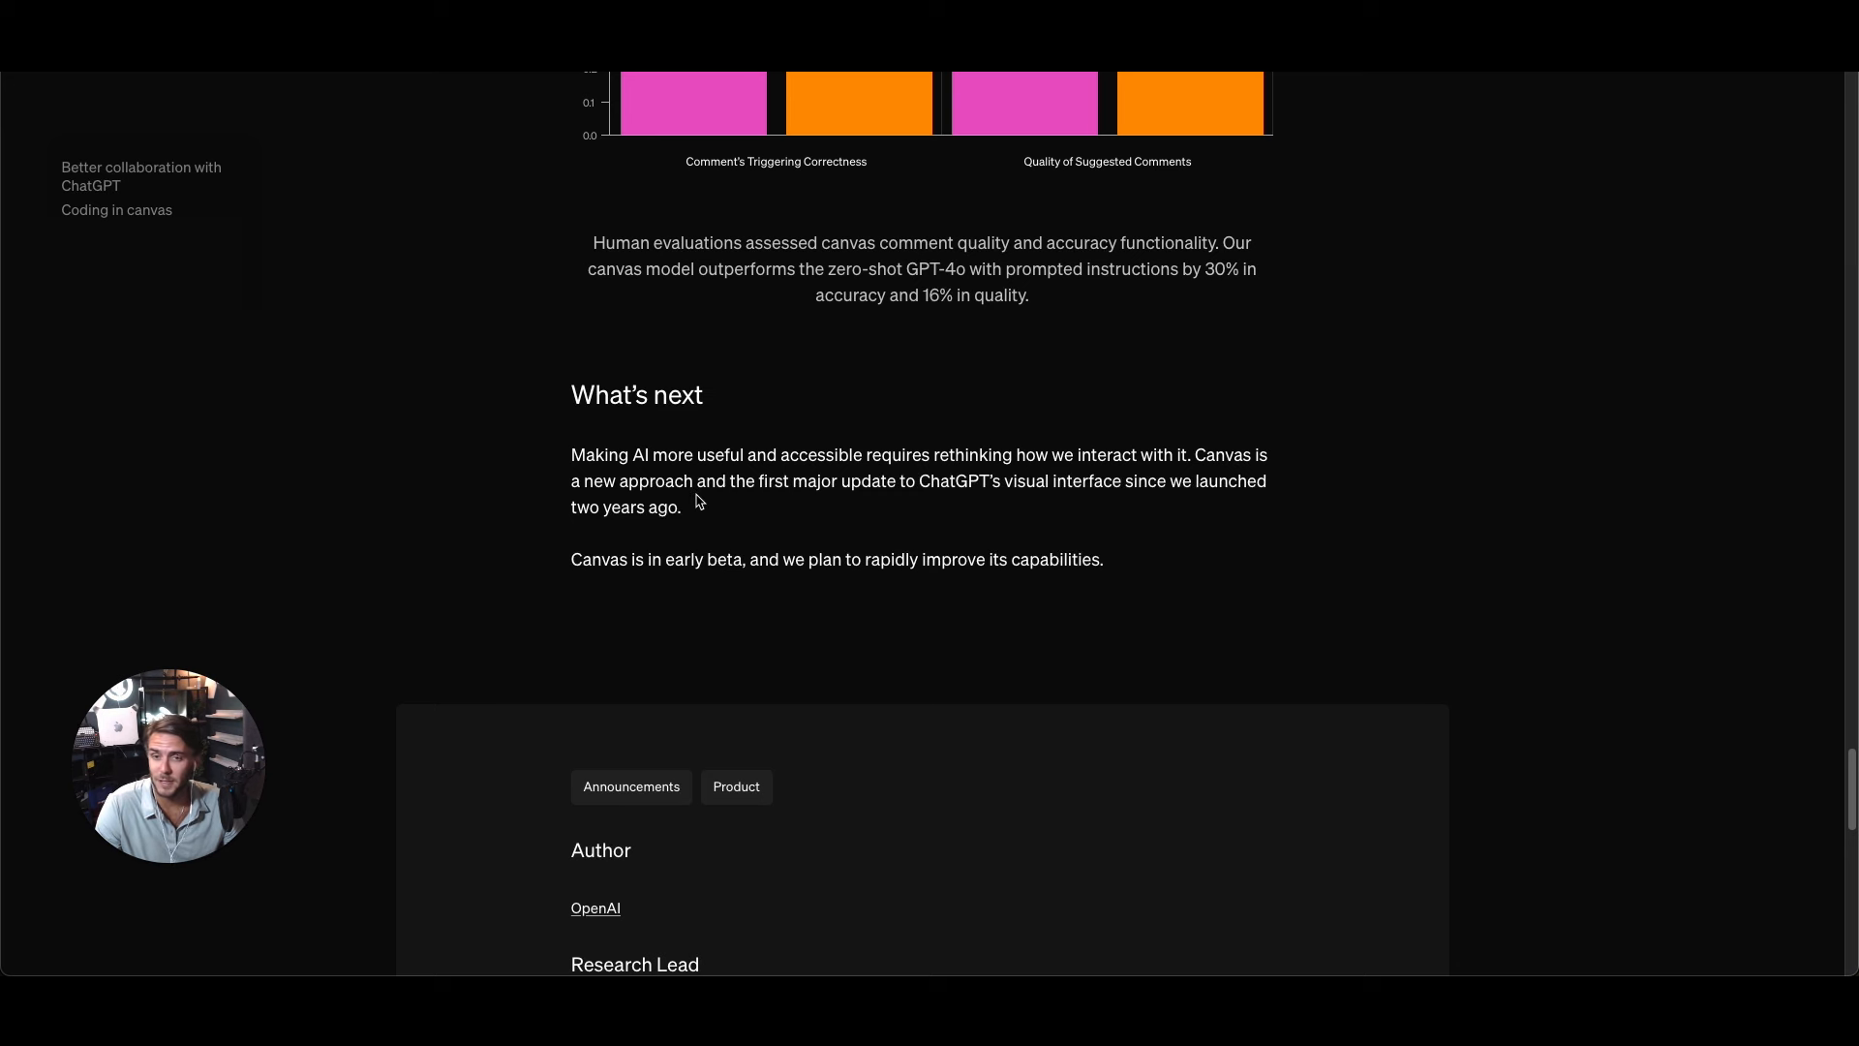
pyautogui.moveTo(777, 516)
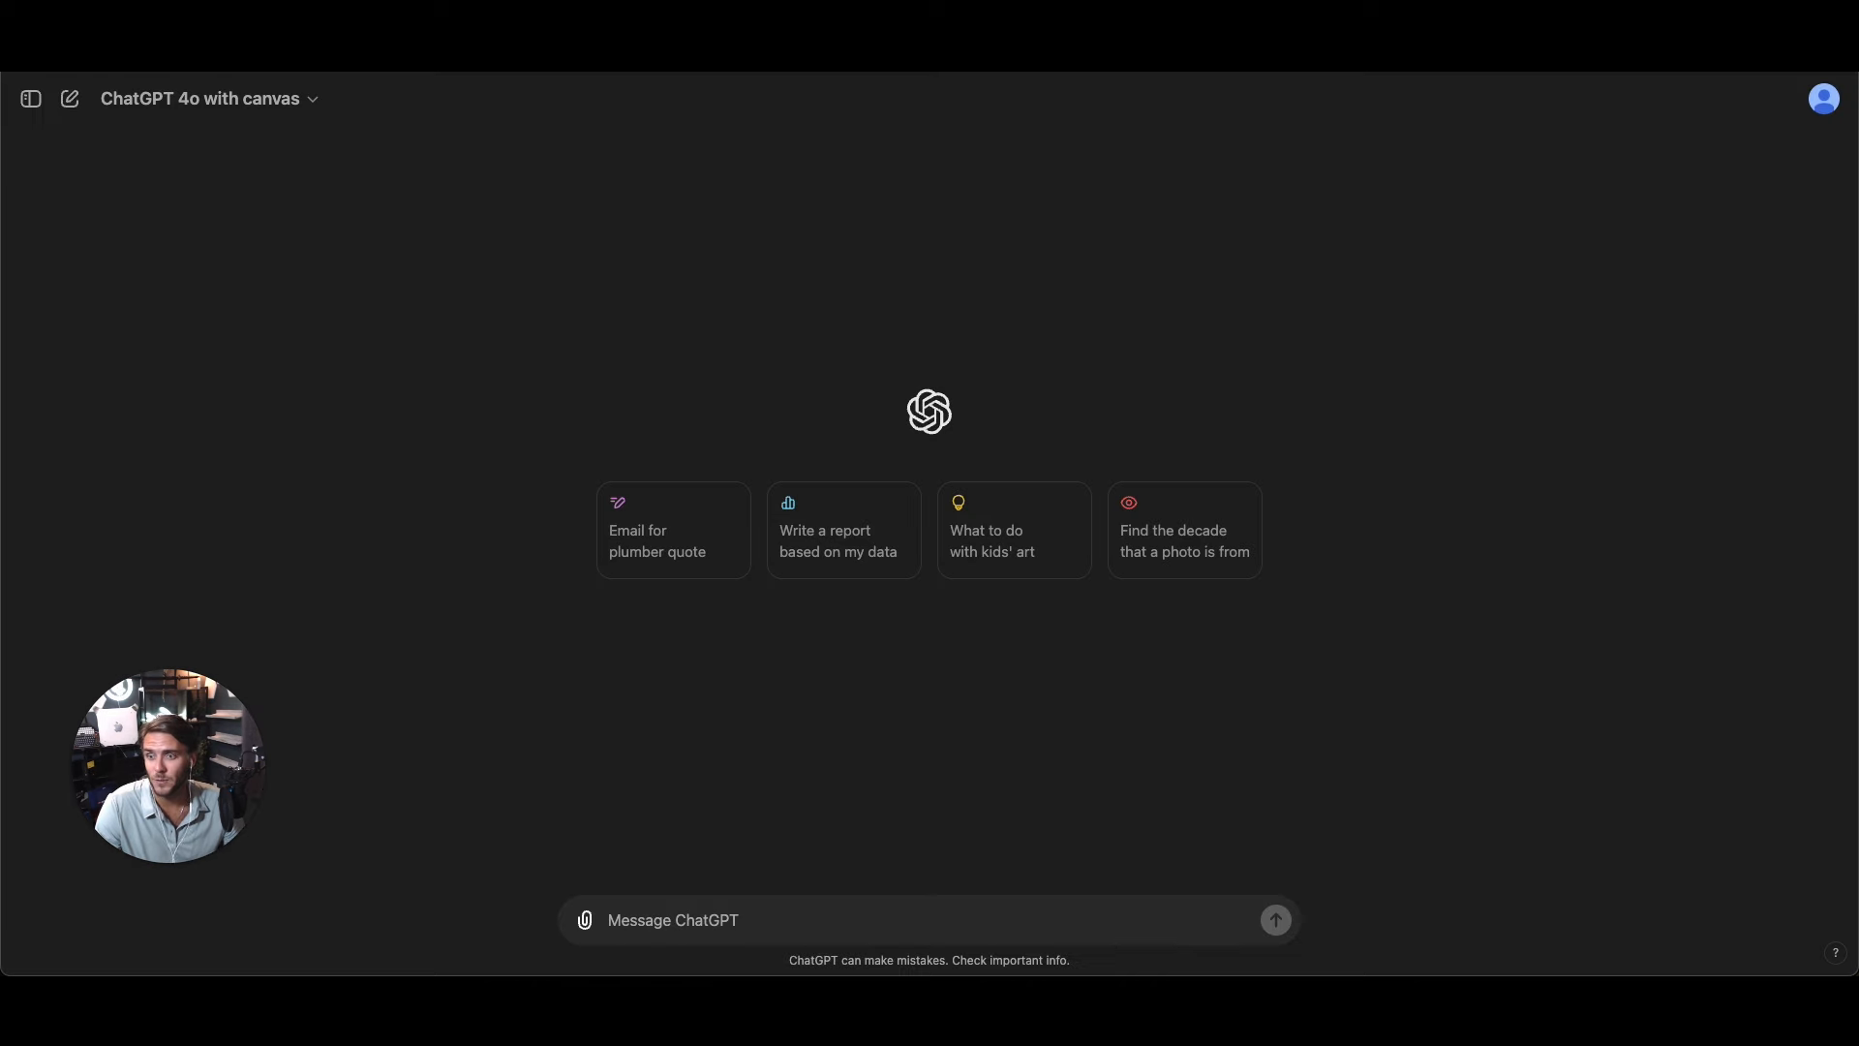
# - Ask GPT-4o with canvas for help with a simple HTML snake game, then scroll the reply
pyautogui.write('Help me write code')
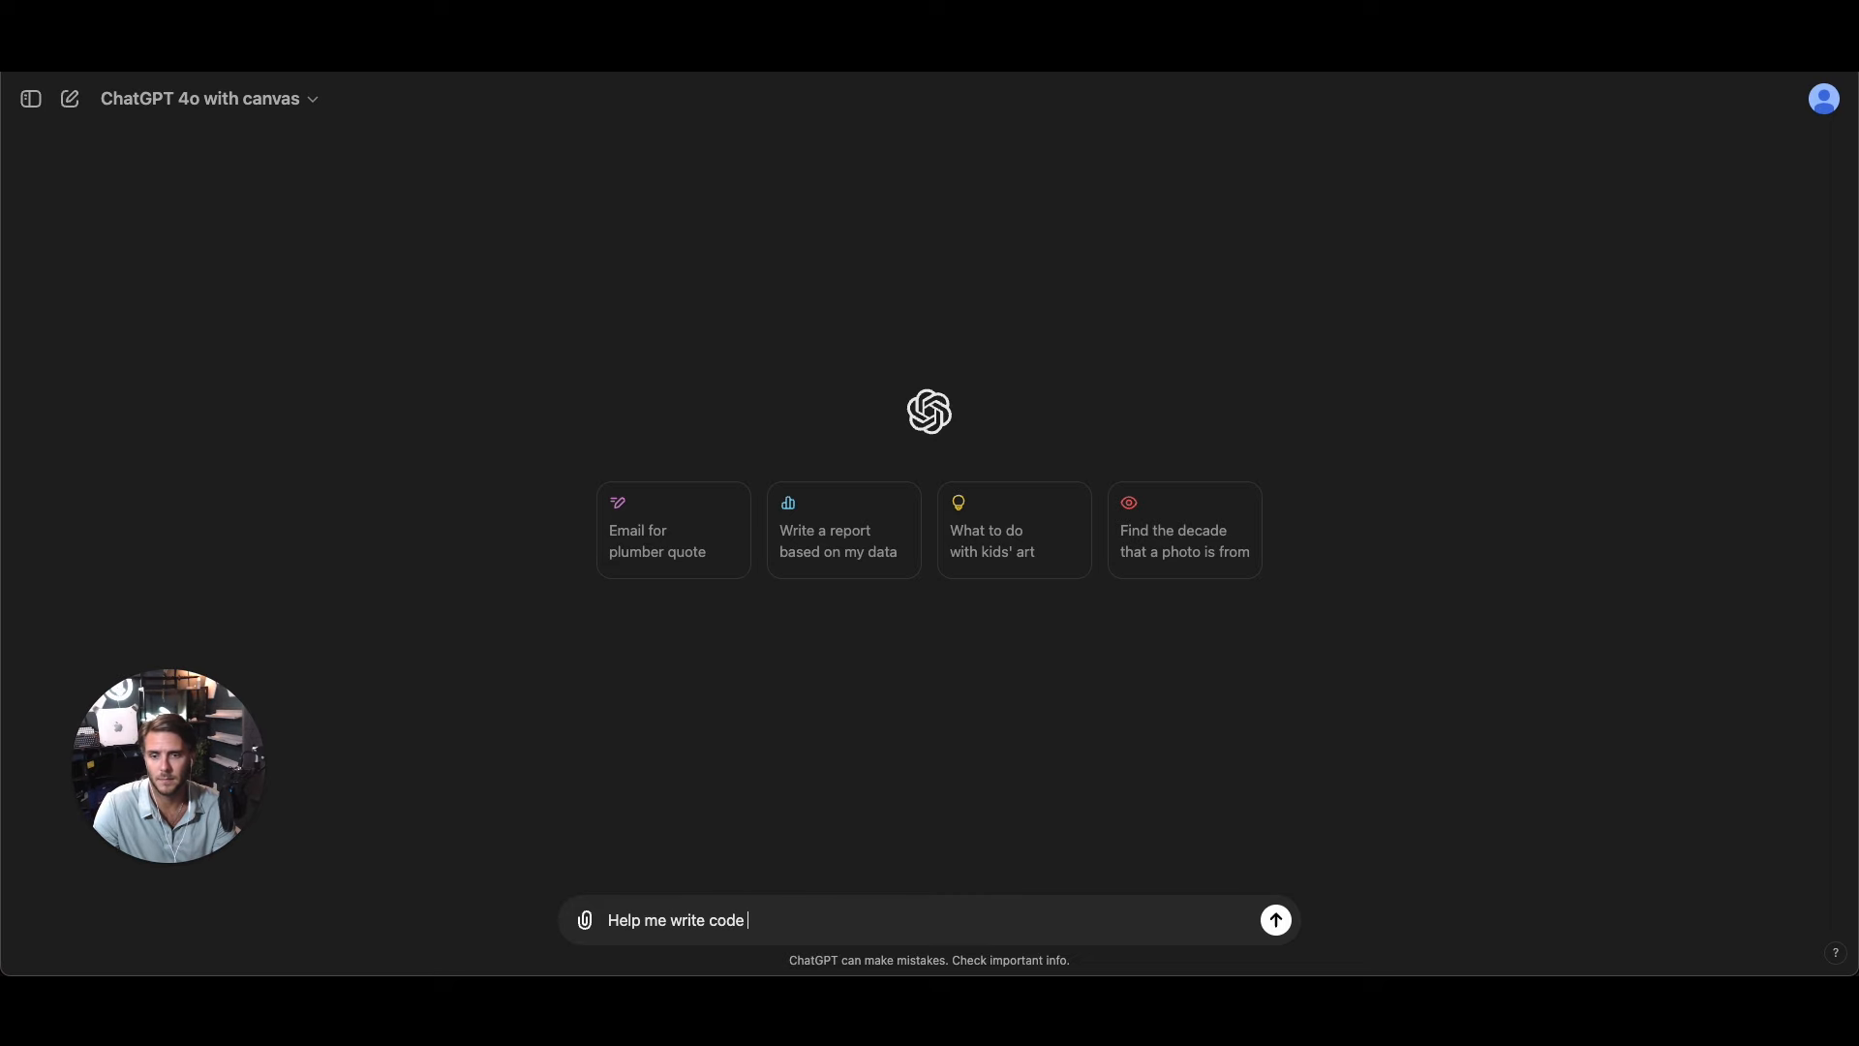
pyautogui.write('for a simple html')
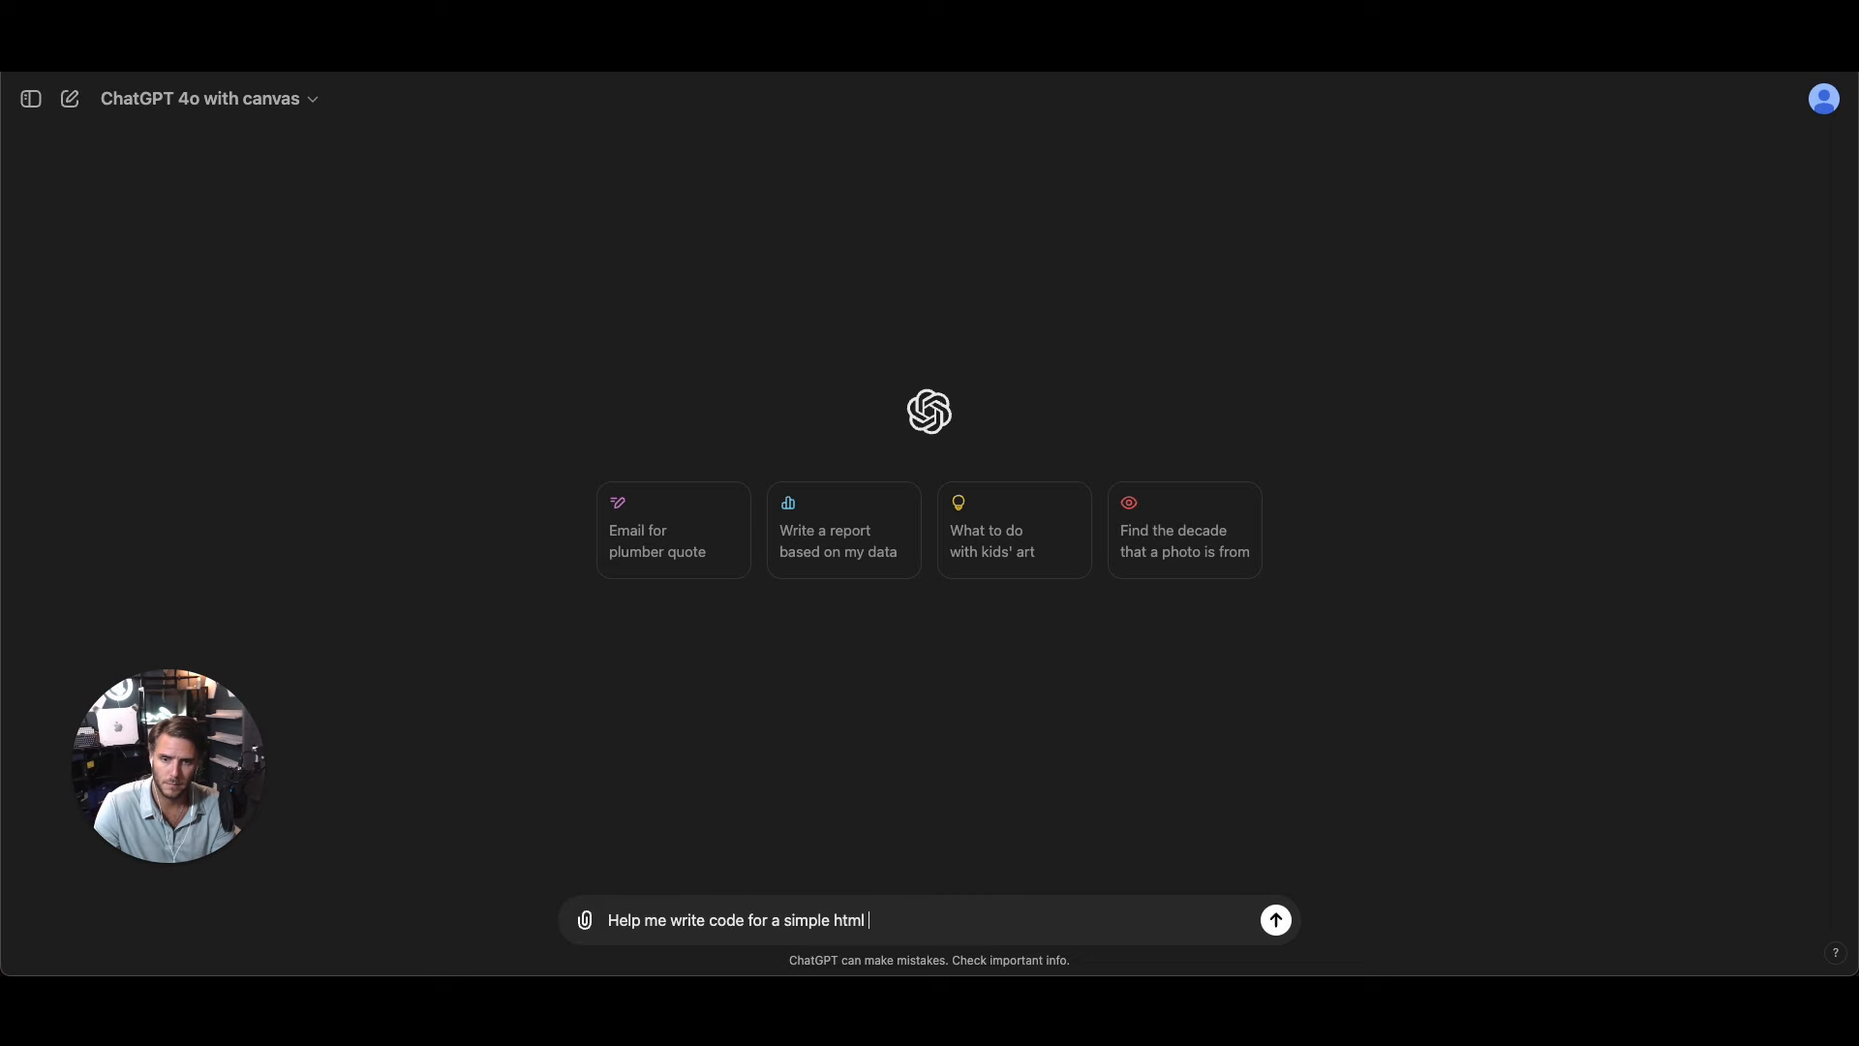
pyautogui.click(1276, 919)
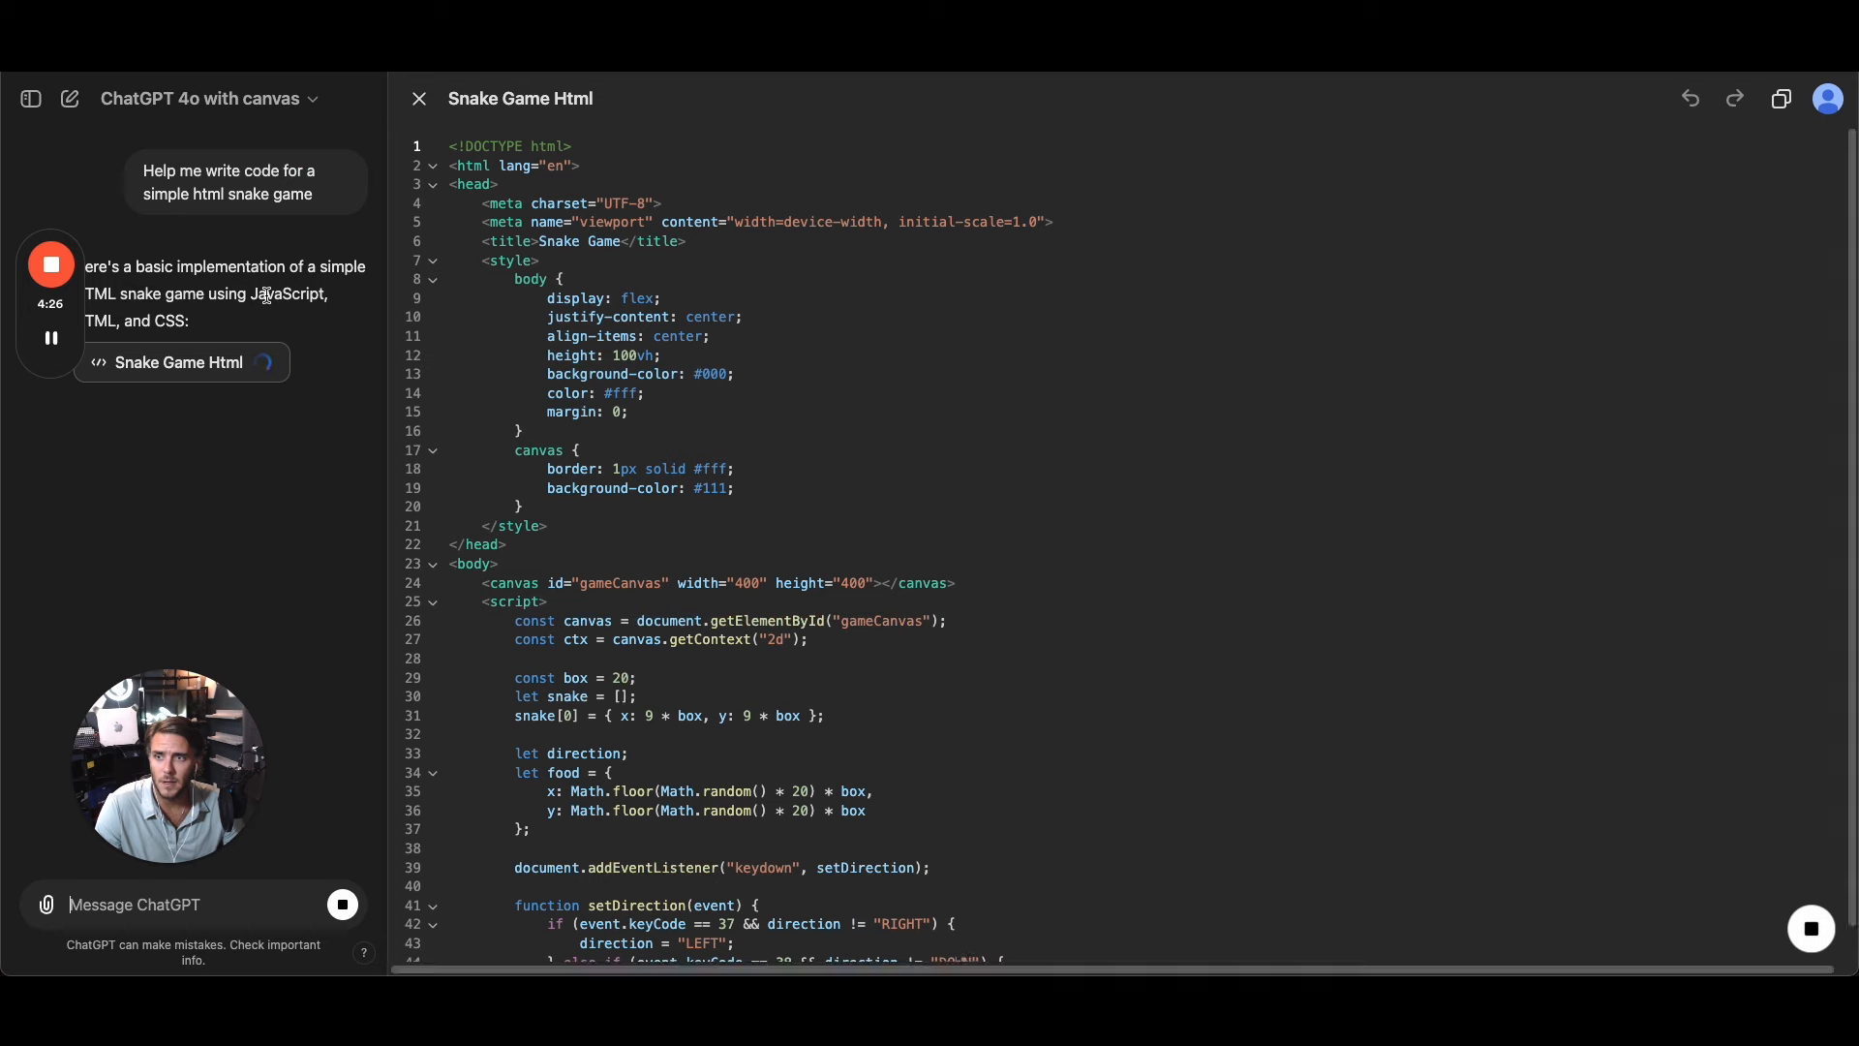
pyautogui.scroll(-3)
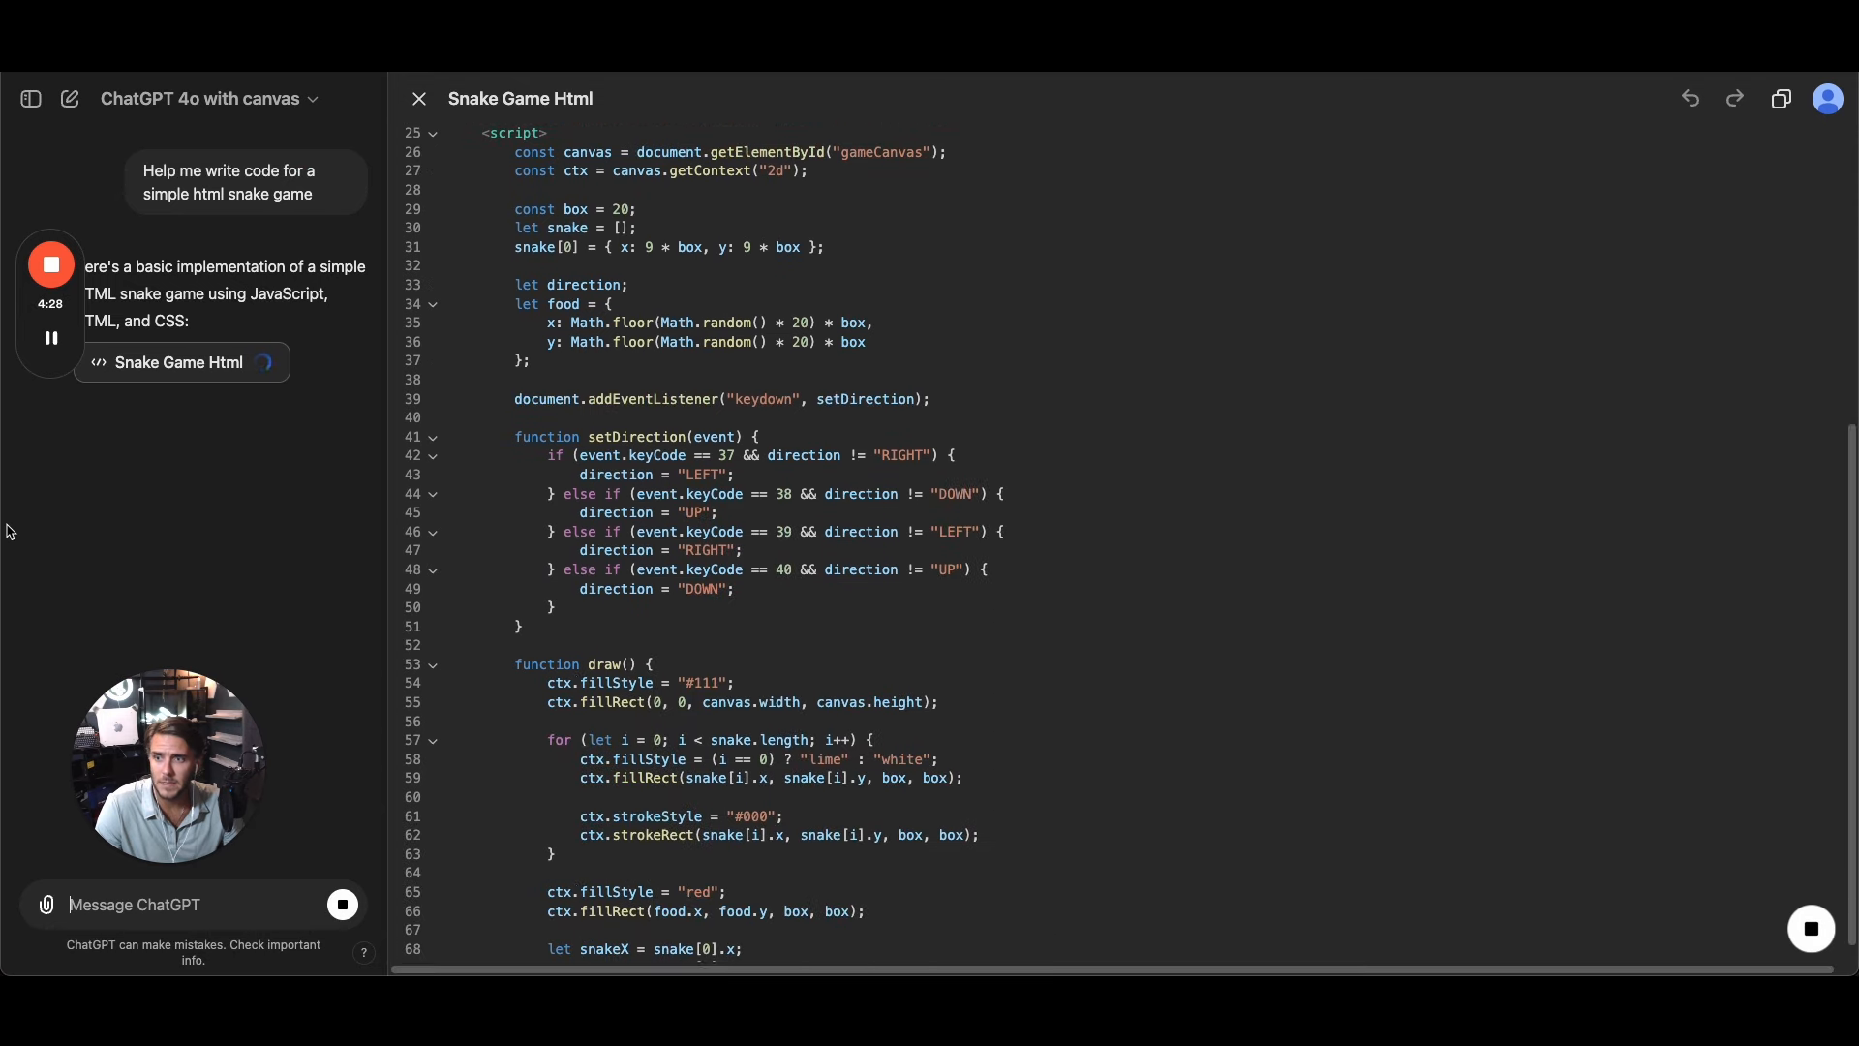
pyautogui.scroll(-3)
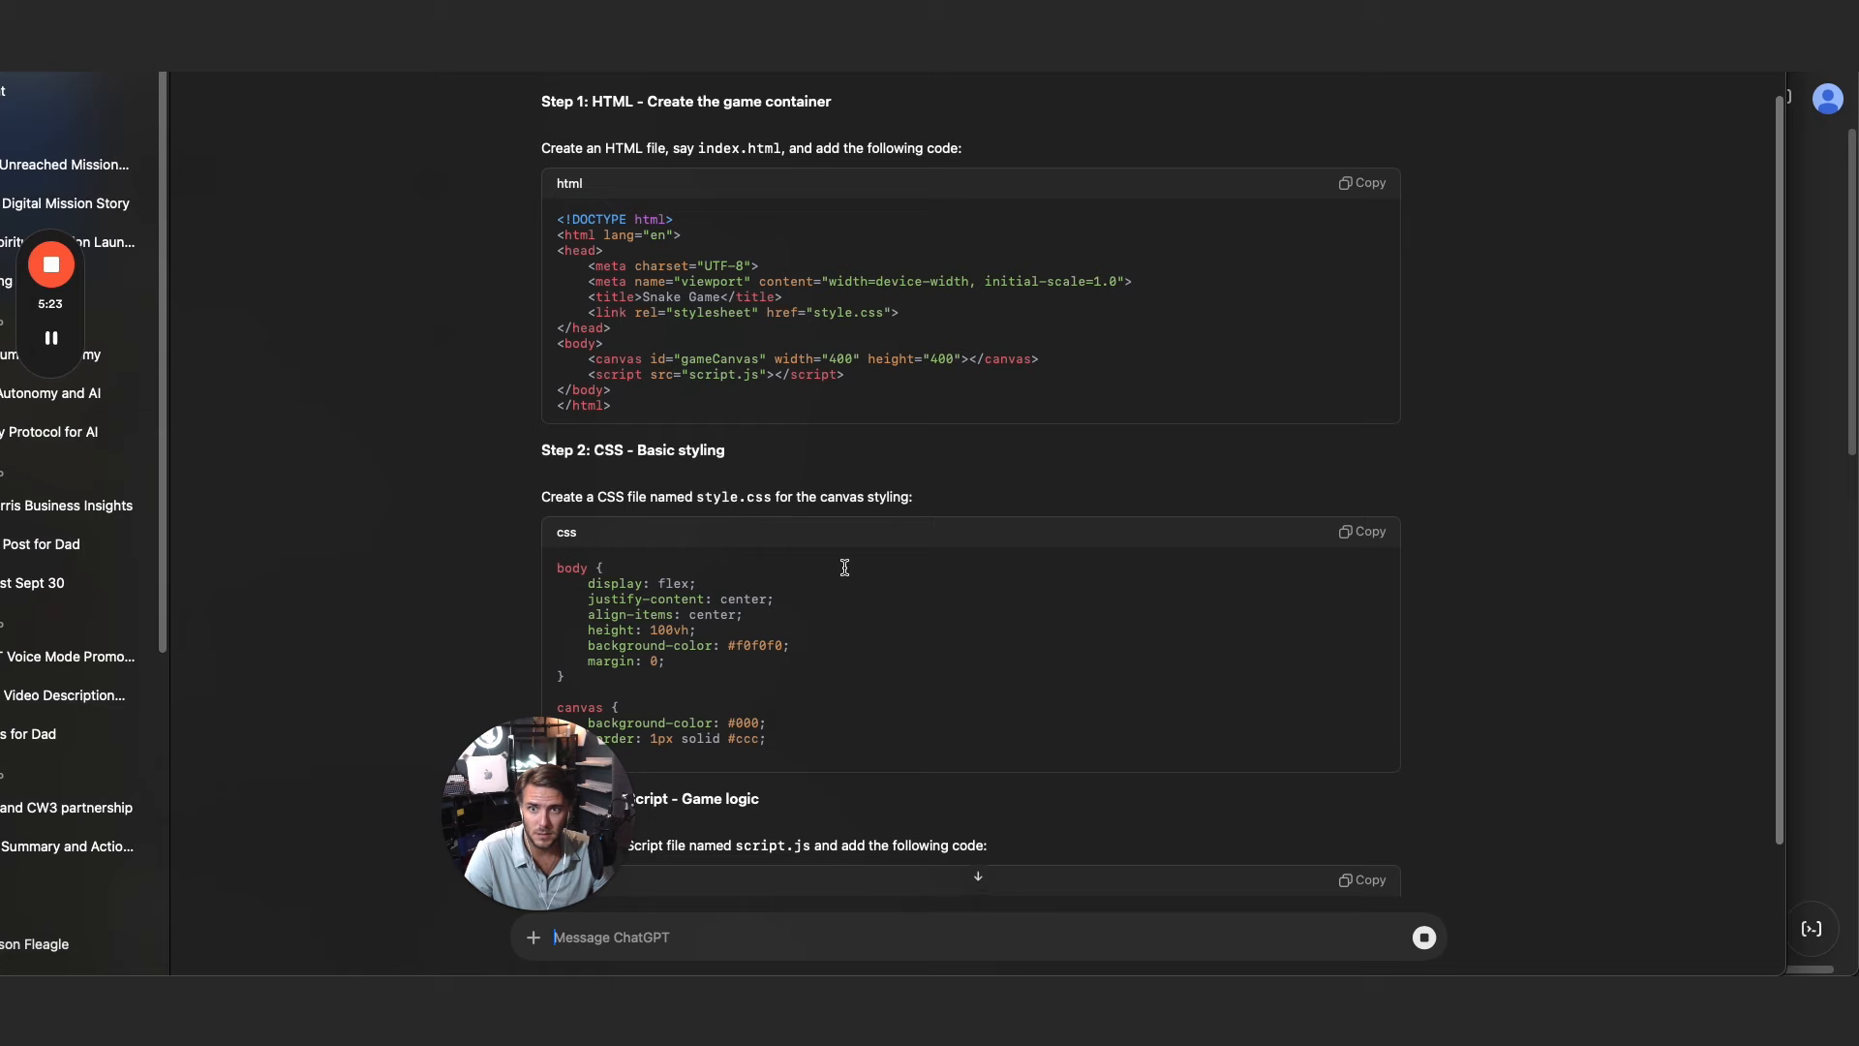
# - Scroll back up through the finished Snake Game Html canvas reply
pyautogui.scroll(3)
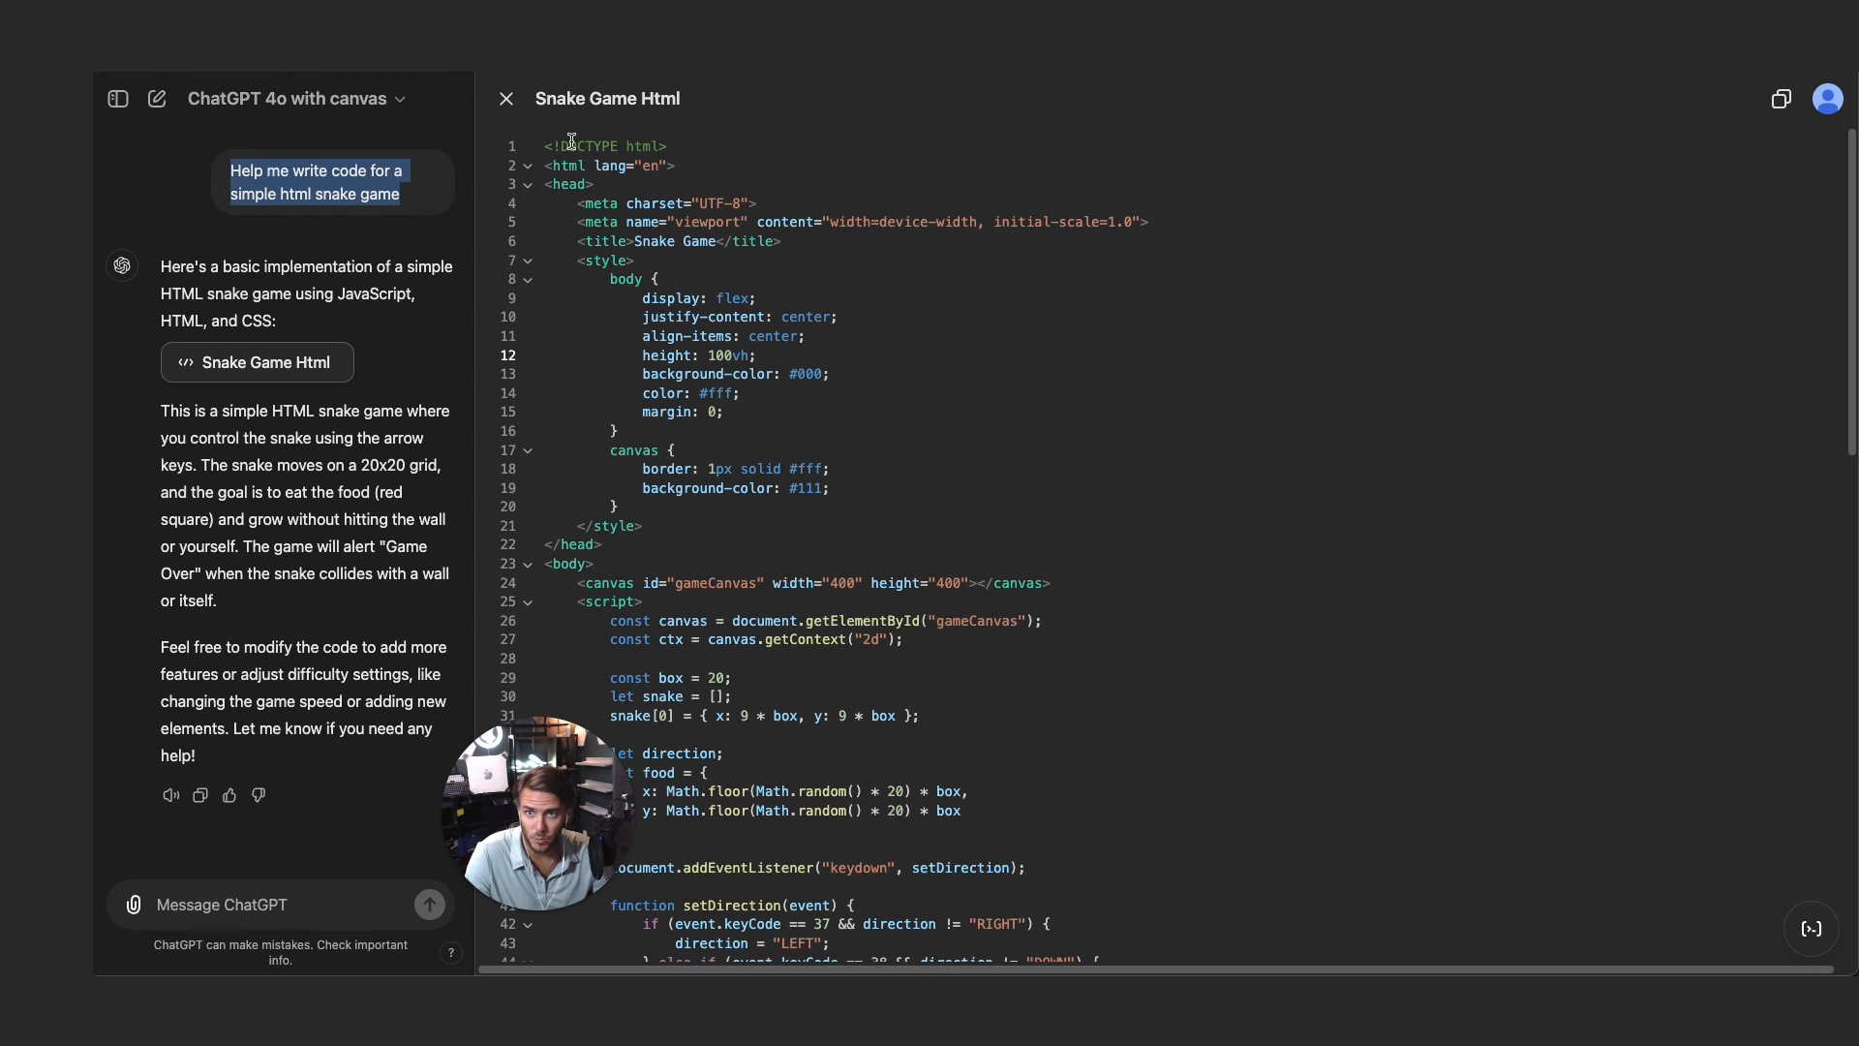
# - Insert gibberish under the doctype and ask ChatGPT 'is this necessary or needed'
pyautogui.write('asdfasdfasd')
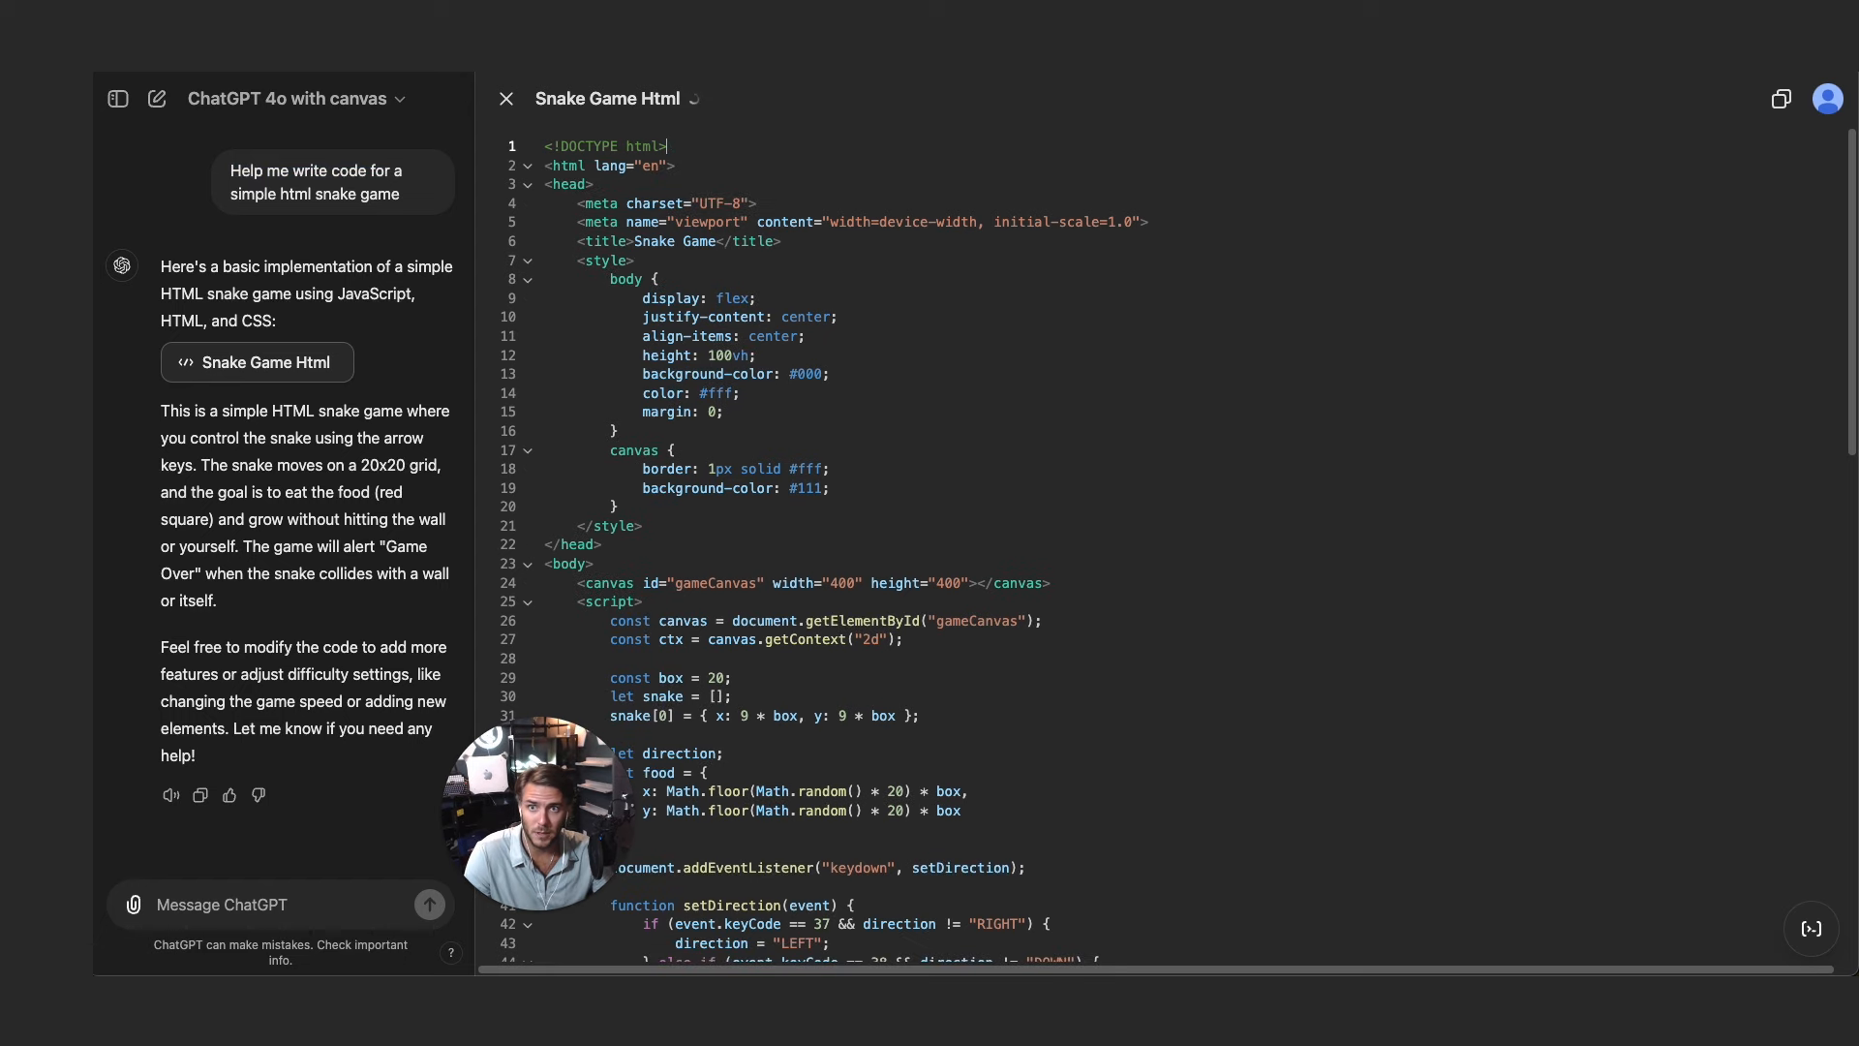
pyautogui.write('asdfjkasd;klj')
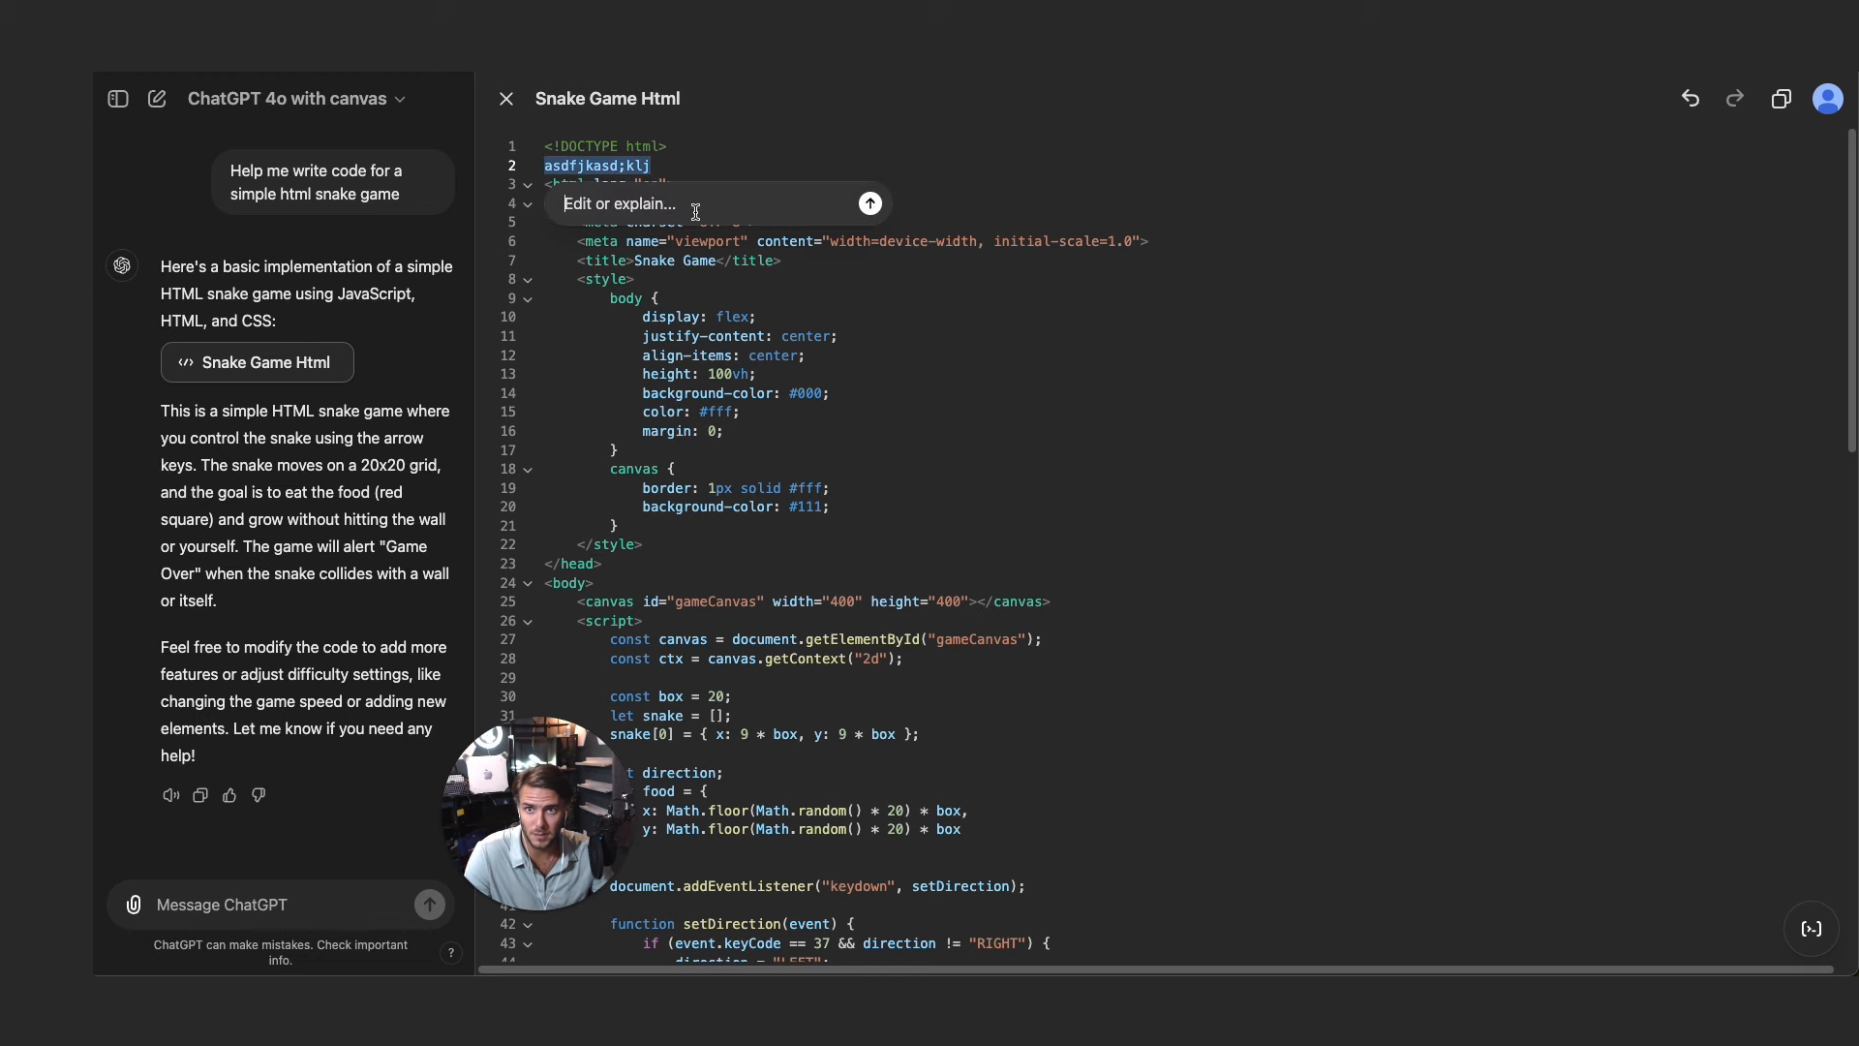
pyautogui.write('is this necessary or')
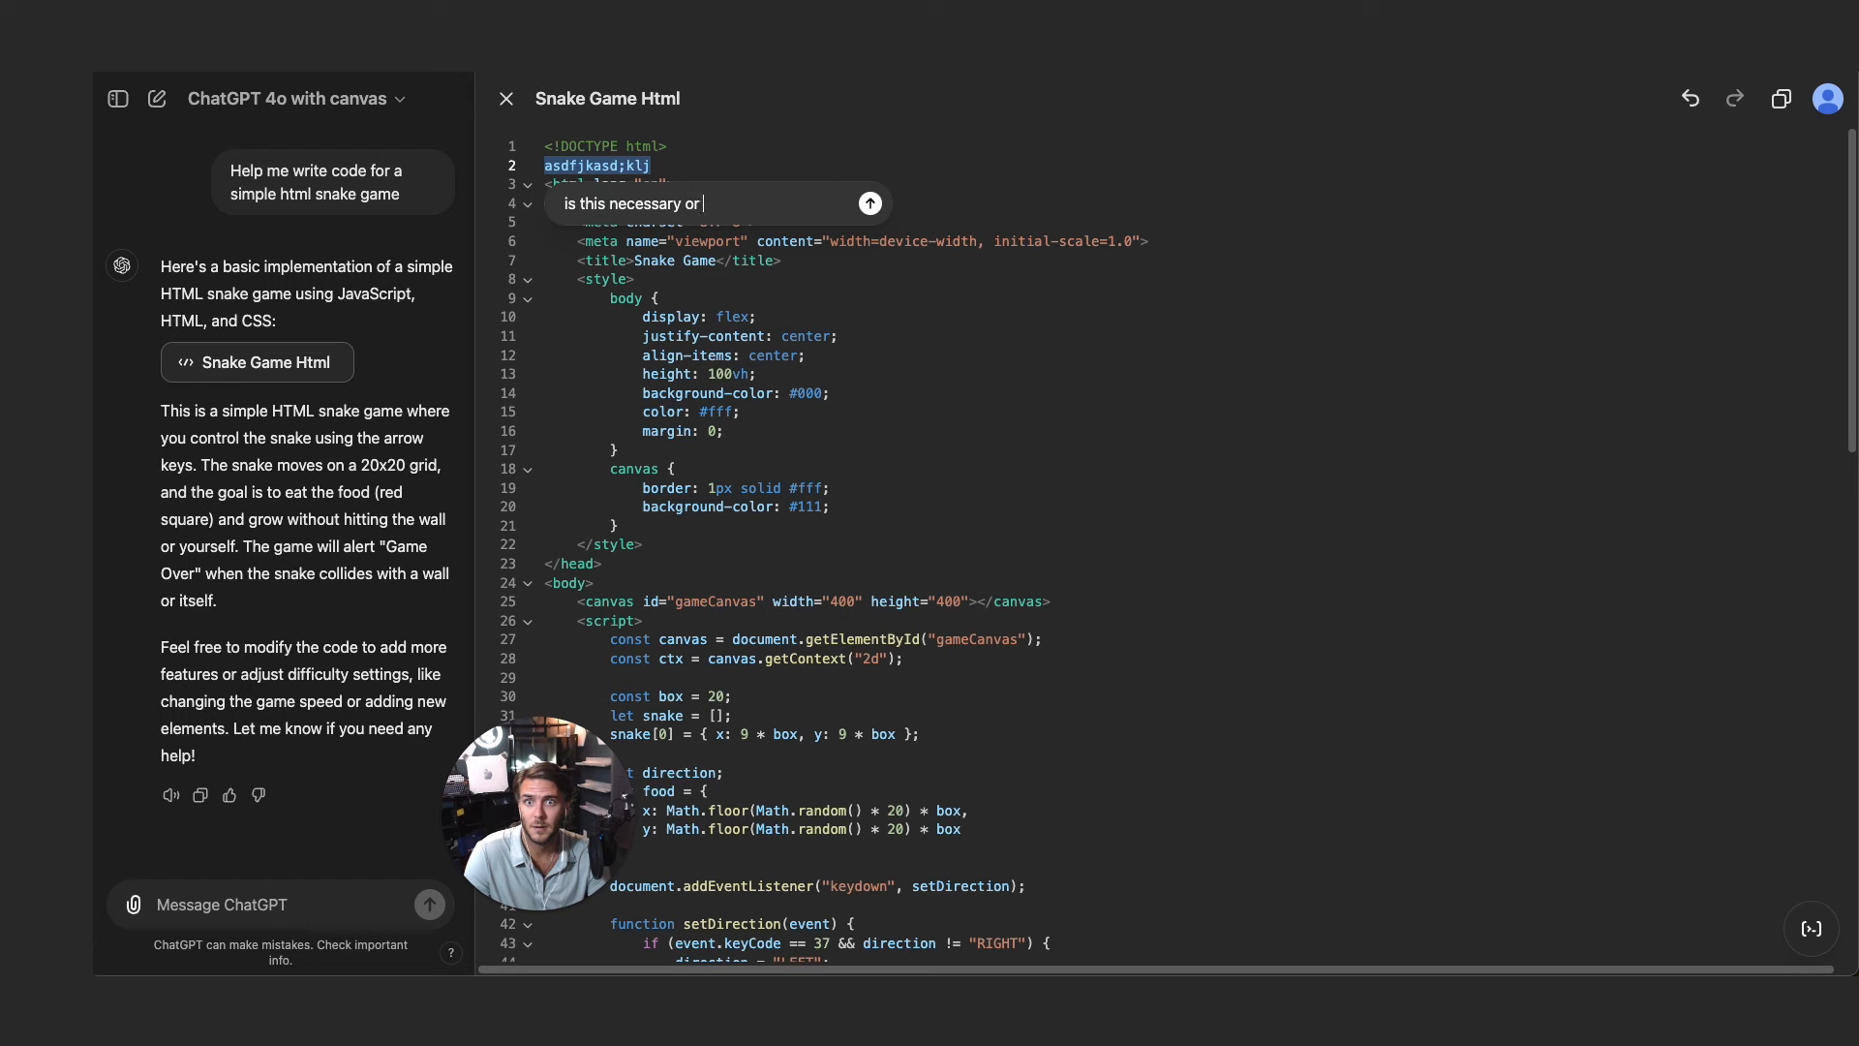
pyautogui.write('needed')
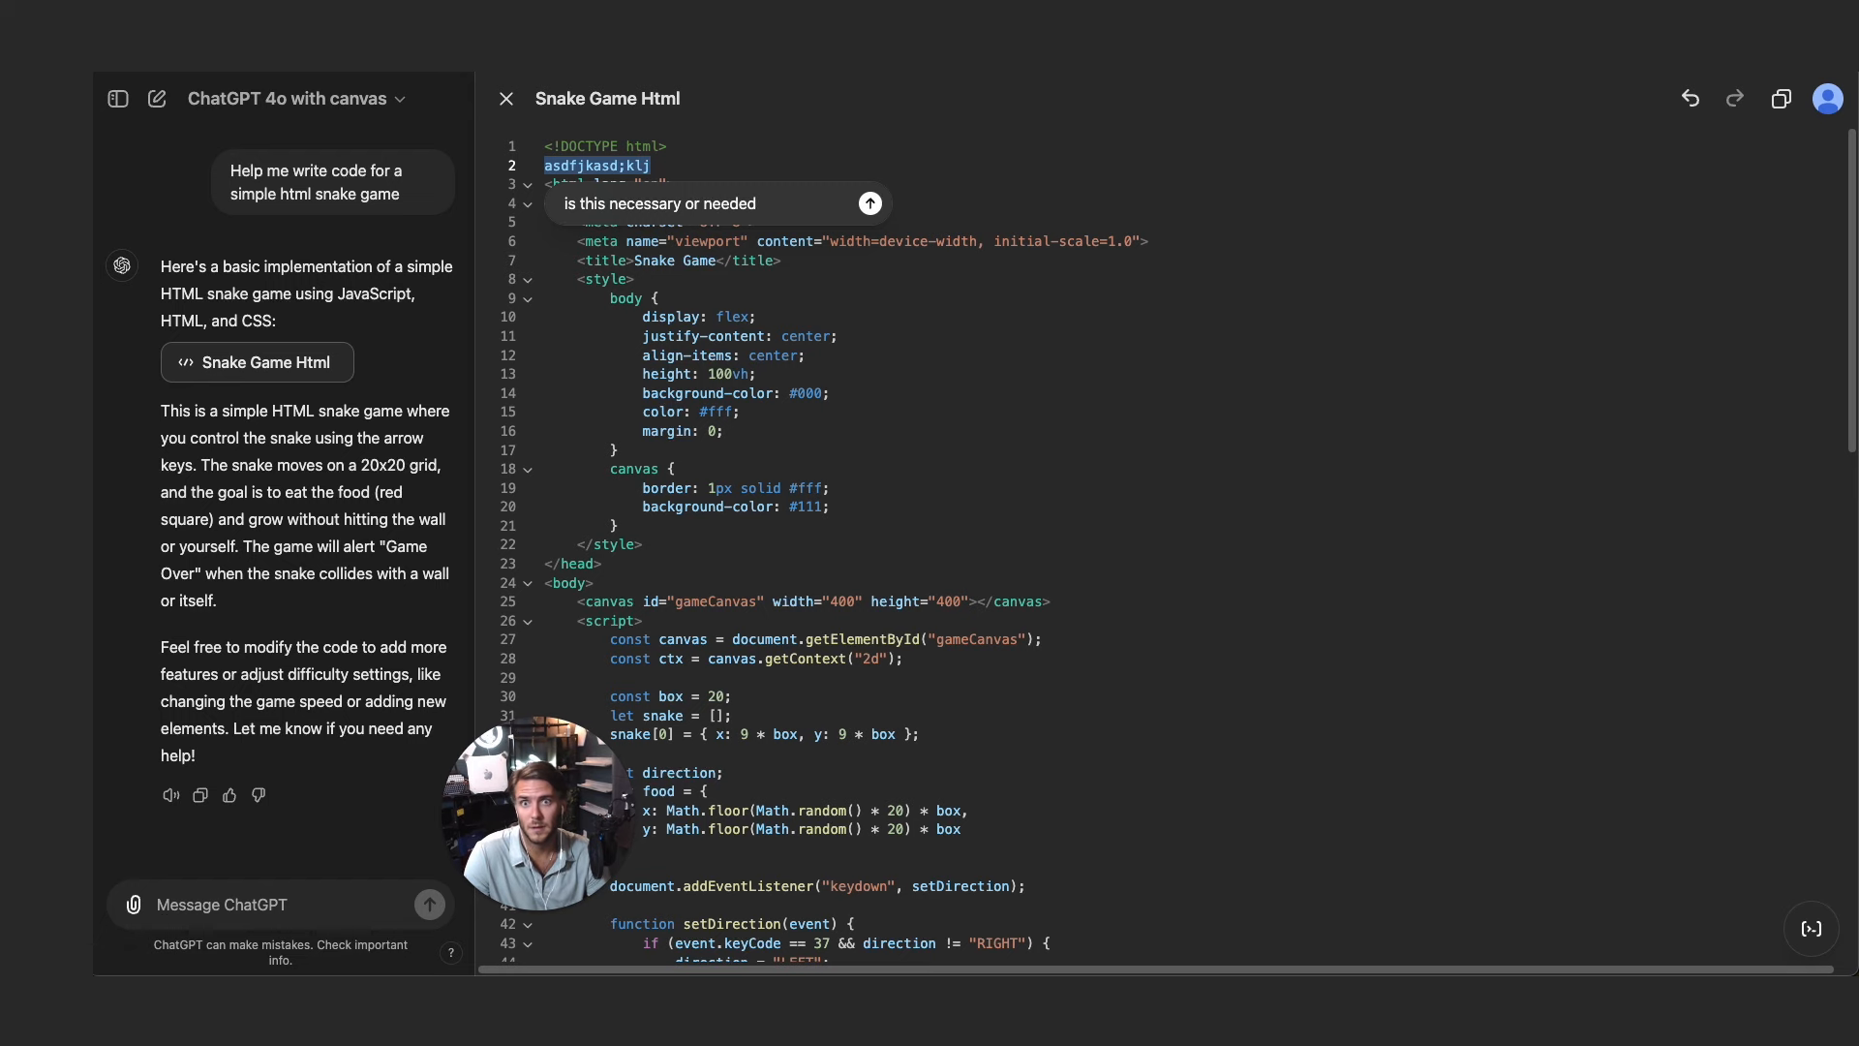
pyautogui.click(869, 203)
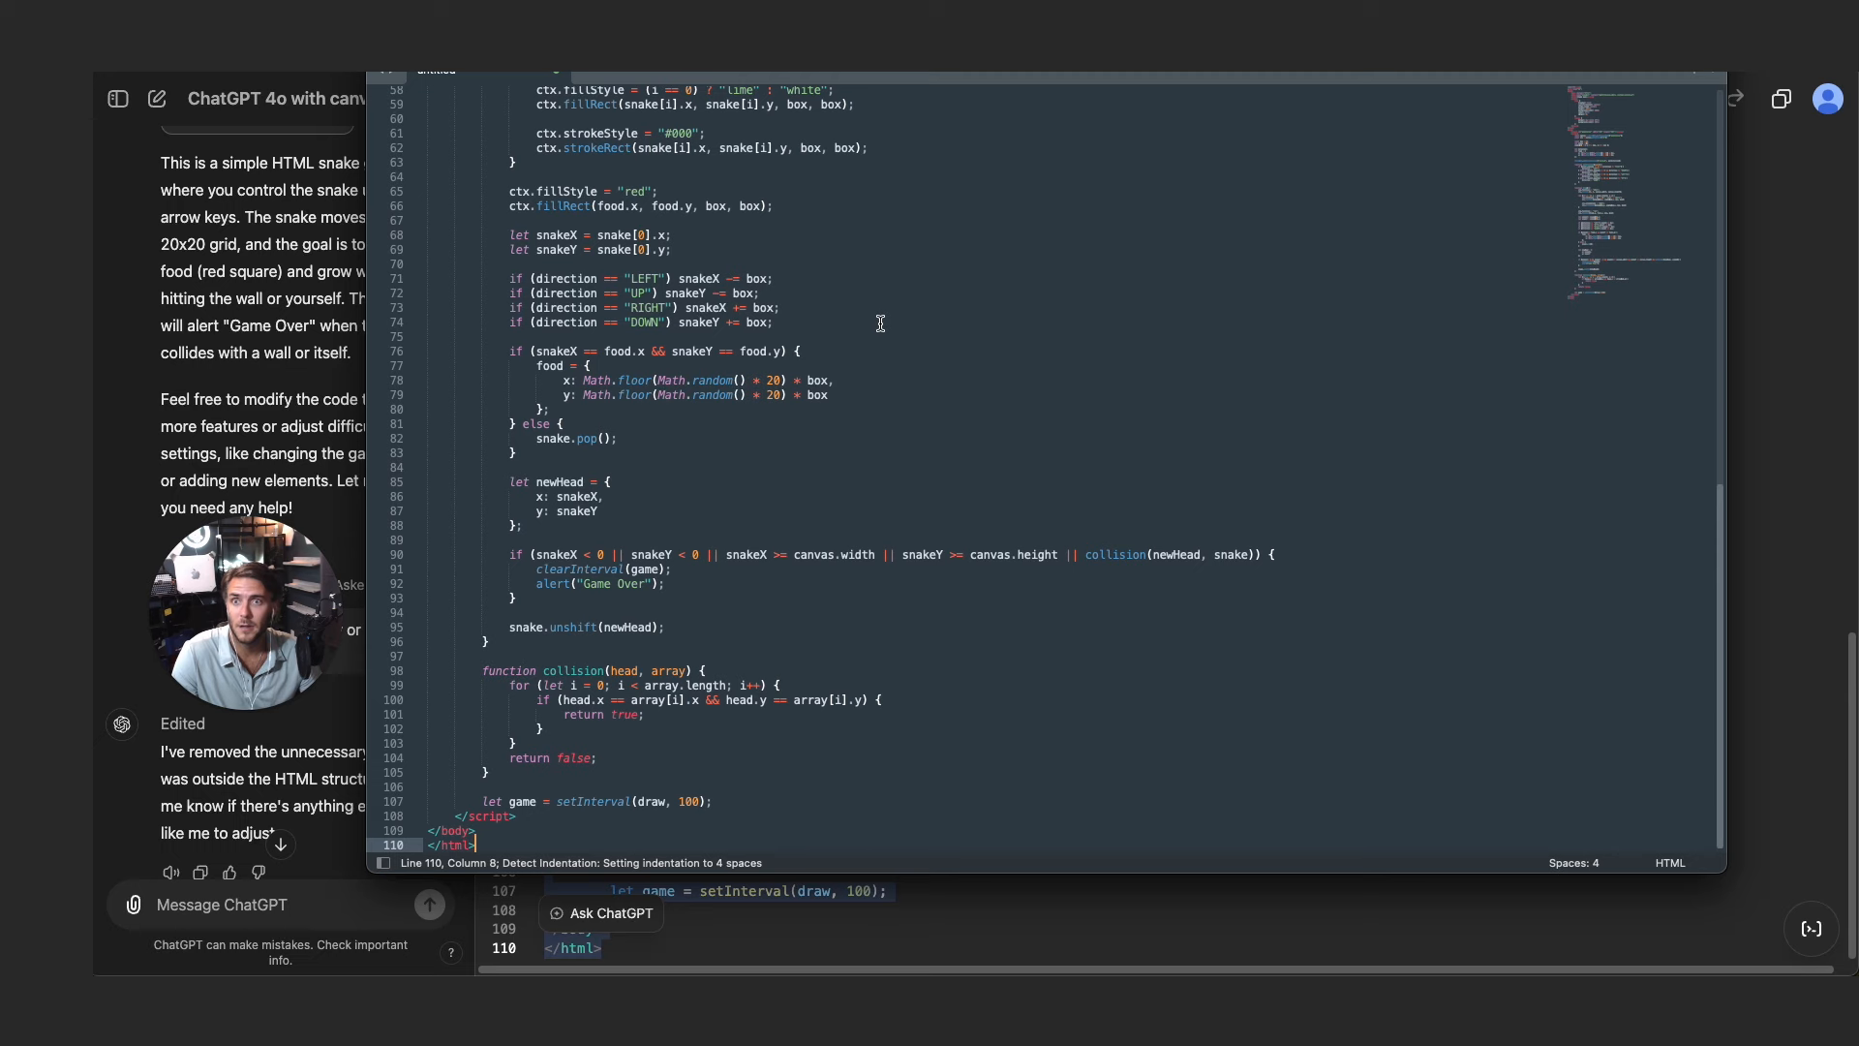
# - Save the pasted snake game code to the Desktop as snake.html
pyautogui.press('cmd+s')
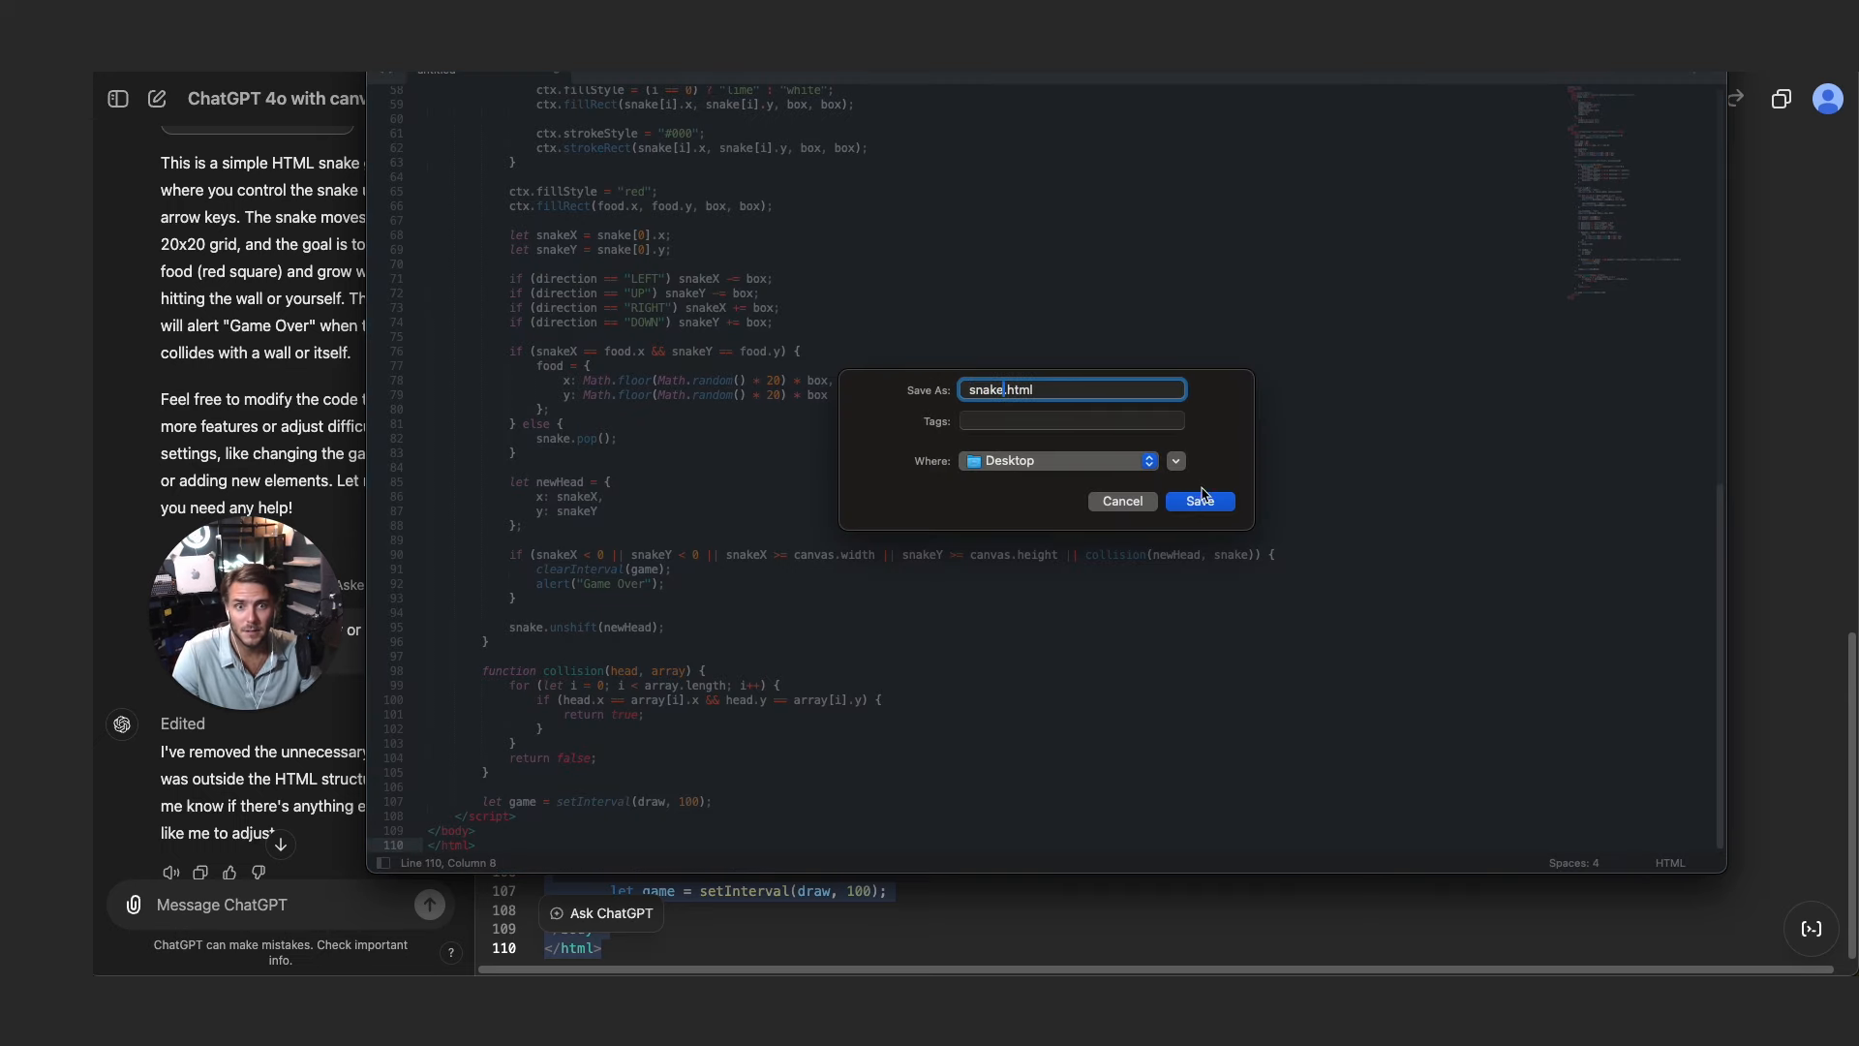
pyautogui.click(1200, 500)
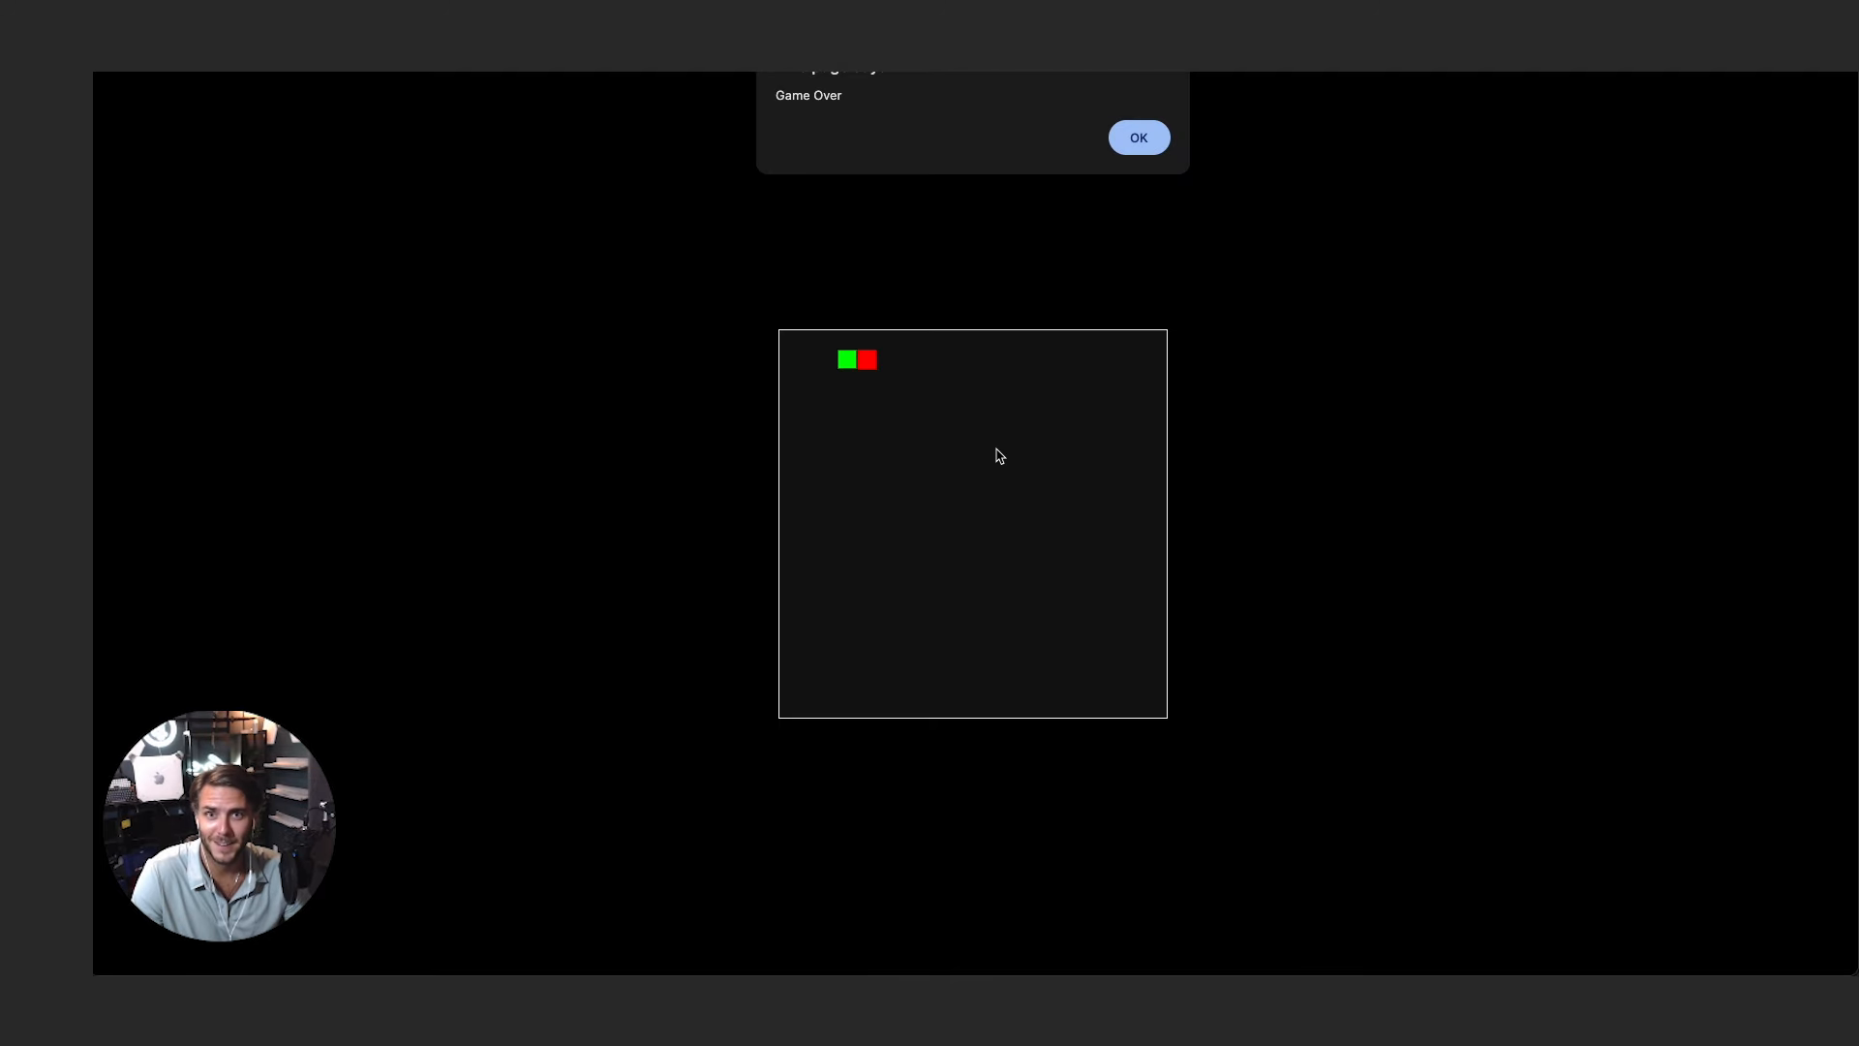
# - Play snake rounds in Chrome, dismissing each Game Over alert with OK
pyautogui.click(1138, 137)
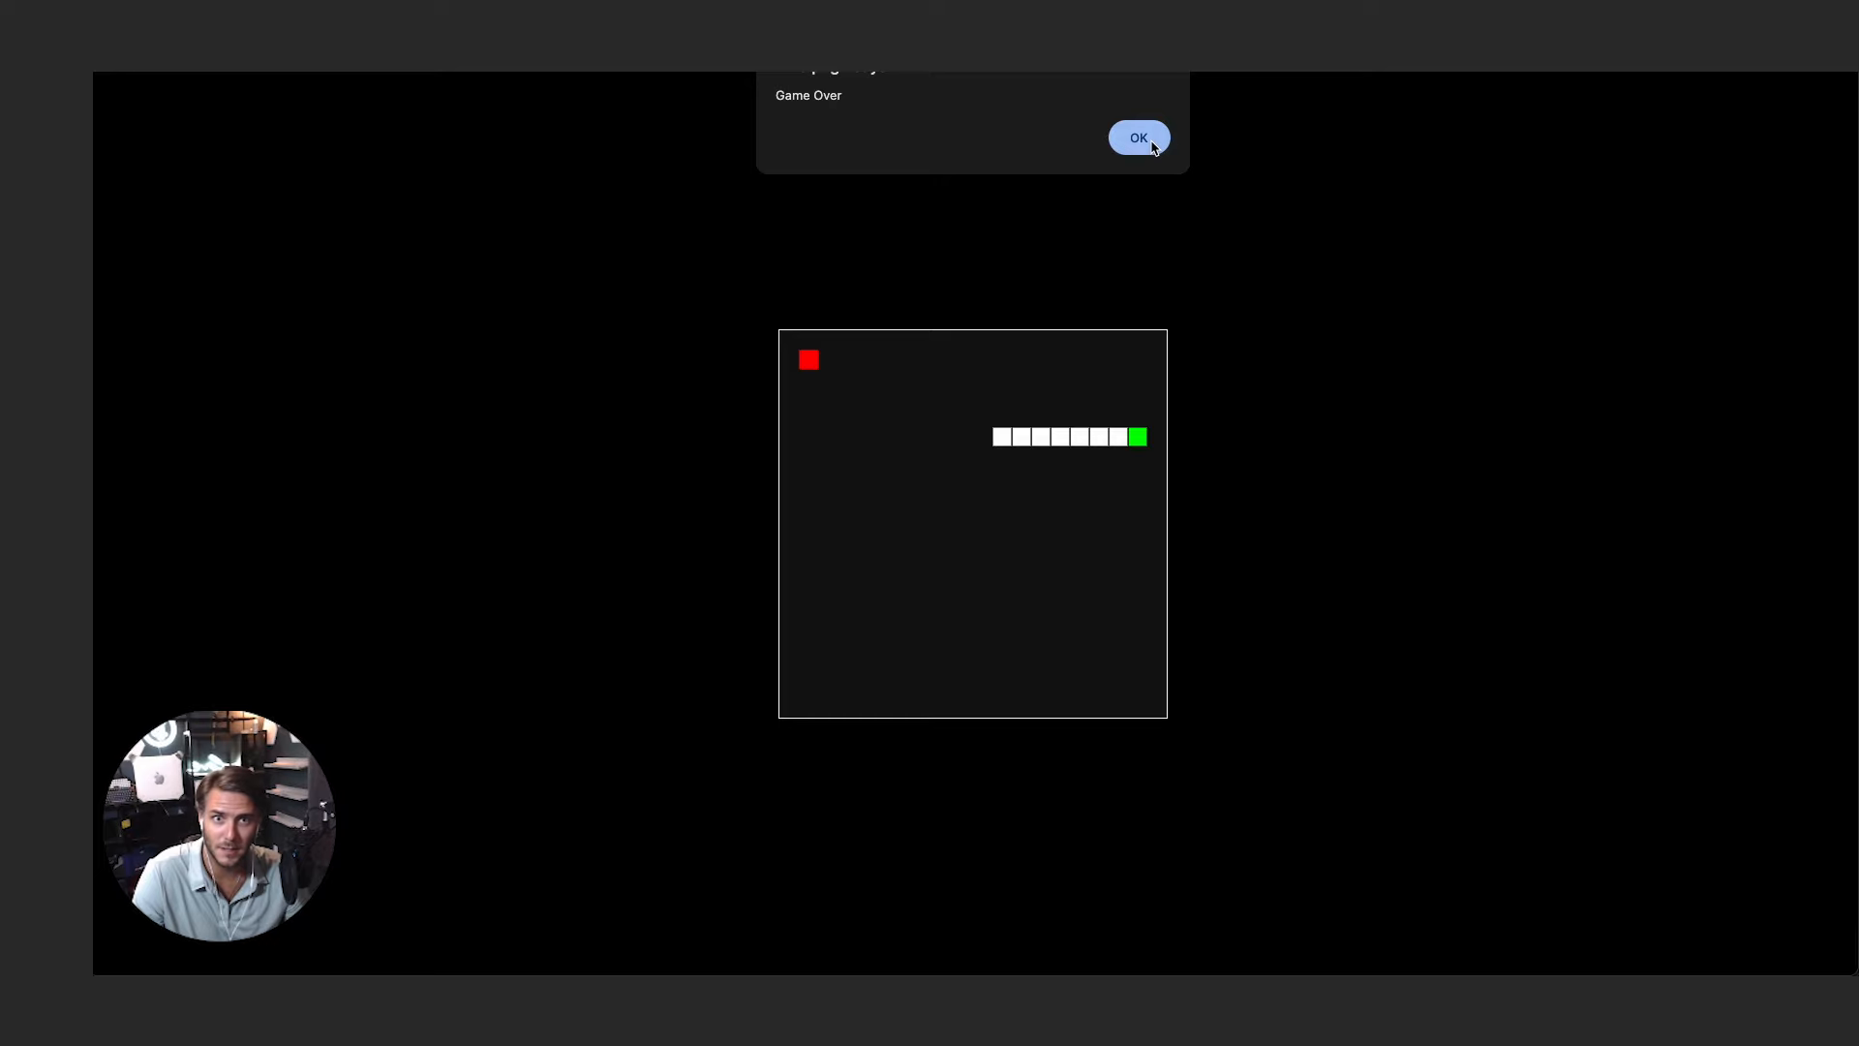
pyautogui.click(1138, 136)
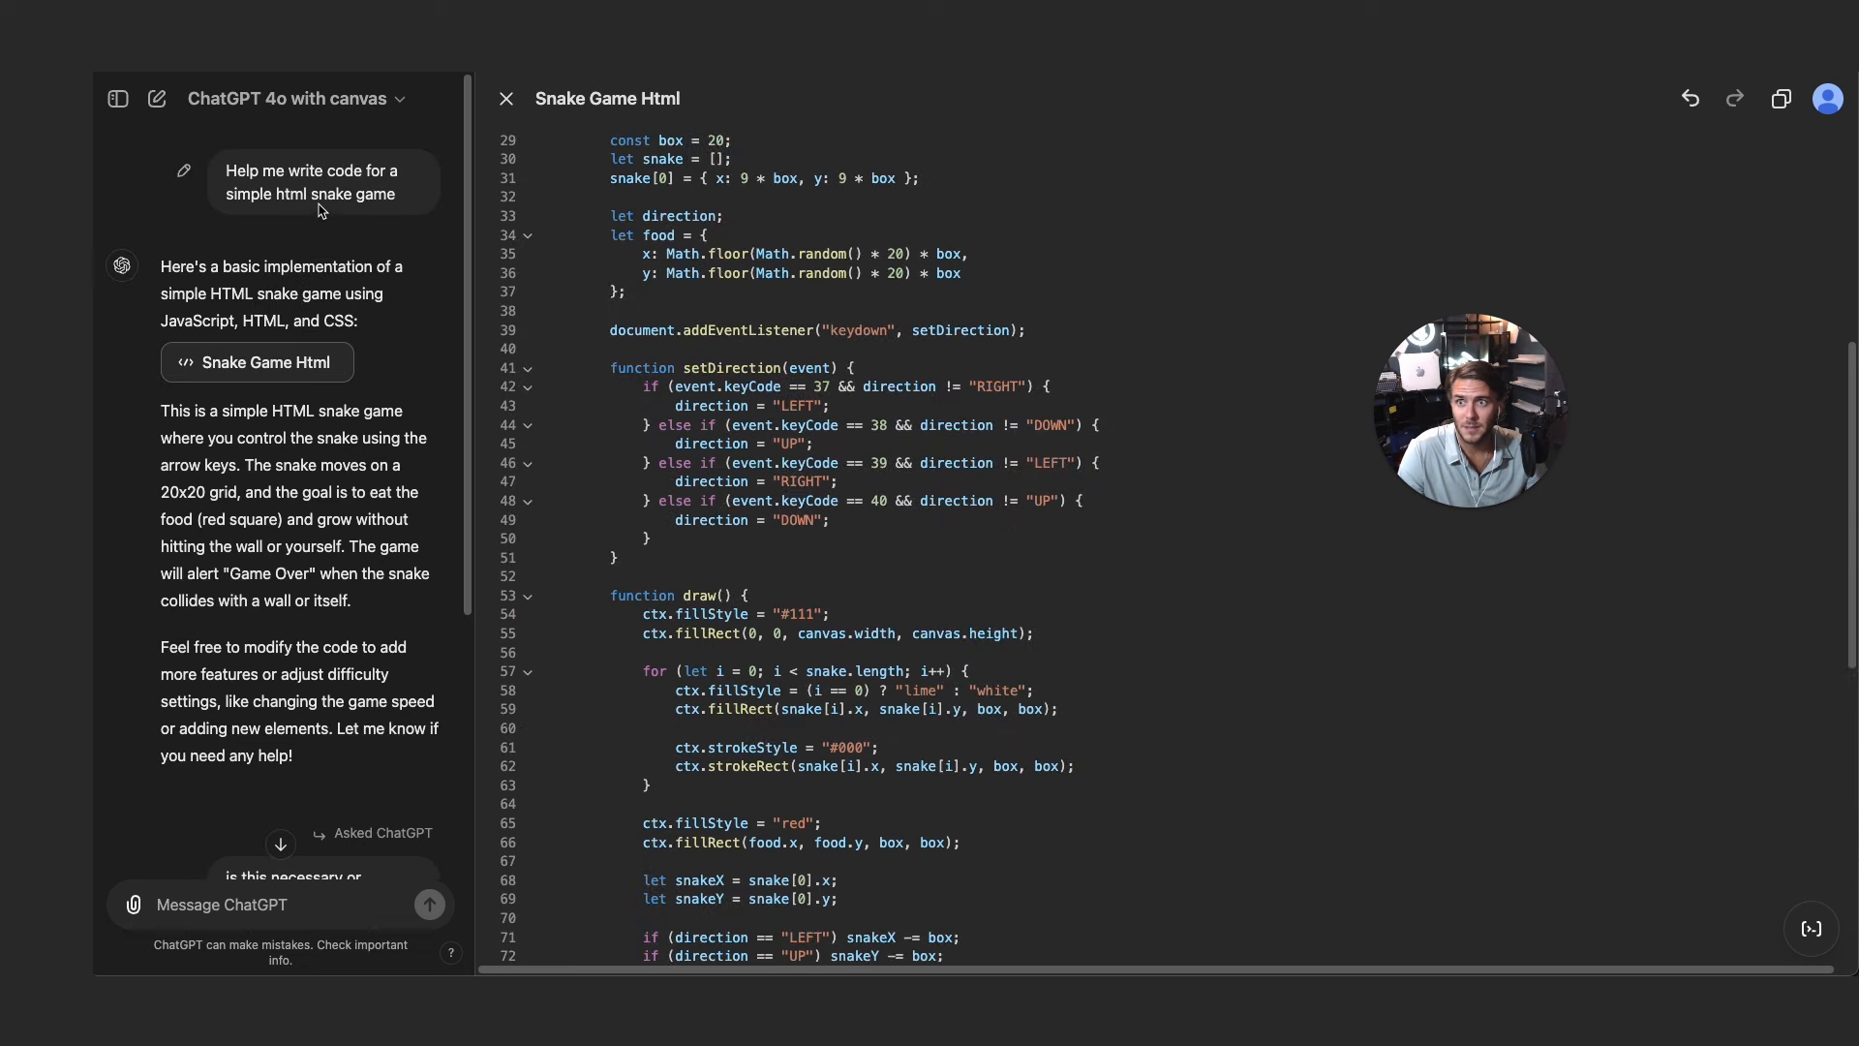
# - In a new chat, request an SEO-optimized post on top non-theme-park Orlando, Florida activities
pyautogui.click(157, 99)
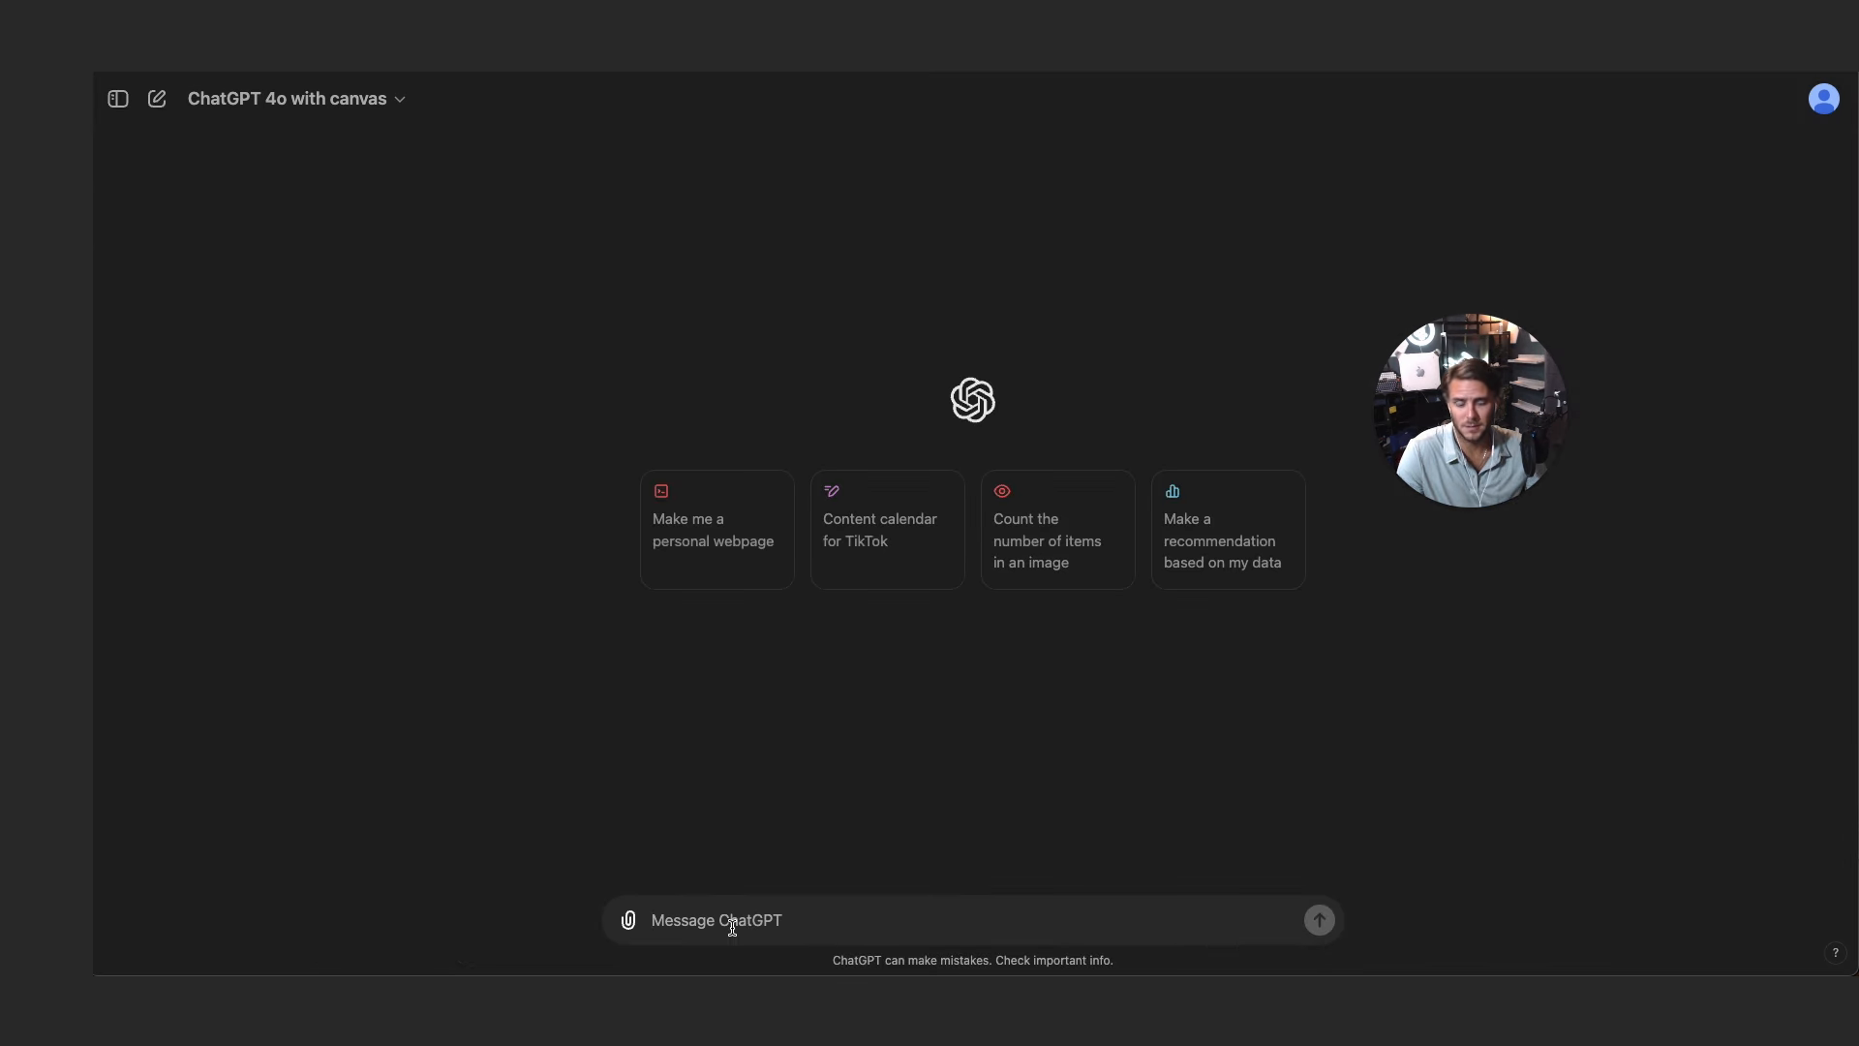
pyautogui.write('create me an')
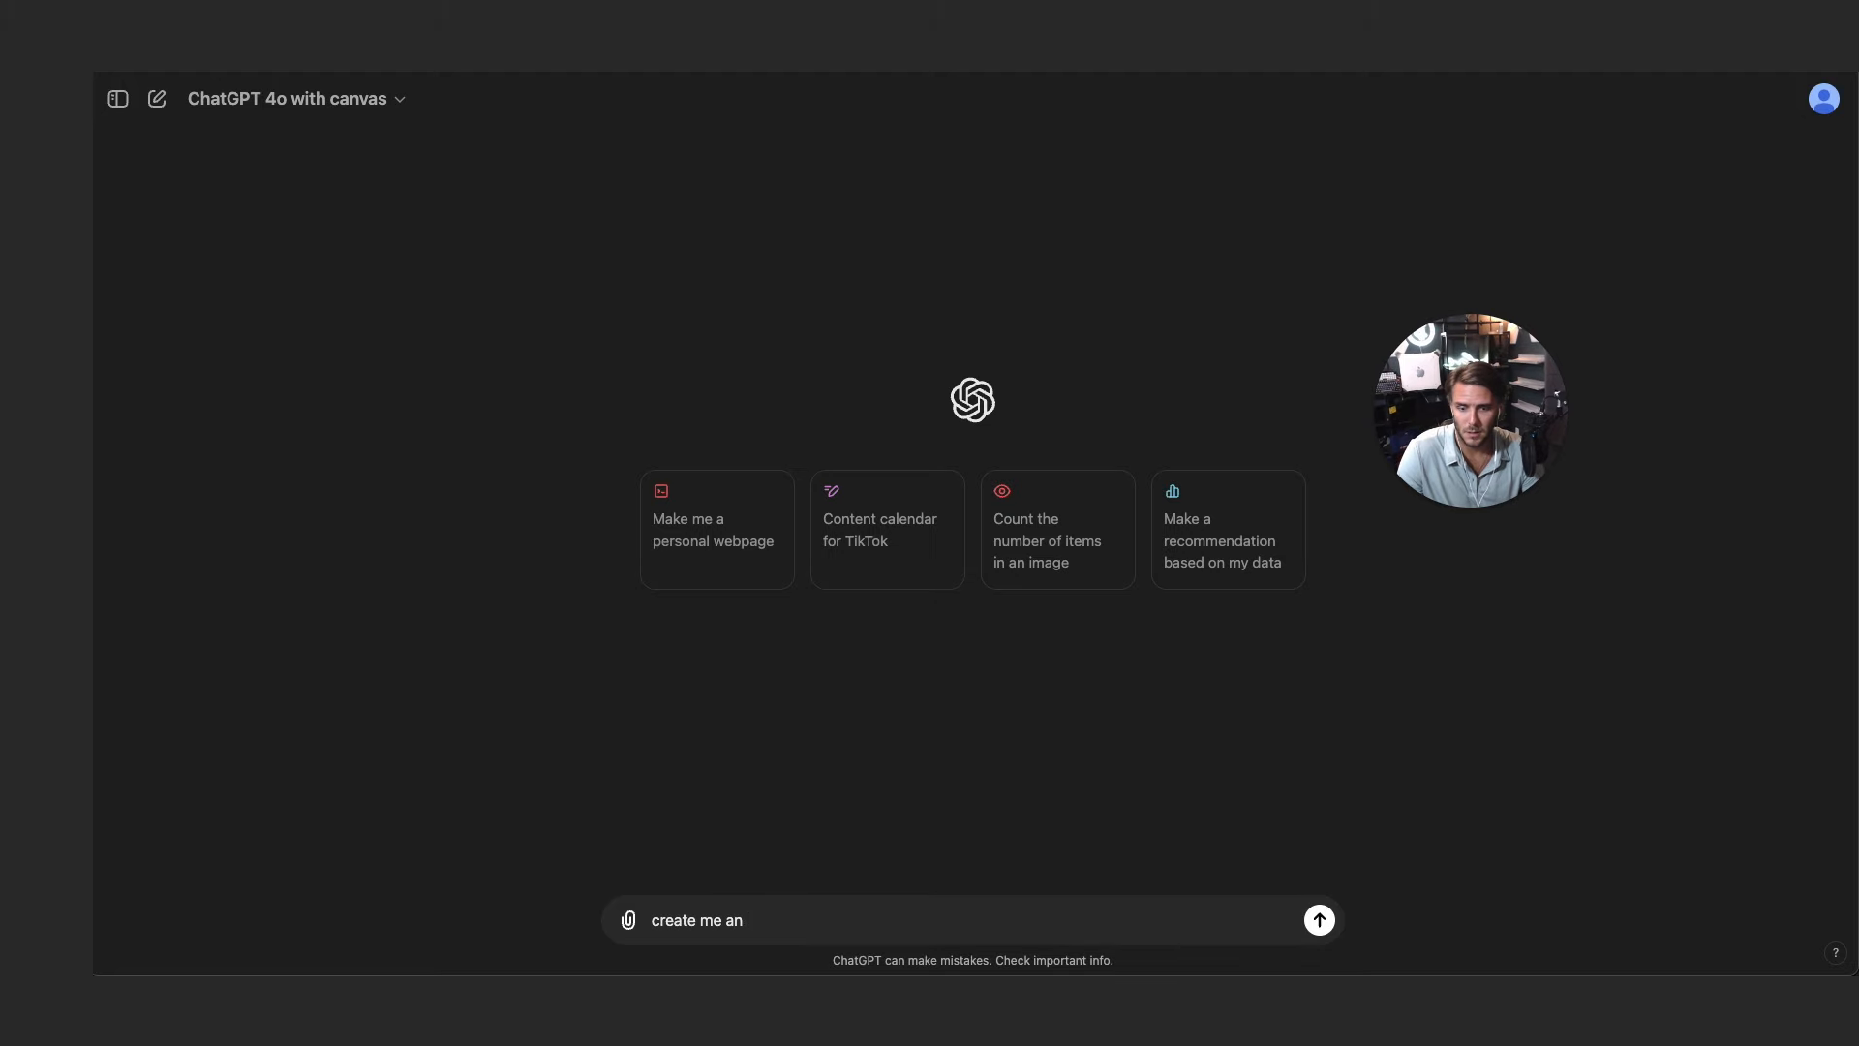
pyautogui.write('seo optimized blog post on')
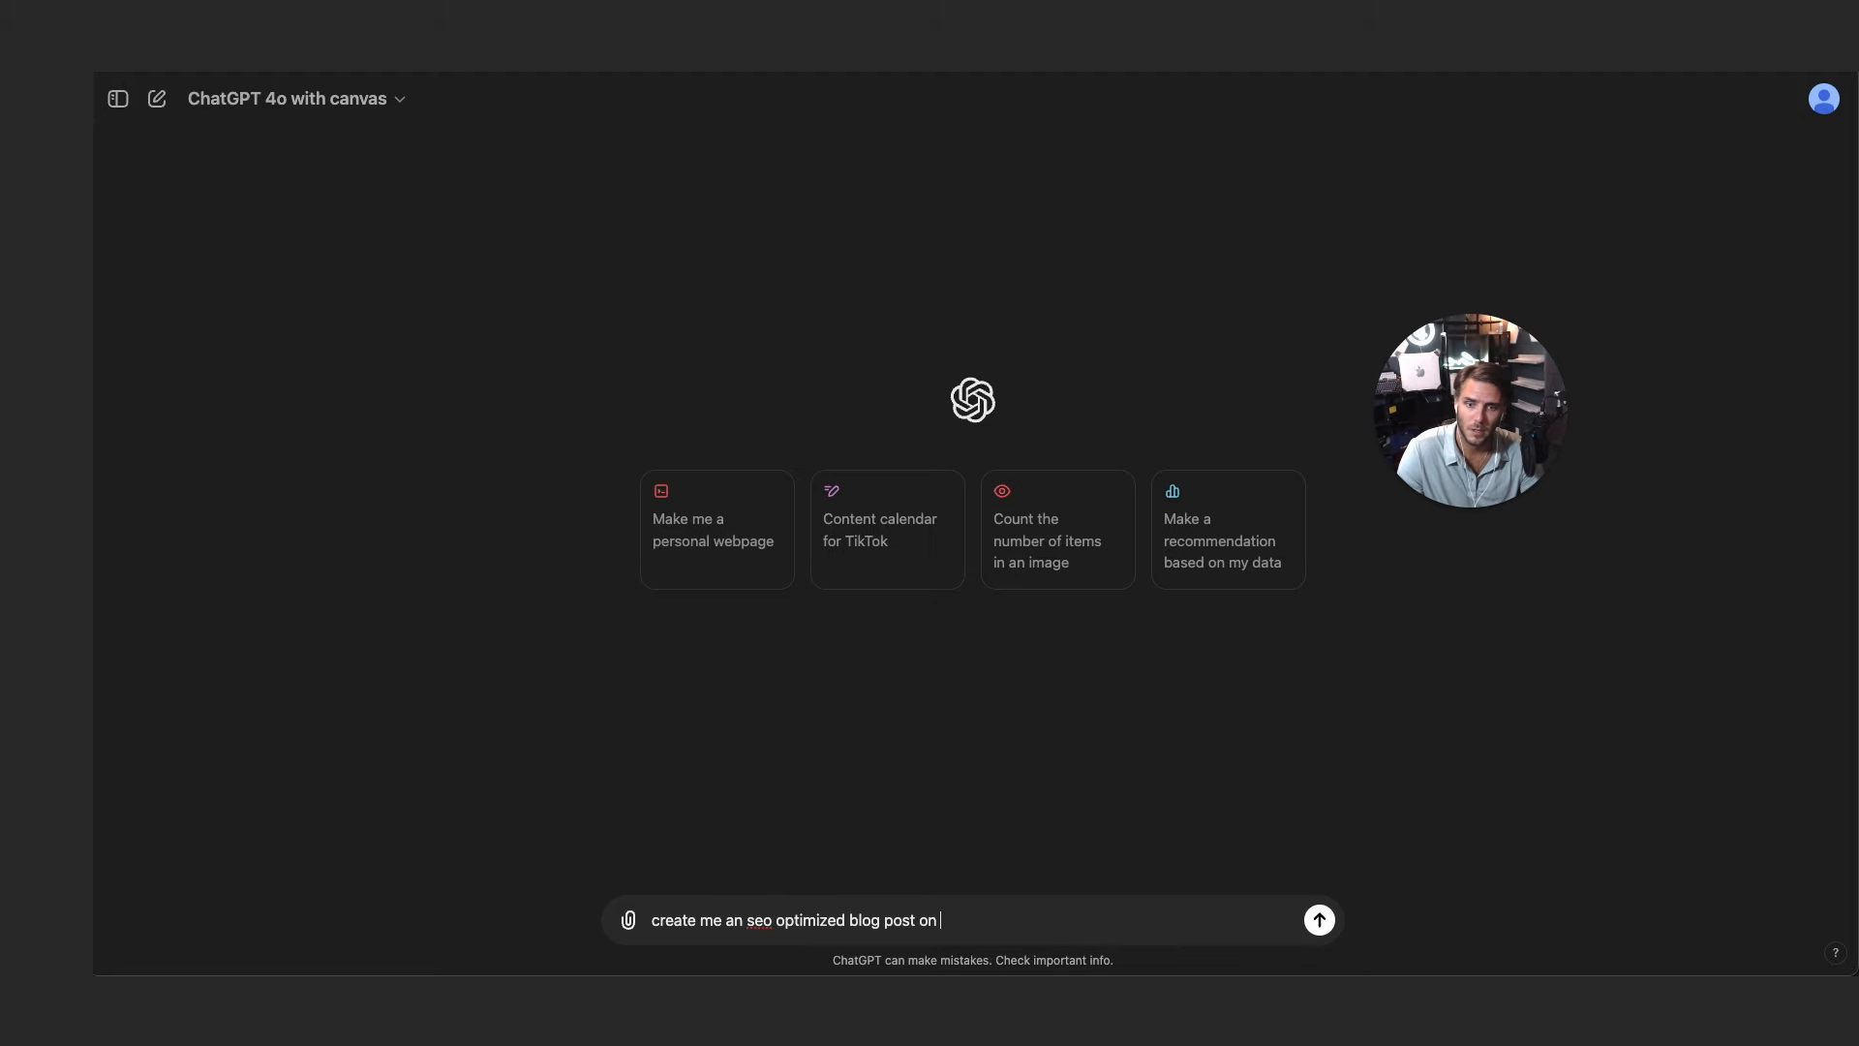
pyautogui.write('the top')
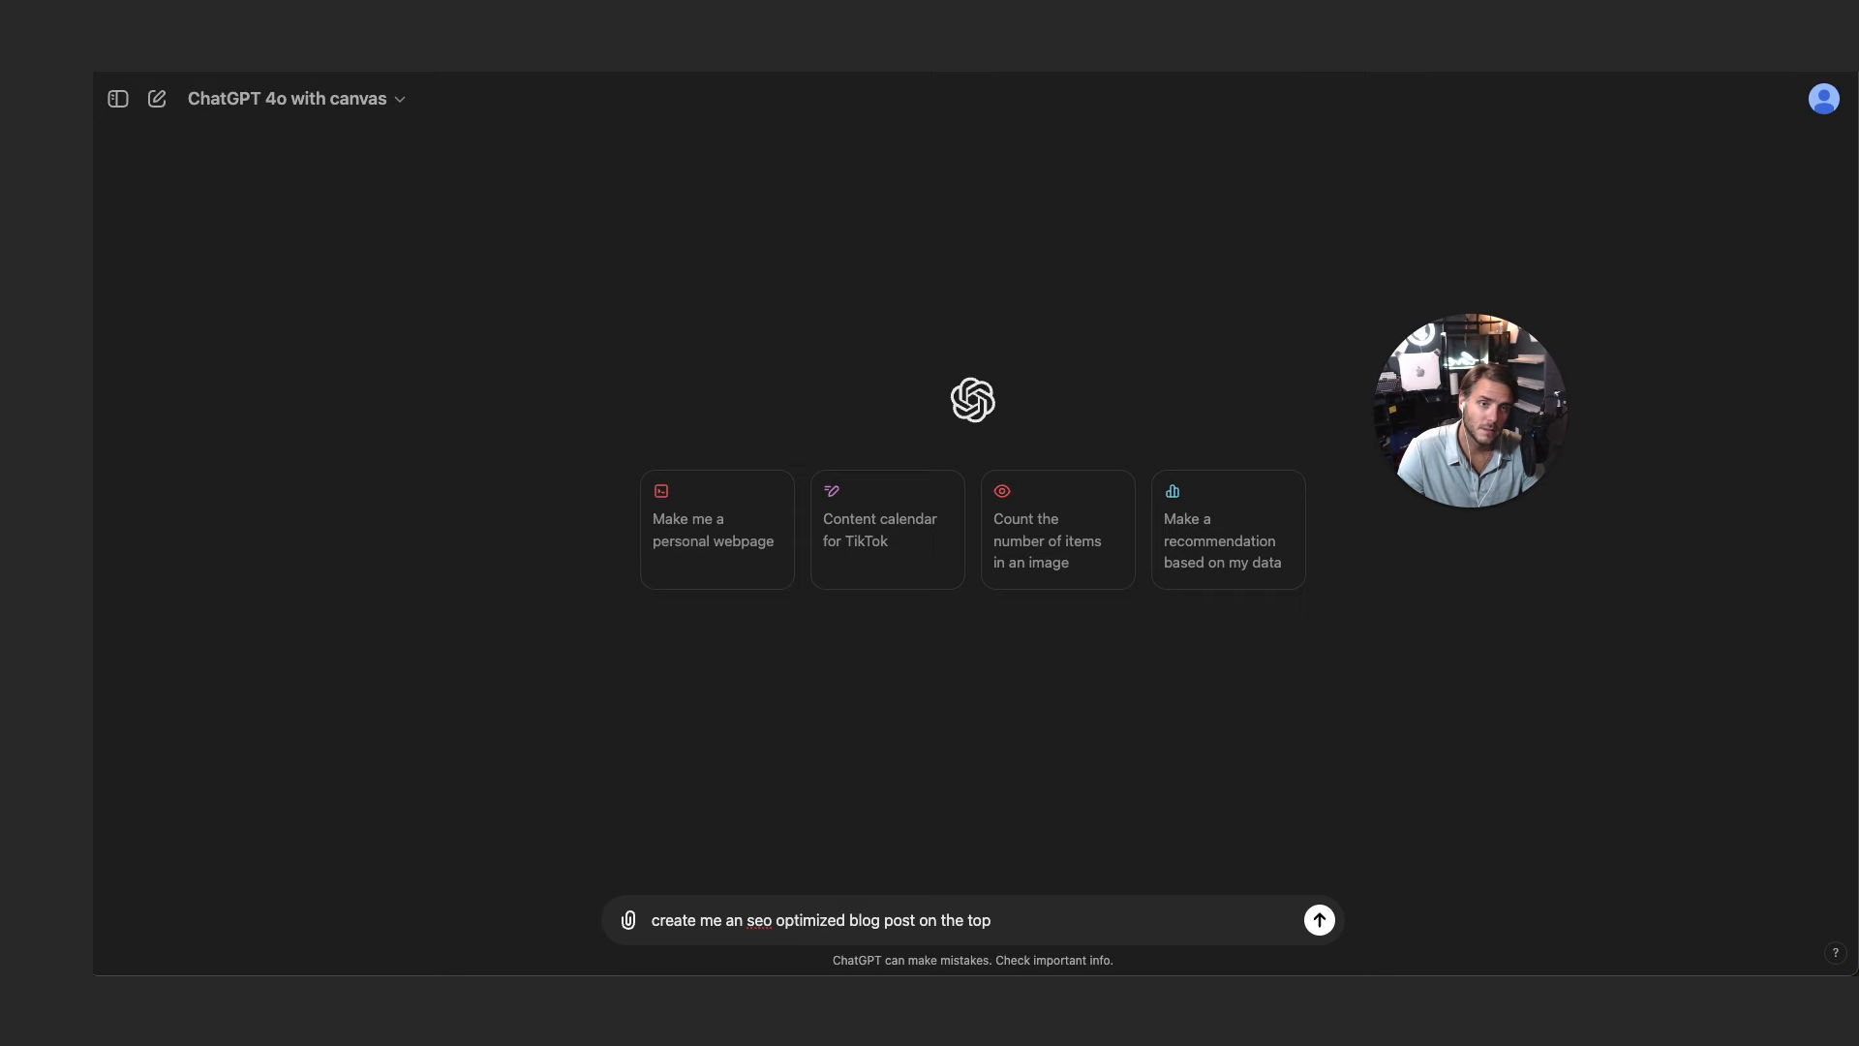
pyautogui.write('things to do in Or')
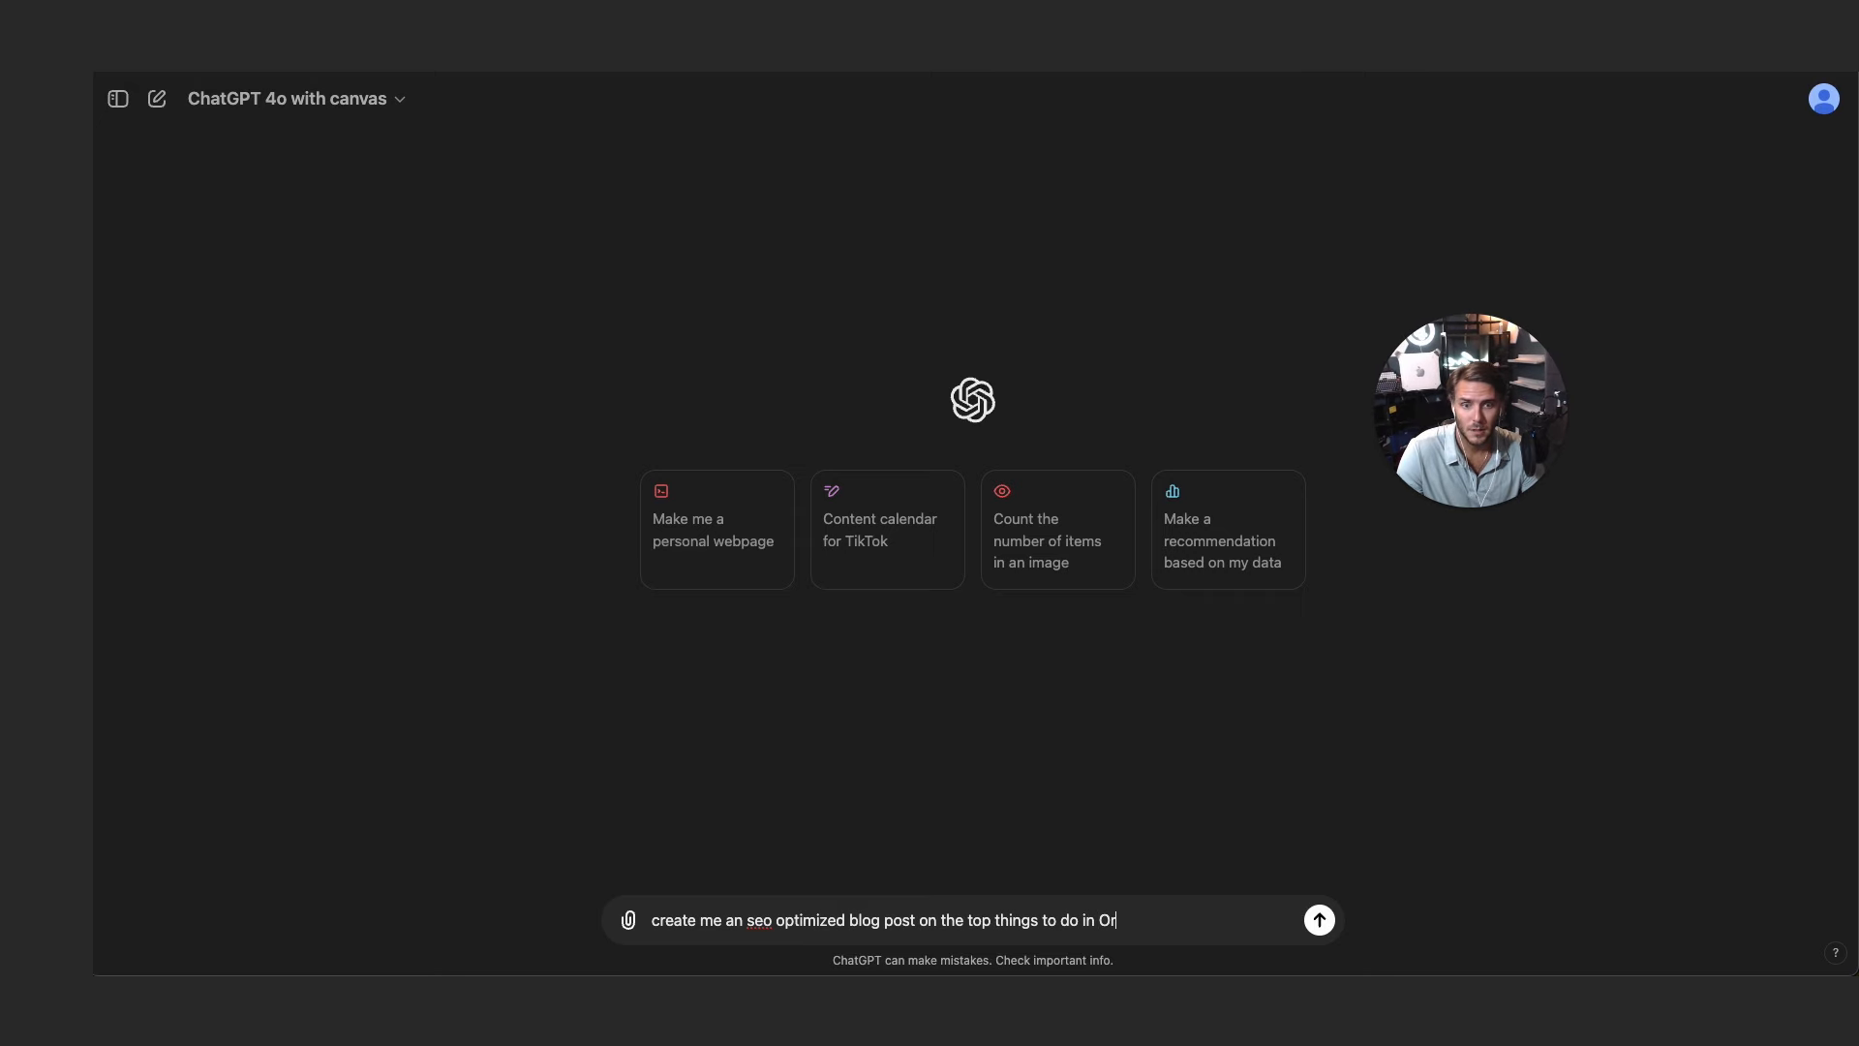
pyautogui.write('lando Florida that are not the')
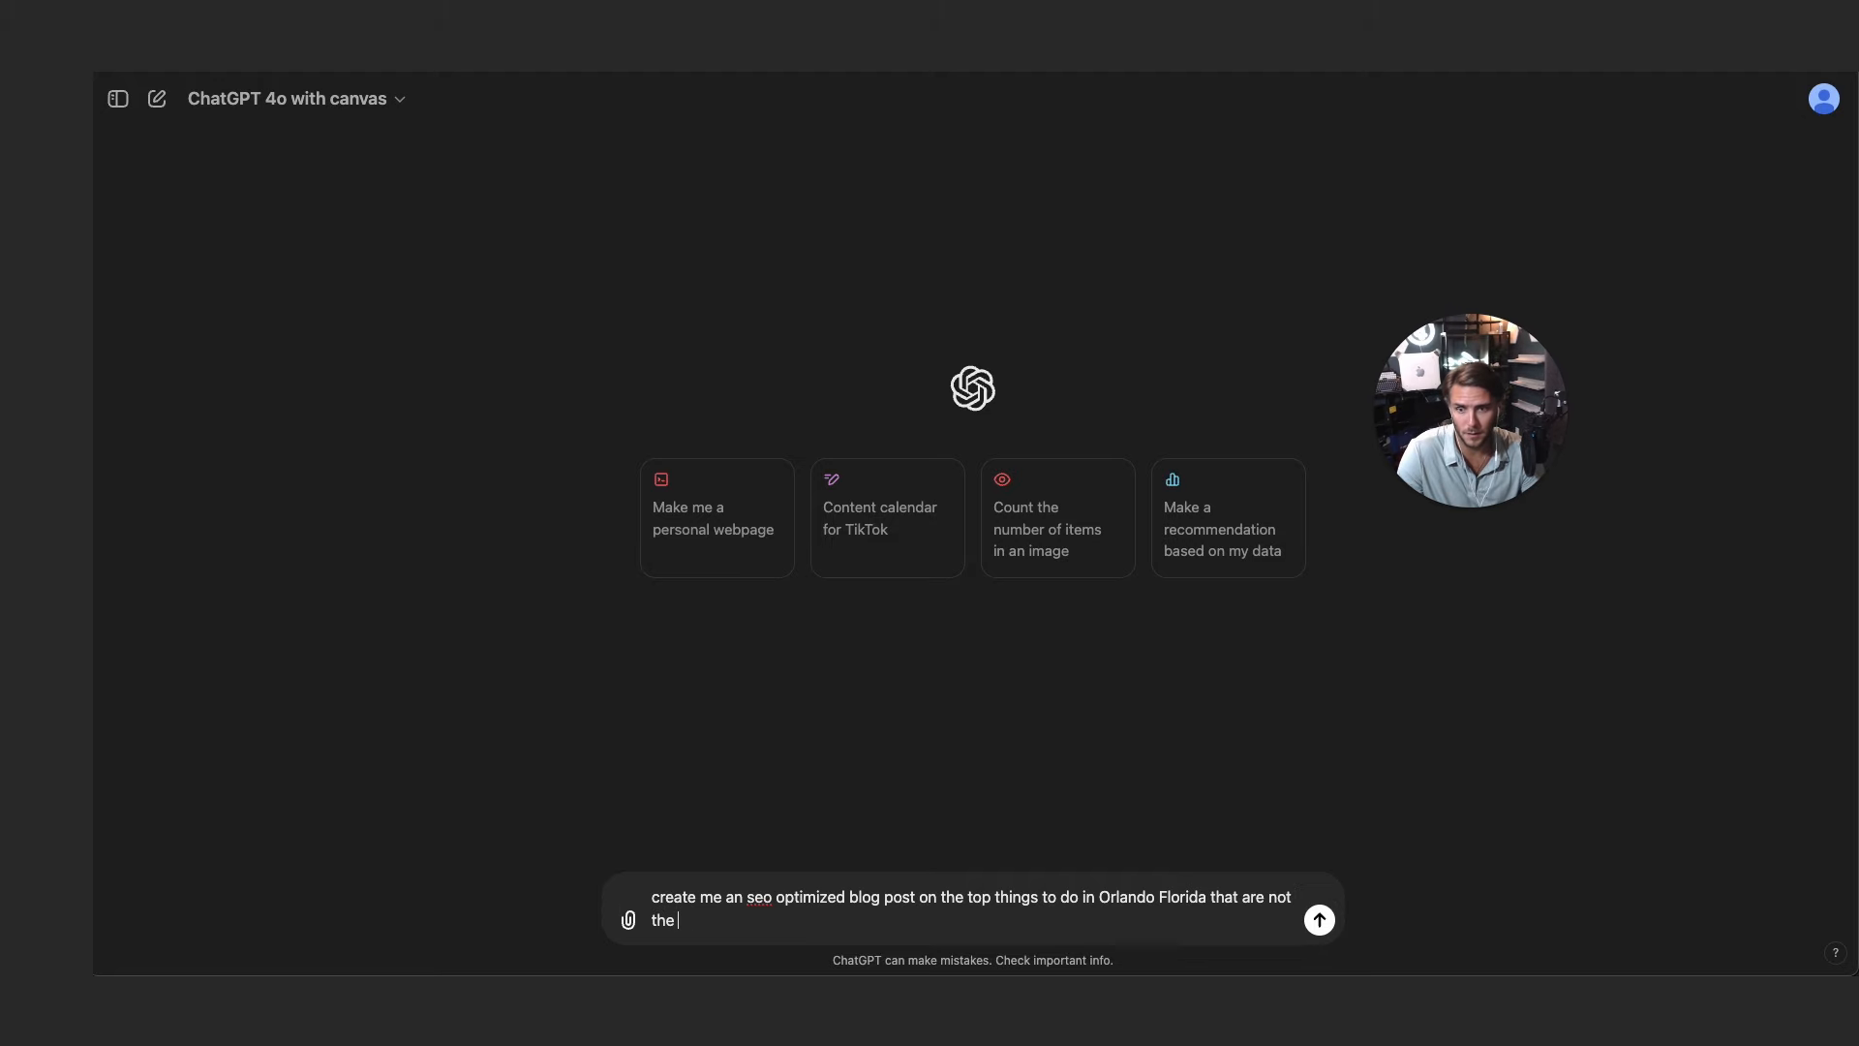
pyautogui.click(1319, 920)
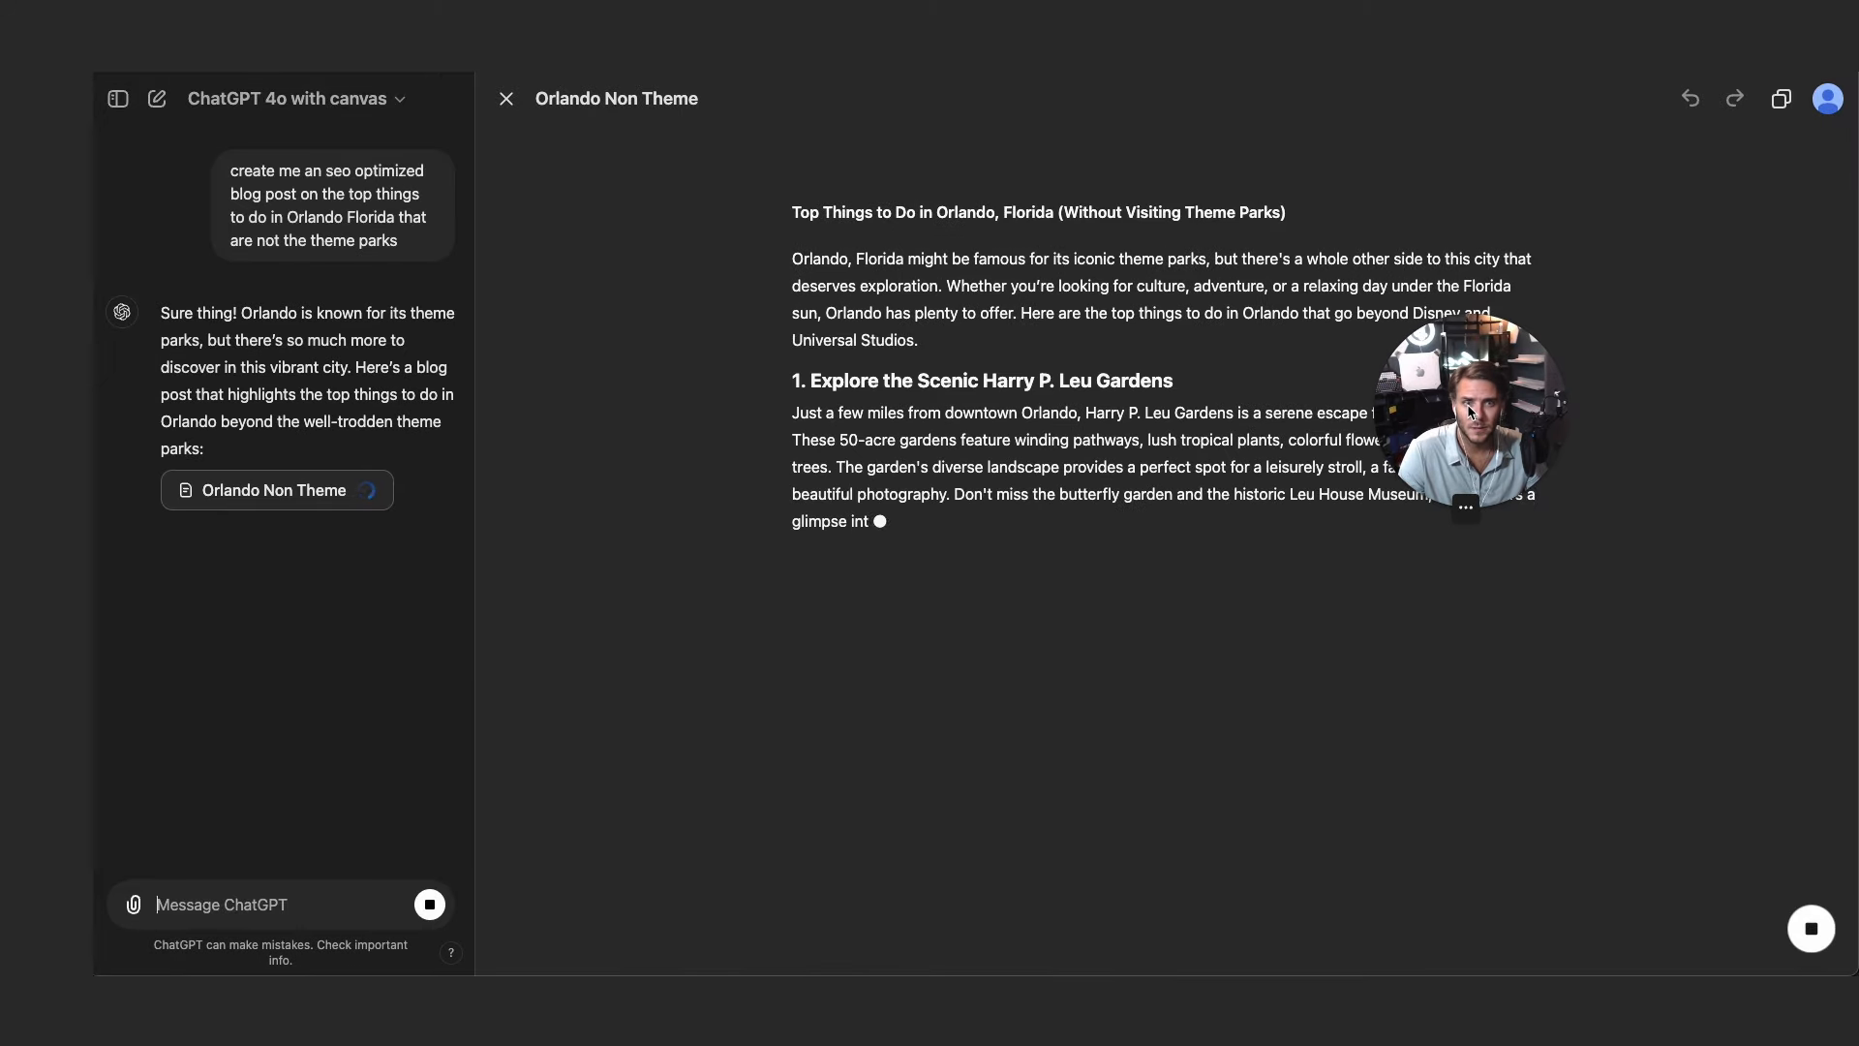
# - Scroll the Orlando Non Theme post through its ten attractions to Final Thoughts
pyautogui.scroll(-3)
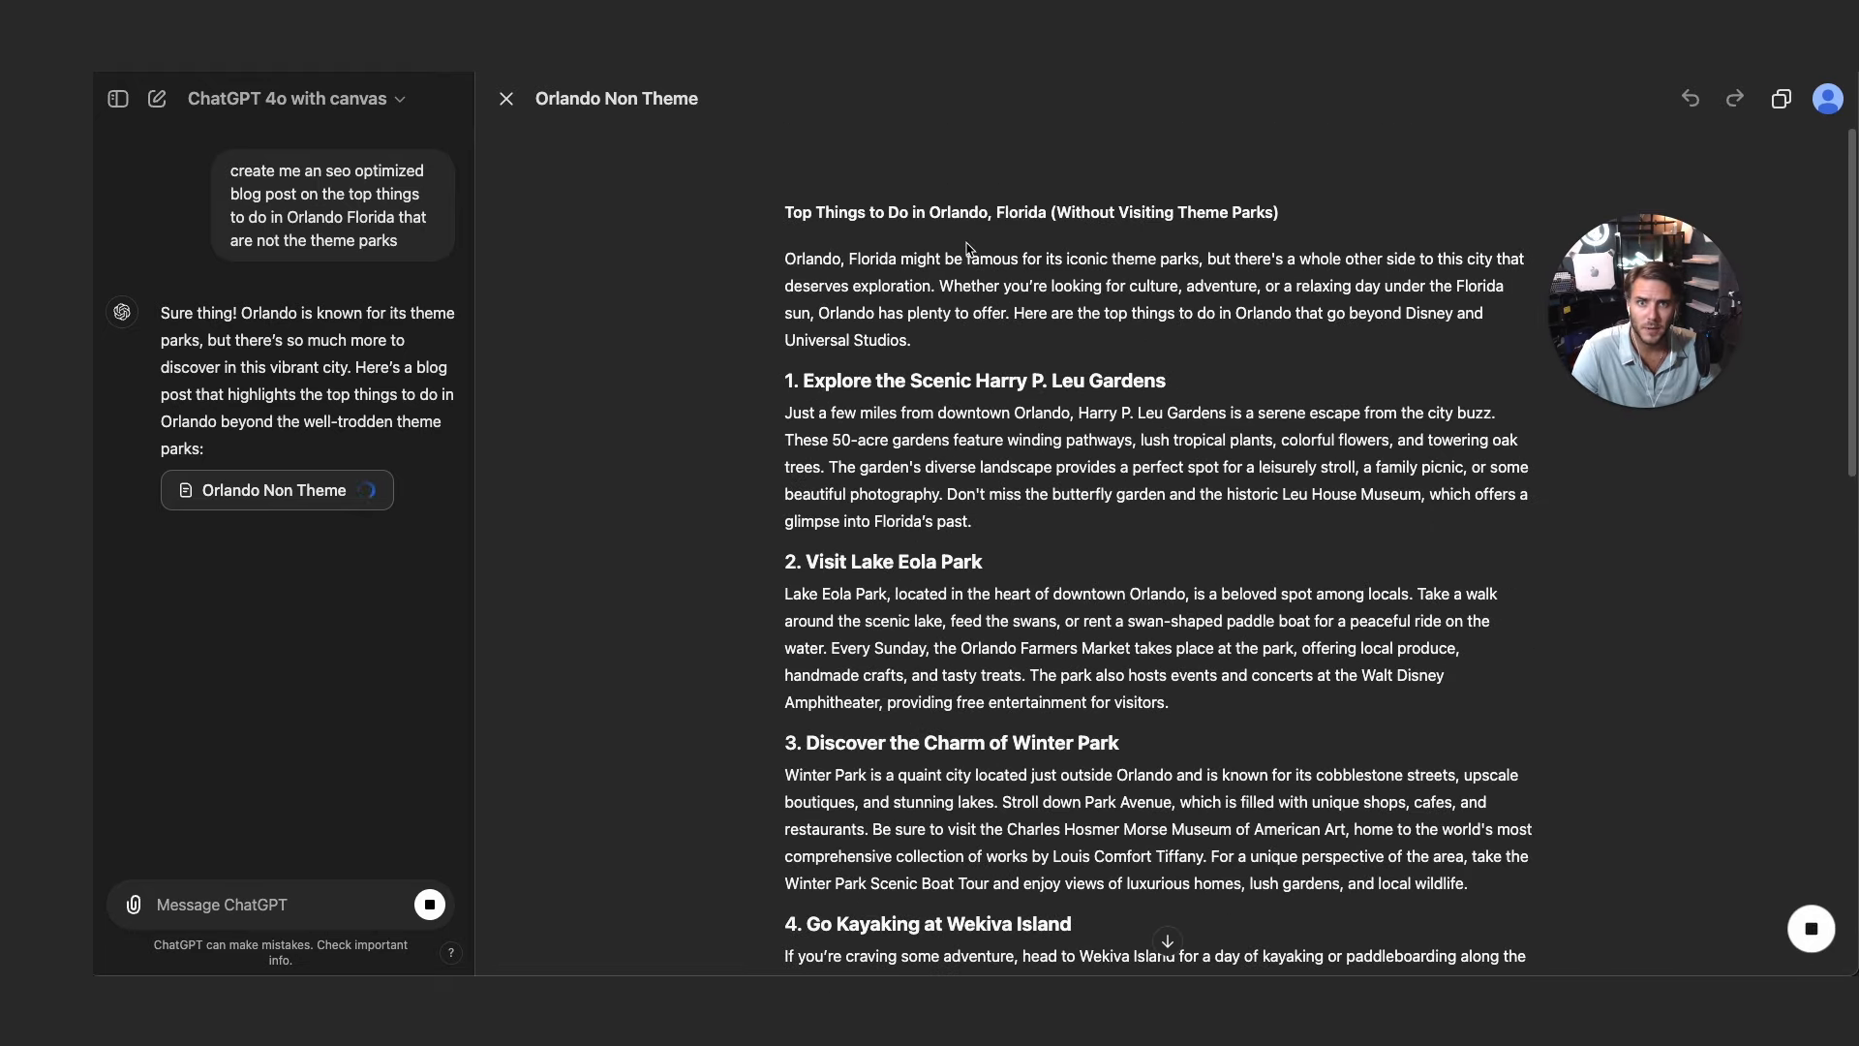
pyautogui.scroll(-3)
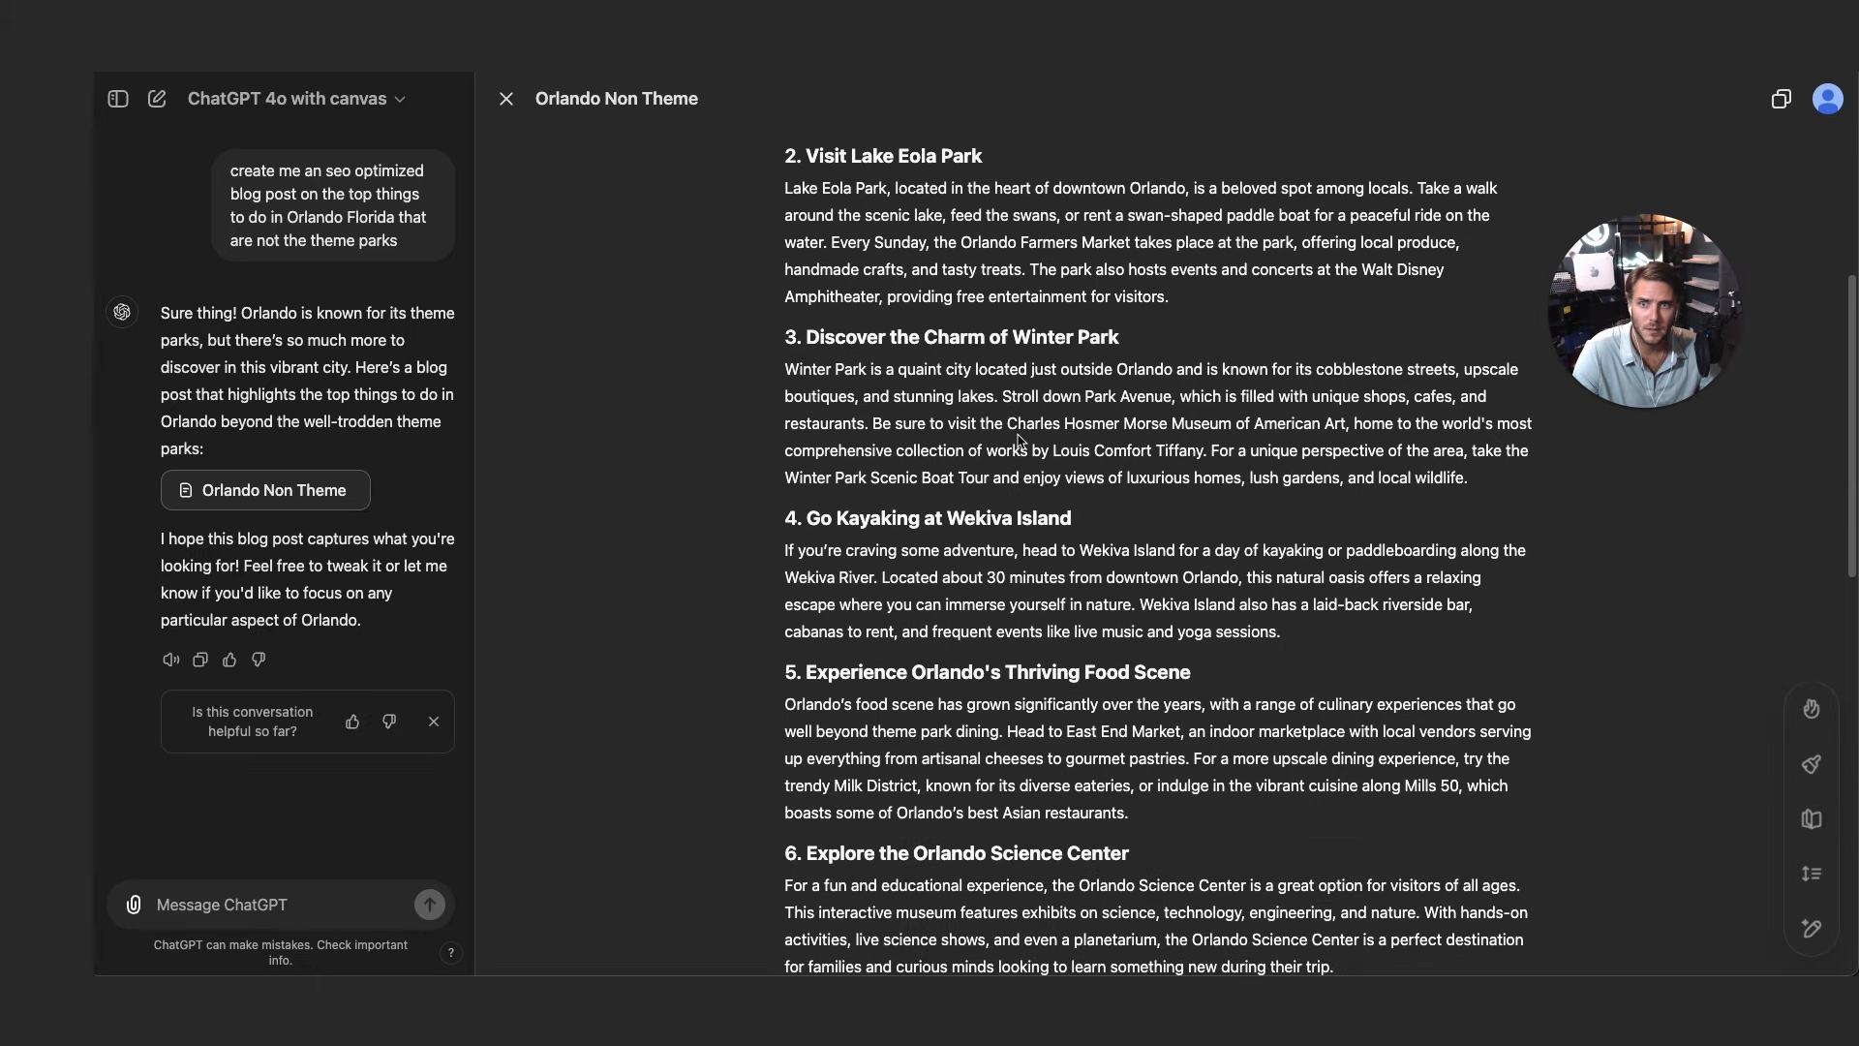
pyautogui.scroll(-3)
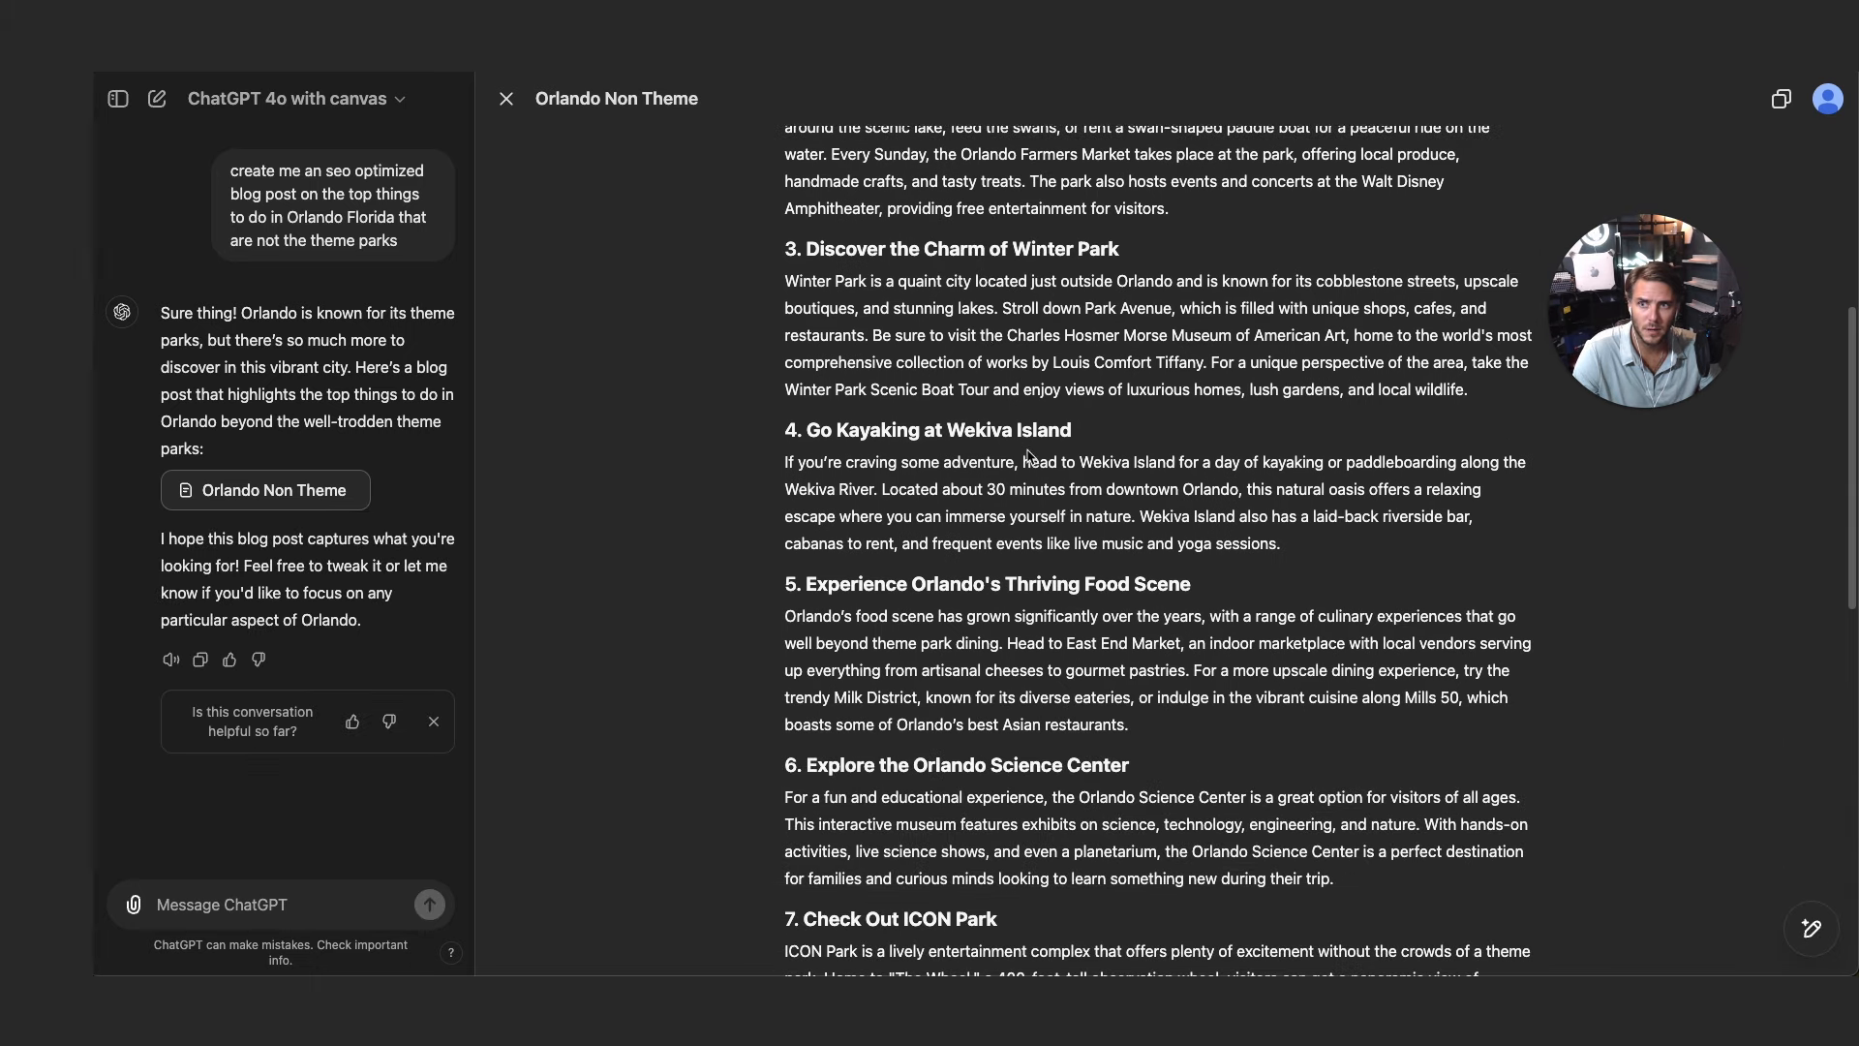
pyautogui.moveTo(208, 339); pyautogui.dragTo(368, 340)
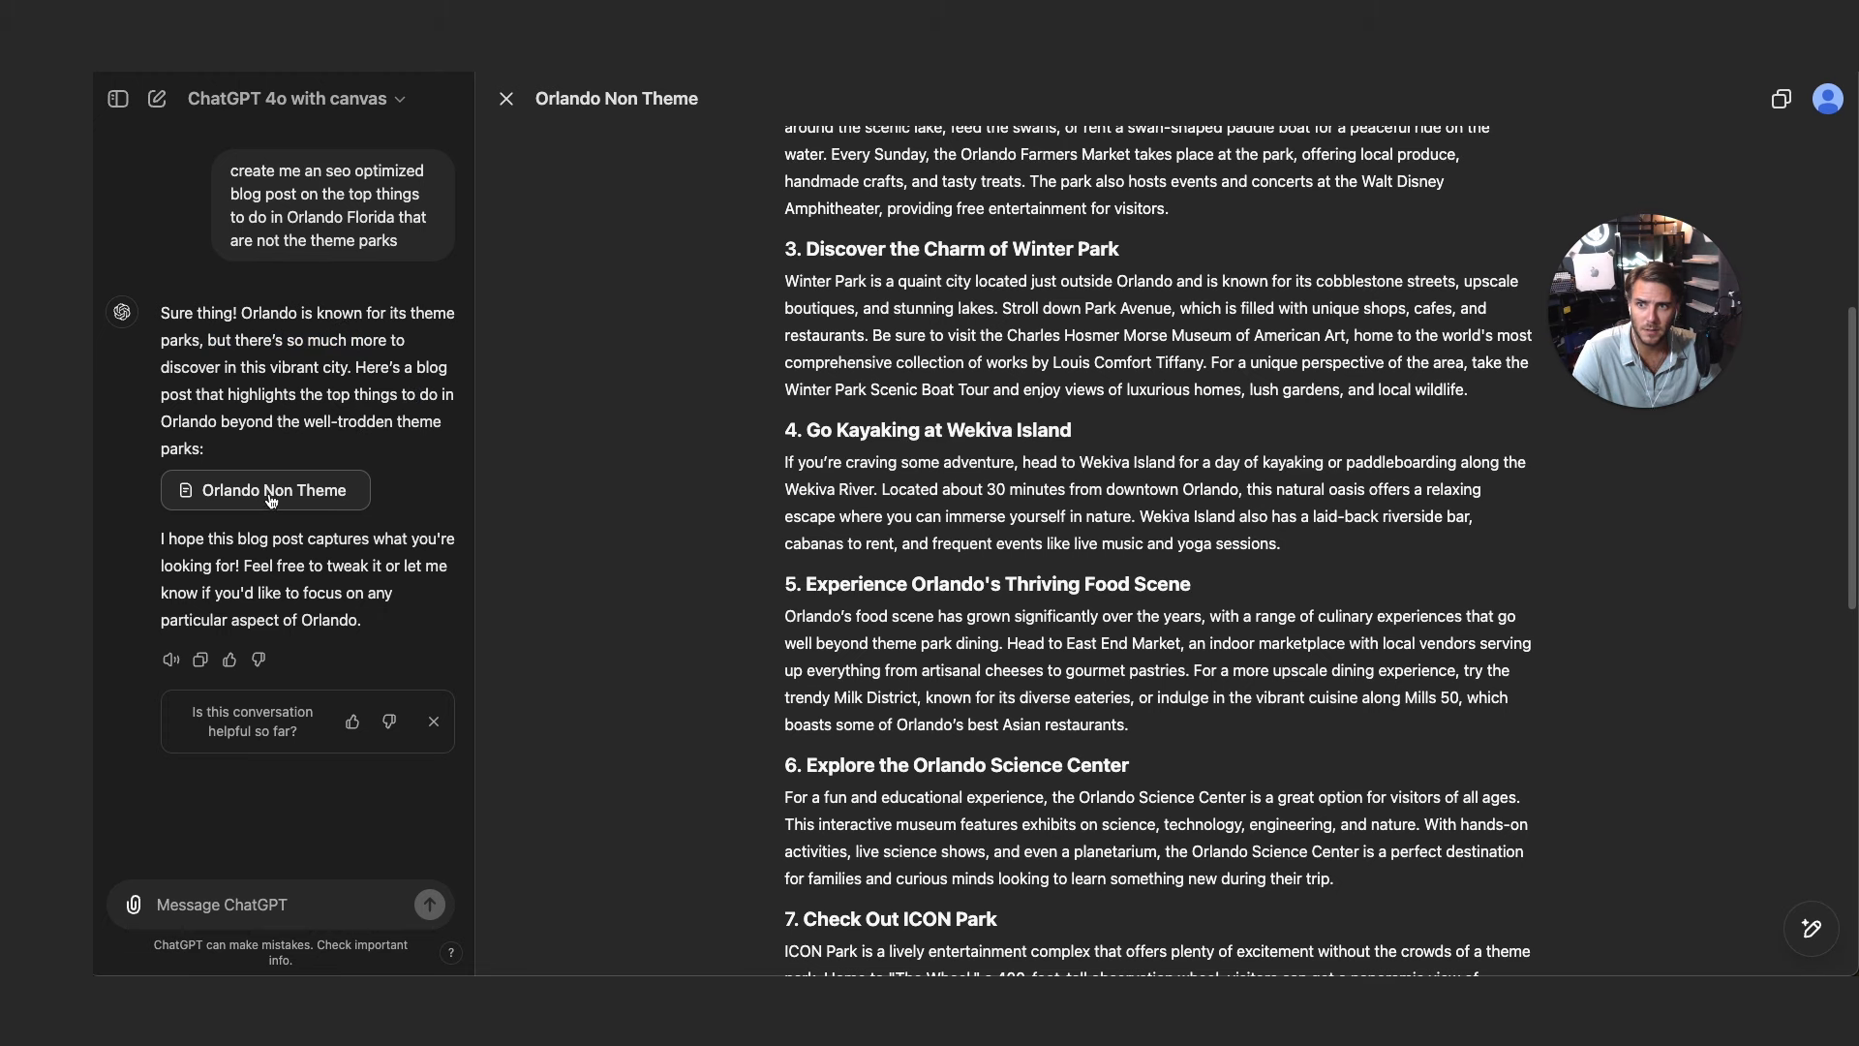
pyautogui.moveTo(367, 587)
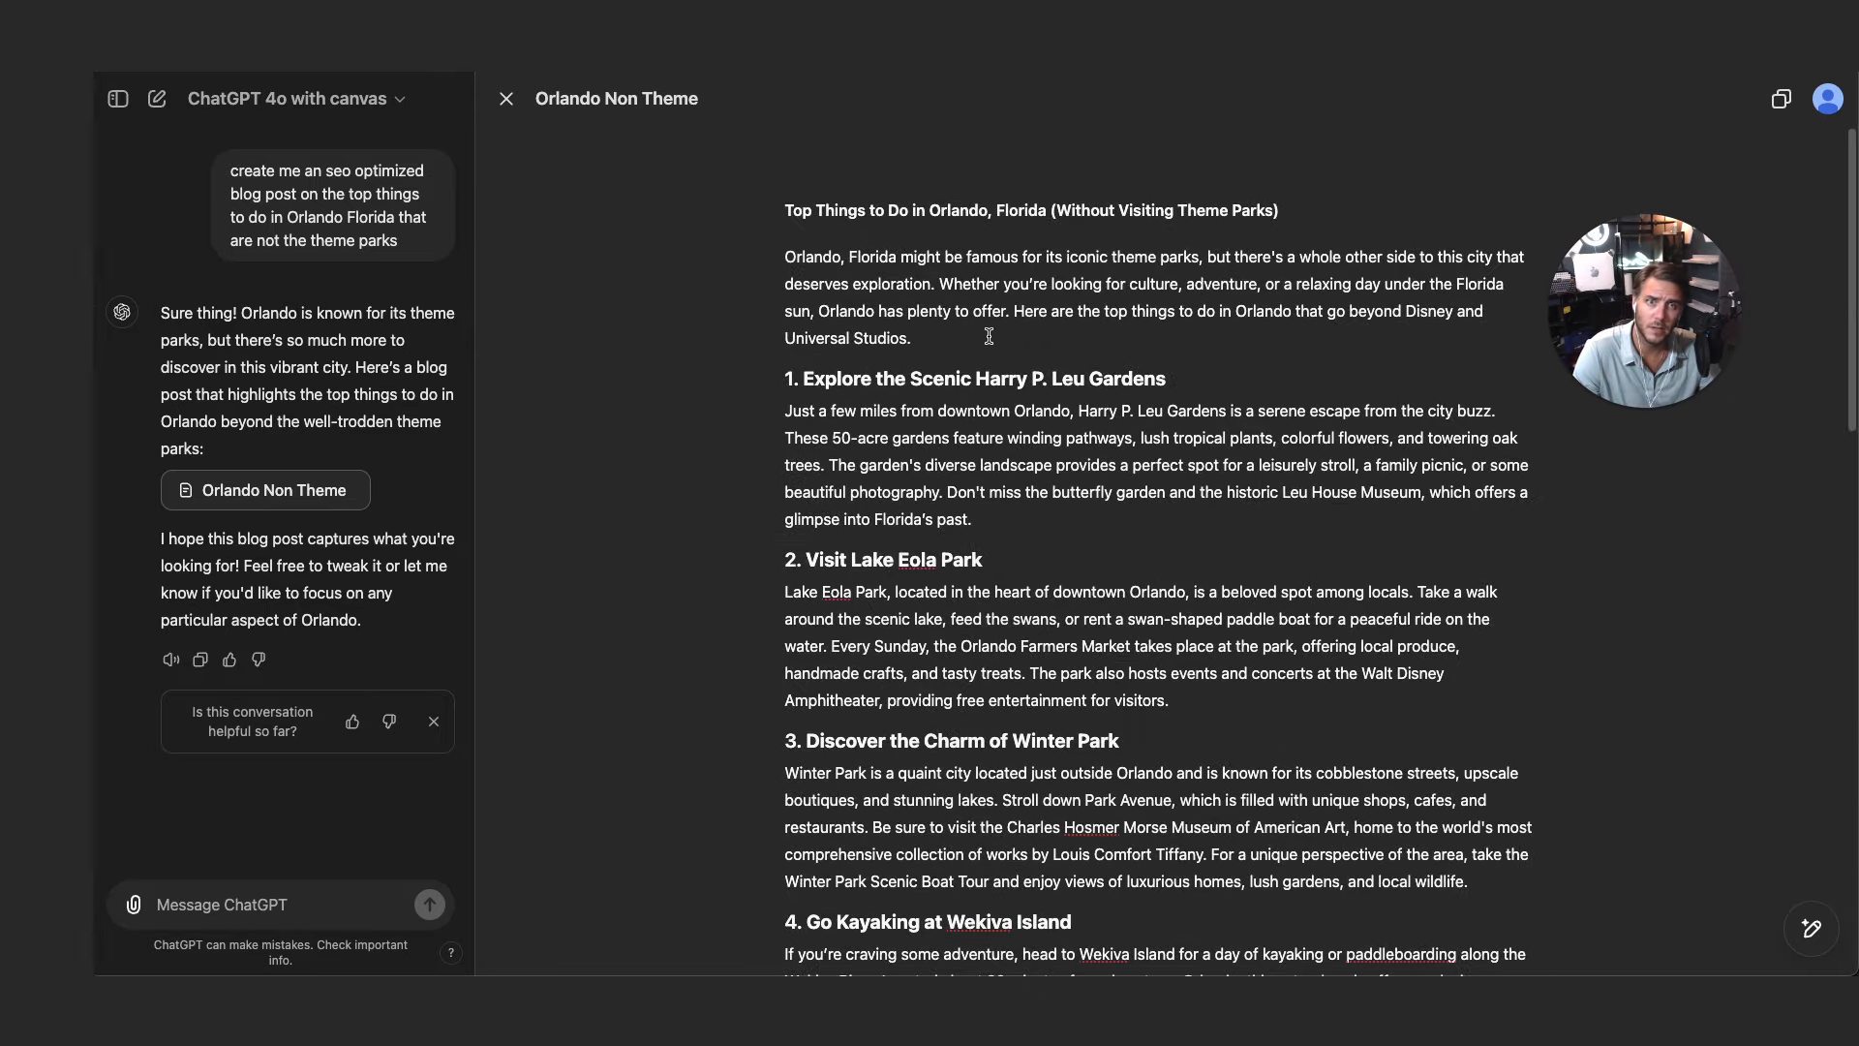
pyautogui.scroll(-3)
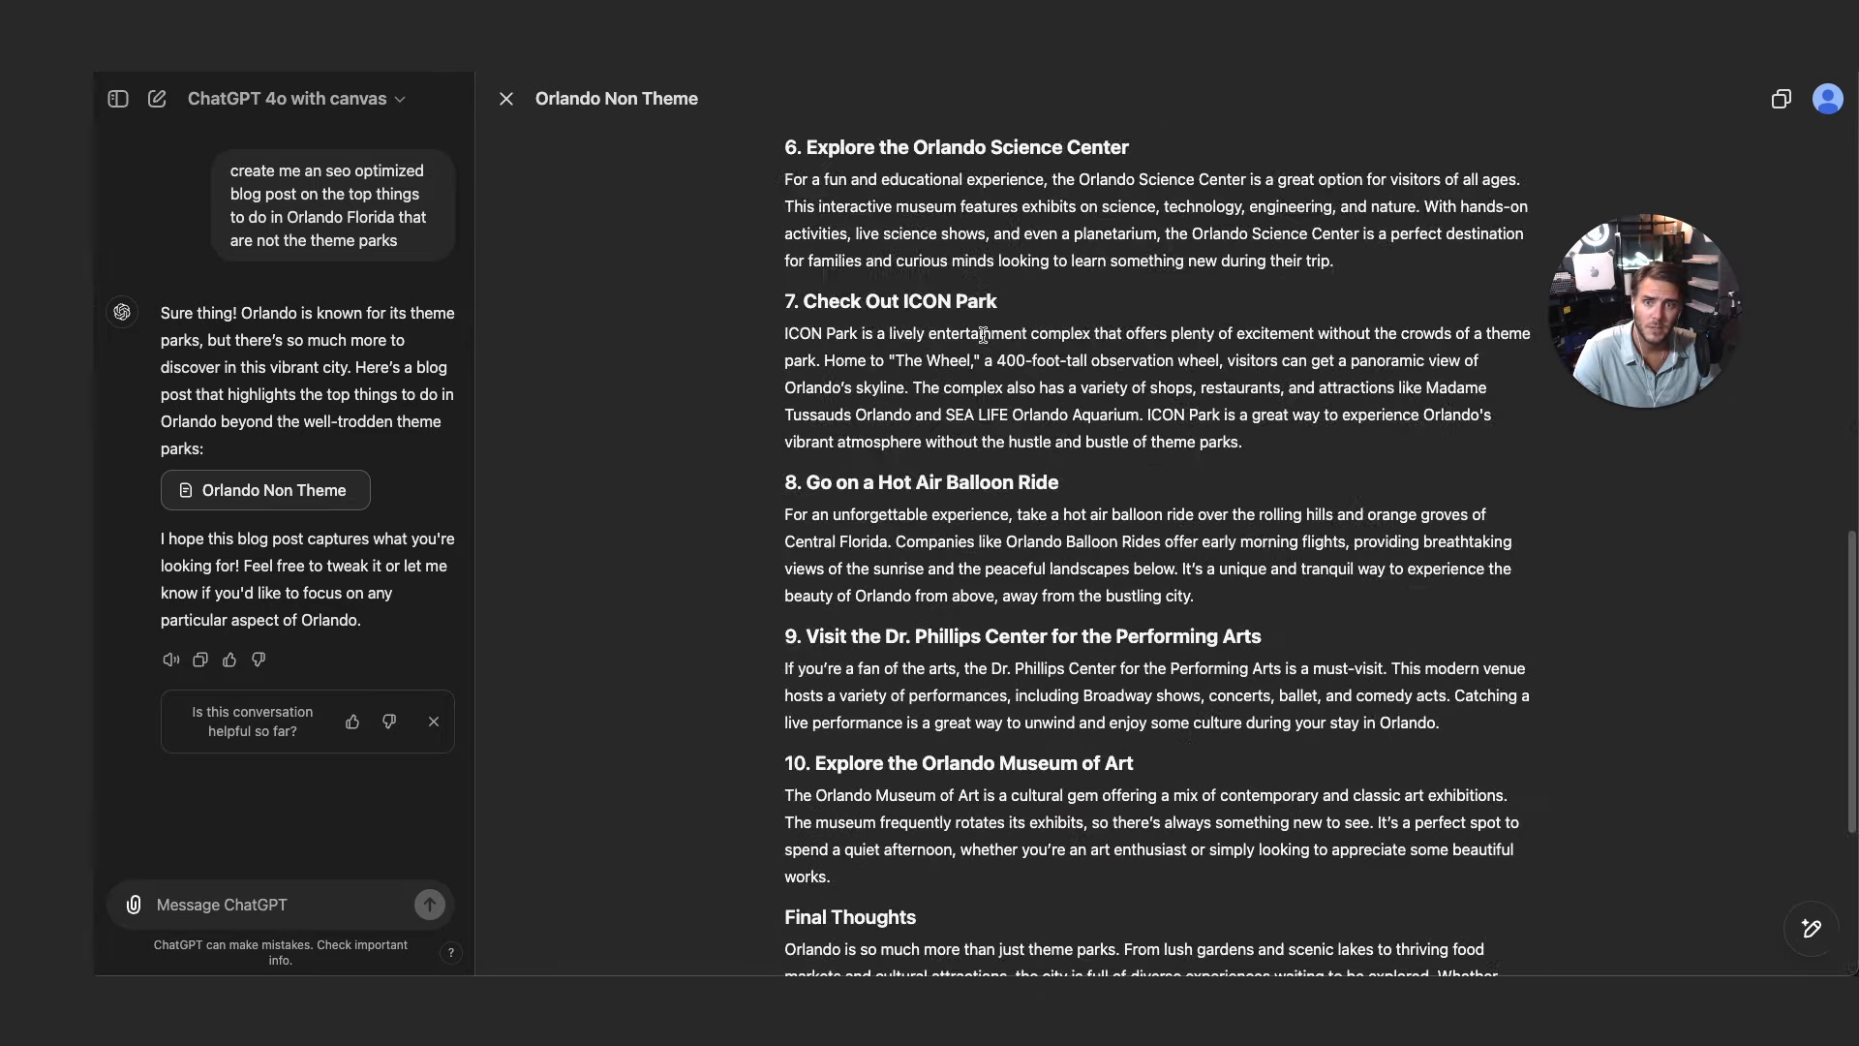
pyautogui.scroll(-3)
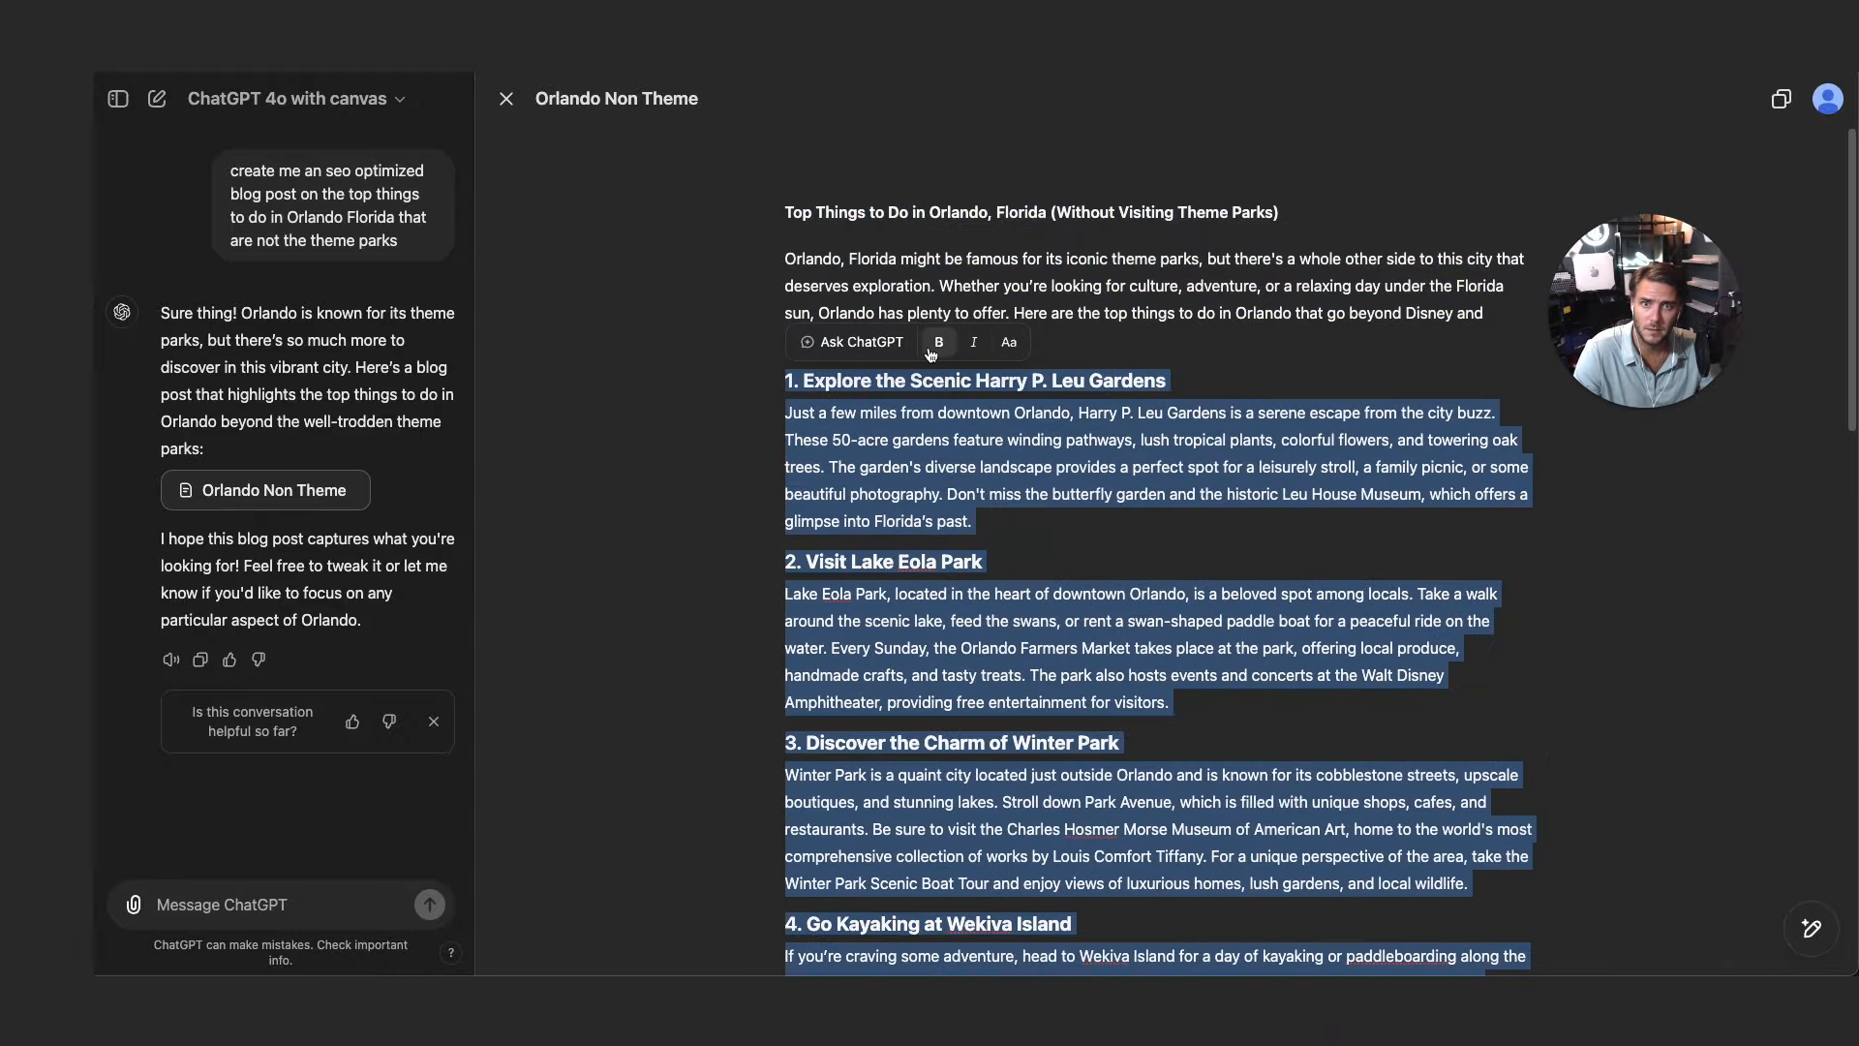
pyautogui.moveTo(967, 346)
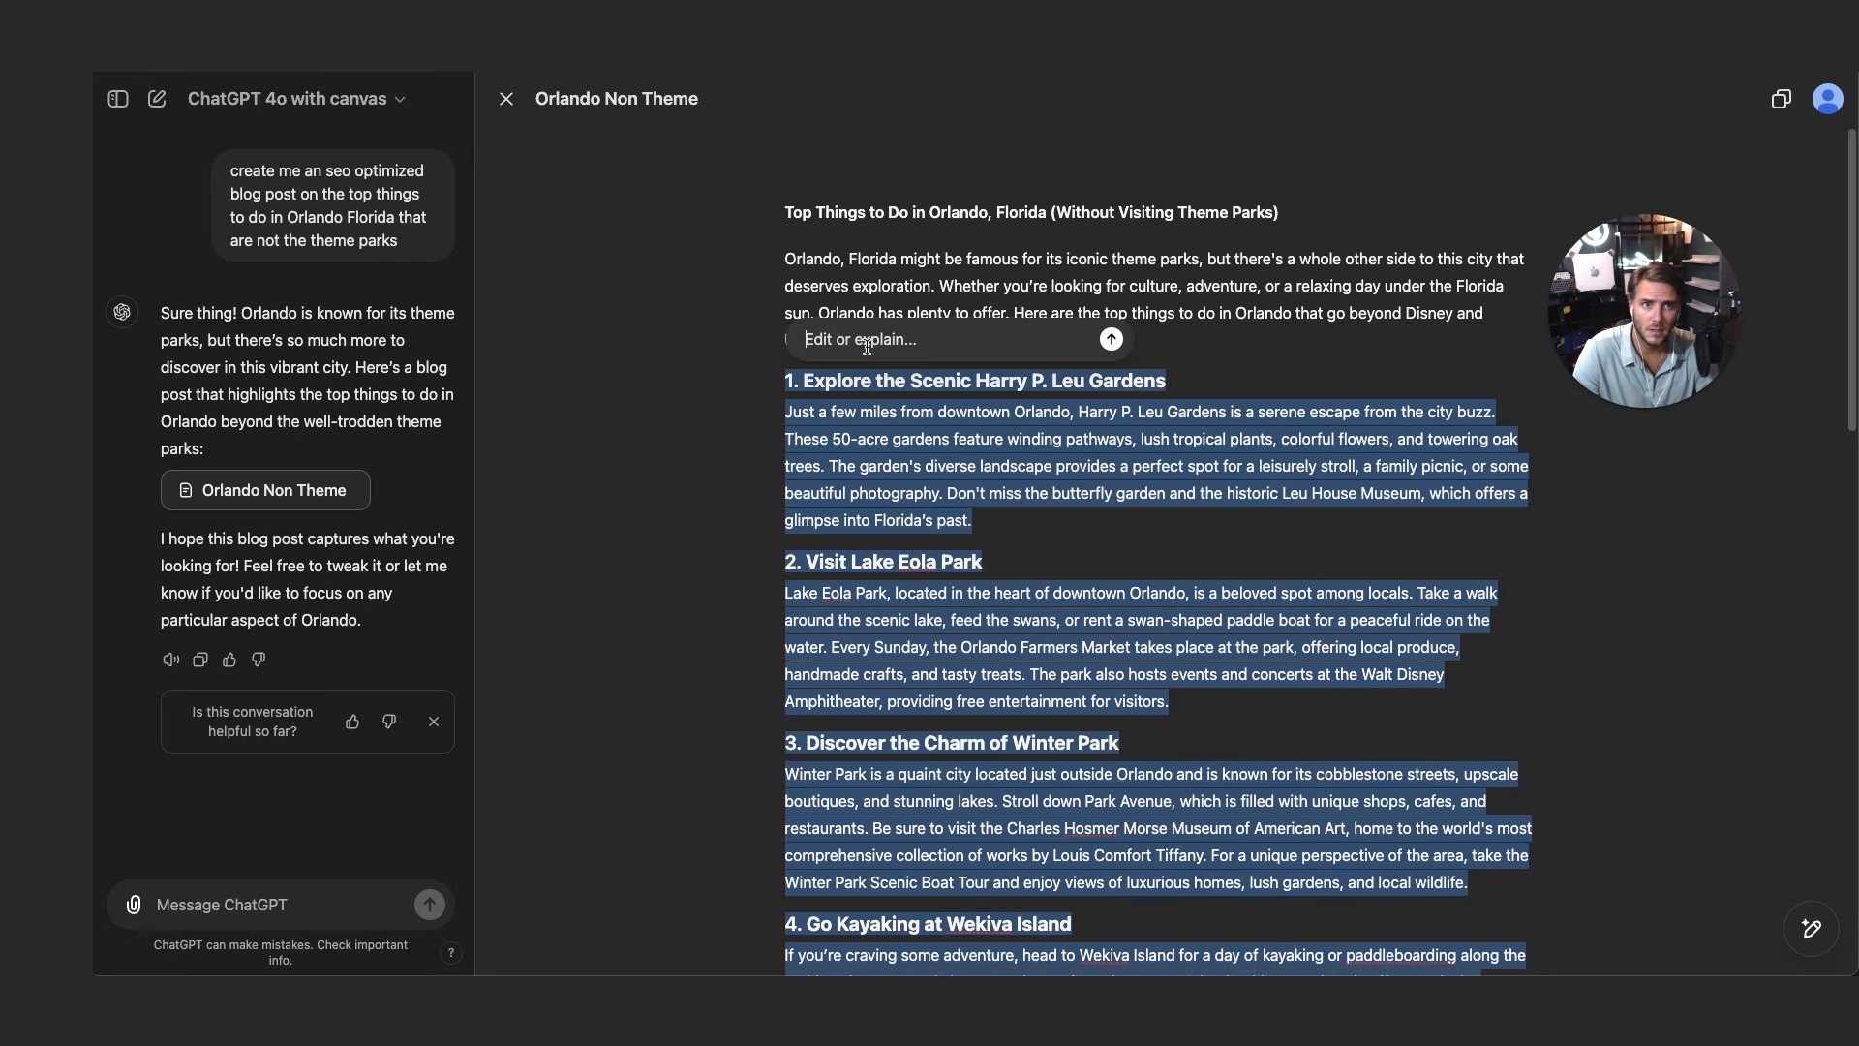
# - Ask ChatGPT on the selected list: 'Give me 20 options and not just 10'
pyautogui.write('Give me 20 o')
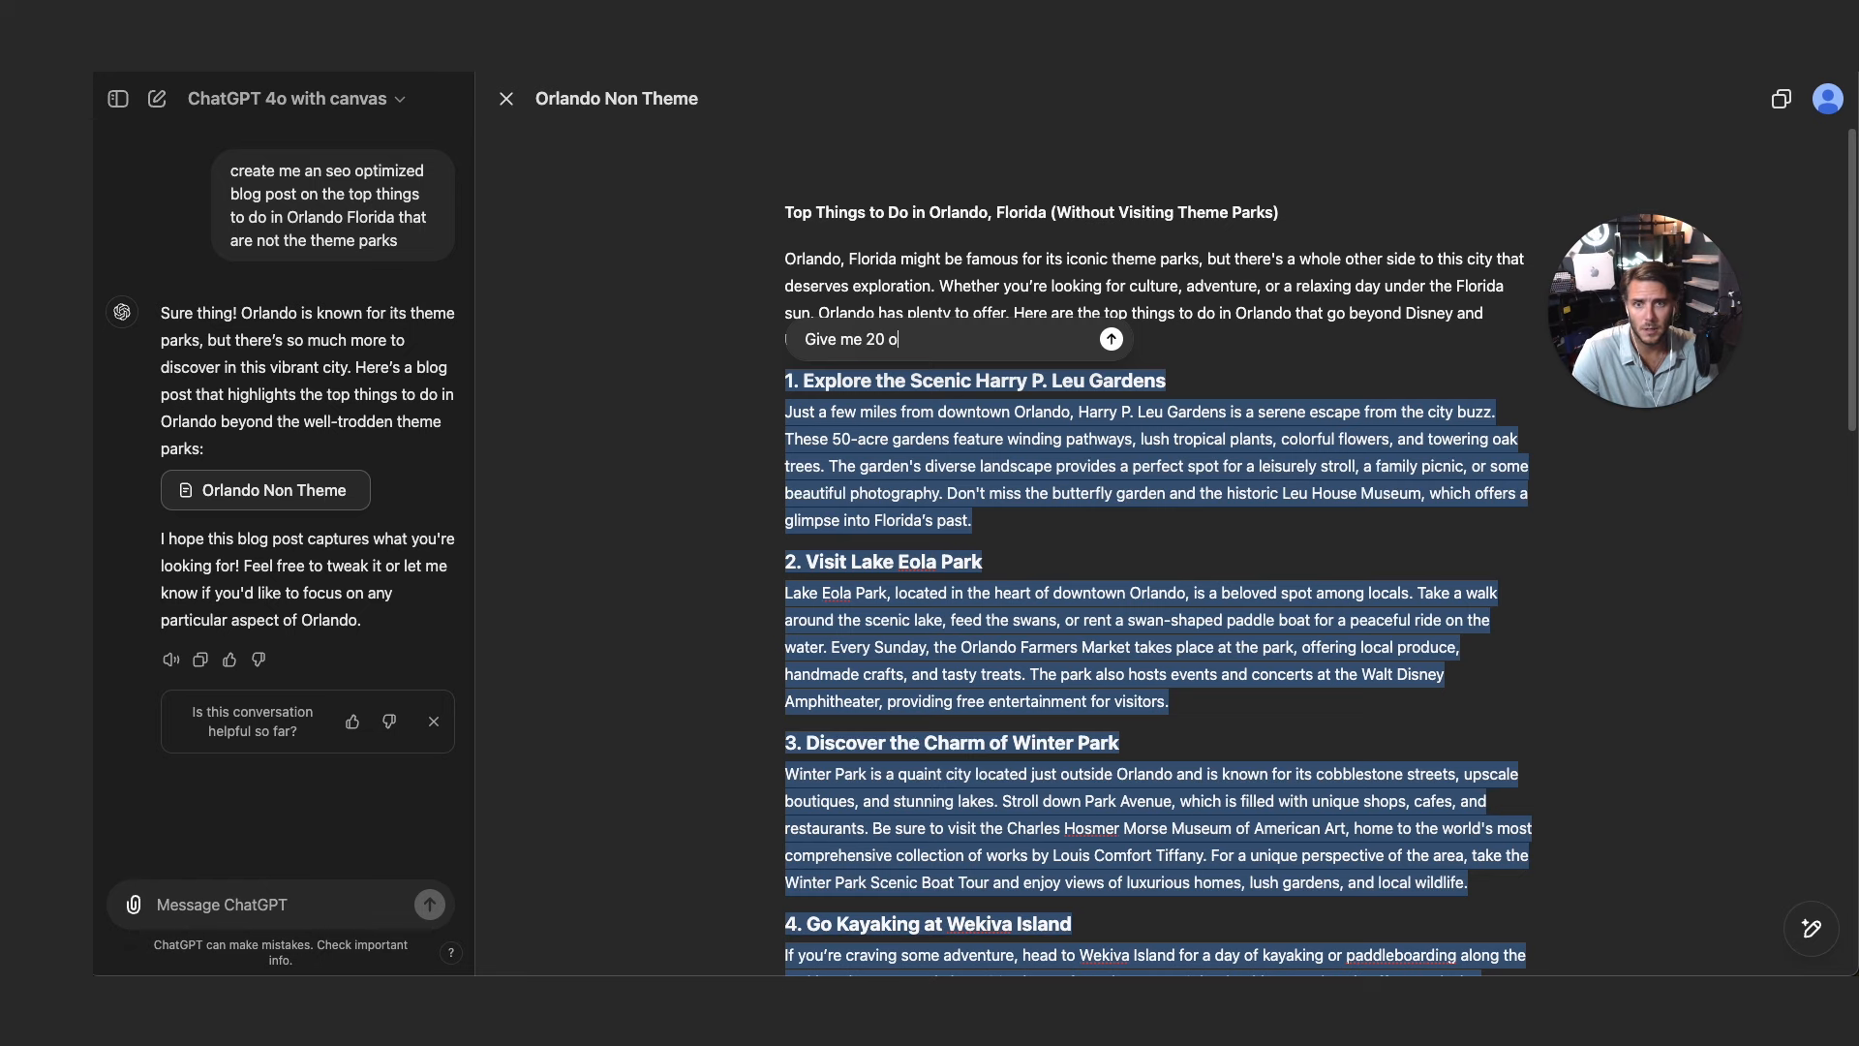
pyautogui.write('ptions')
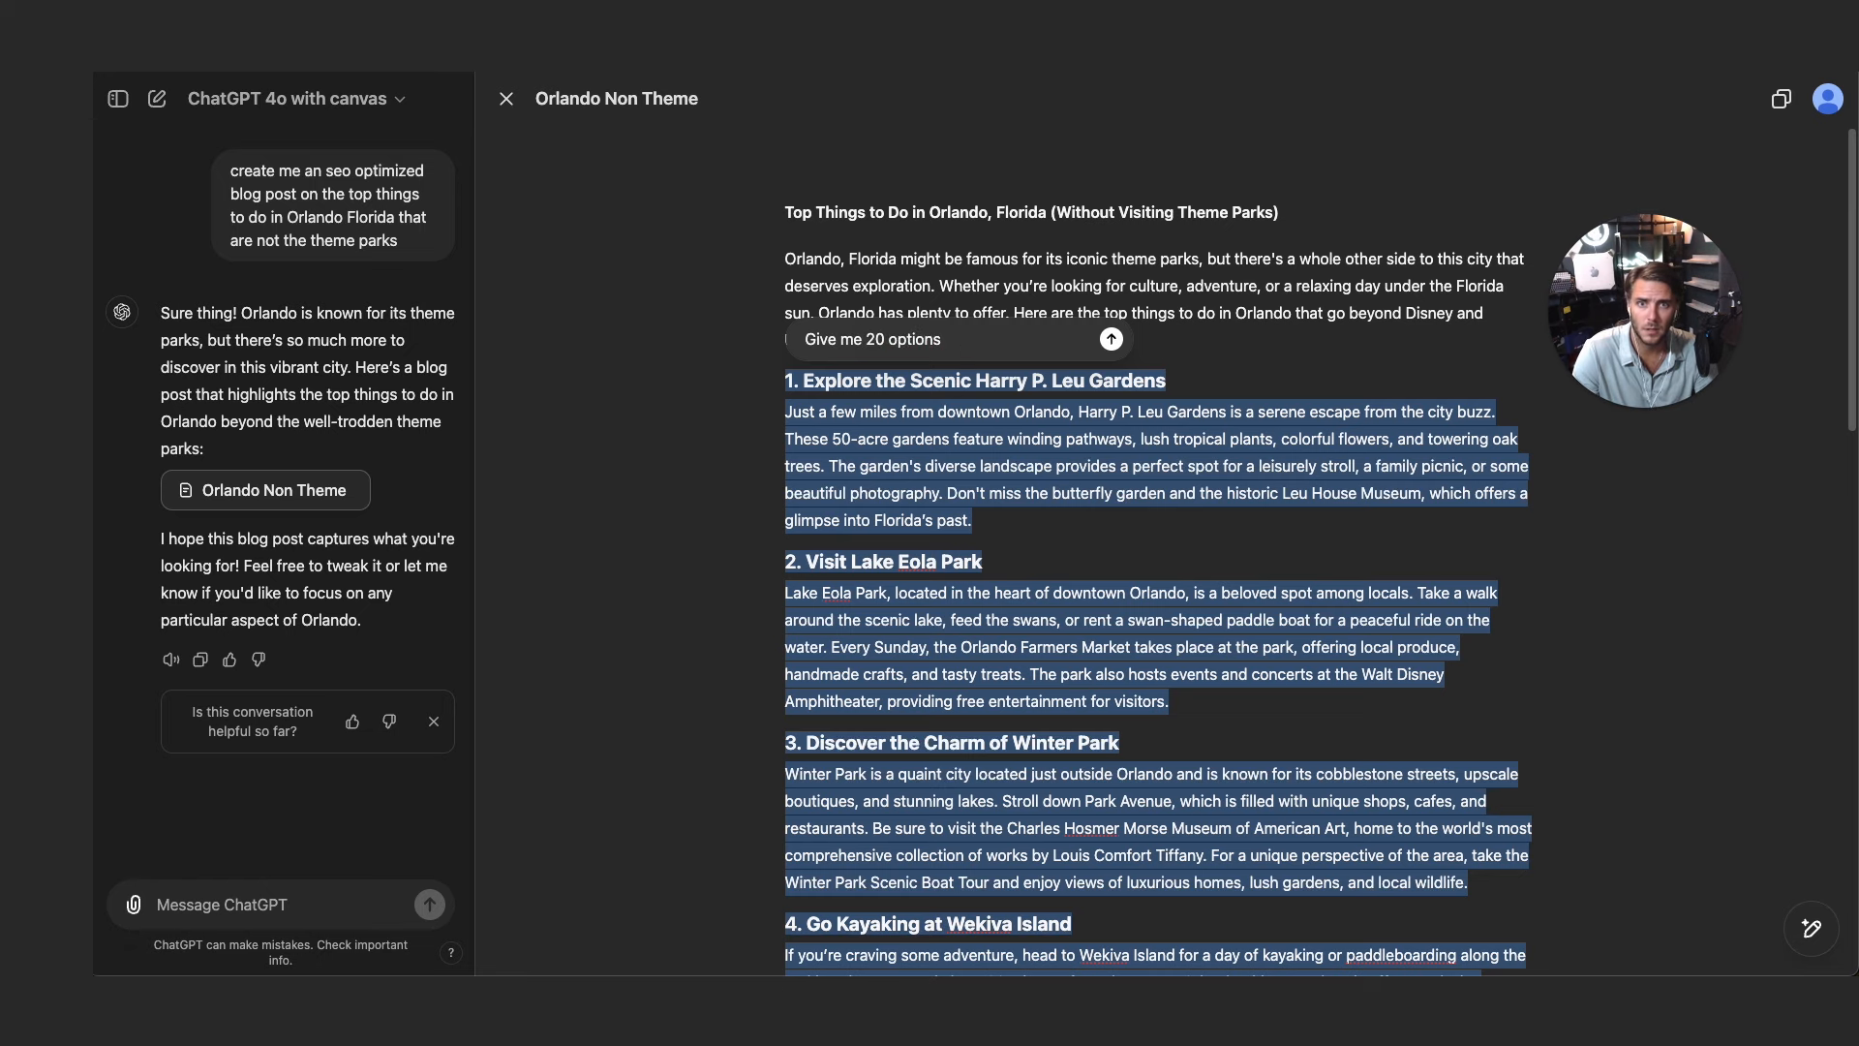
pyautogui.write('and not just 10')
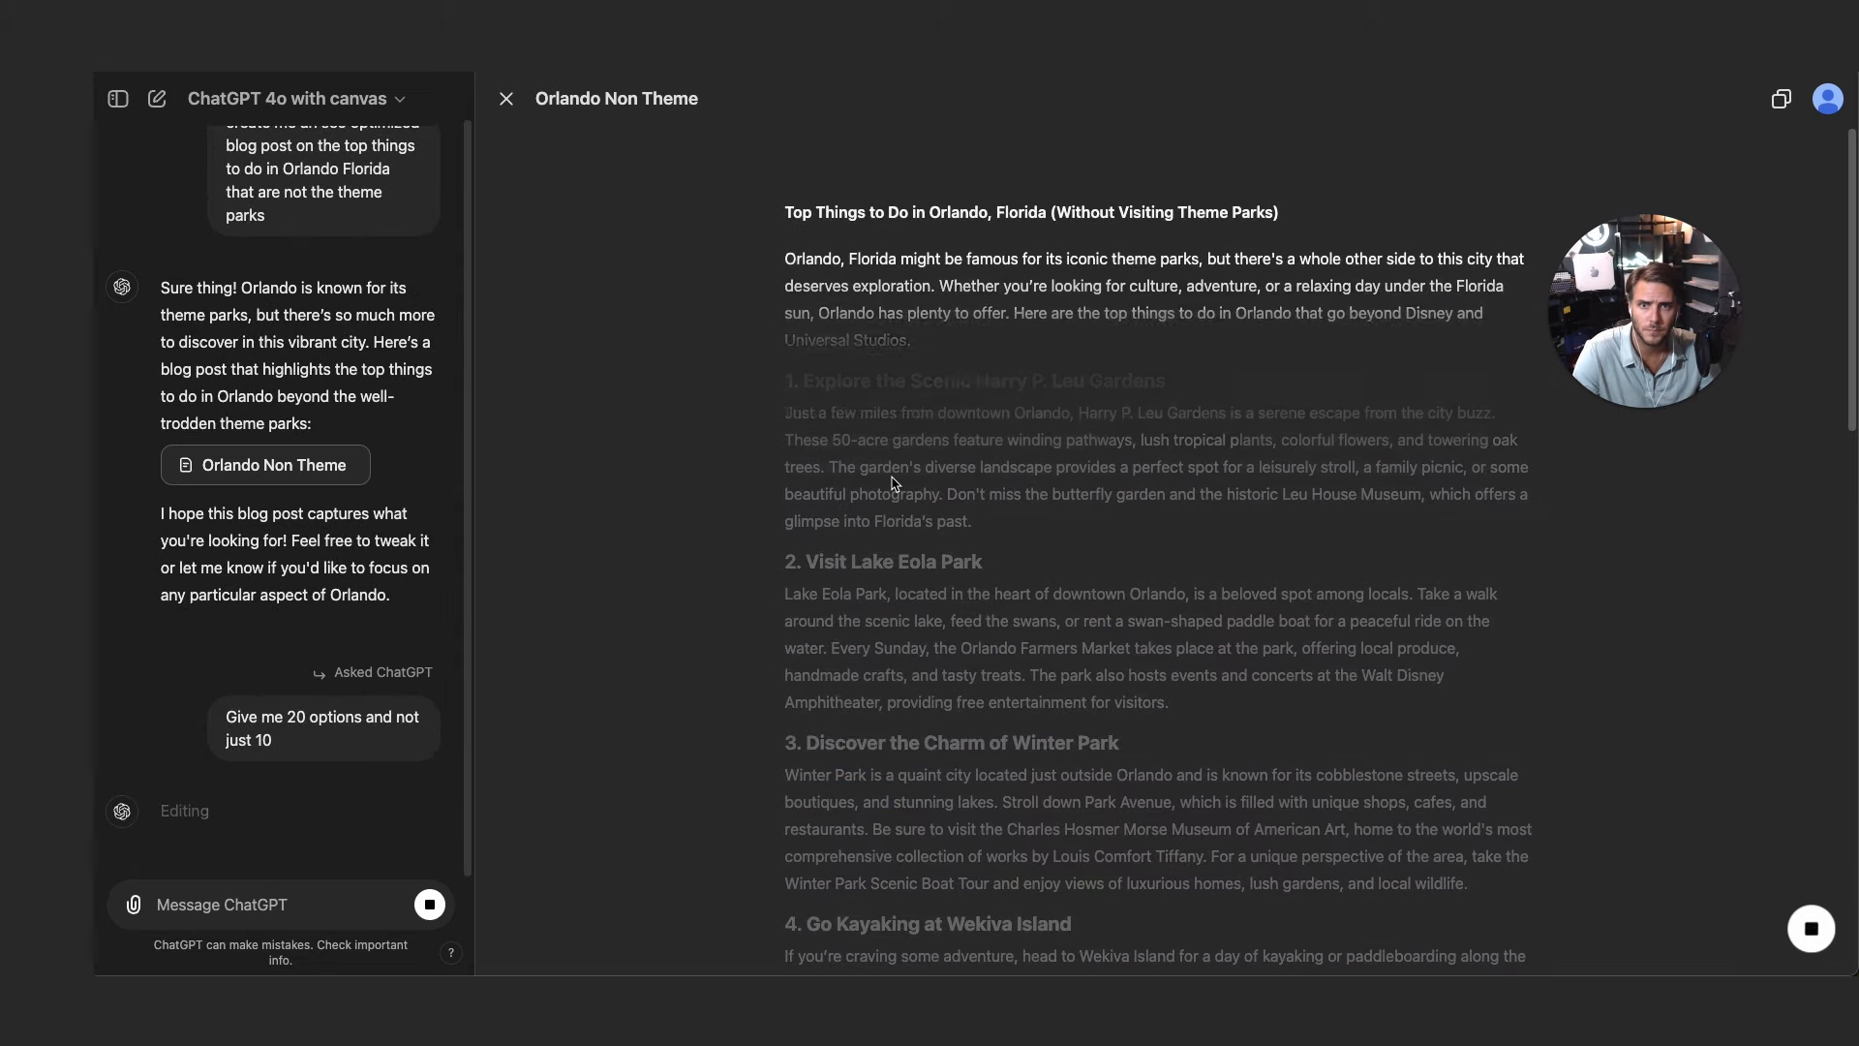
# - Scroll the canvas to confirm items 11–20 end with Bok Tower Gardens
pyautogui.scroll(-3)
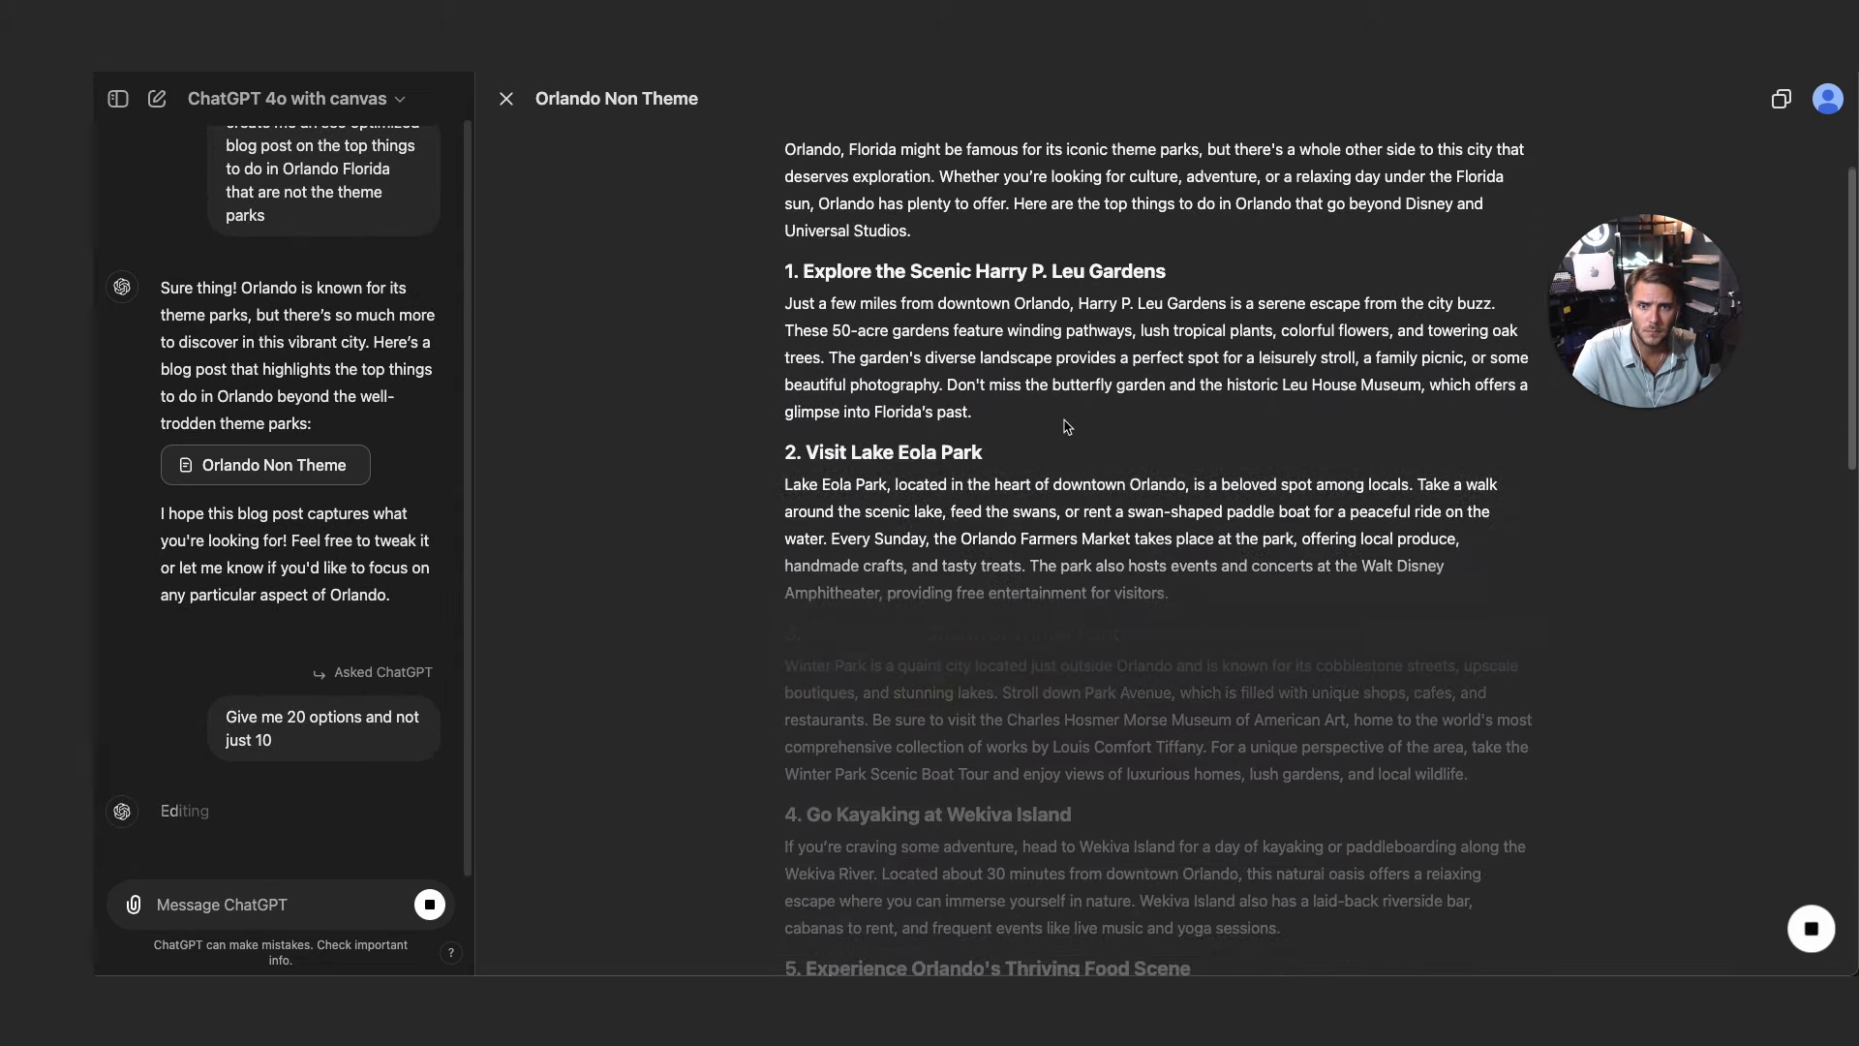
pyautogui.scroll(-3)
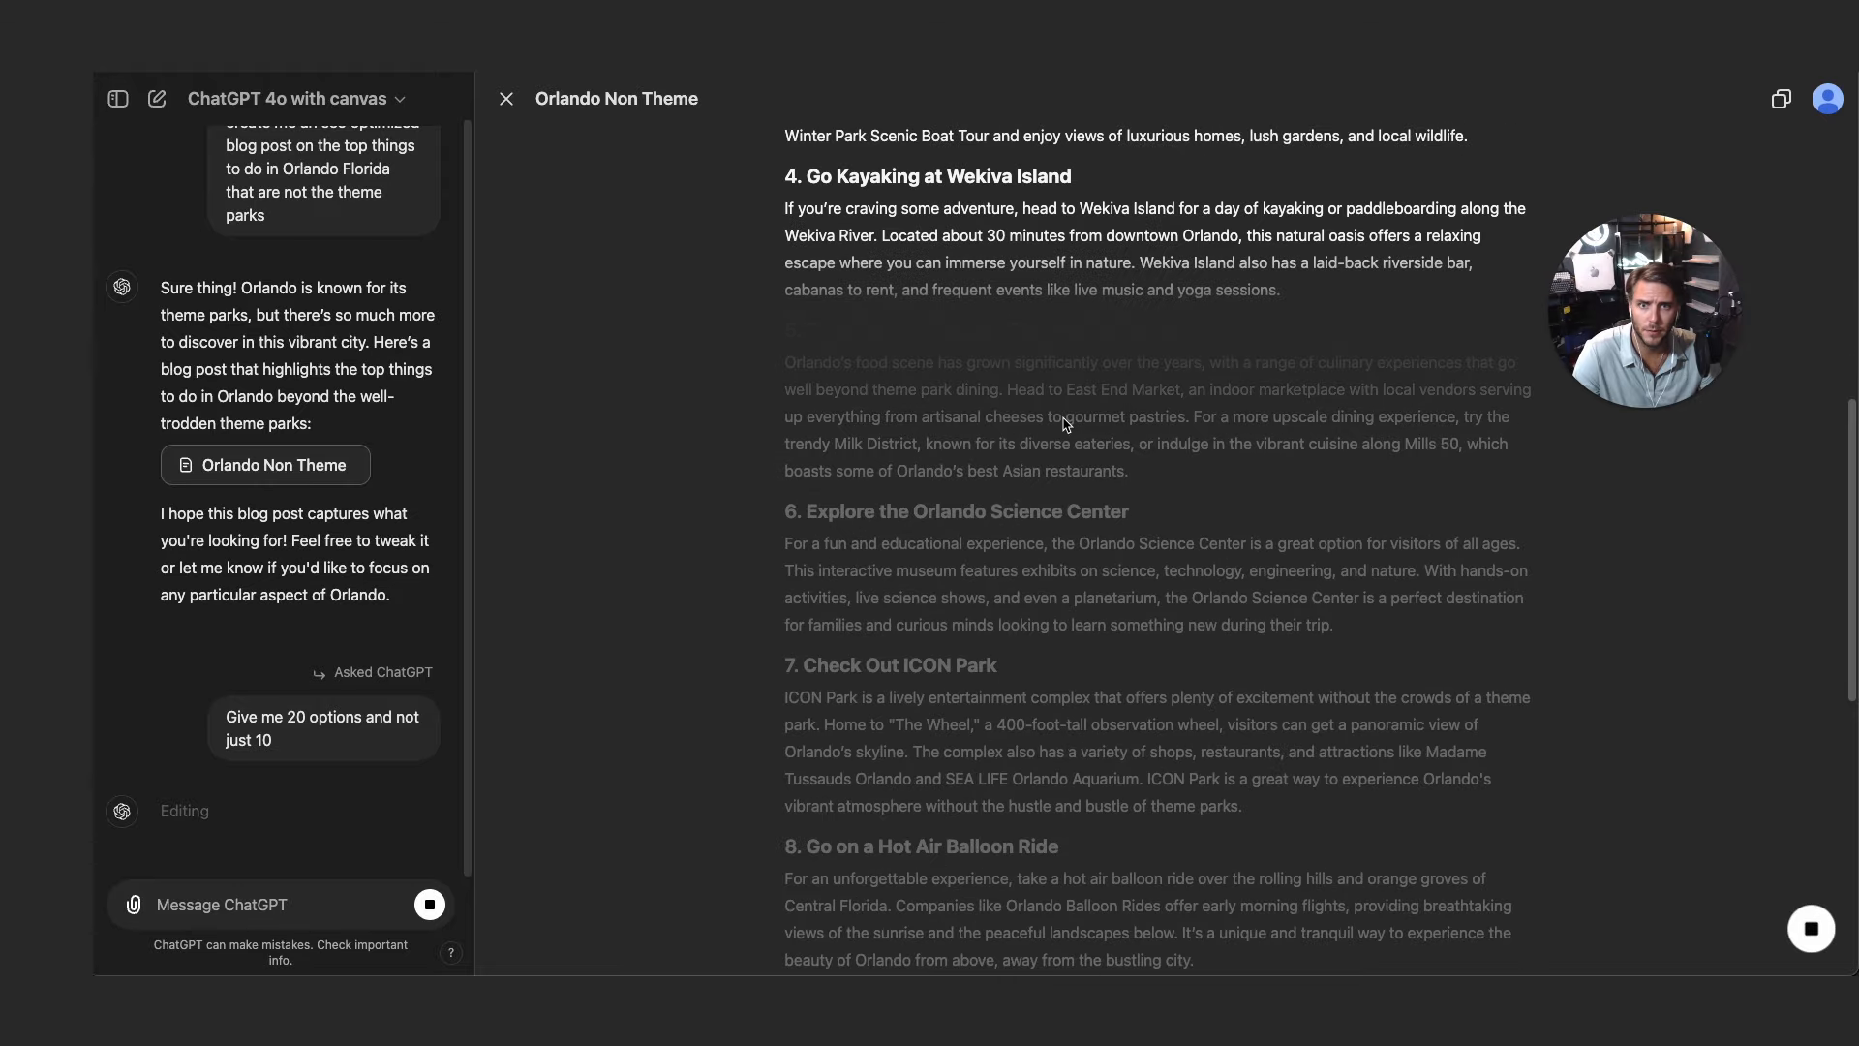
pyautogui.scroll(-3)
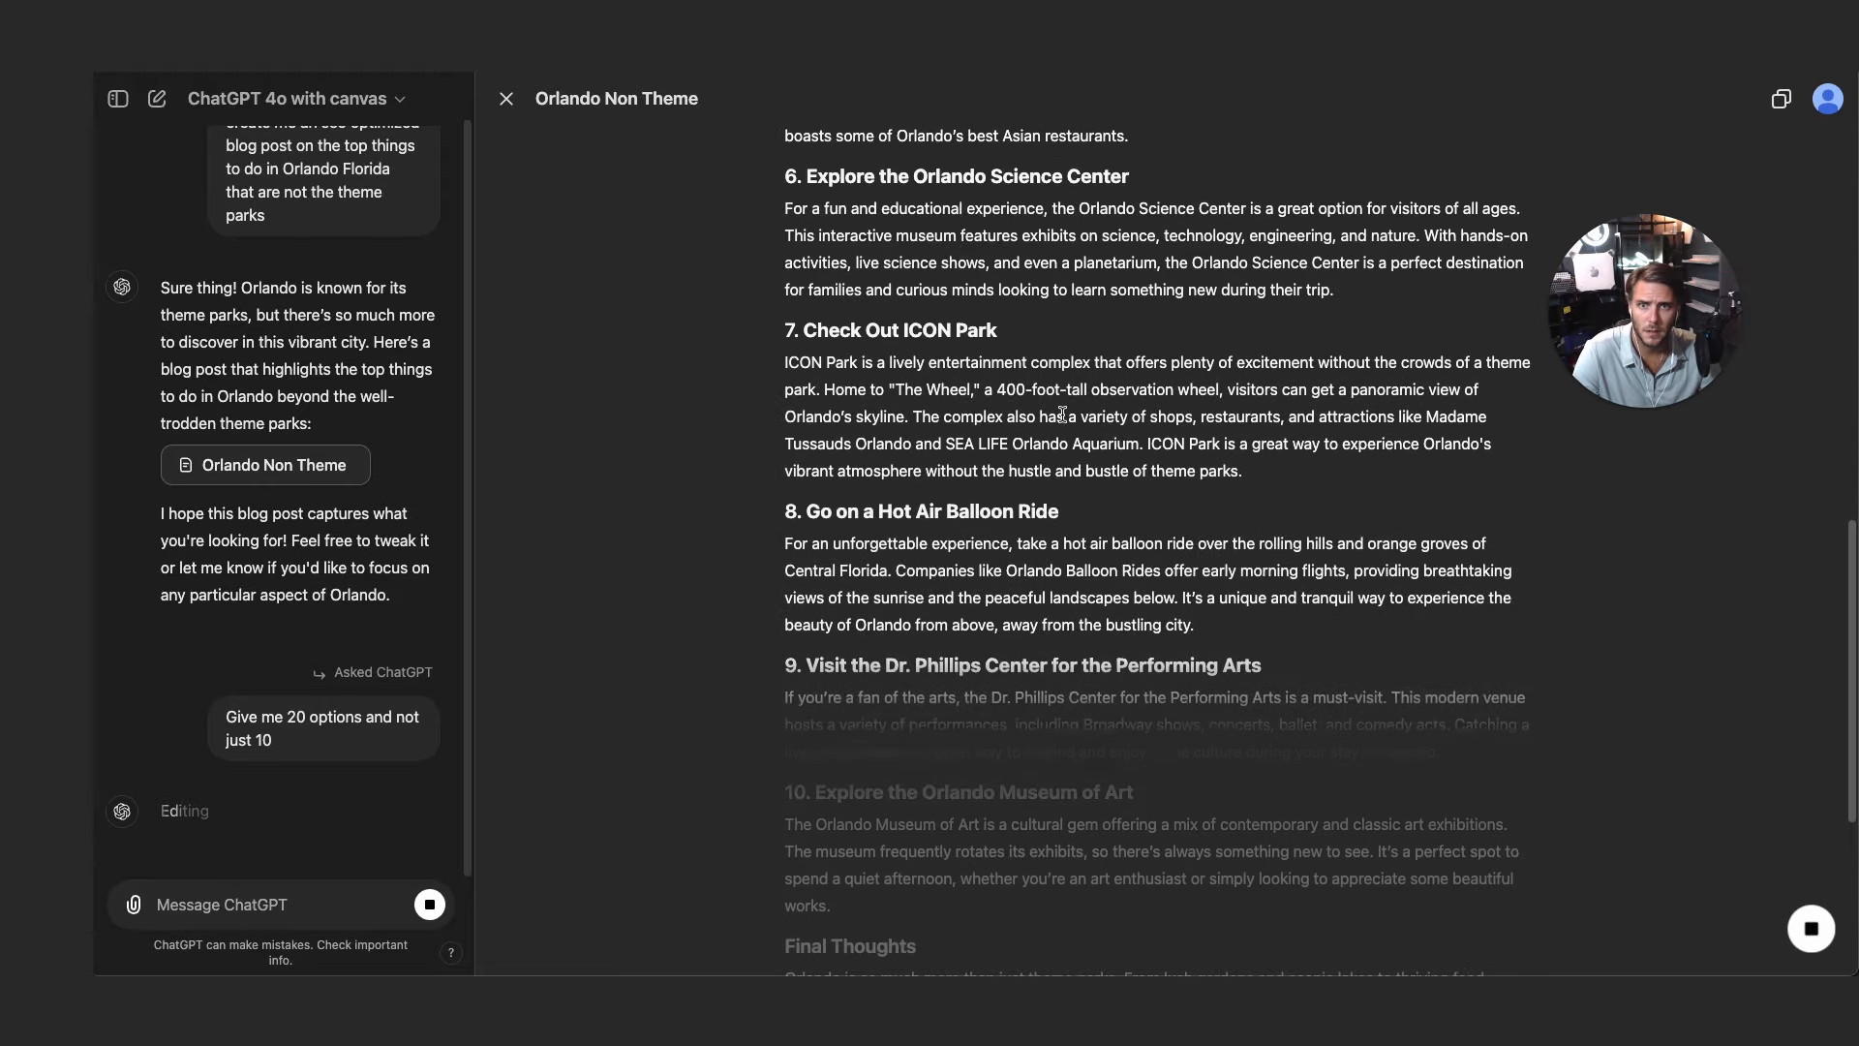
pyautogui.scroll(-3)
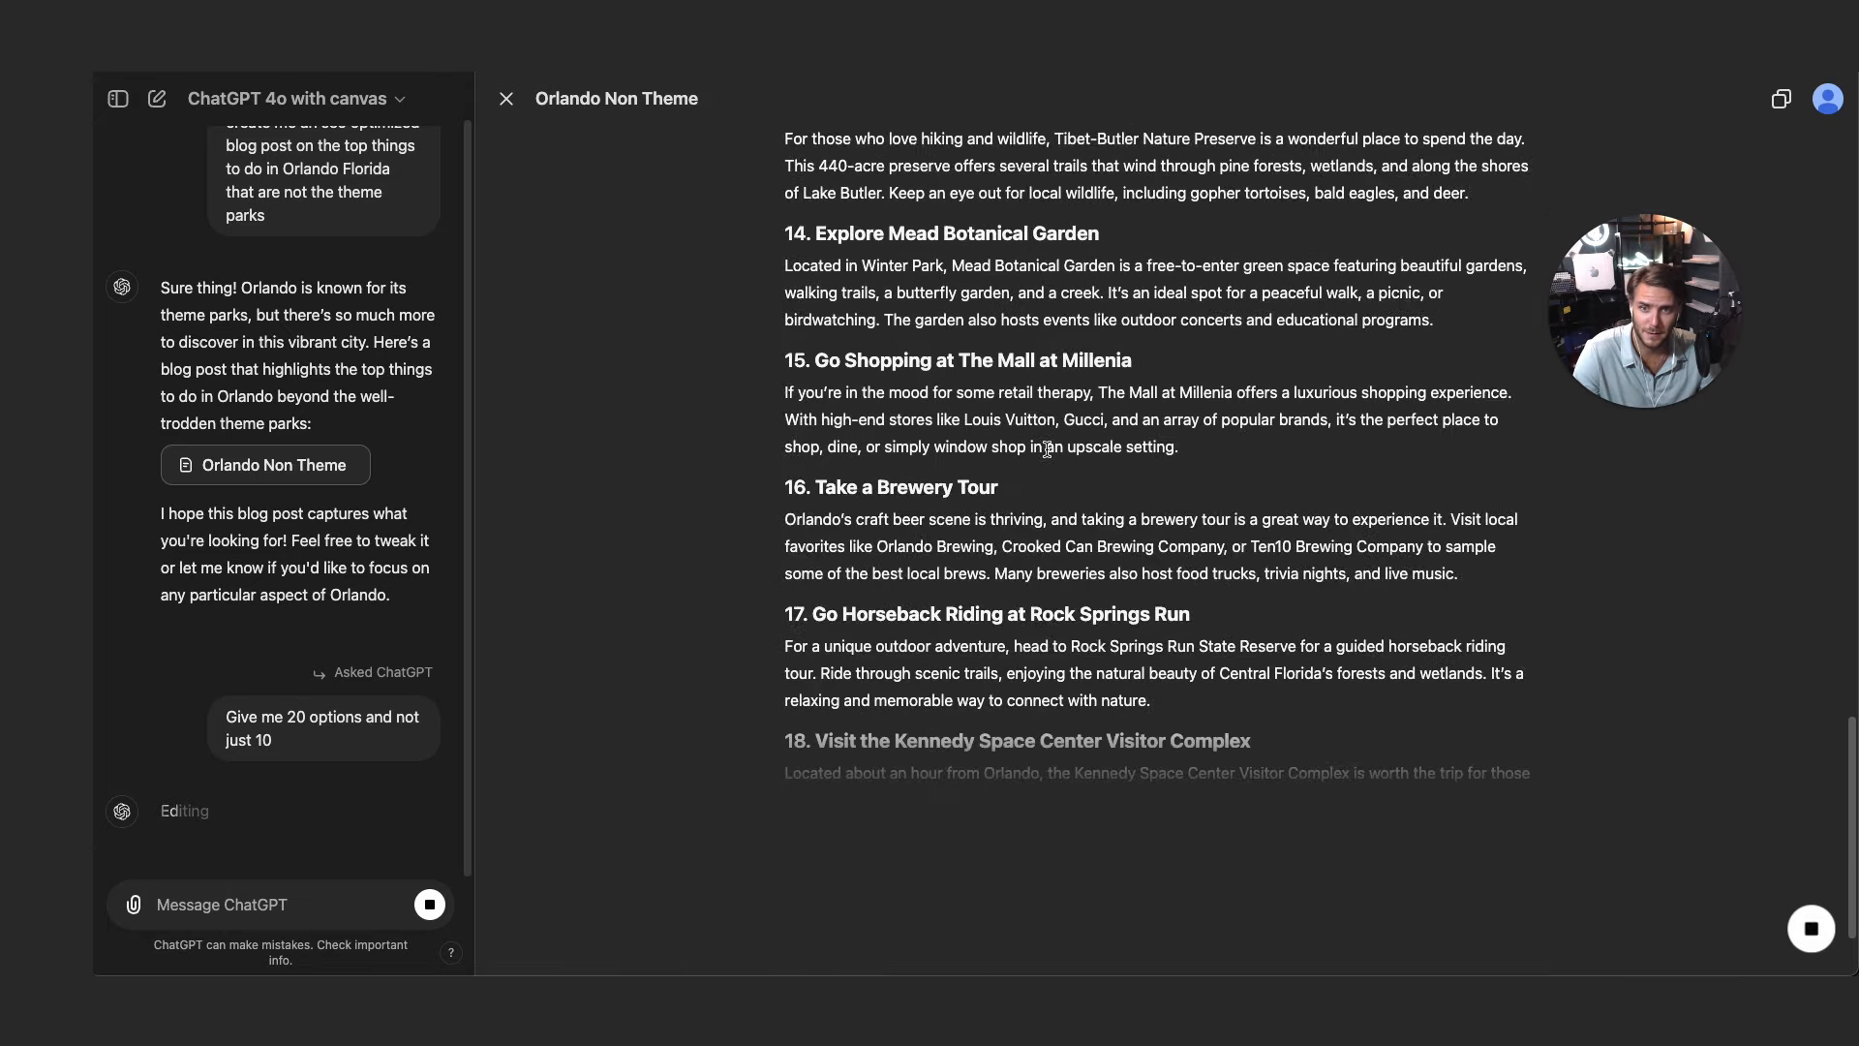
pyautogui.scroll(-3)
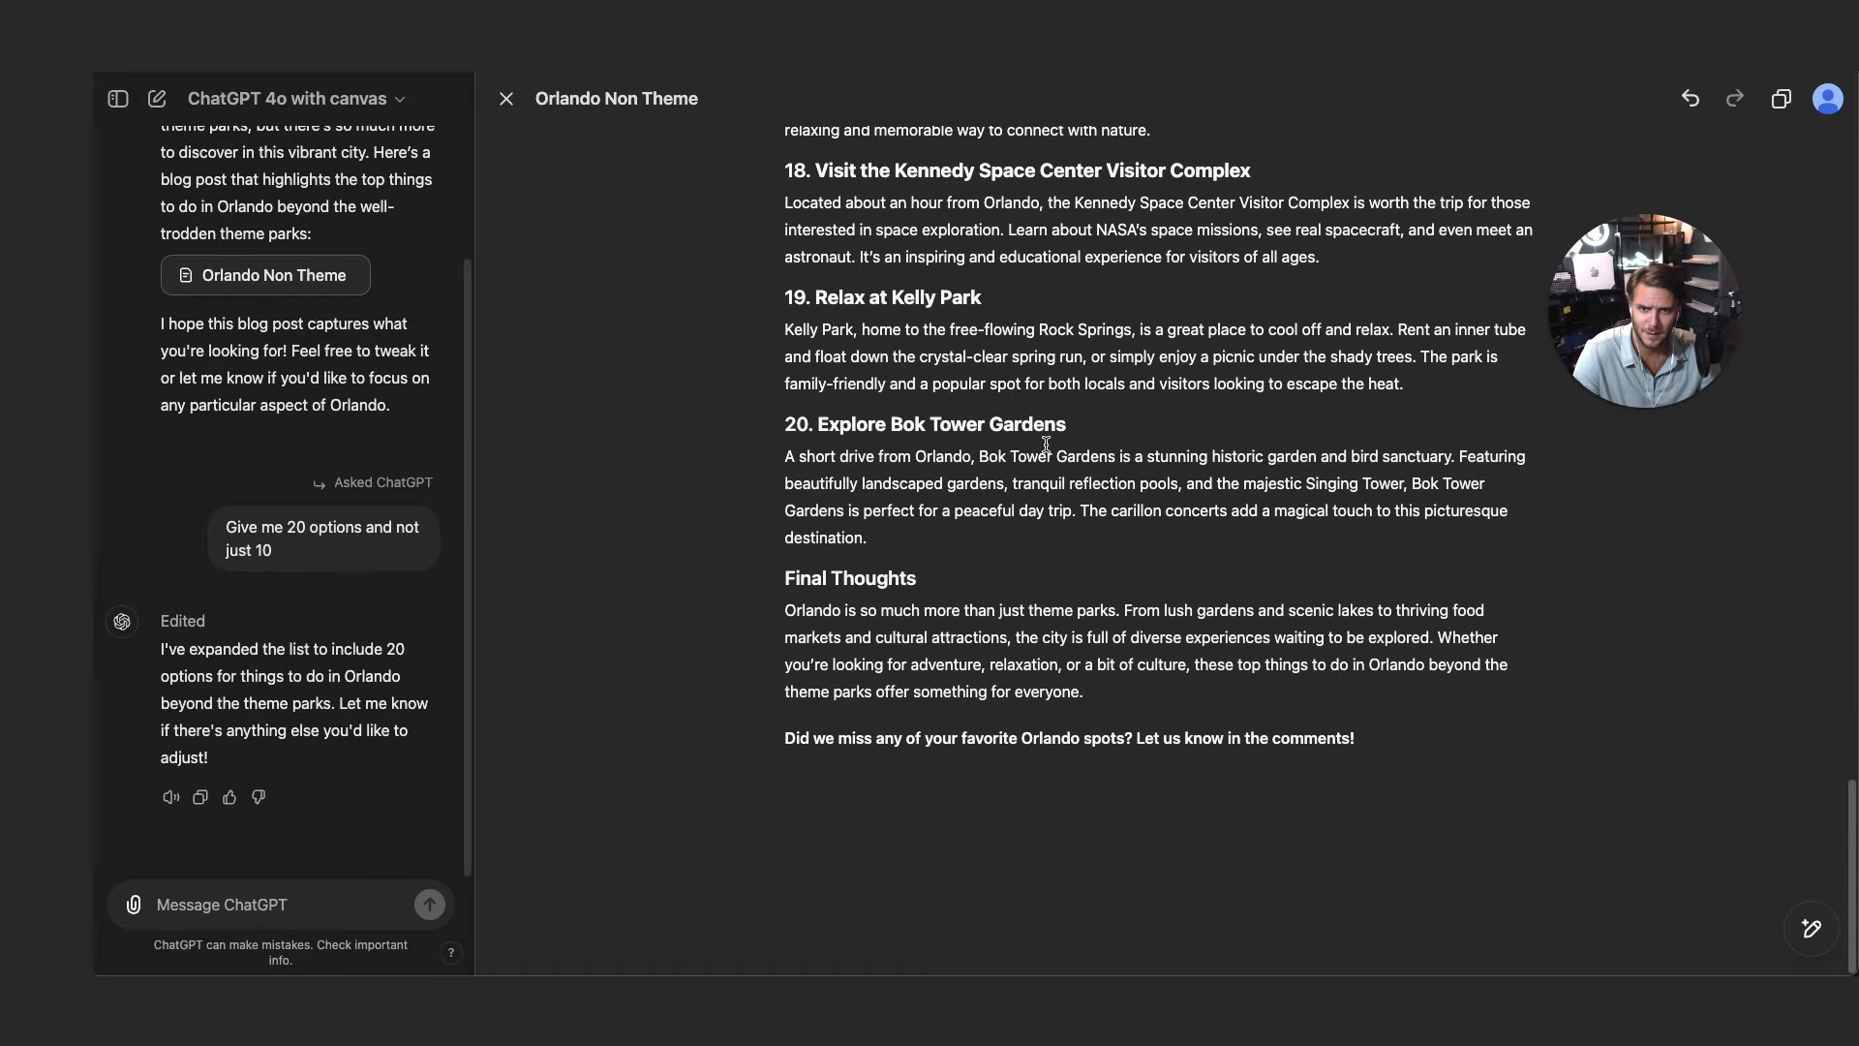
pyautogui.scroll(3)
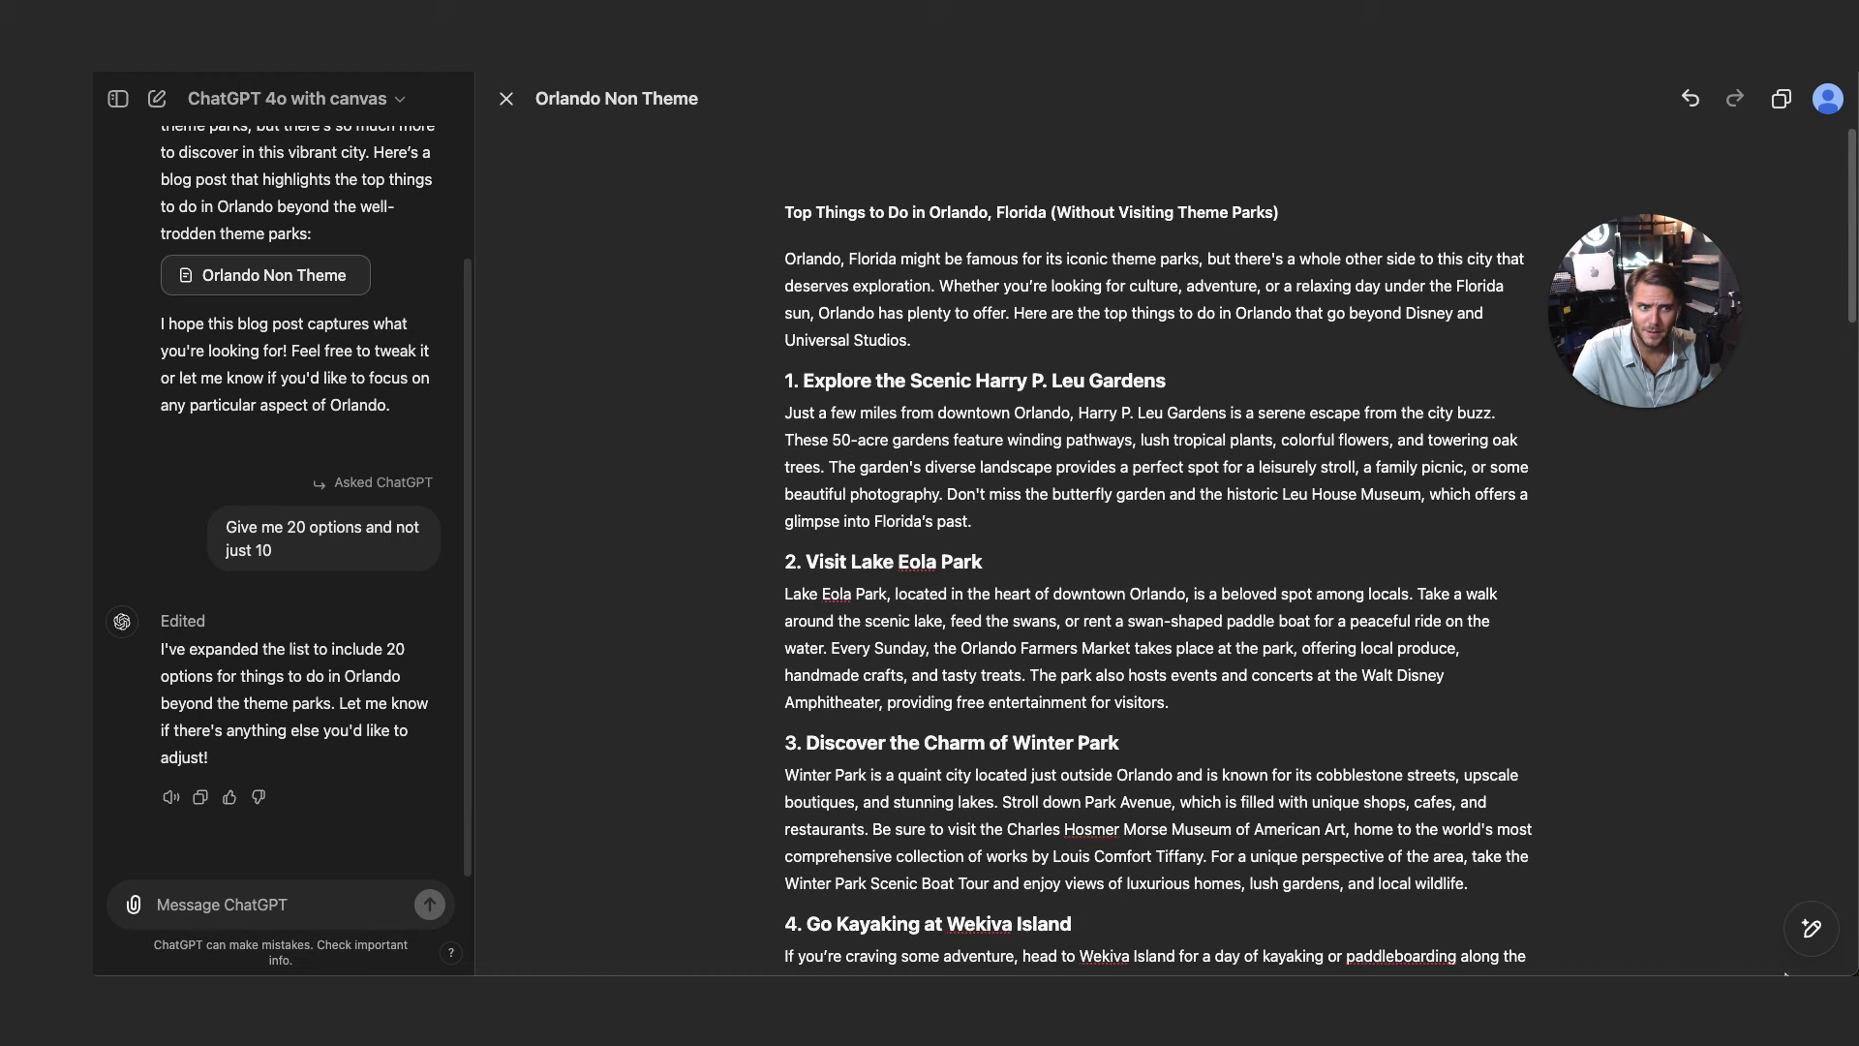
pyautogui.click(1811, 928)
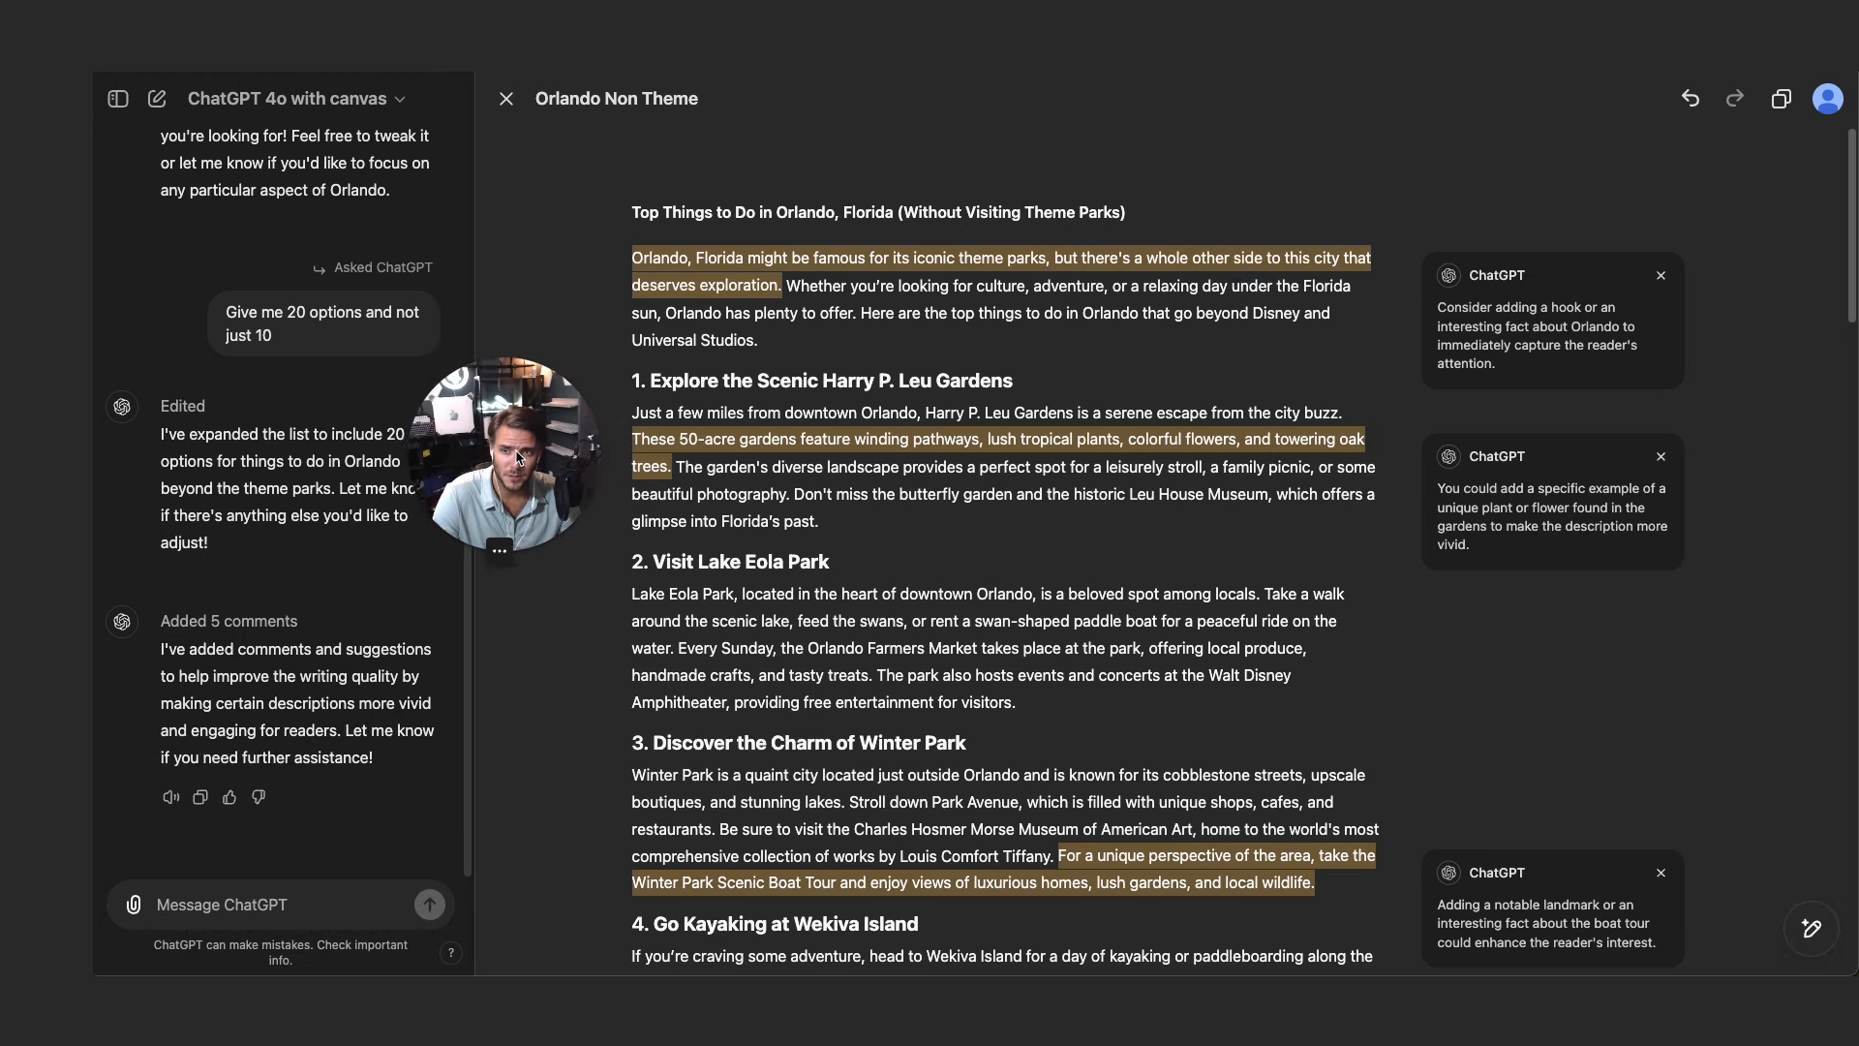
pyautogui.moveTo(1337, 573)
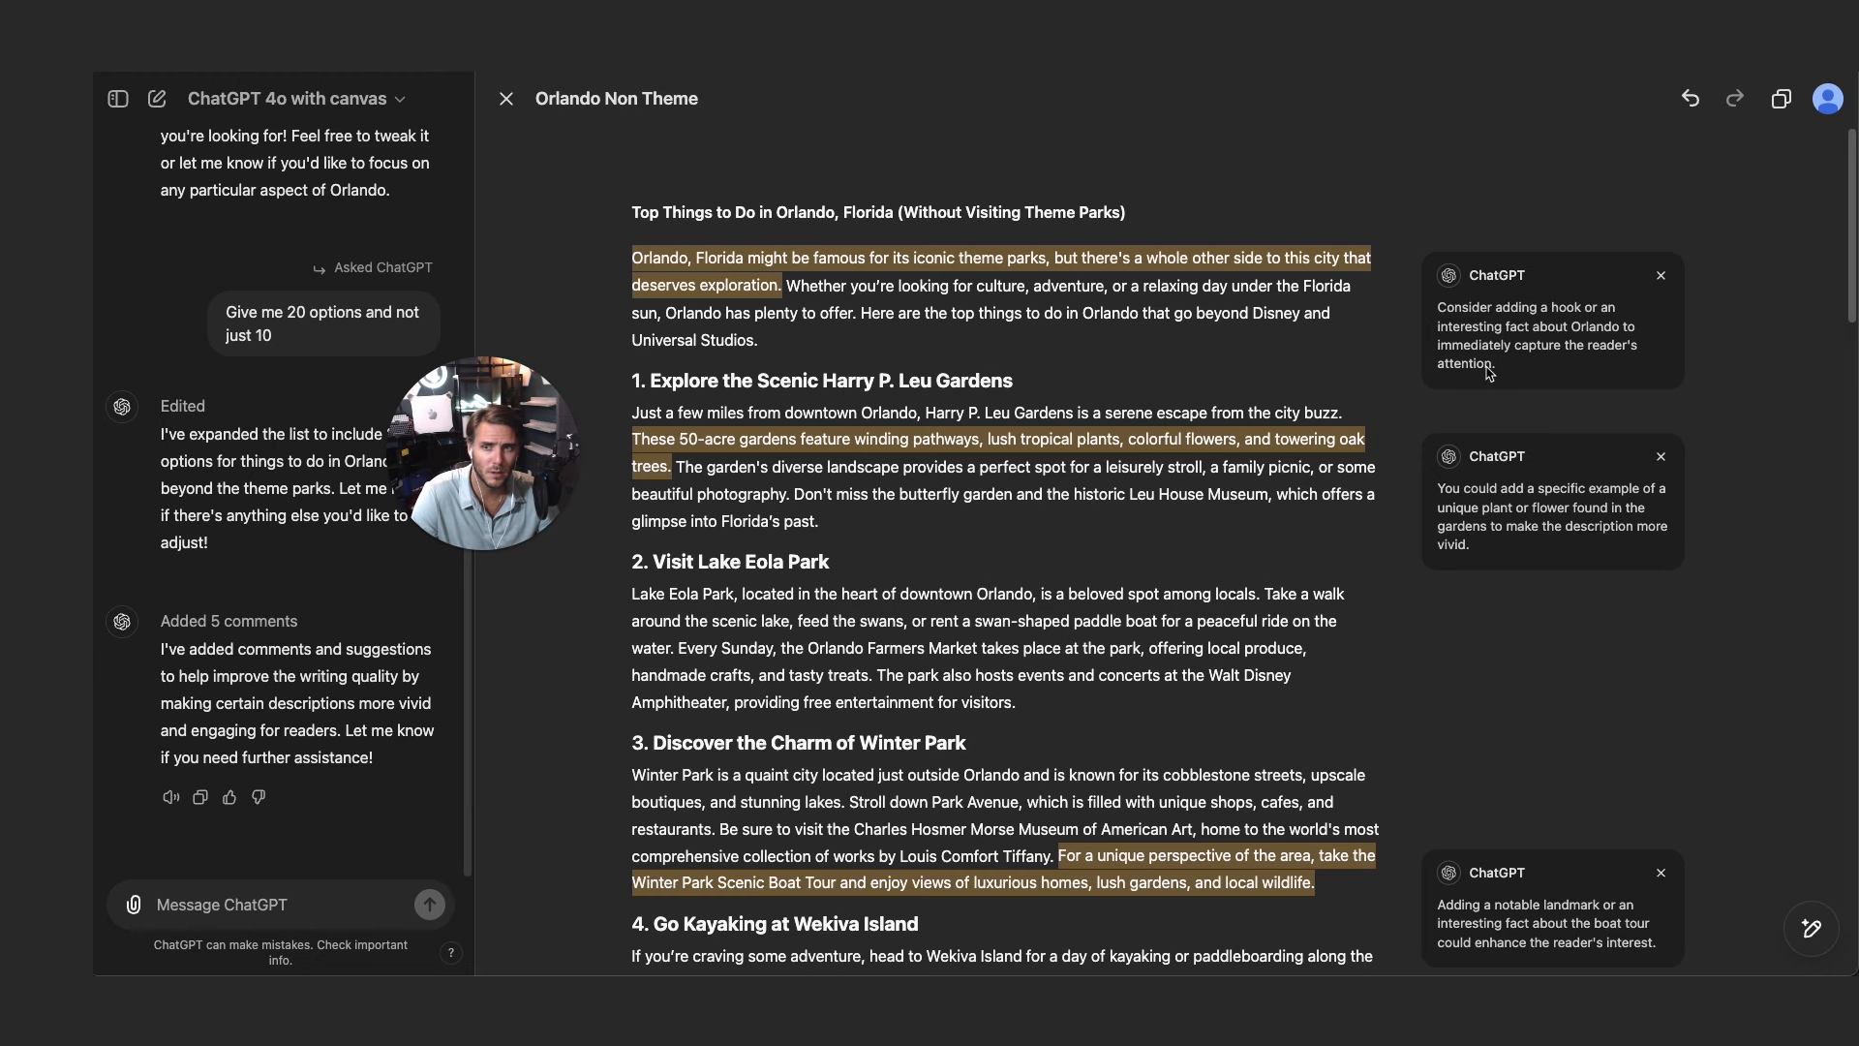
pyautogui.moveTo(1195, 406)
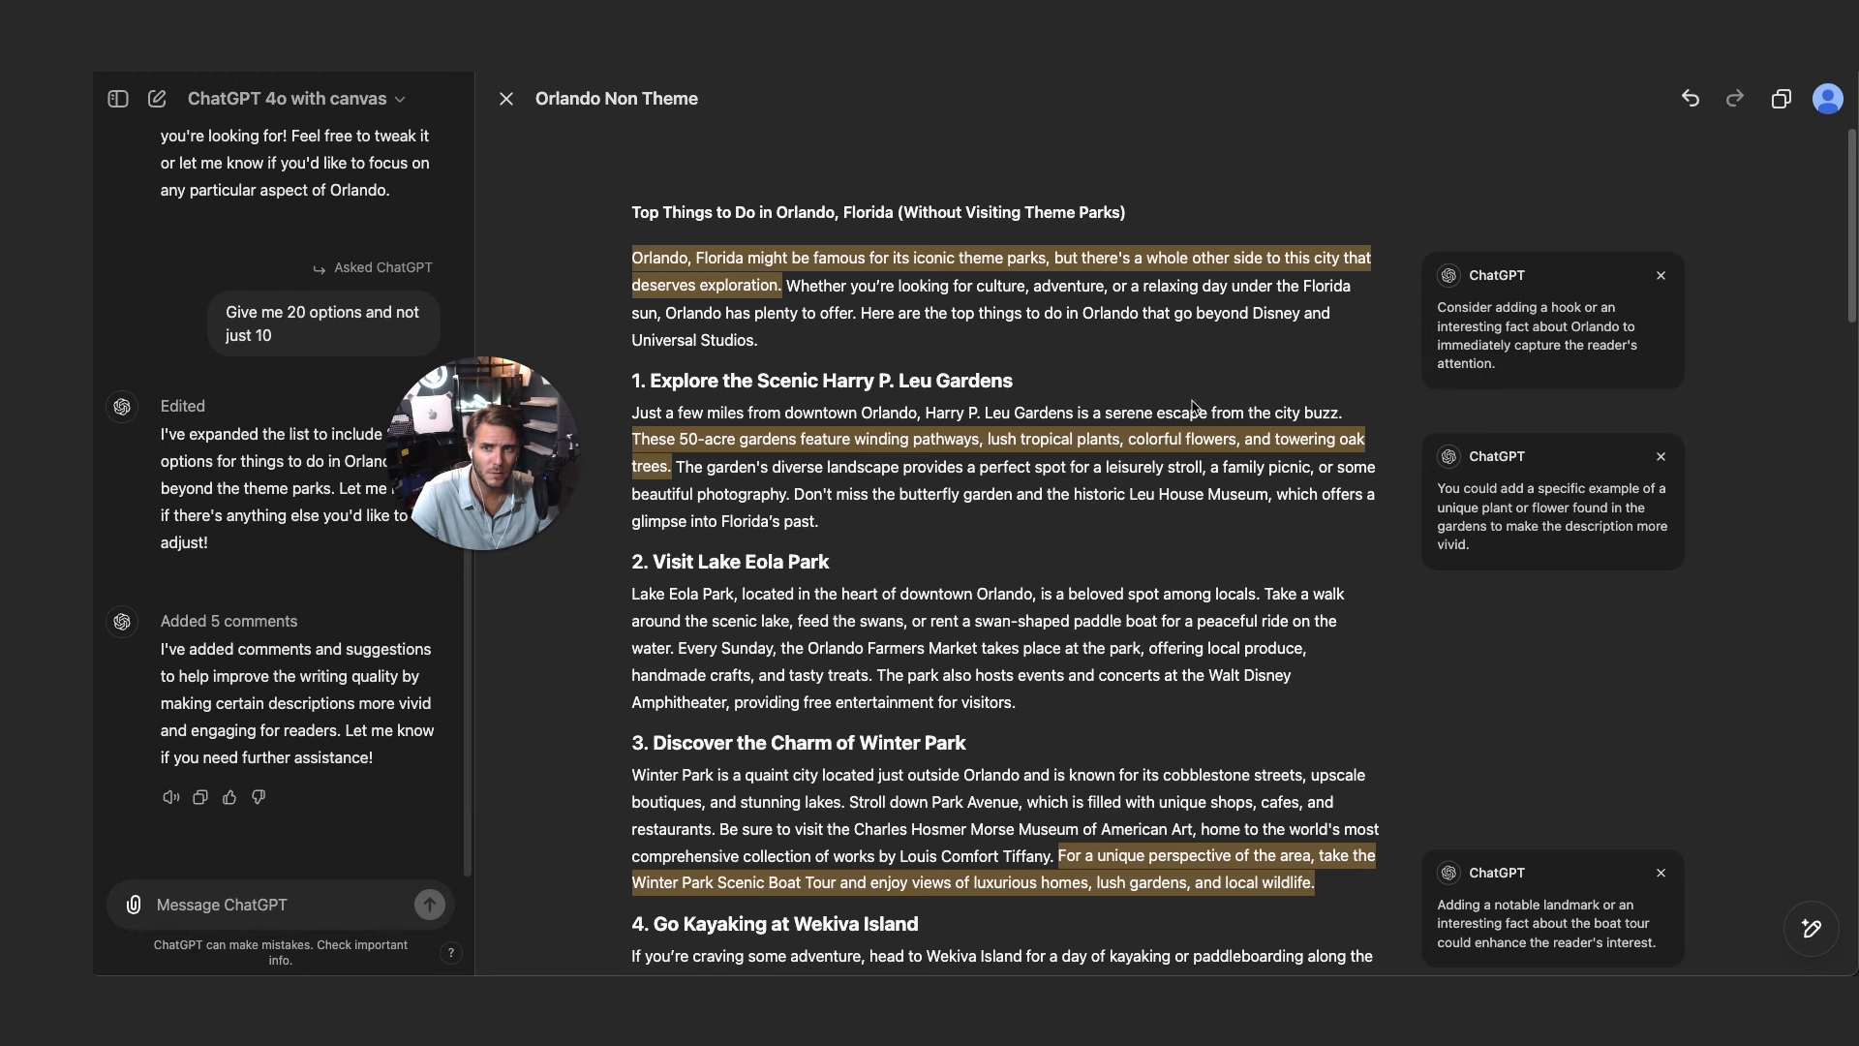
pyautogui.click(301, 98)
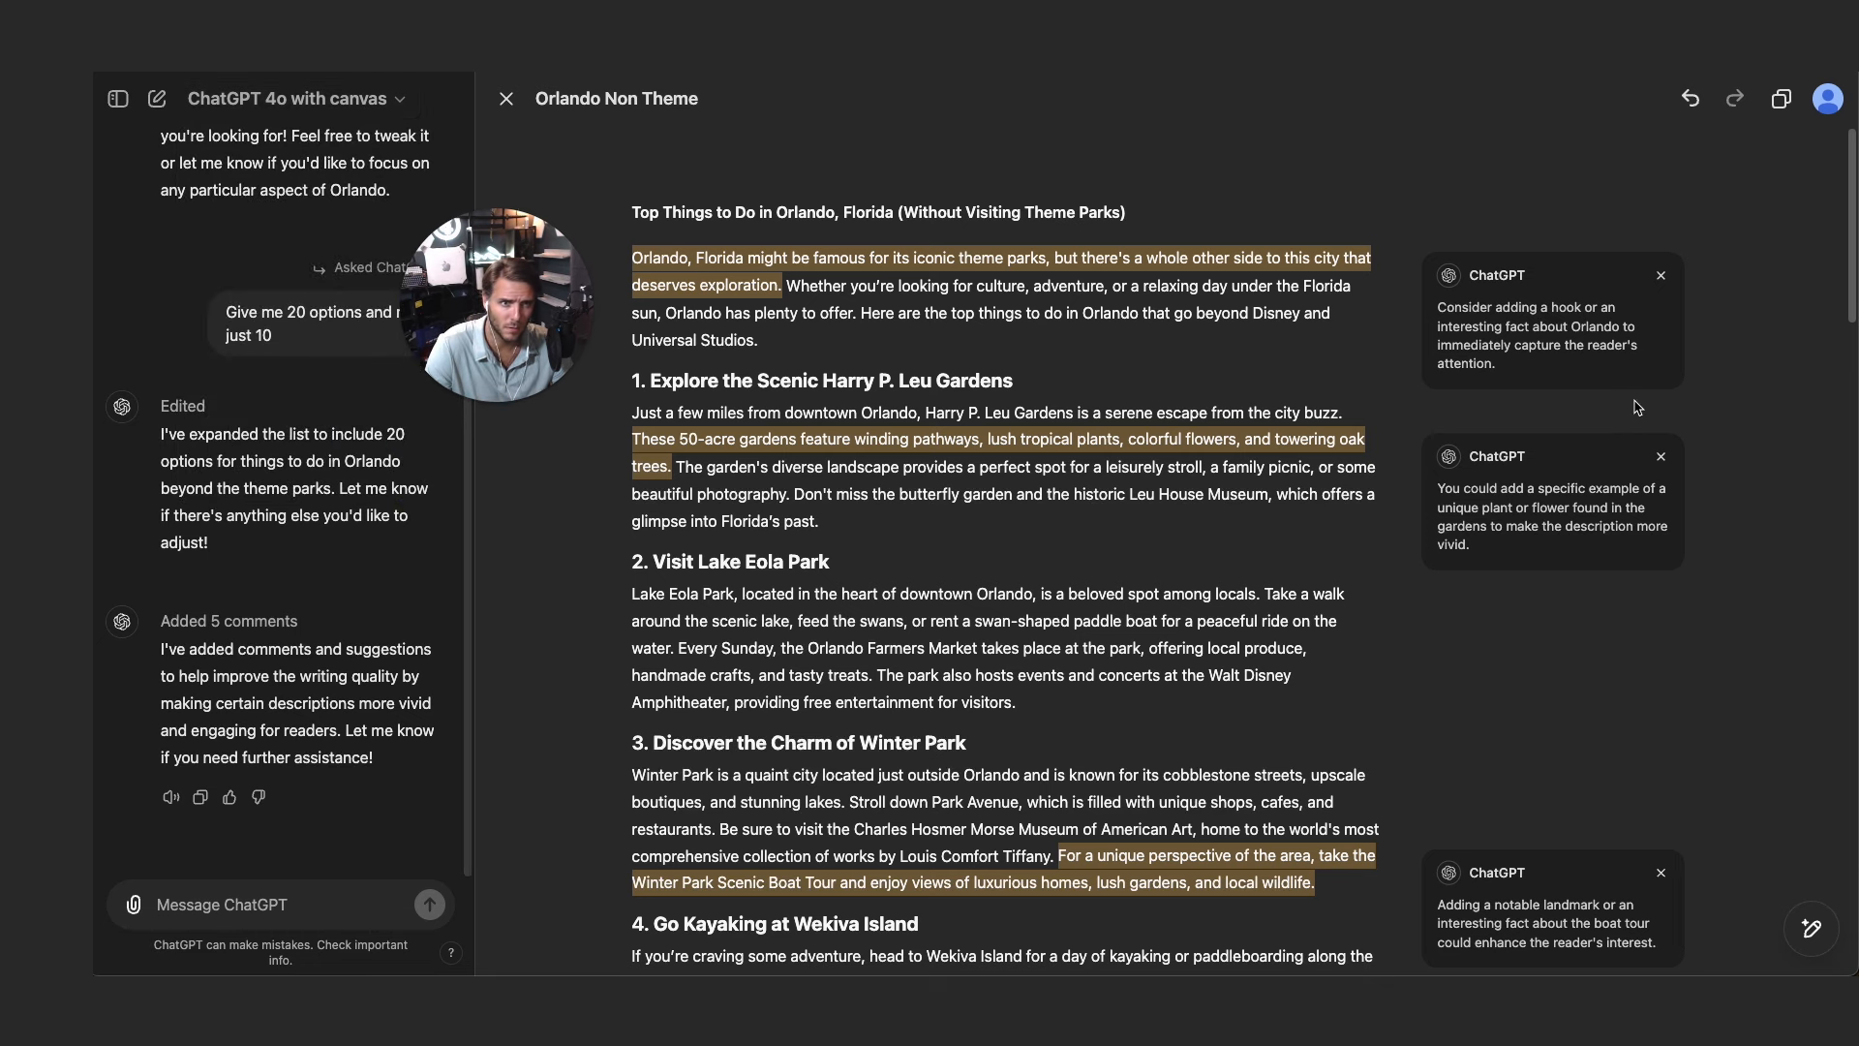
pyautogui.moveTo(1555, 340)
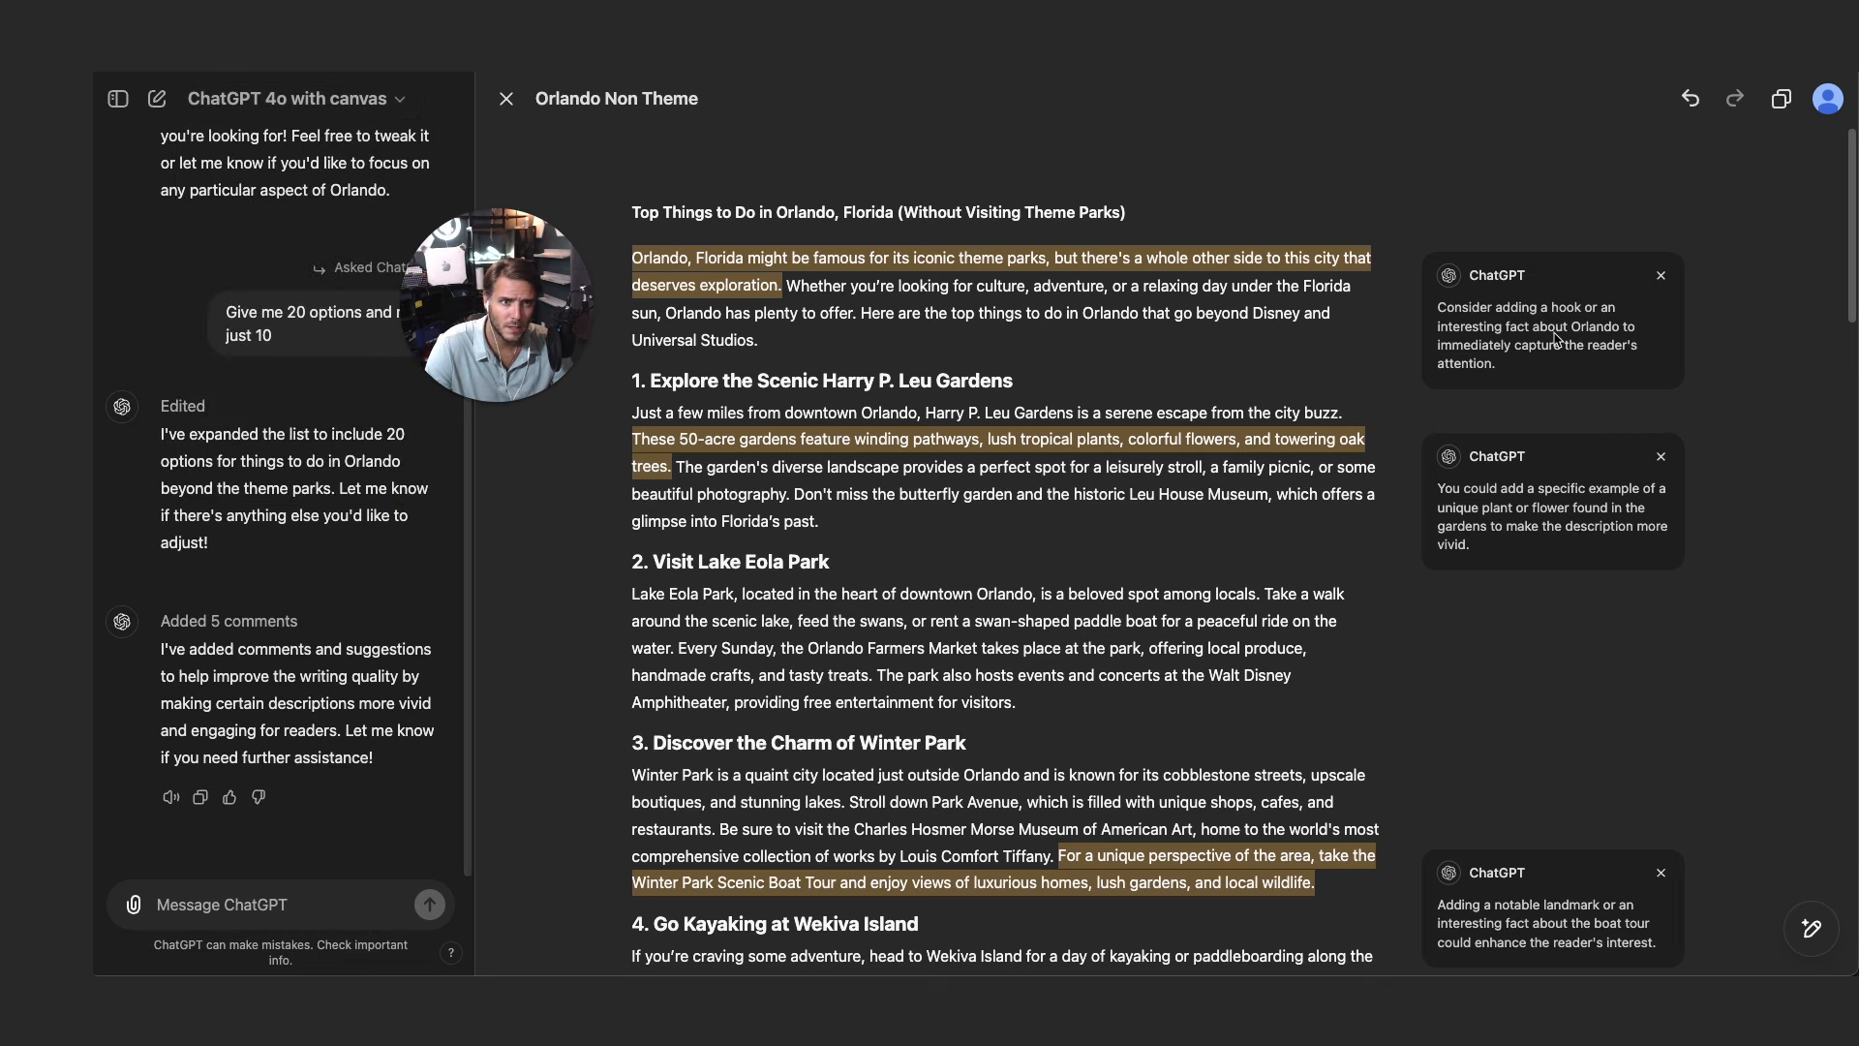
pyautogui.moveTo(1608, 352)
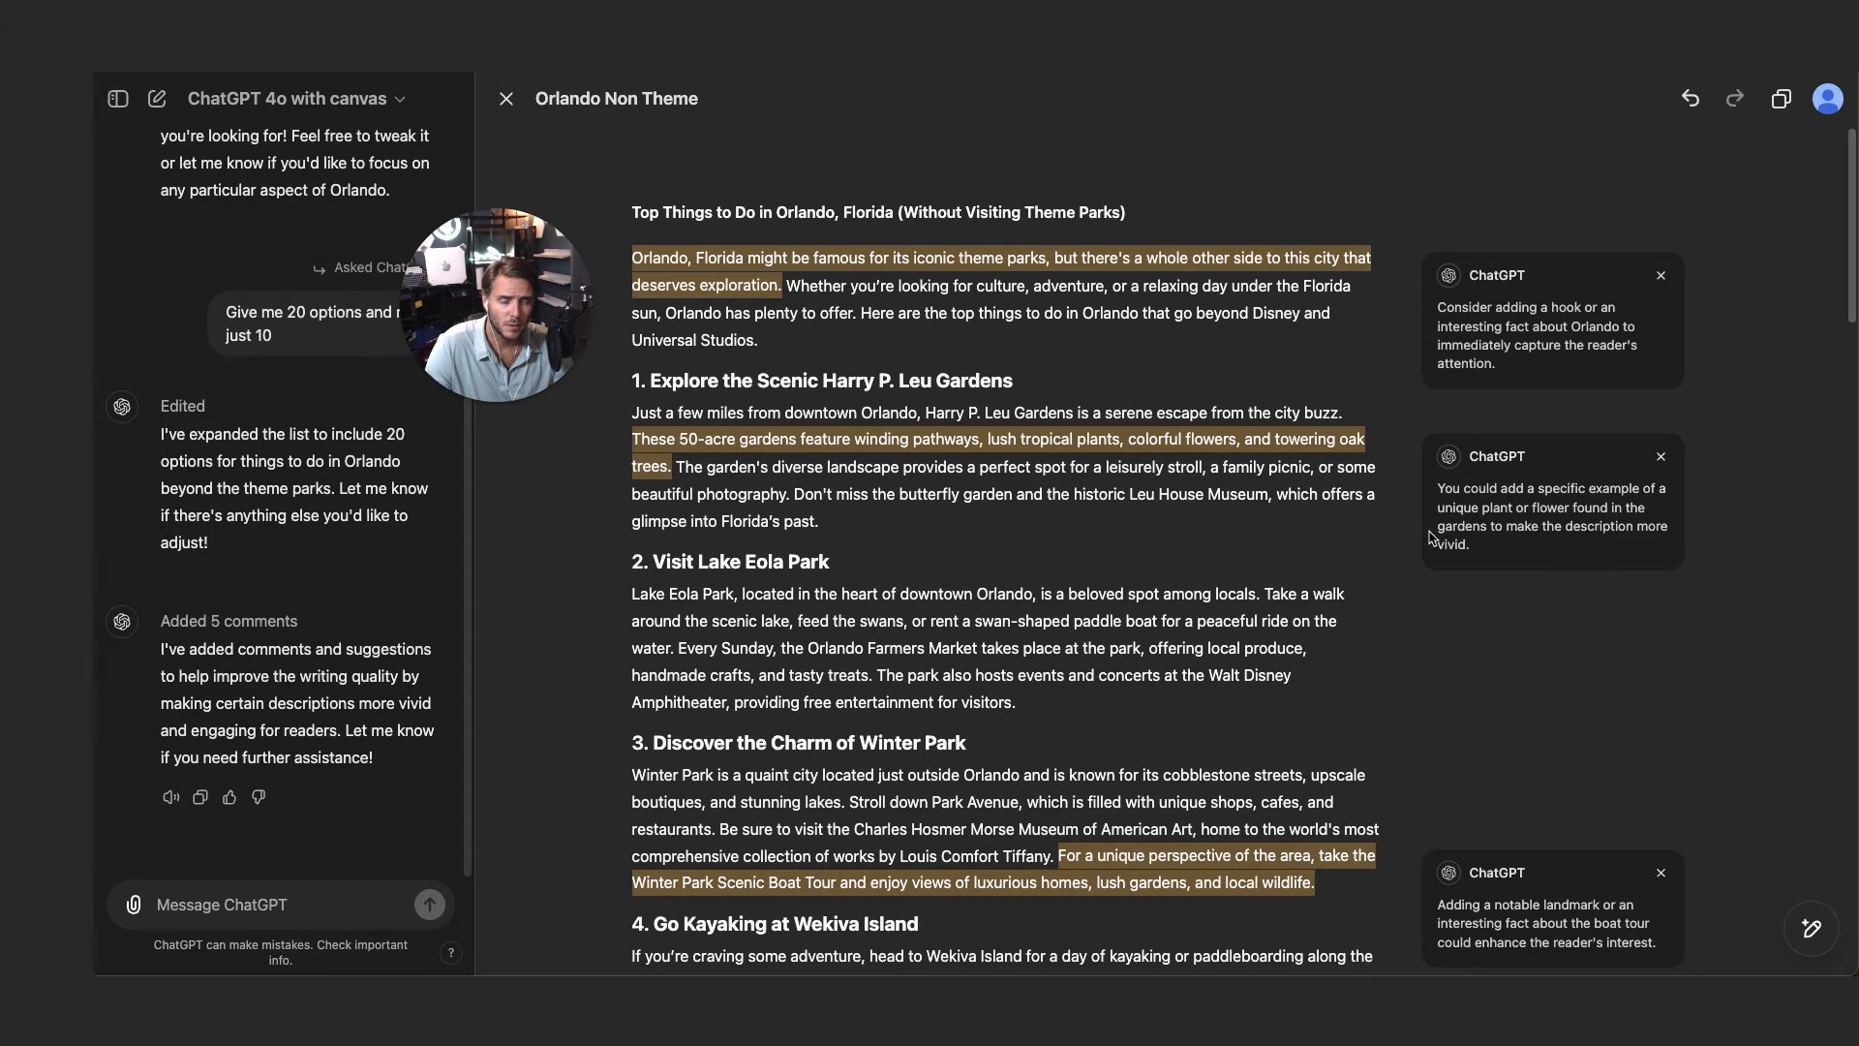
pyautogui.scroll(-3)
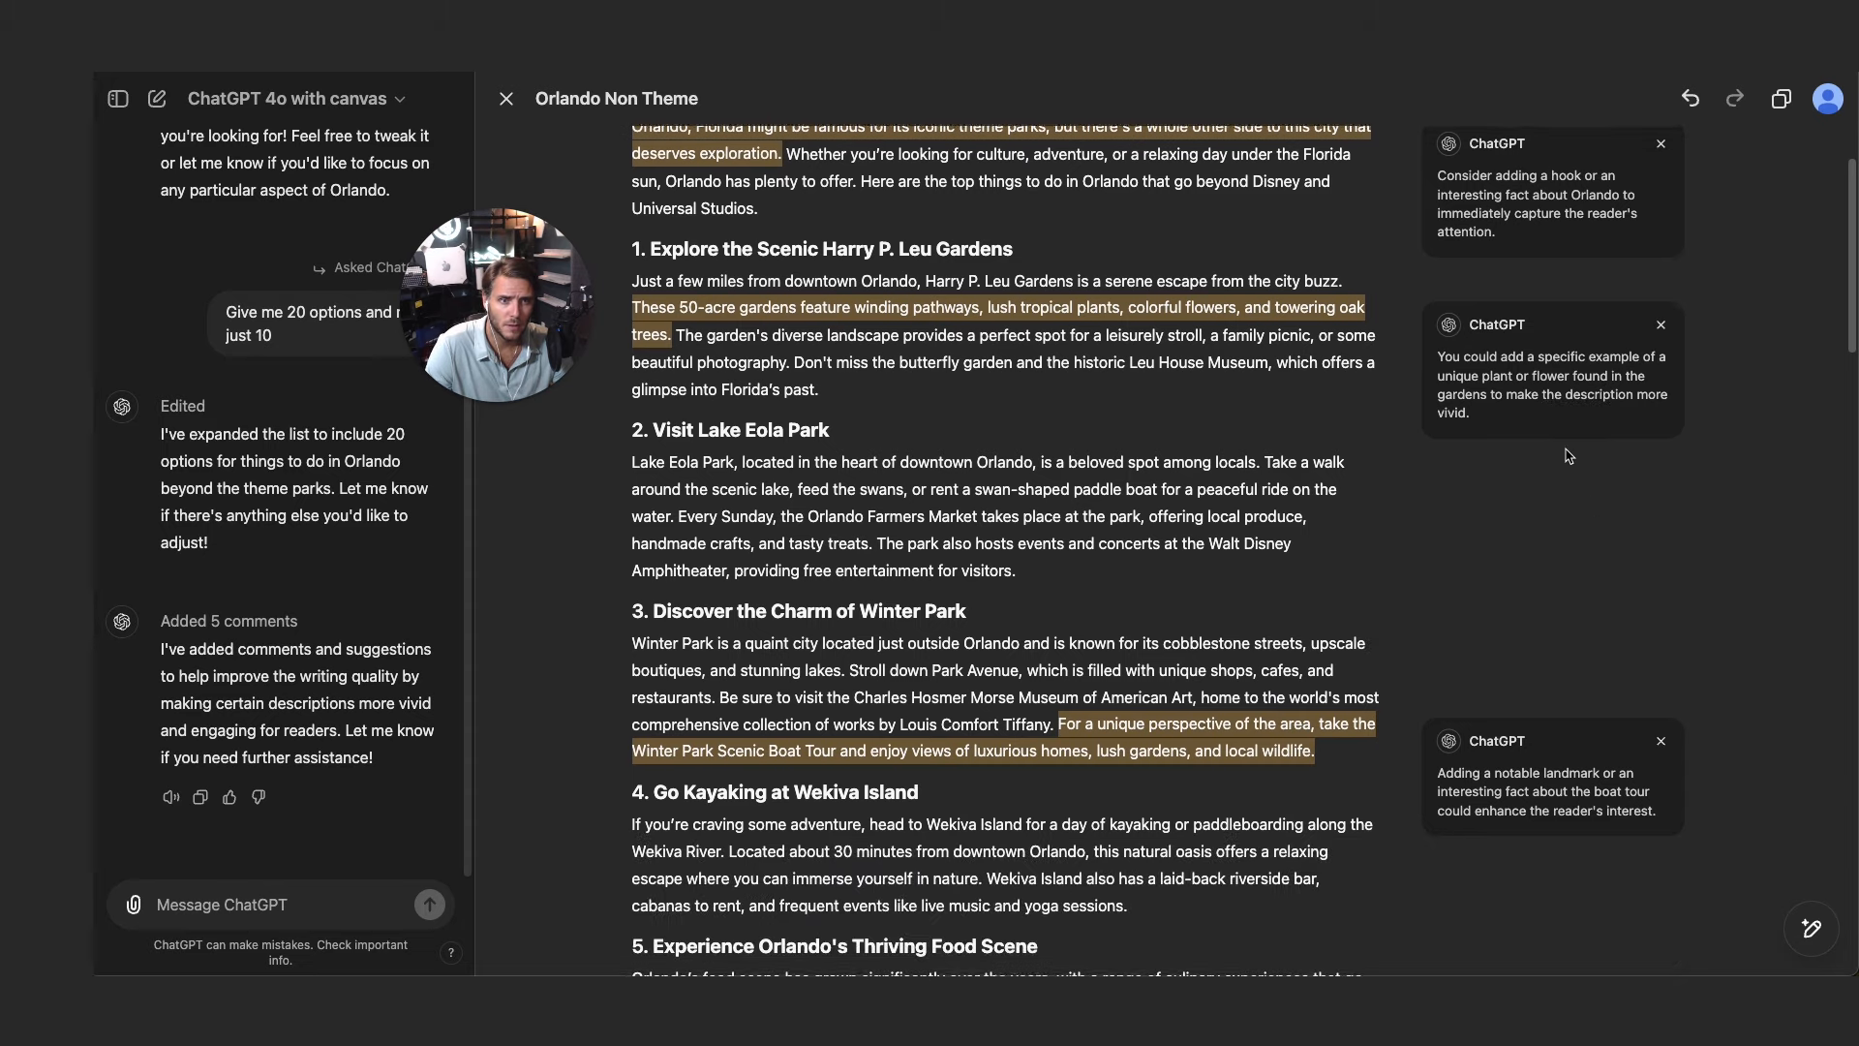
pyautogui.scroll(-3)
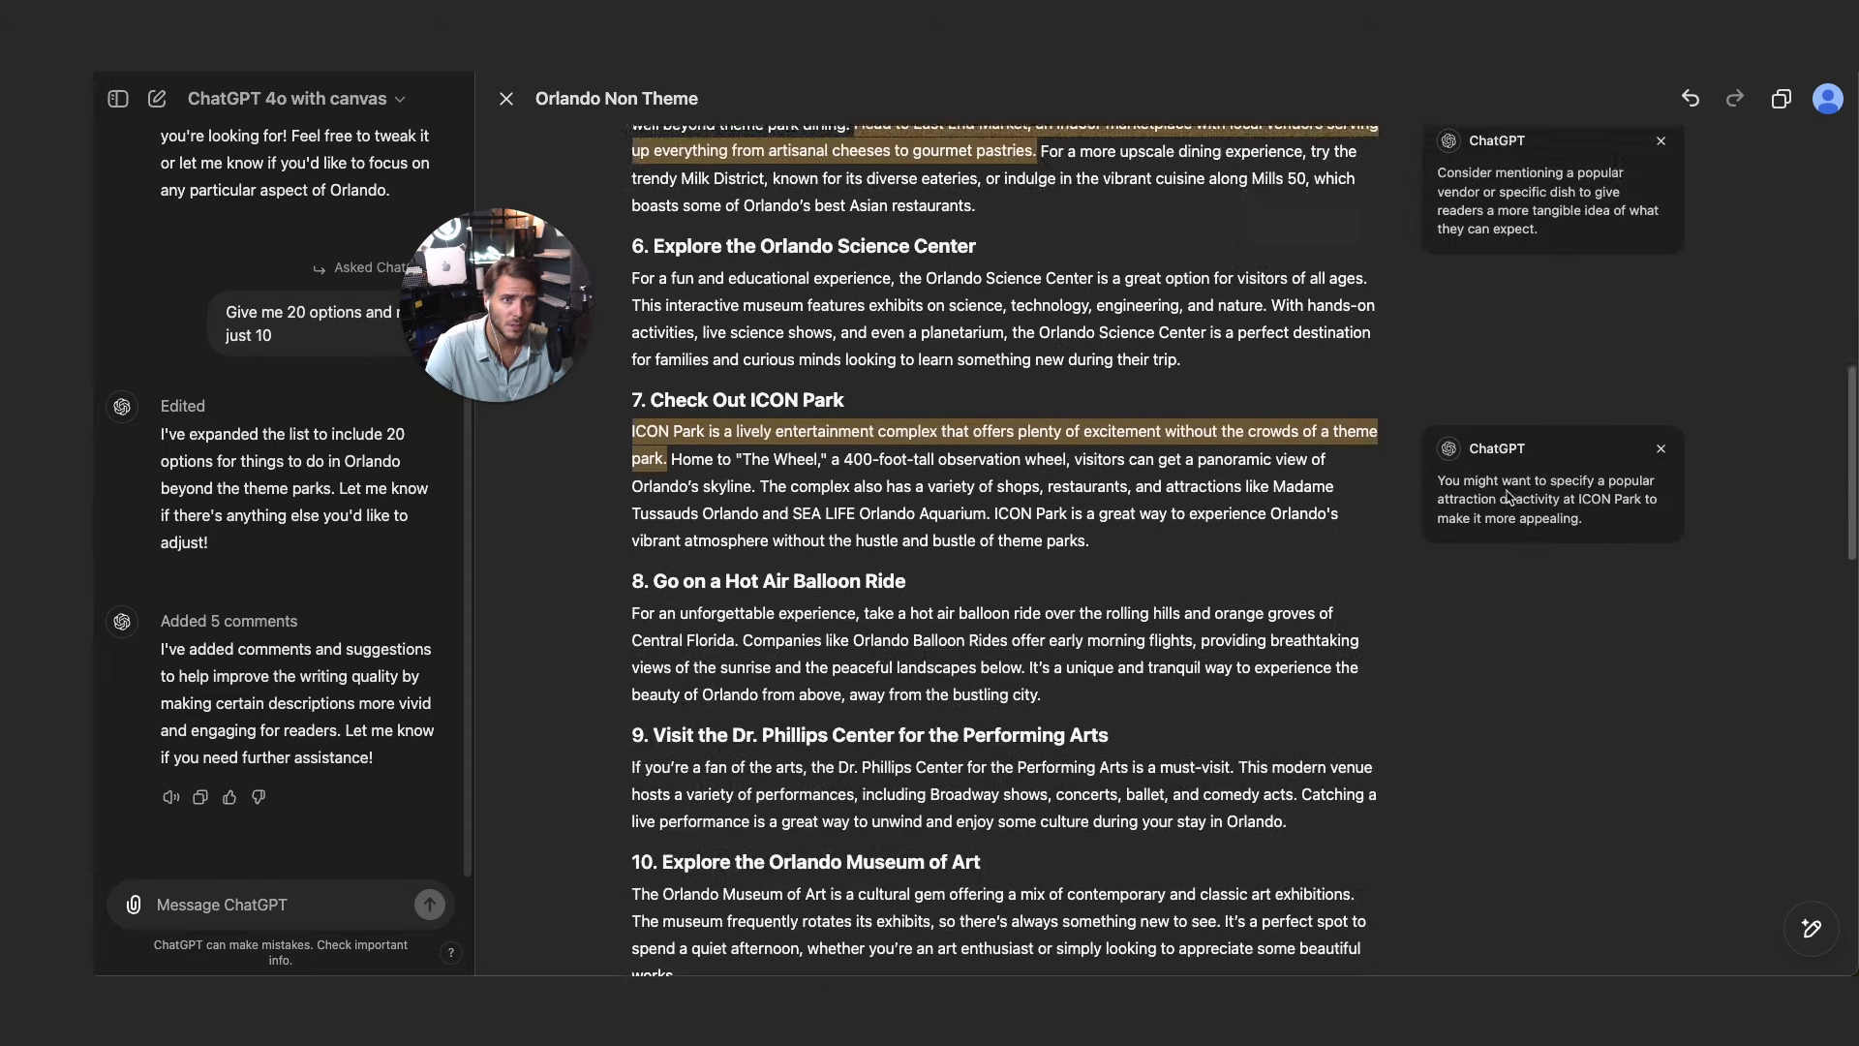
pyautogui.scroll(-3)
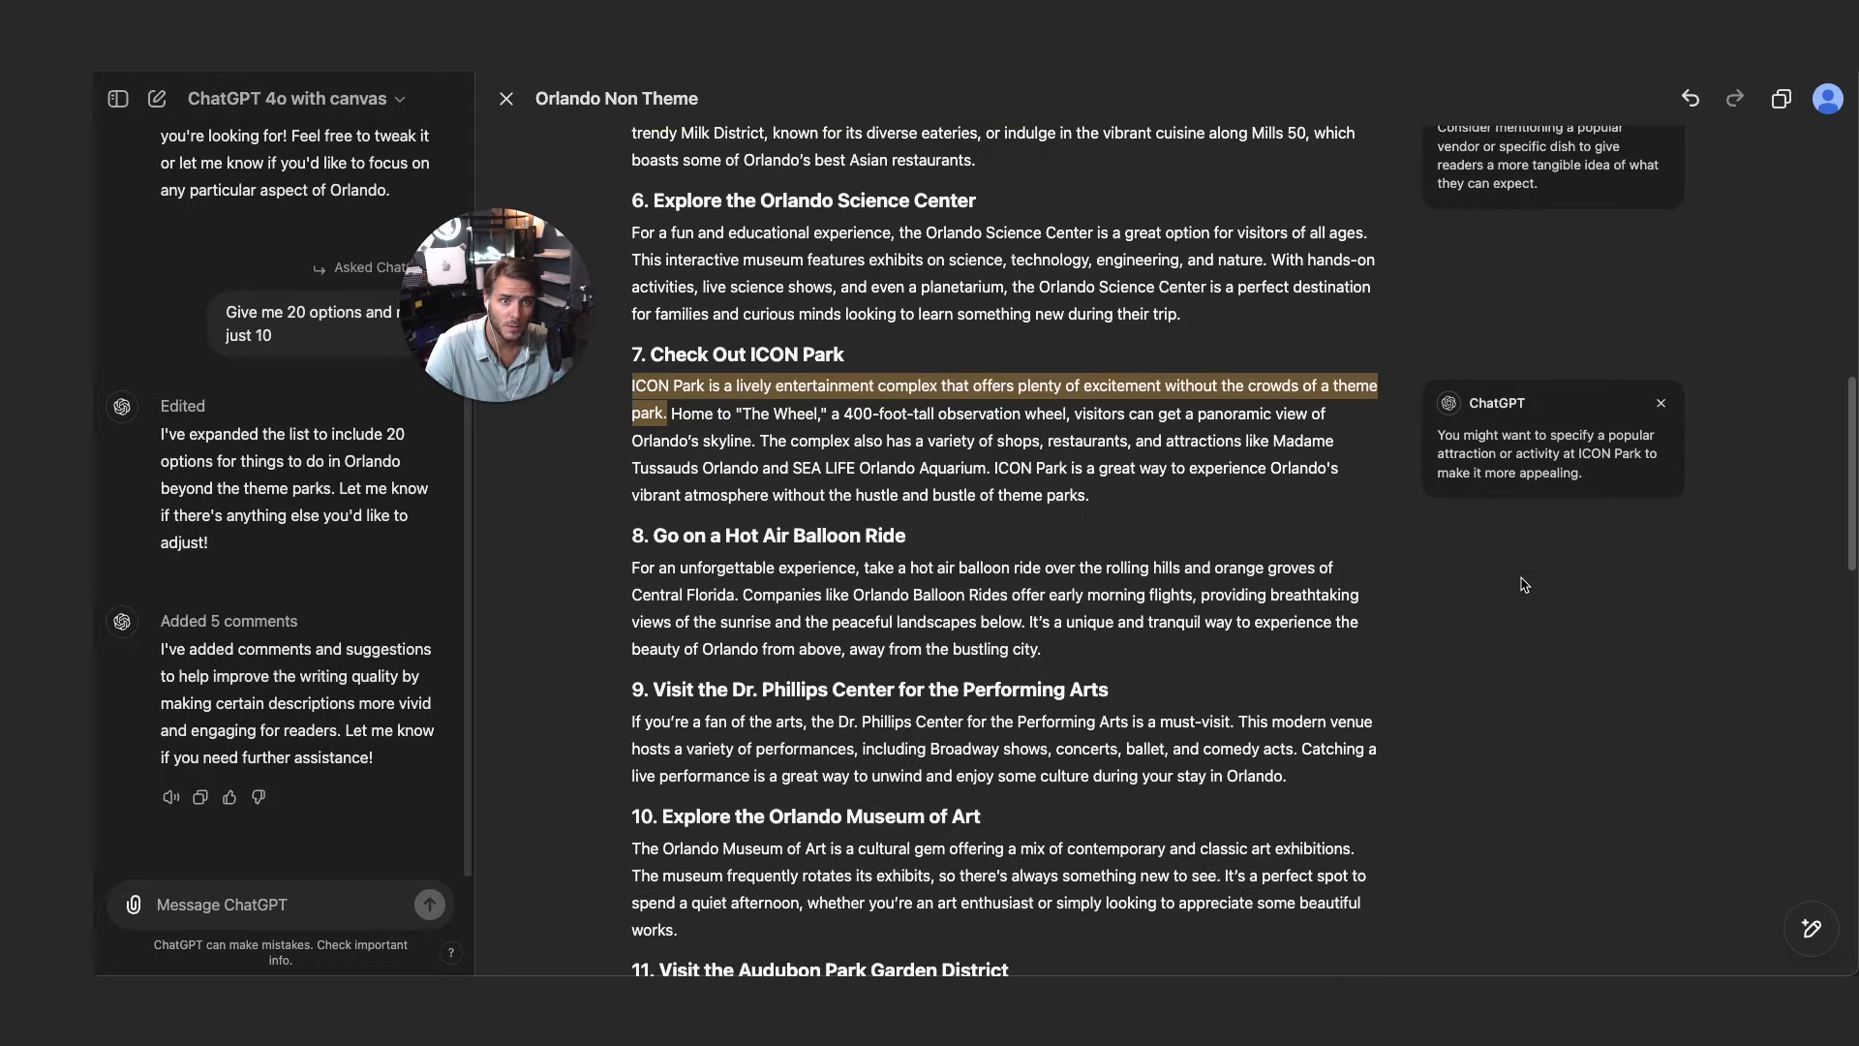
pyautogui.scroll(-3)
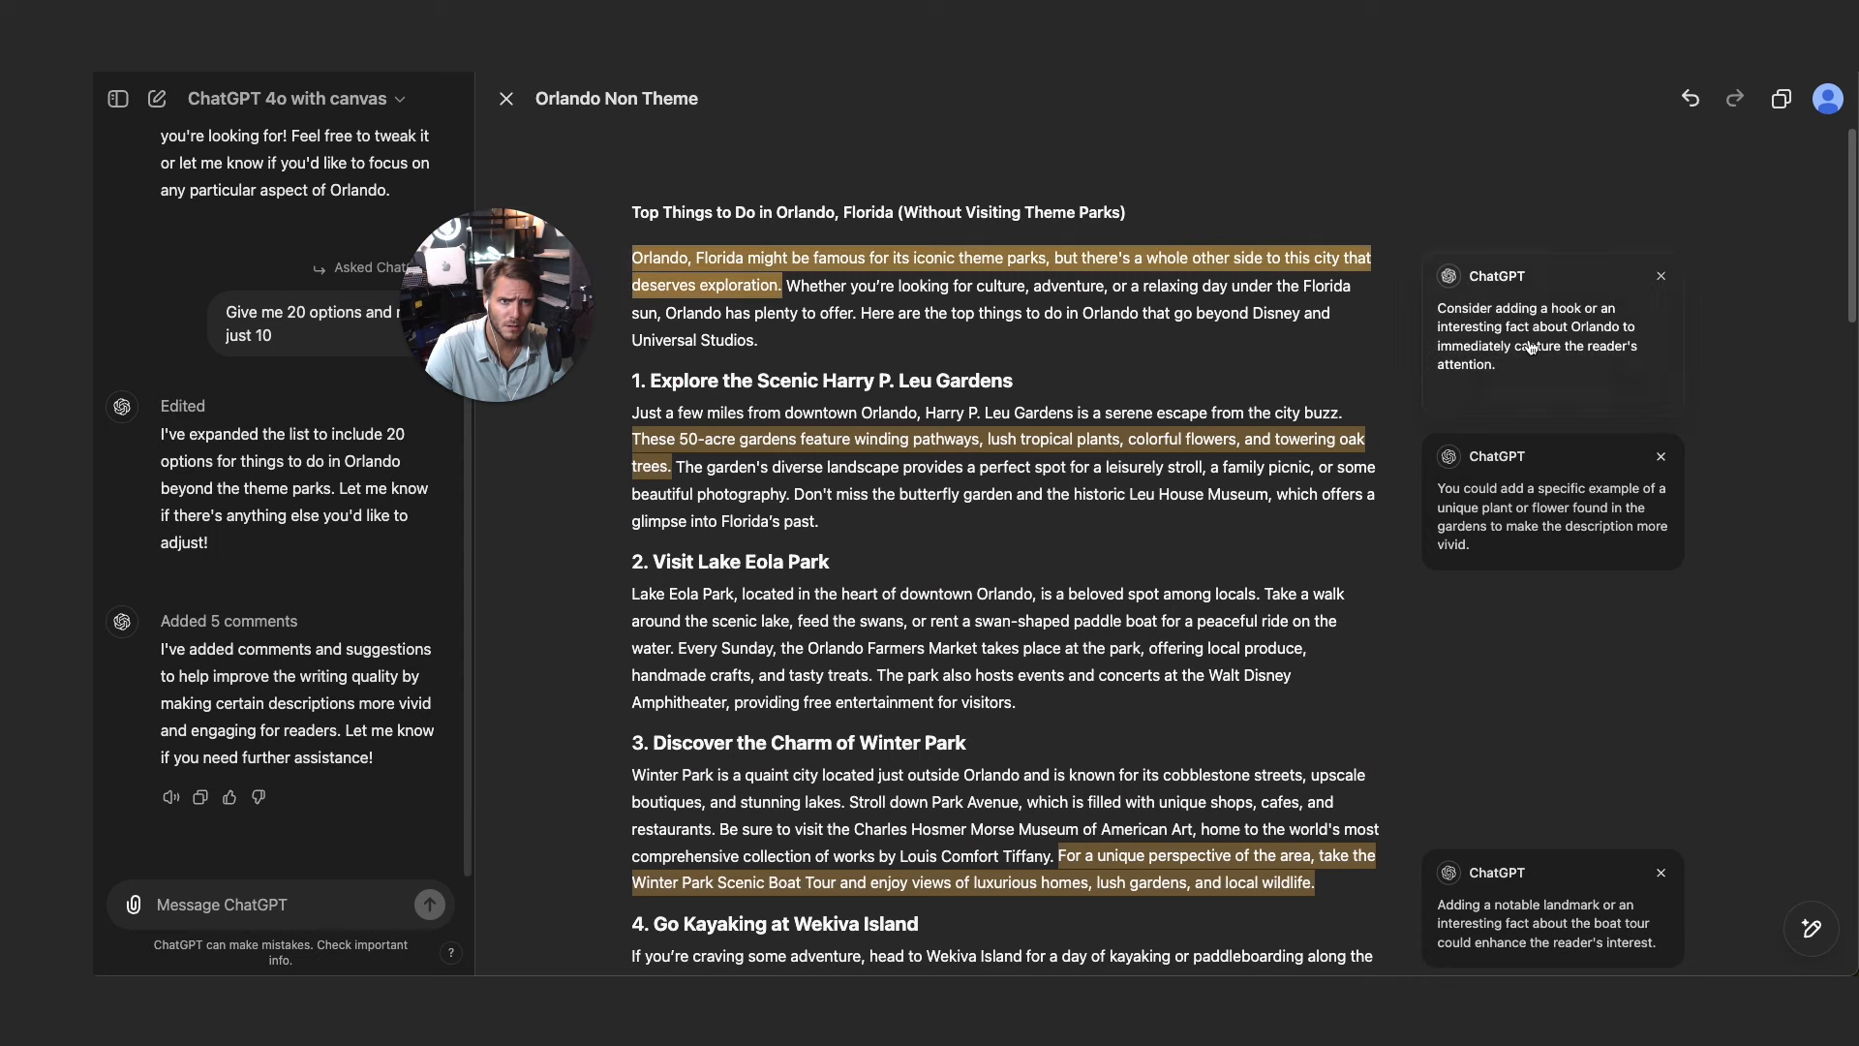
pyautogui.moveTo(1531, 346)
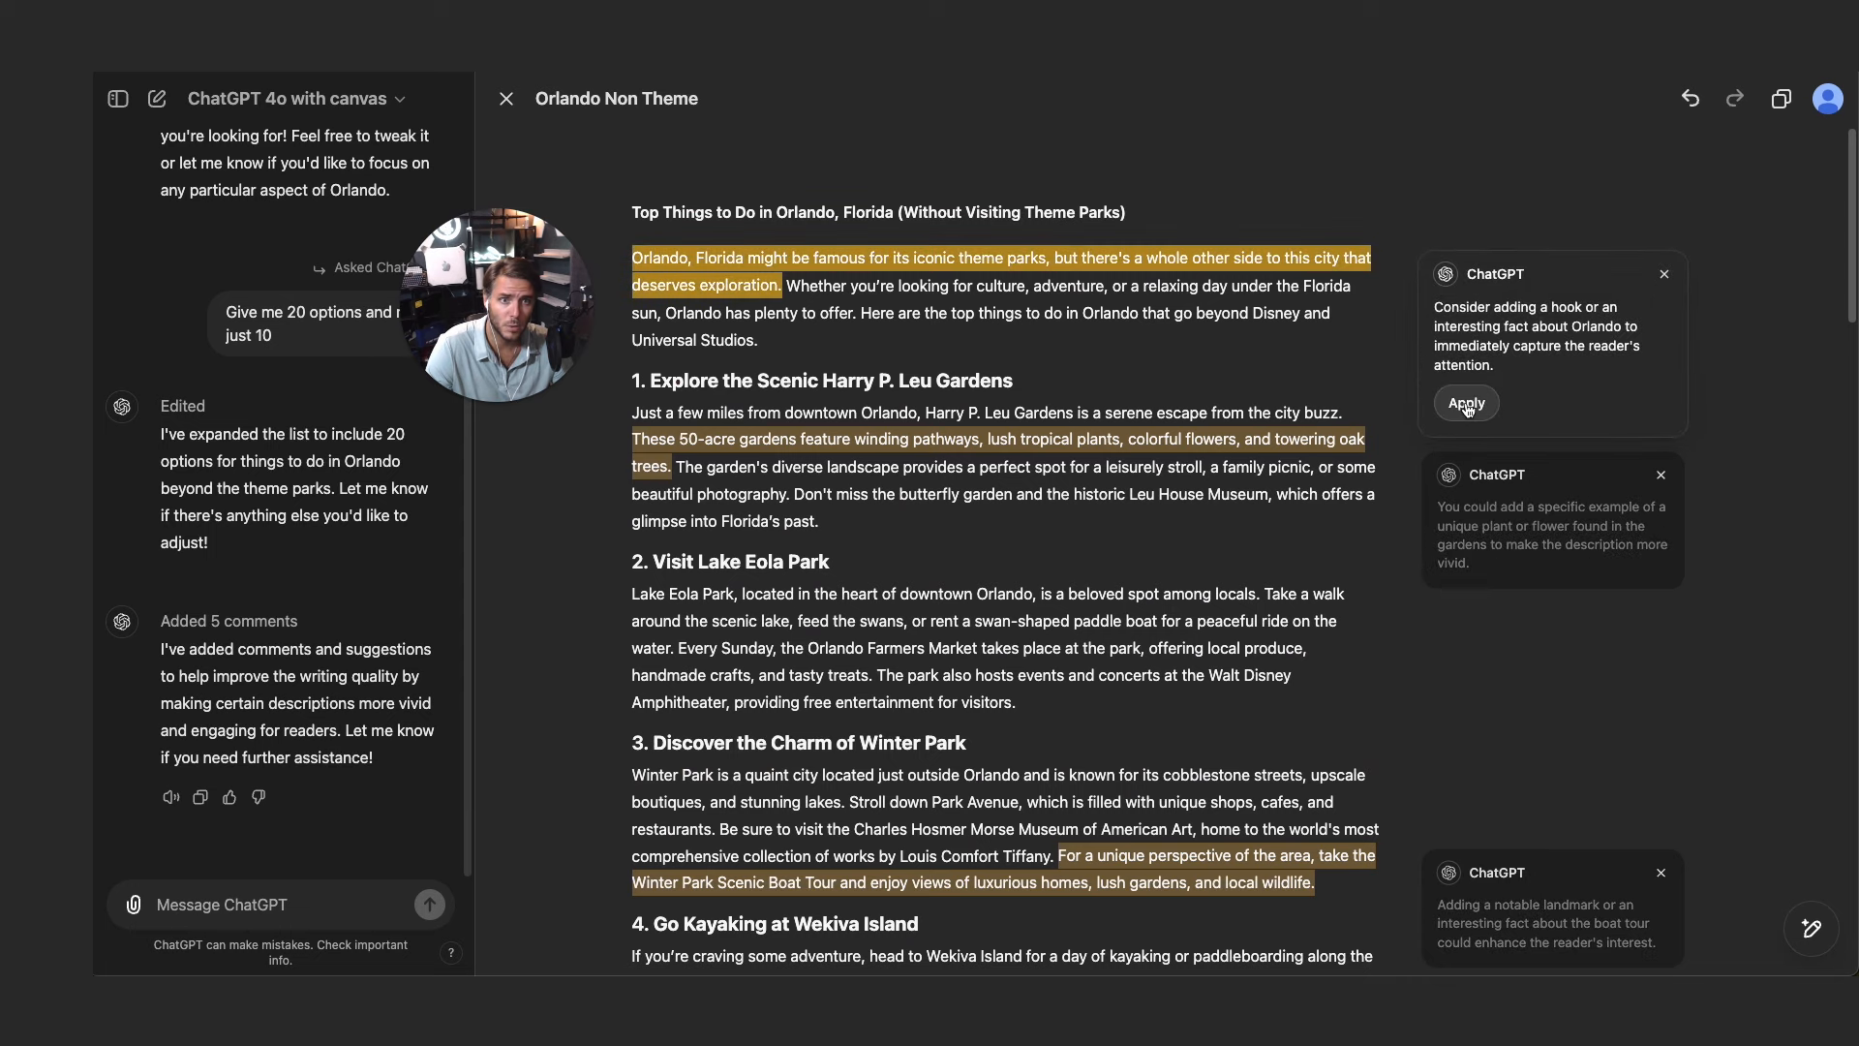
# - Apply the fact-based hook, named garden flowers and Winter Park boat-tour landmark suggestions
pyautogui.click(1466, 403)
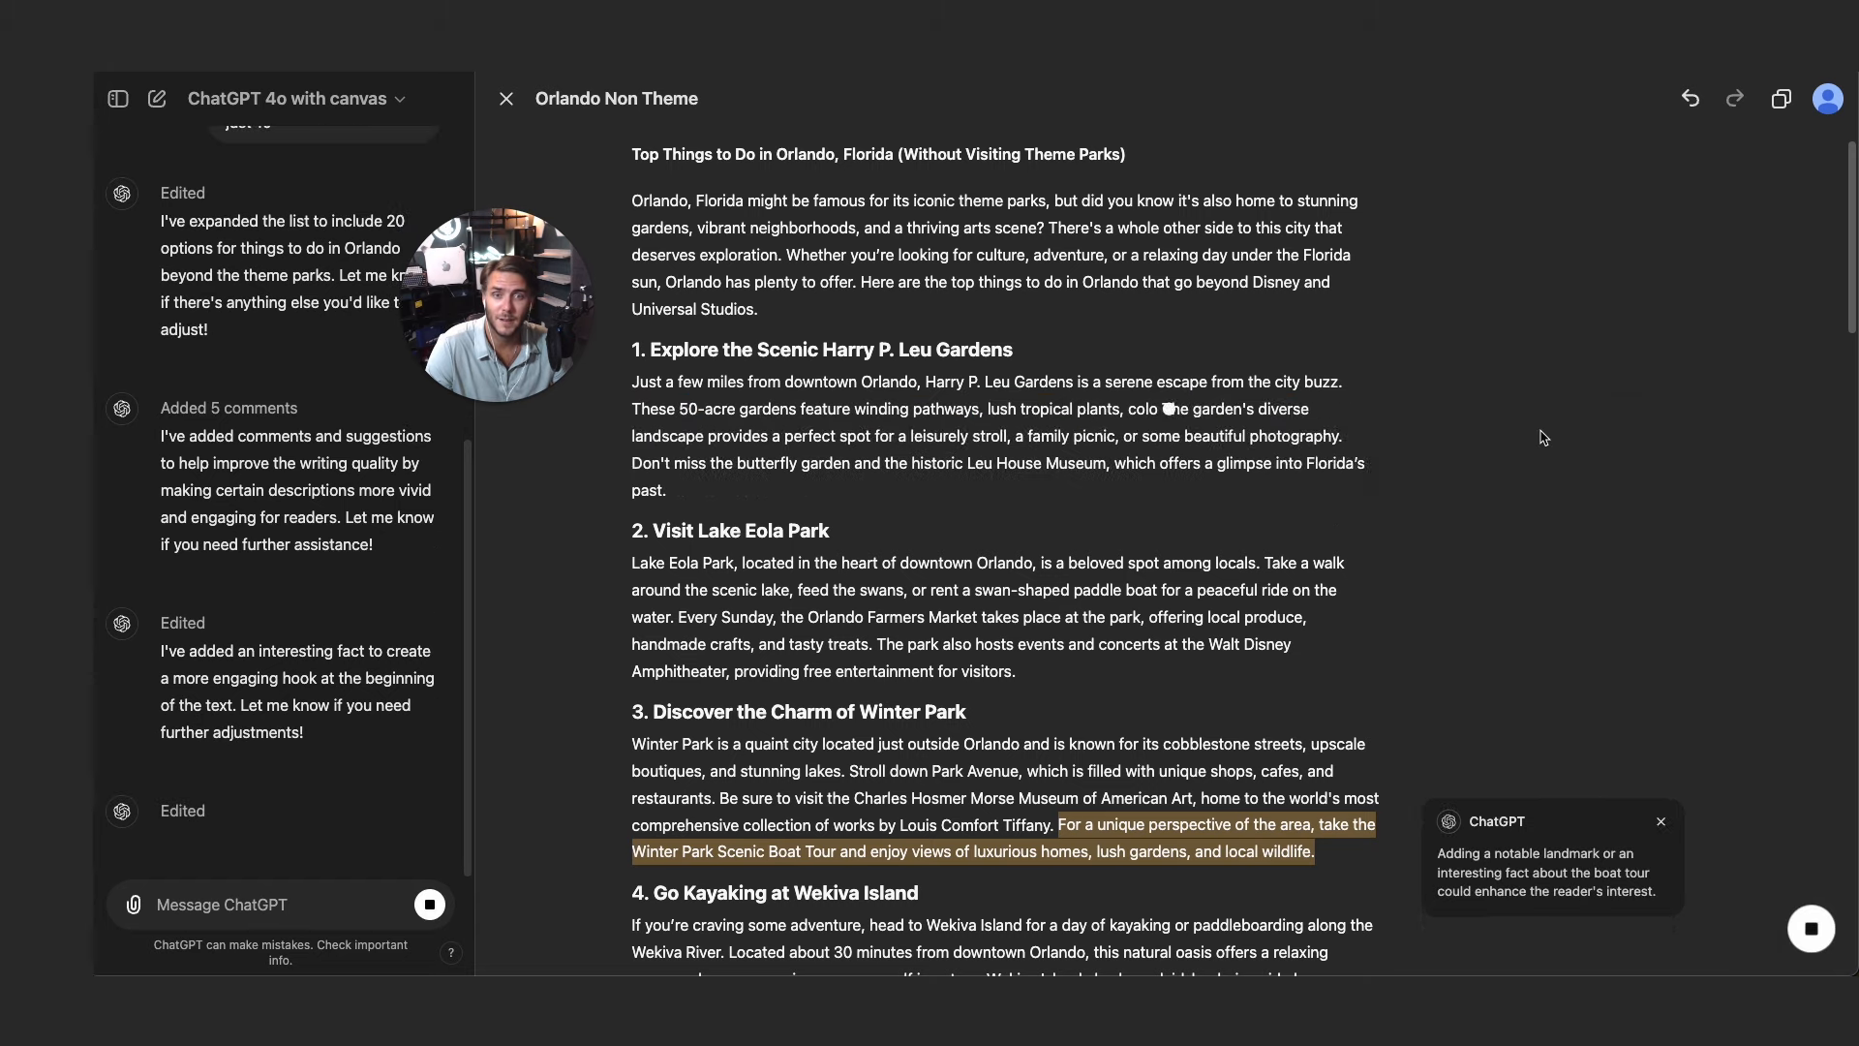
pyautogui.scroll(-3)
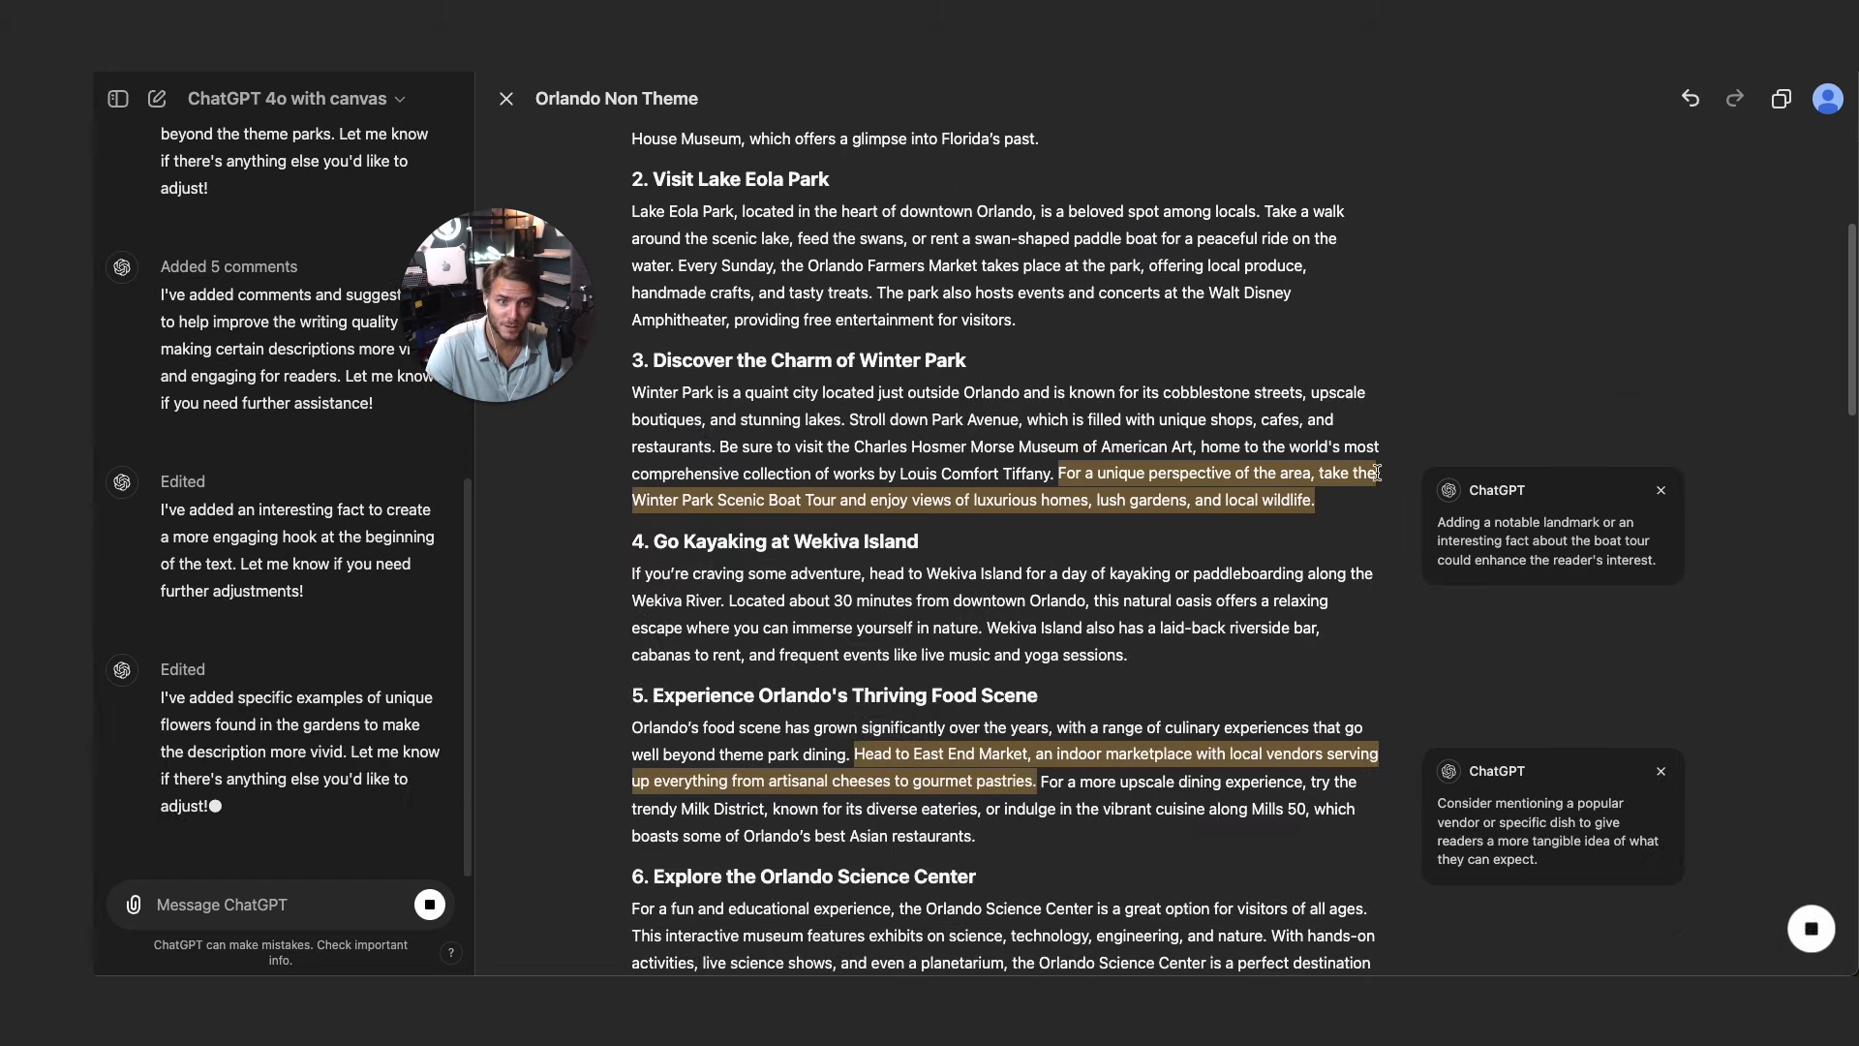
pyautogui.scroll(-3)
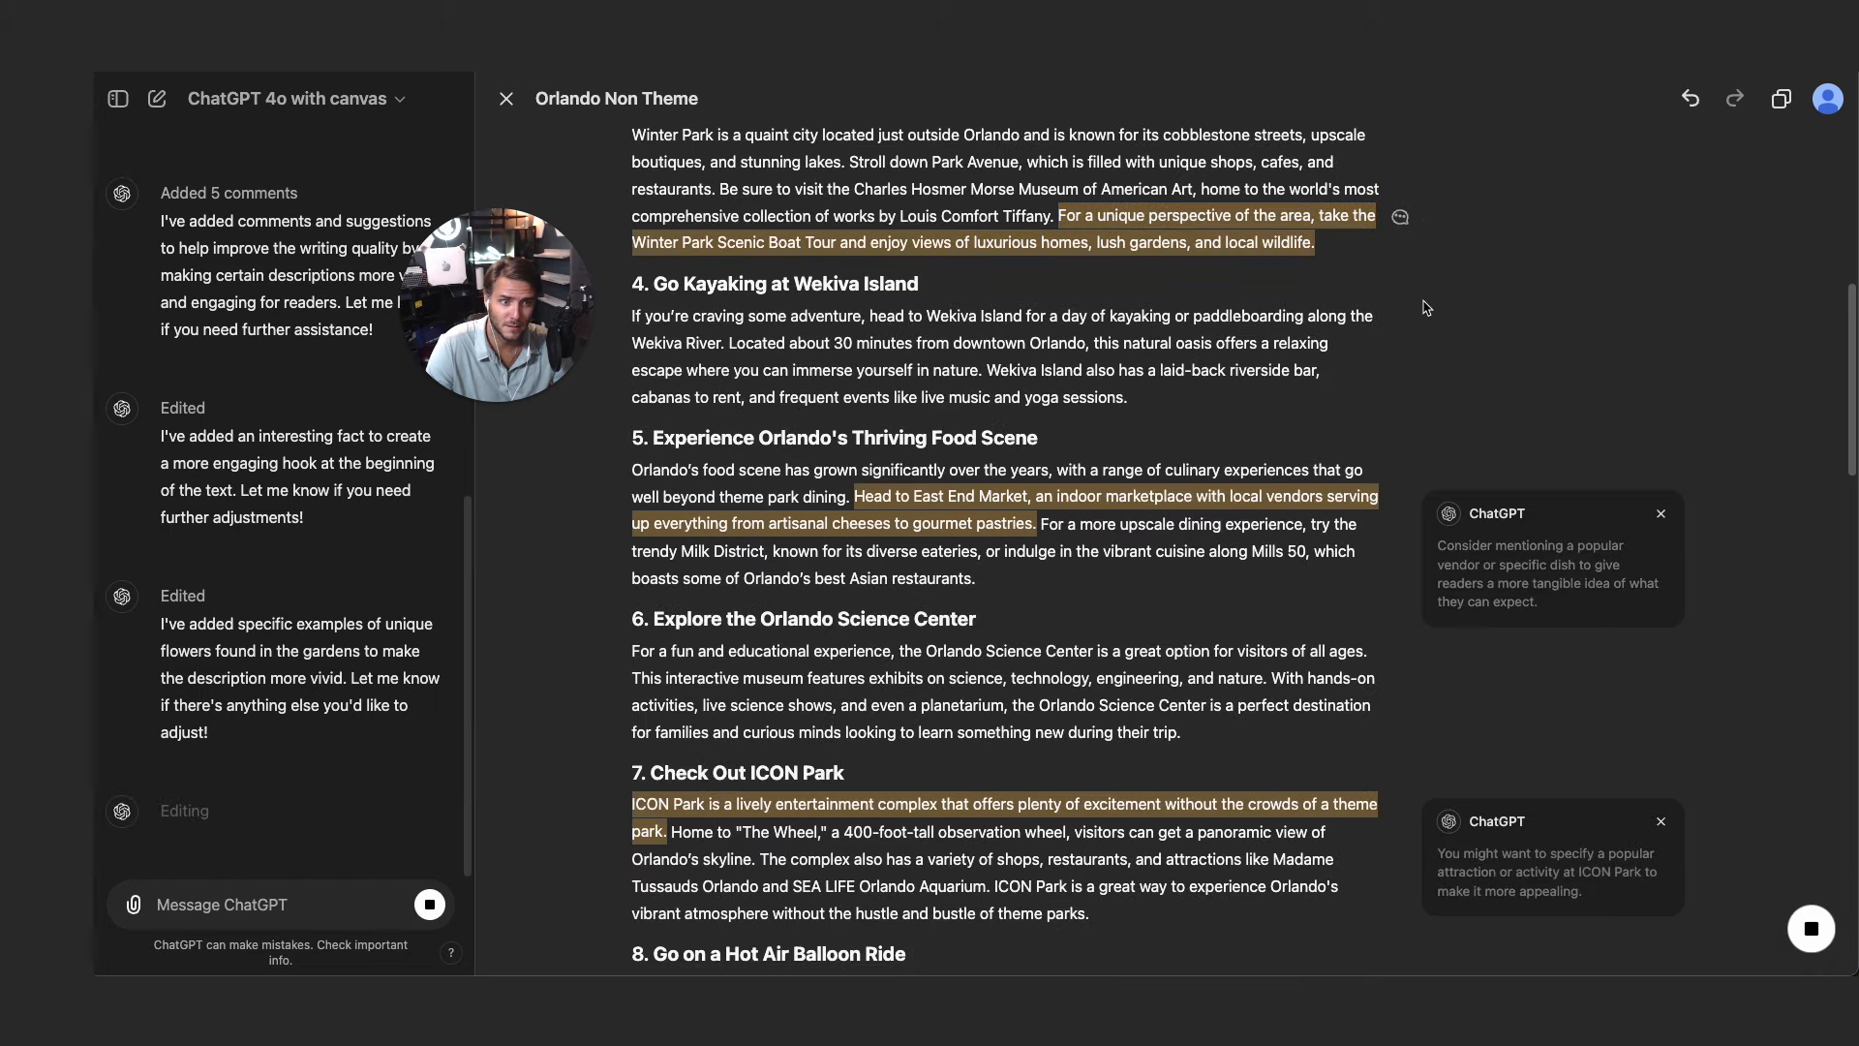
pyautogui.scroll(-3)
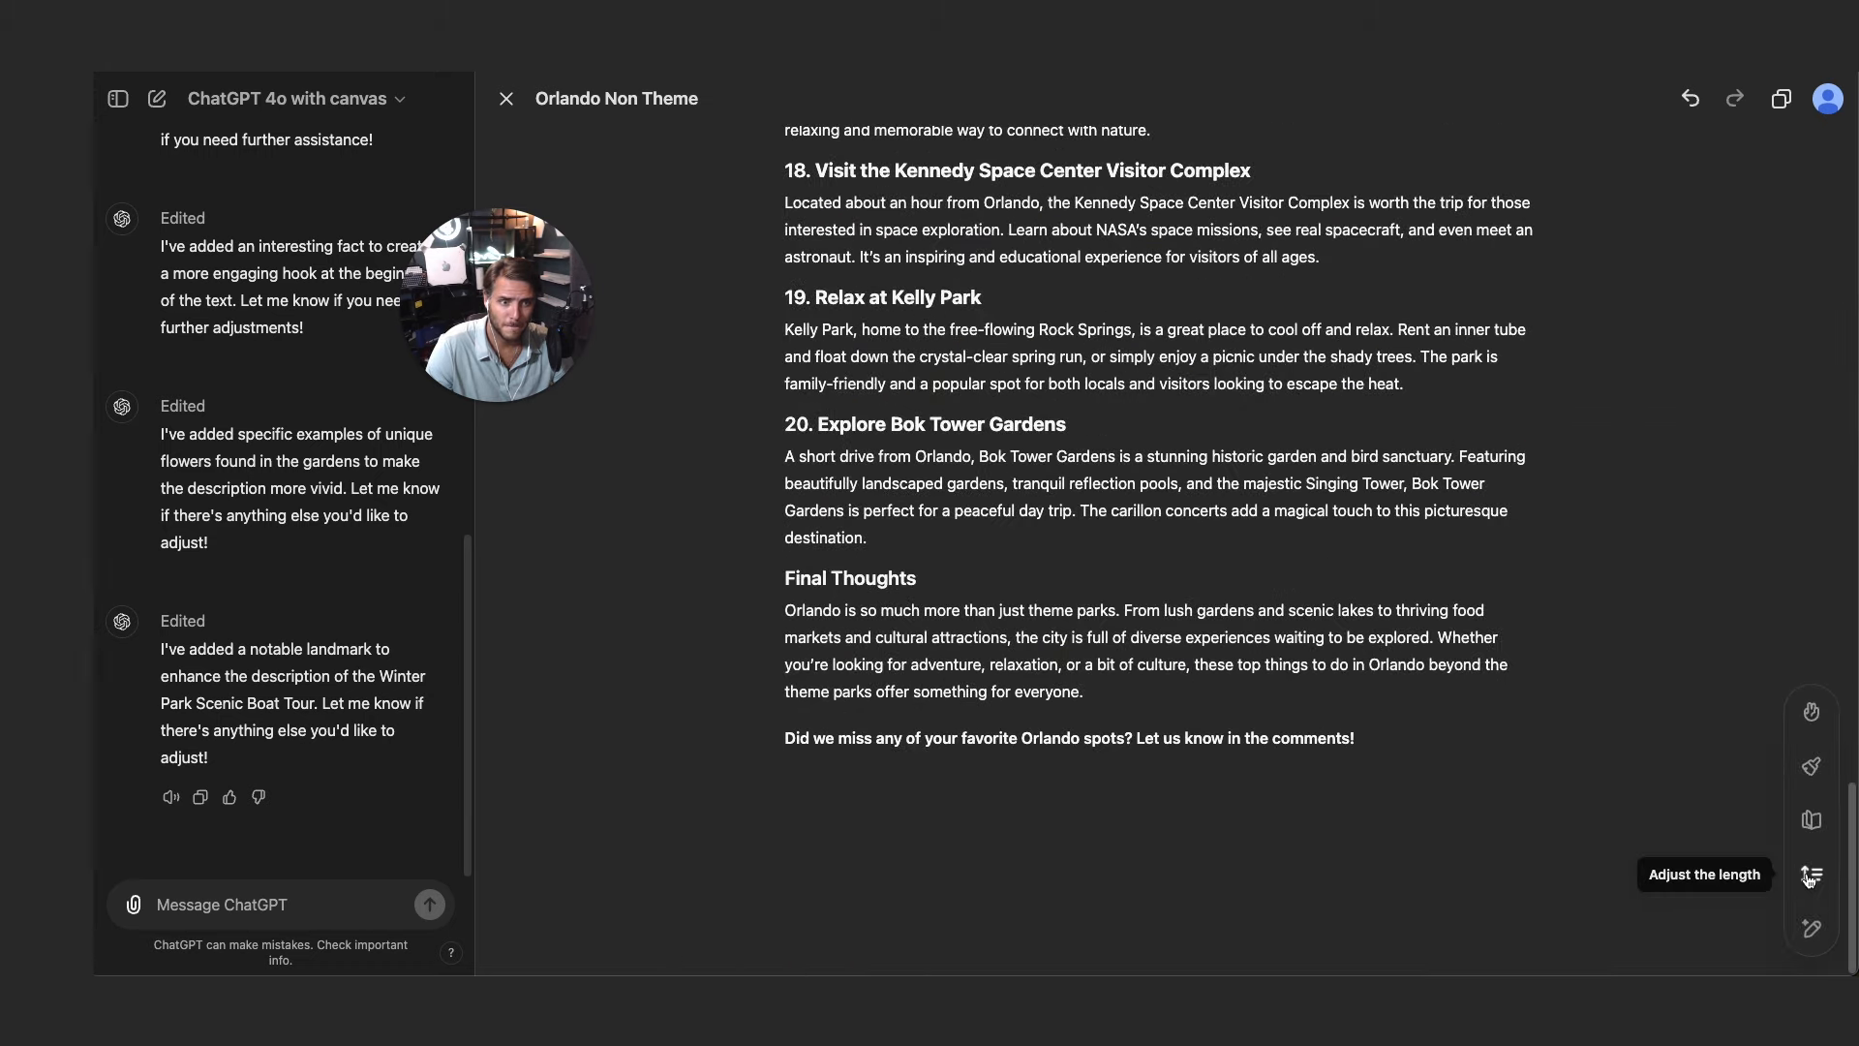
pyautogui.moveTo(1579, 724)
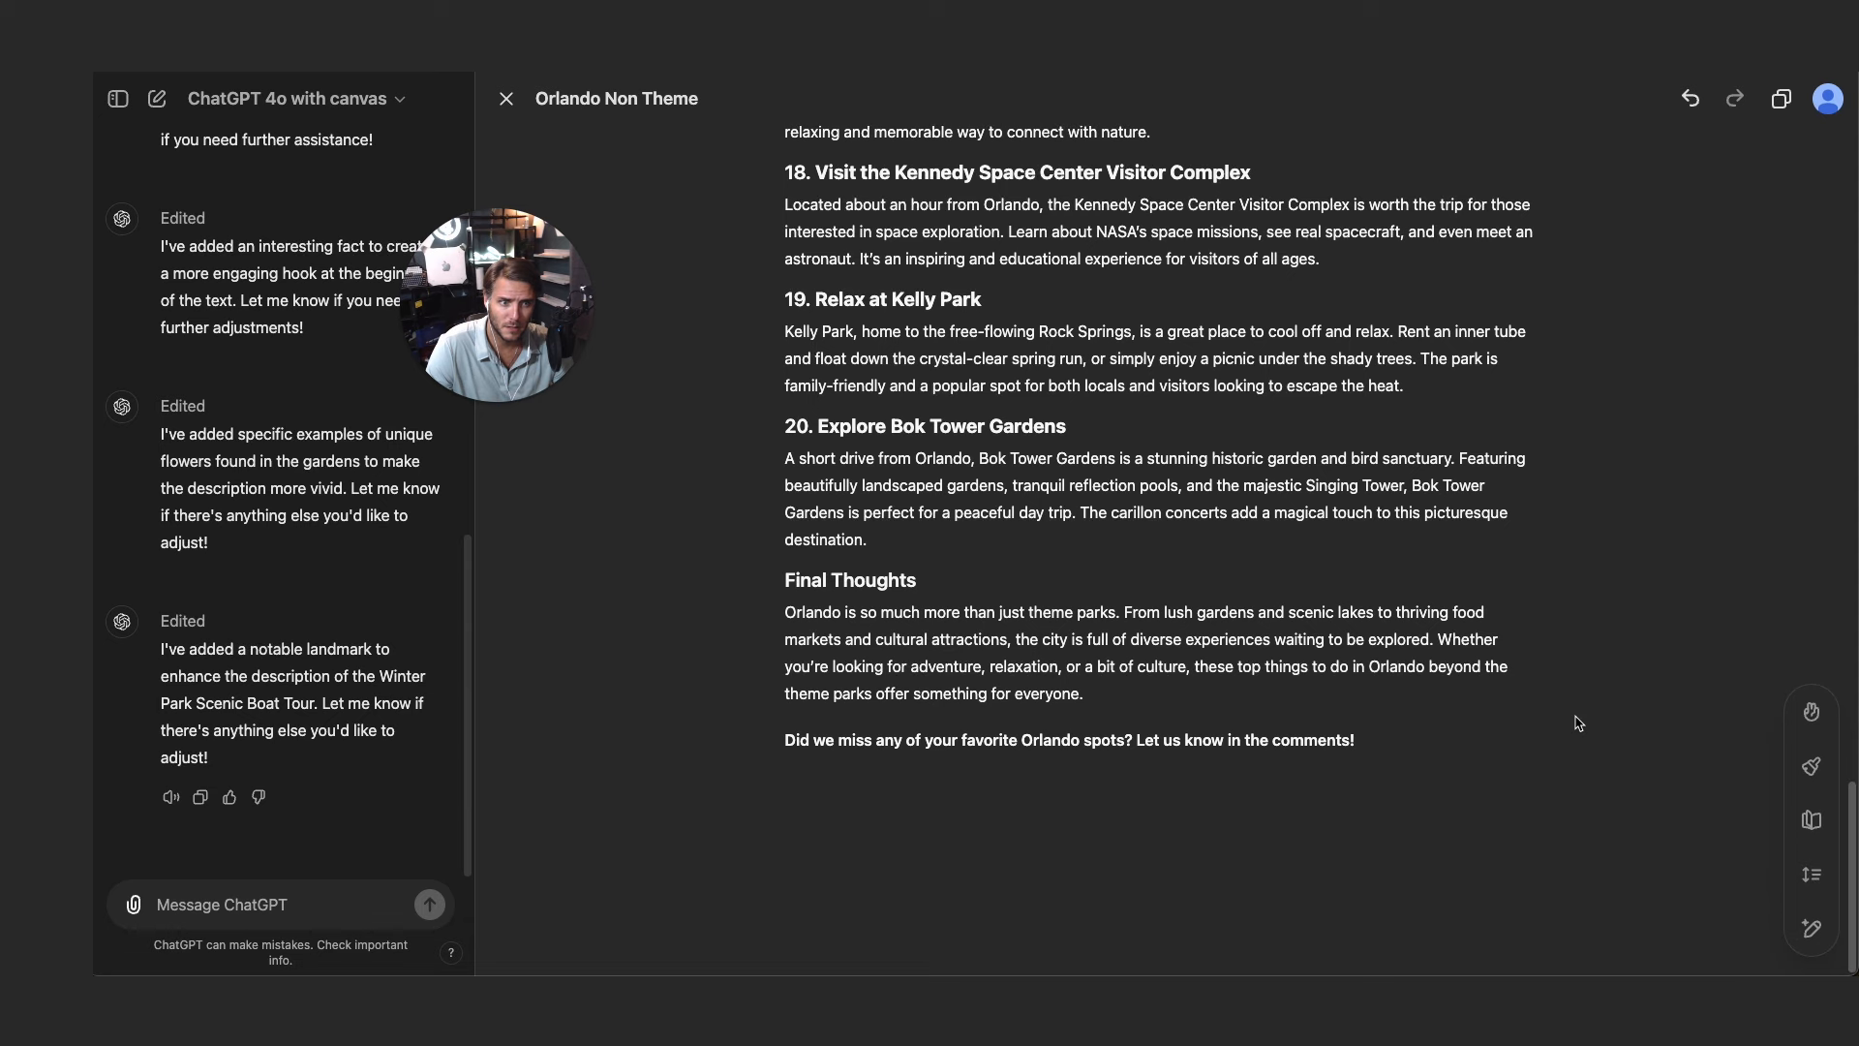
# - Ask how many words the document is and highlight the 1,486-word answer
pyautogui.click(271, 905)
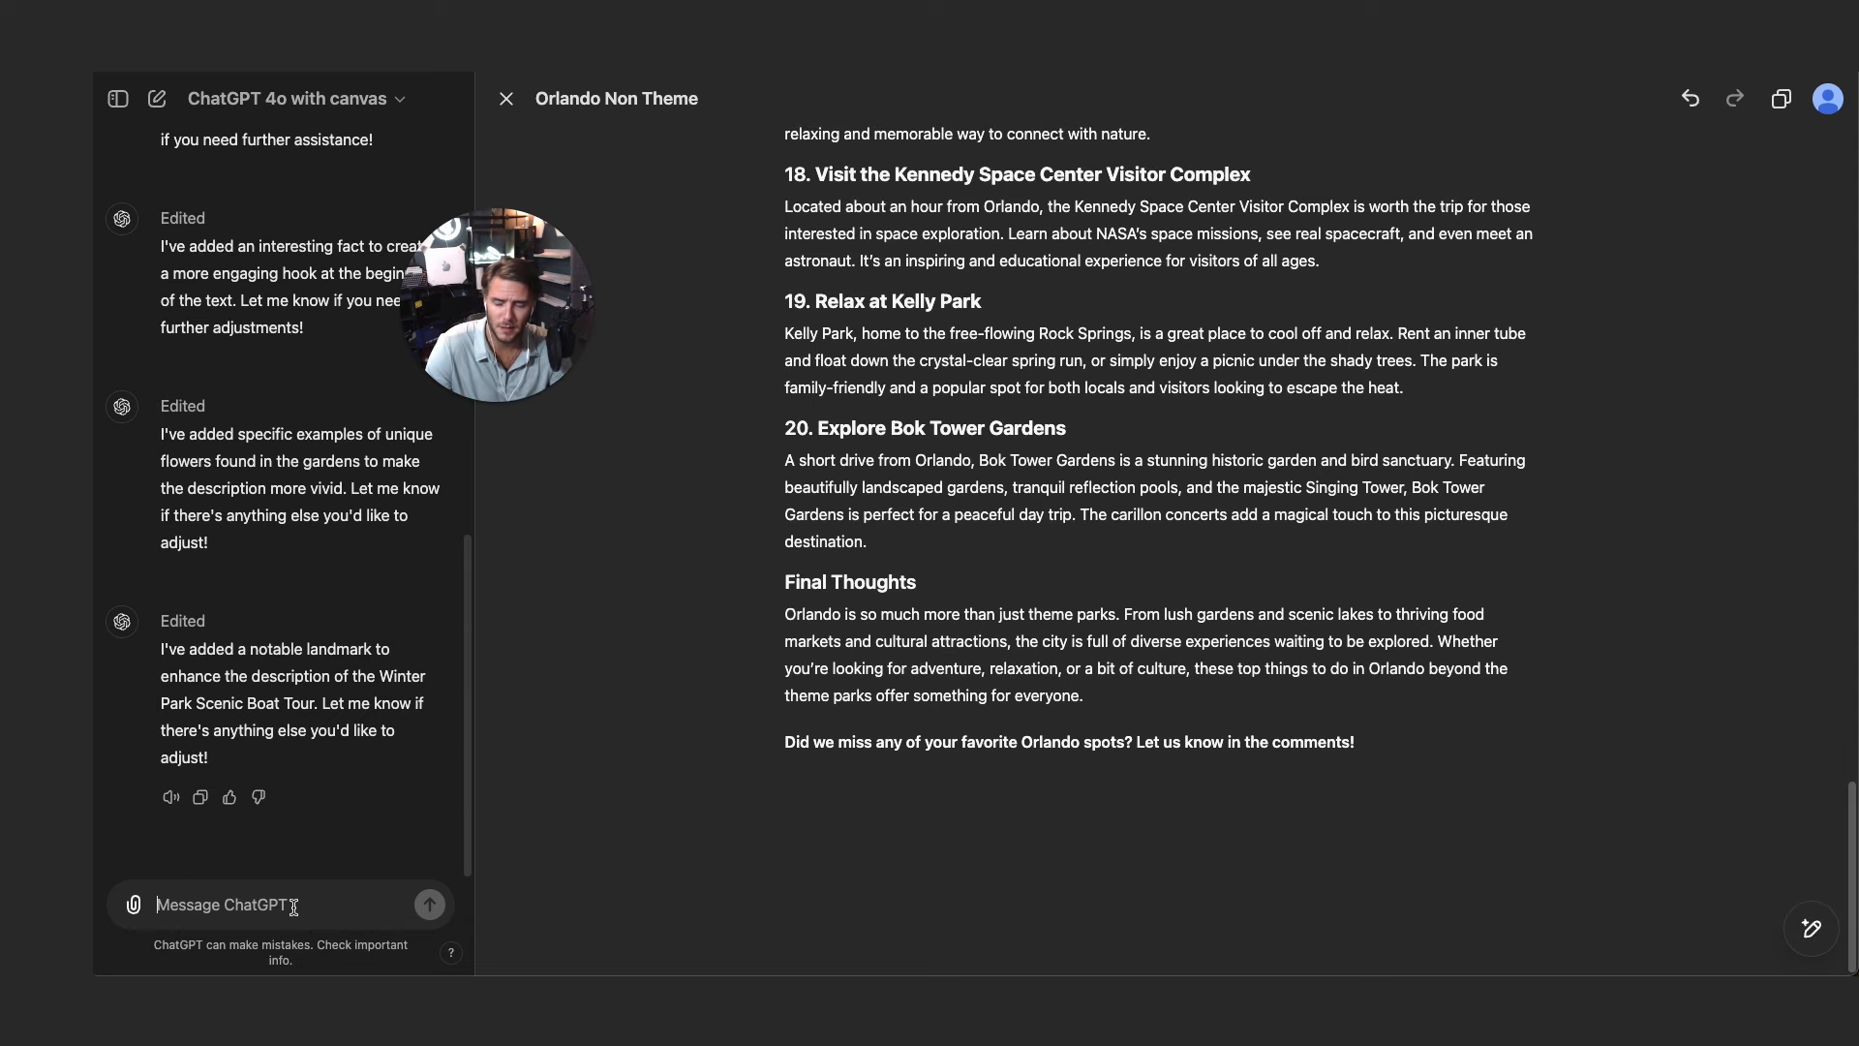
pyautogui.write('How many words lo')
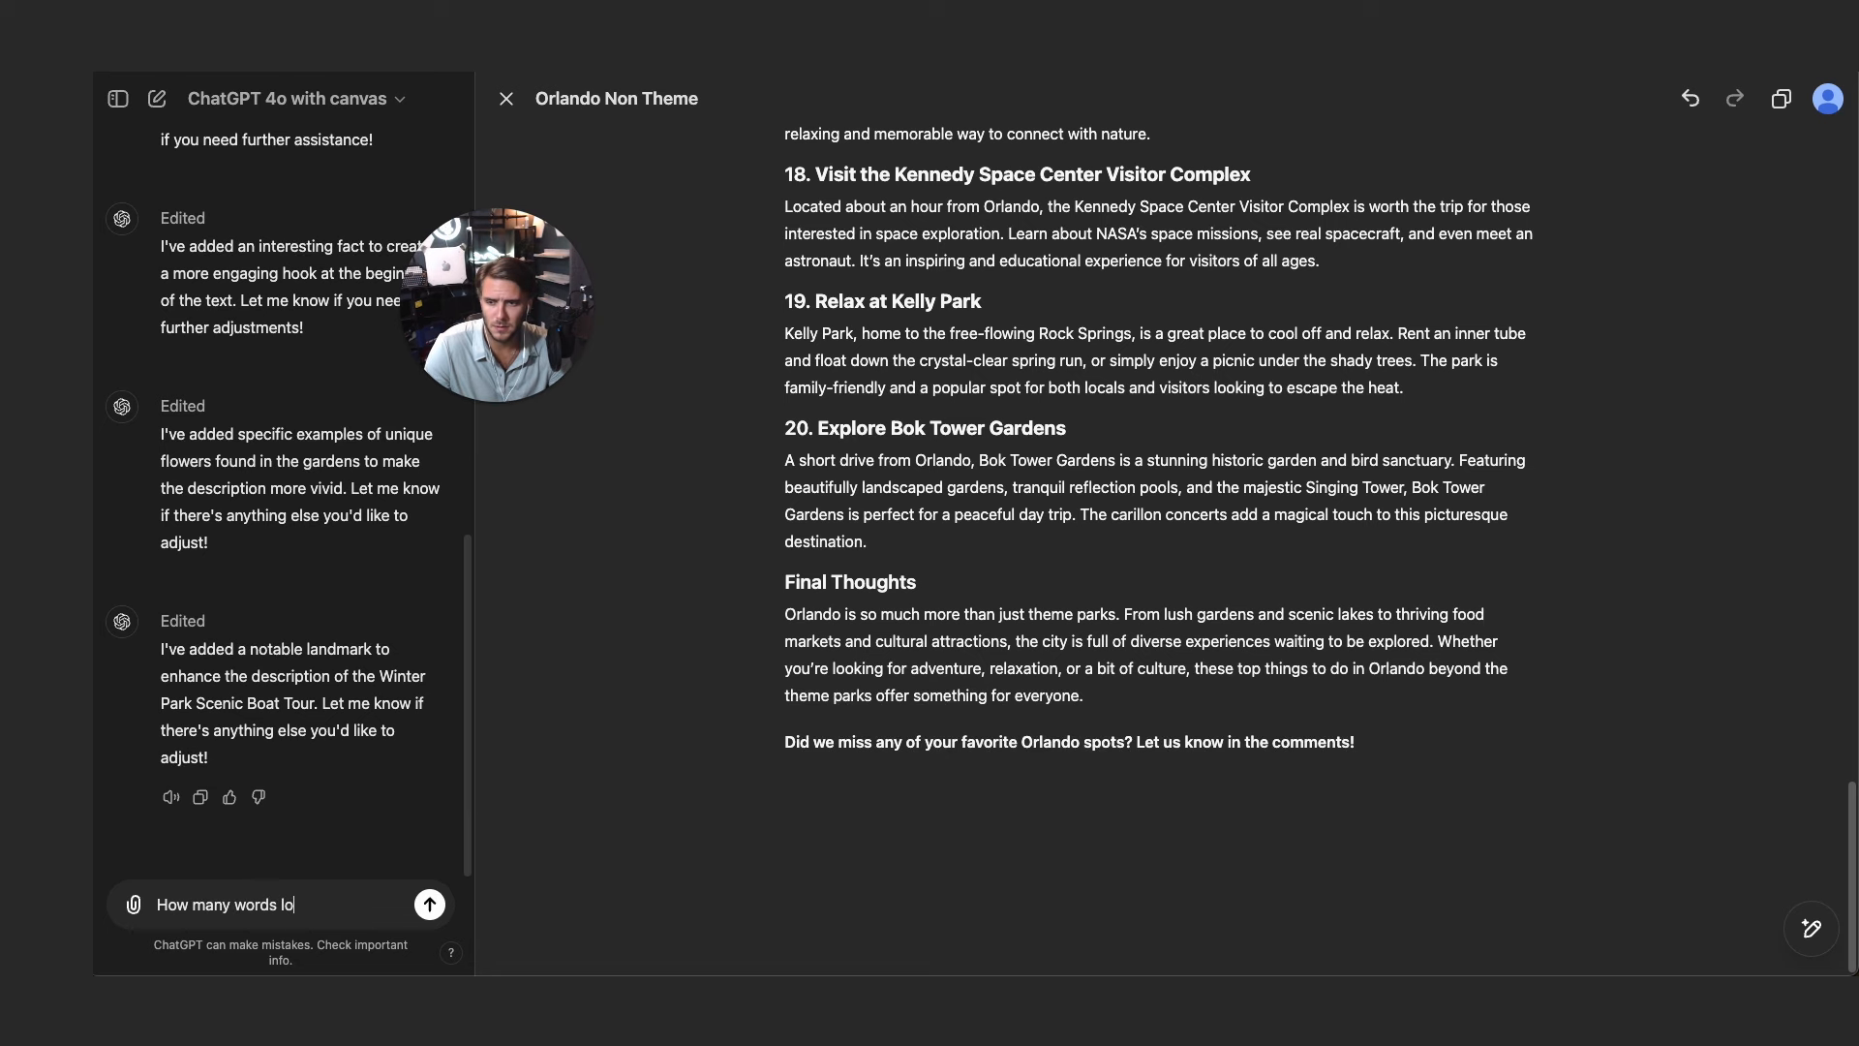
pyautogui.click(429, 904)
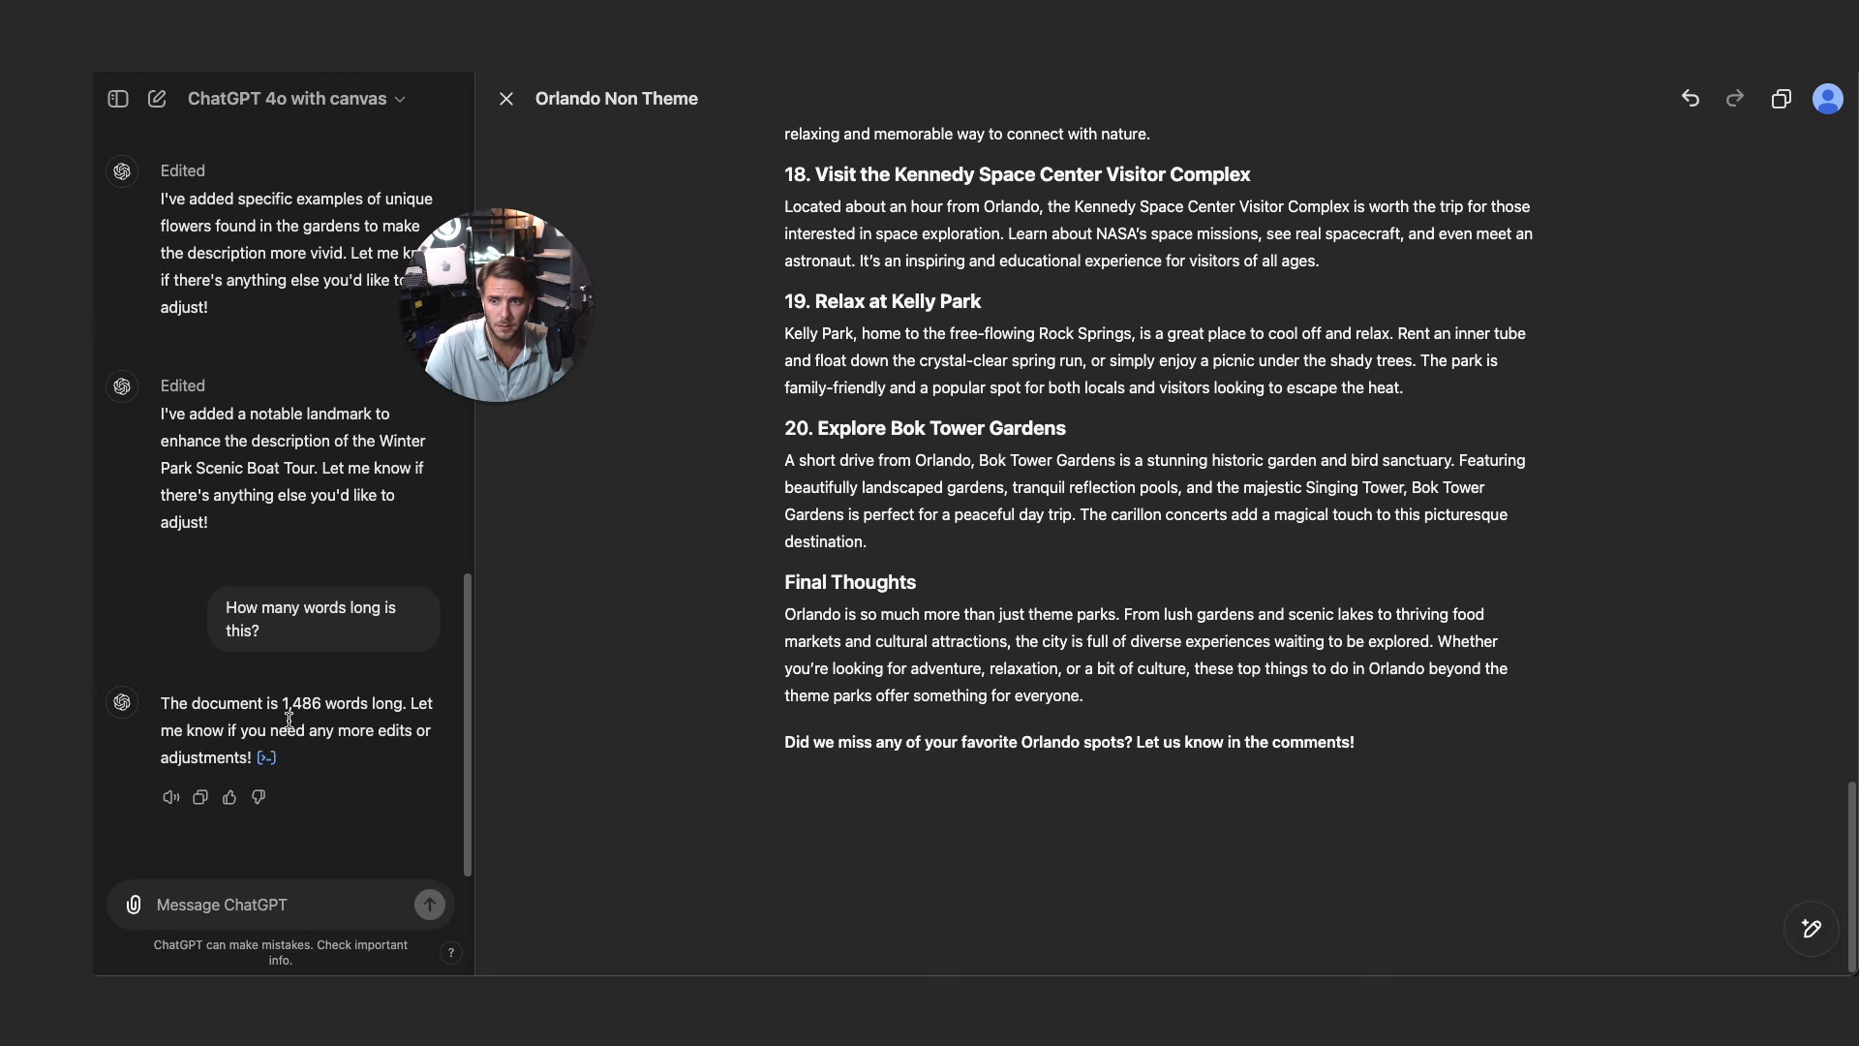
pyautogui.doubleClick(299, 703)
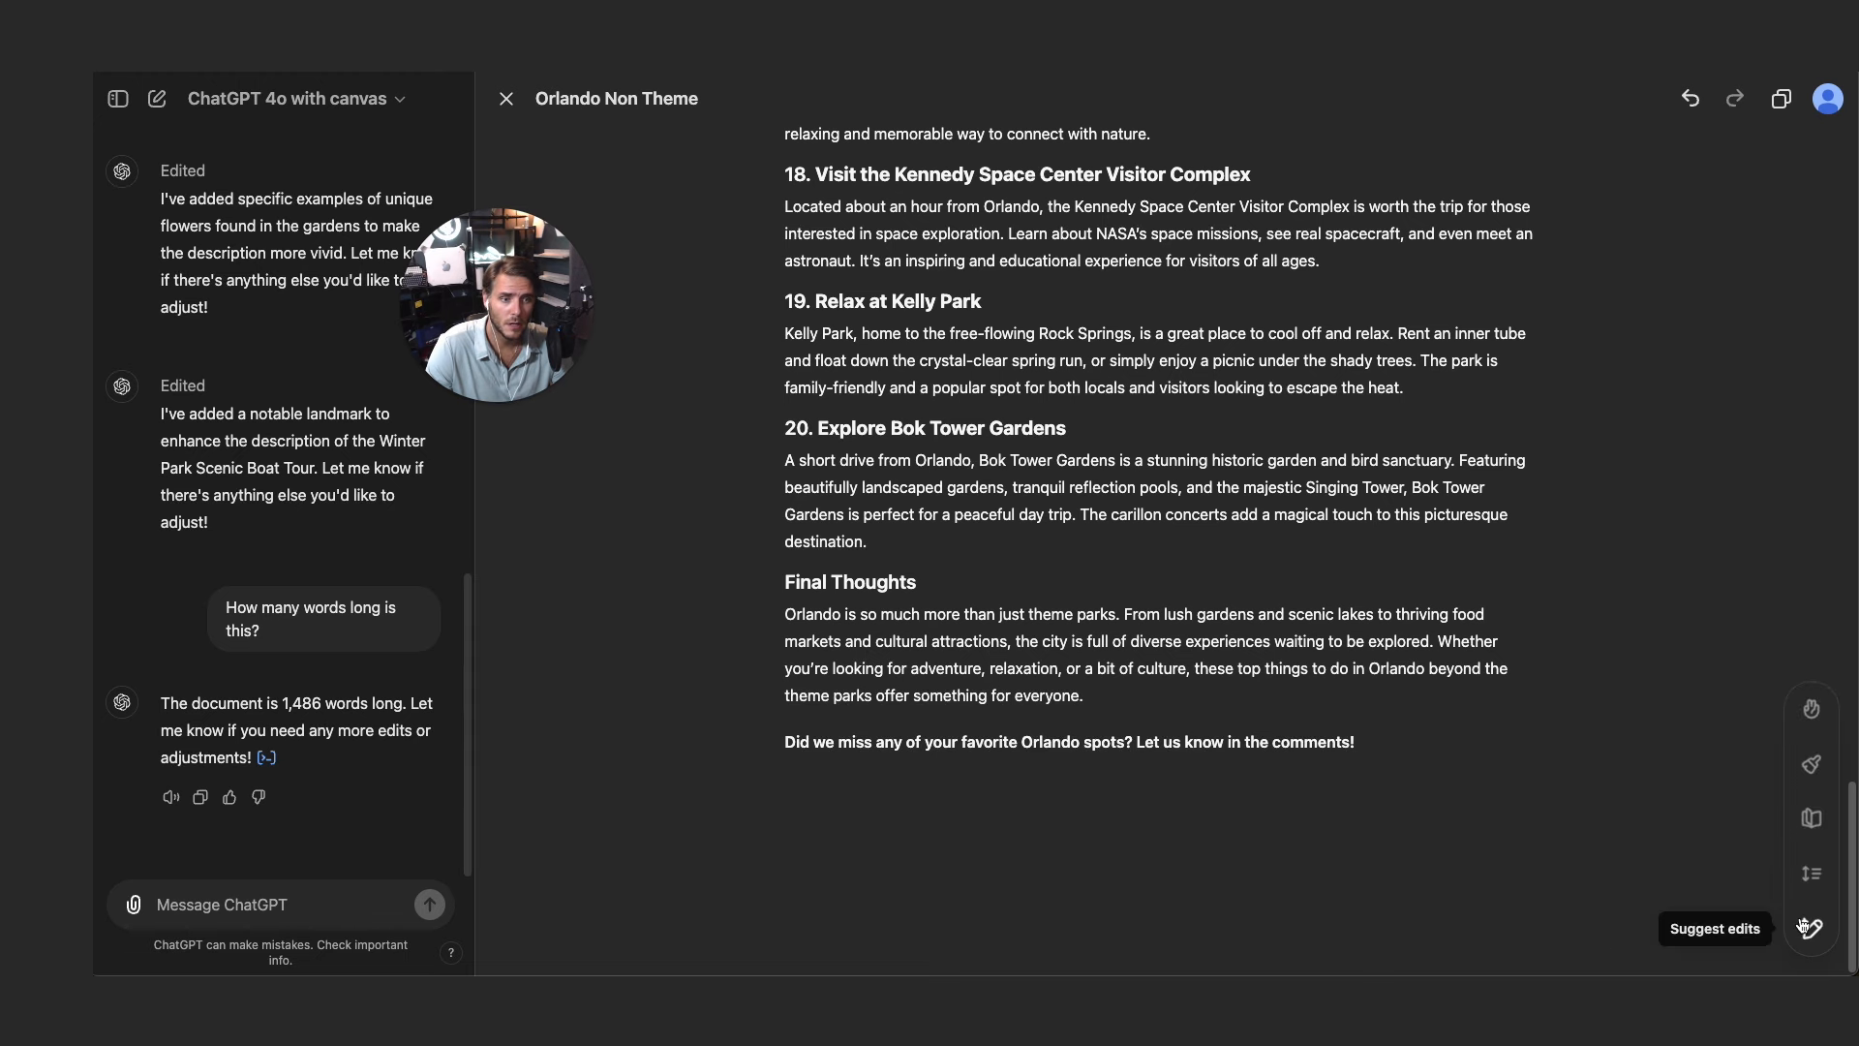
pyautogui.moveTo(1811, 875)
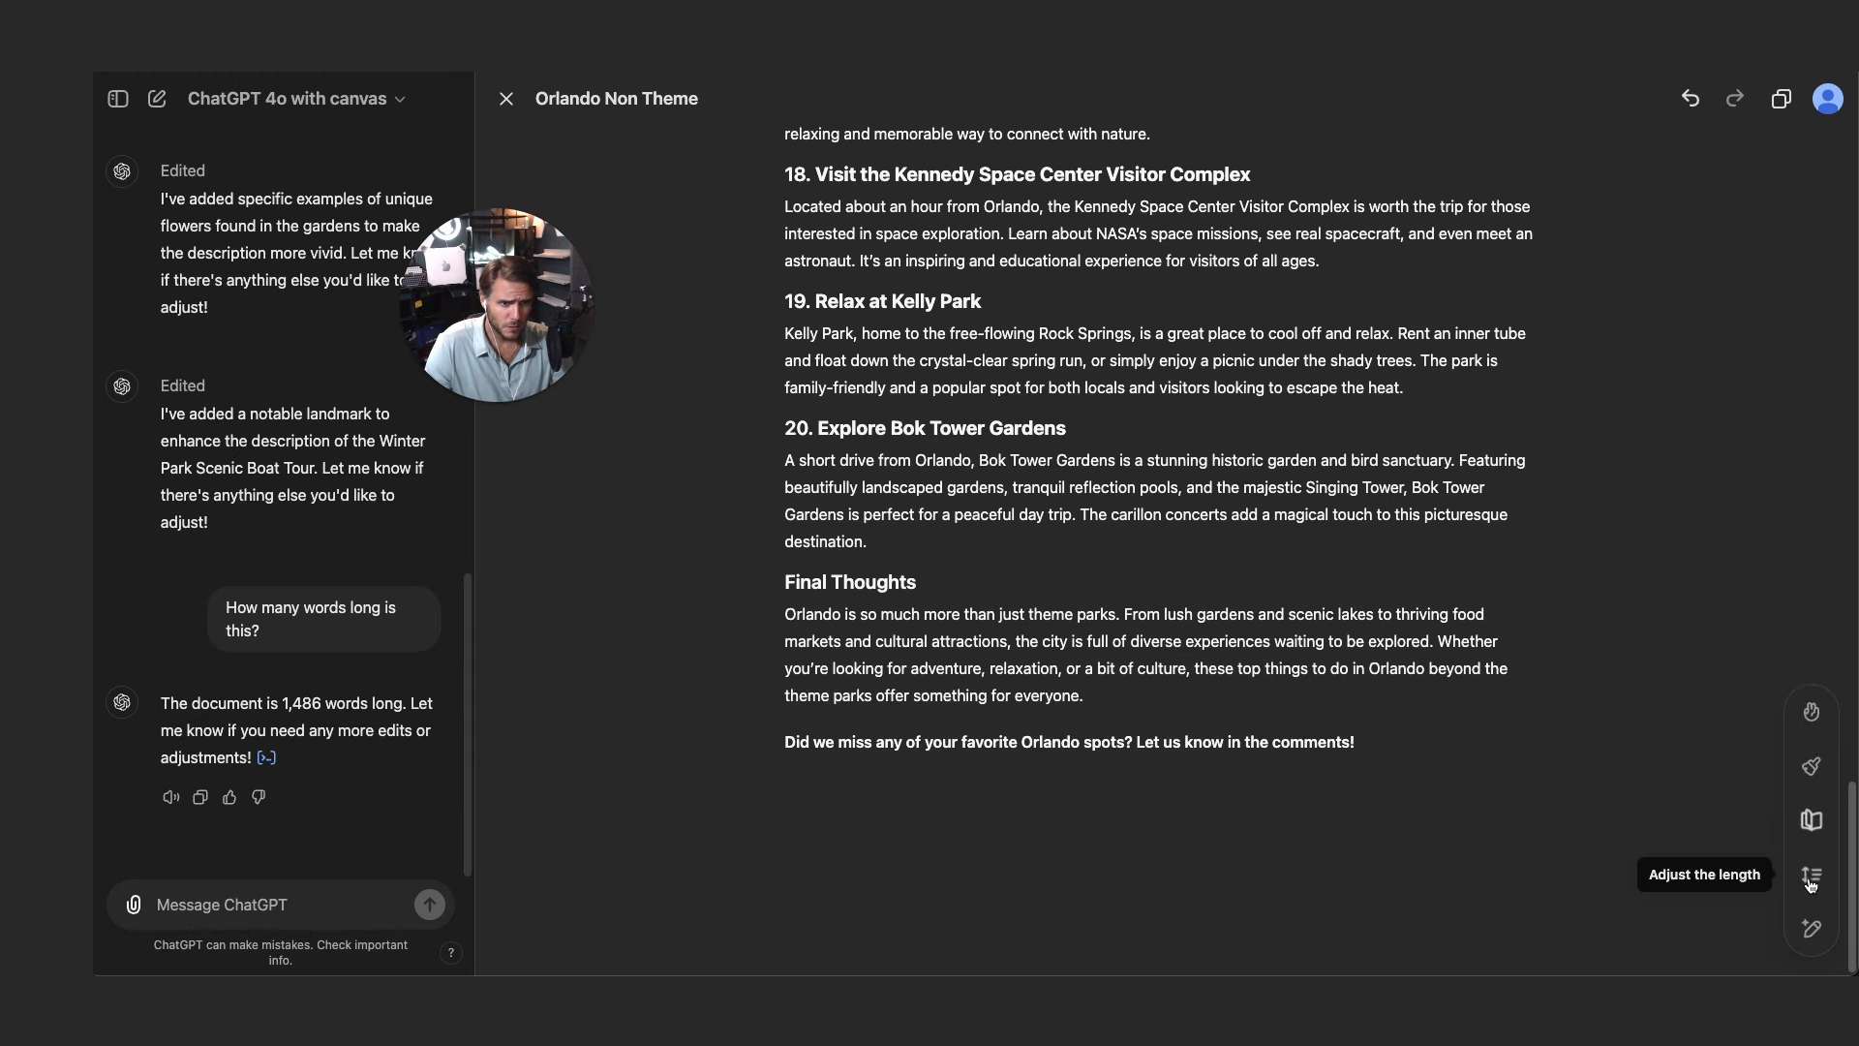
# - Lengthen the post by 75% and review it through #25 Lake Apopka Wildlife Drive
pyautogui.click(1811, 872)
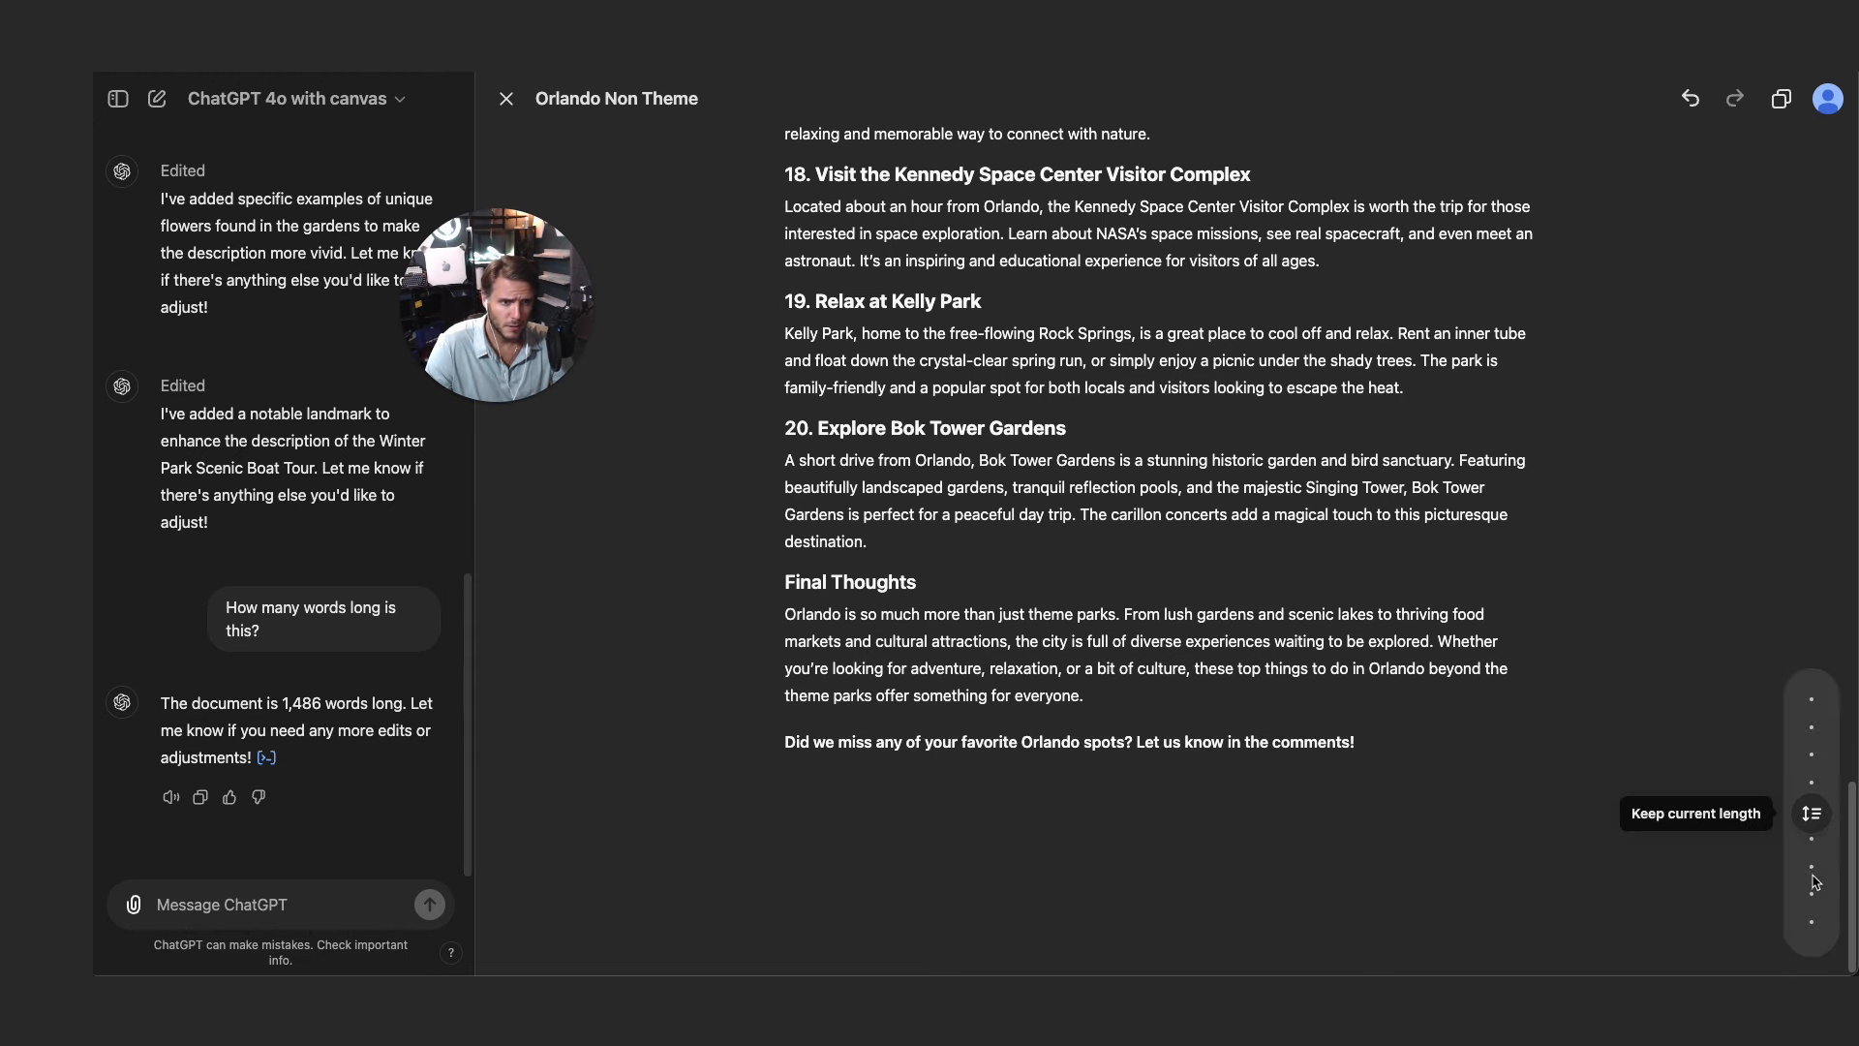
pyautogui.moveTo(1813, 869)
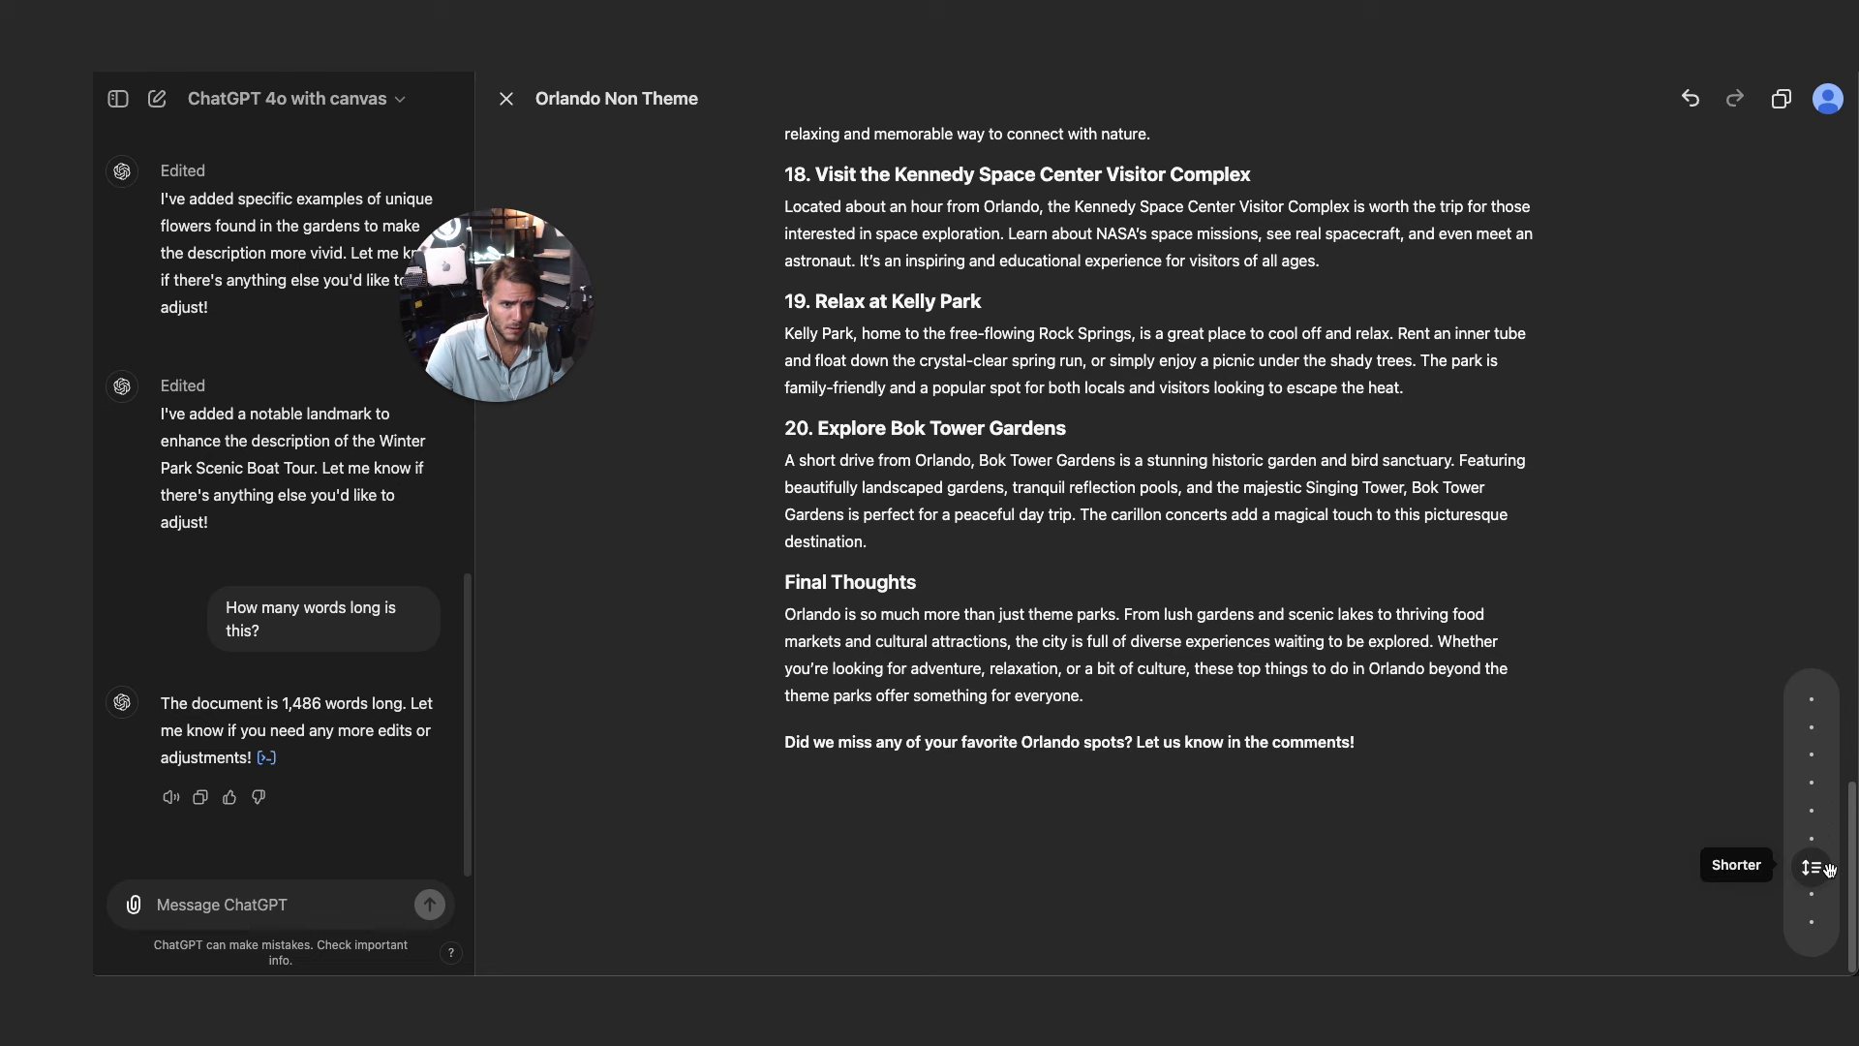
pyautogui.moveTo(1812, 777)
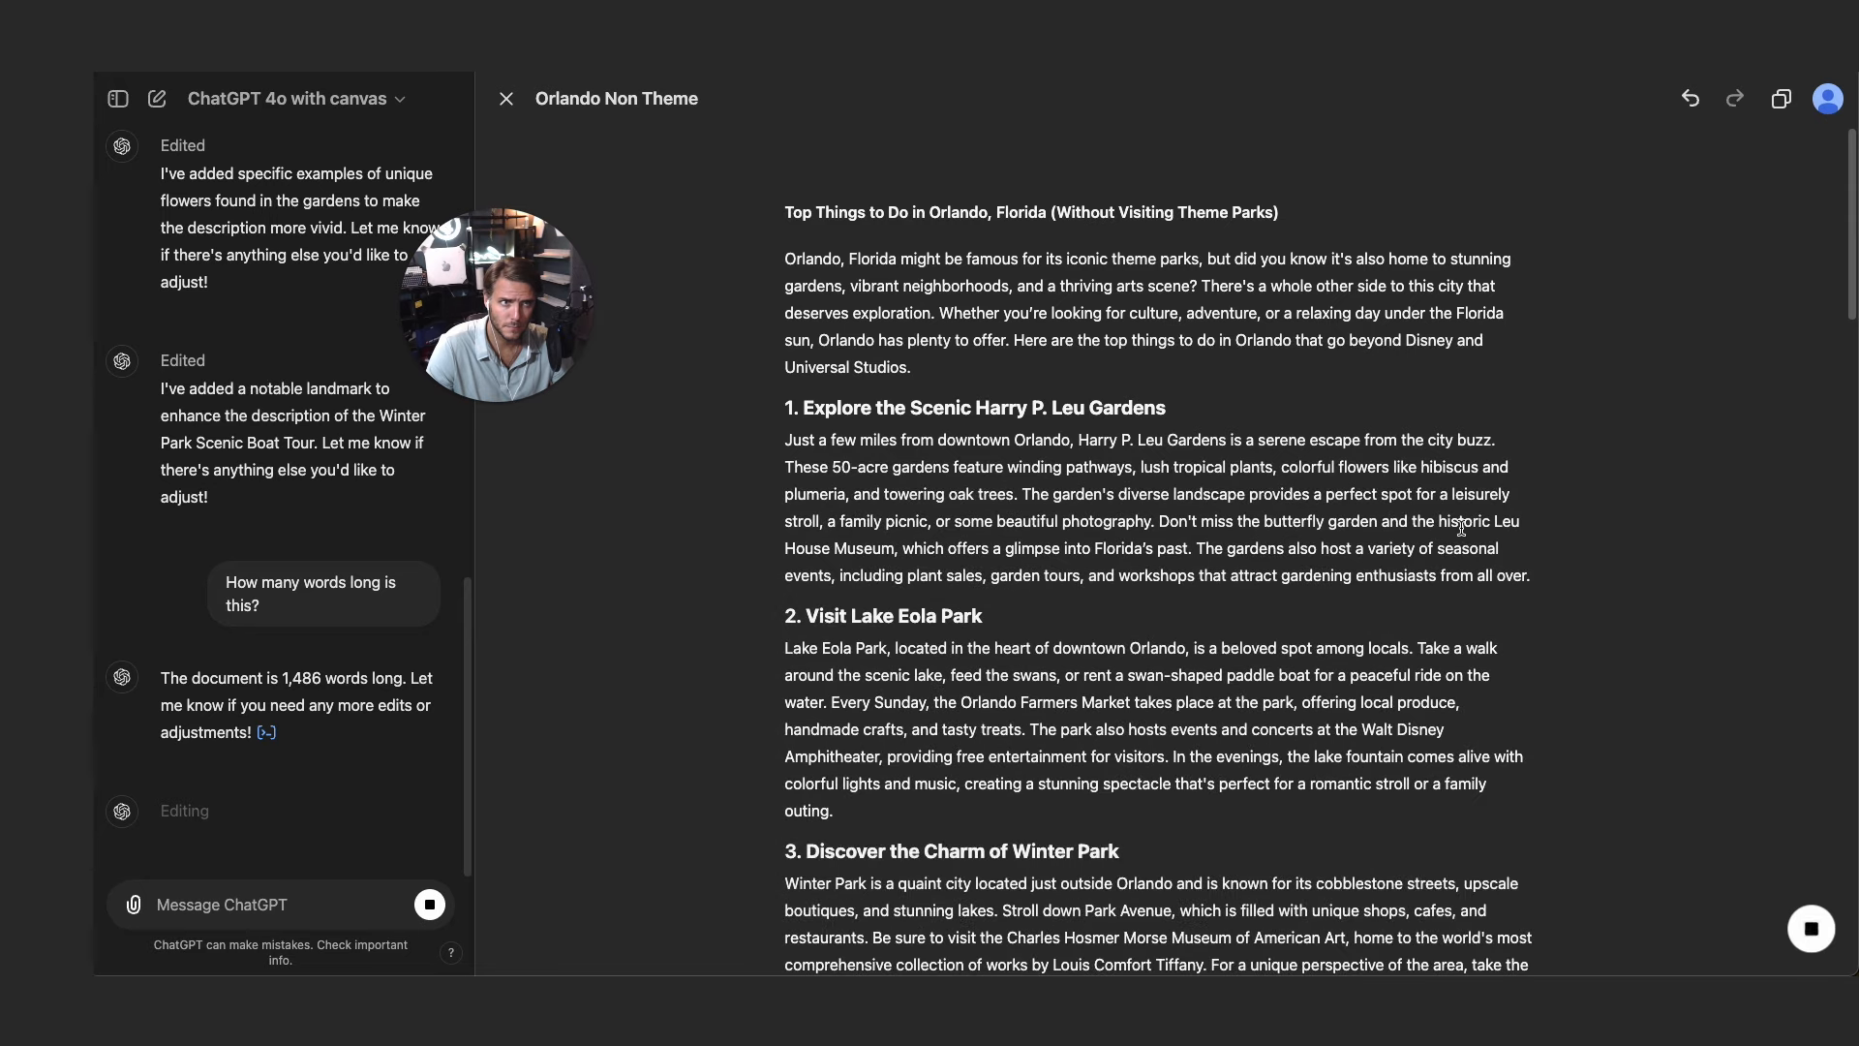
pyautogui.scroll(-3)
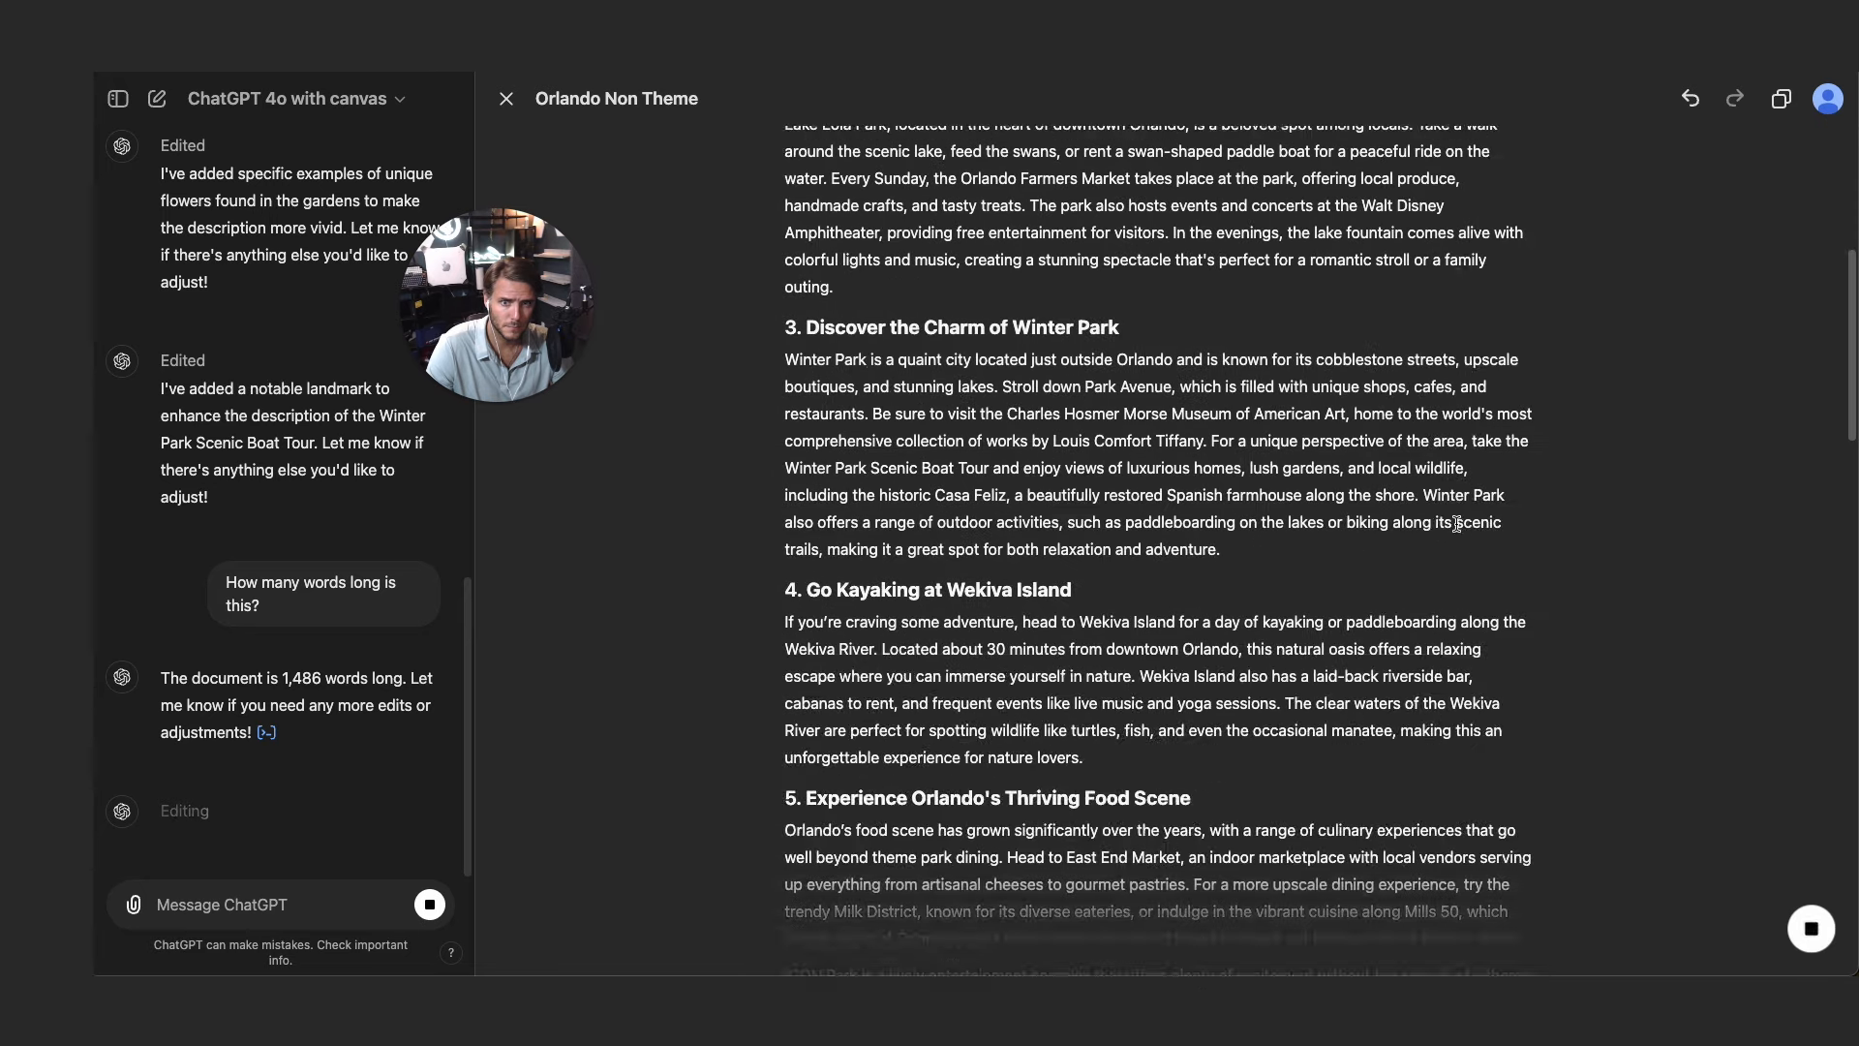
pyautogui.scroll(-3)
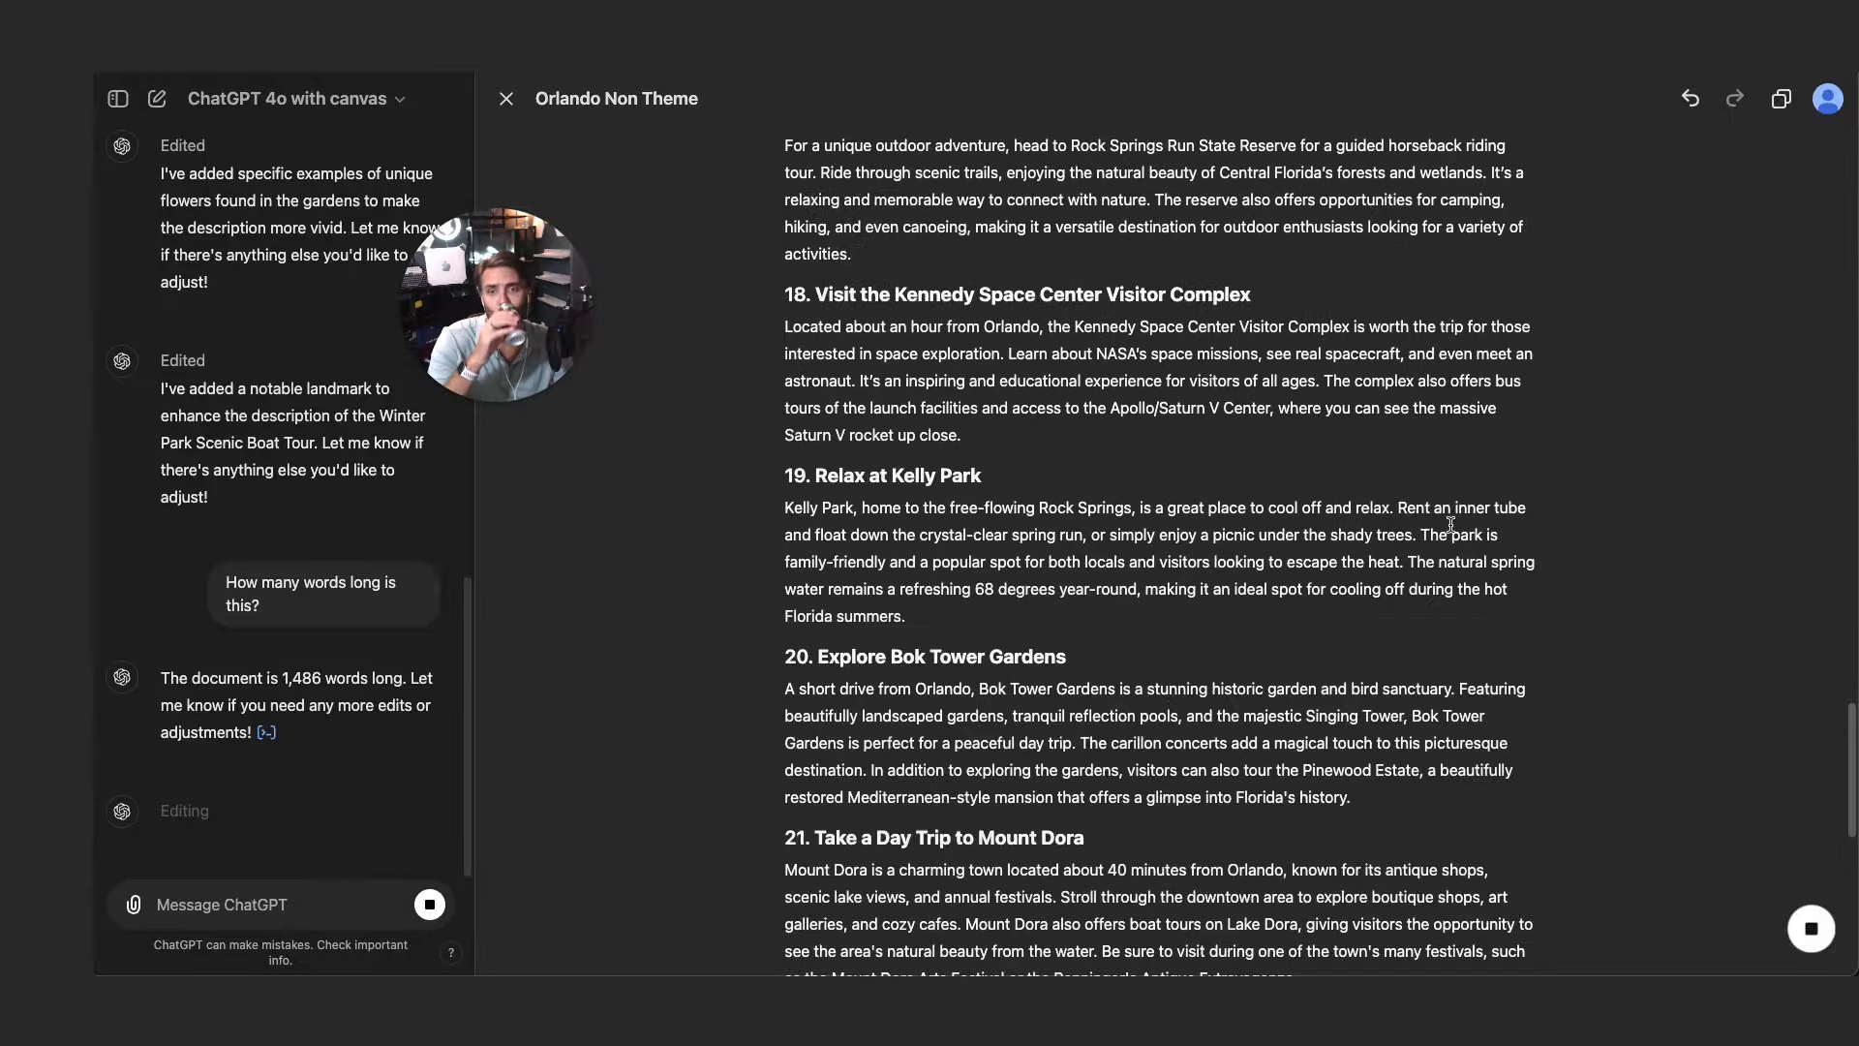
pyautogui.scroll(-3)
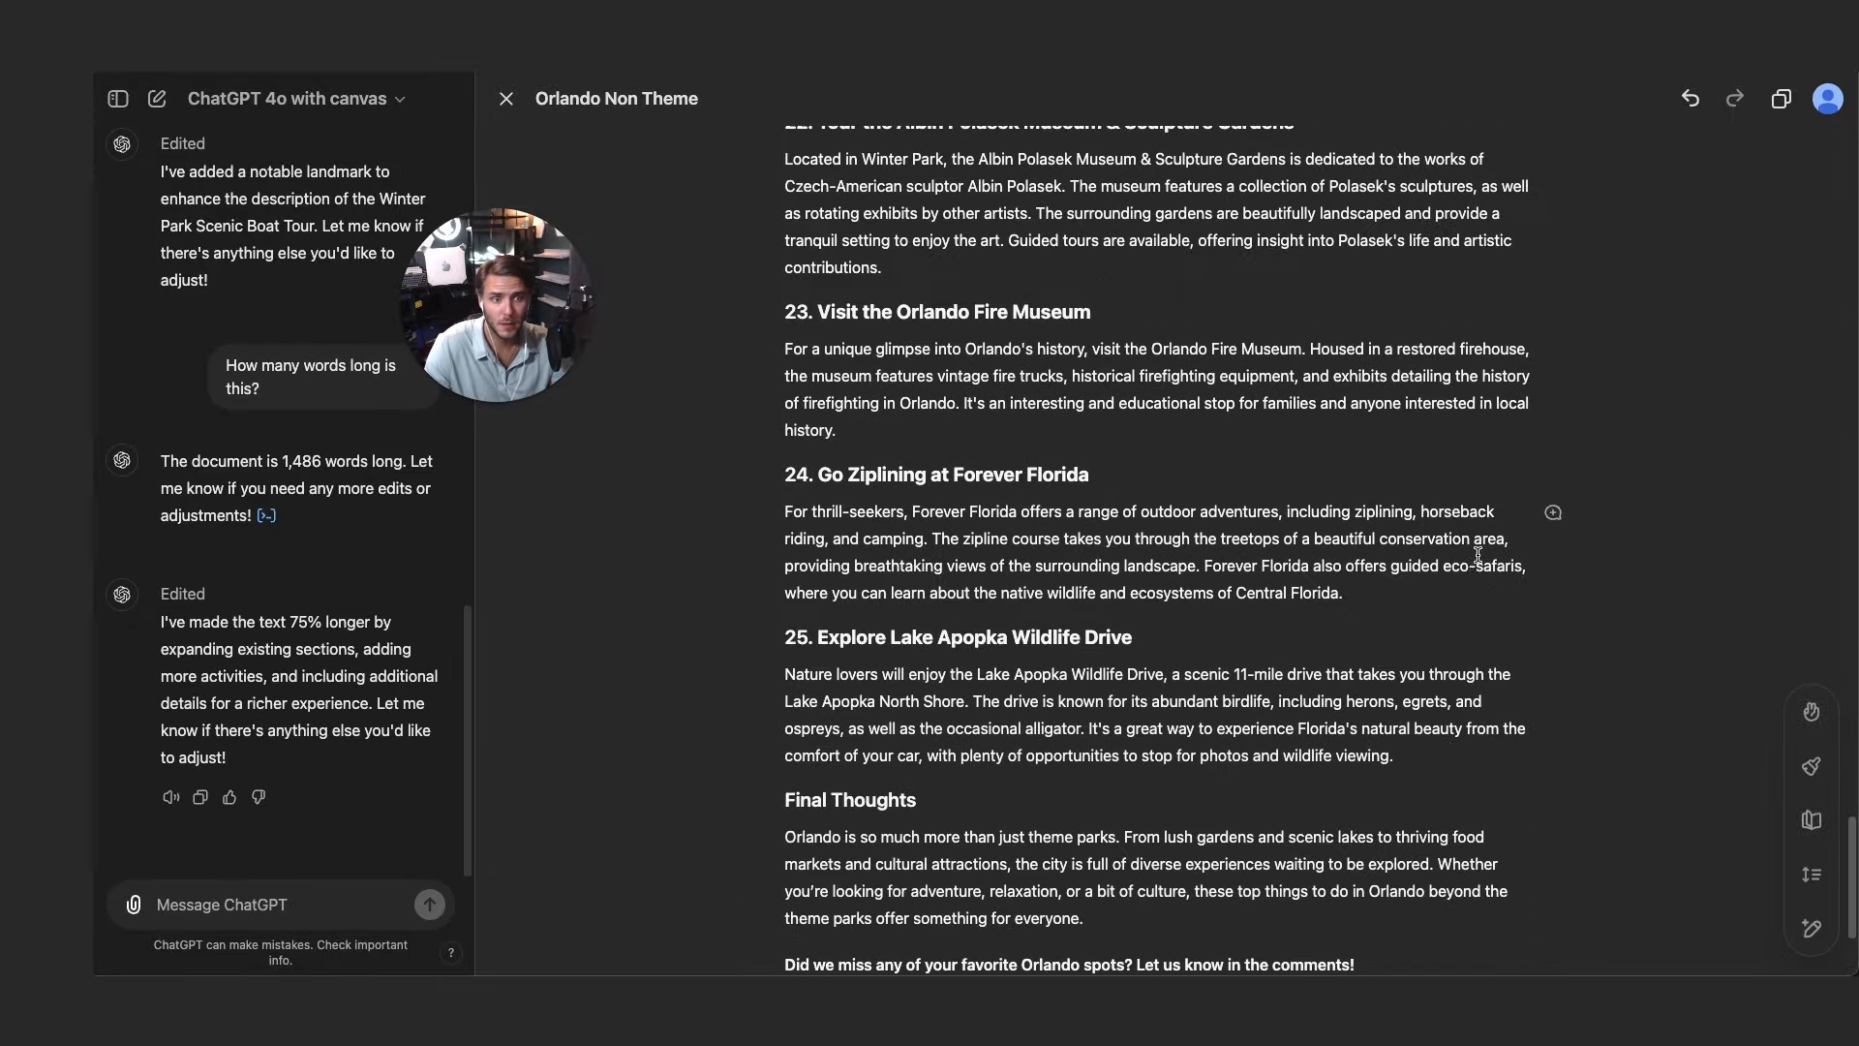
pyautogui.scroll(-3)
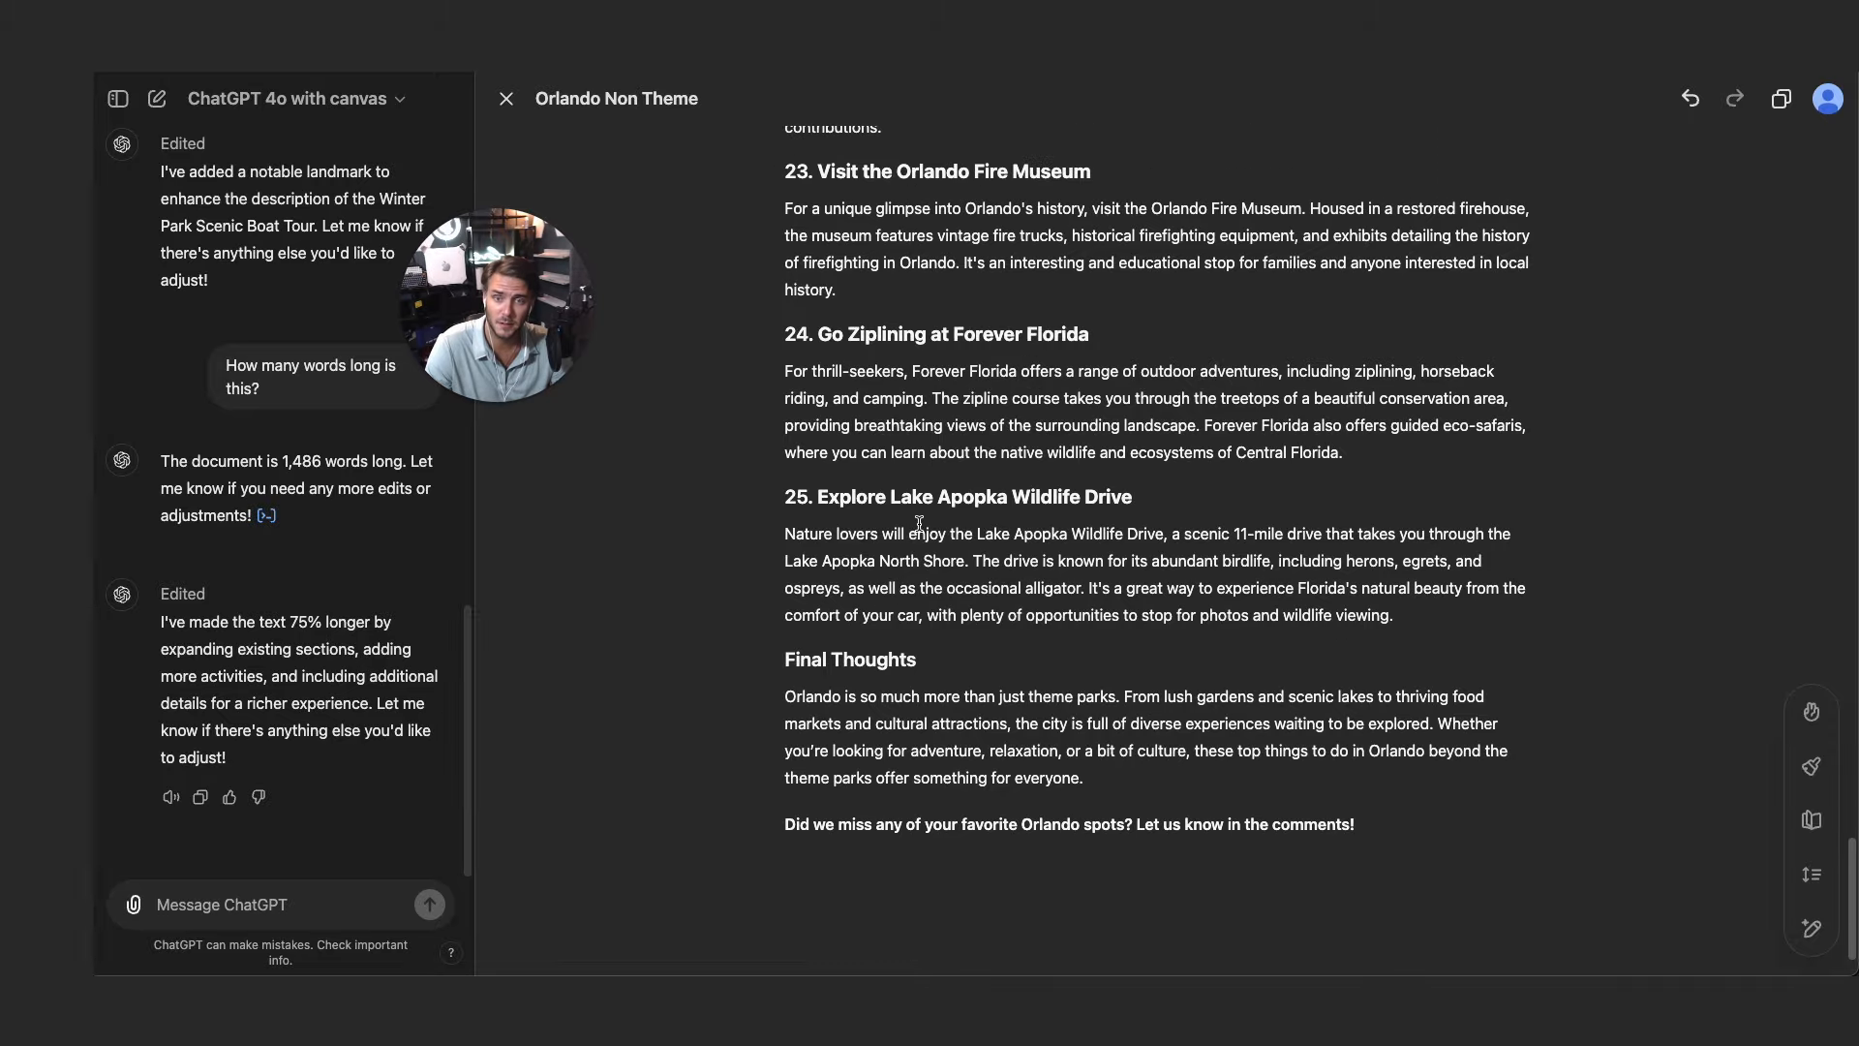
pyautogui.scroll(-3)
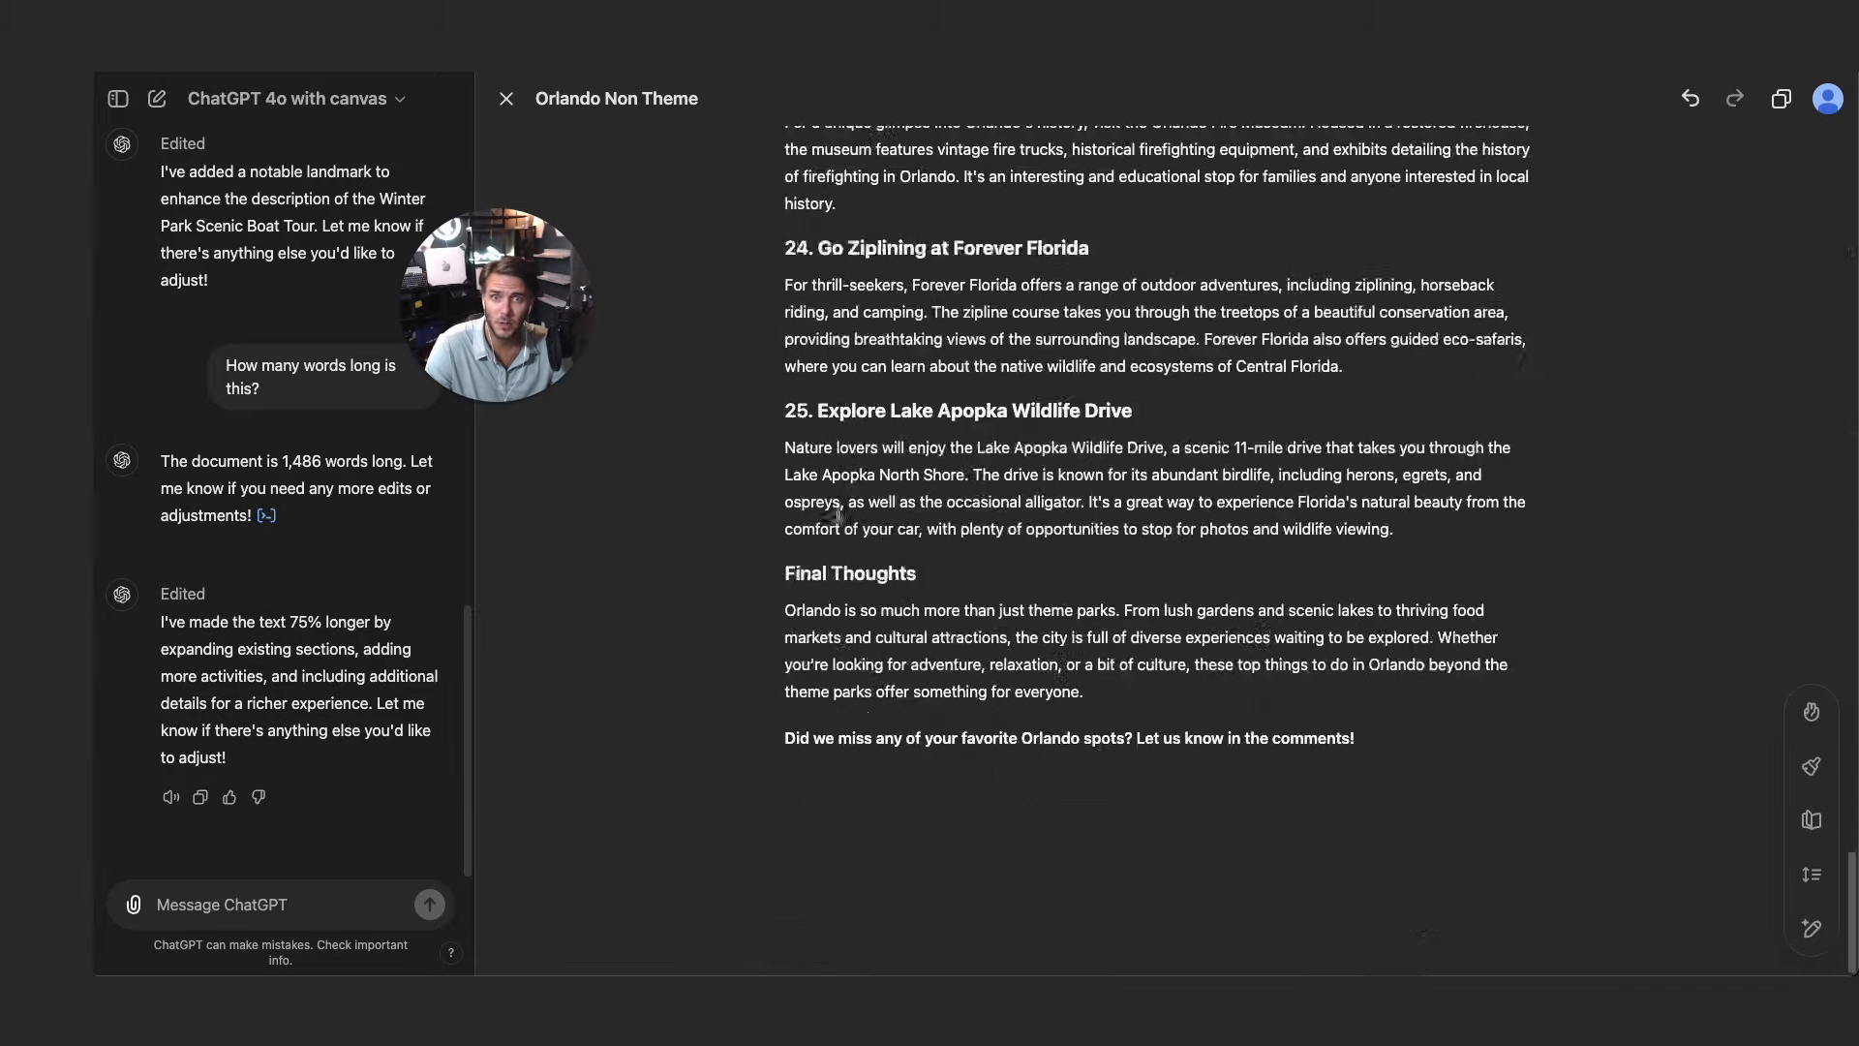
pyautogui.click(272, 904)
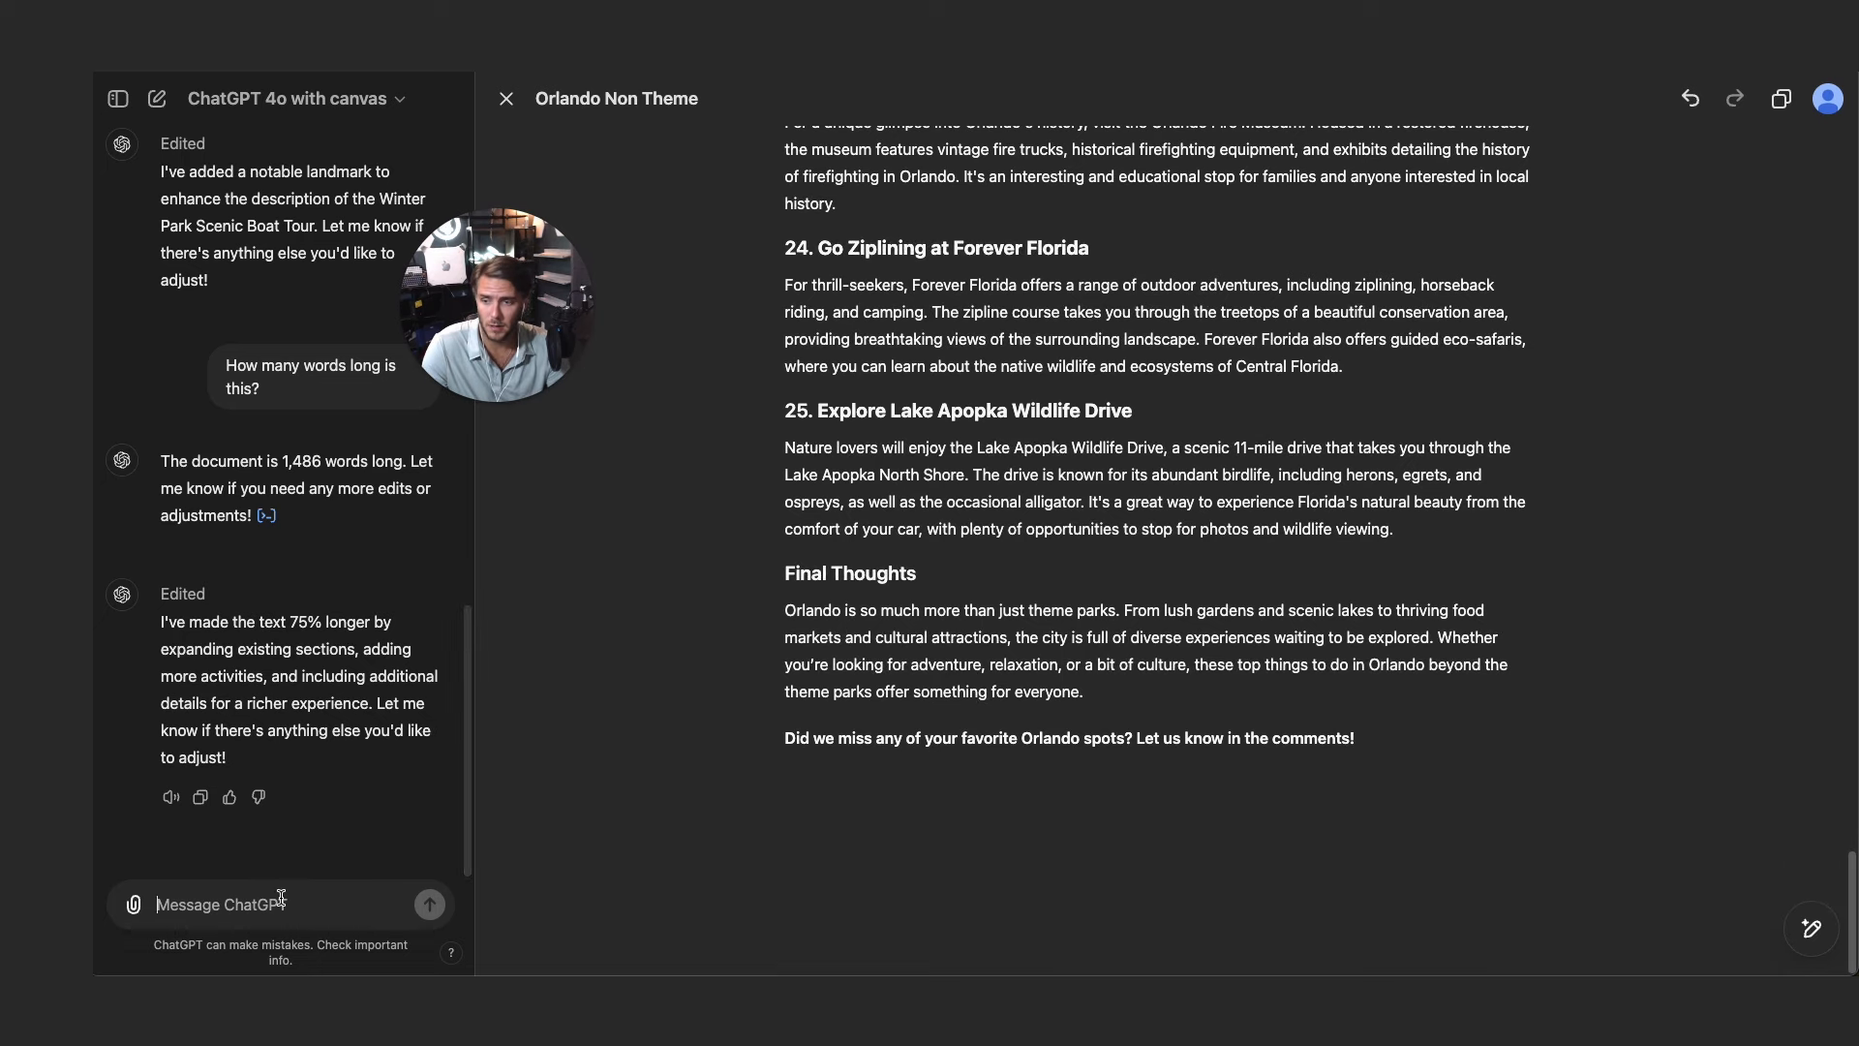
# - Ask 'How many words is this now?' and highlight the 2,368 reply
pyautogui.write('How many wor')
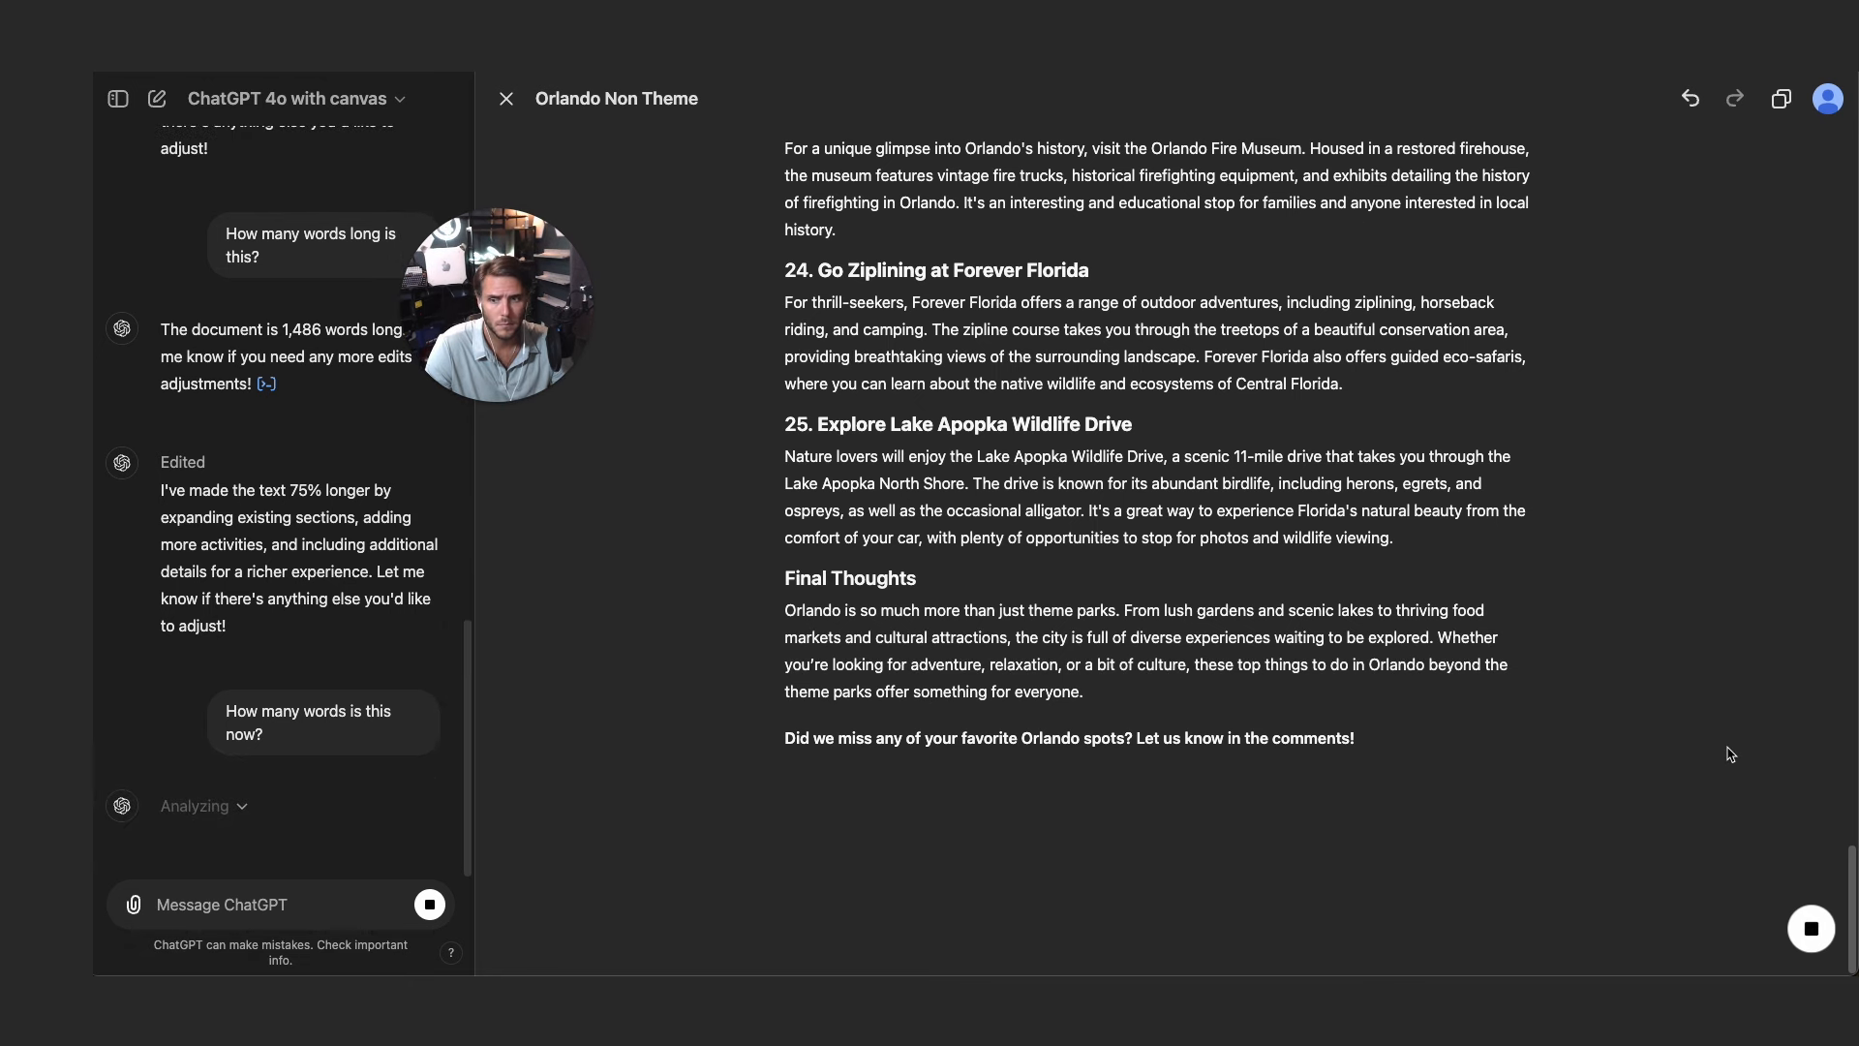
pyautogui.moveTo(591, 793)
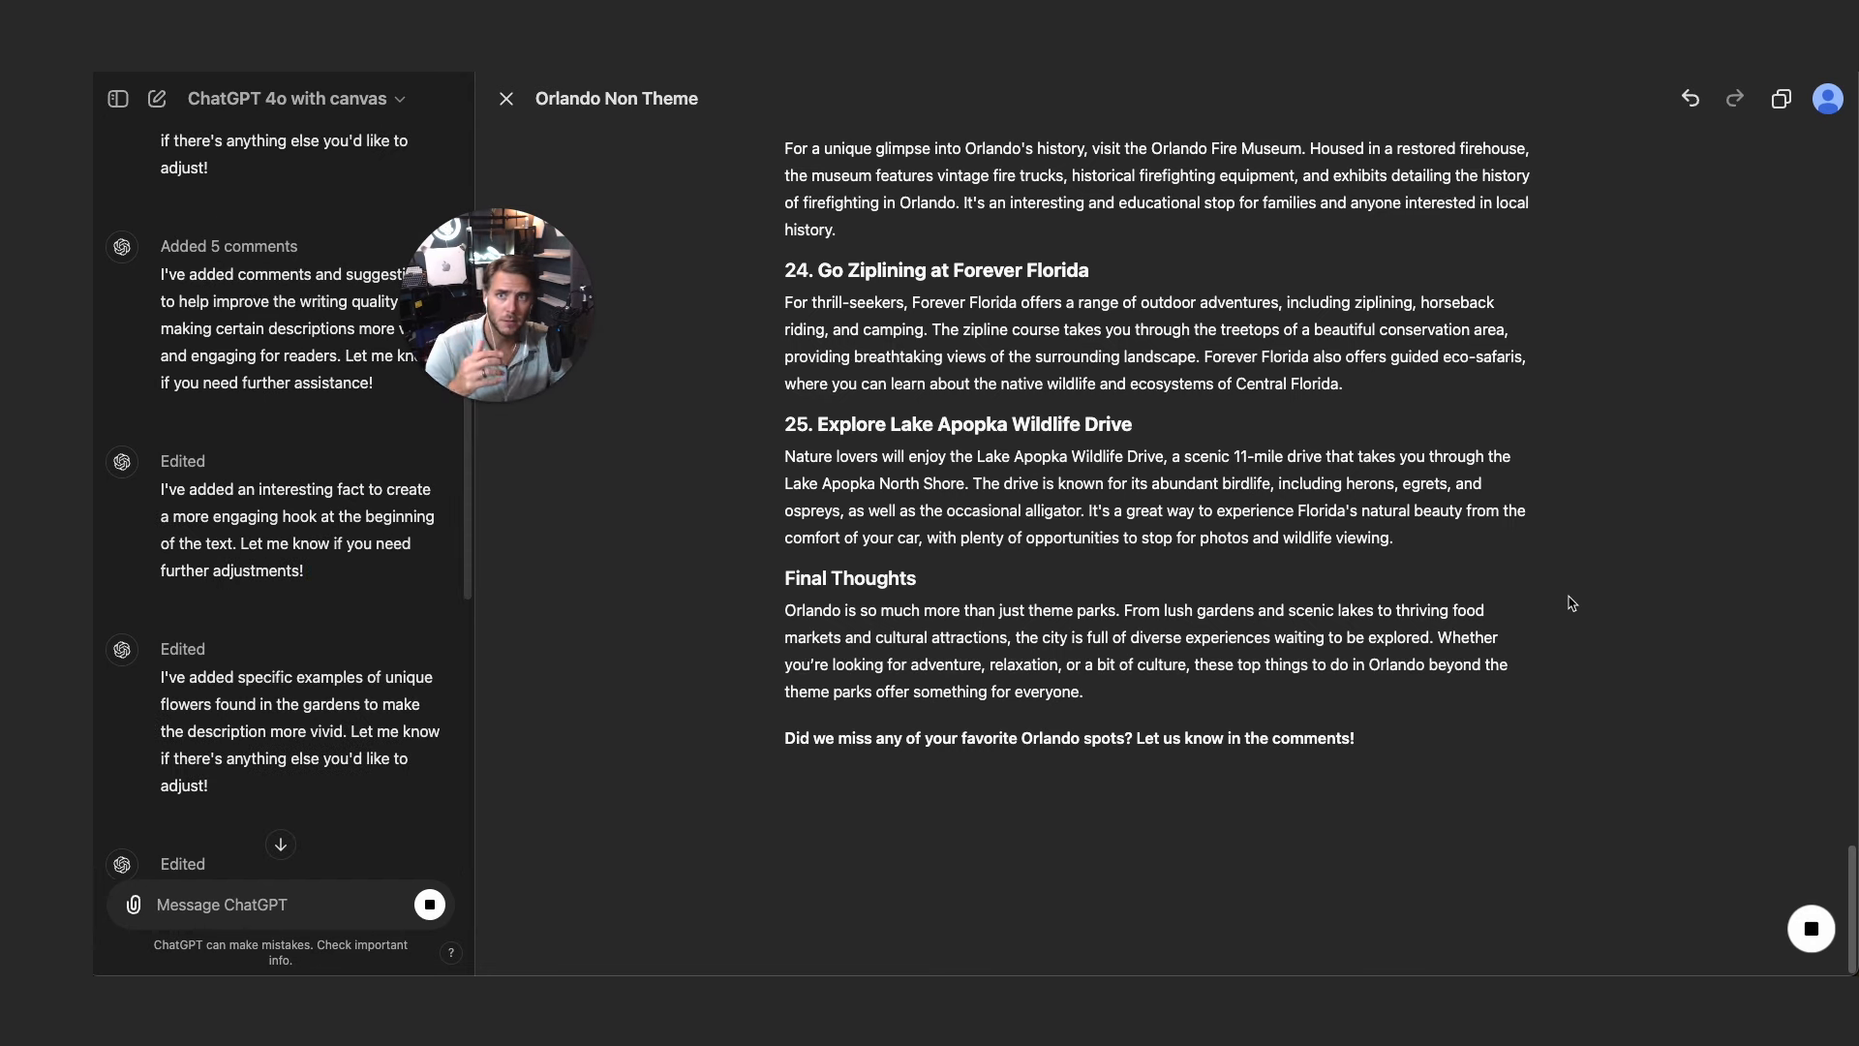
pyautogui.moveTo(1780, 100)
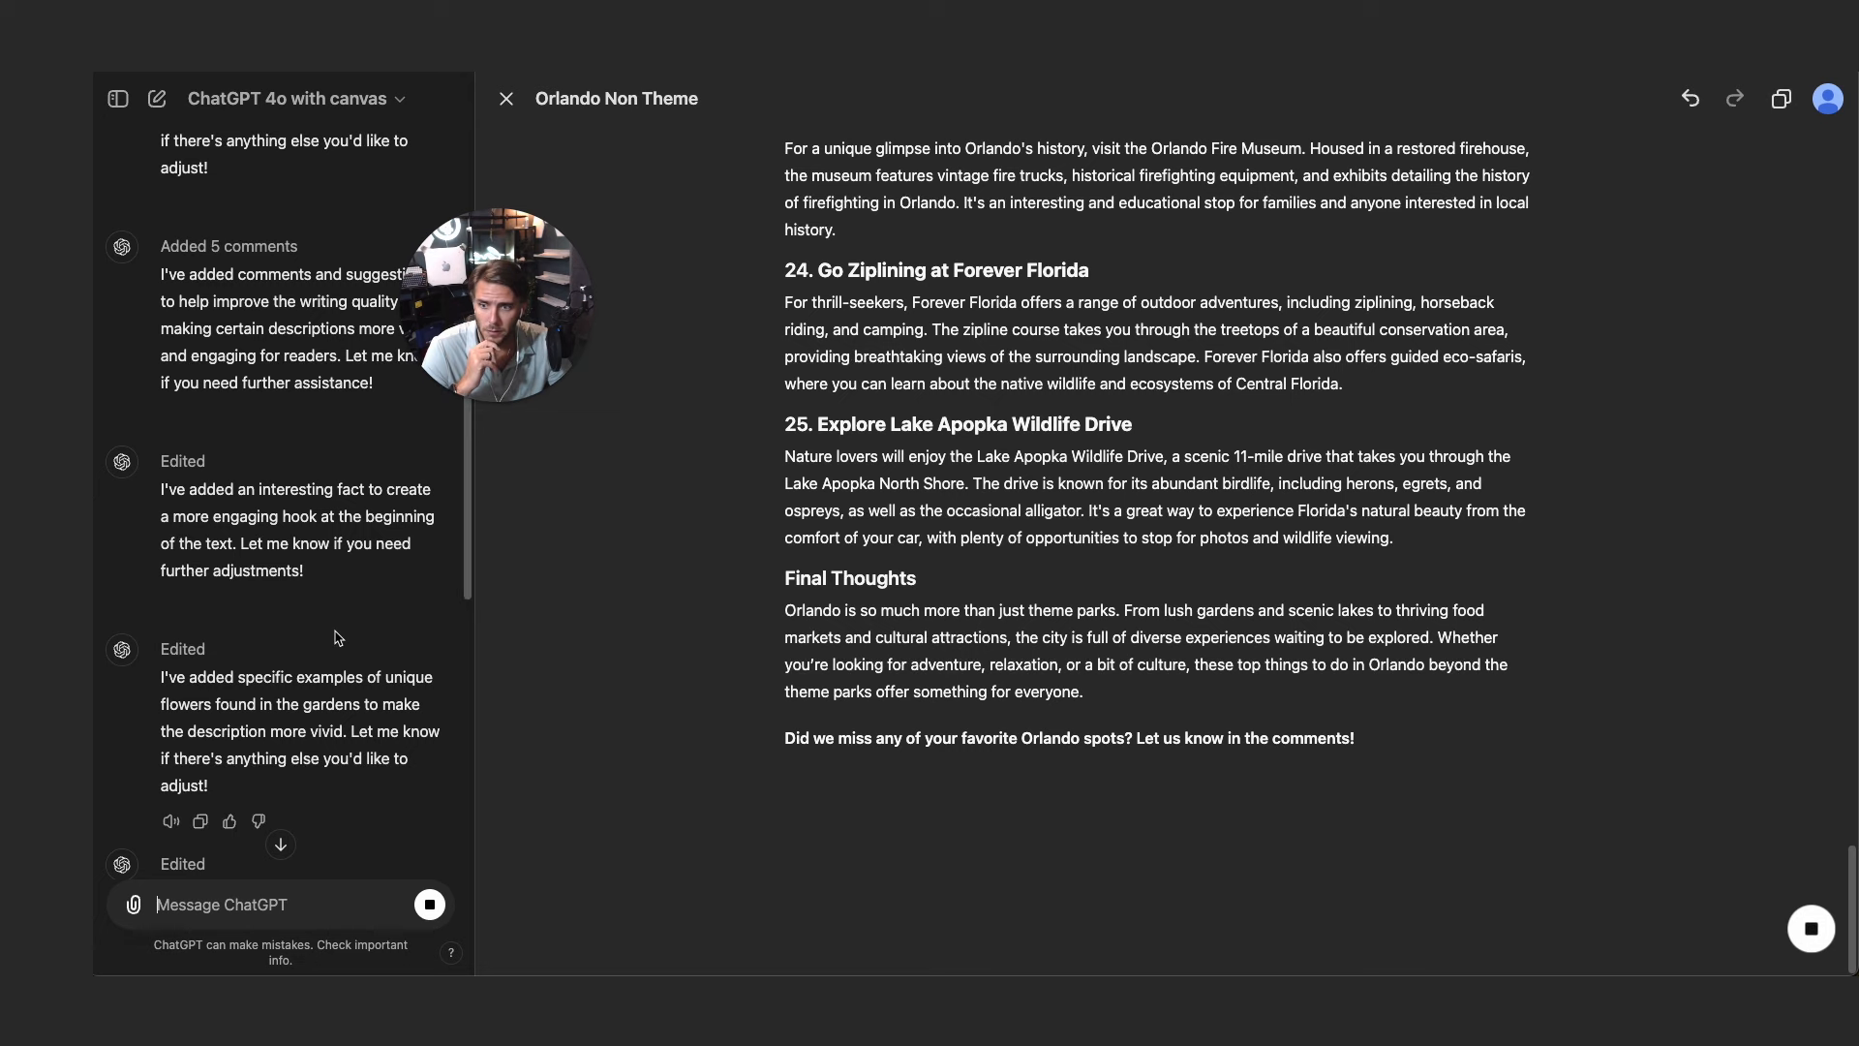
pyautogui.write('How many words is this now?')
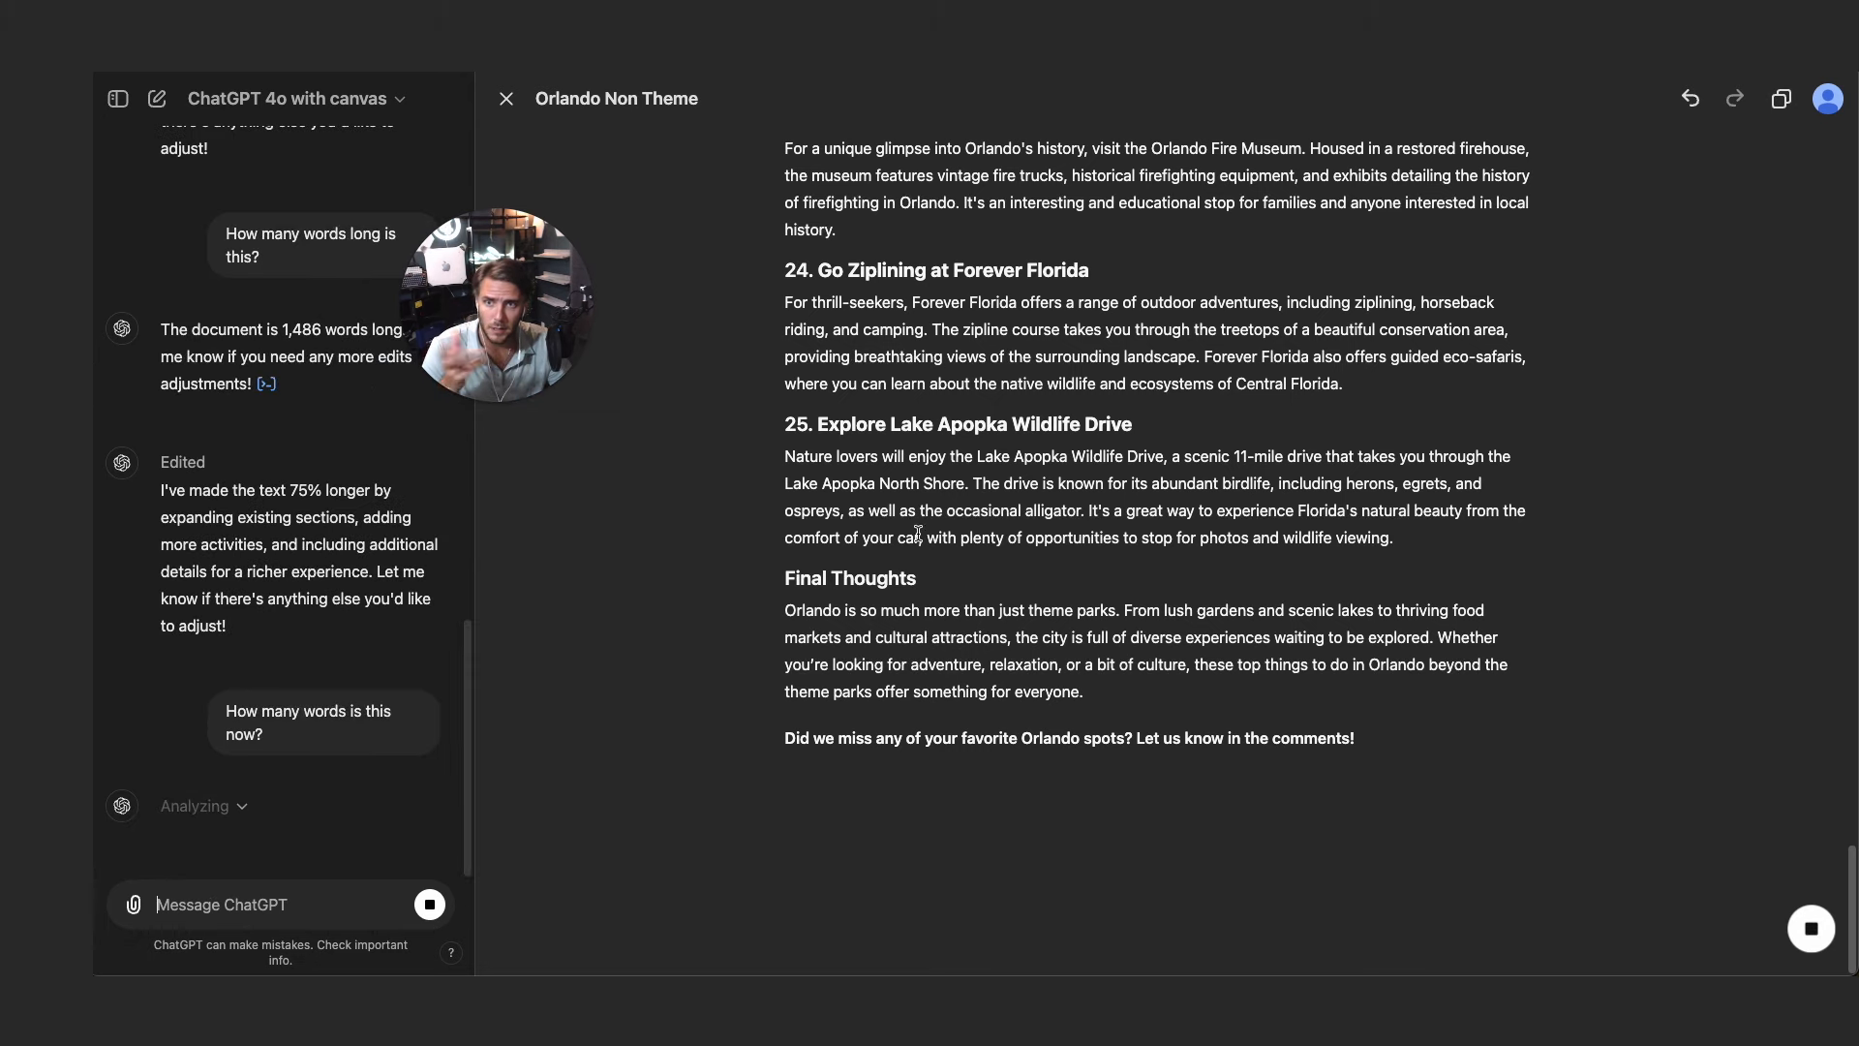
pyautogui.moveTo(1690, 99)
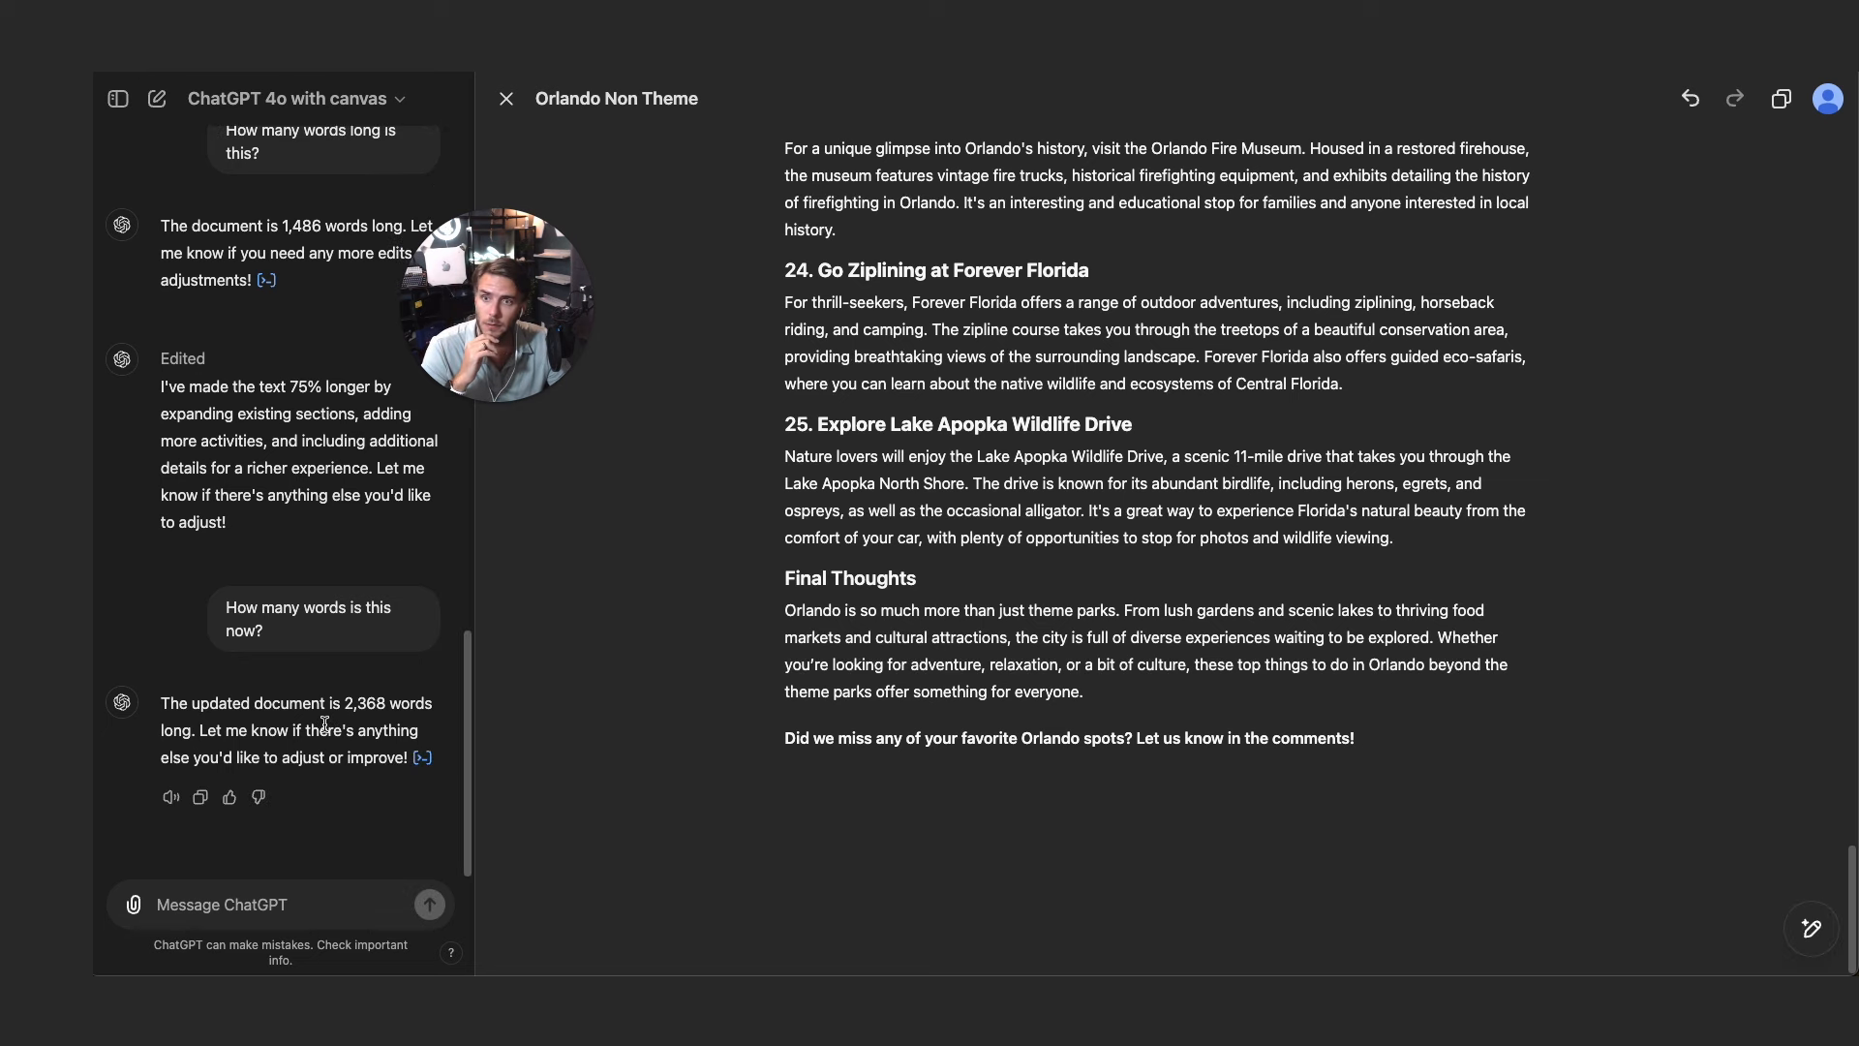
pyautogui.doubleClick(363, 702)
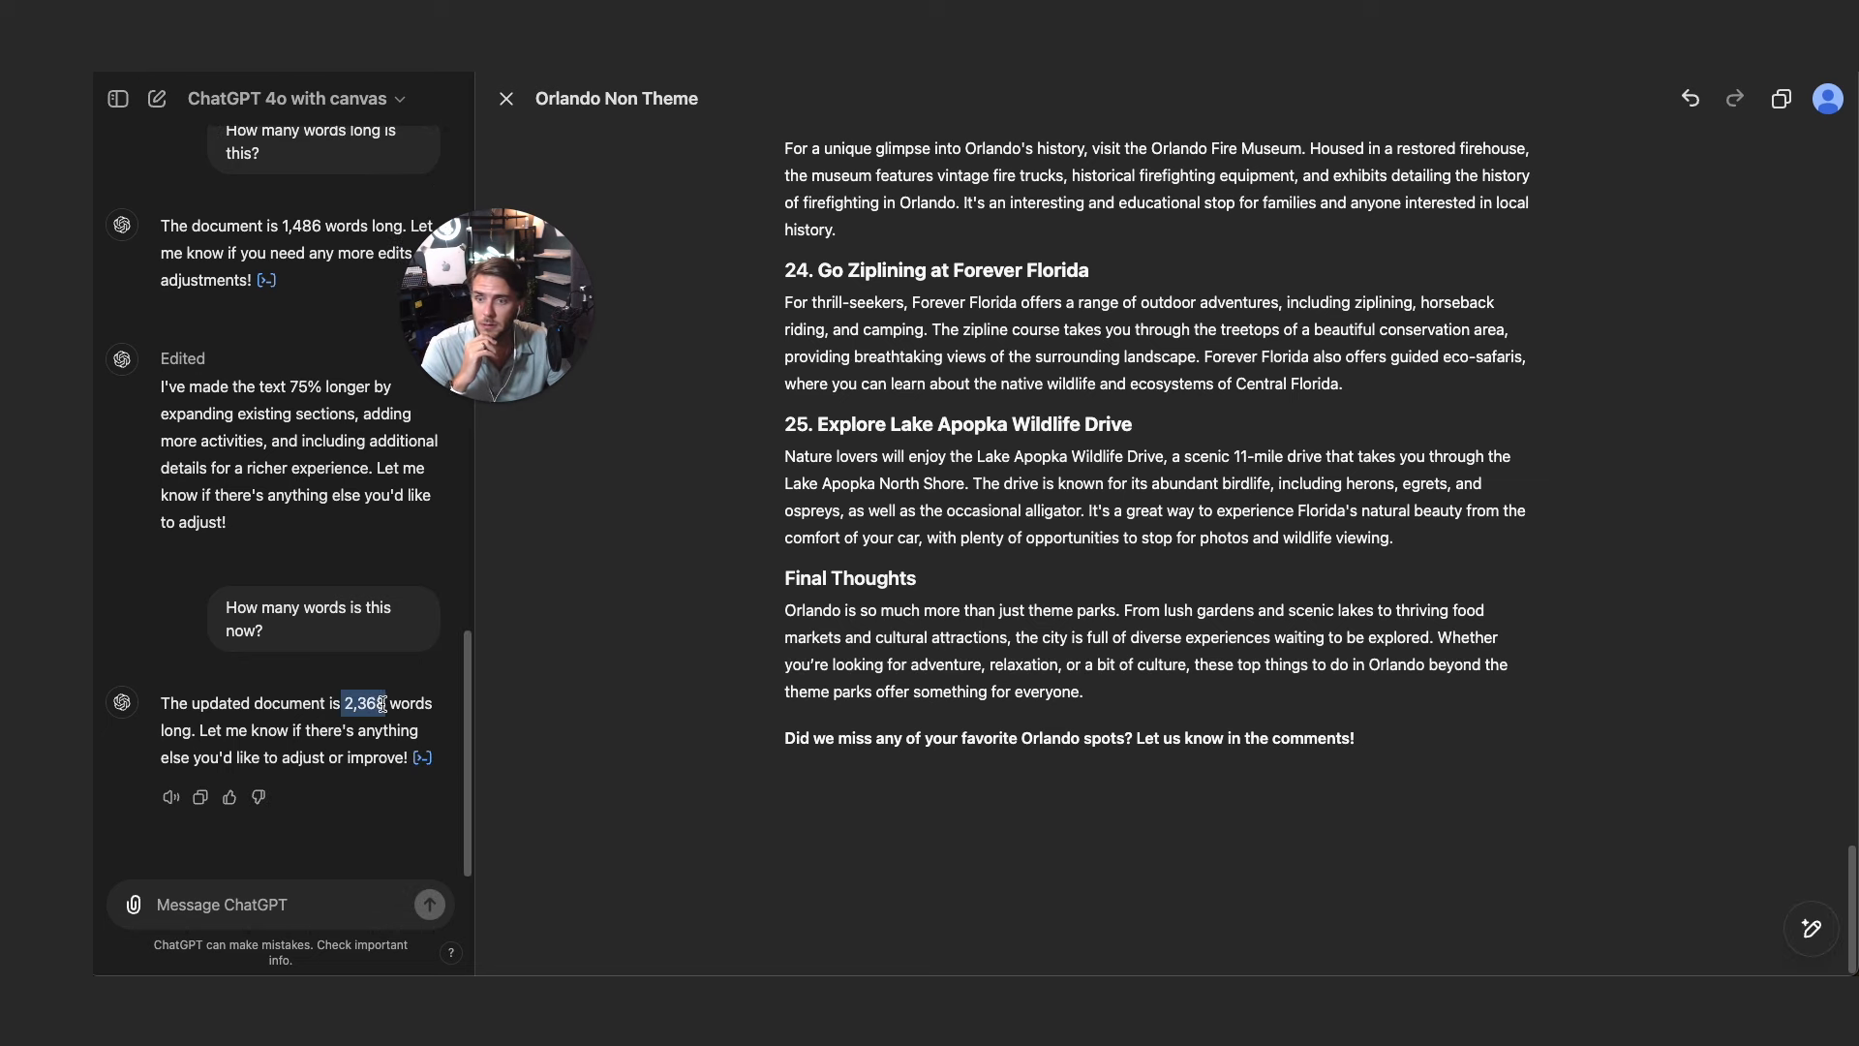
pyautogui.moveTo(1811, 929)
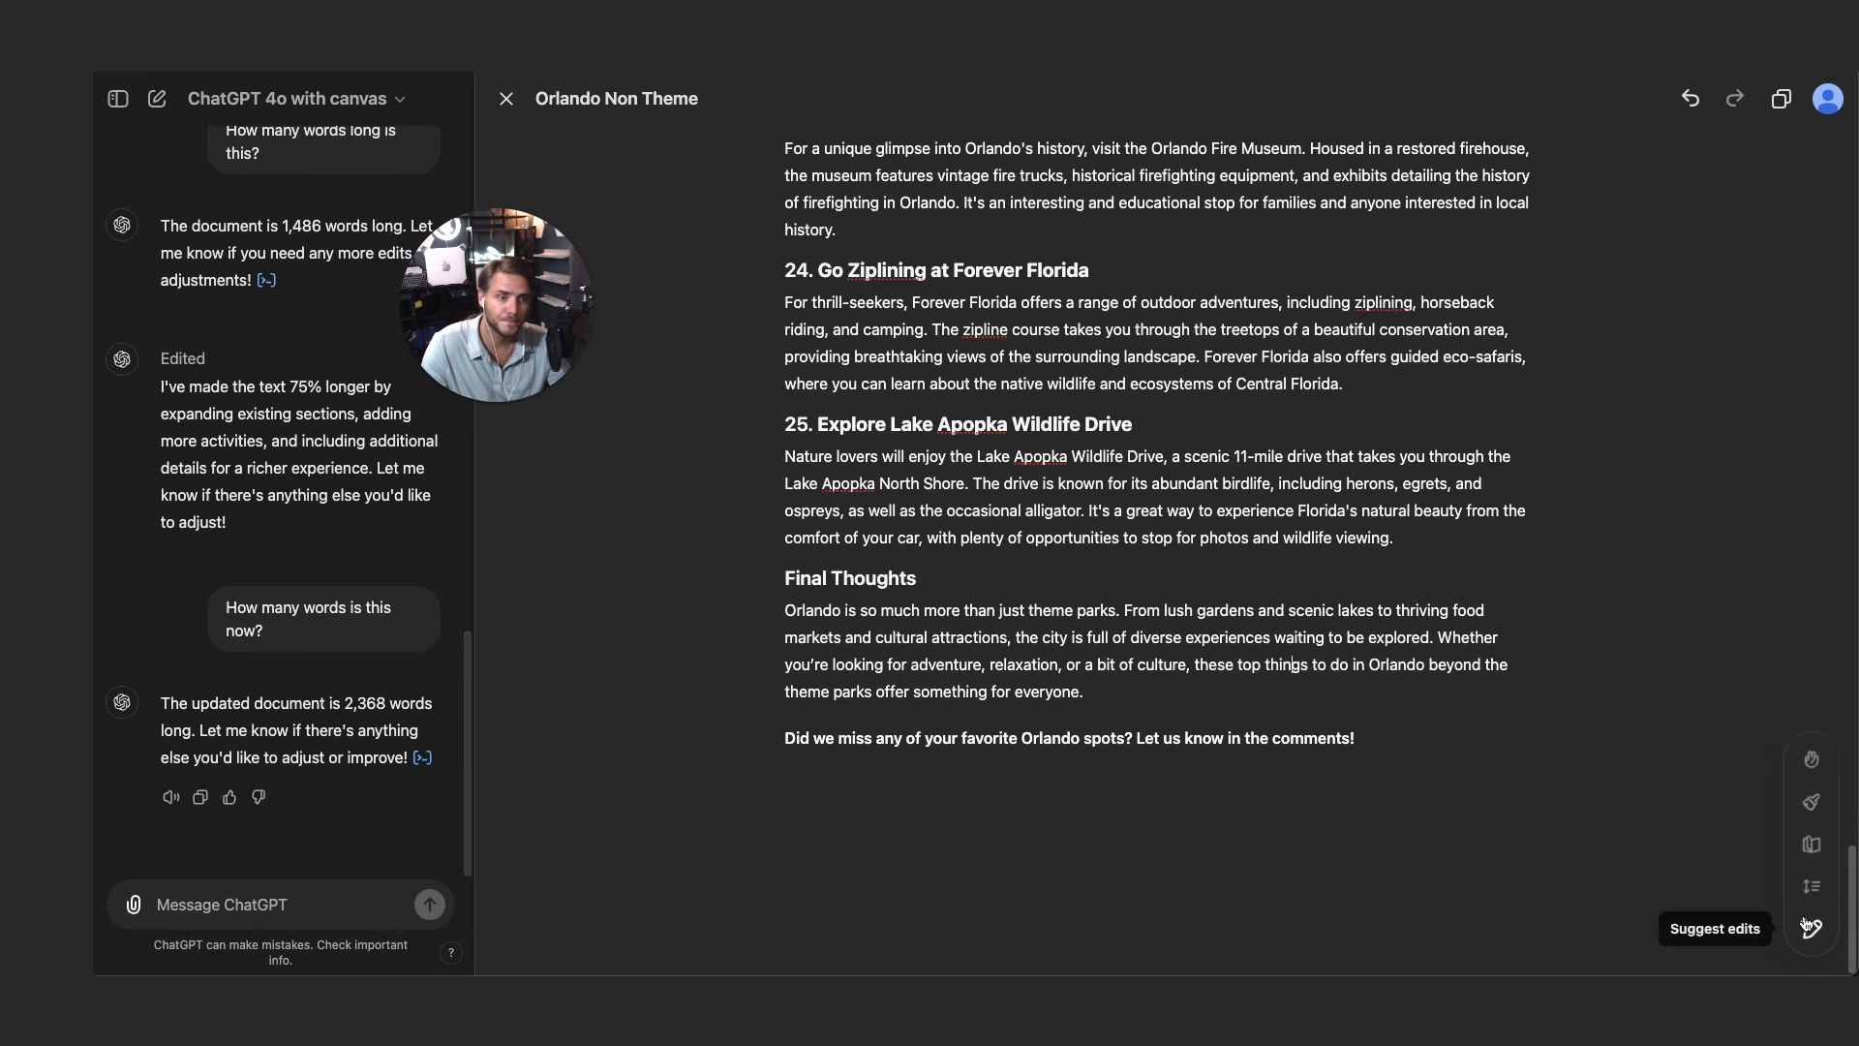
pyautogui.moveTo(1812, 875)
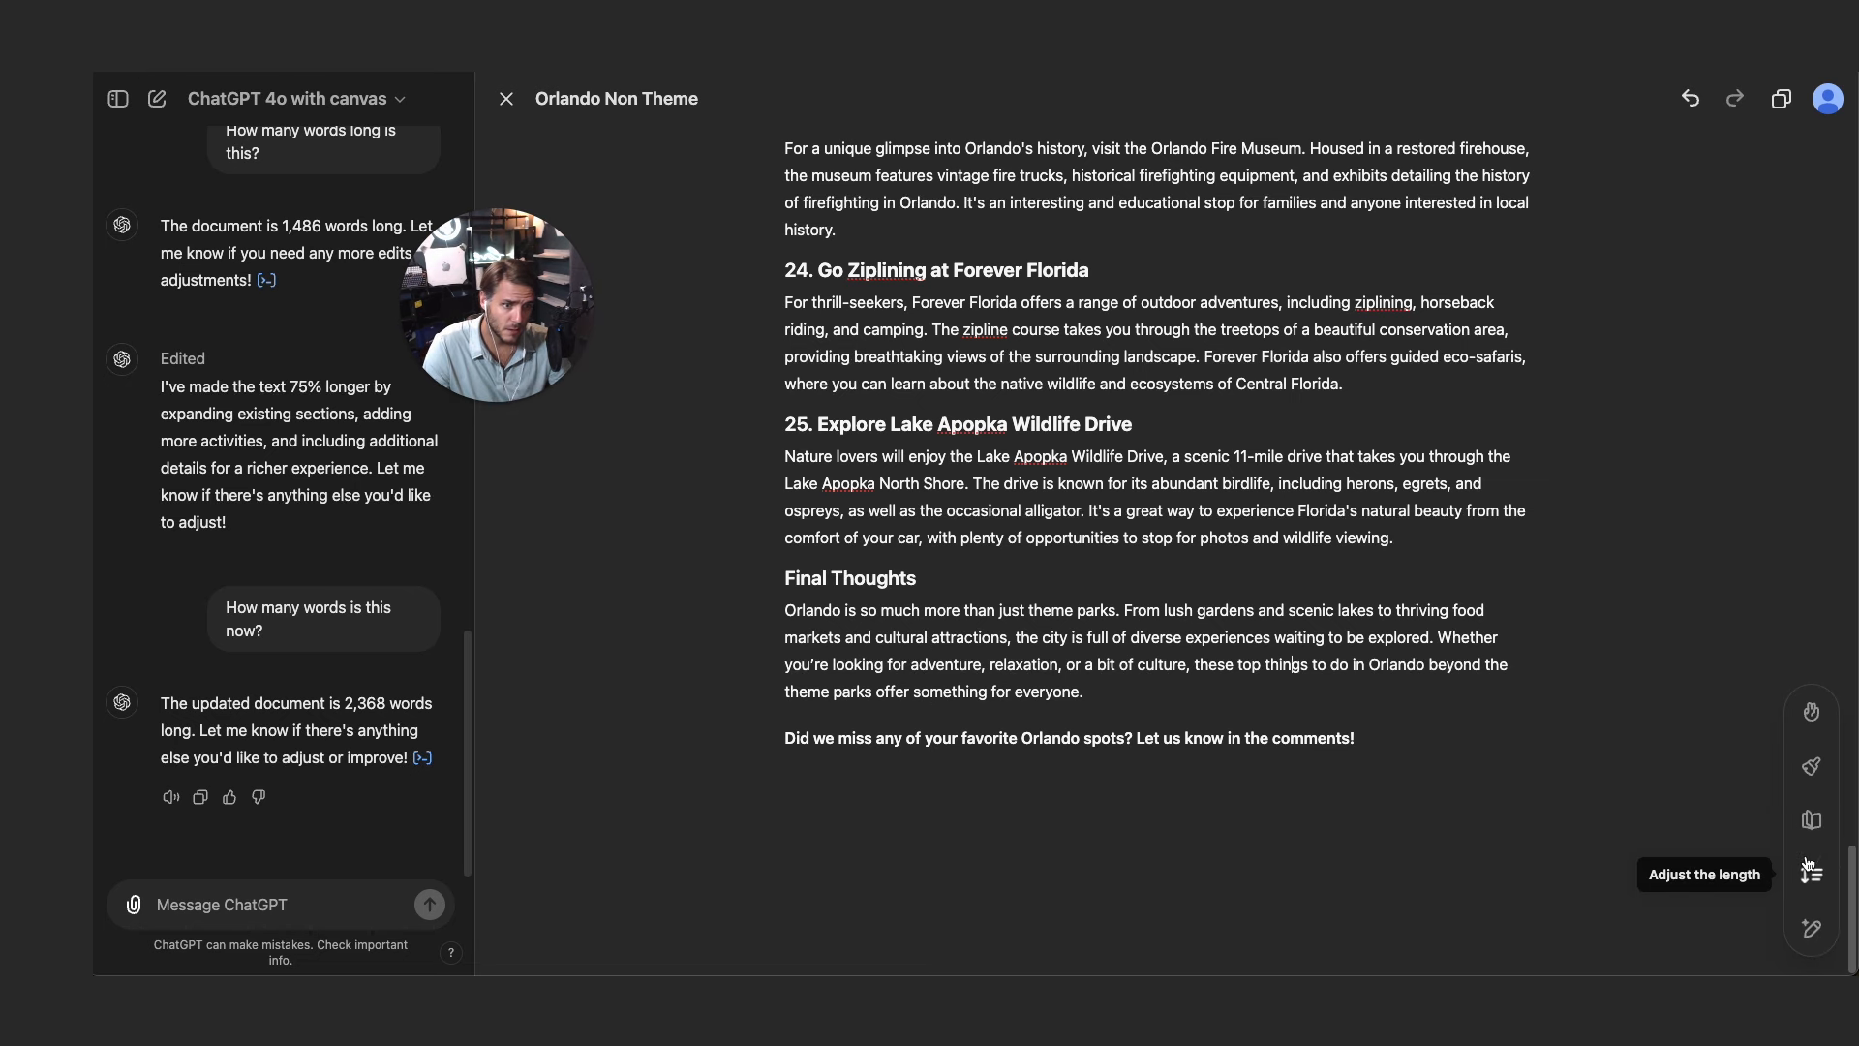
pyautogui.moveTo(1812, 820)
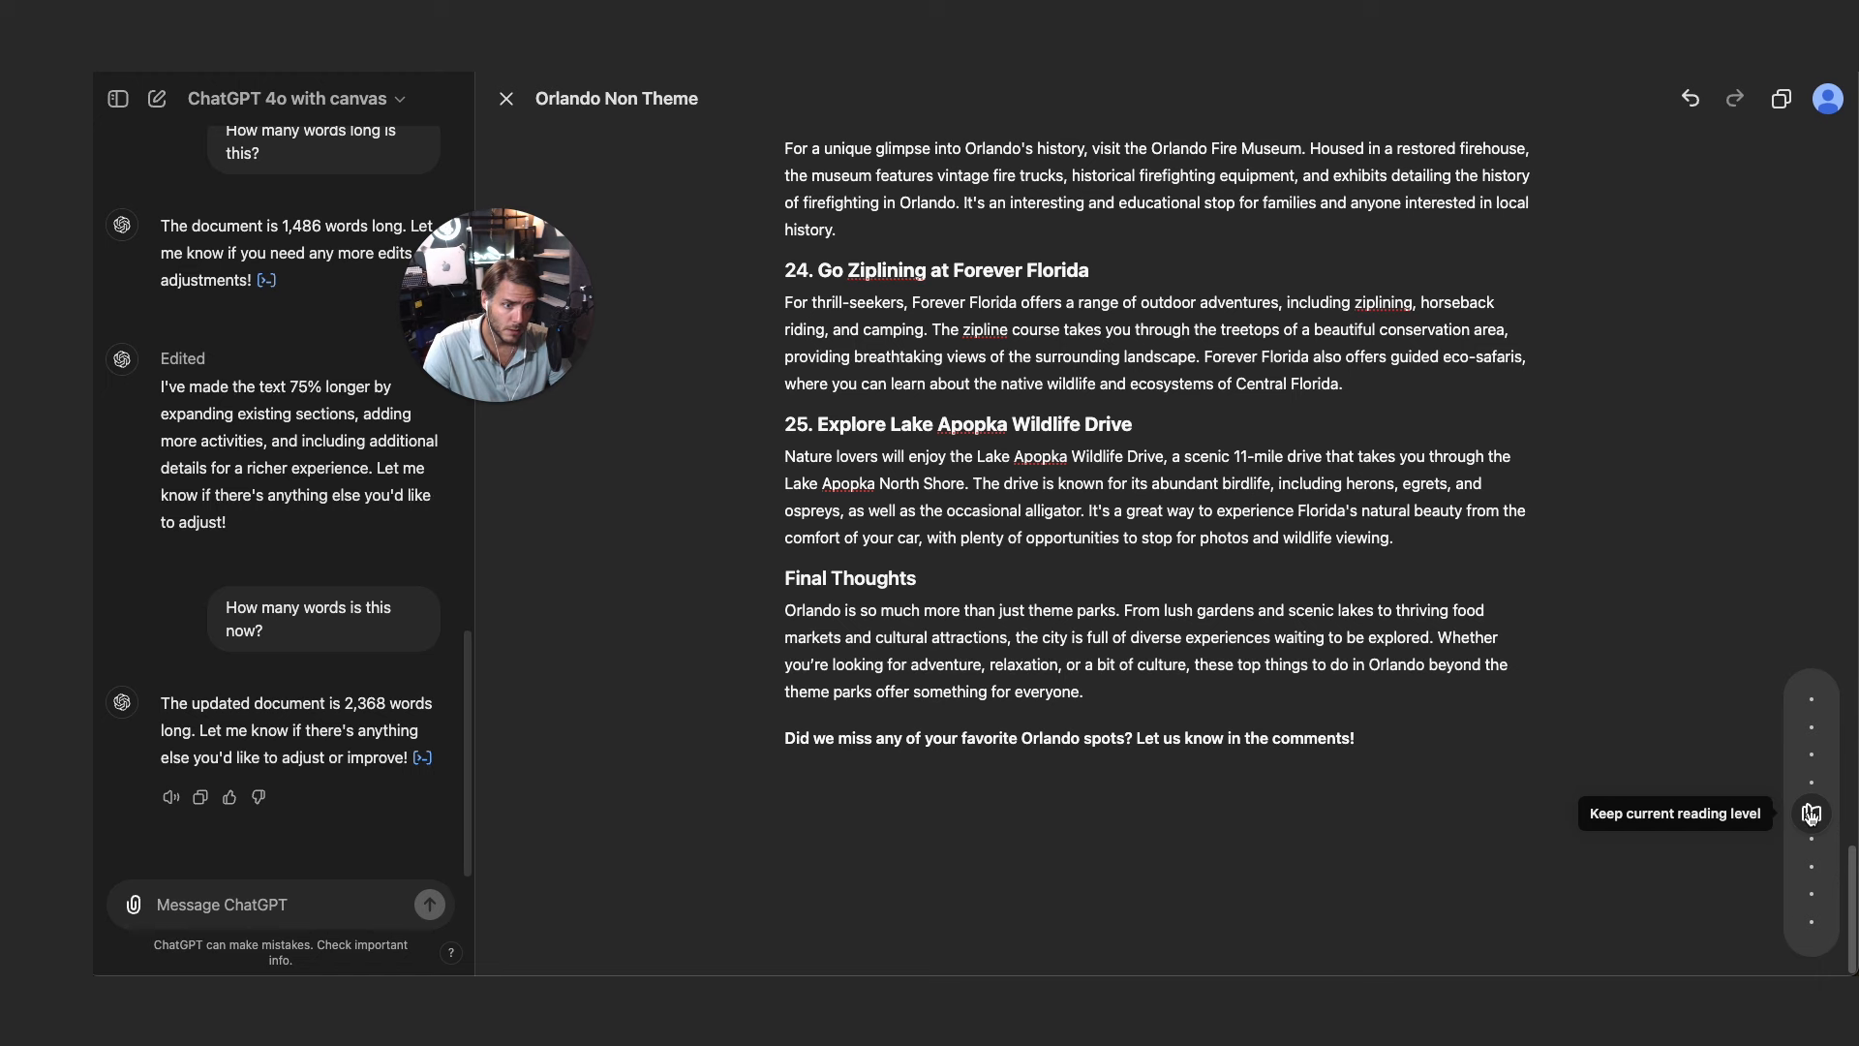
pyautogui.moveTo(1812, 741)
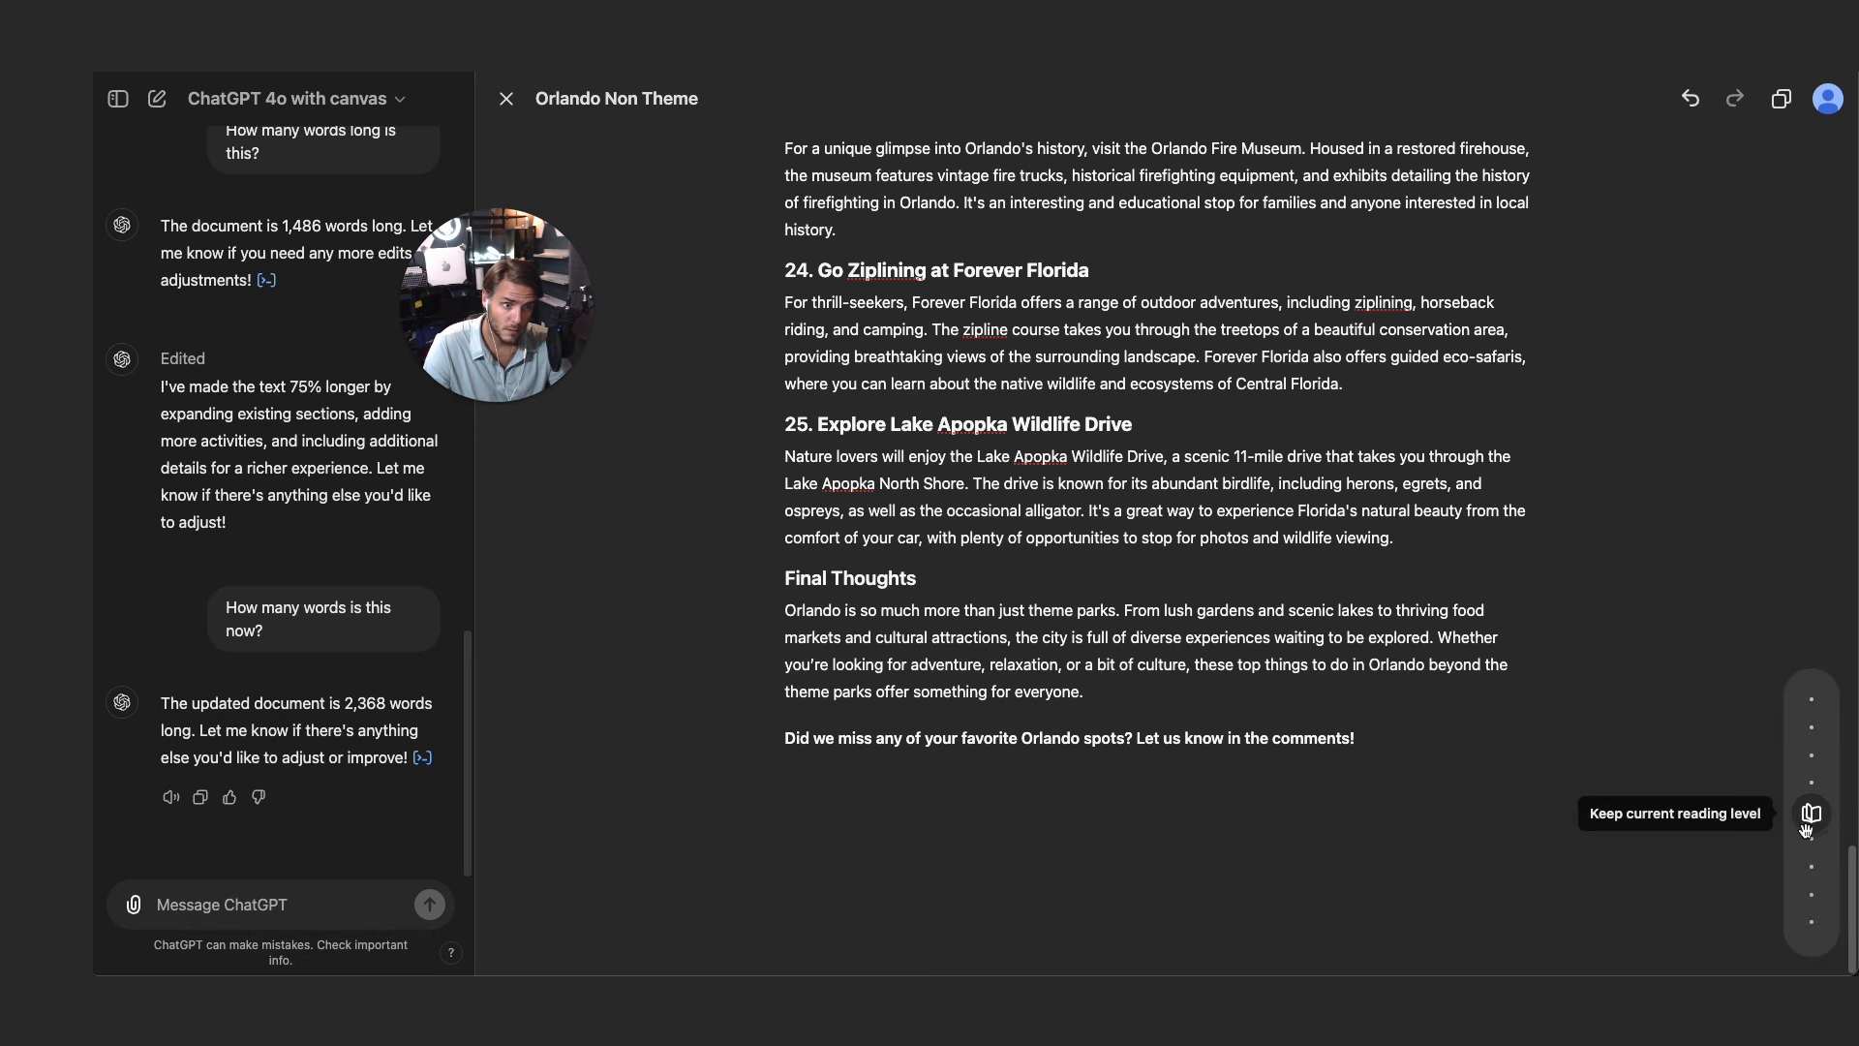
# - Set the canvas reading level to Kindergarten
pyautogui.click(1810, 813)
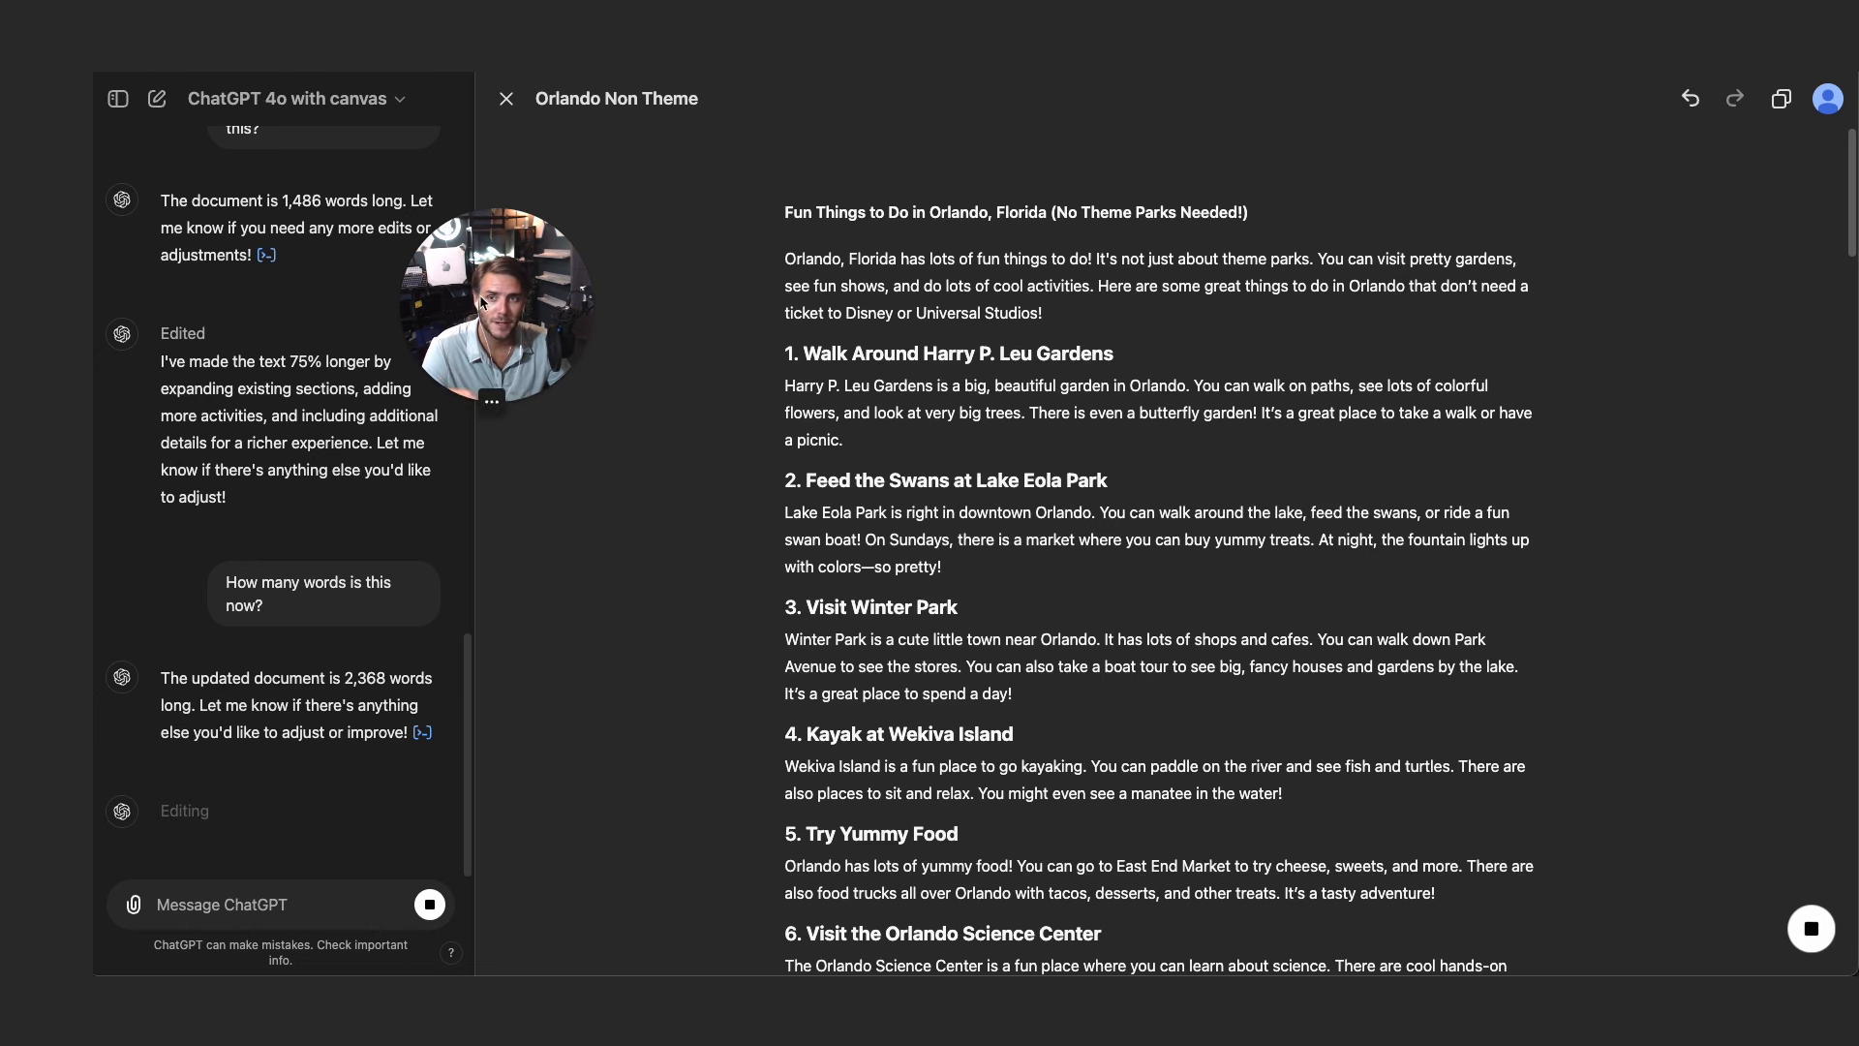
pyautogui.moveTo(1118, 336)
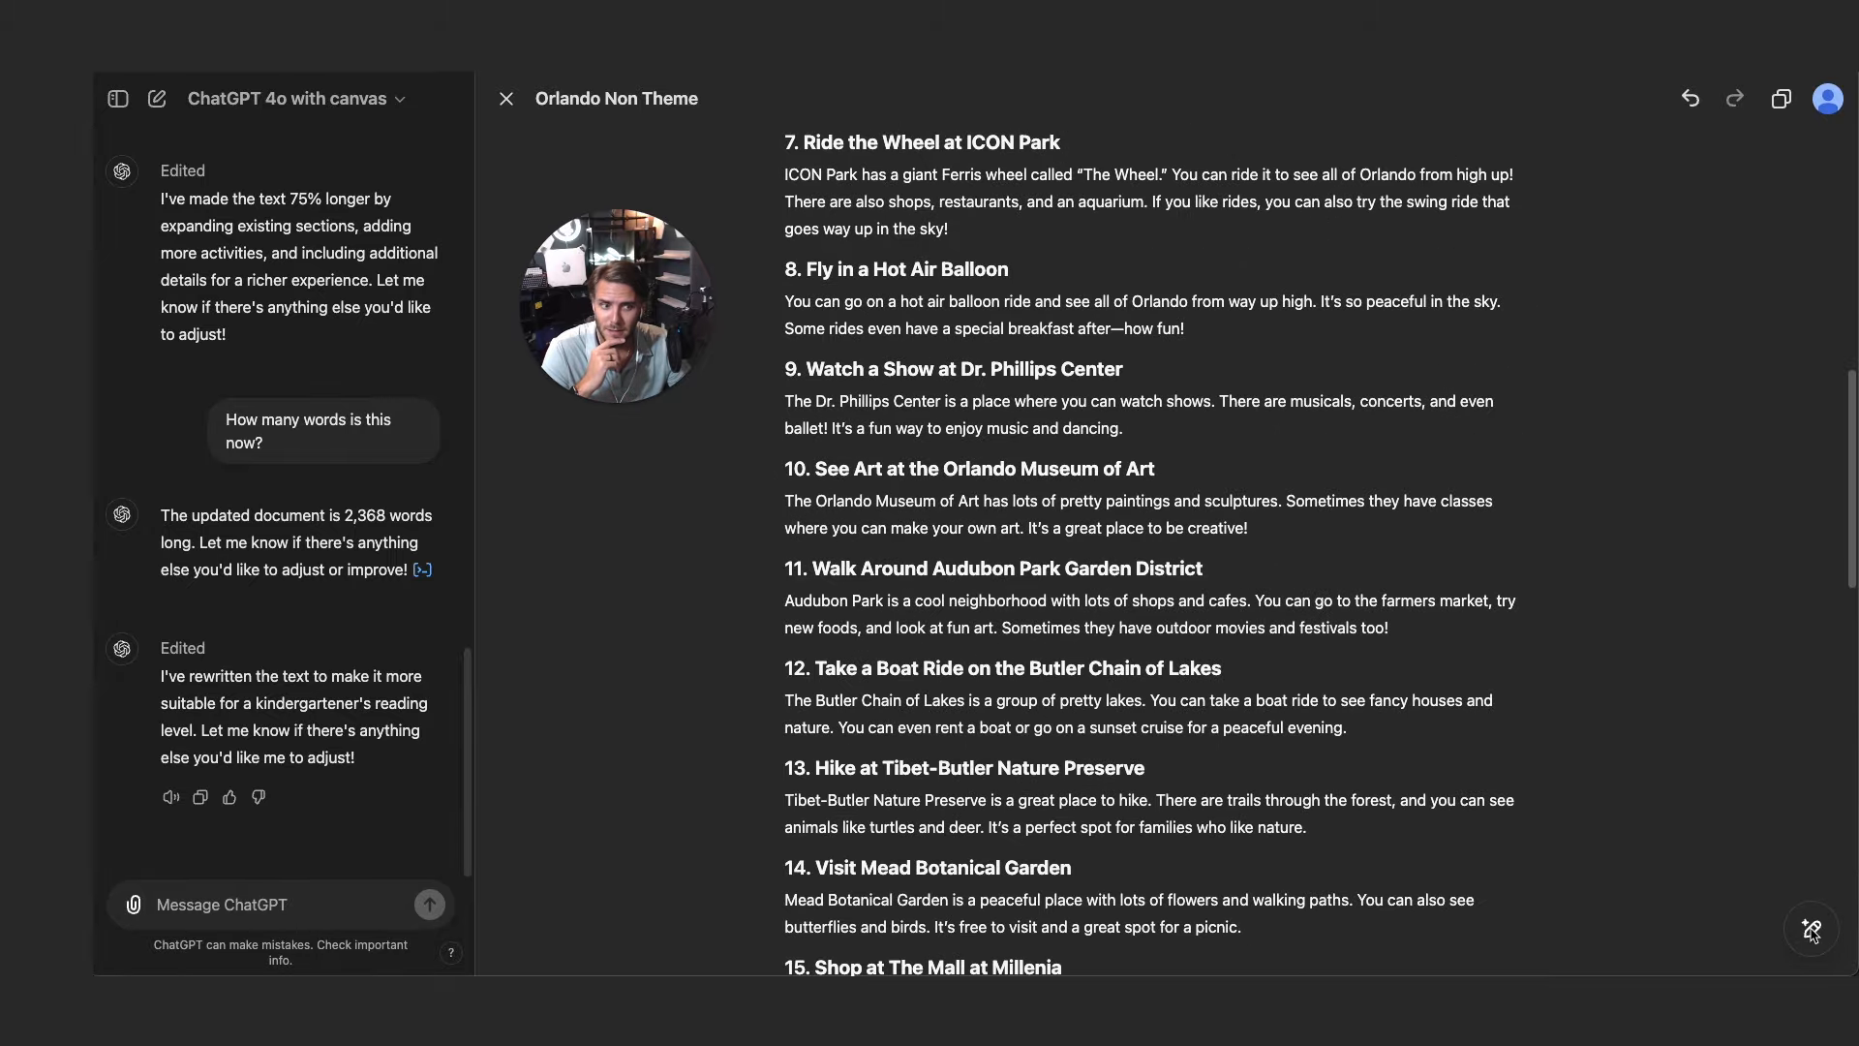
pyautogui.moveTo(1811, 815)
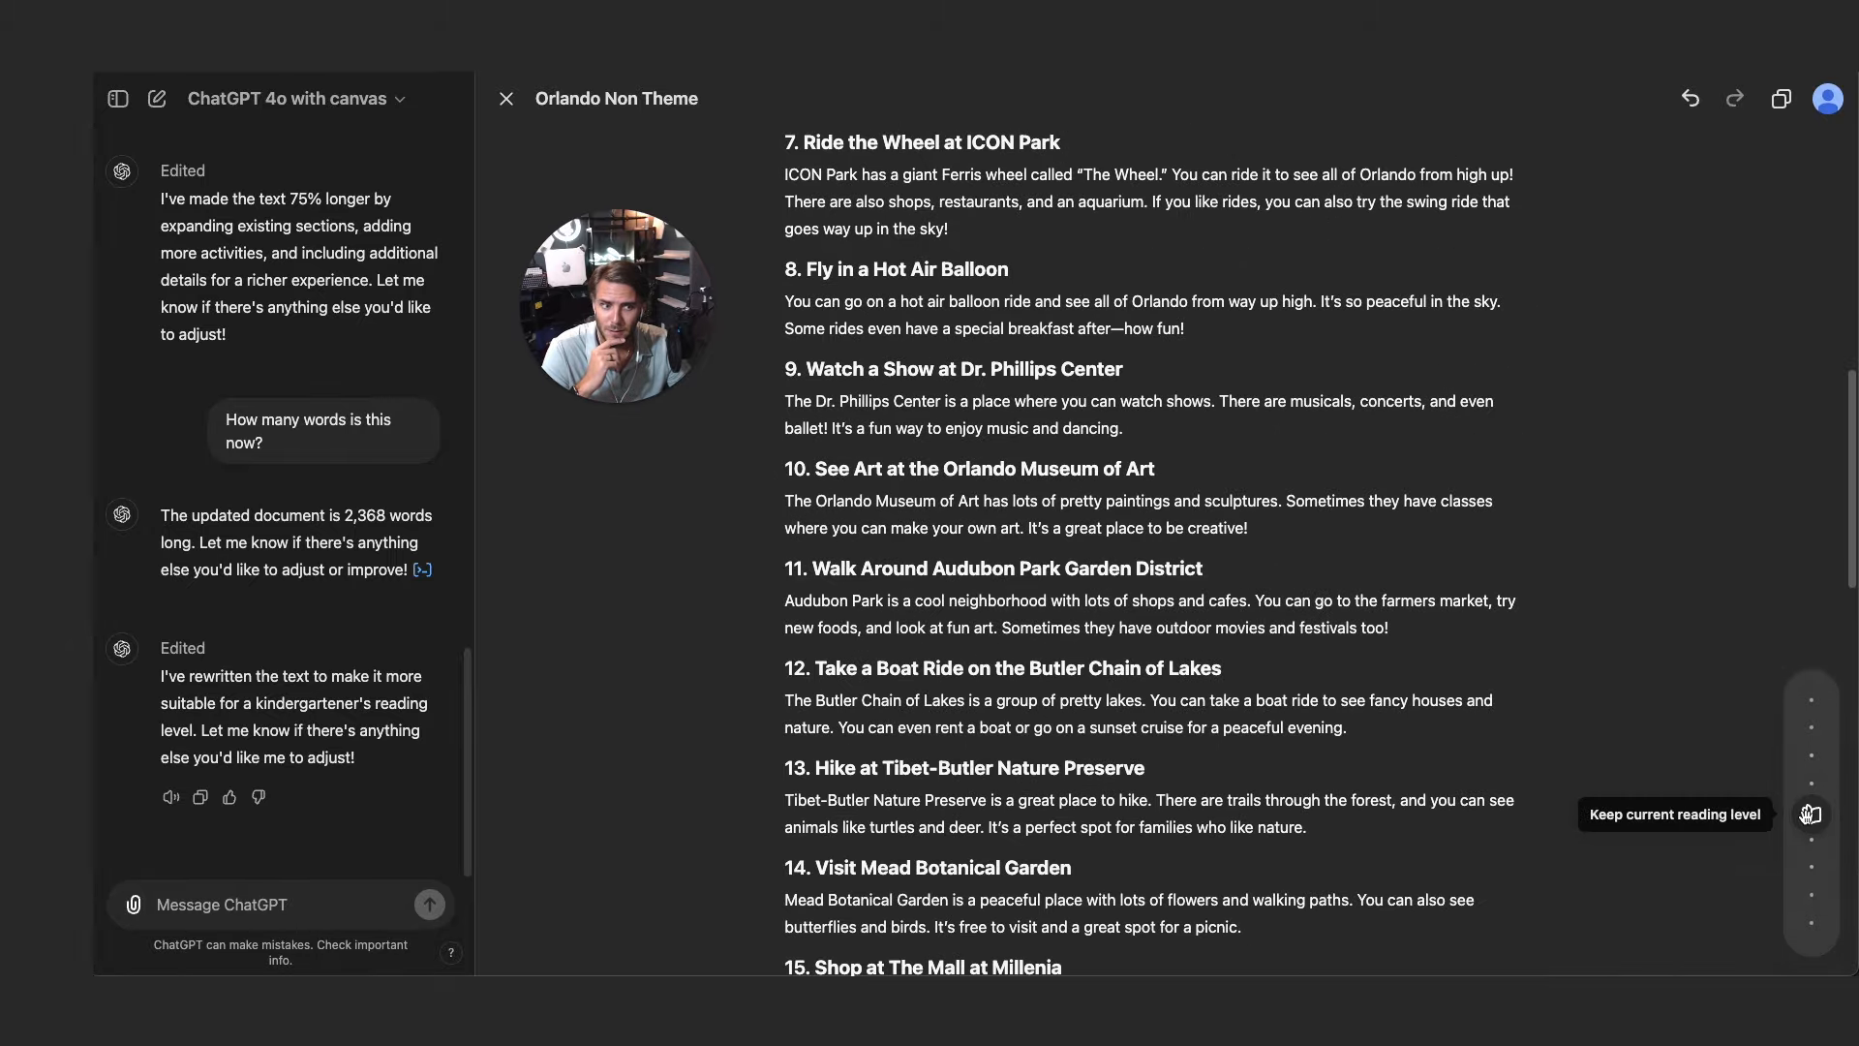
pyautogui.moveTo(1811, 696)
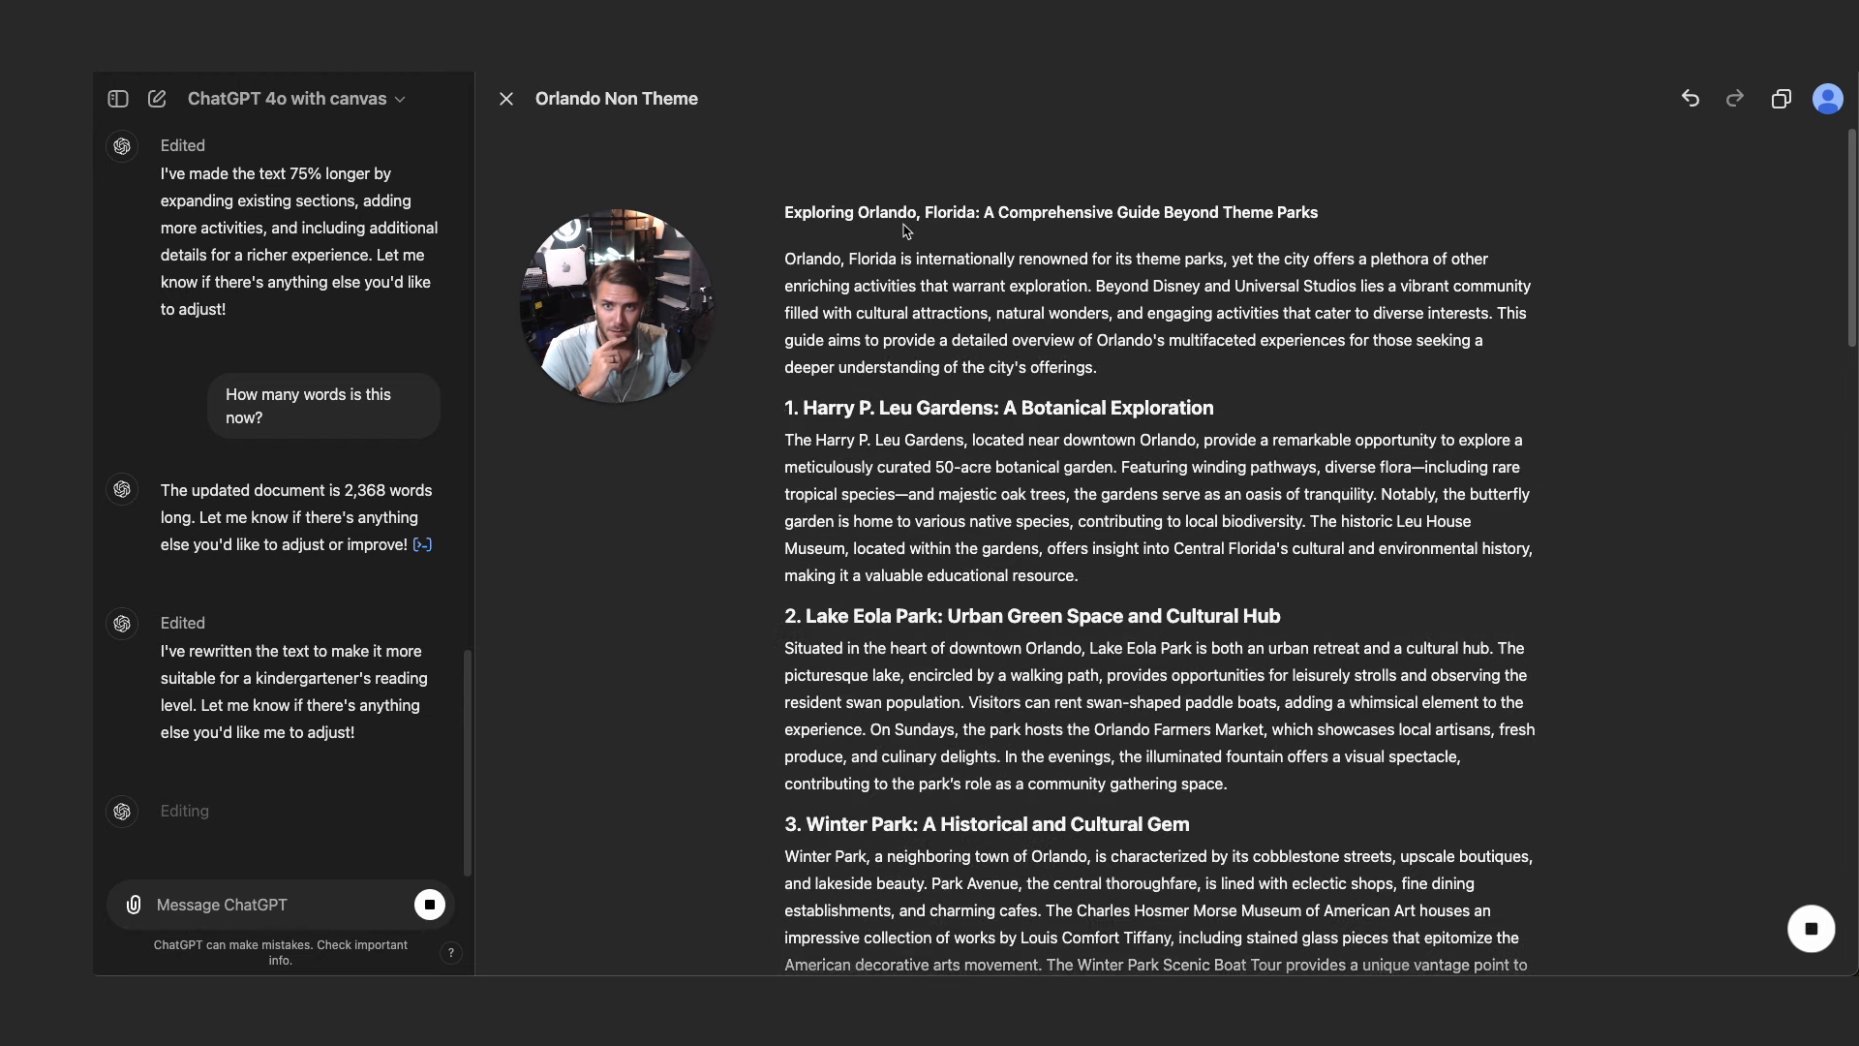
pyautogui.moveTo(1288, 207)
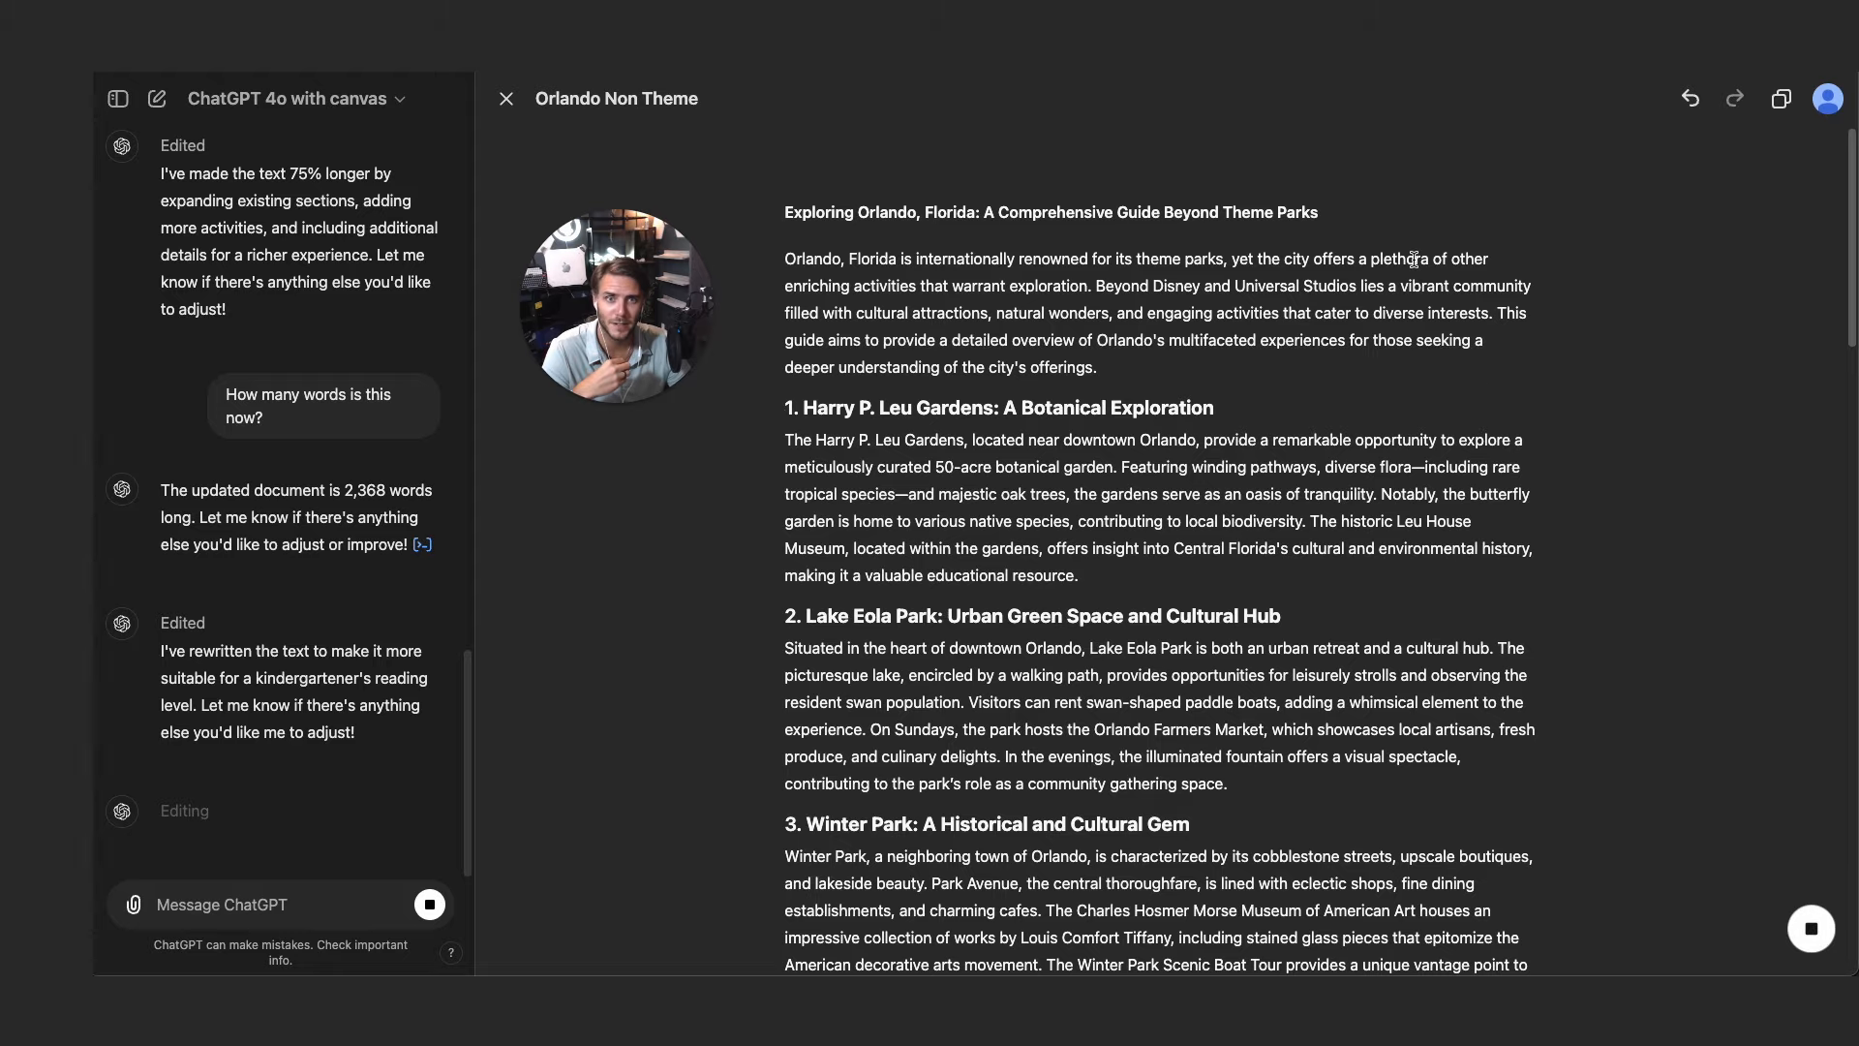
# - Scroll through the post rewritten at a graduate-school reading level
pyautogui.scroll(-3)
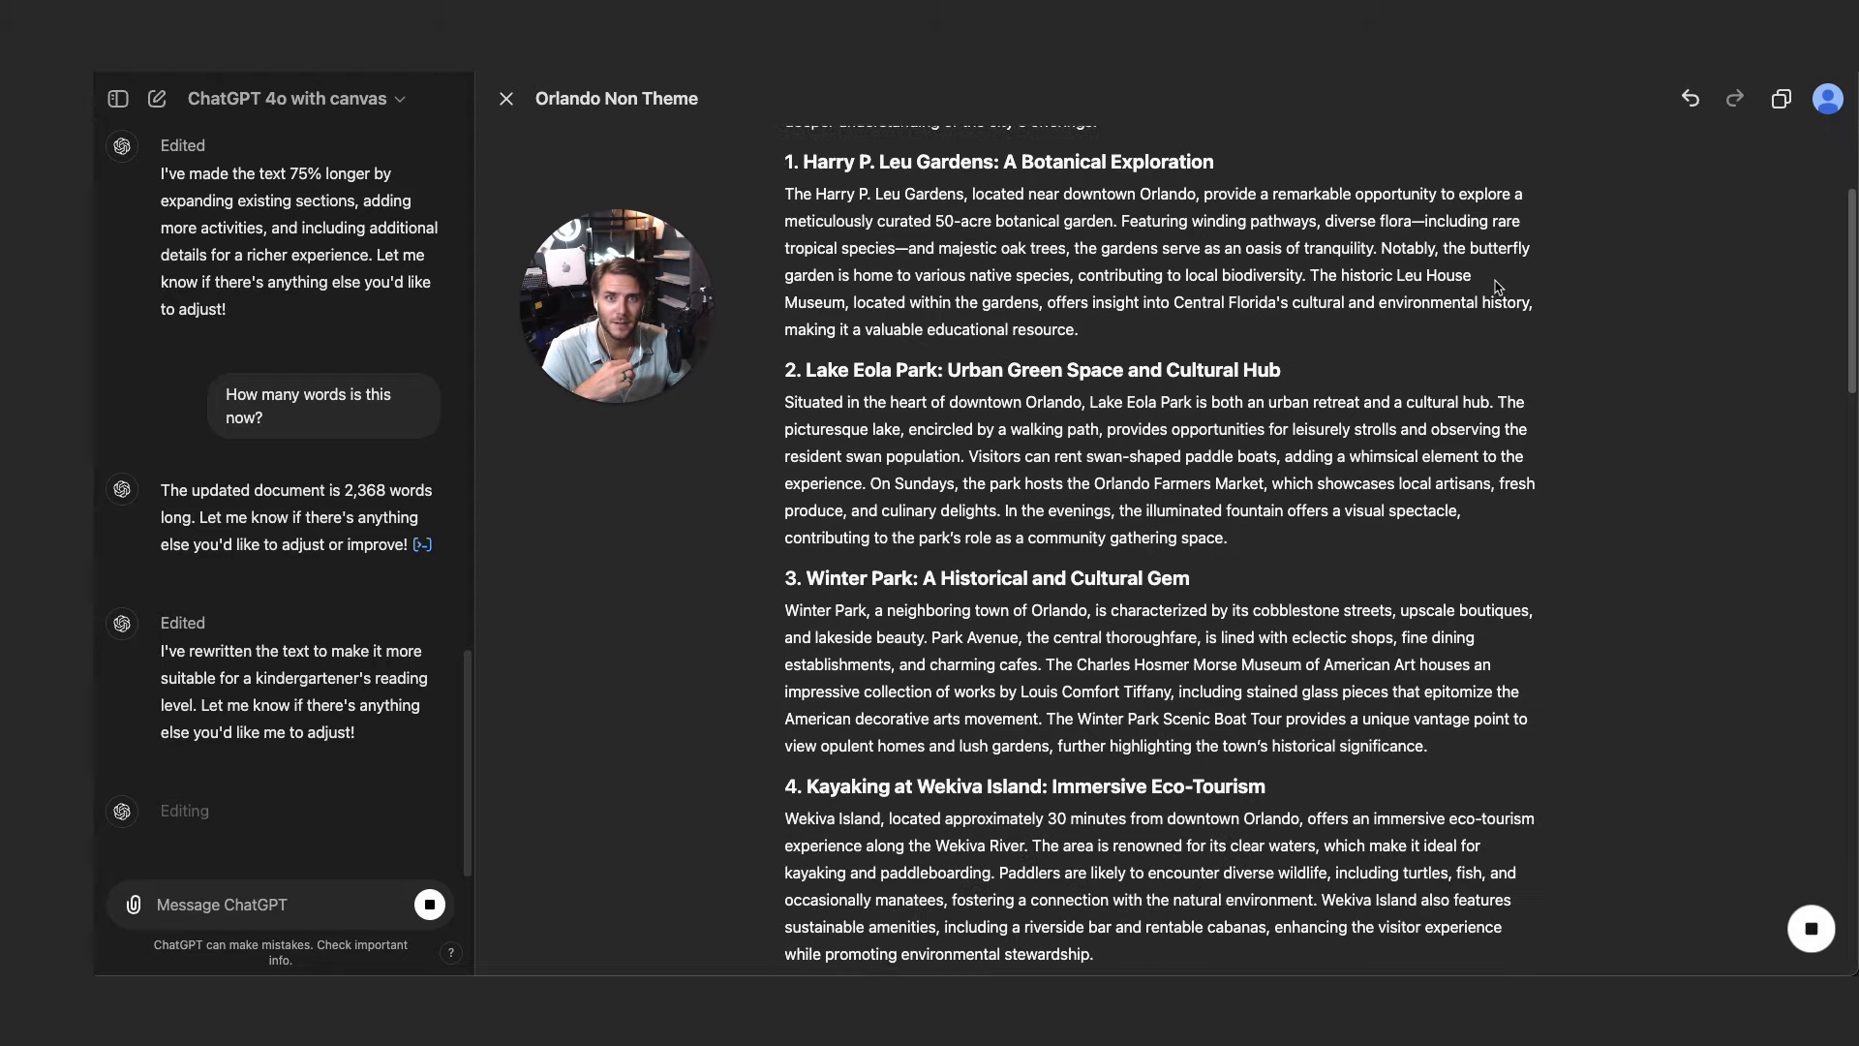
pyautogui.scroll(-3)
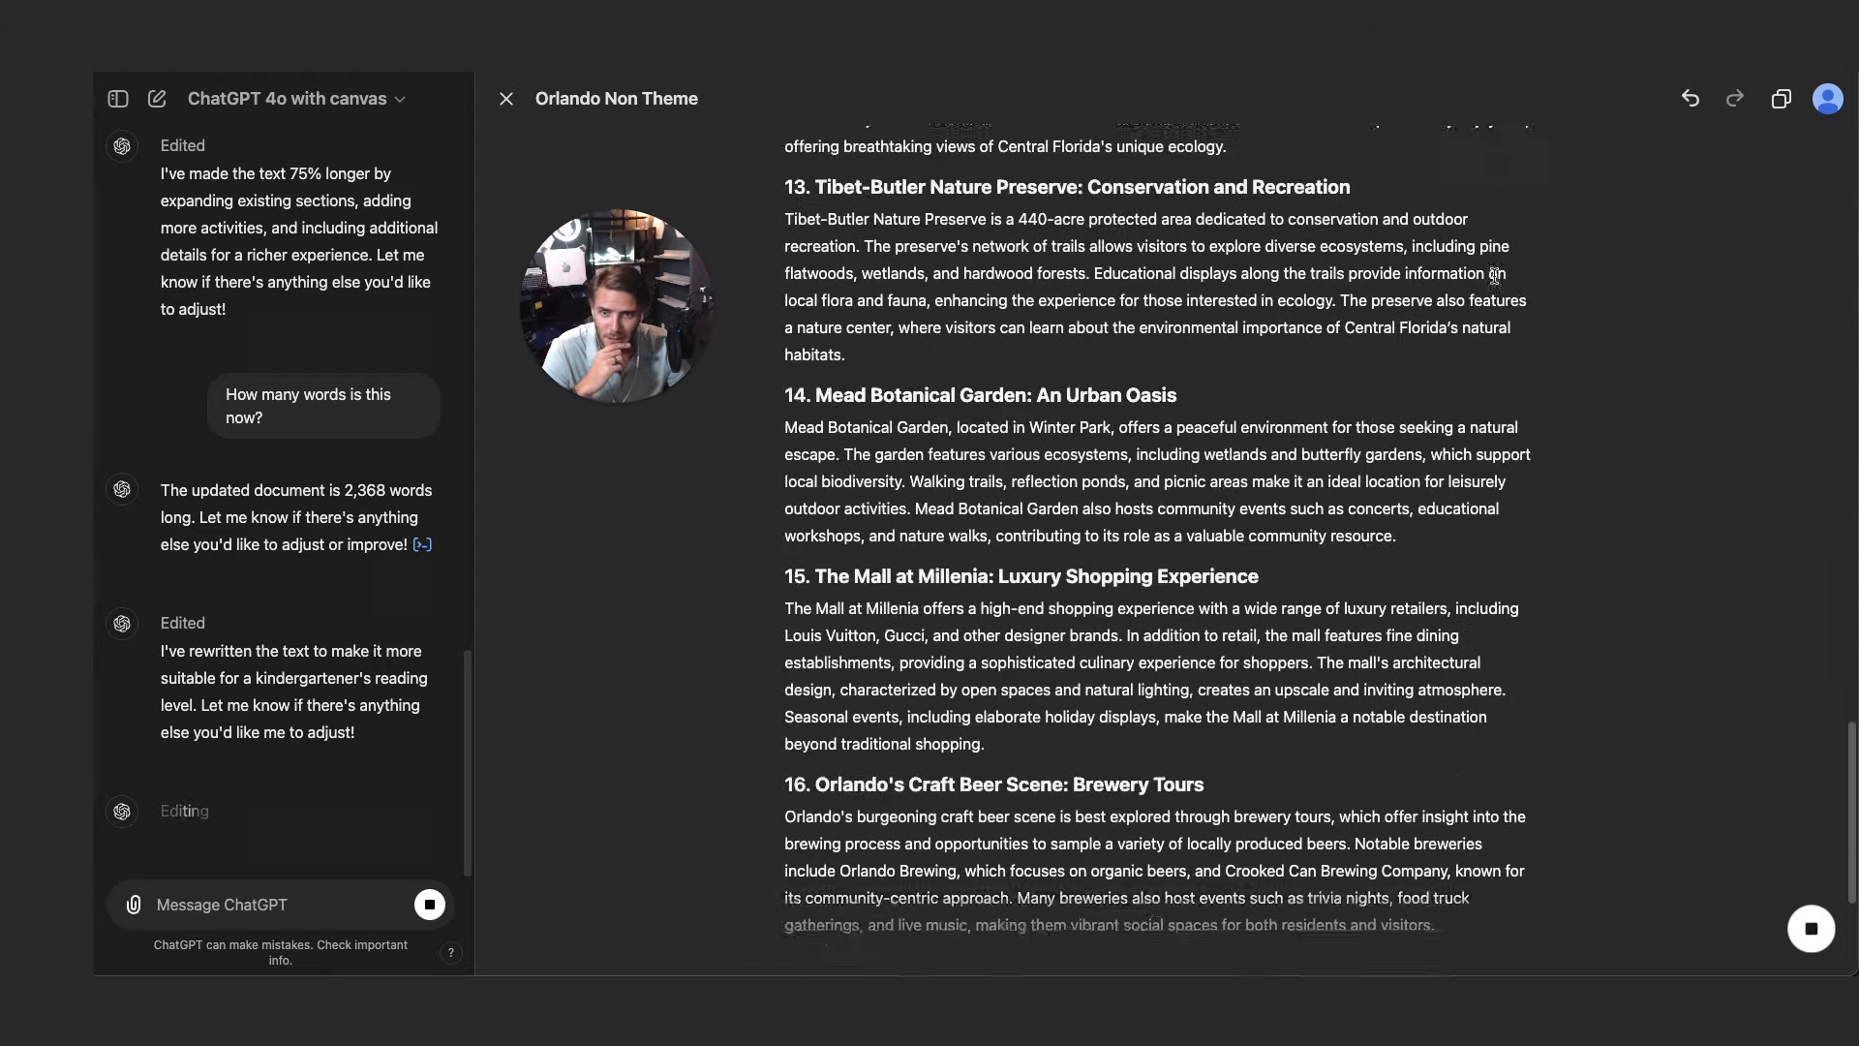
pyautogui.scroll(-3)
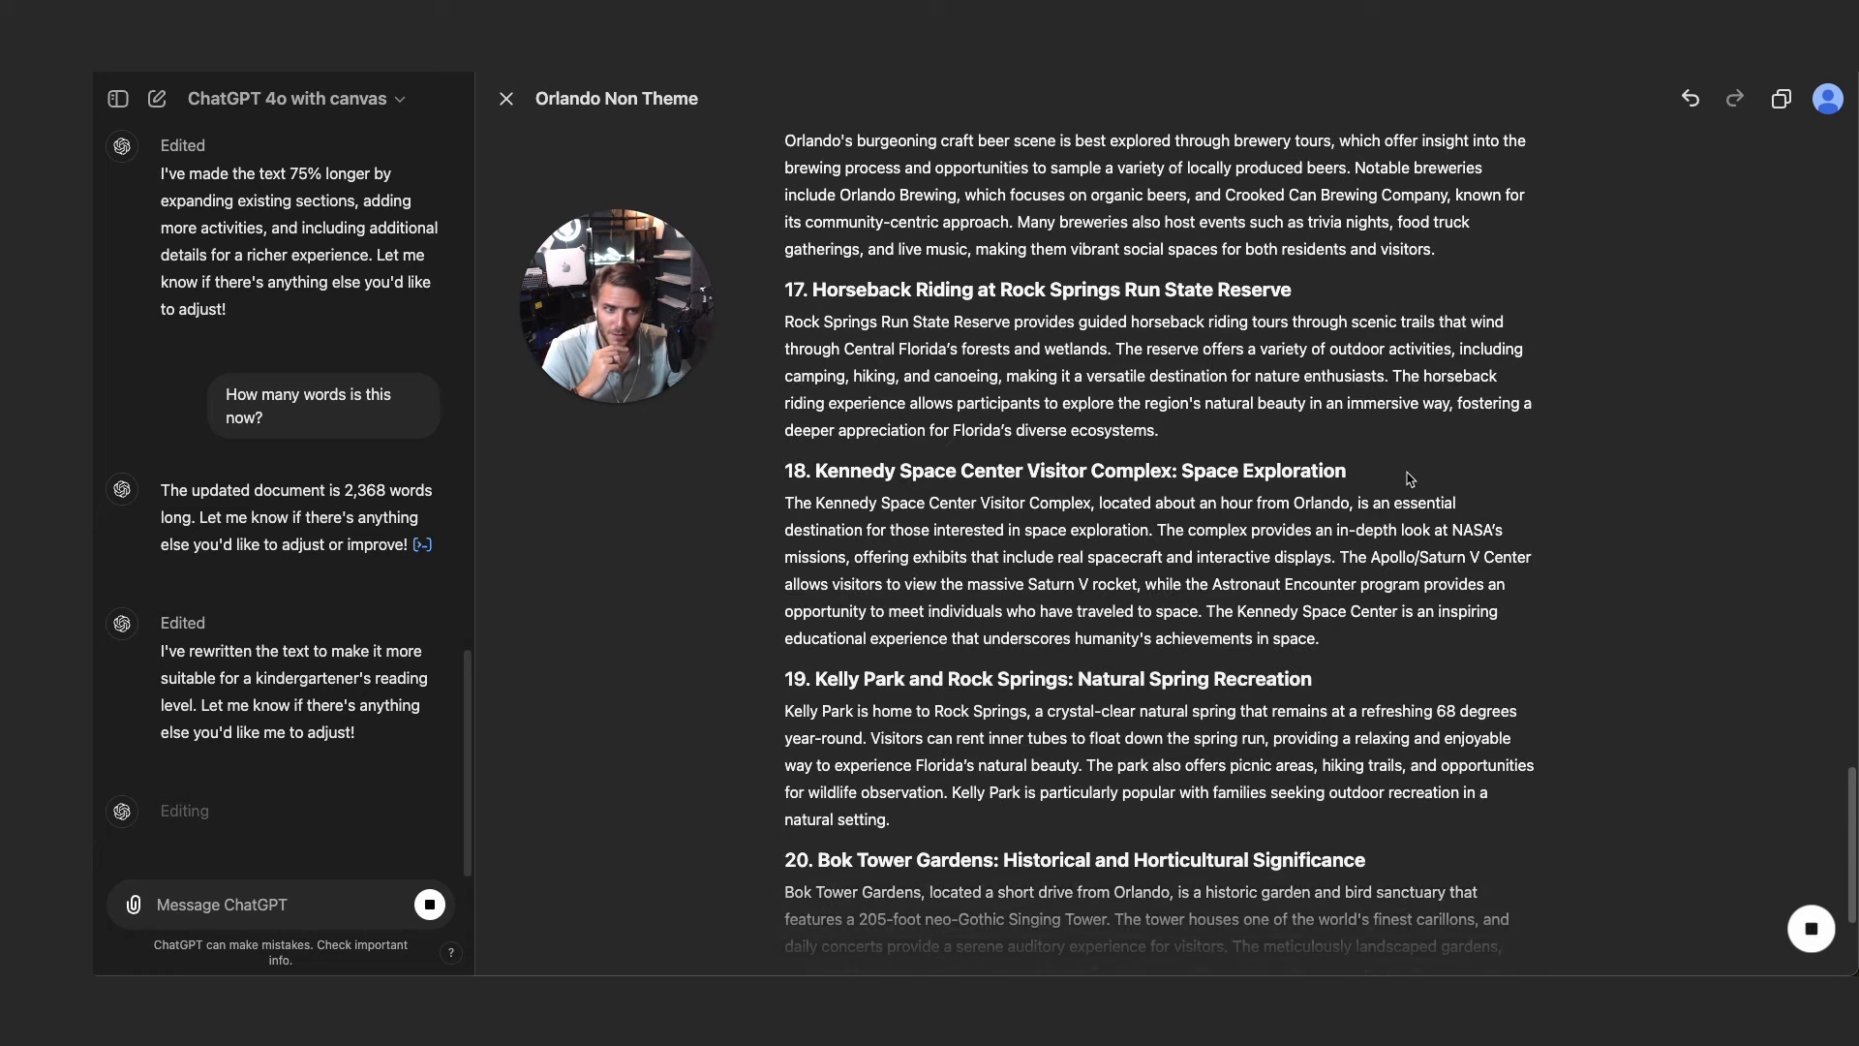
pyautogui.scroll(-3)
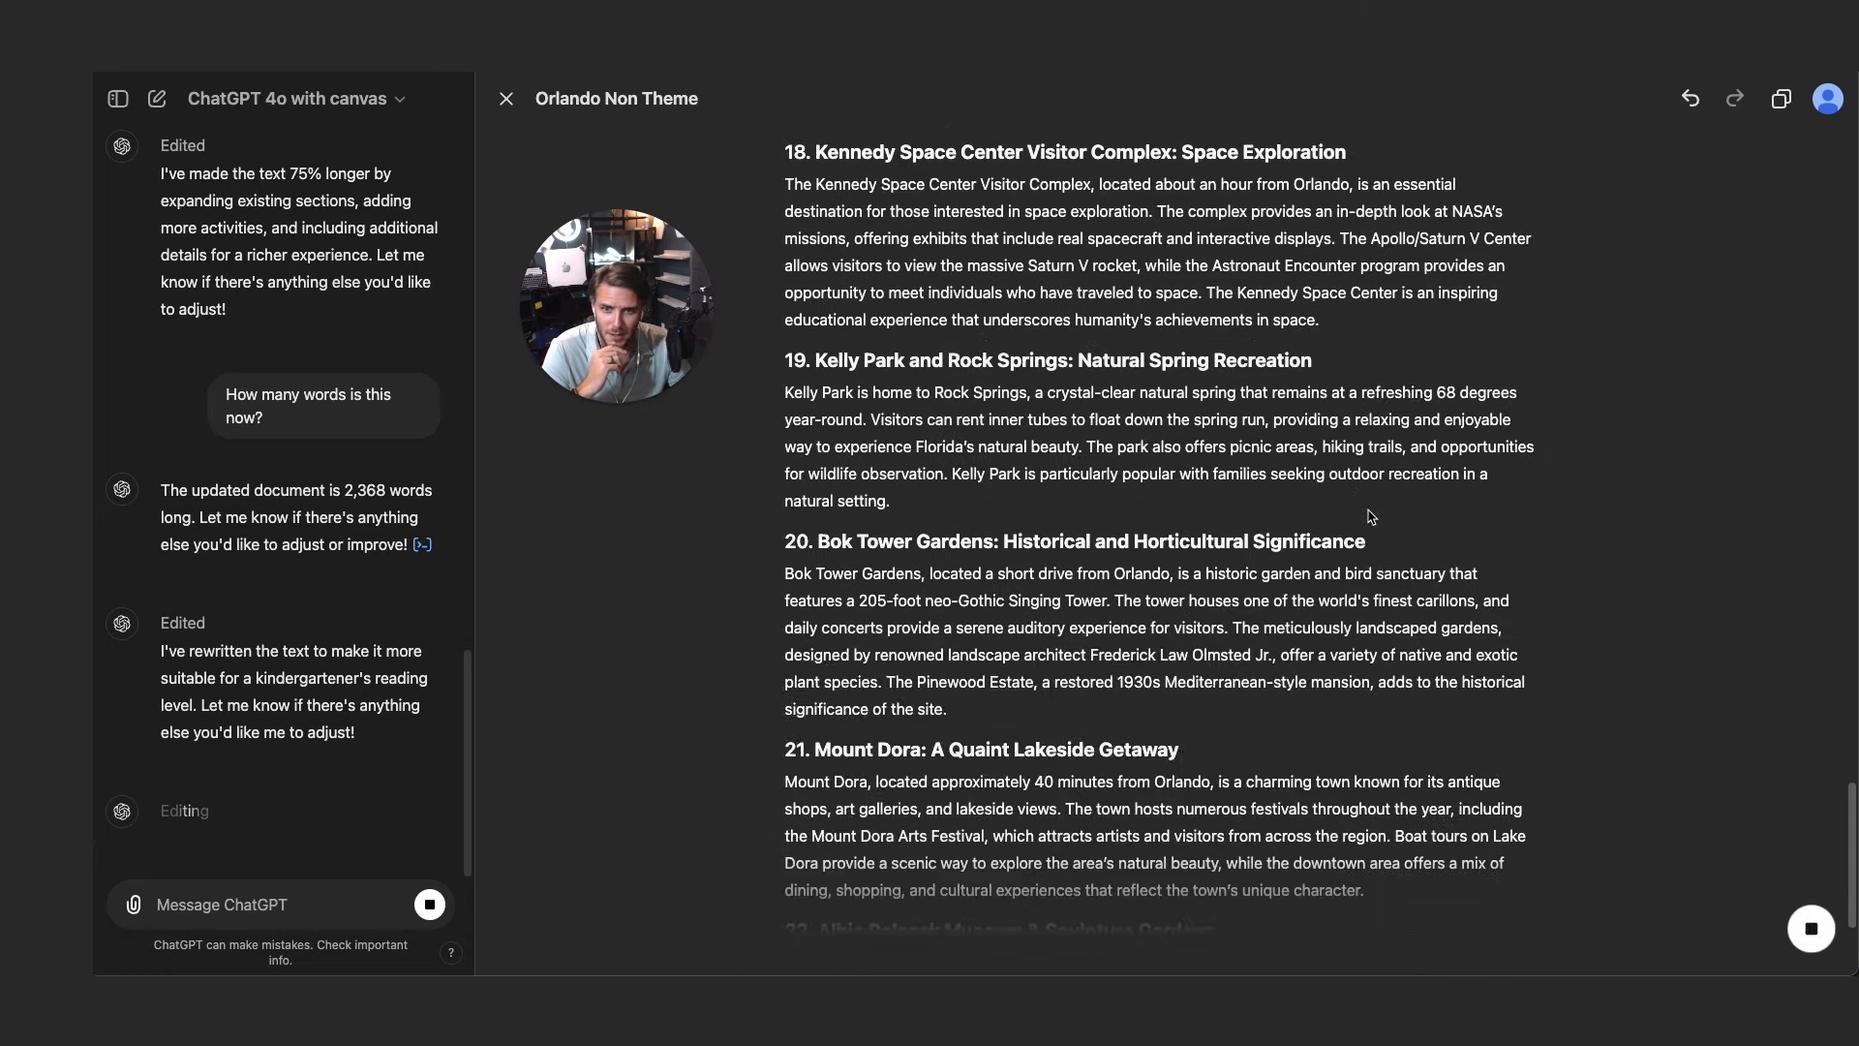
pyautogui.scroll(-3)
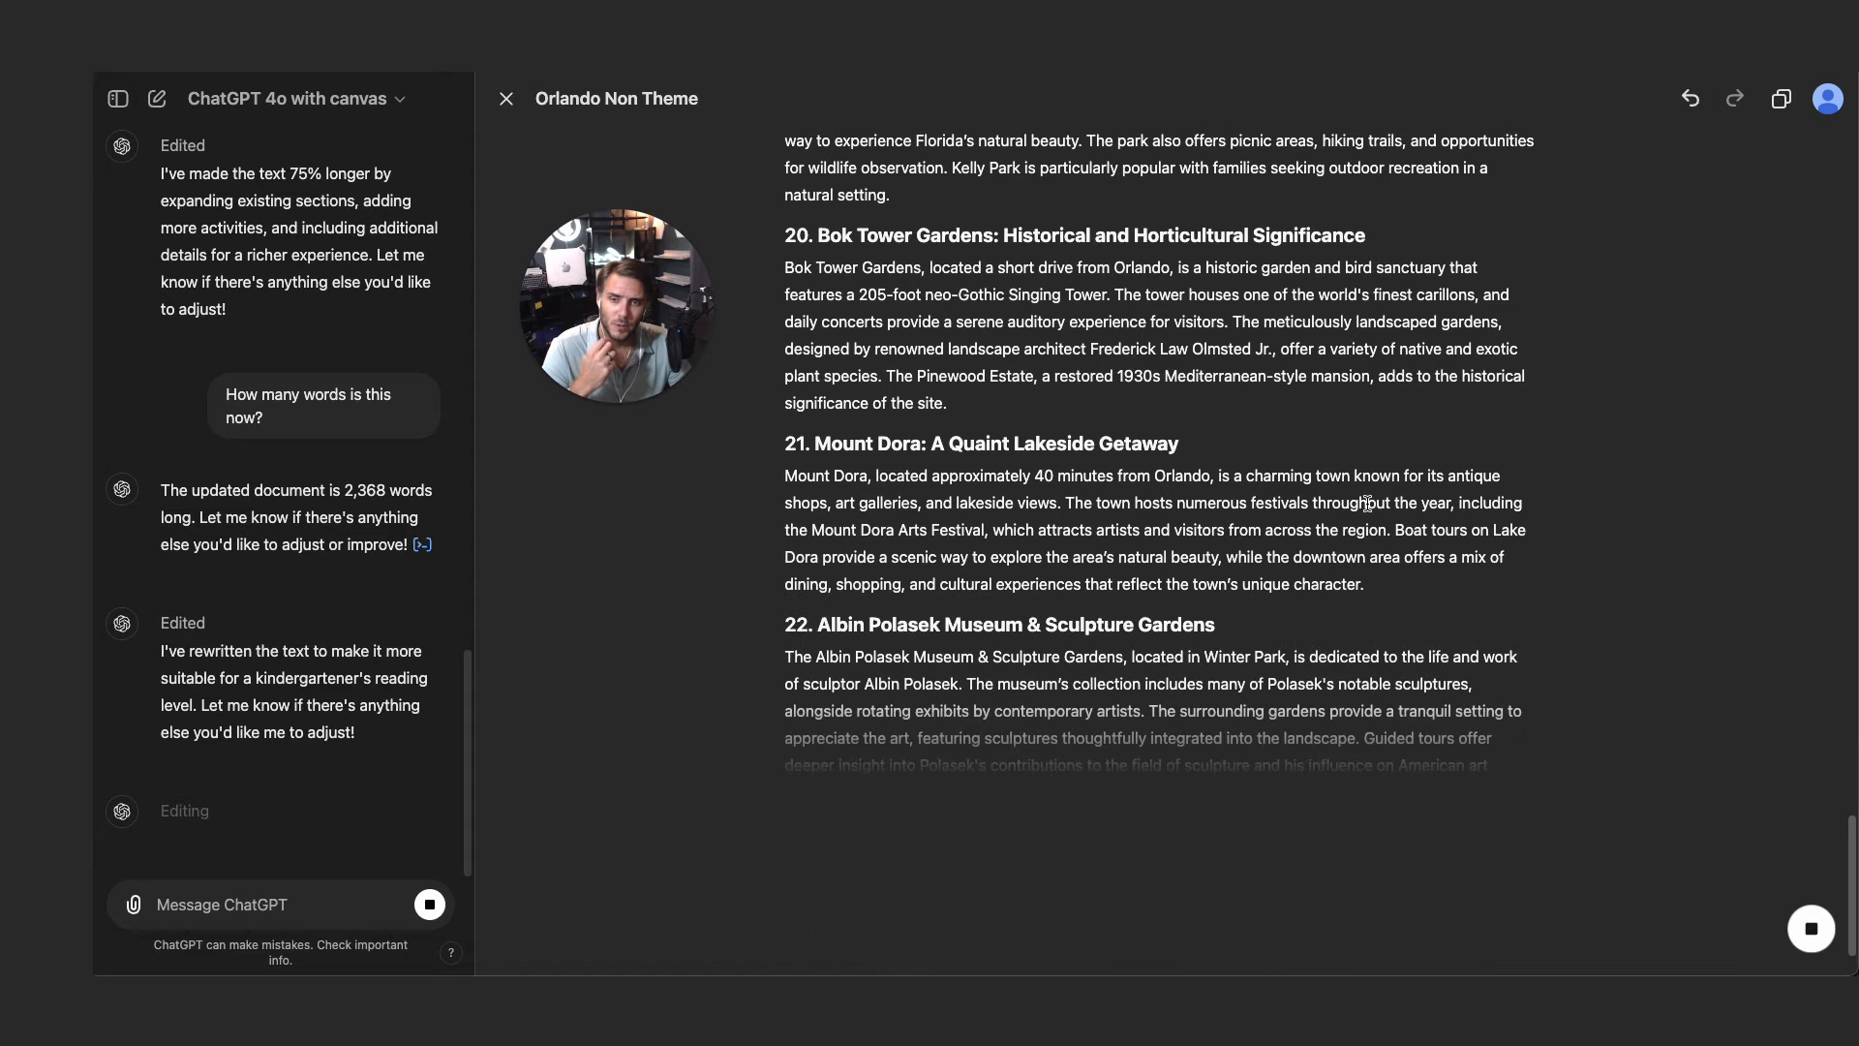
pyautogui.scroll(-3)
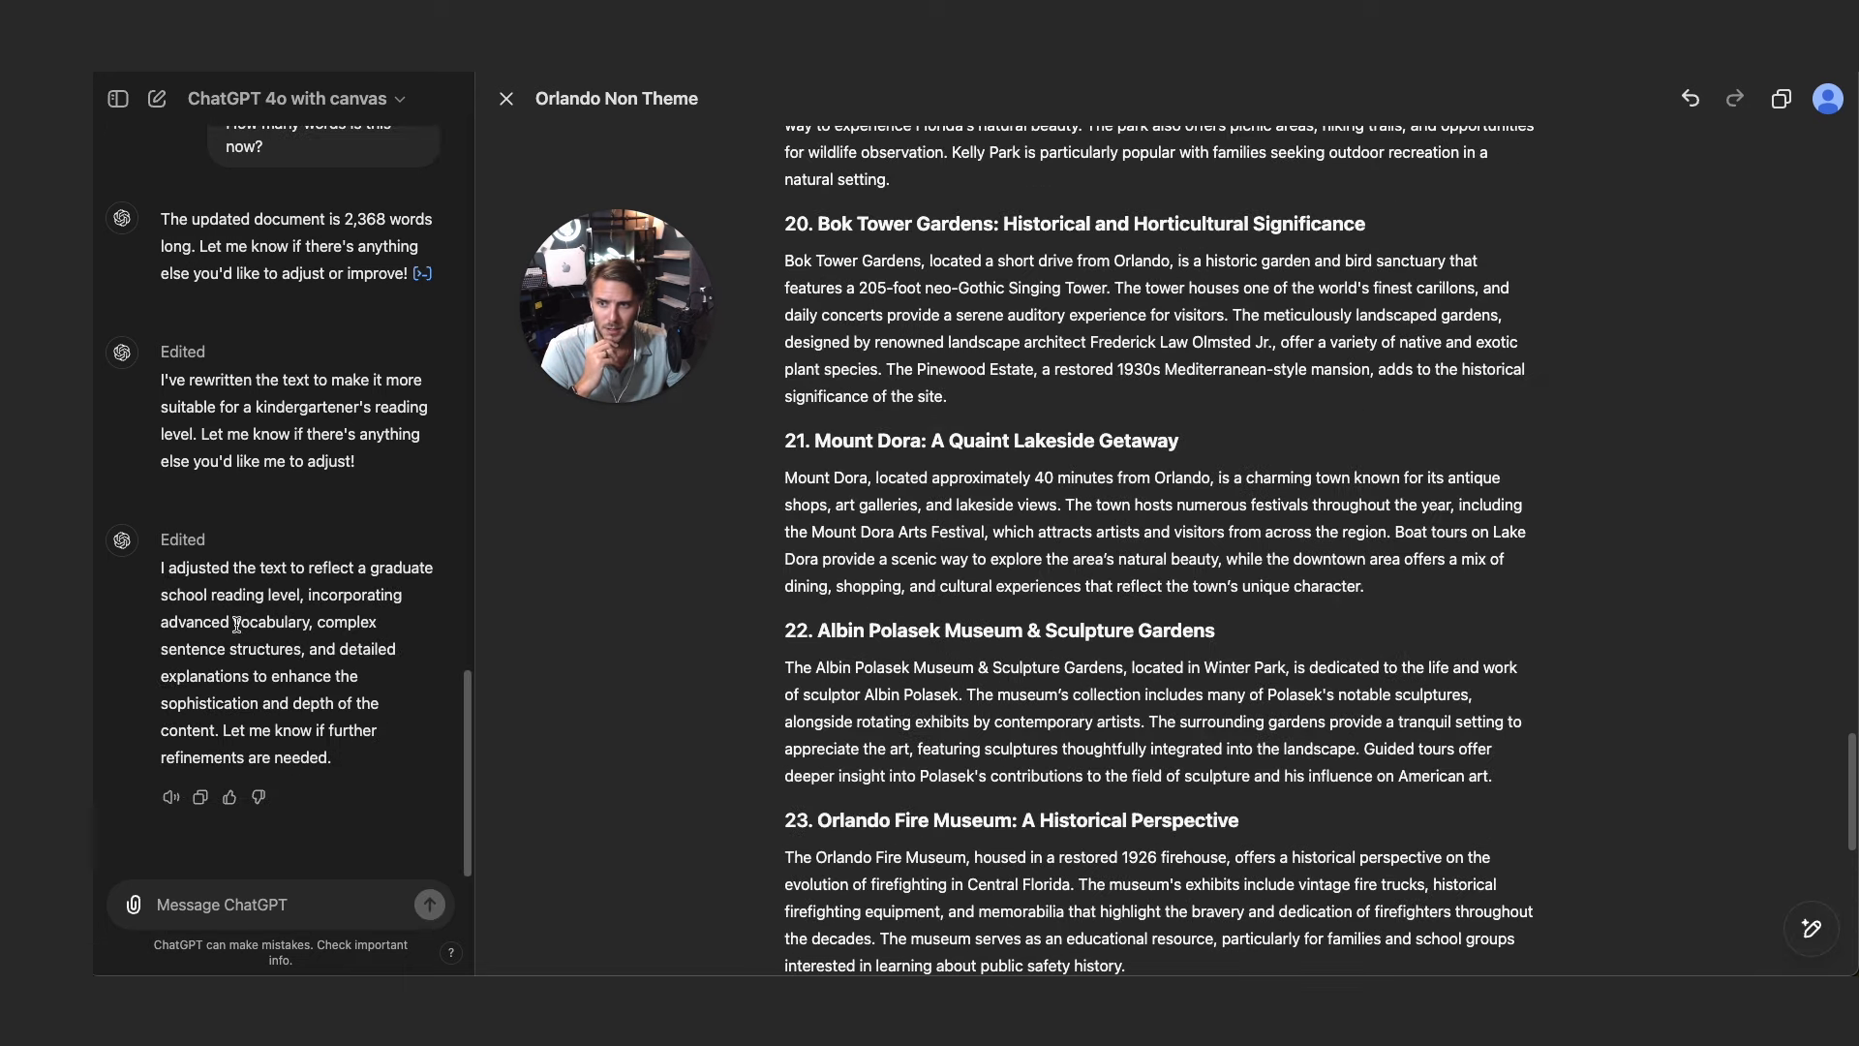
# - Apply Add final polish and scroll the revised post, which now ends at #18
pyautogui.moveTo(228, 568); pyautogui.dragTo(405, 569)
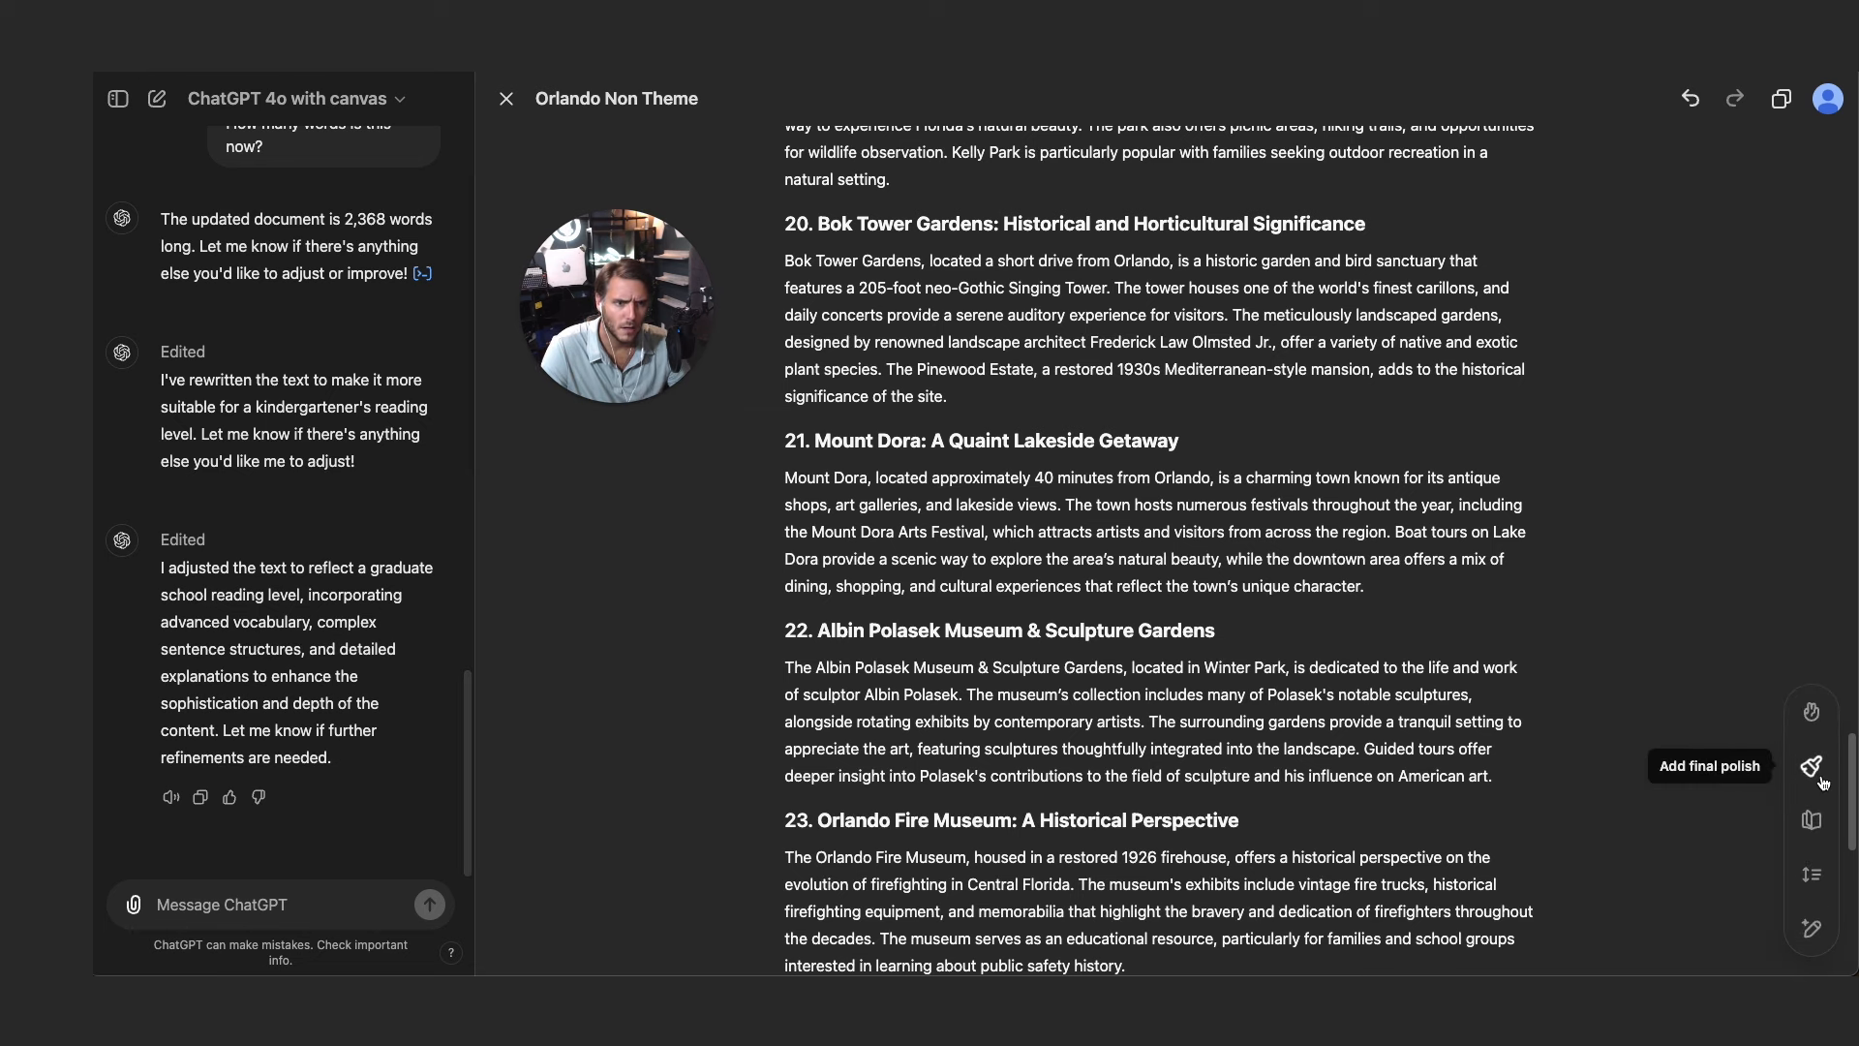
pyautogui.moveTo(1811, 768)
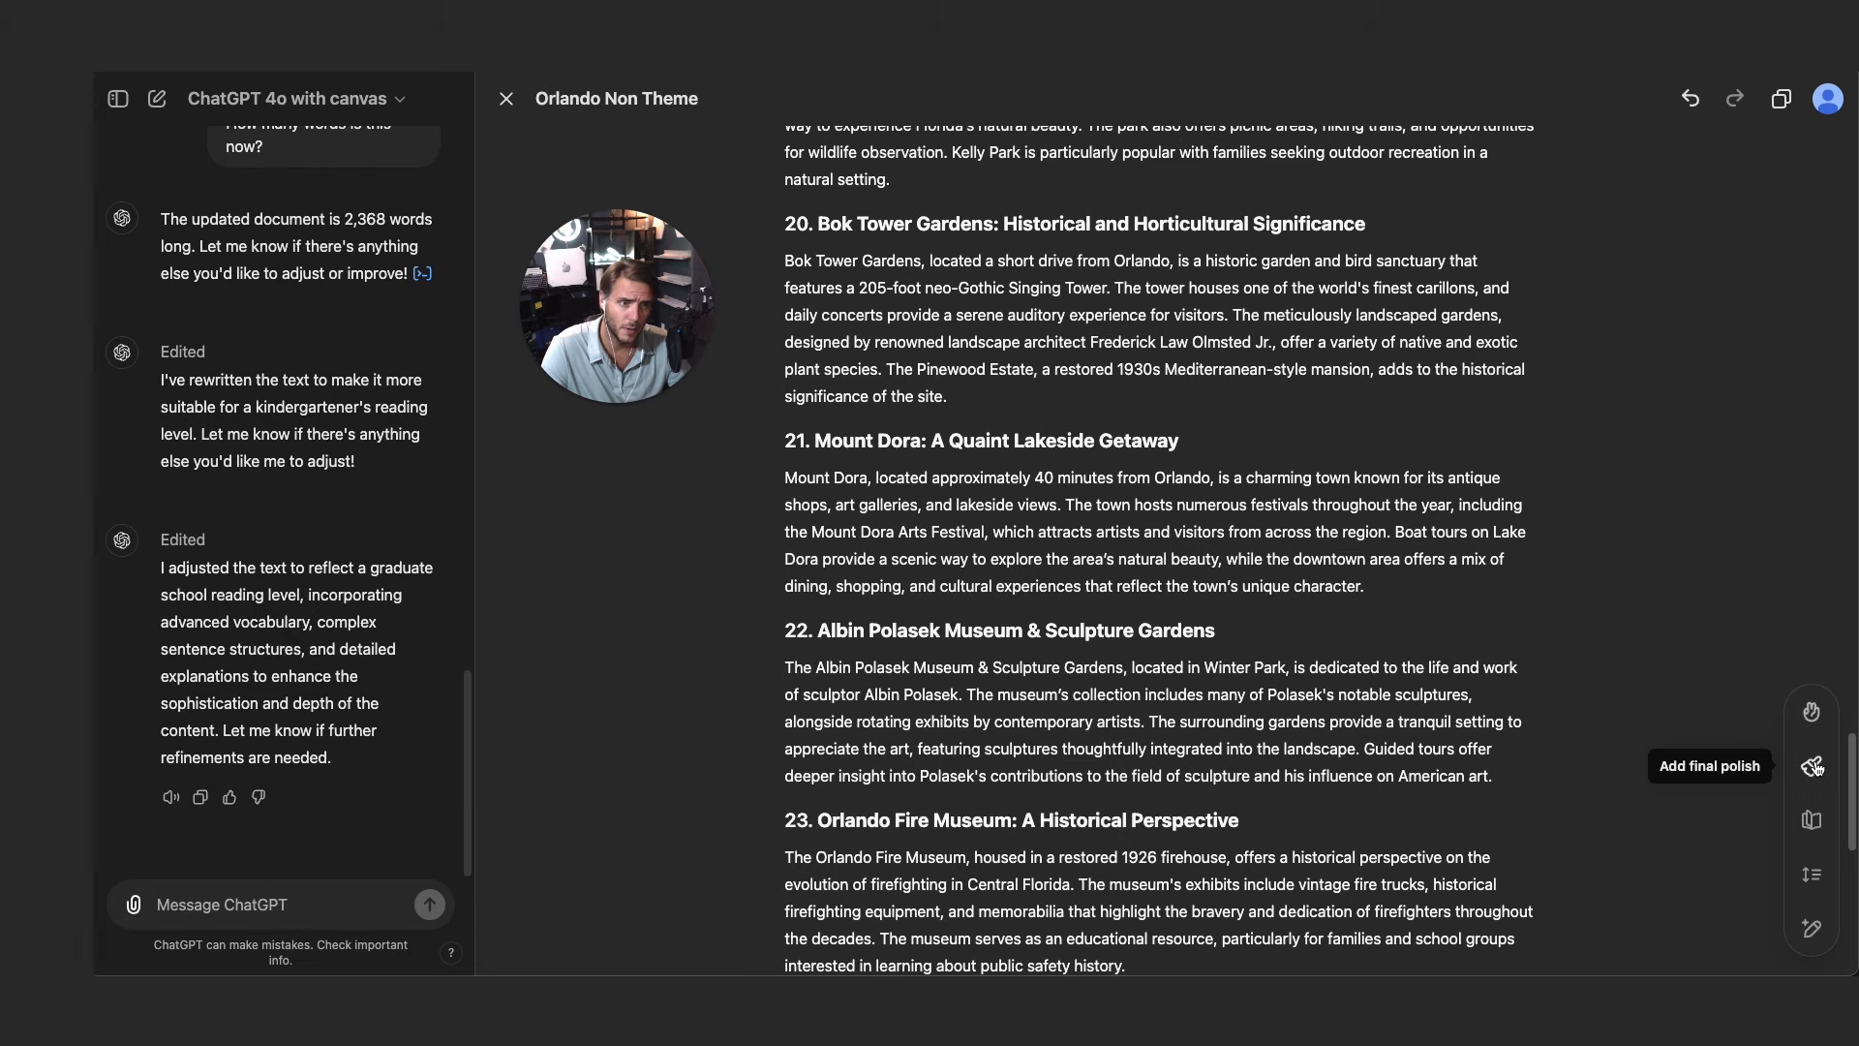
pyautogui.click(1811, 767)
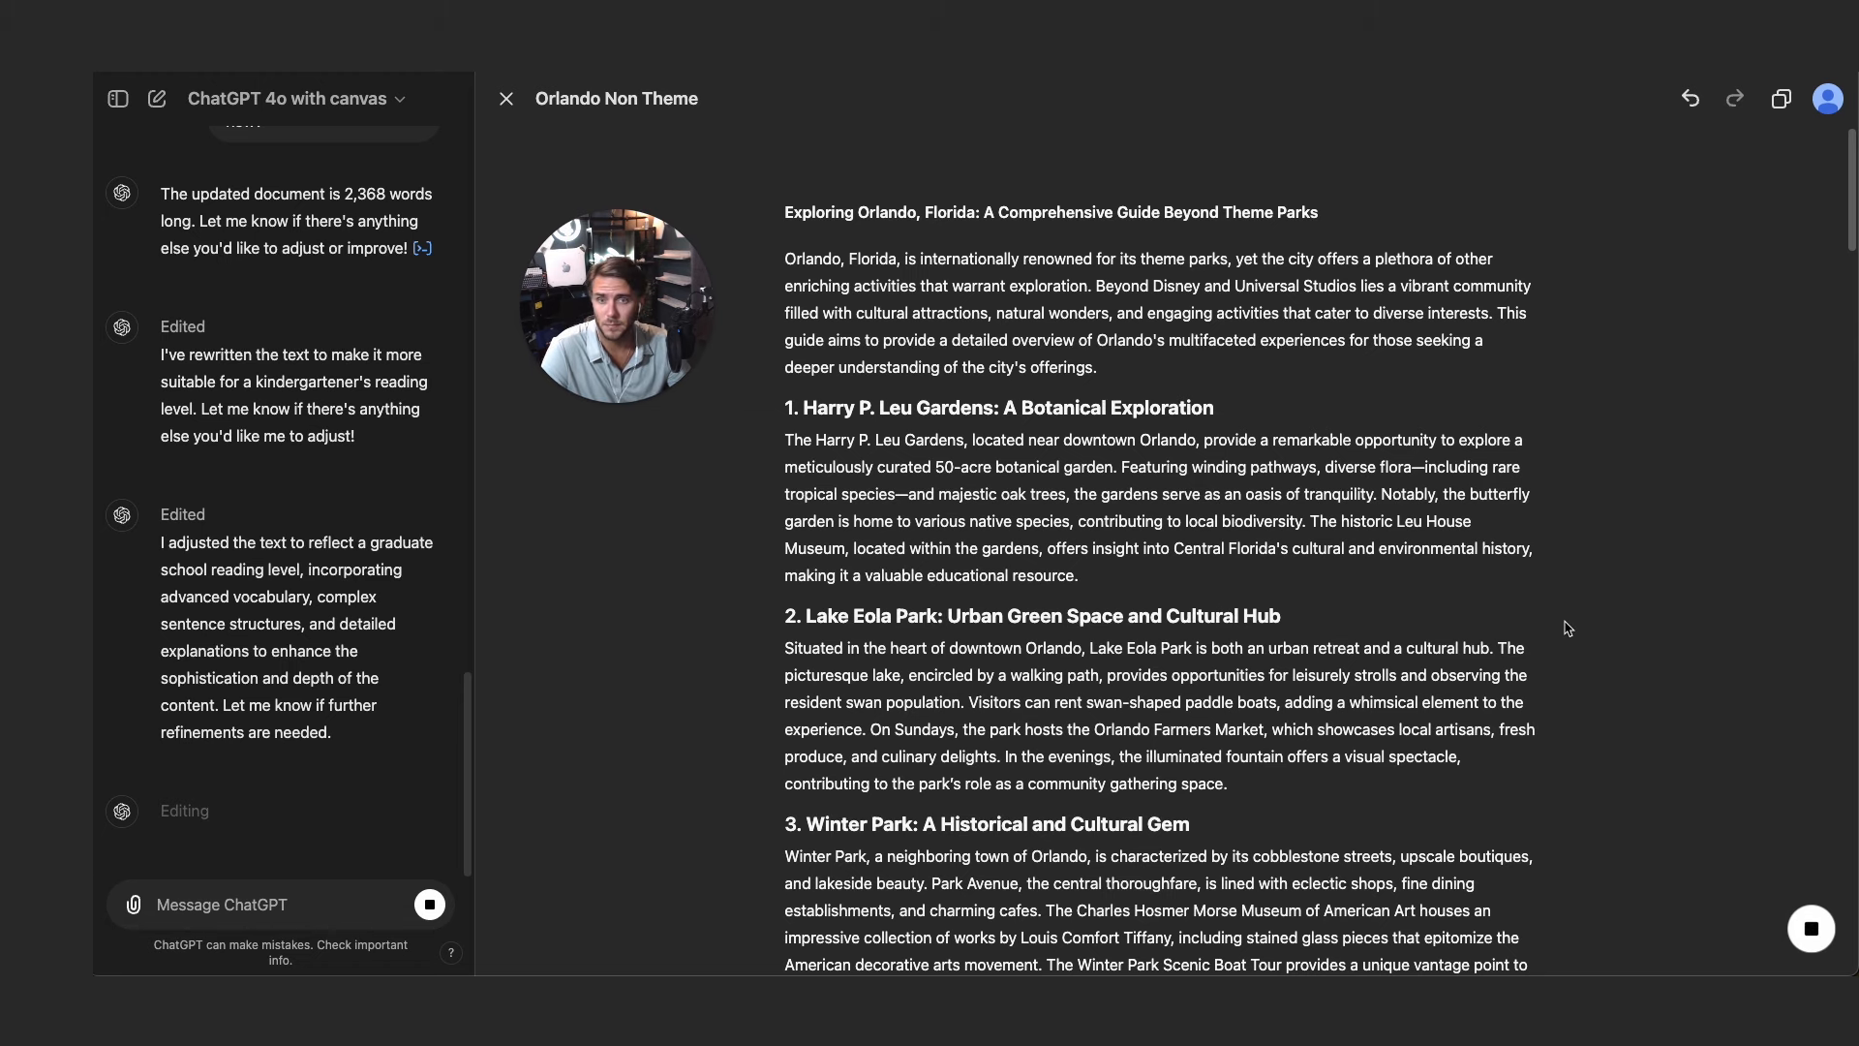
pyautogui.moveTo(1436, 545)
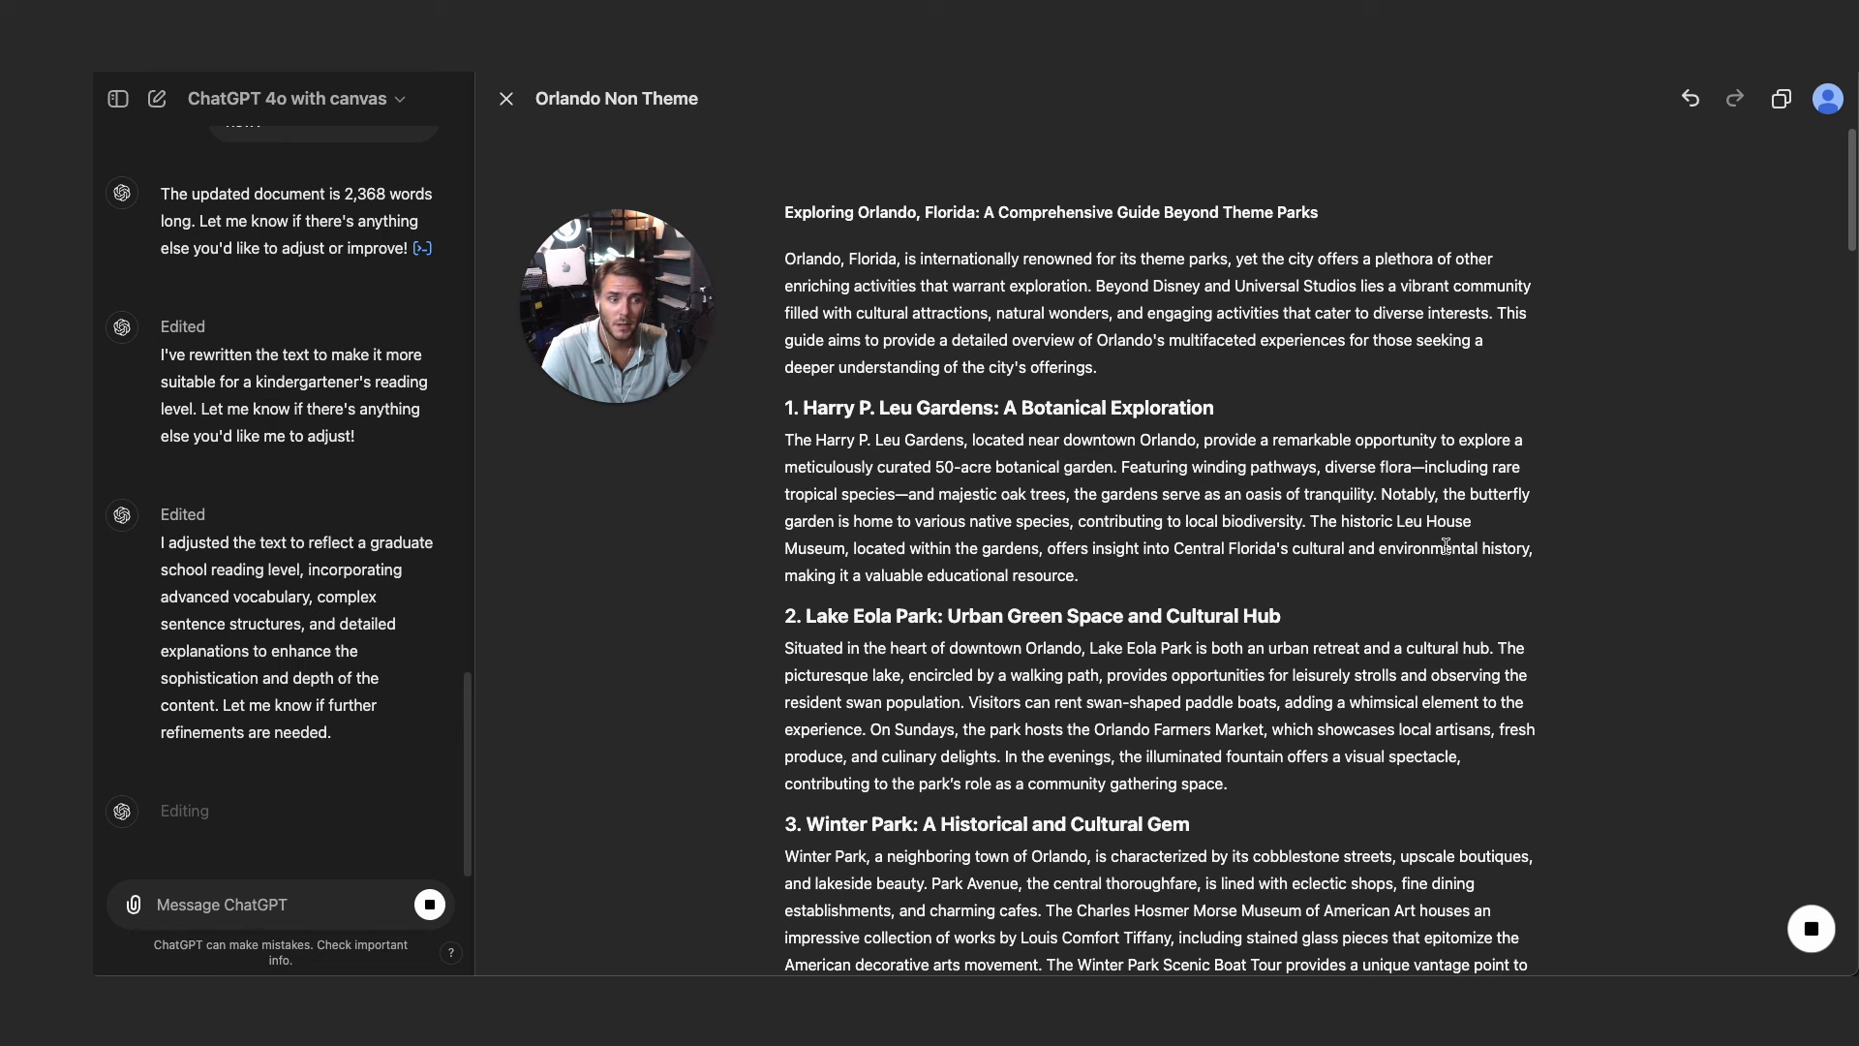
pyautogui.moveTo(1534, 438)
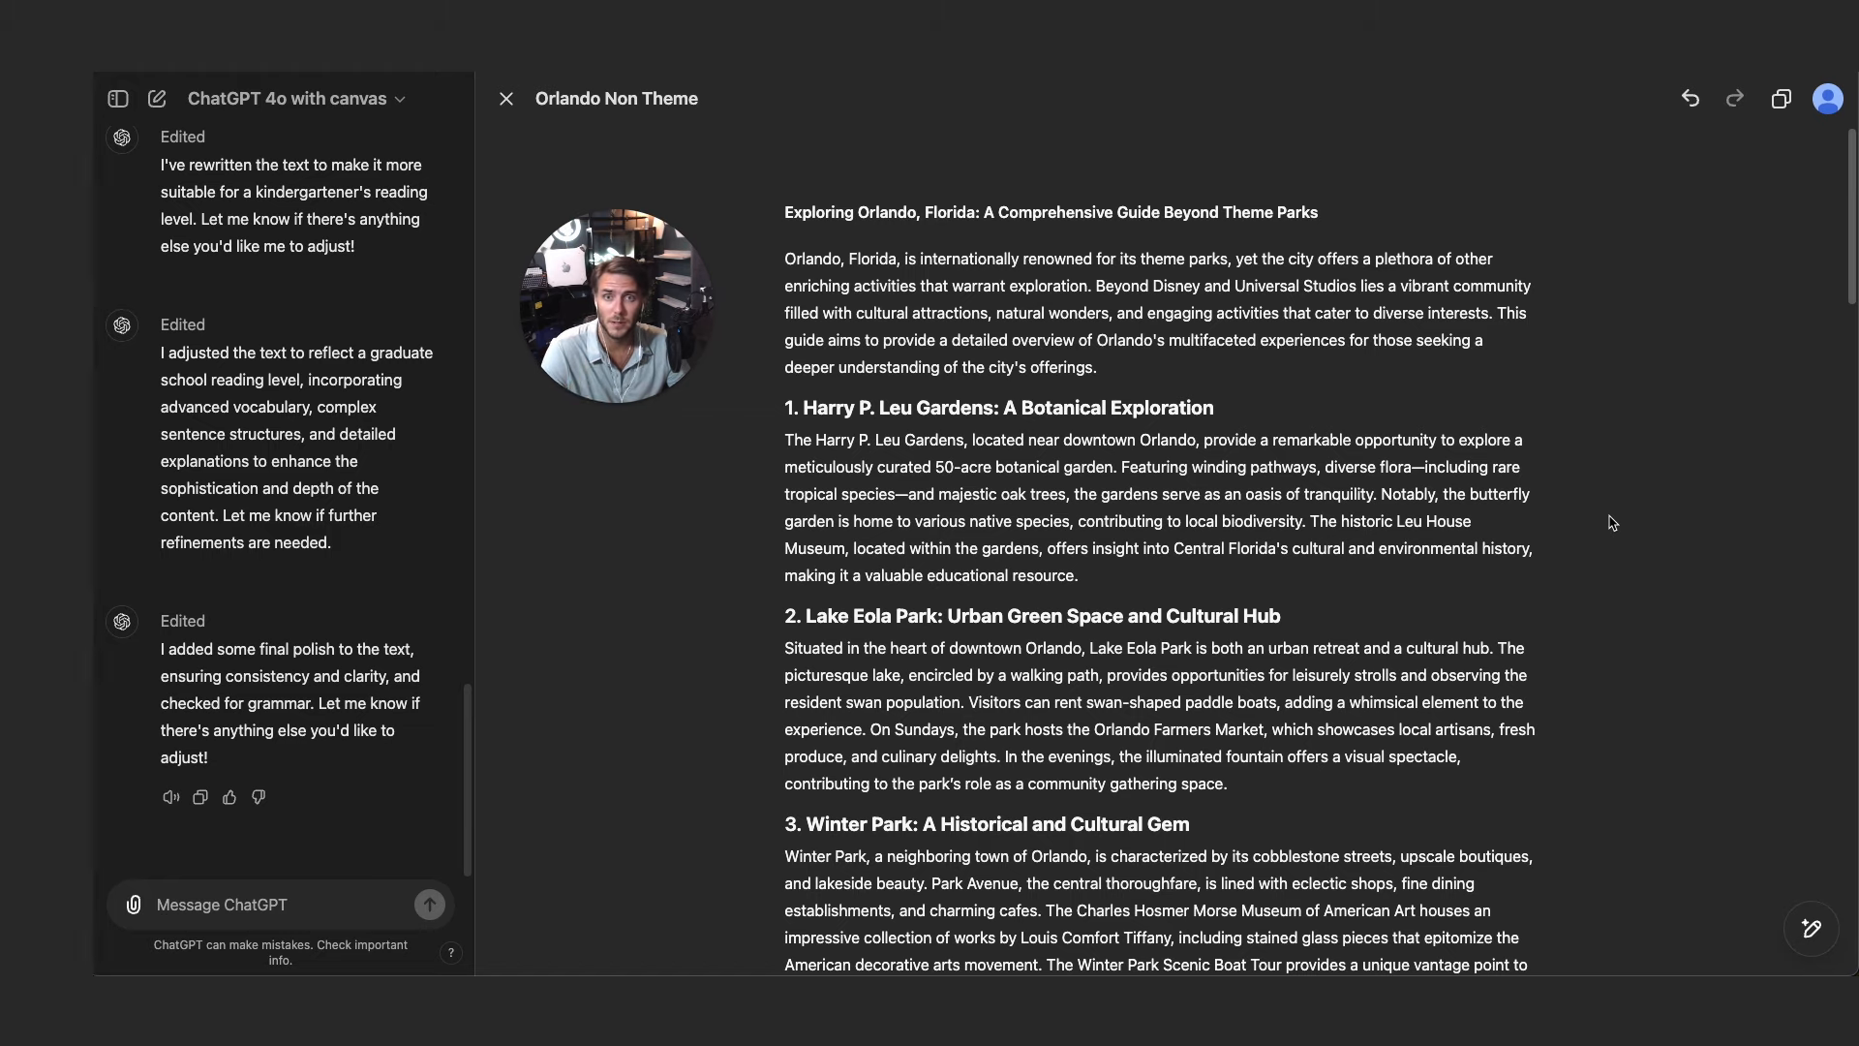
pyautogui.scroll(-3)
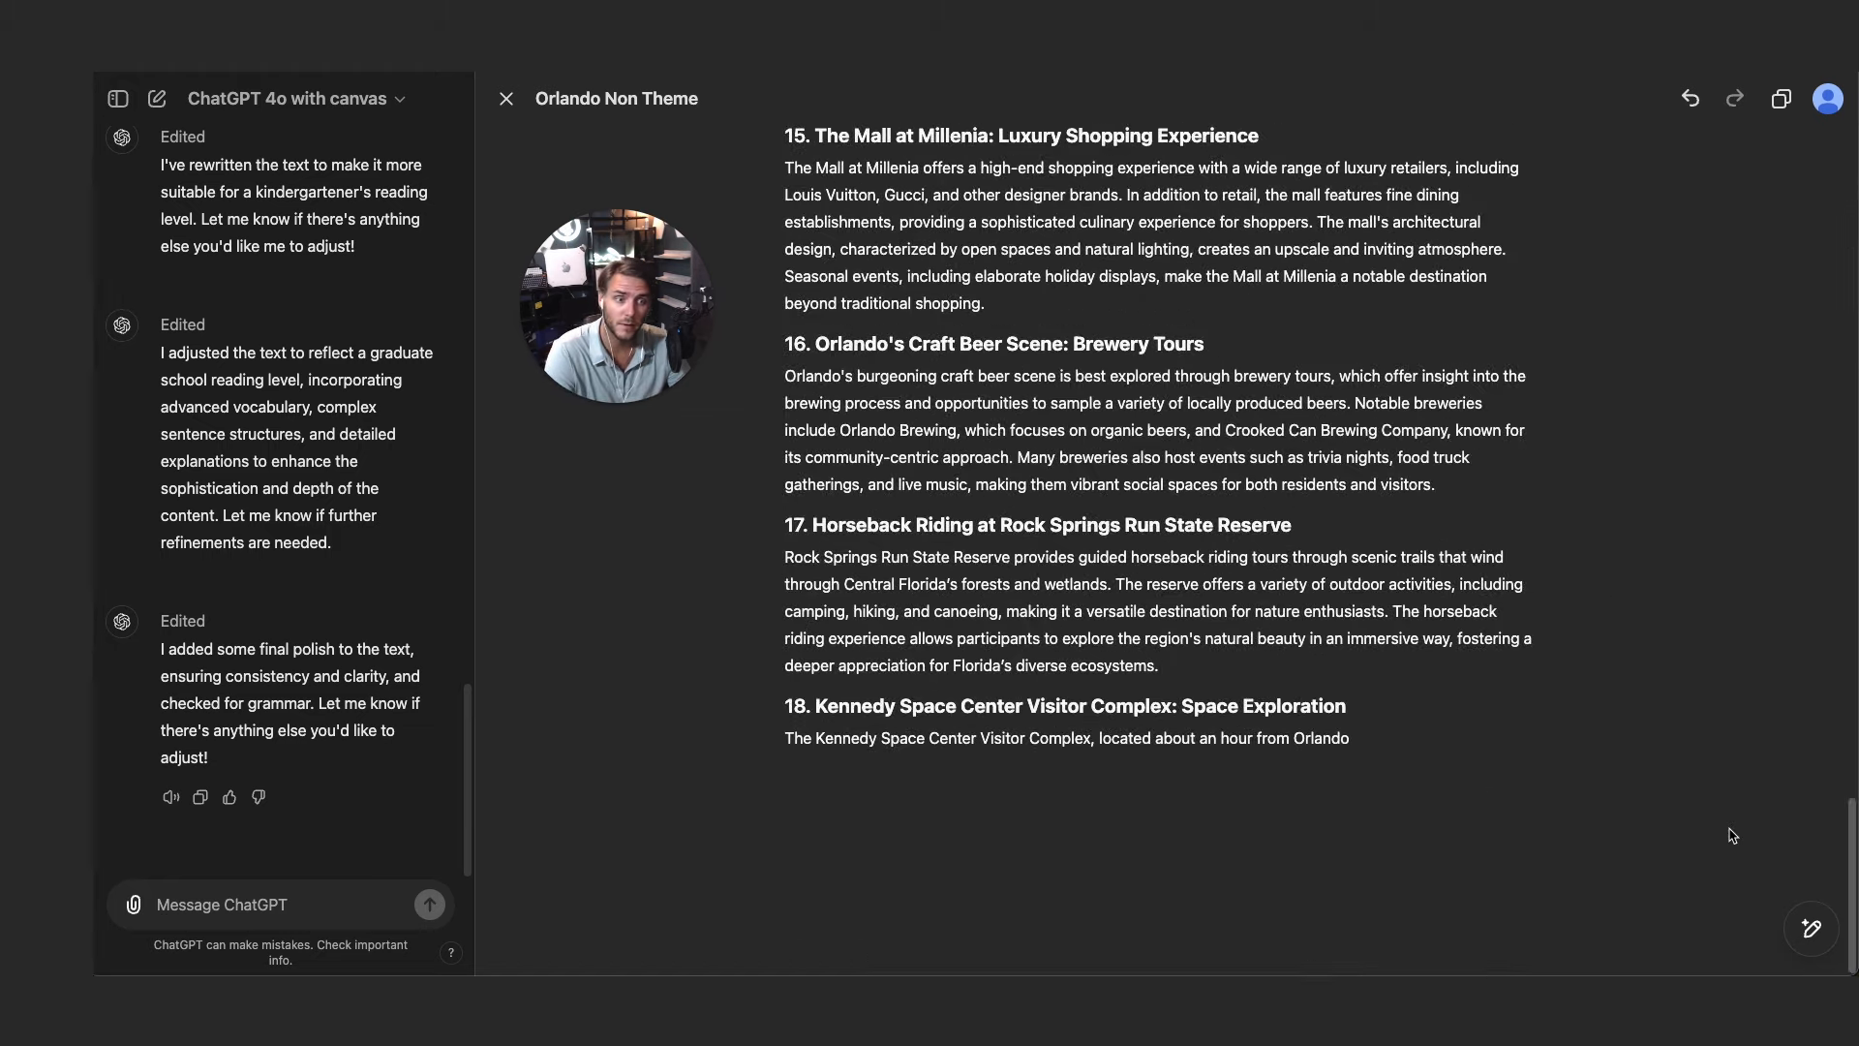
pyautogui.scroll(3)
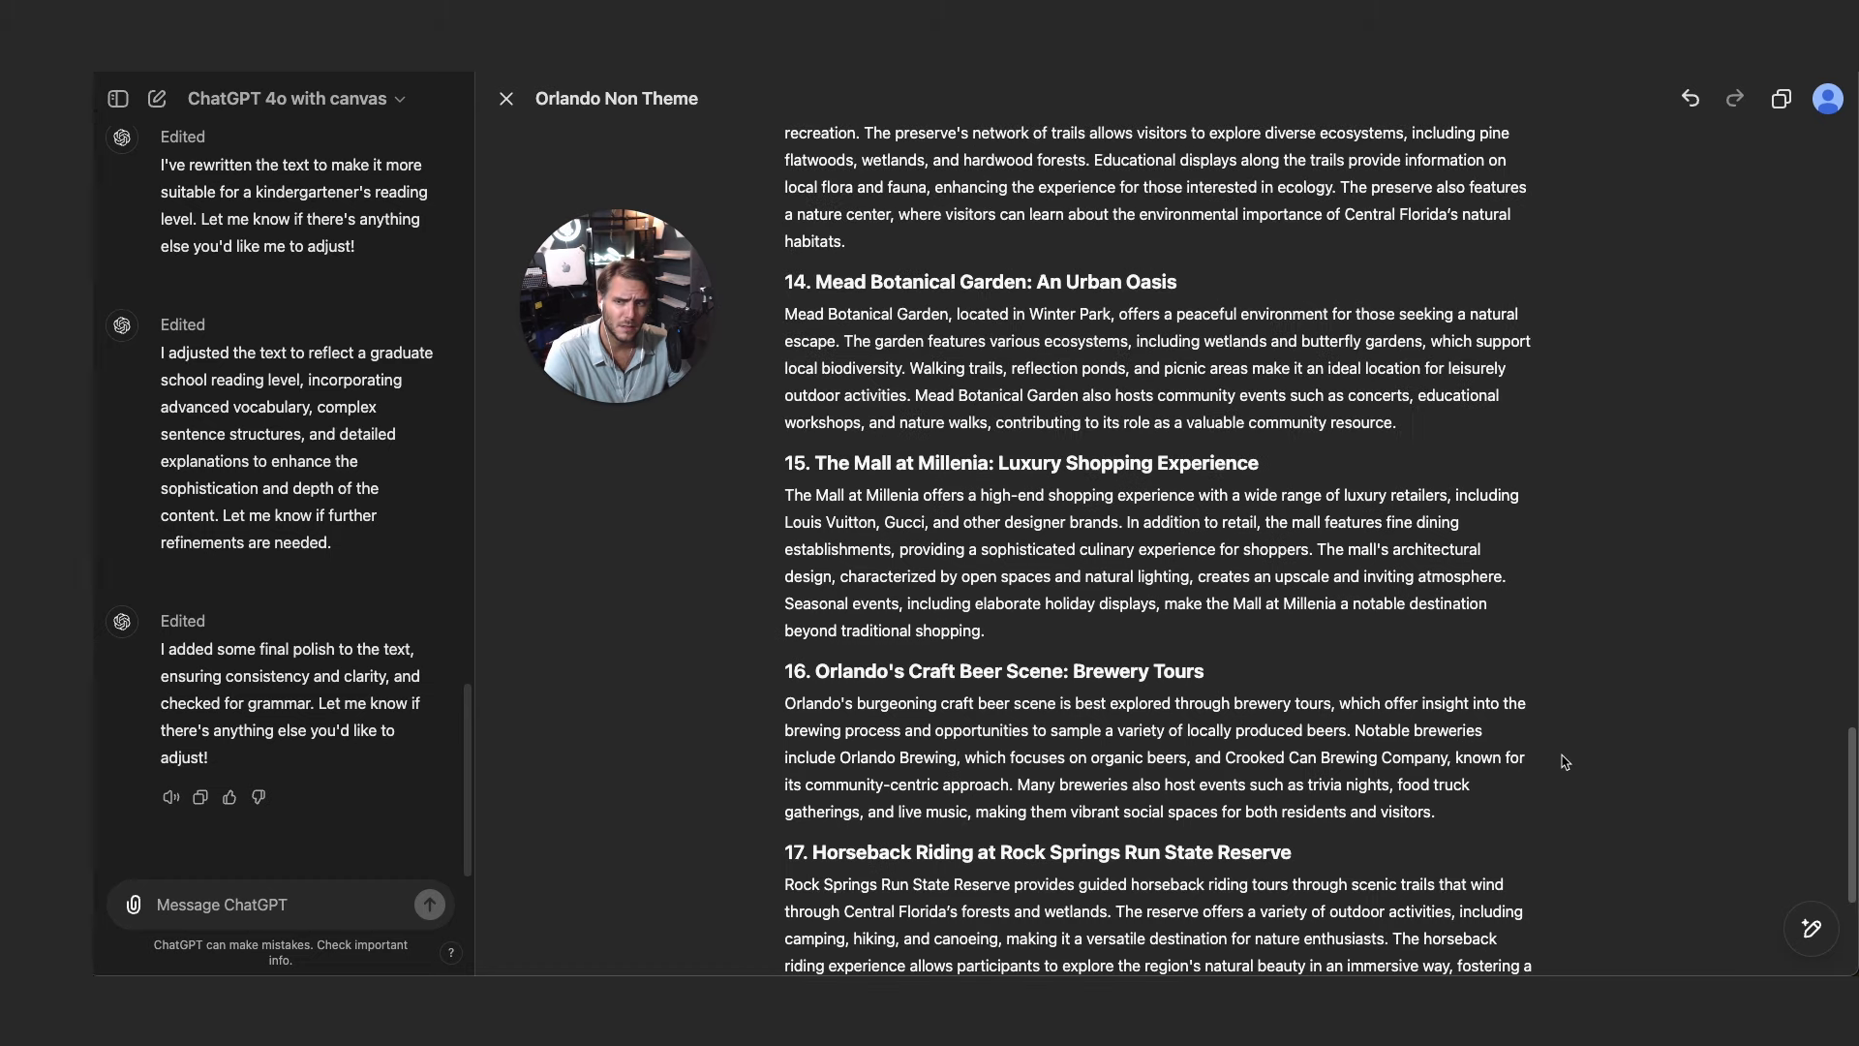
pyautogui.scroll(-3)
pyautogui.write('You cut off some of the sections from the post')
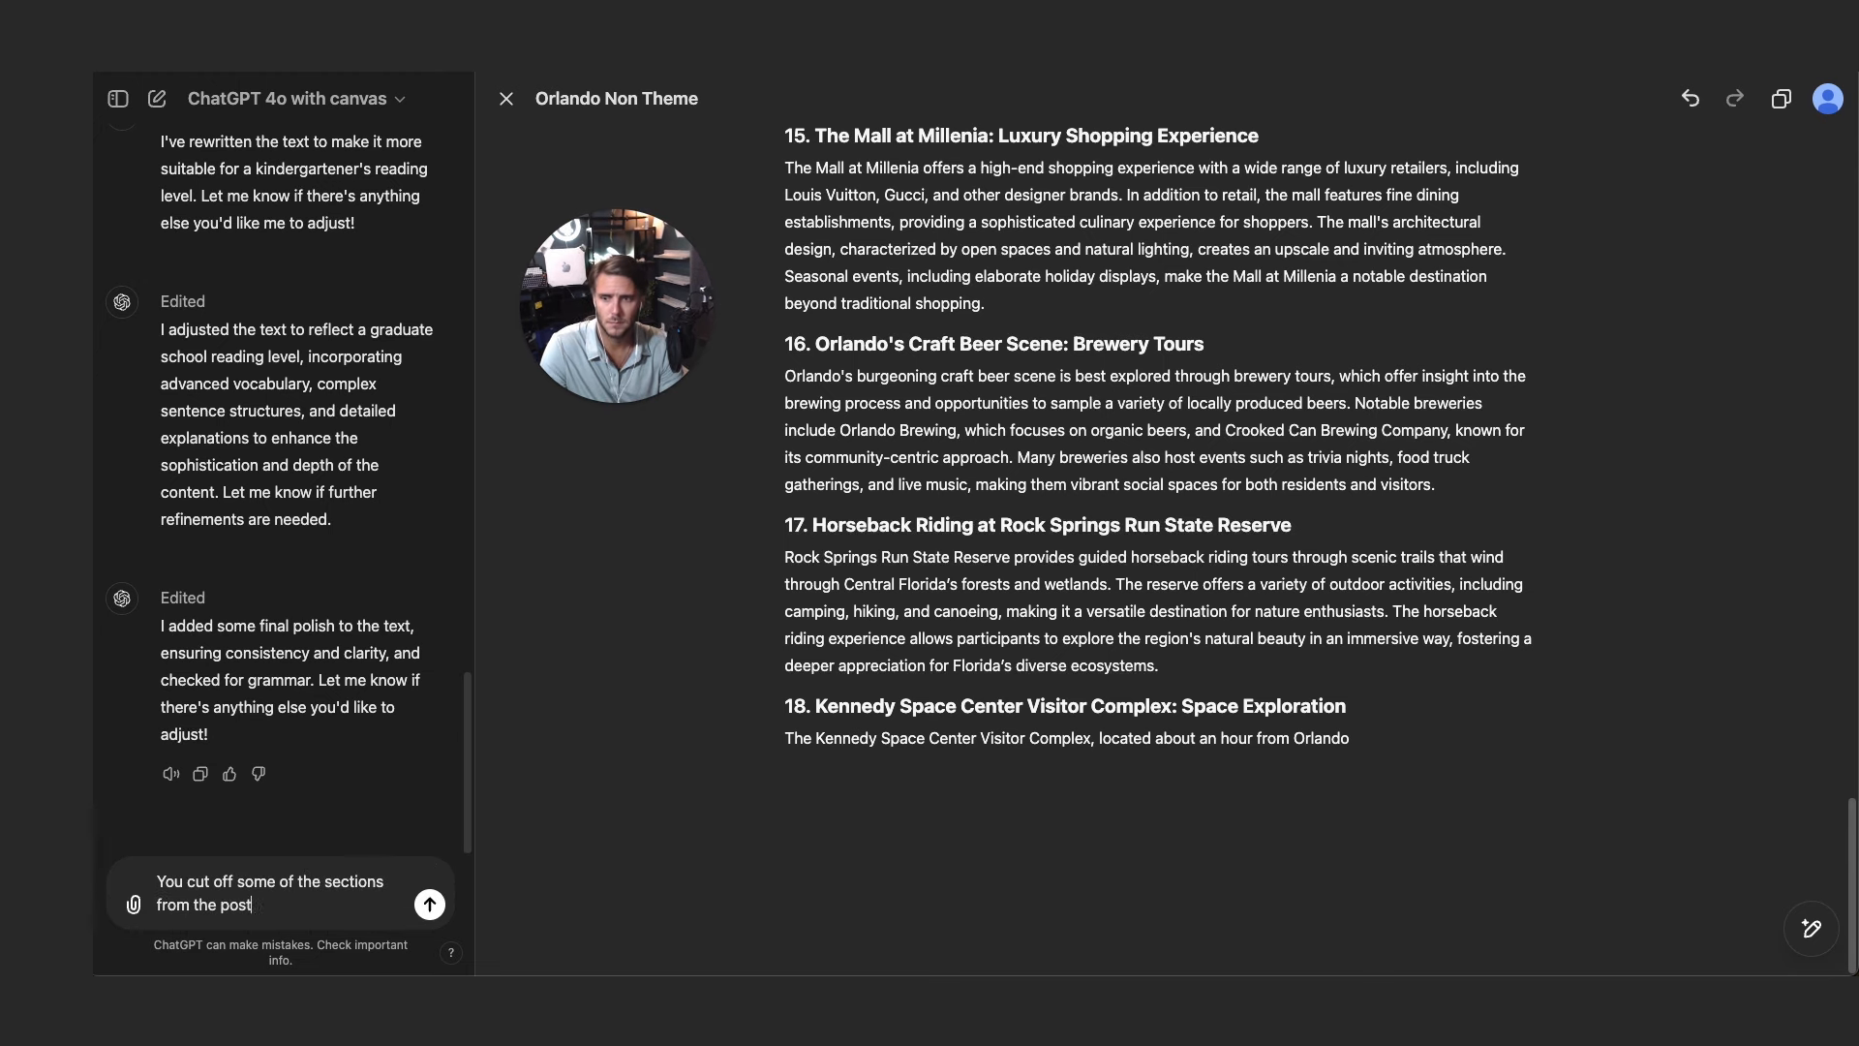
# - Send 'You cut off some of the sections from the post can you fix it?'
pyautogui.write('can you fix it?')
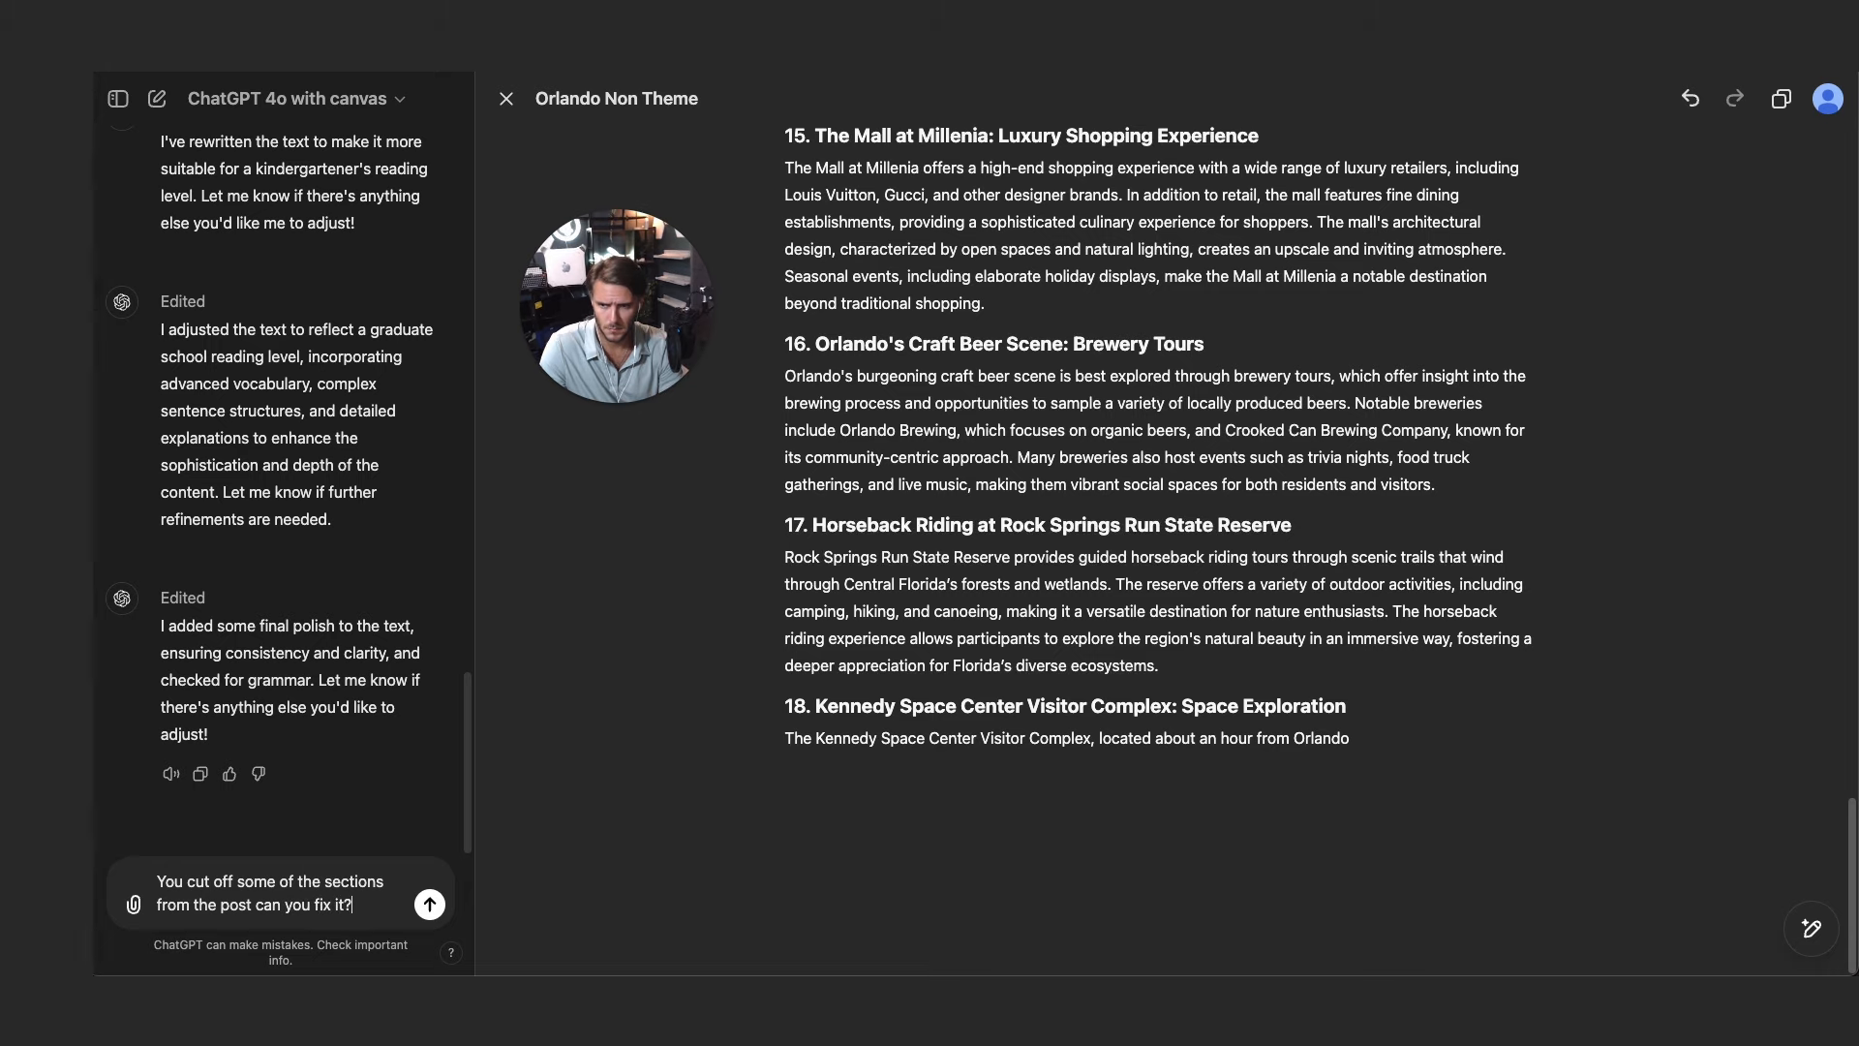
pyautogui.click(430, 904)
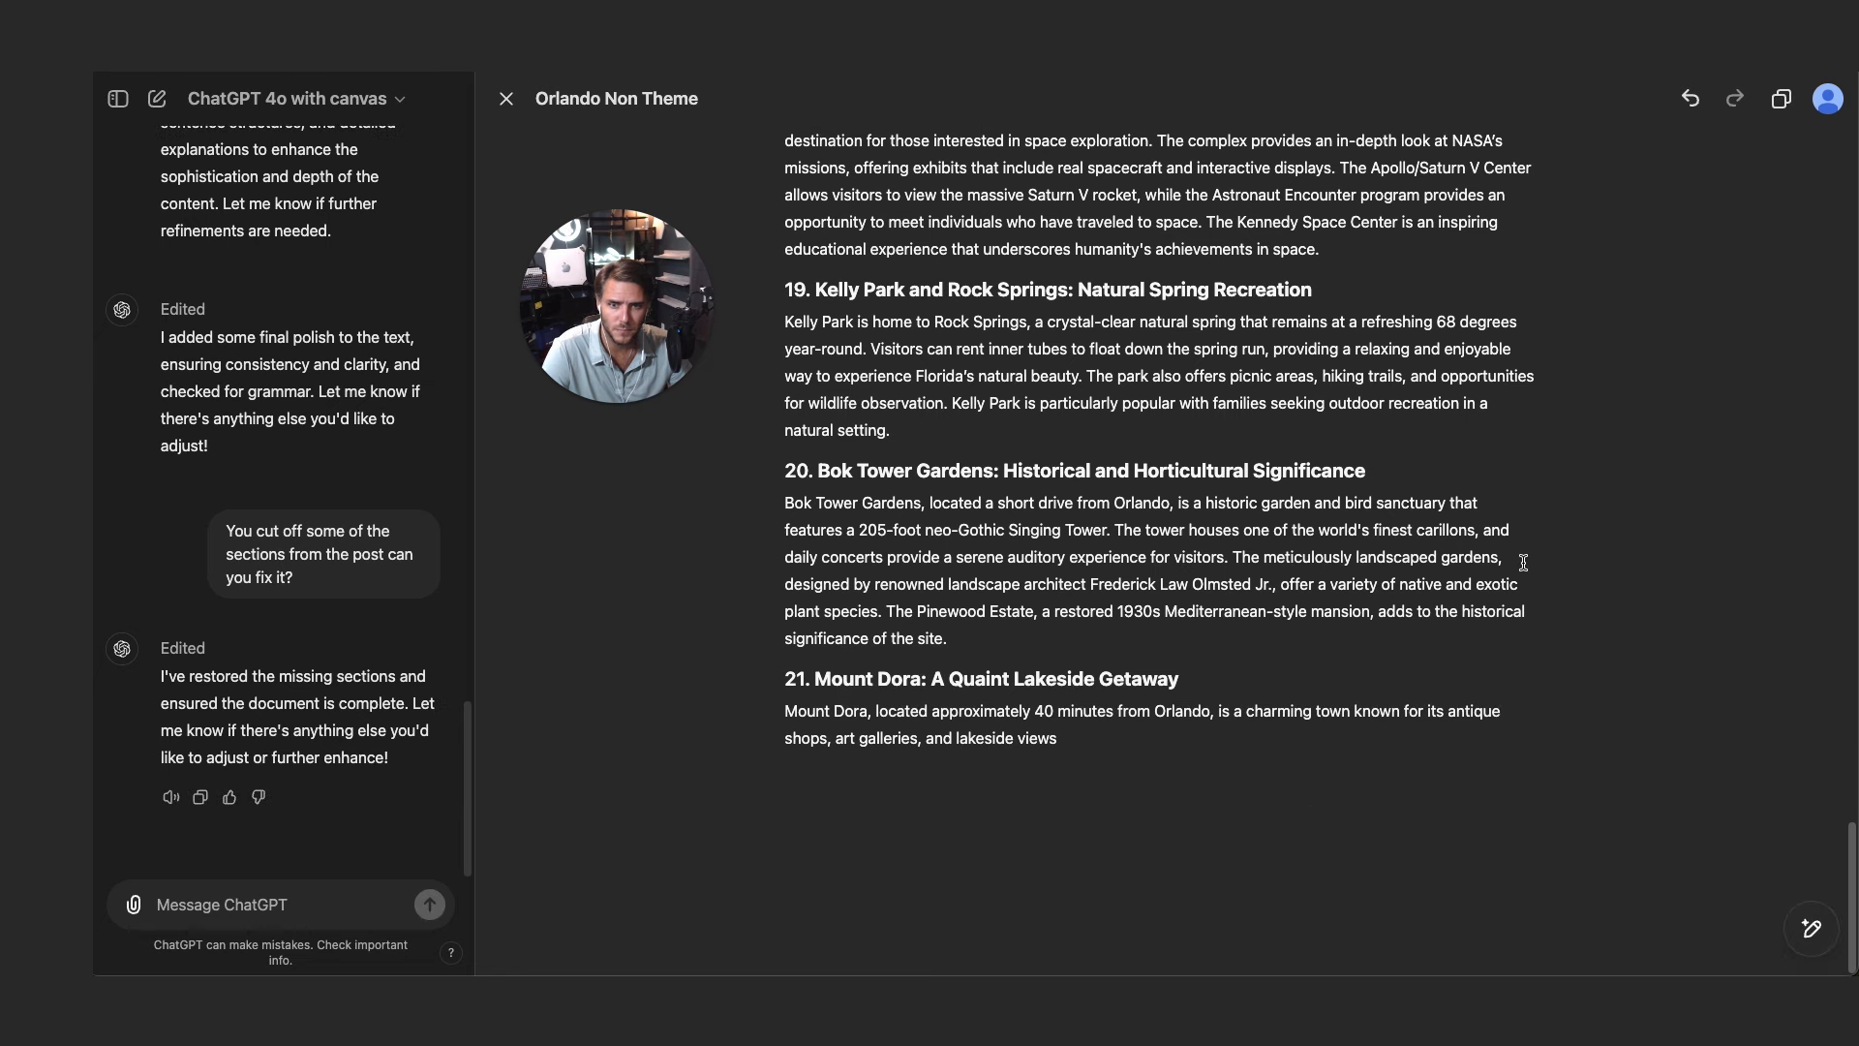
# - Select the short Mount Dora paragraph and request suggested edits on the Orlando guide
pyautogui.moveTo(786, 710); pyautogui.dragTo(1056, 738)
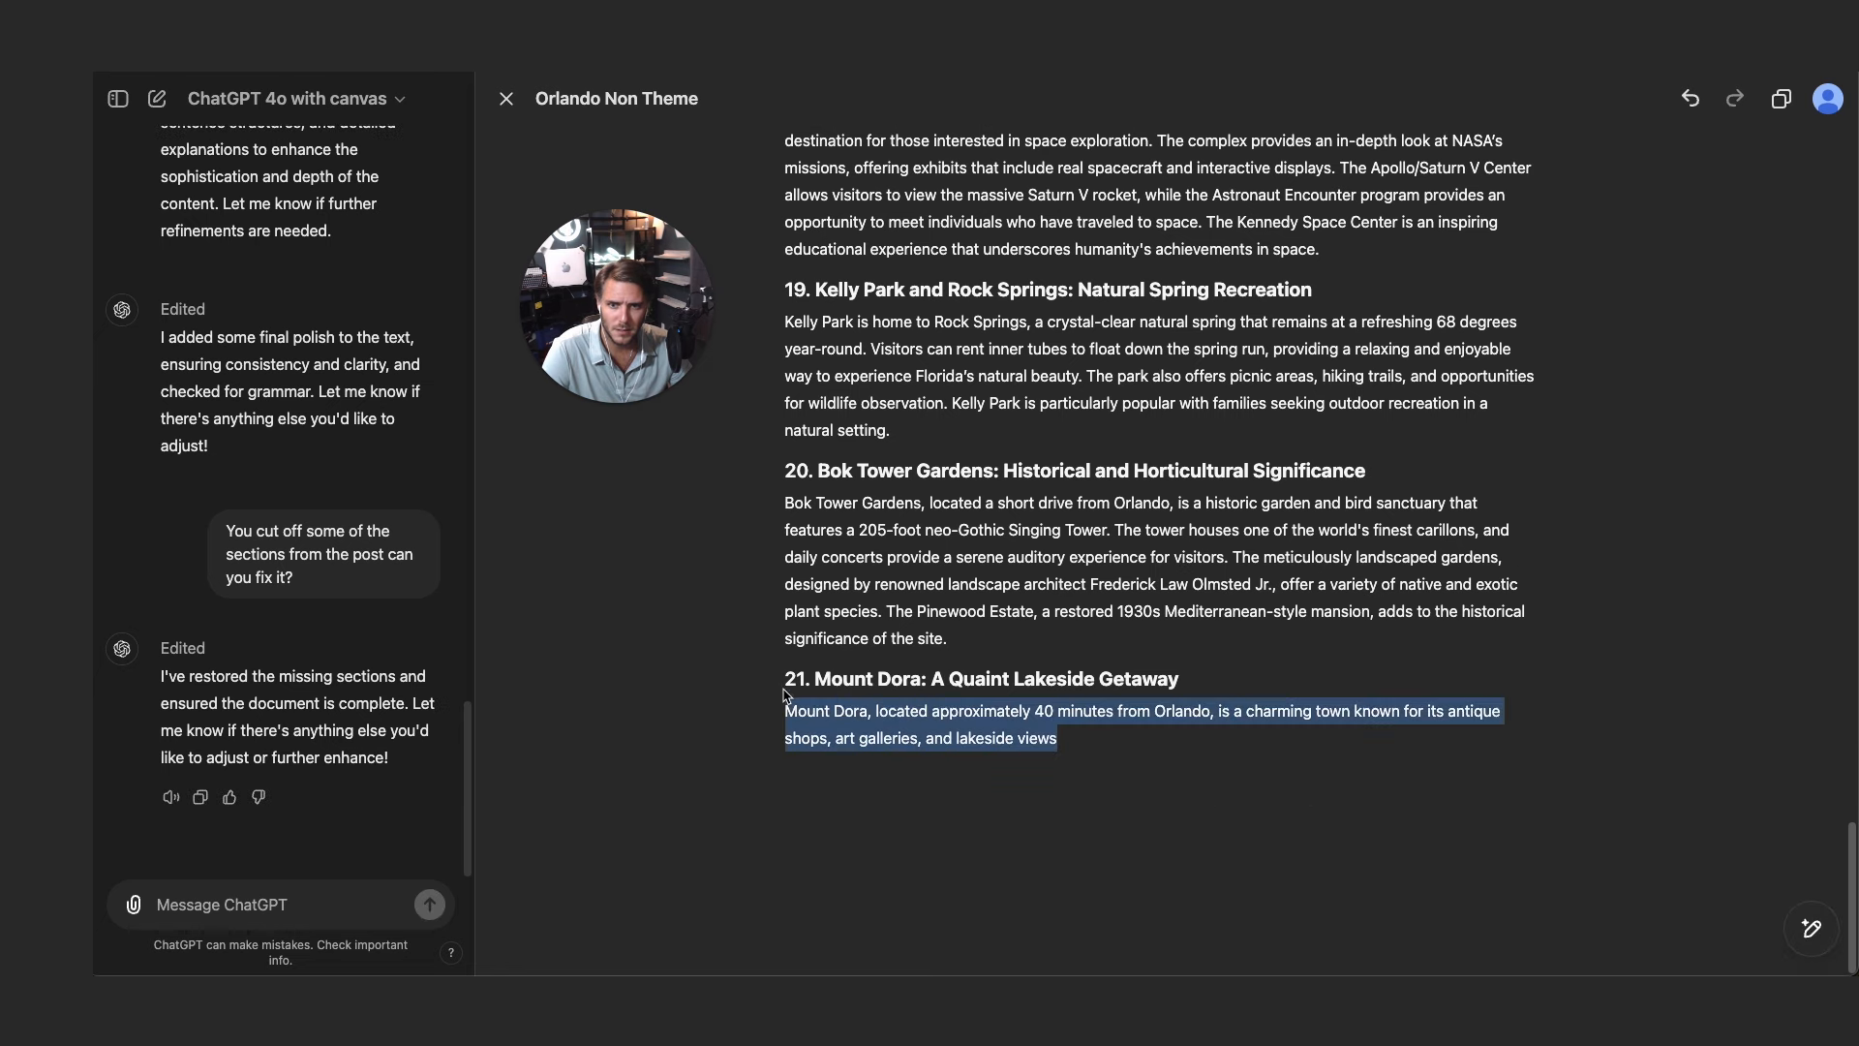
pyautogui.moveTo(1813, 766)
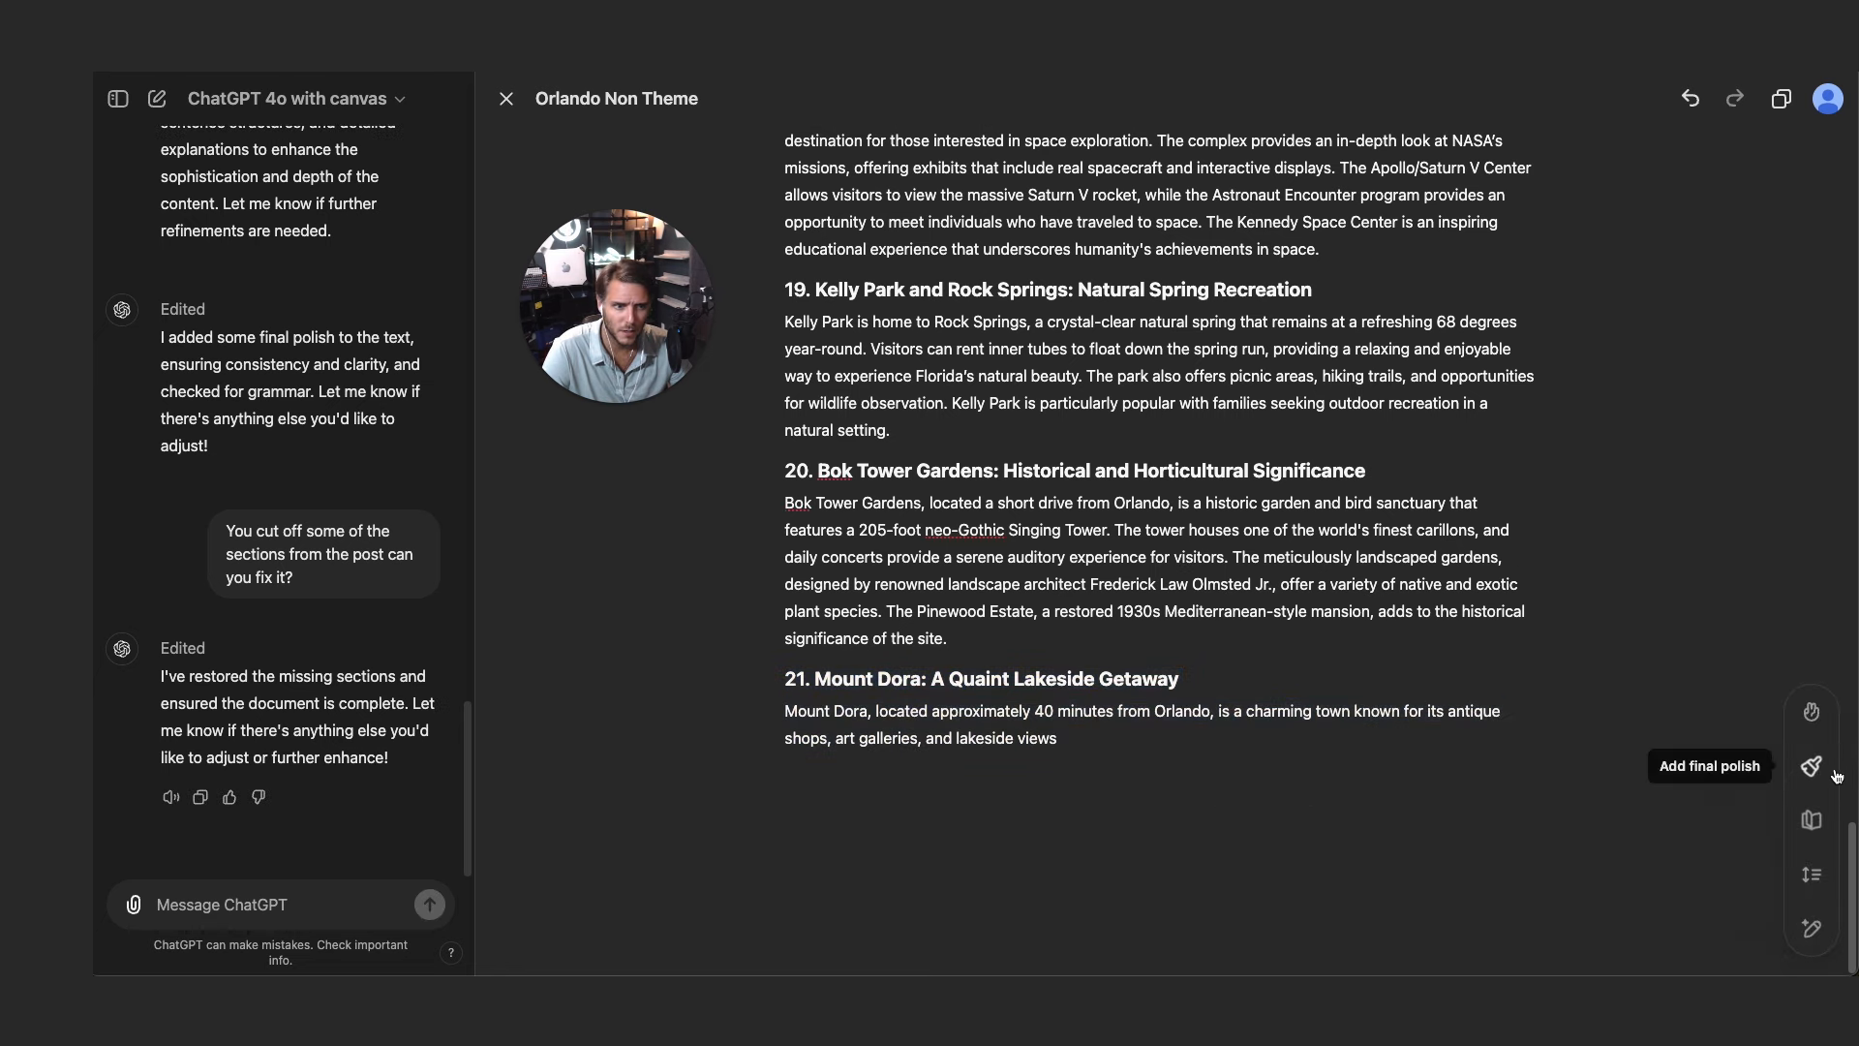
pyautogui.moveTo(1810, 929)
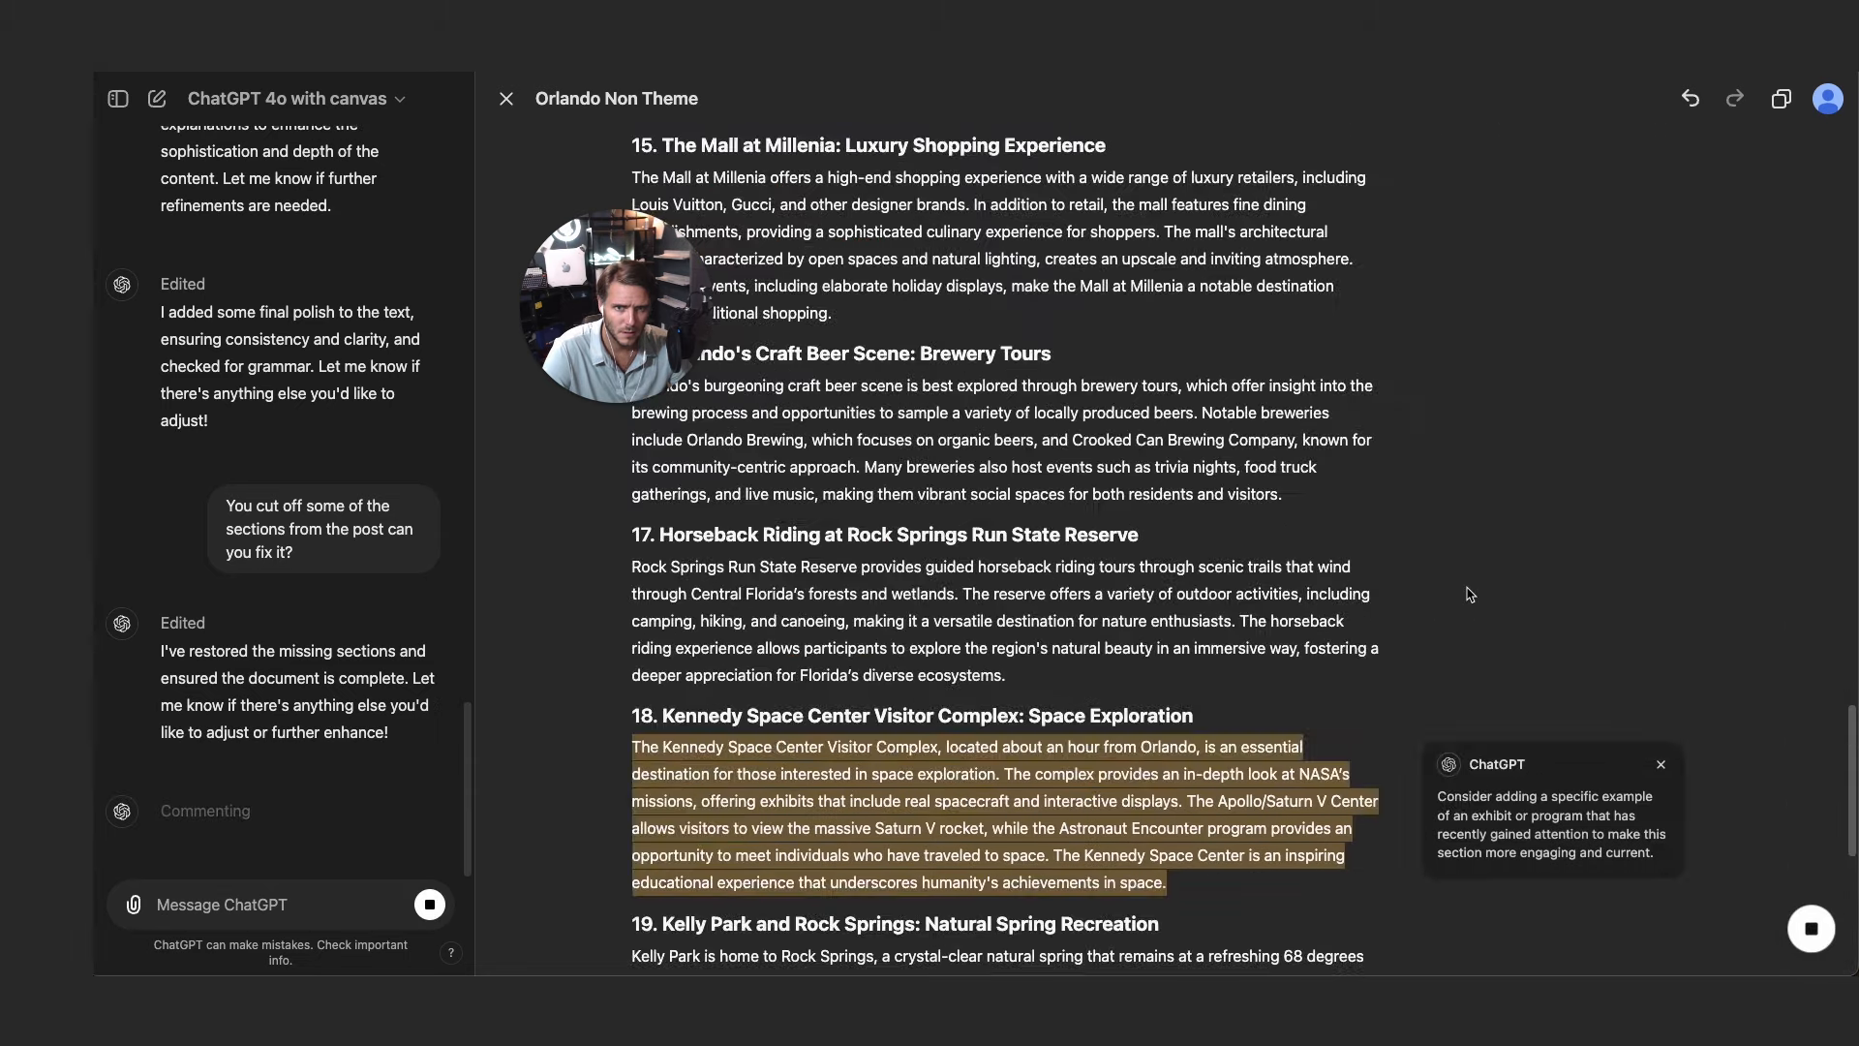
pyautogui.scroll(-3)
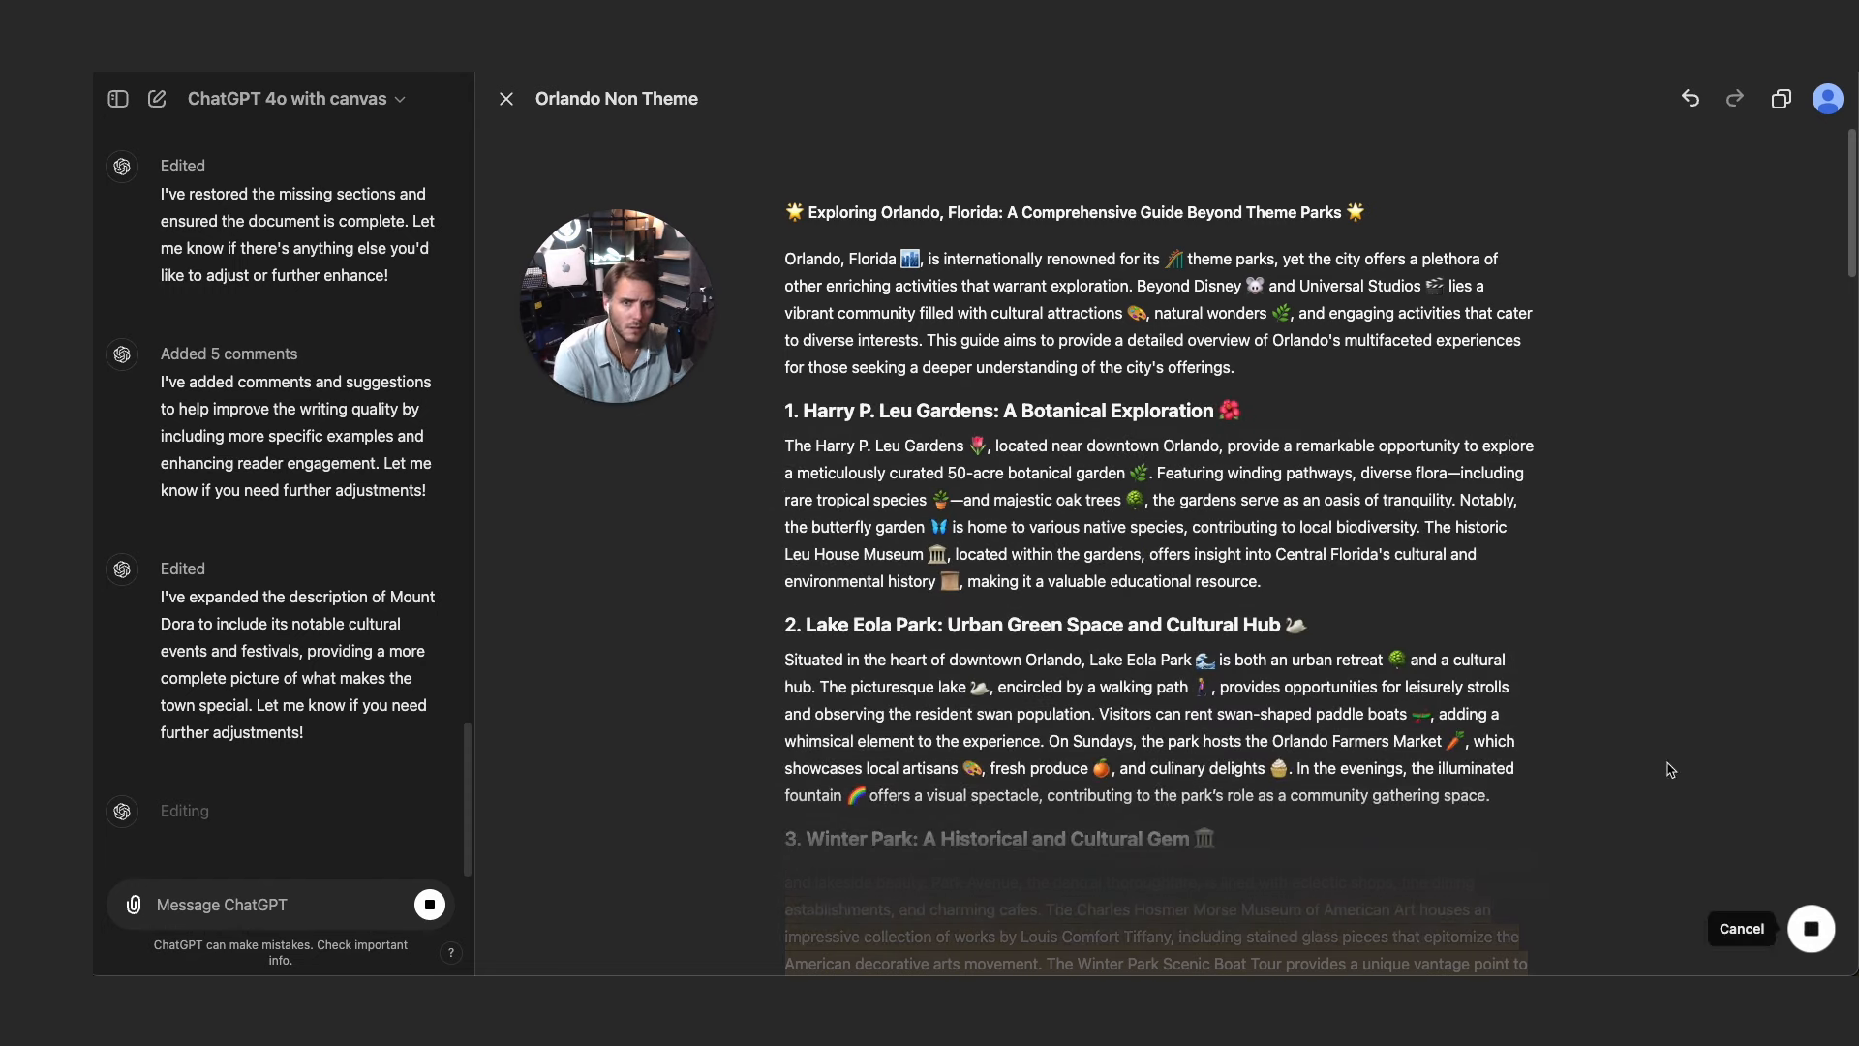
# - Scroll through the reworked Orlando Non Theme sections and back toward the title
pyautogui.scroll(-3)
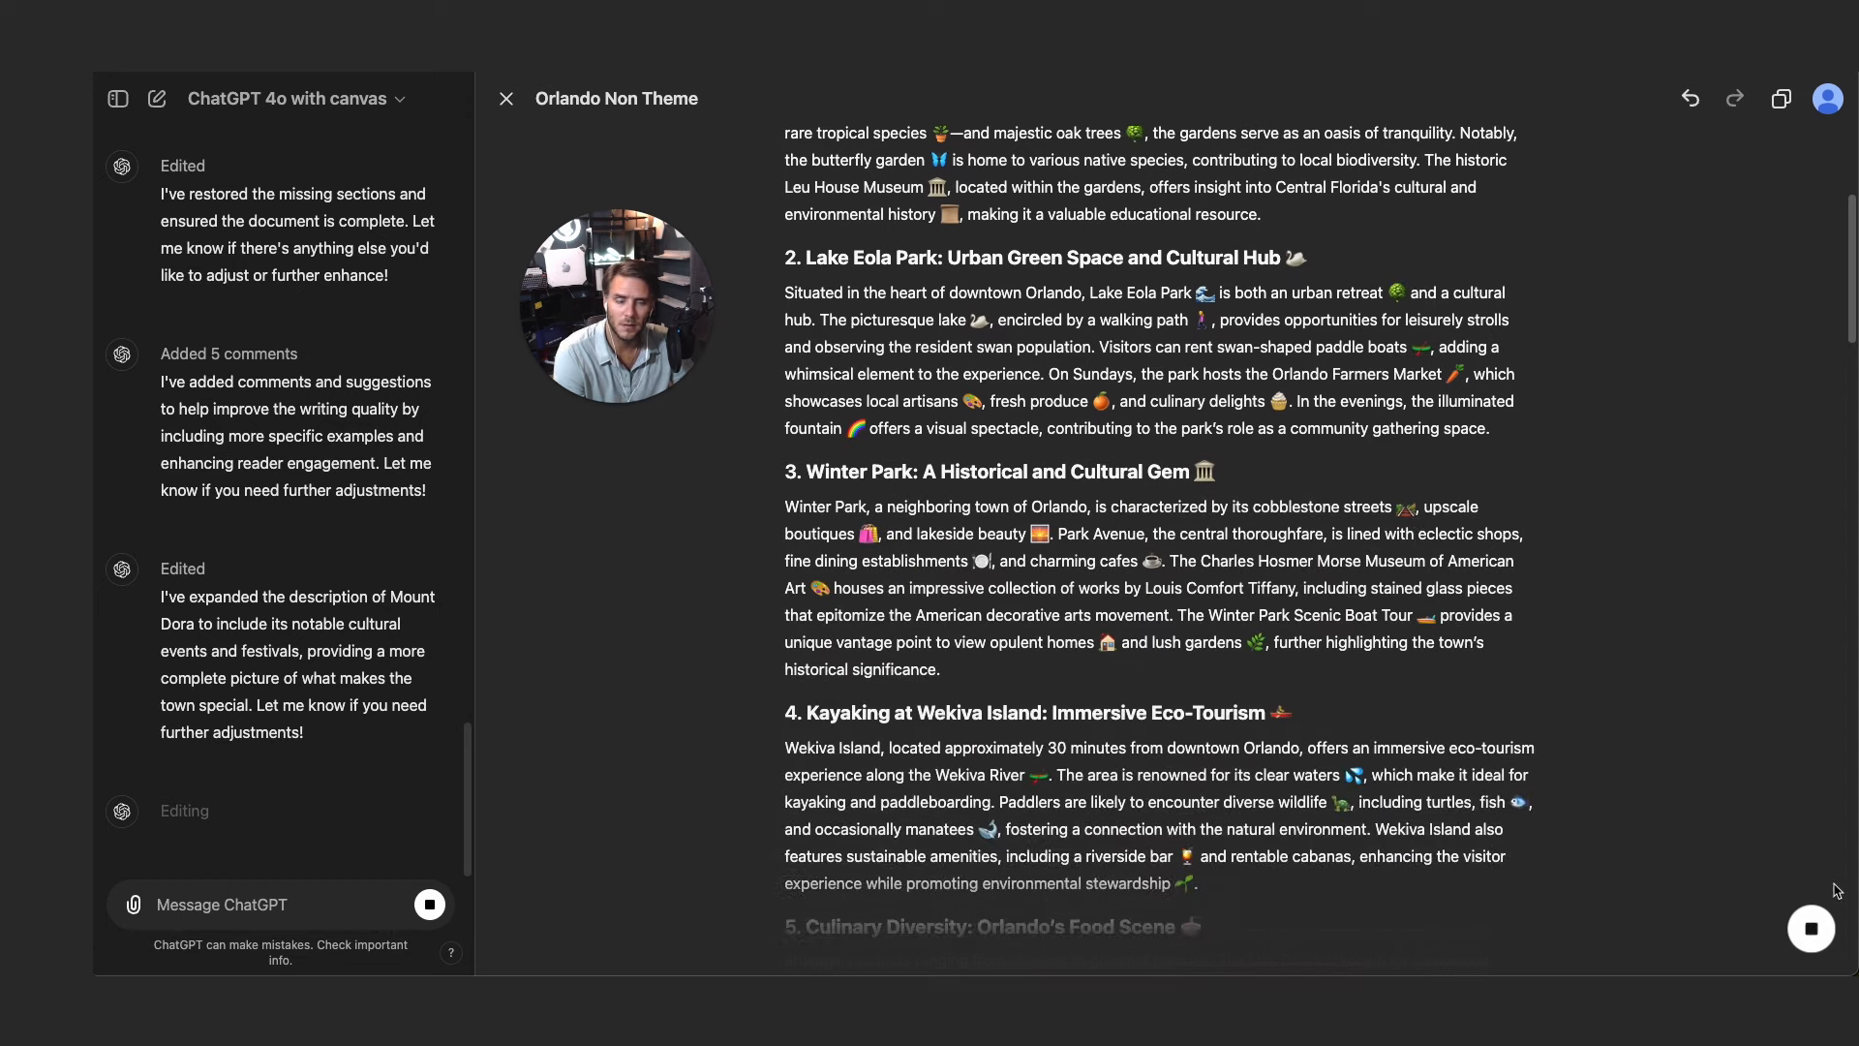
pyautogui.scroll(-3)
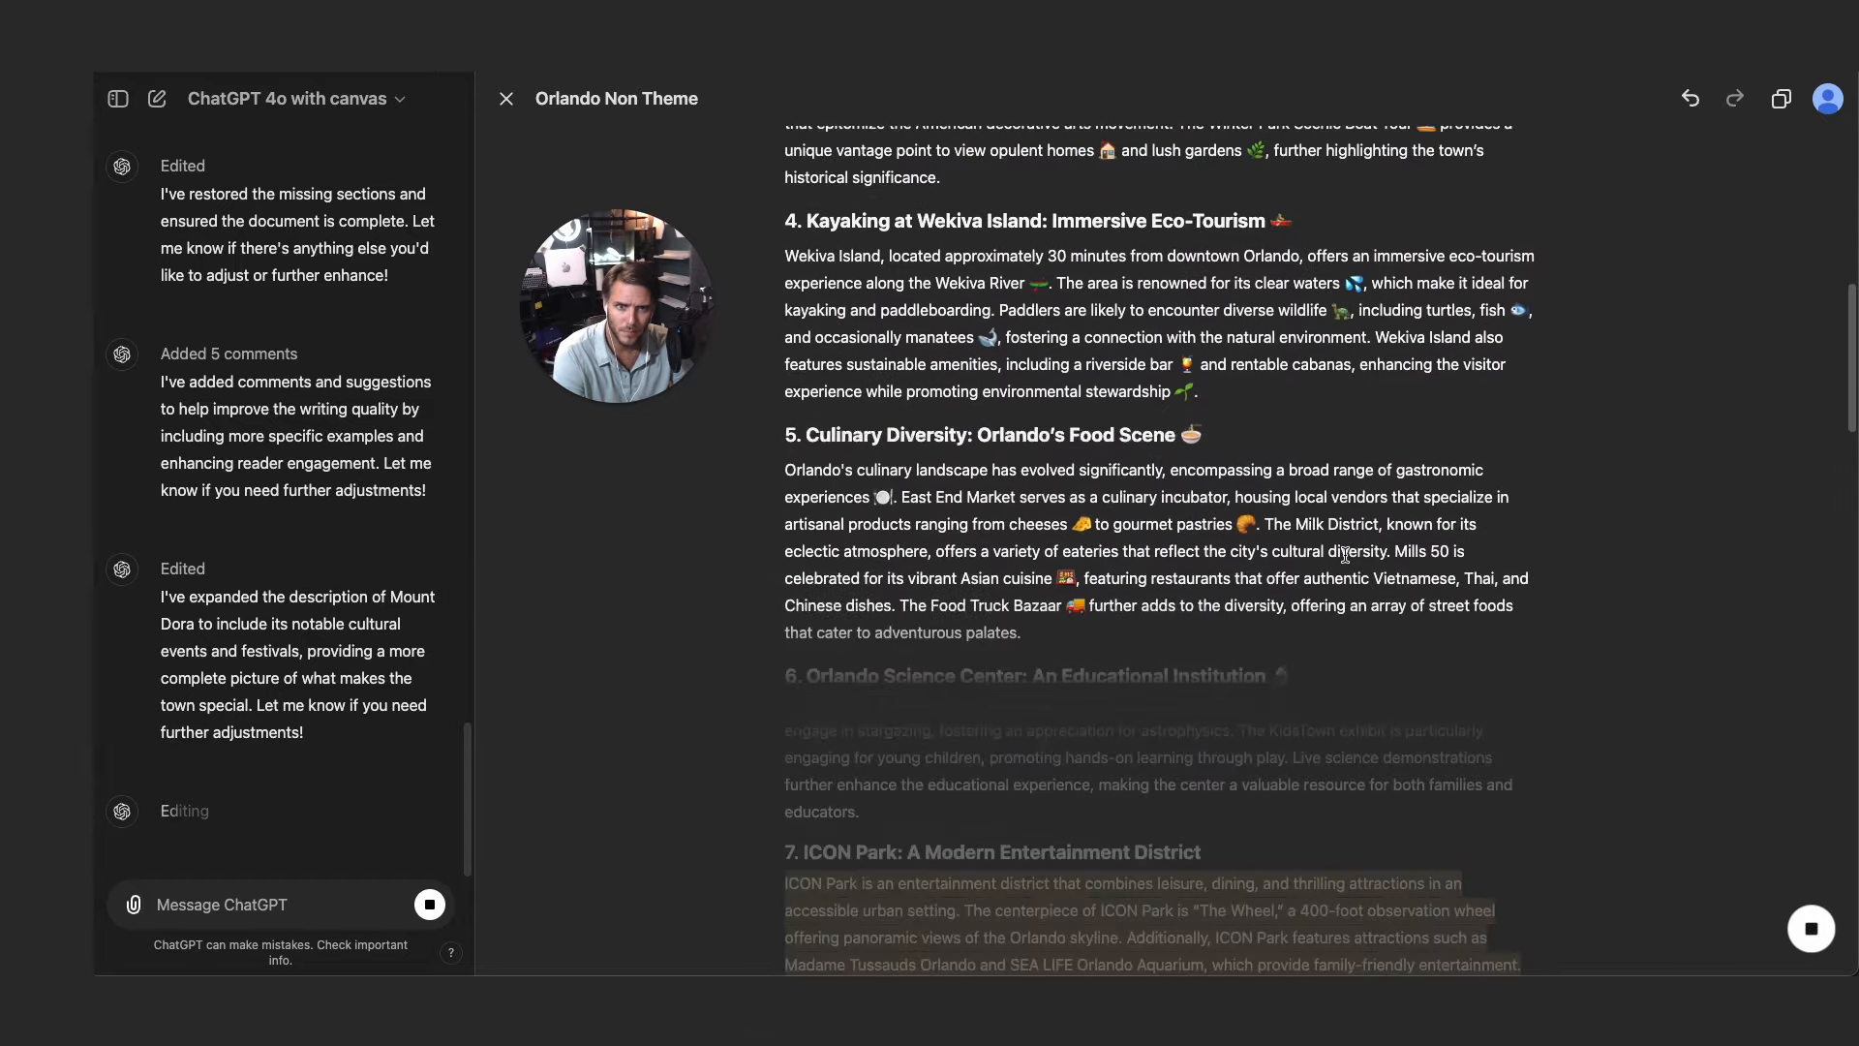
pyautogui.scroll(-3)
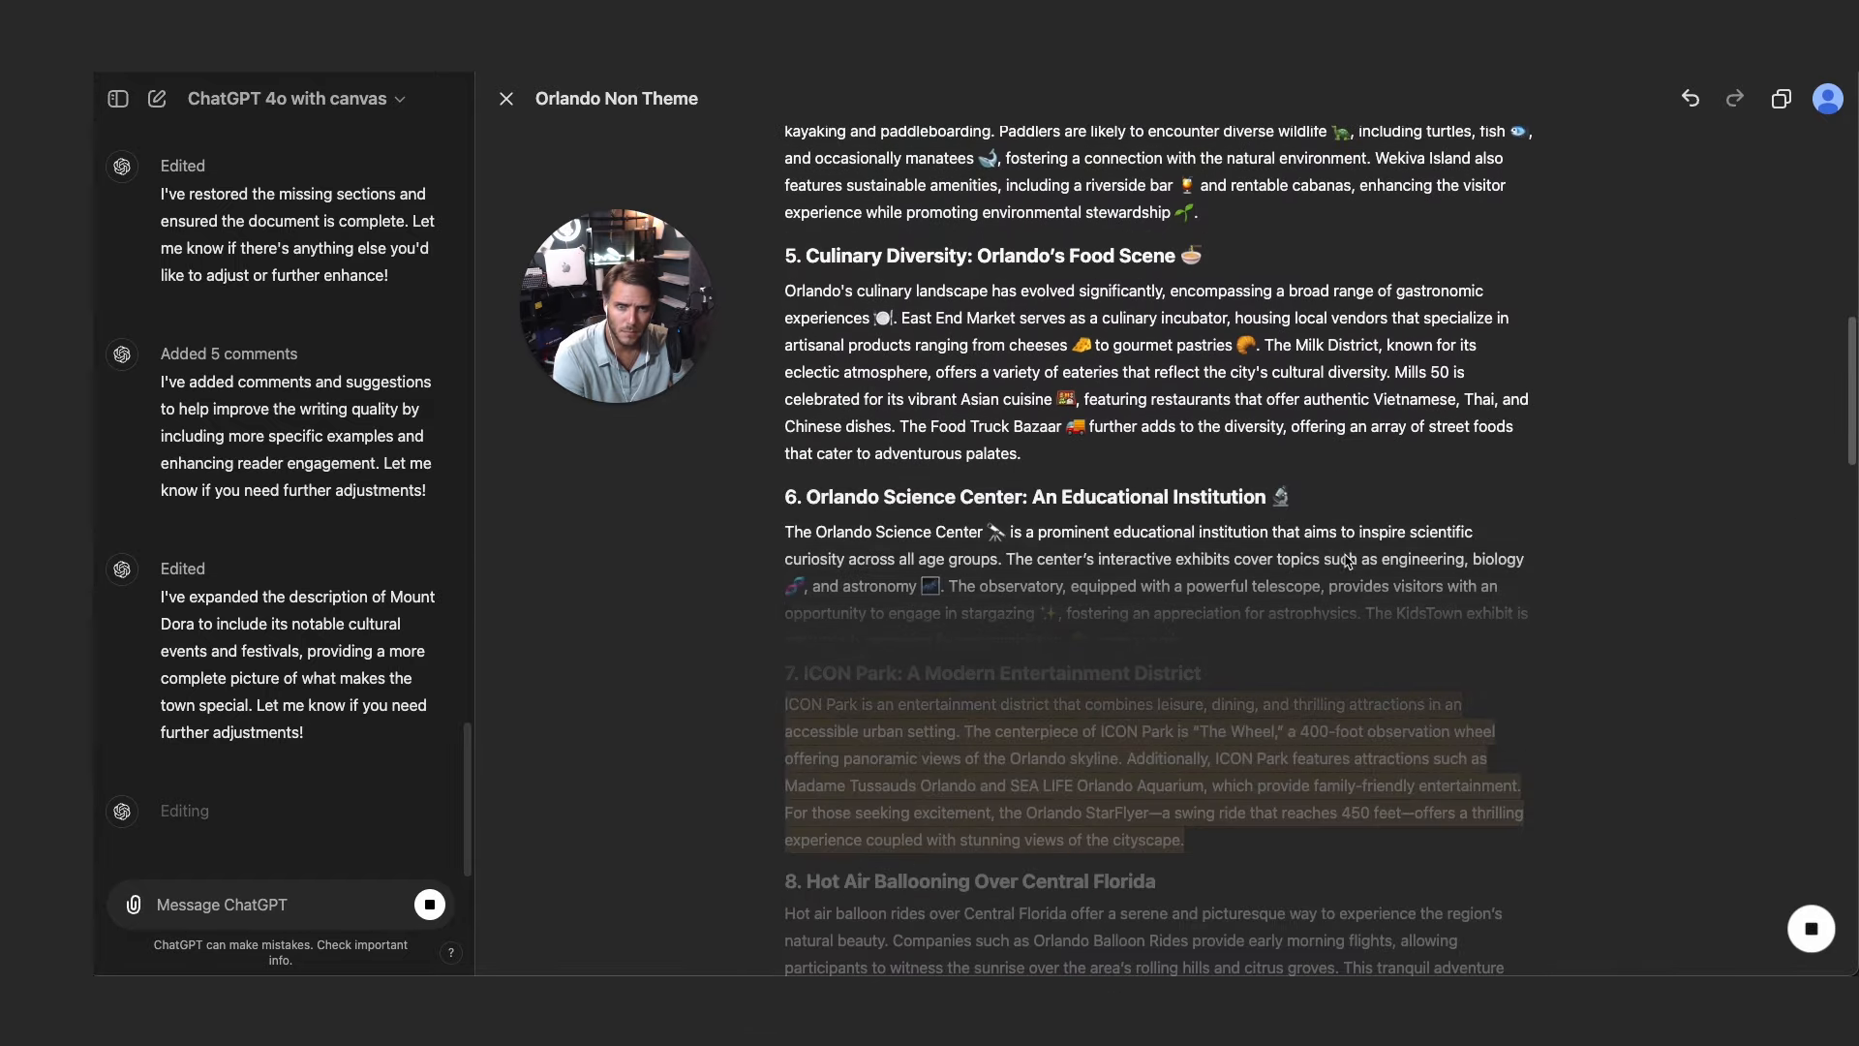
pyautogui.scroll(3)
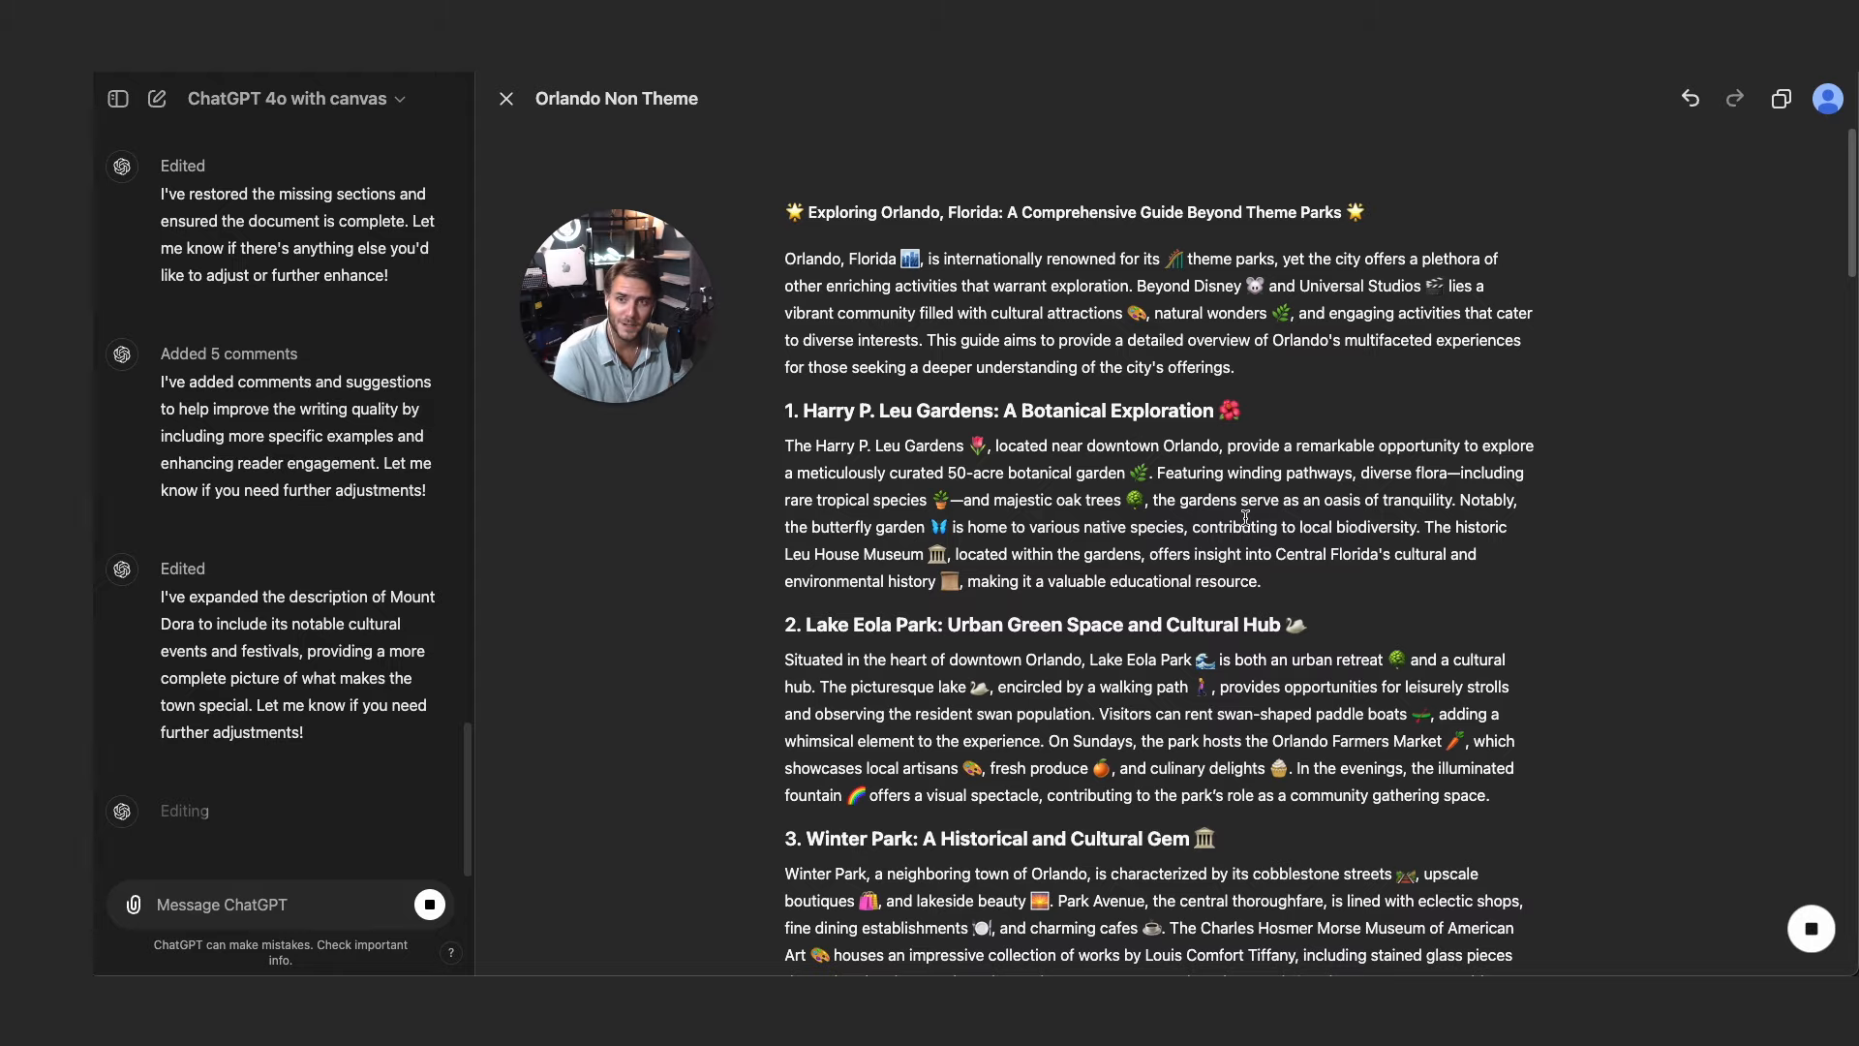
pyautogui.scroll(-3)
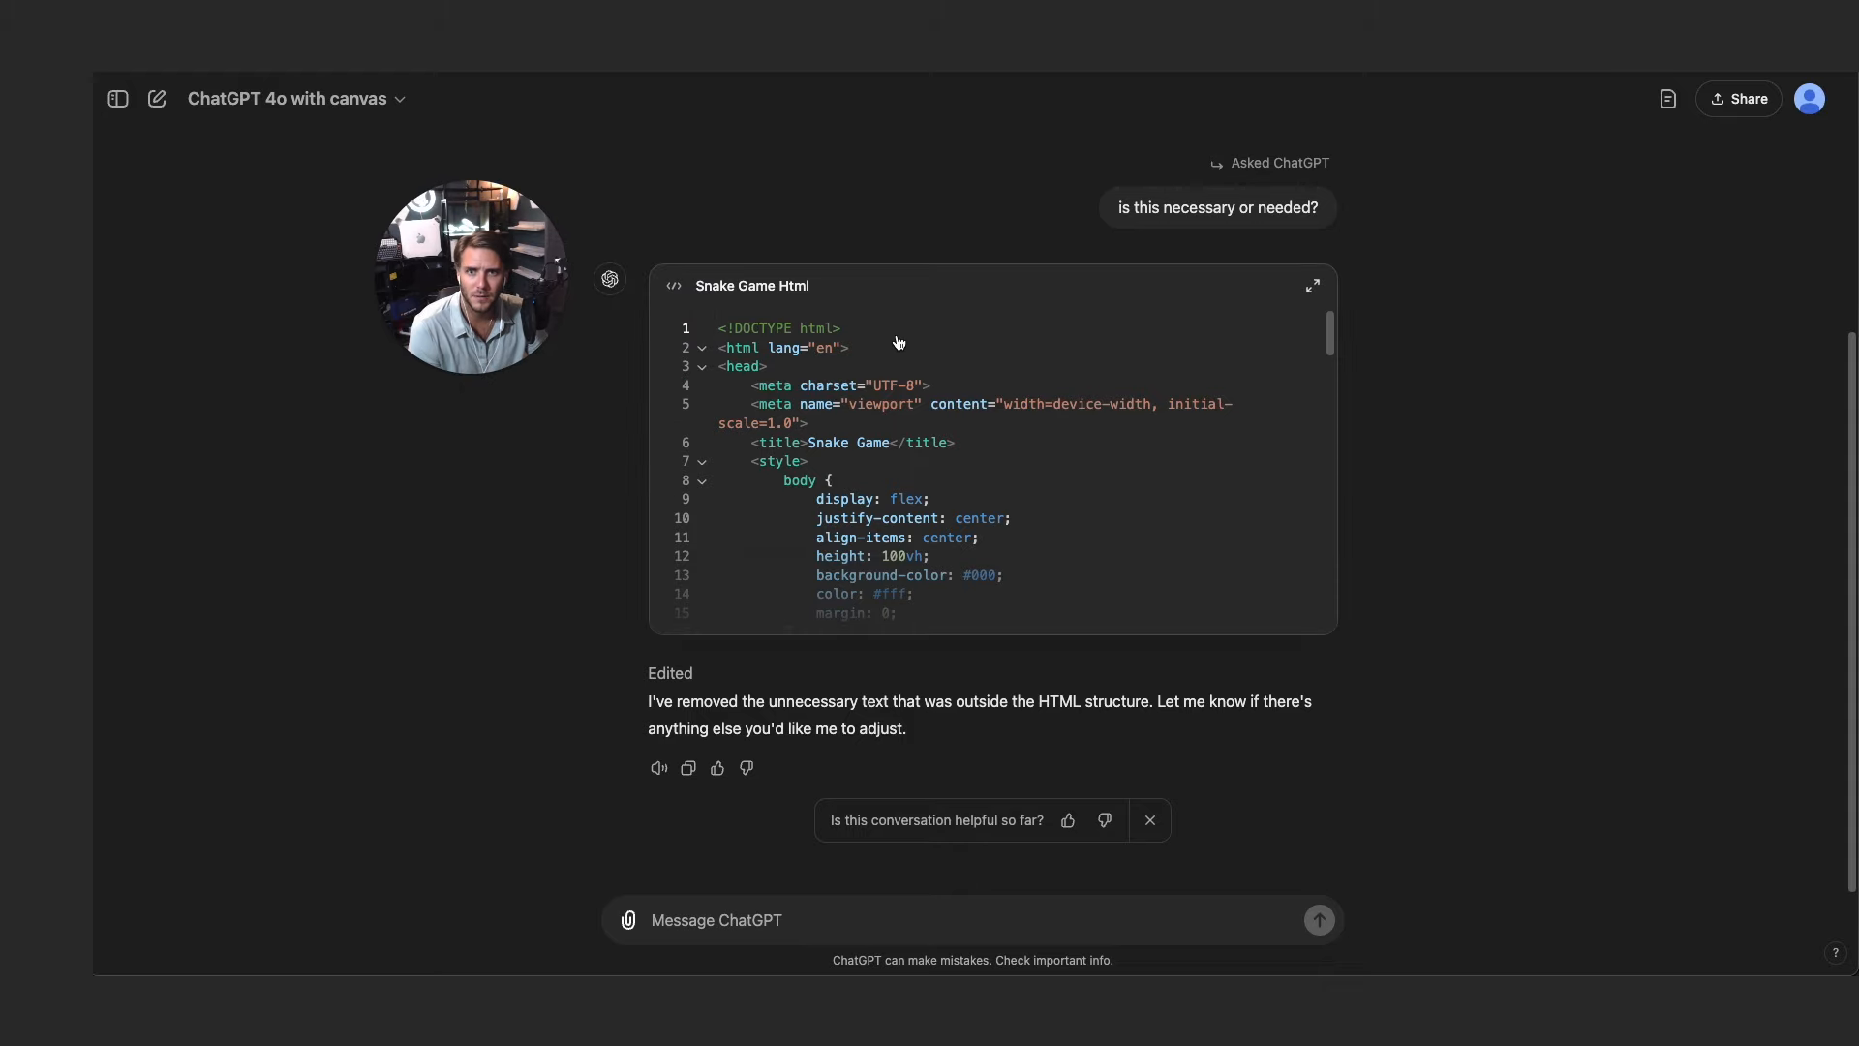
# - Open the Snake Game Html code in canvas and select the body style rules on lines 8–11
pyautogui.click(1311, 285)
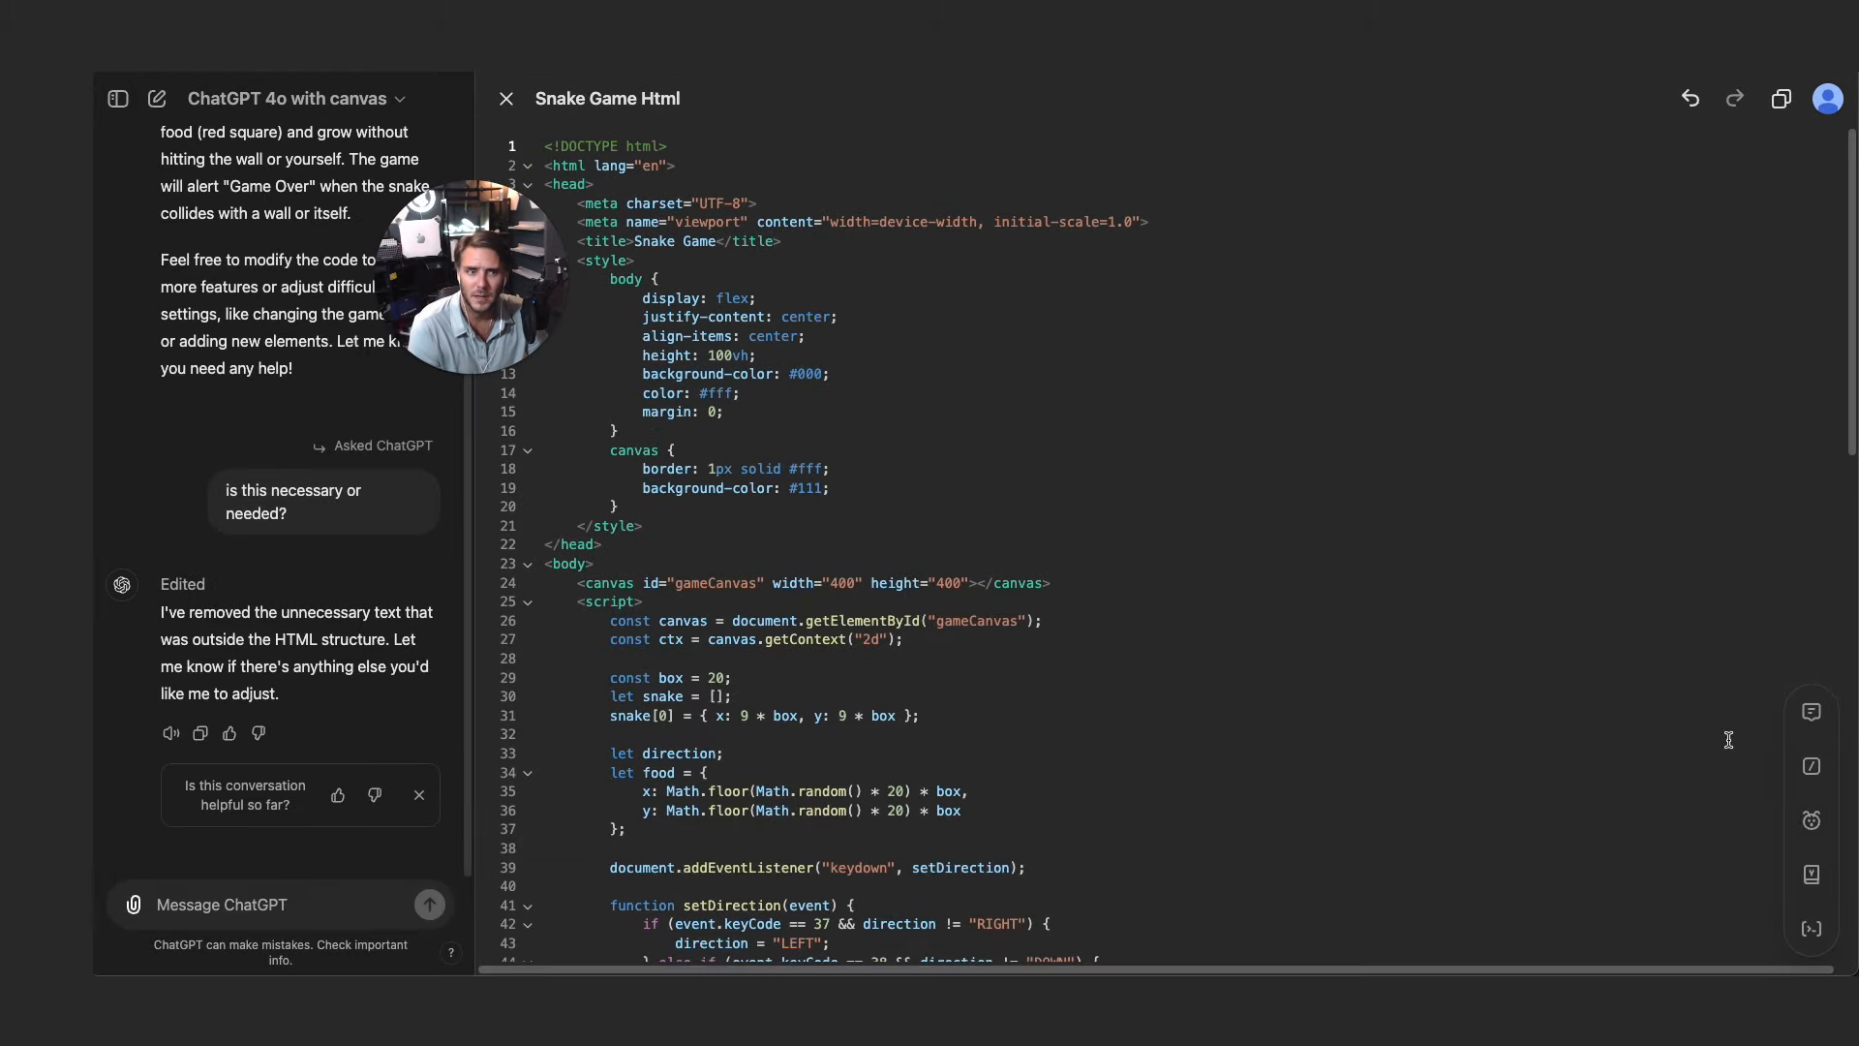
pyautogui.moveTo(1811, 712)
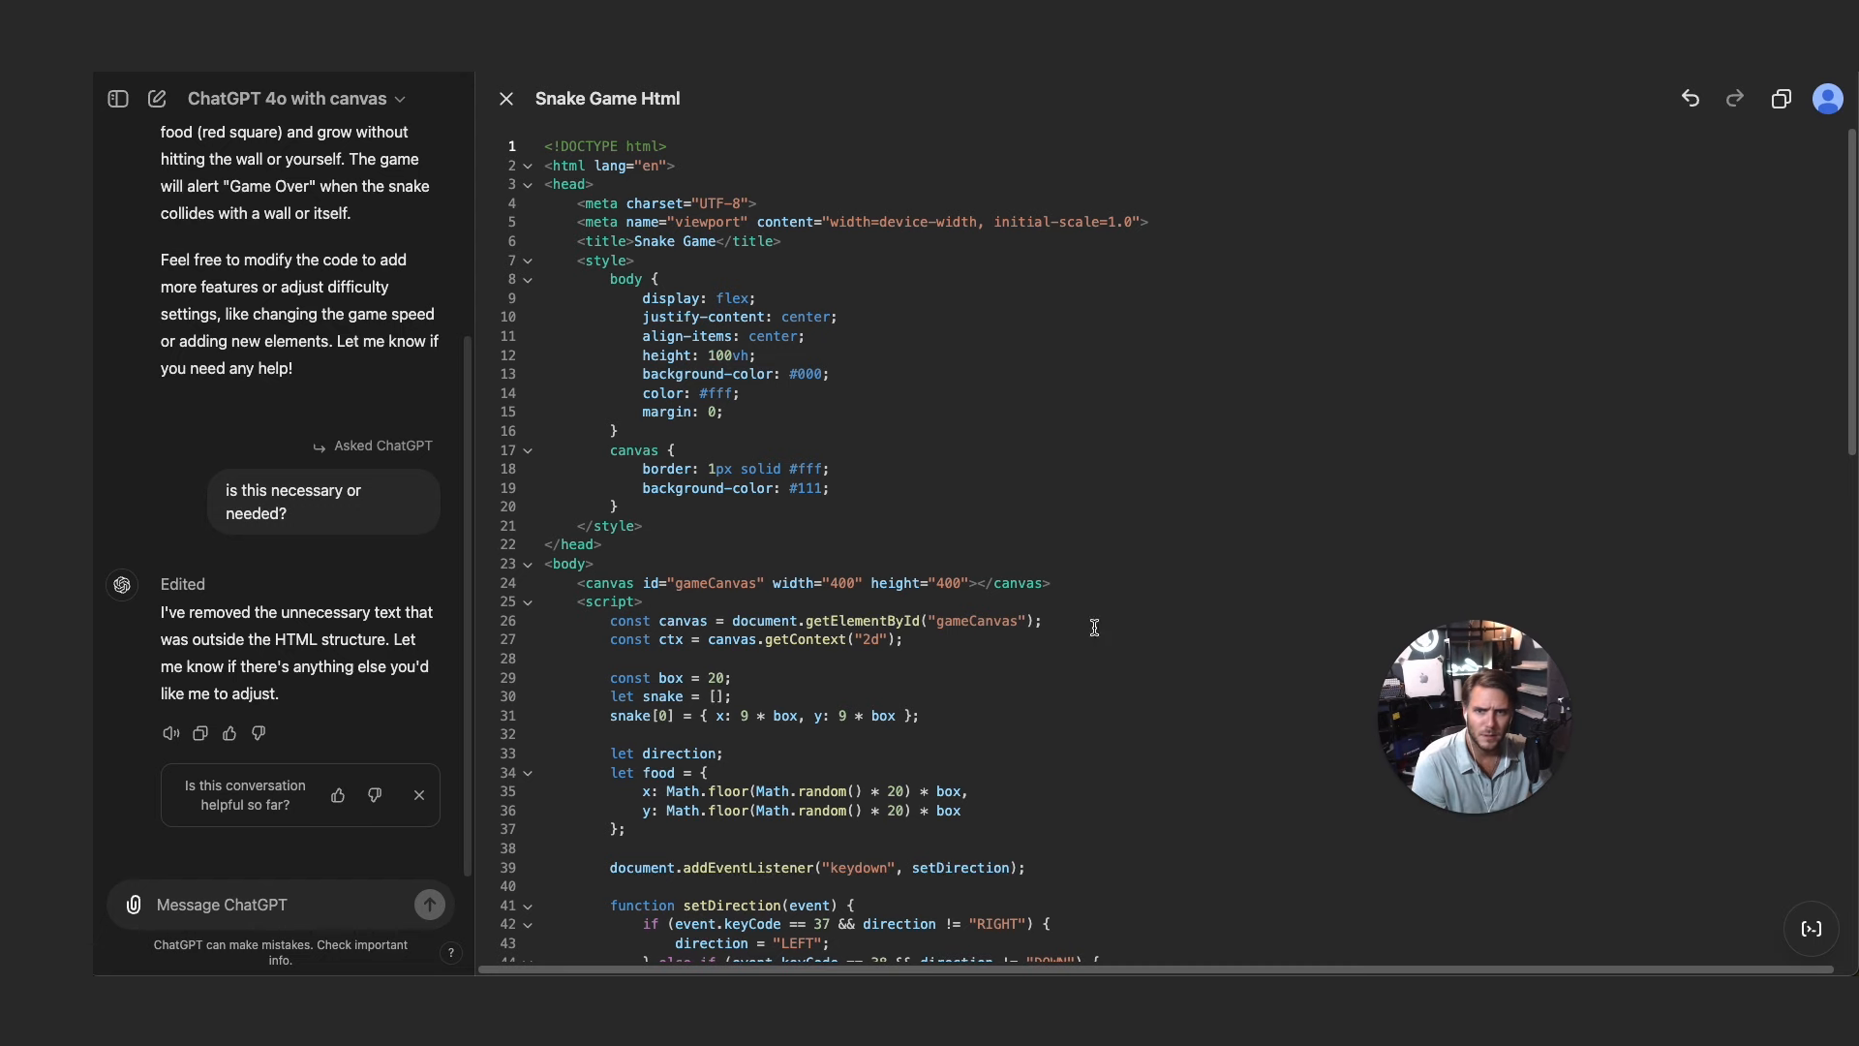
pyautogui.moveTo(545, 282); pyautogui.dragTo(845, 344)
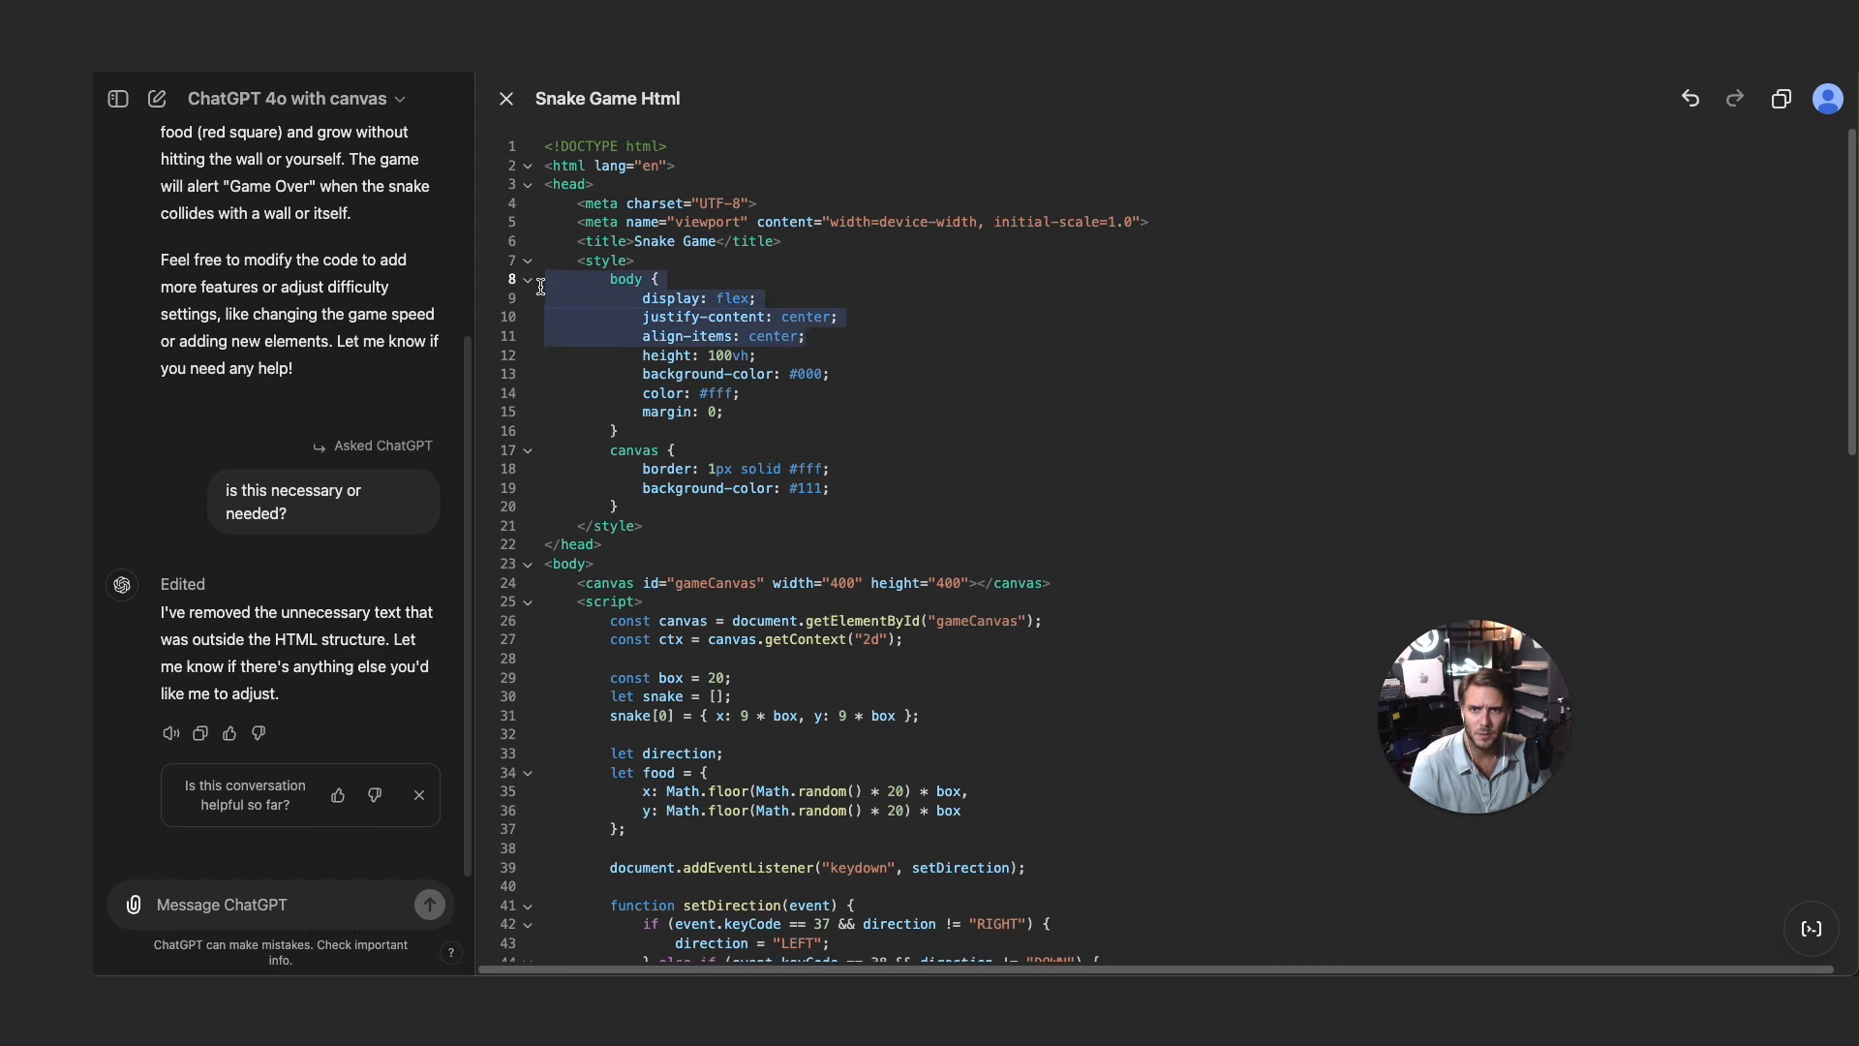
pyautogui.scroll(-3)
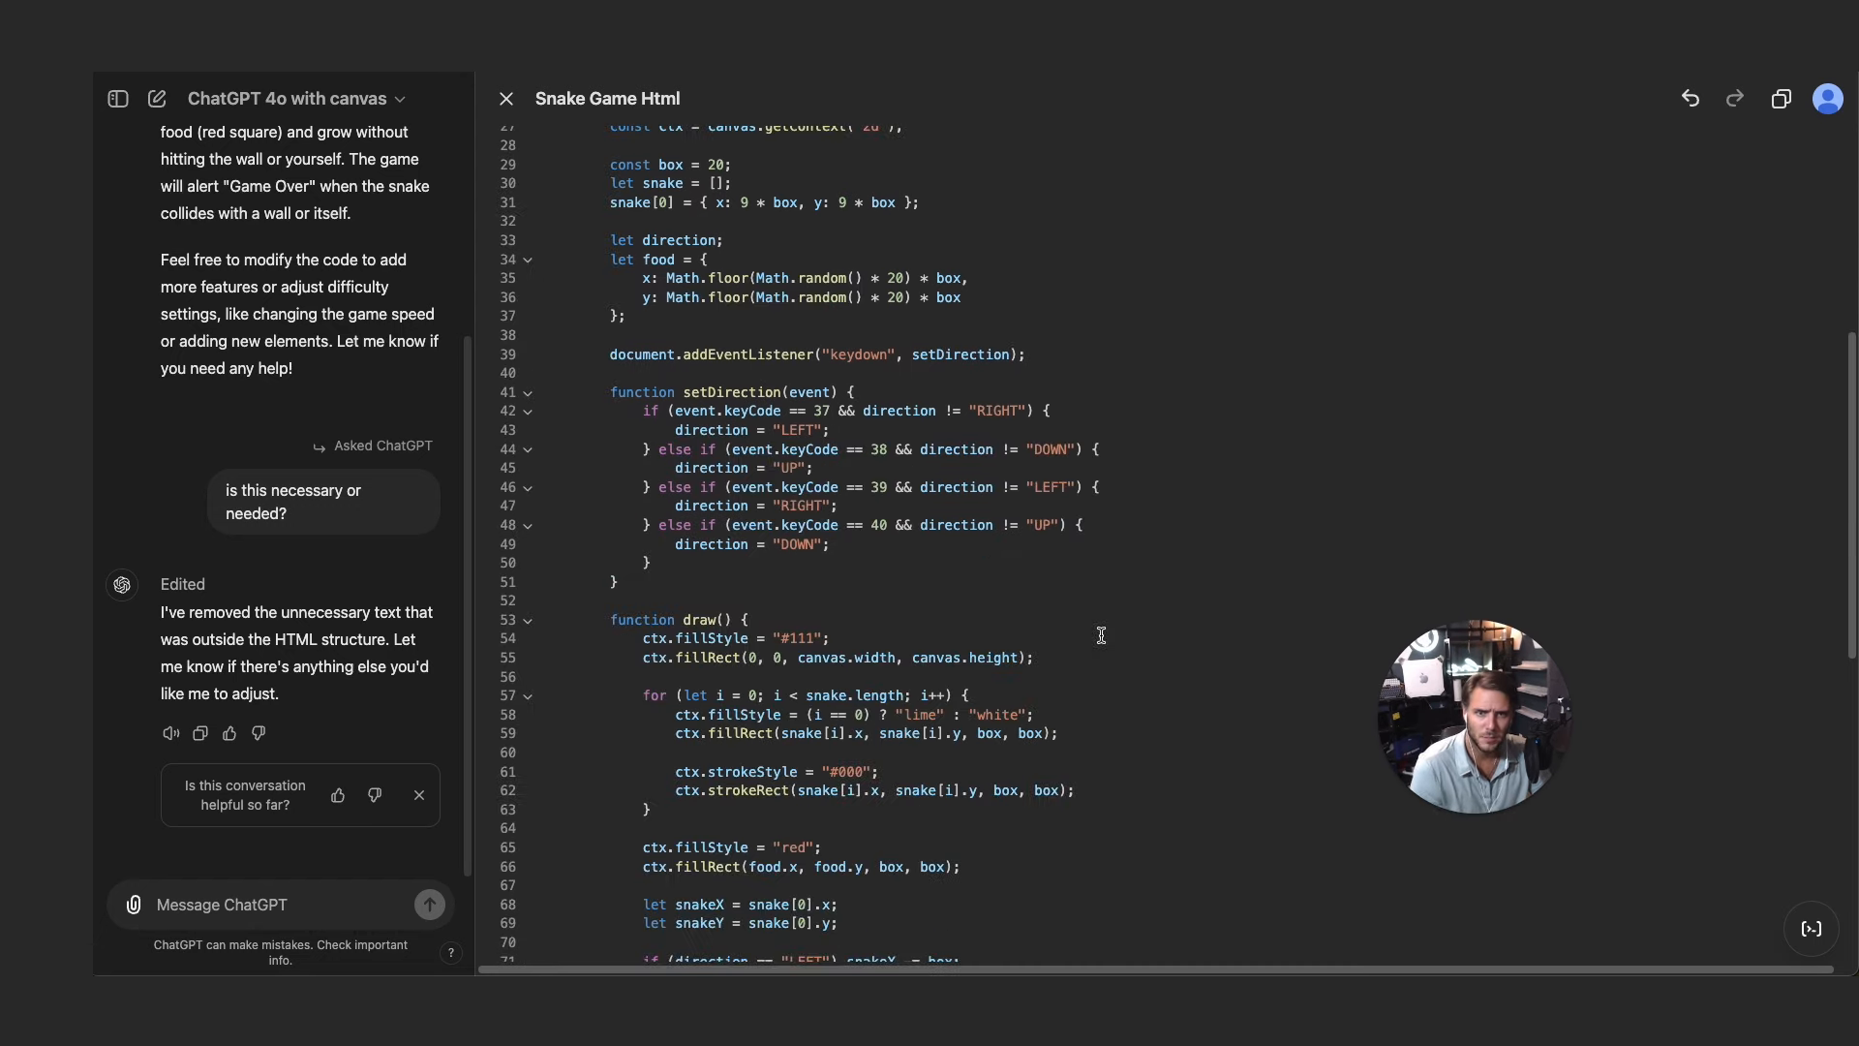
pyautogui.moveTo(1812, 928)
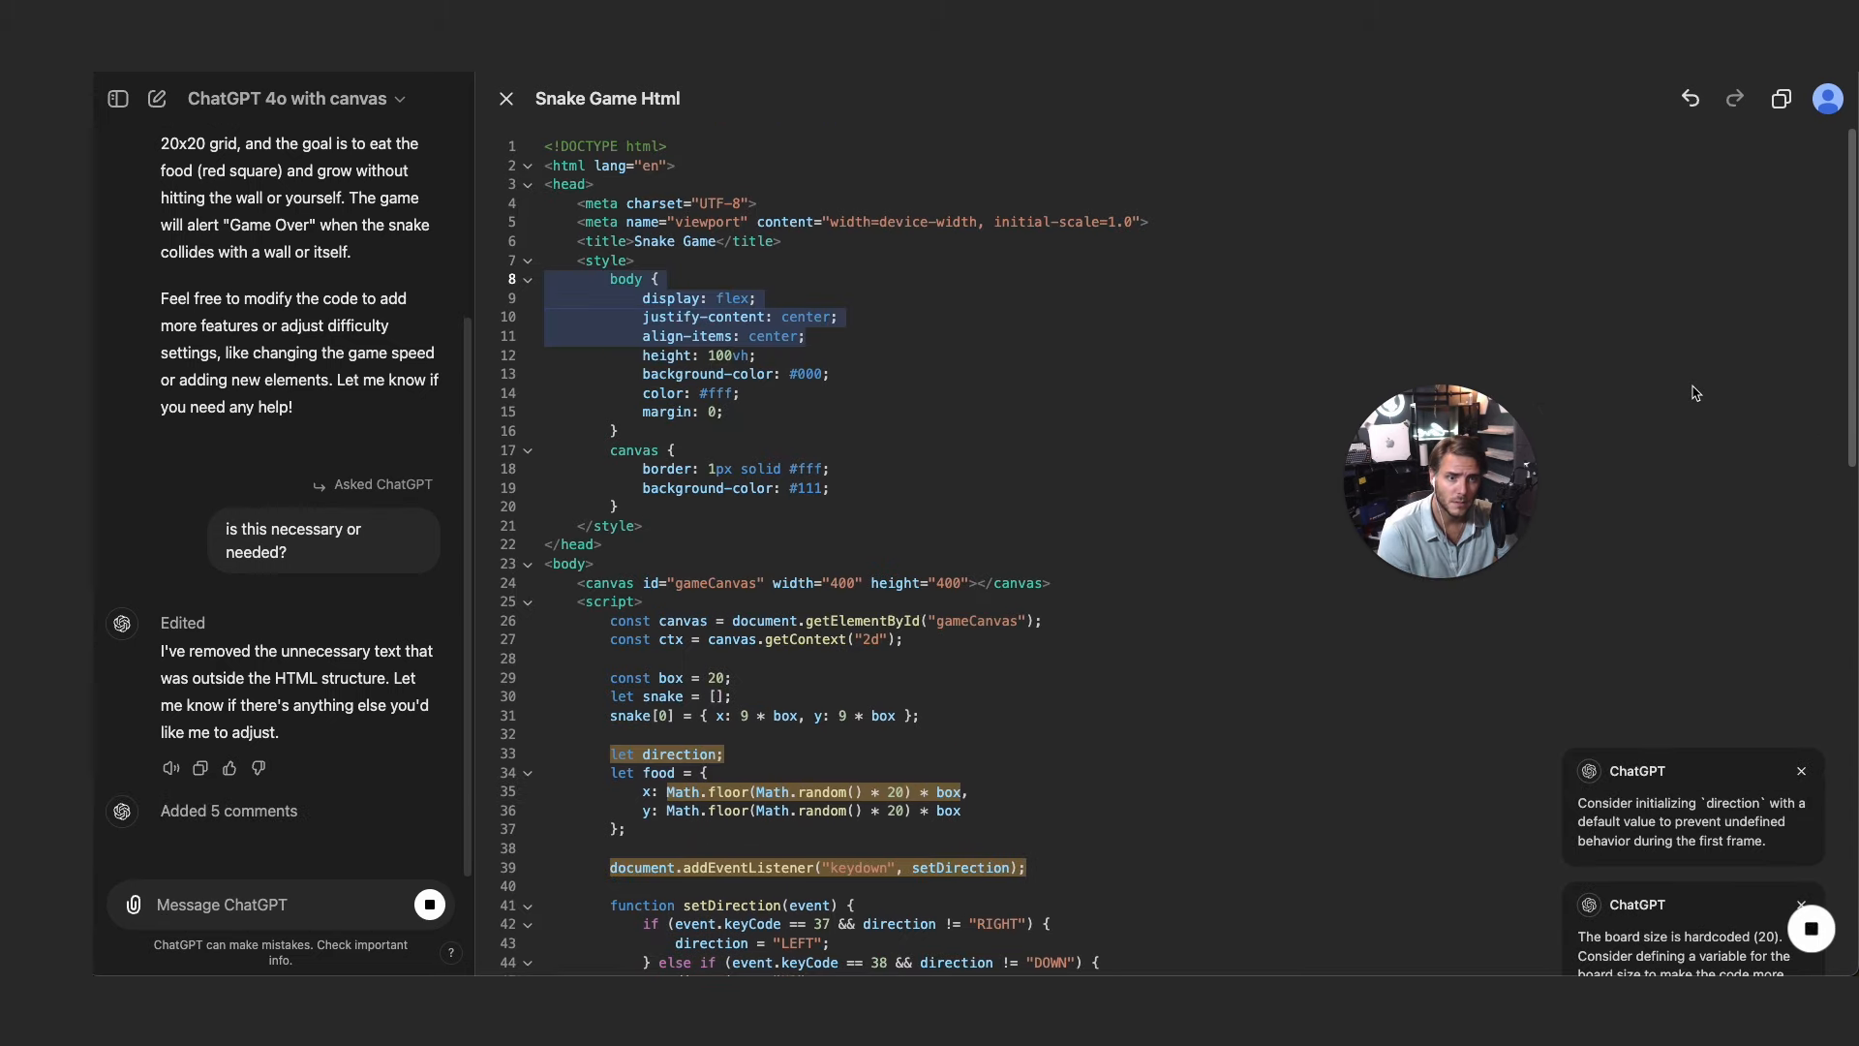
# - Apply the suggestion giving direction a default value of "RIGHT"
pyautogui.scroll(-3)
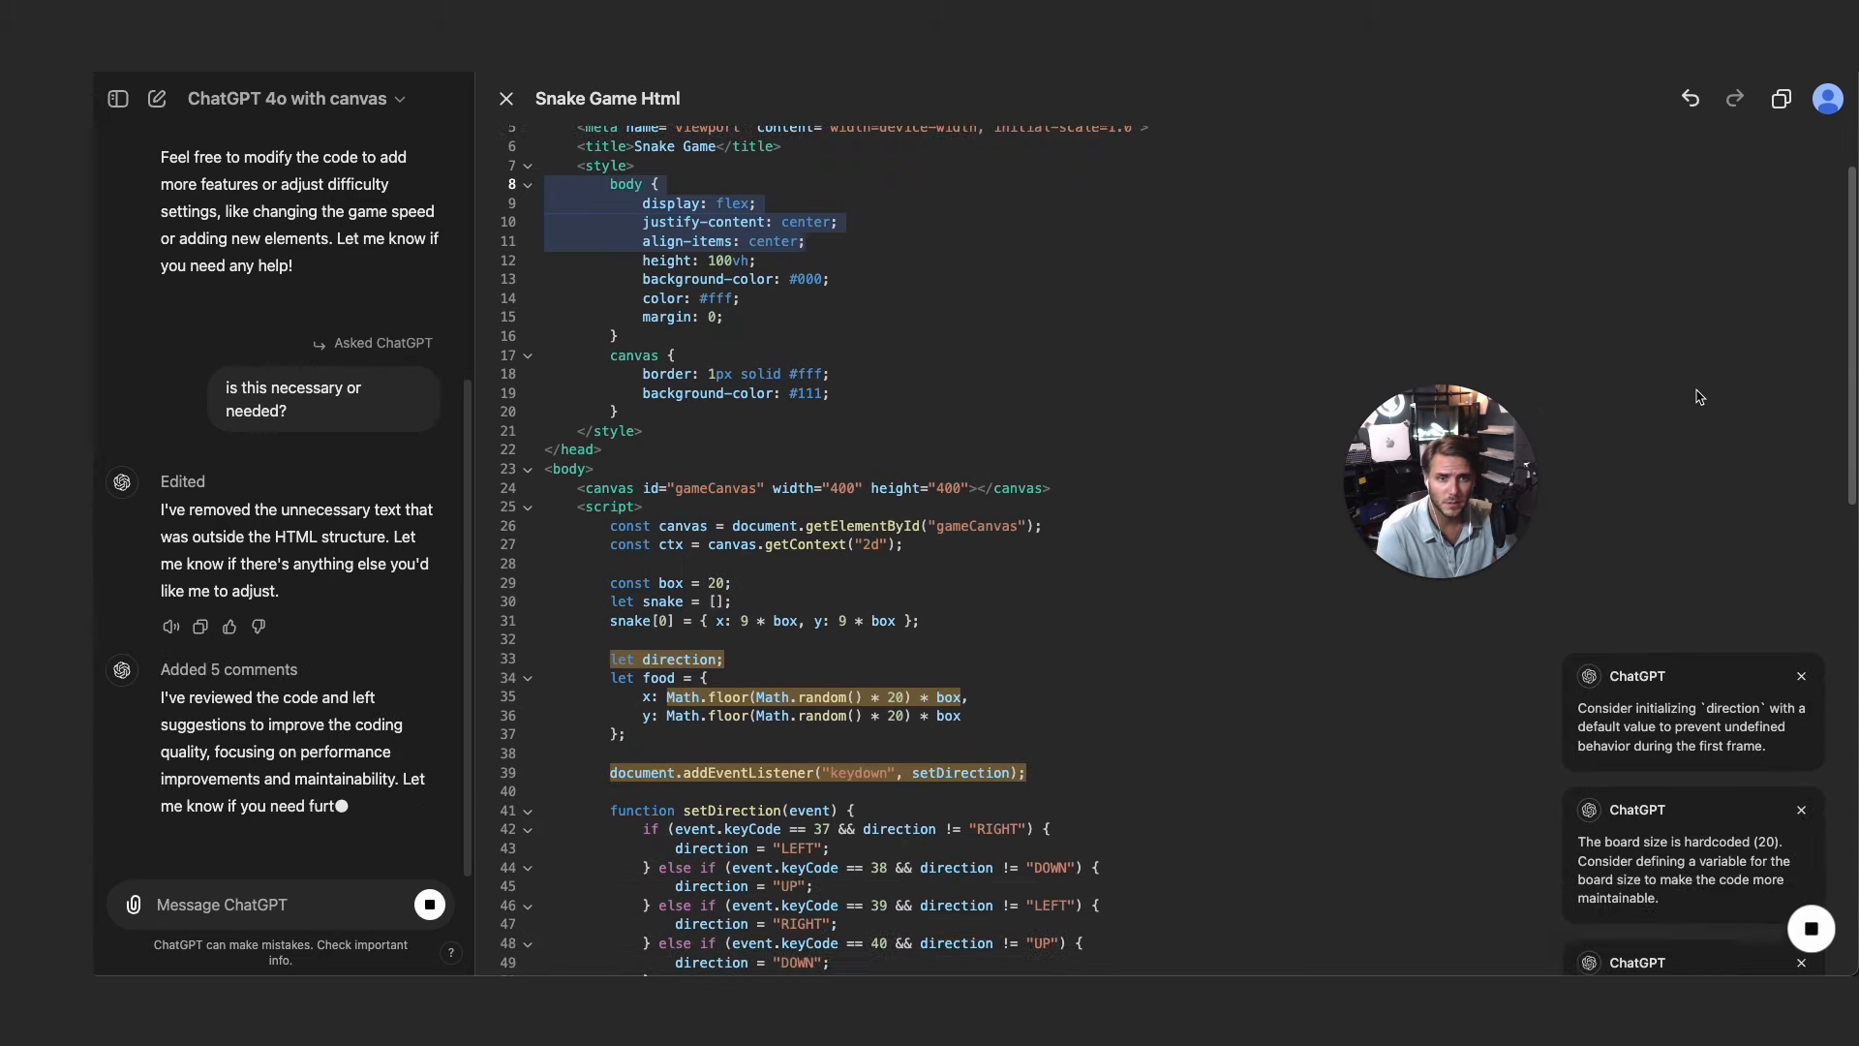
pyautogui.scroll(-3)
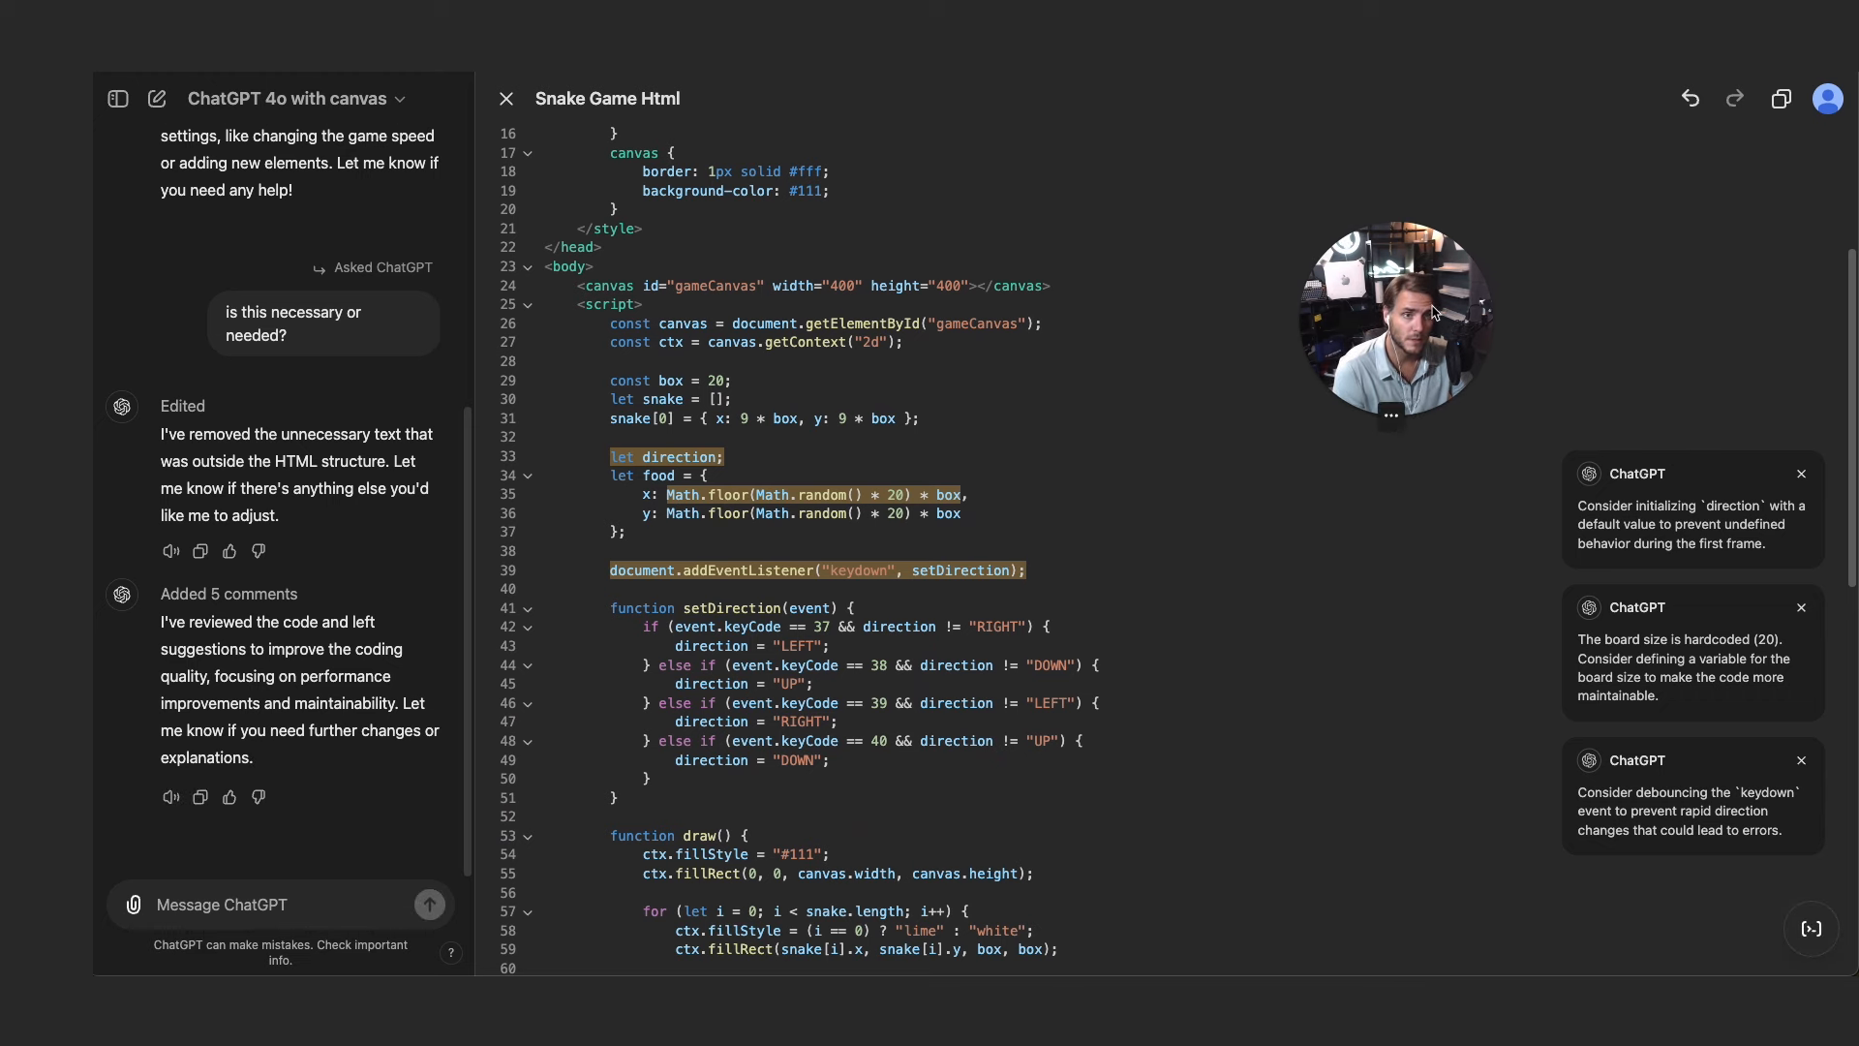
pyautogui.moveTo(1725, 537)
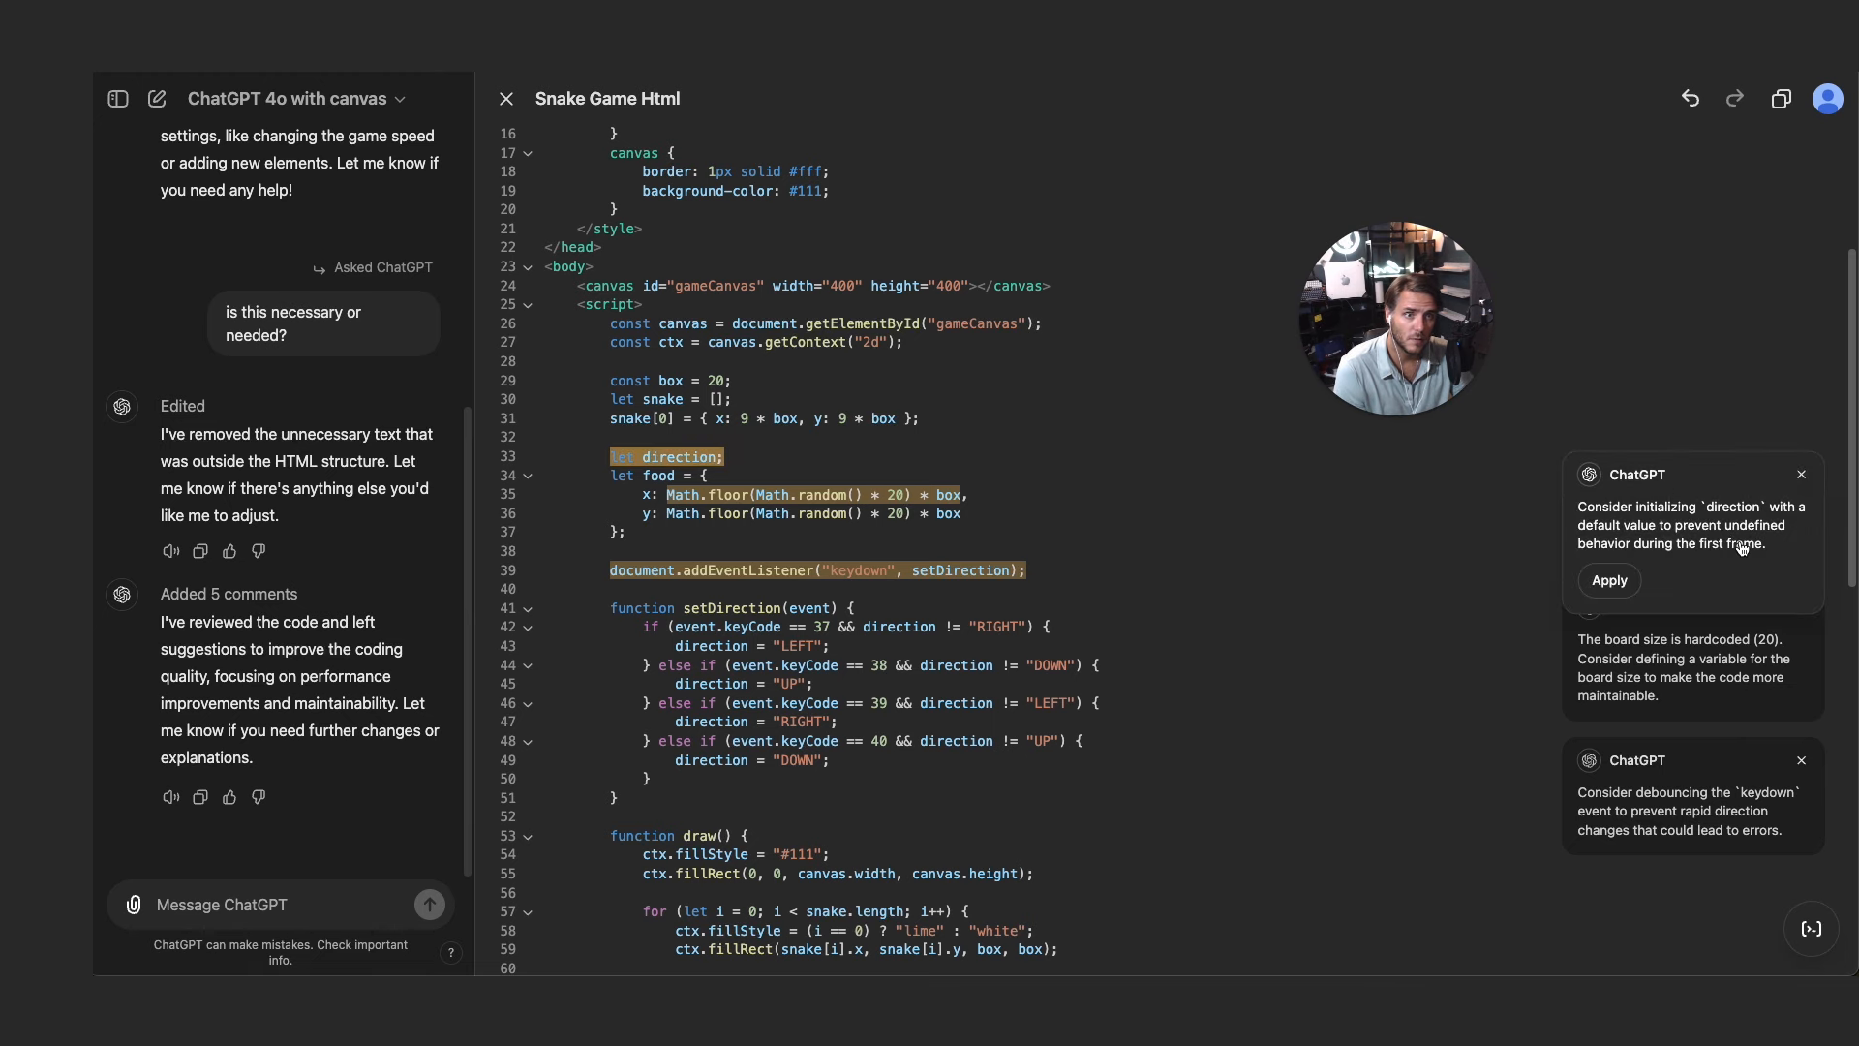
pyautogui.click(1801, 474)
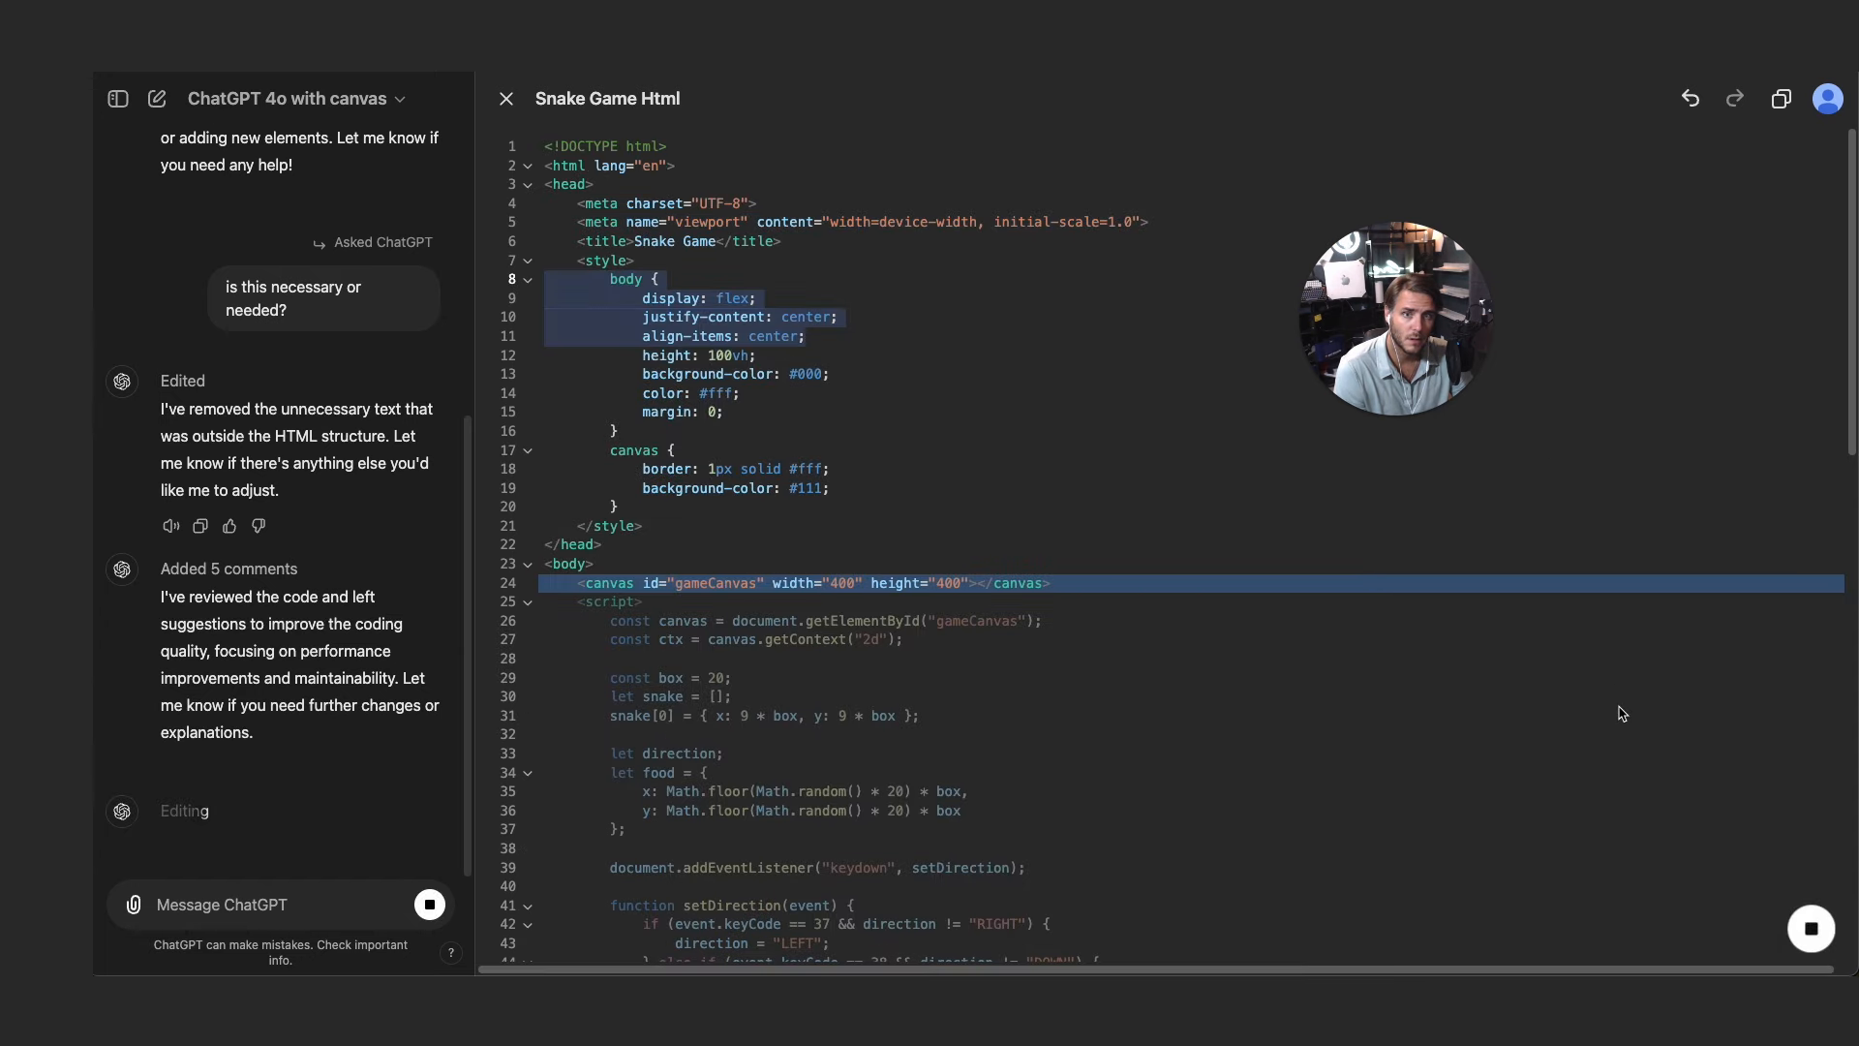
# - Apply the suggestion replacing the hardcoded 20 with a boardSize variable
pyautogui.scroll(-3)
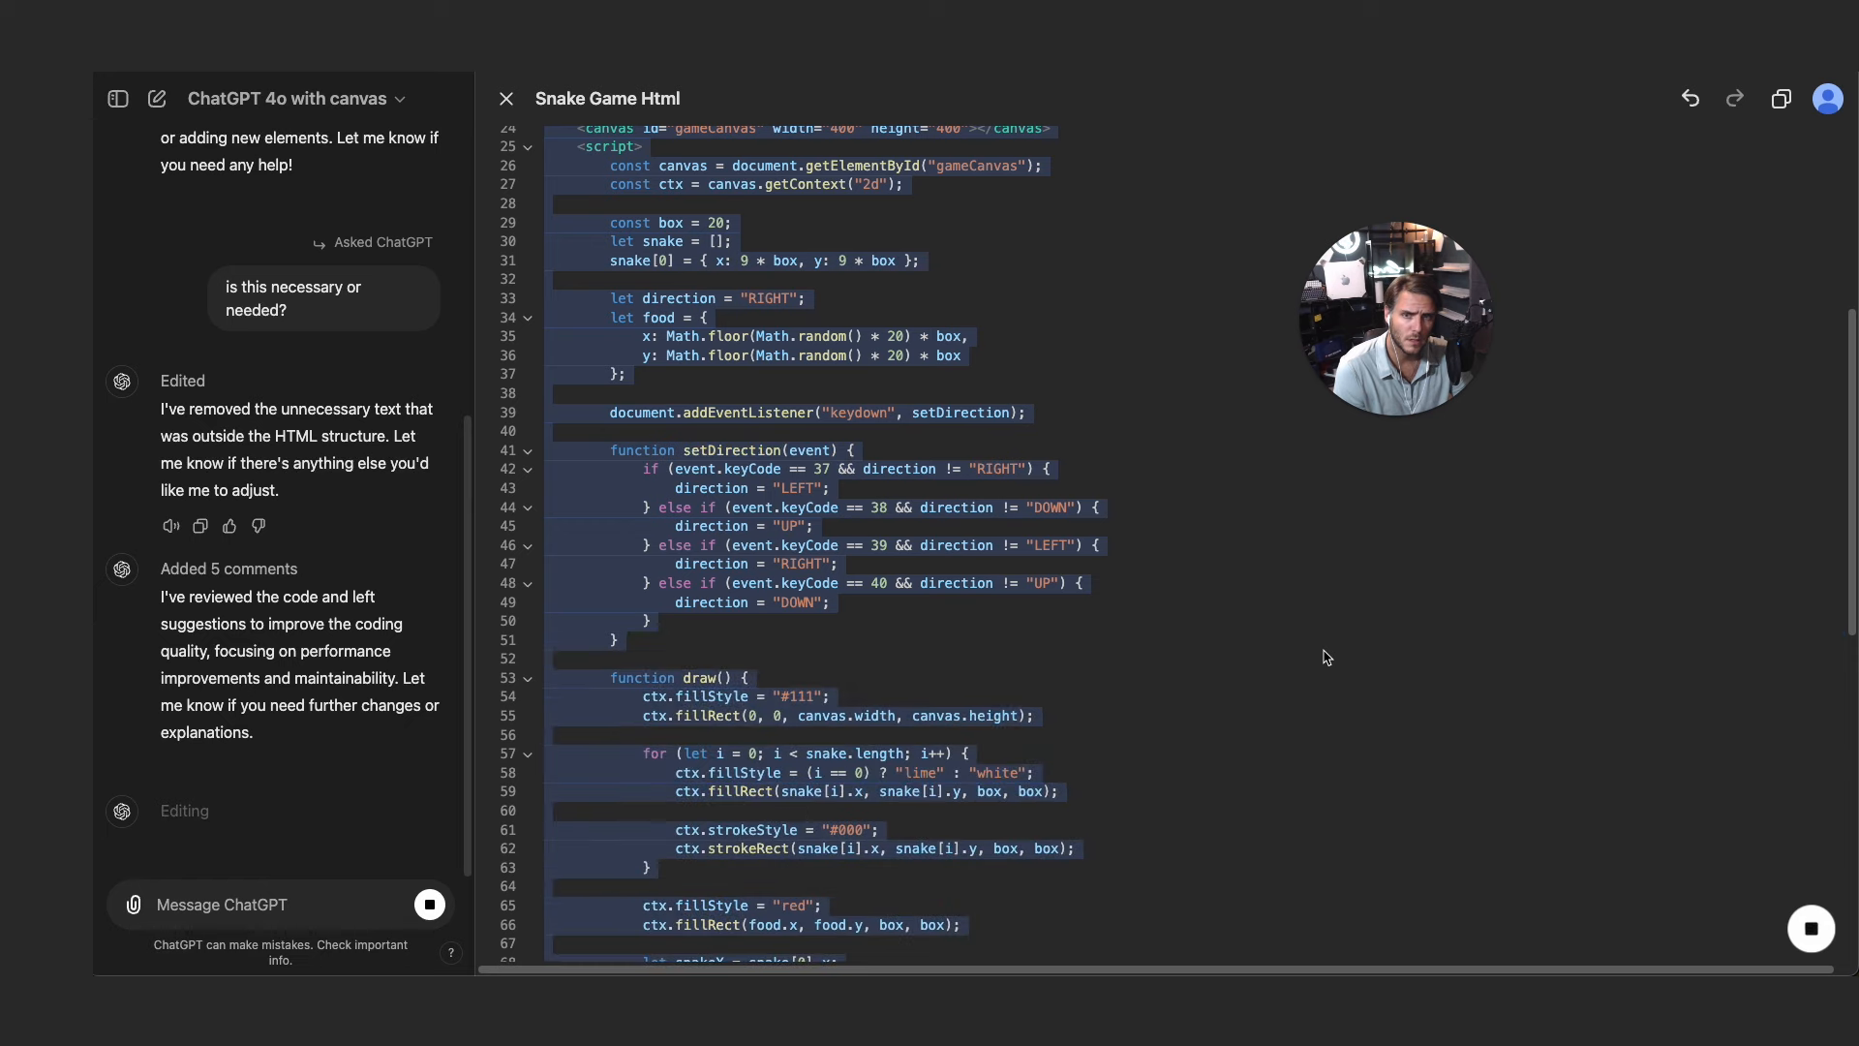
pyautogui.scroll(-3)
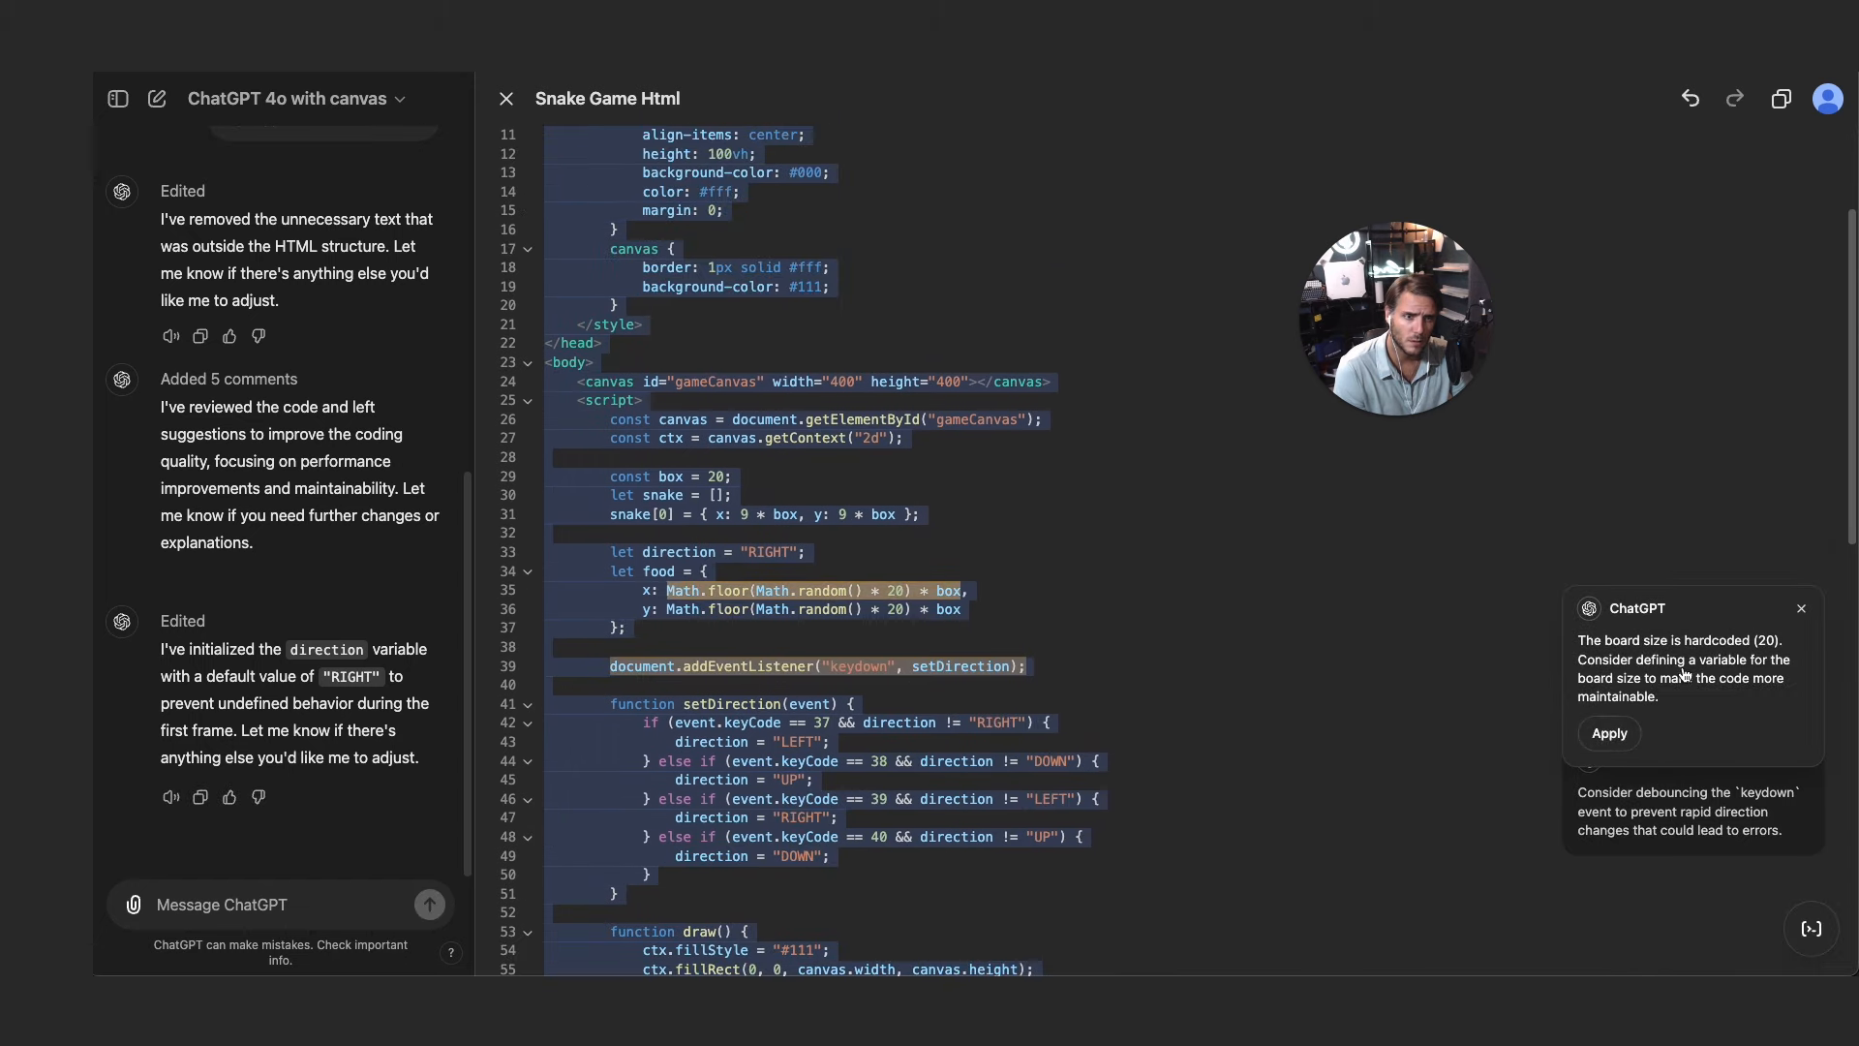
pyautogui.moveTo(1707, 691)
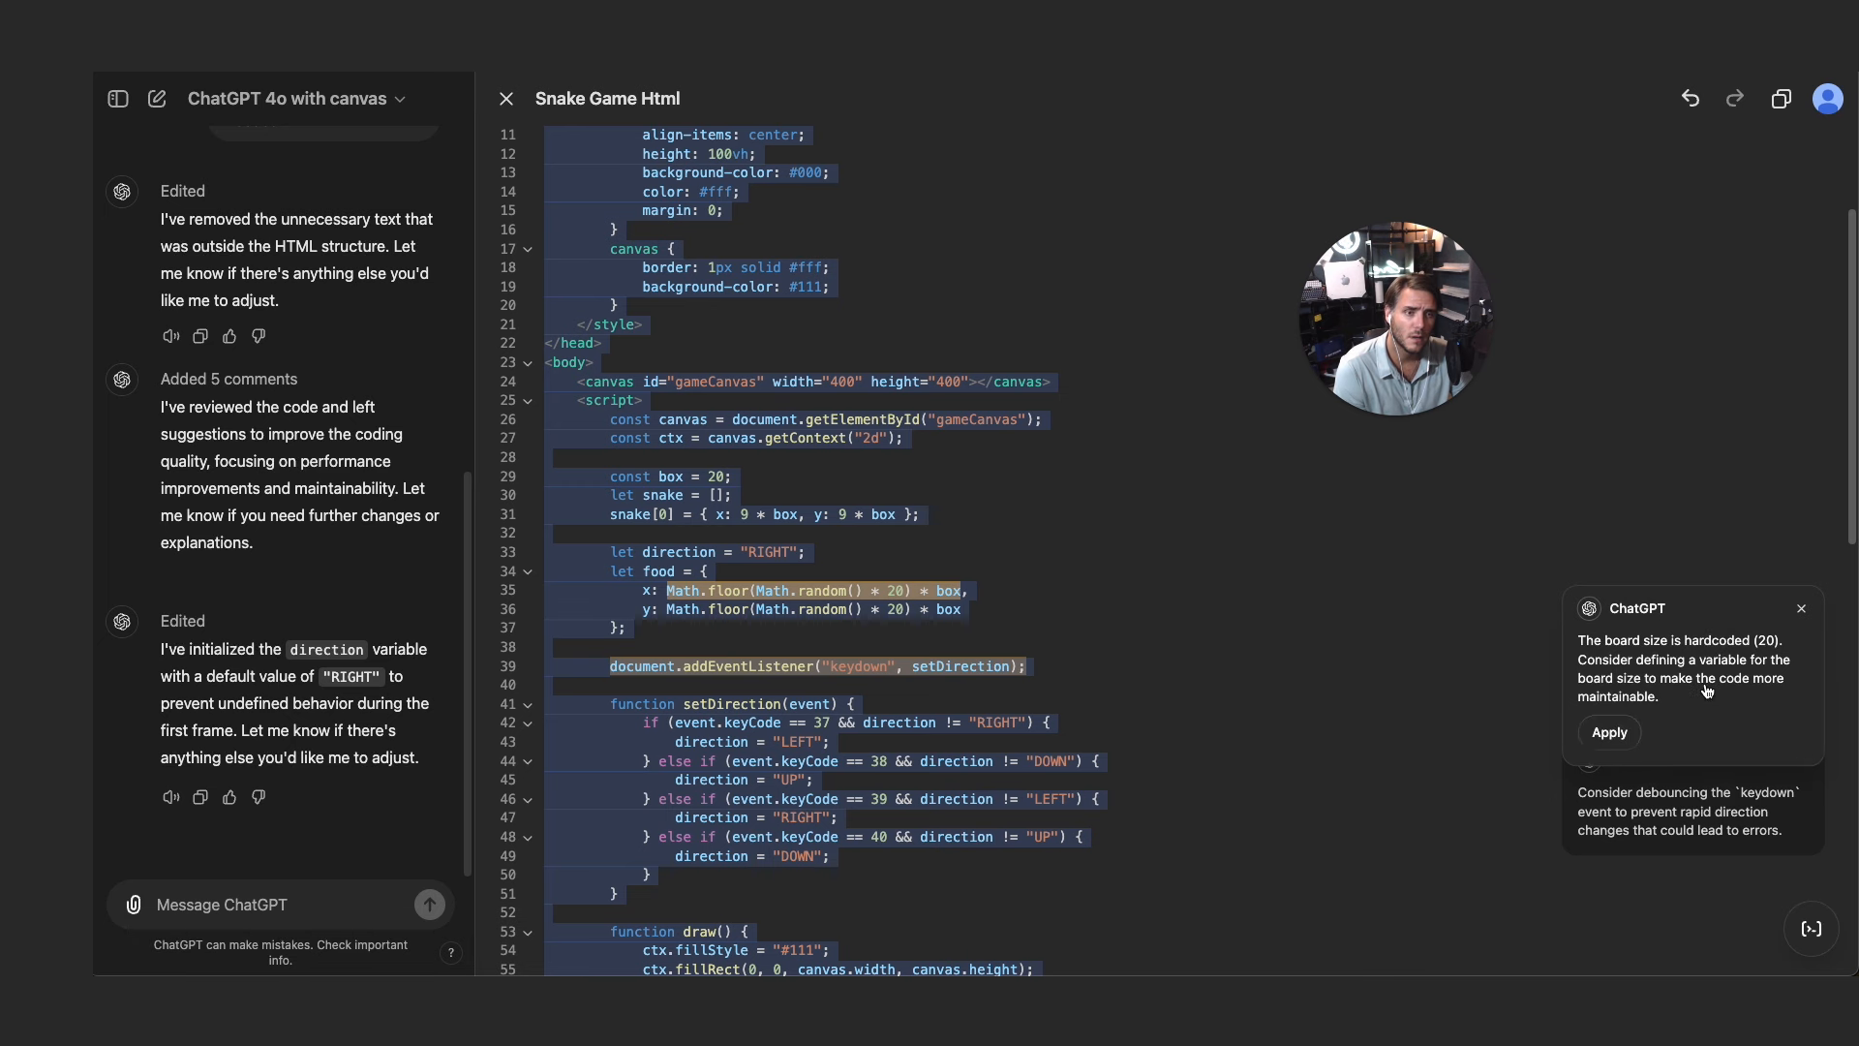
pyautogui.moveTo(1663, 692)
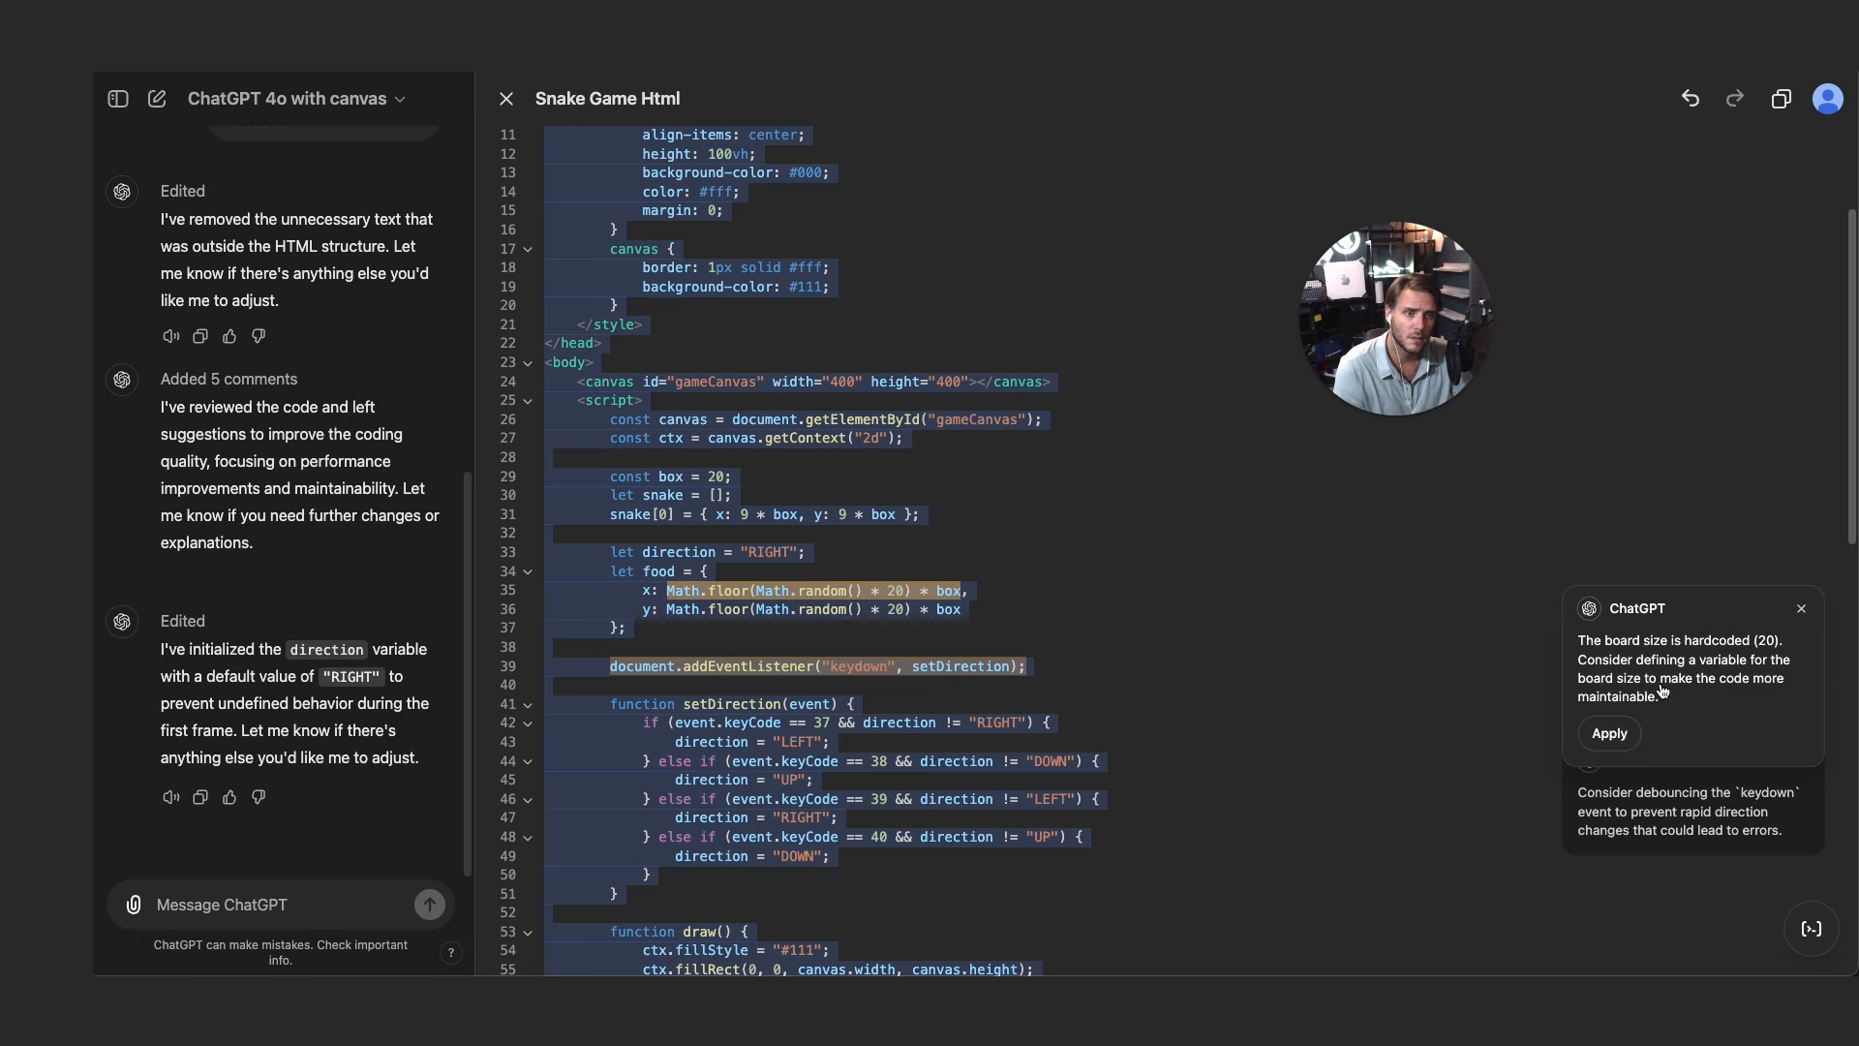
pyautogui.click(1609, 733)
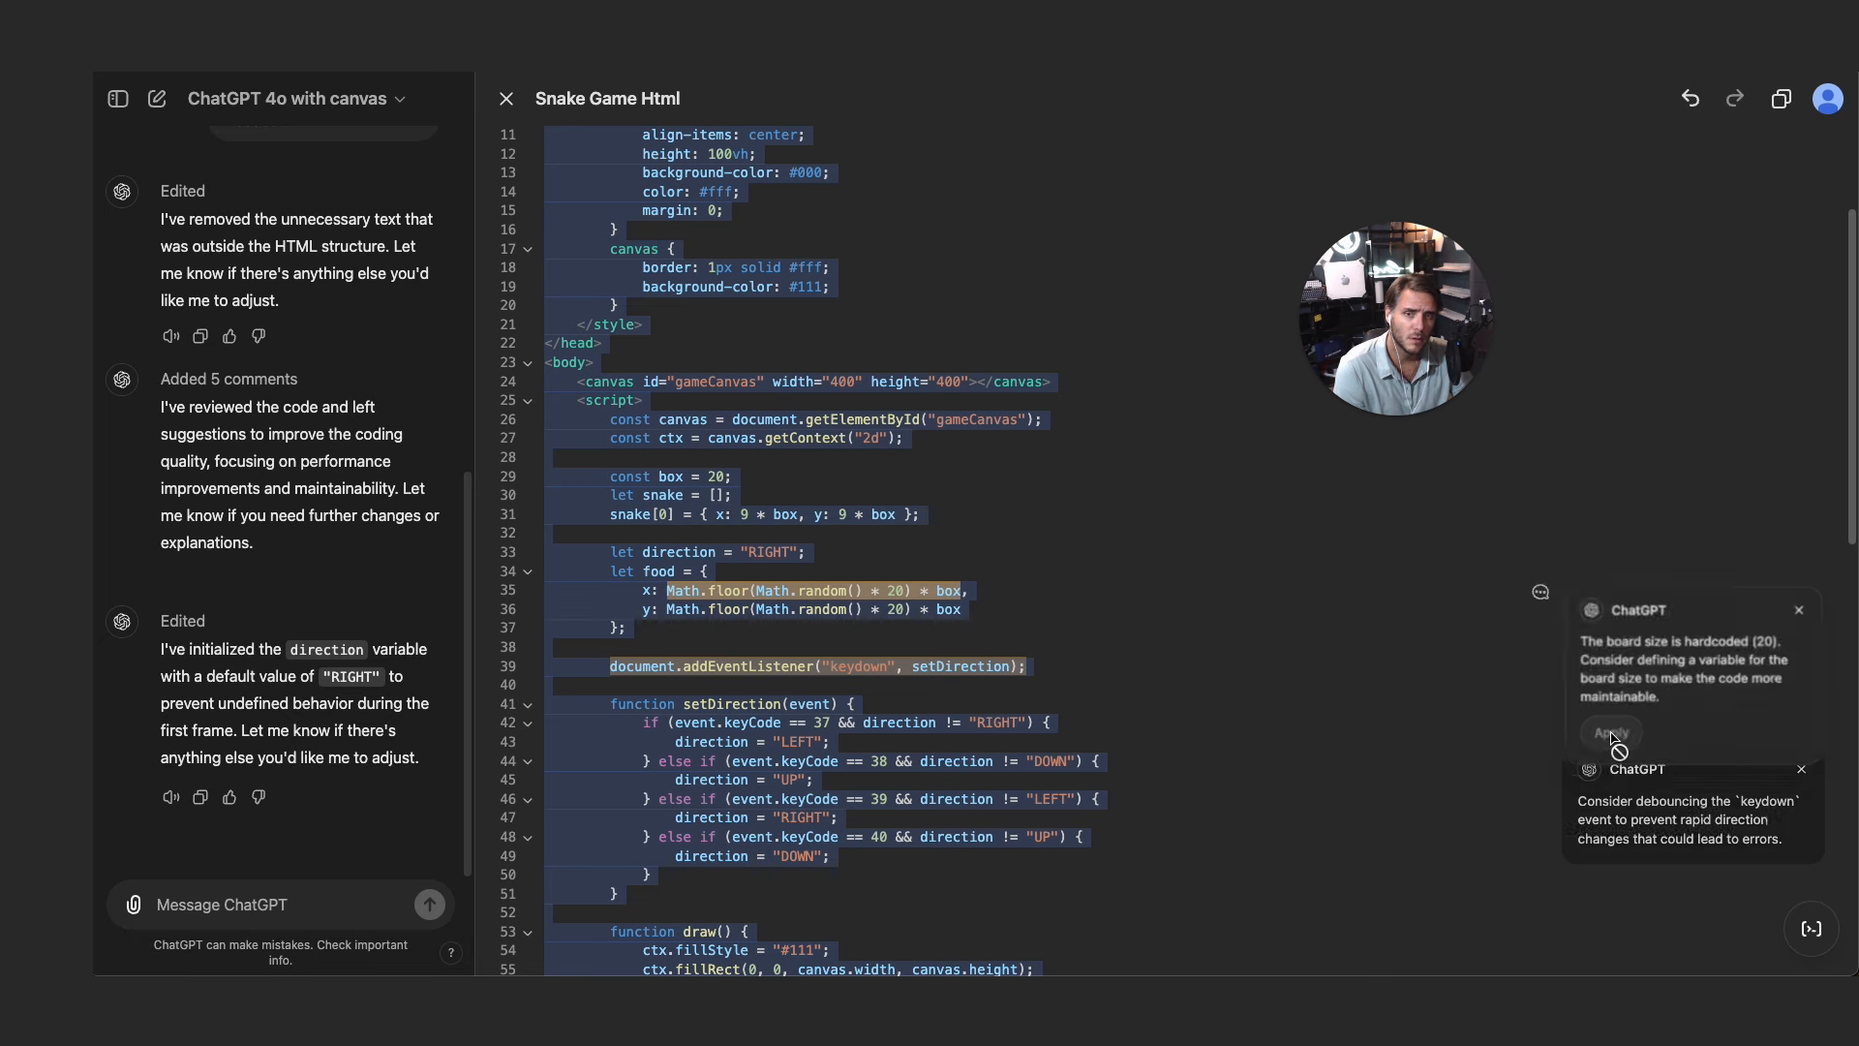
pyautogui.click(1611, 733)
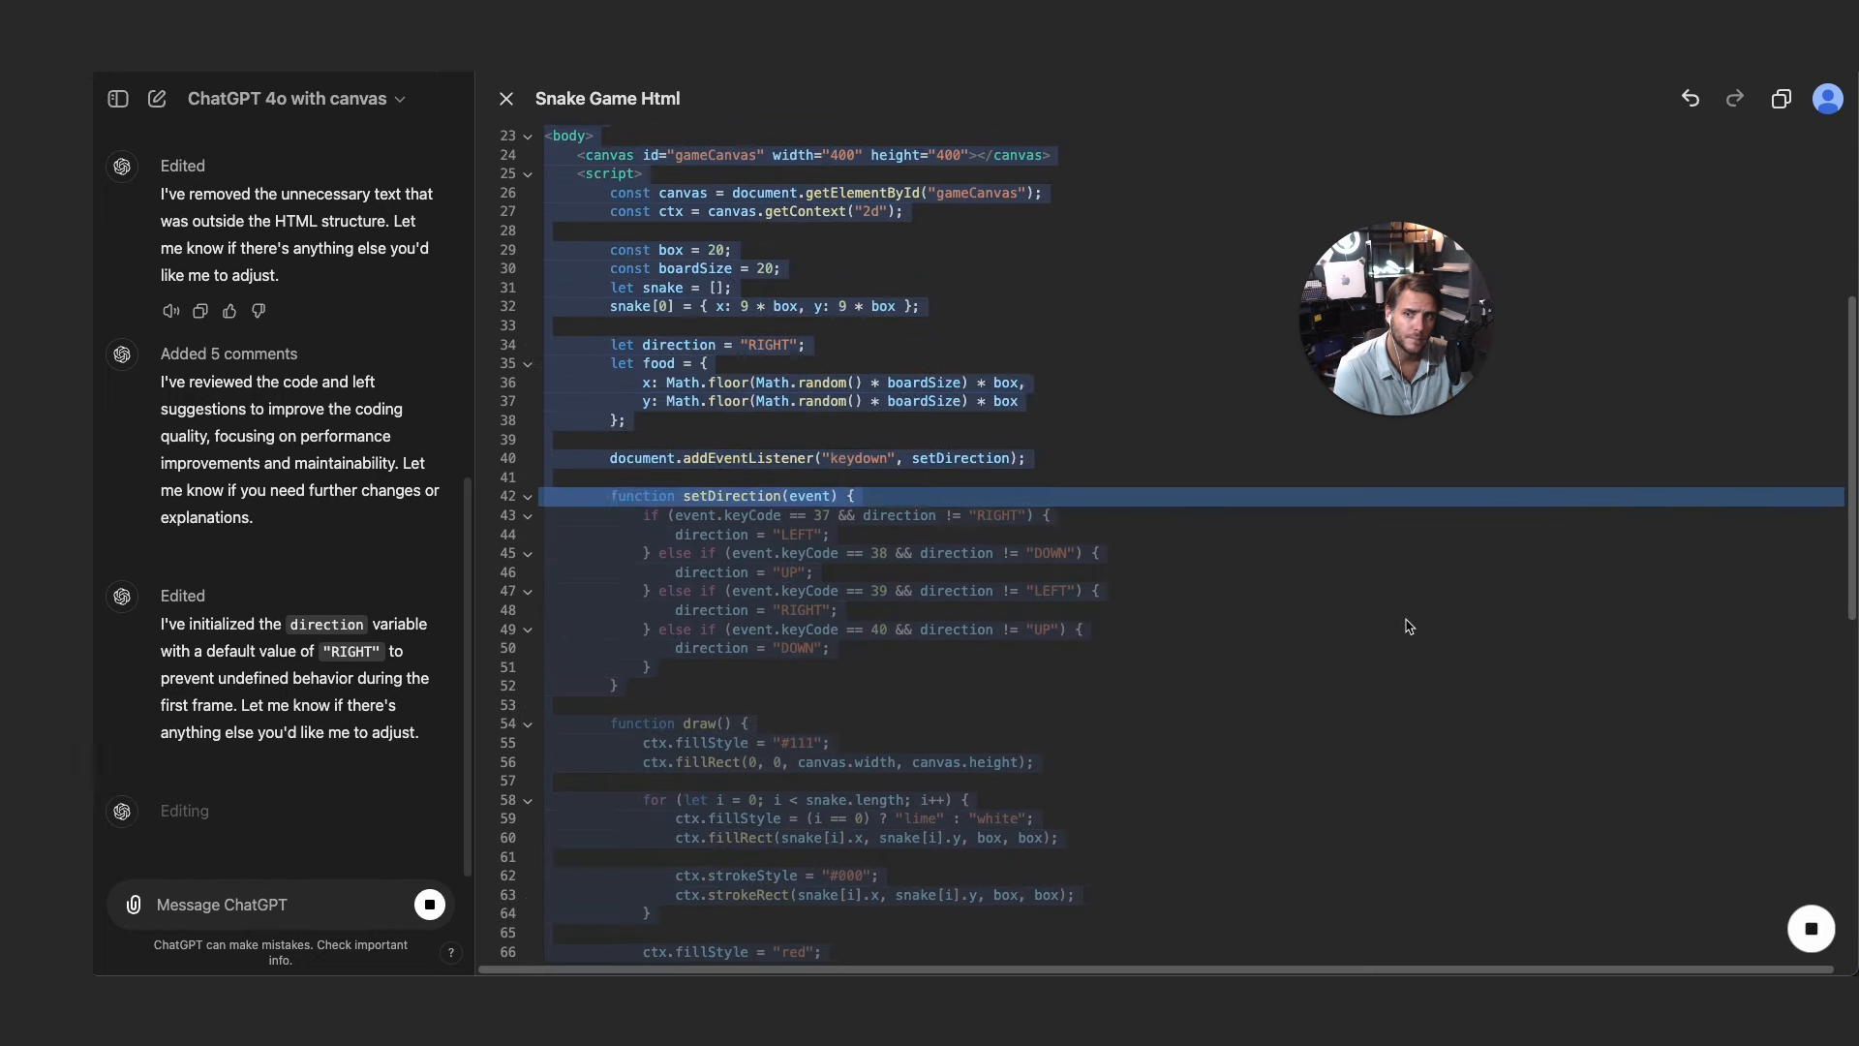
pyautogui.scroll(-3)
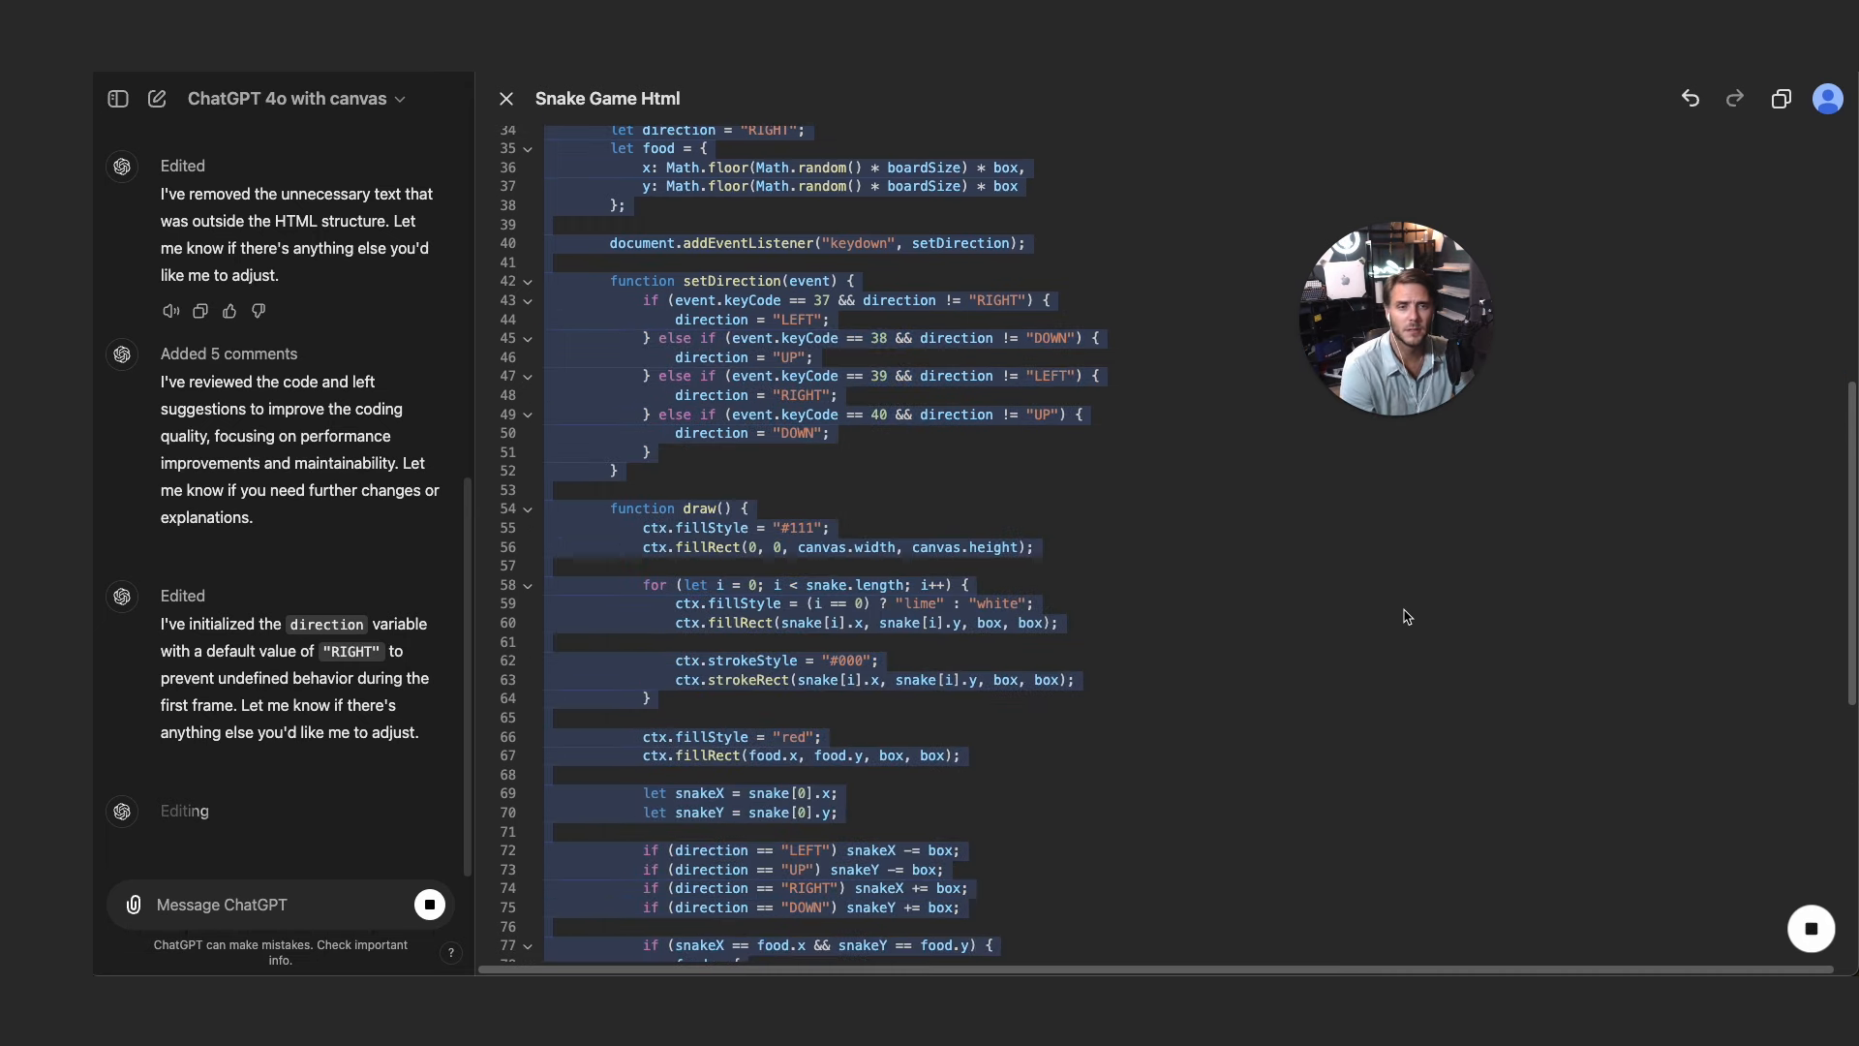
pyautogui.moveTo(1400, 633)
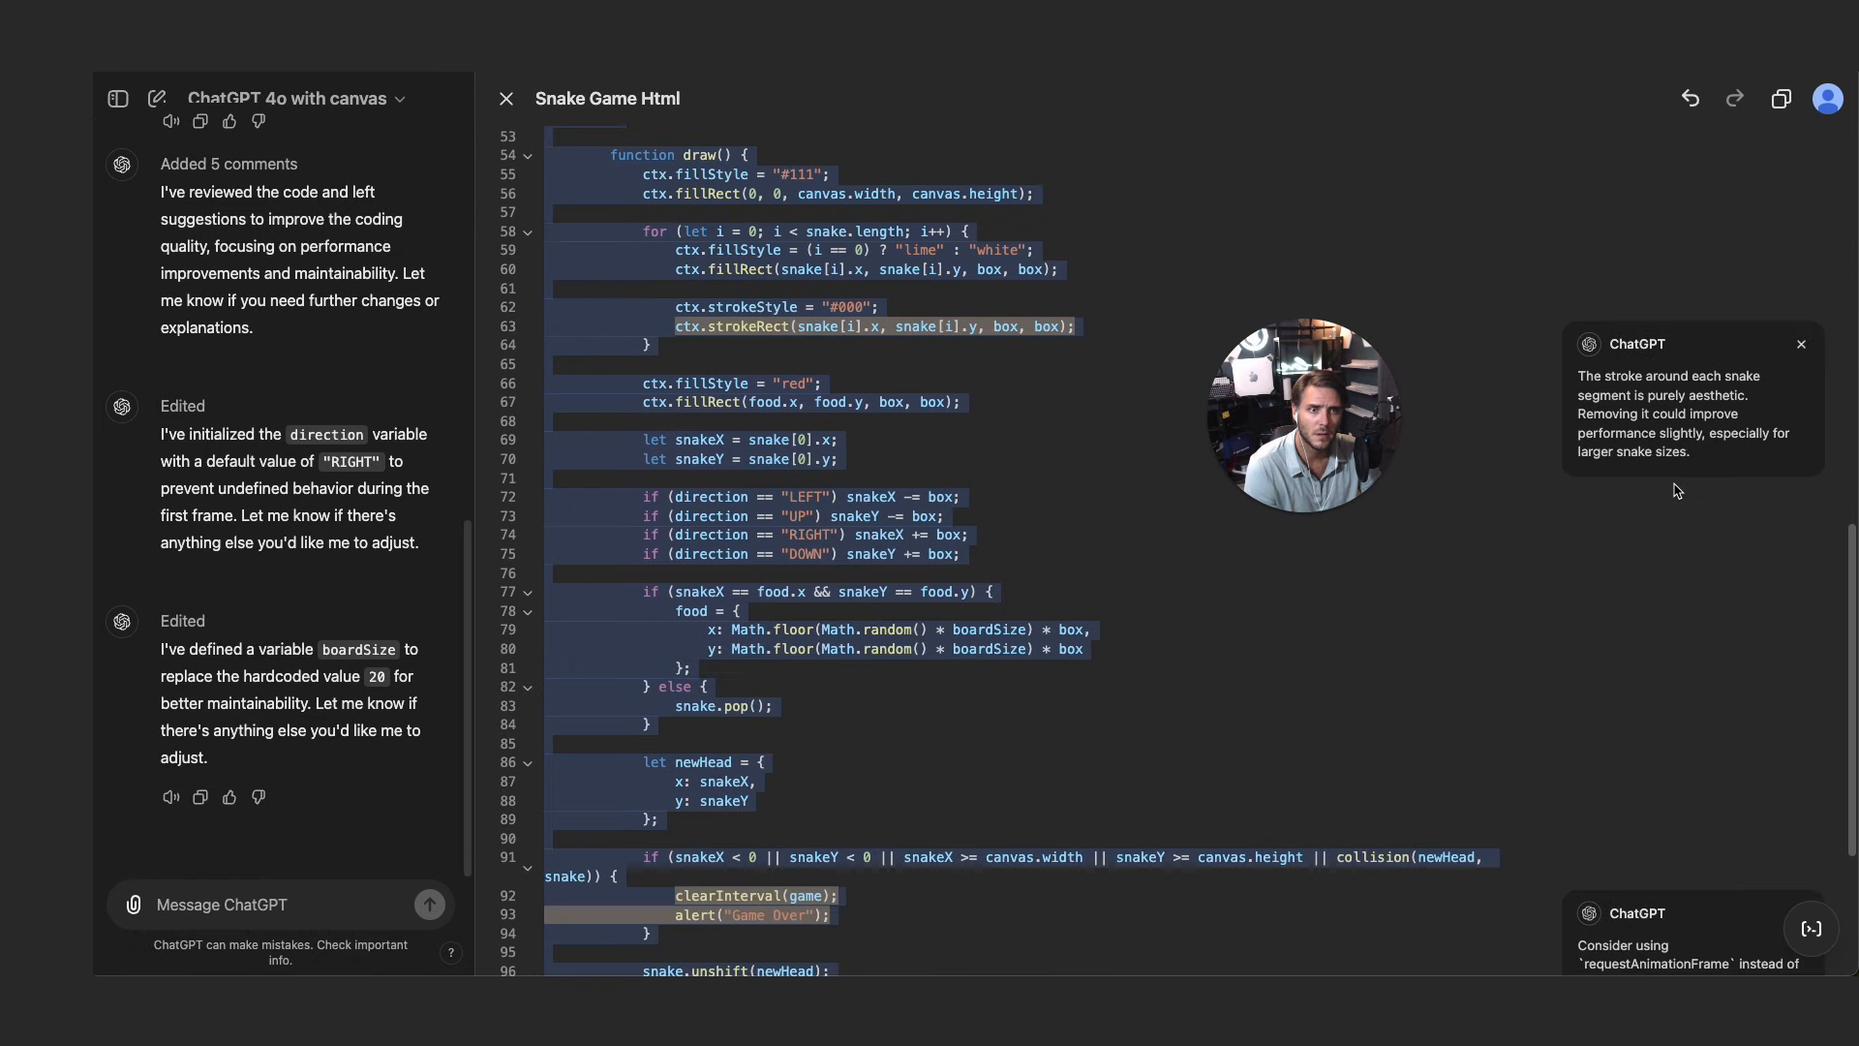
# - Scroll through remaining comments on segment outlines and requestAnimationFrame to the code's end
pyautogui.scroll(-3)
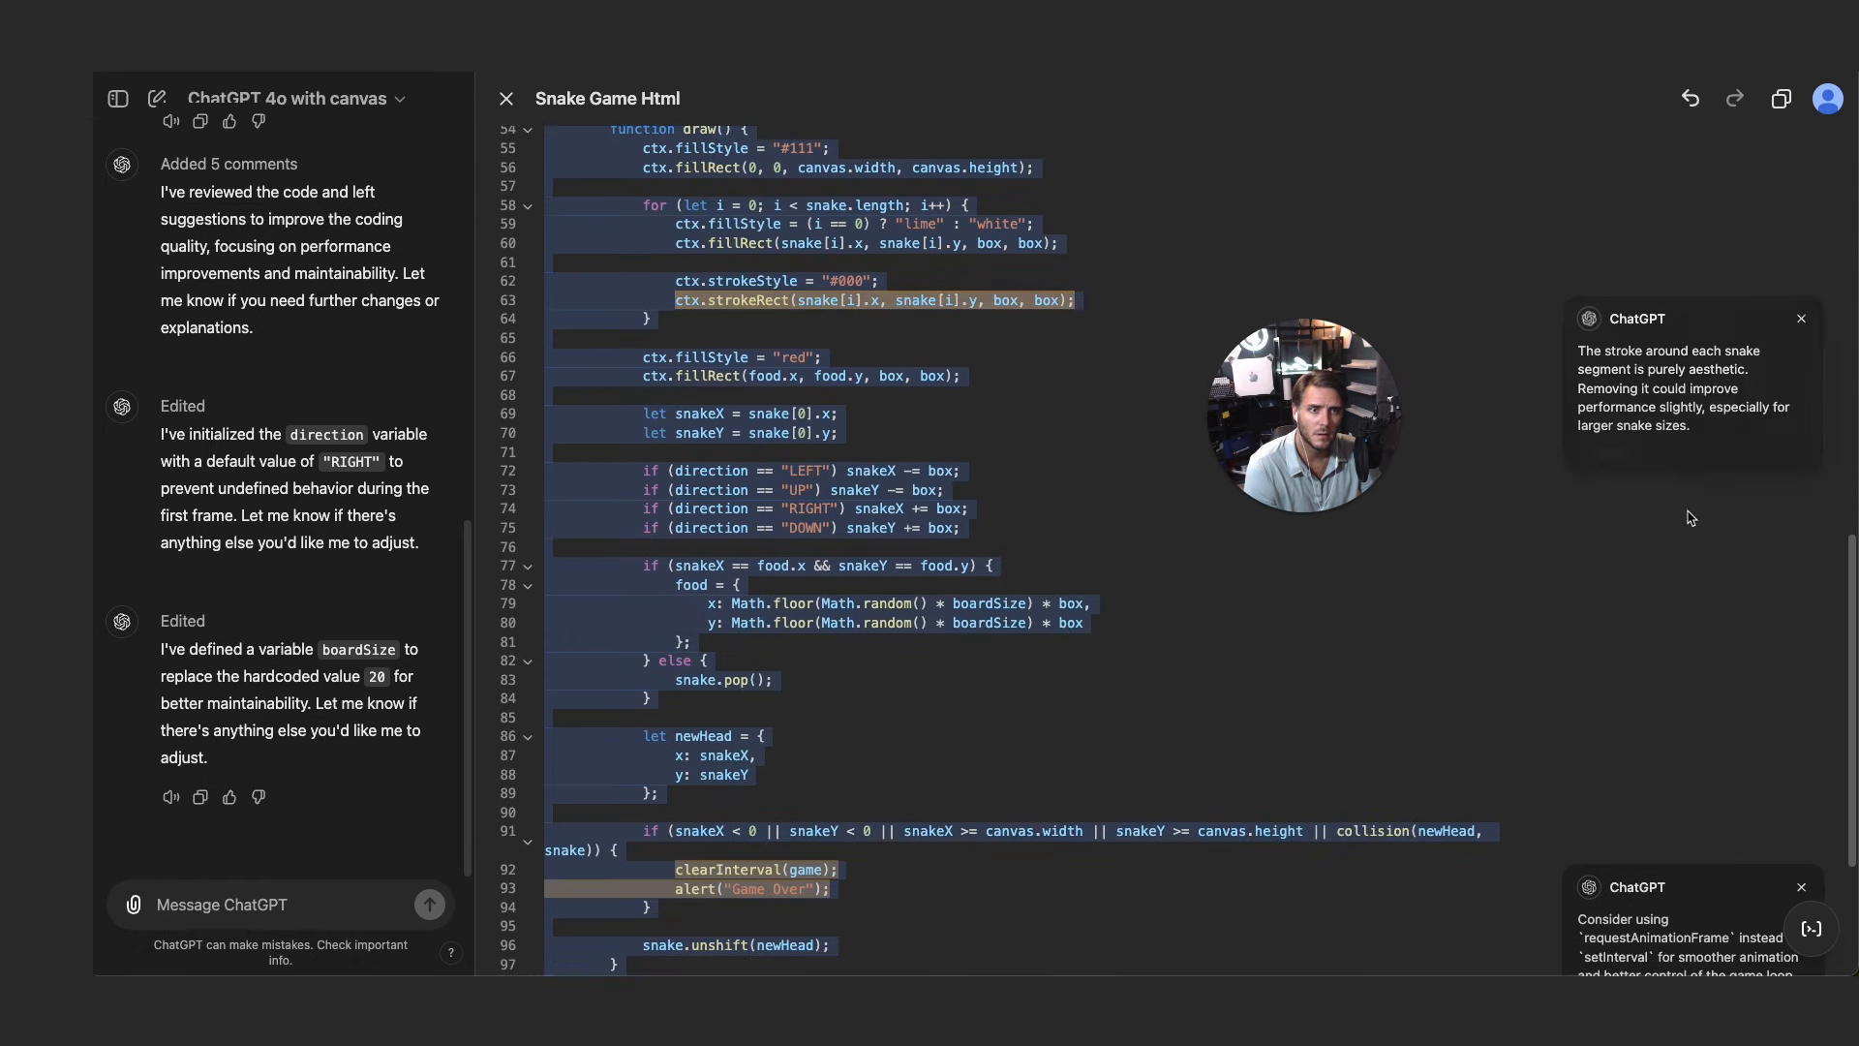
pyautogui.moveTo(1697, 406)
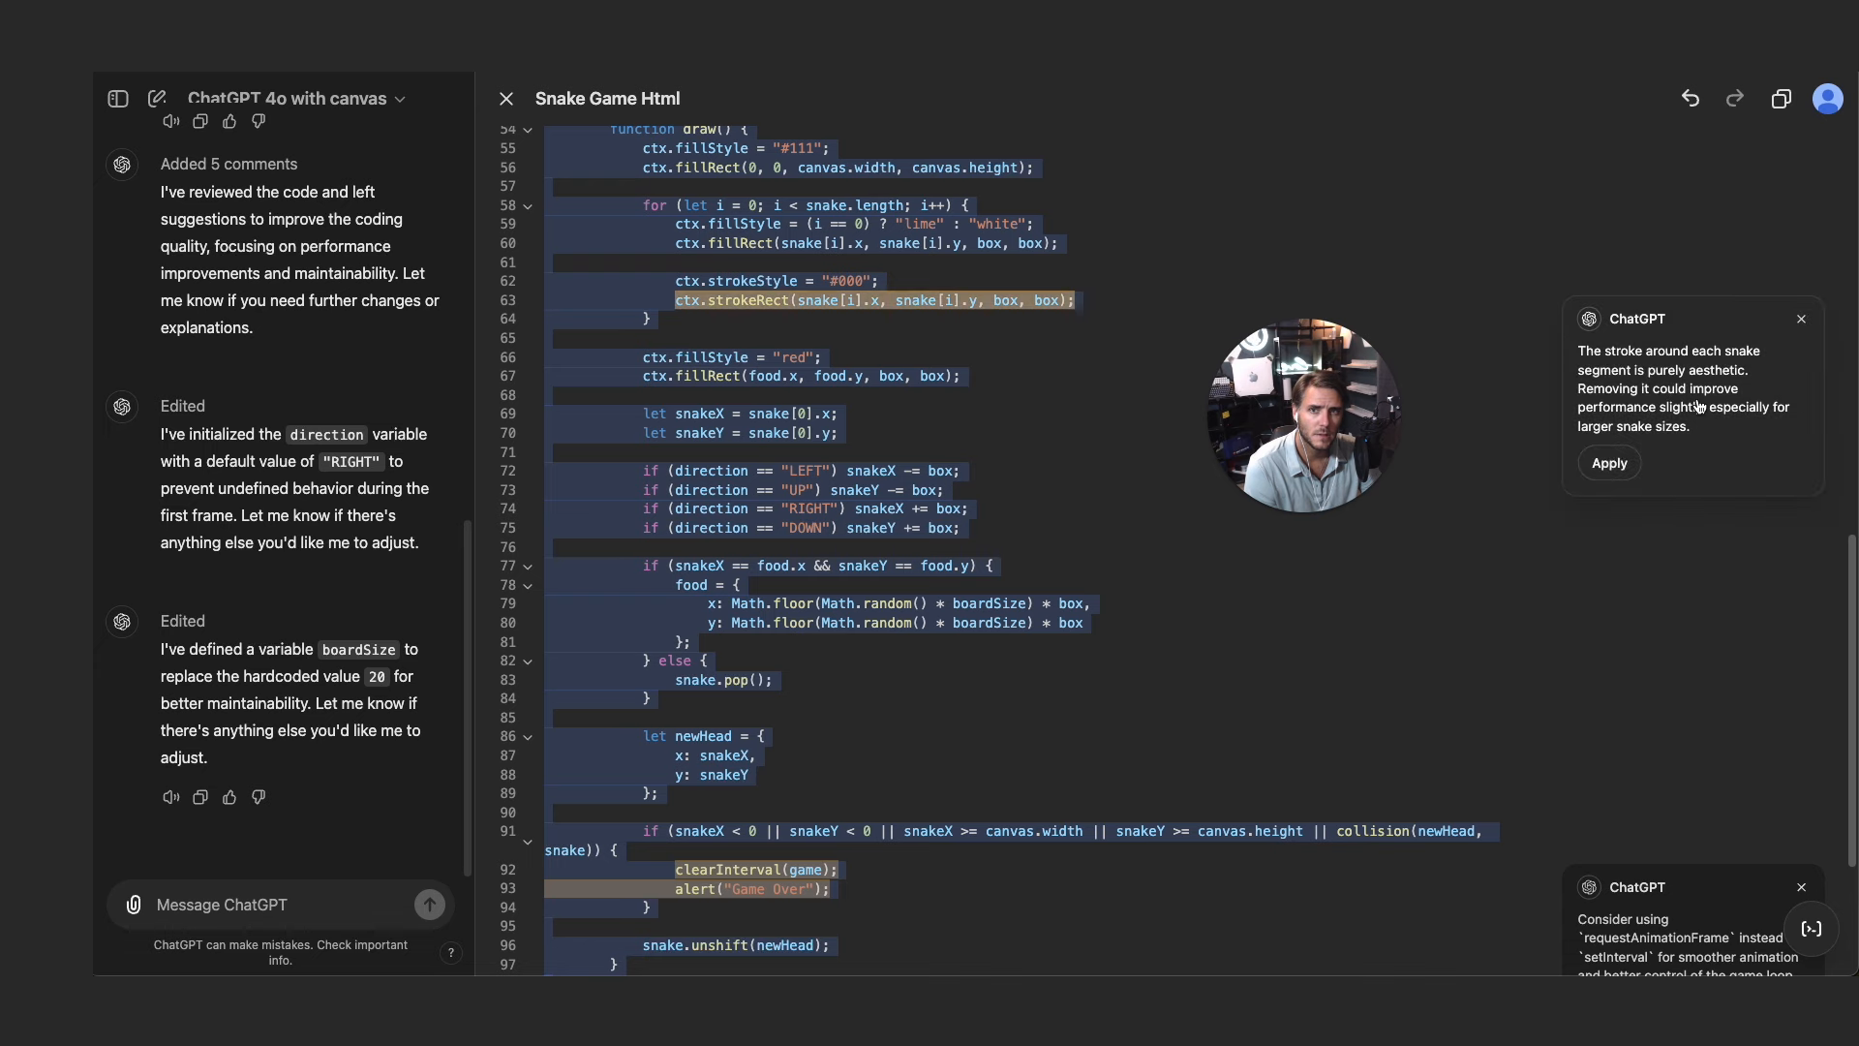
pyautogui.scroll(-3)
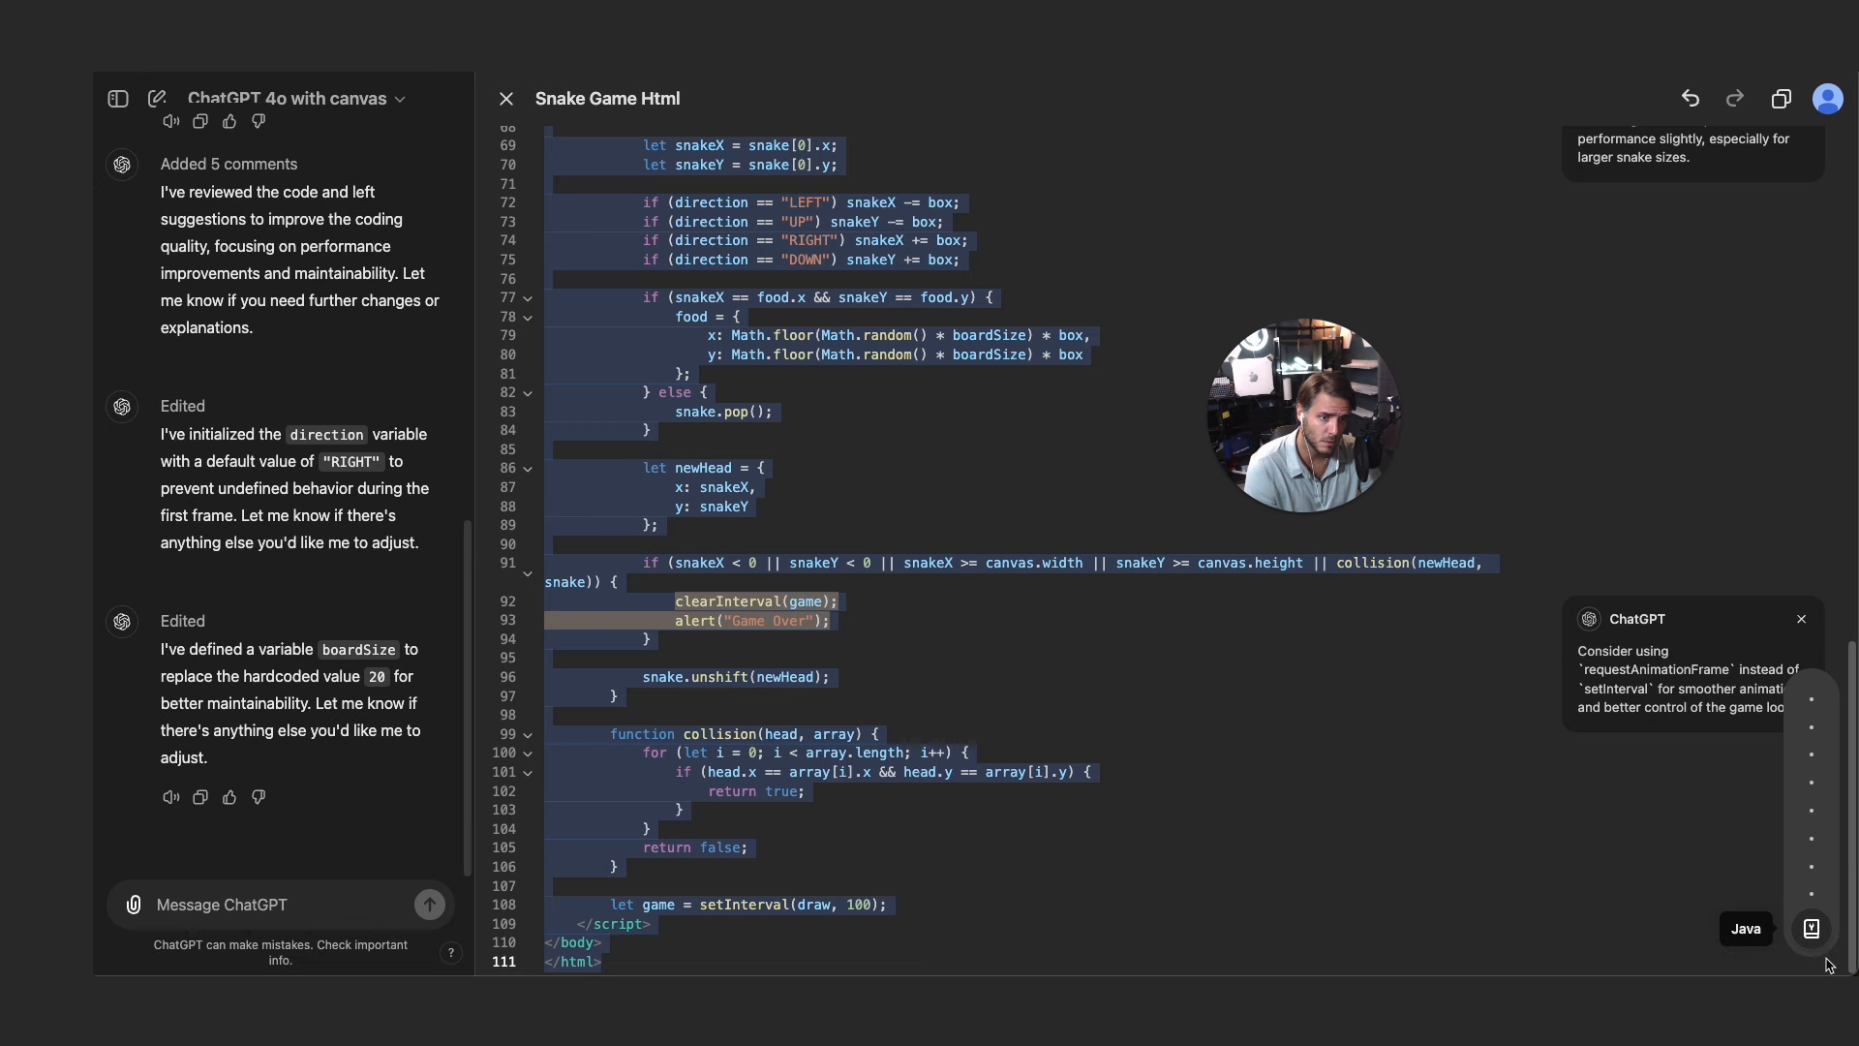
pyautogui.moveTo(1812, 820)
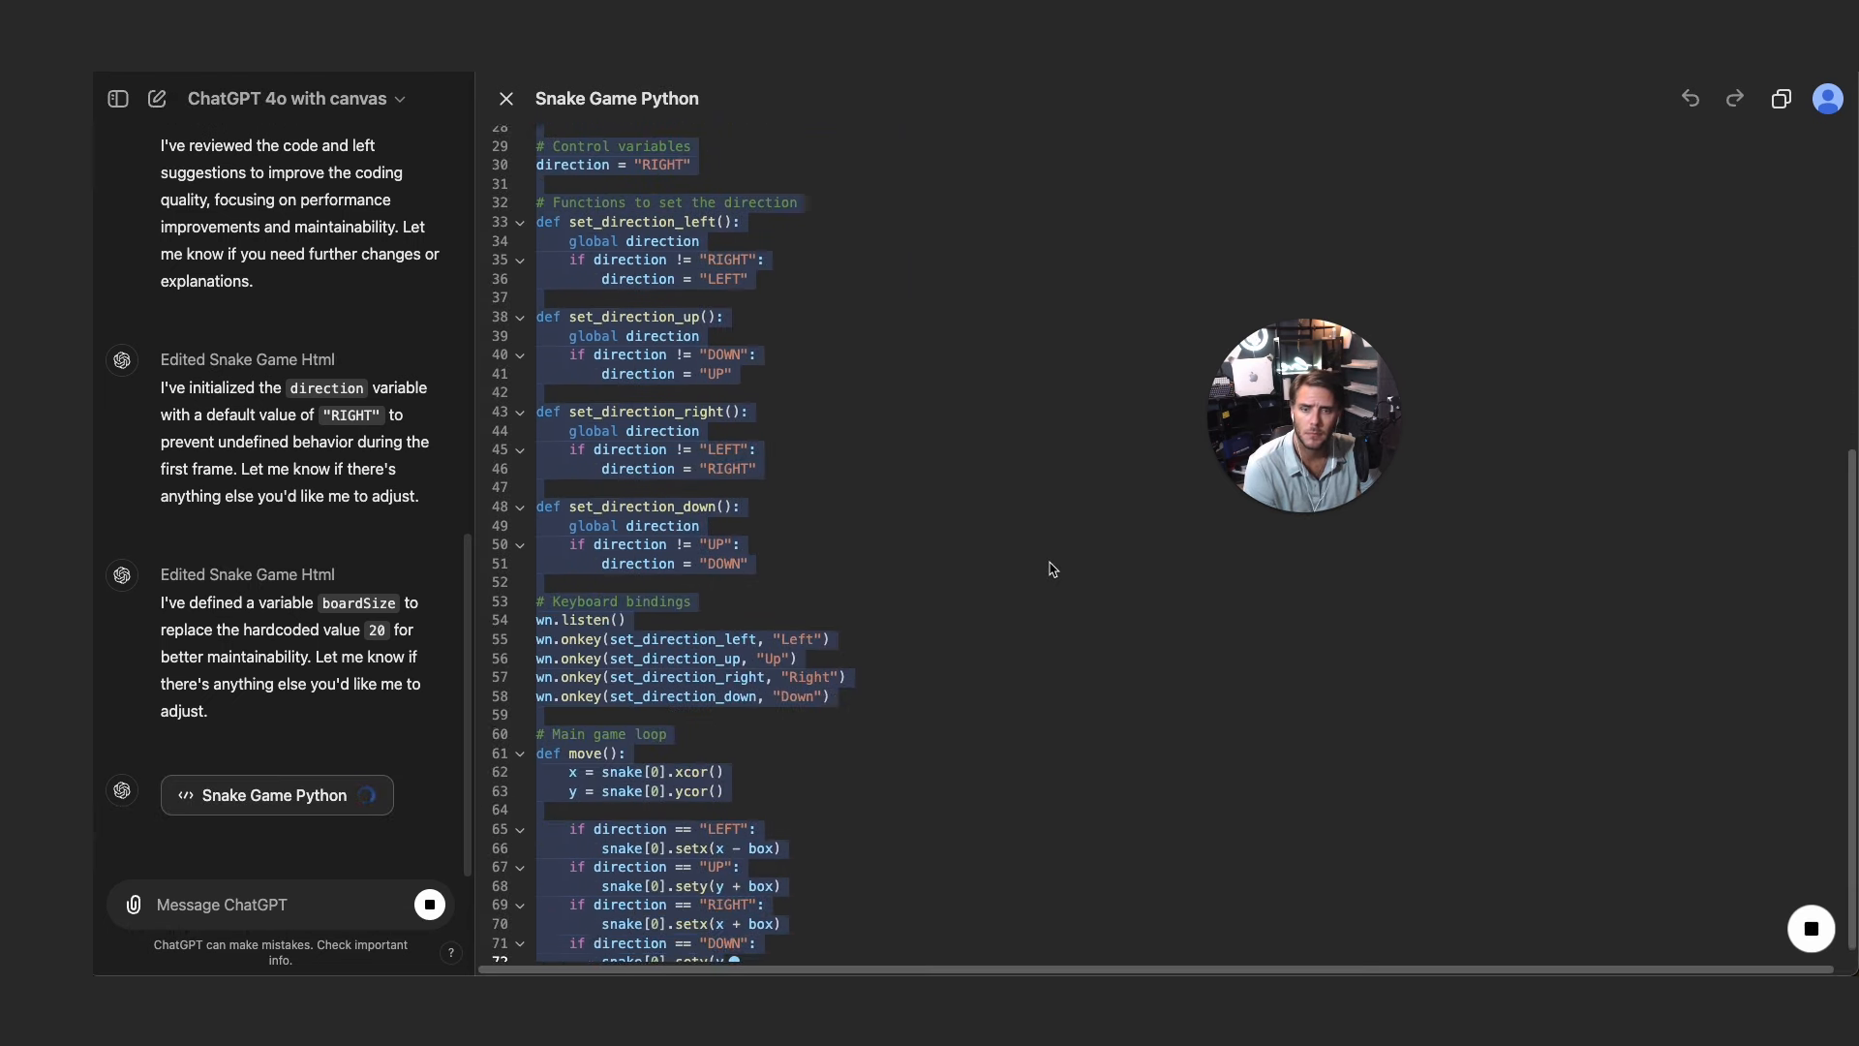
# - Scroll through the new Snake Game Python canvas built on Turtle graphics
pyautogui.scroll(-3)
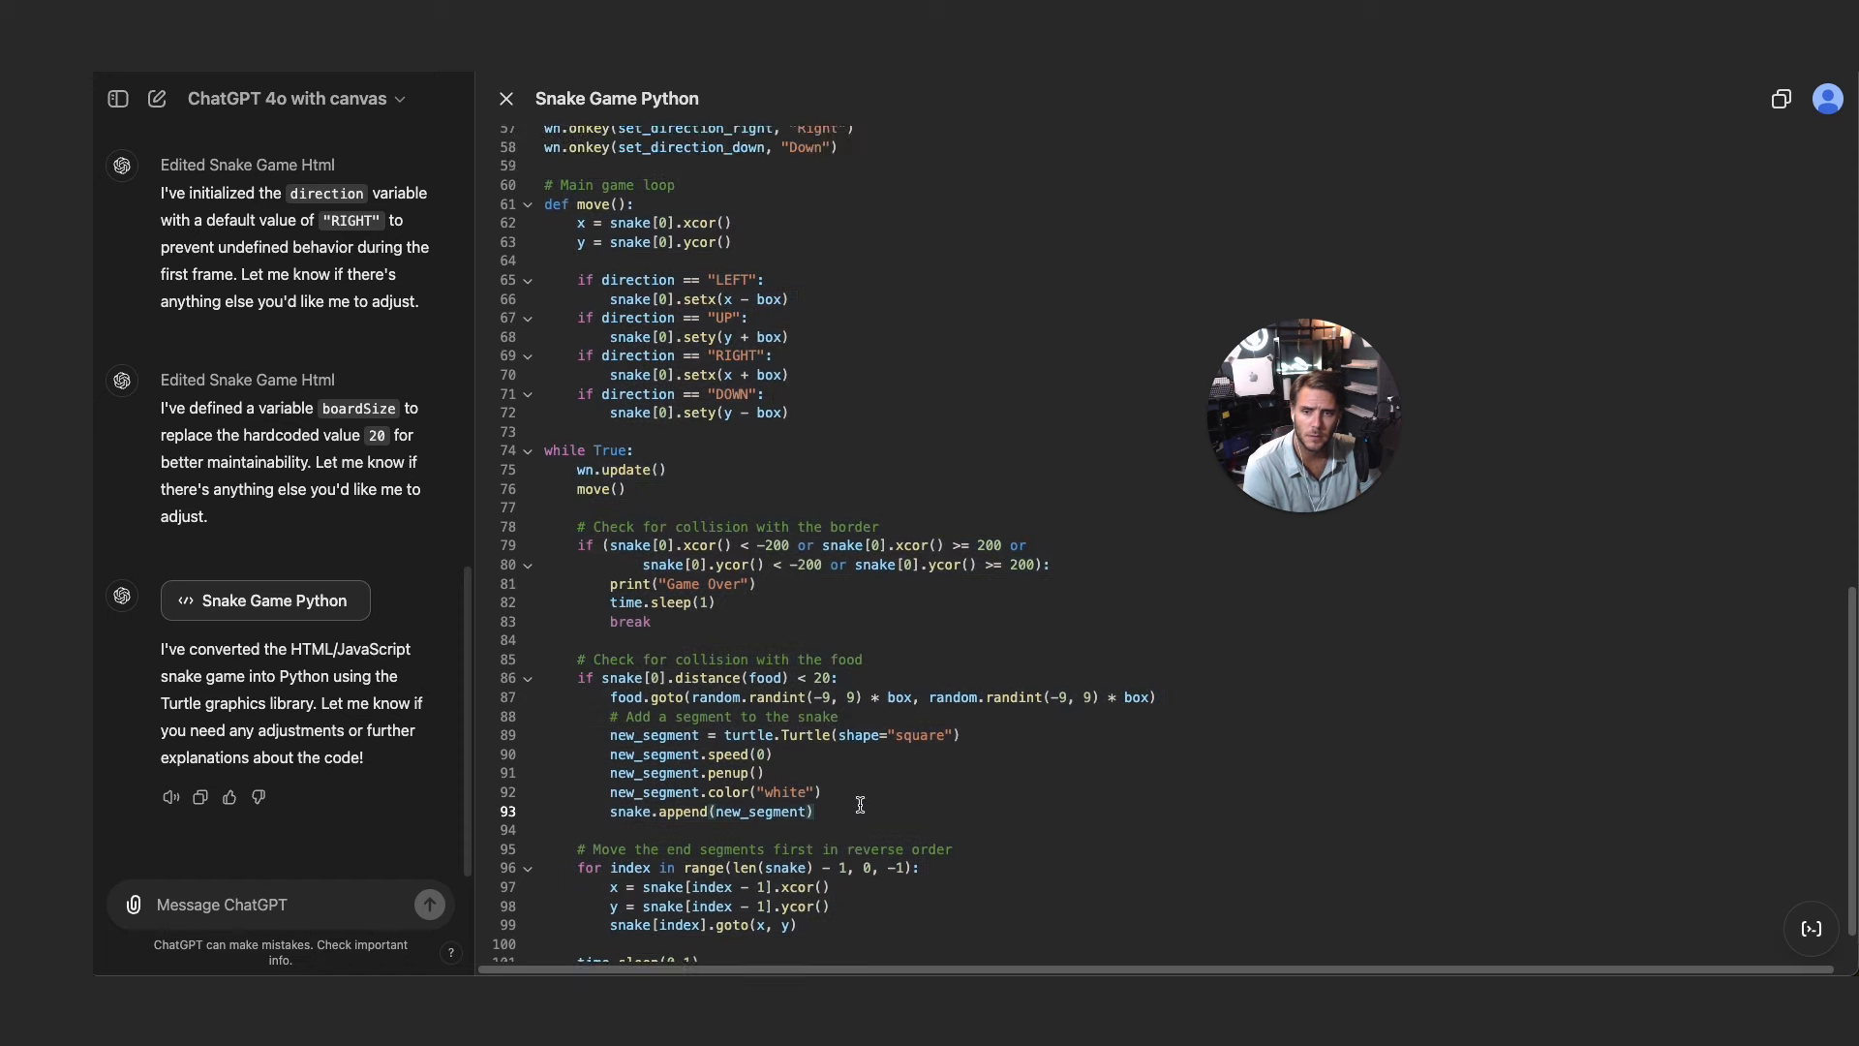
pyautogui.scroll(-3)
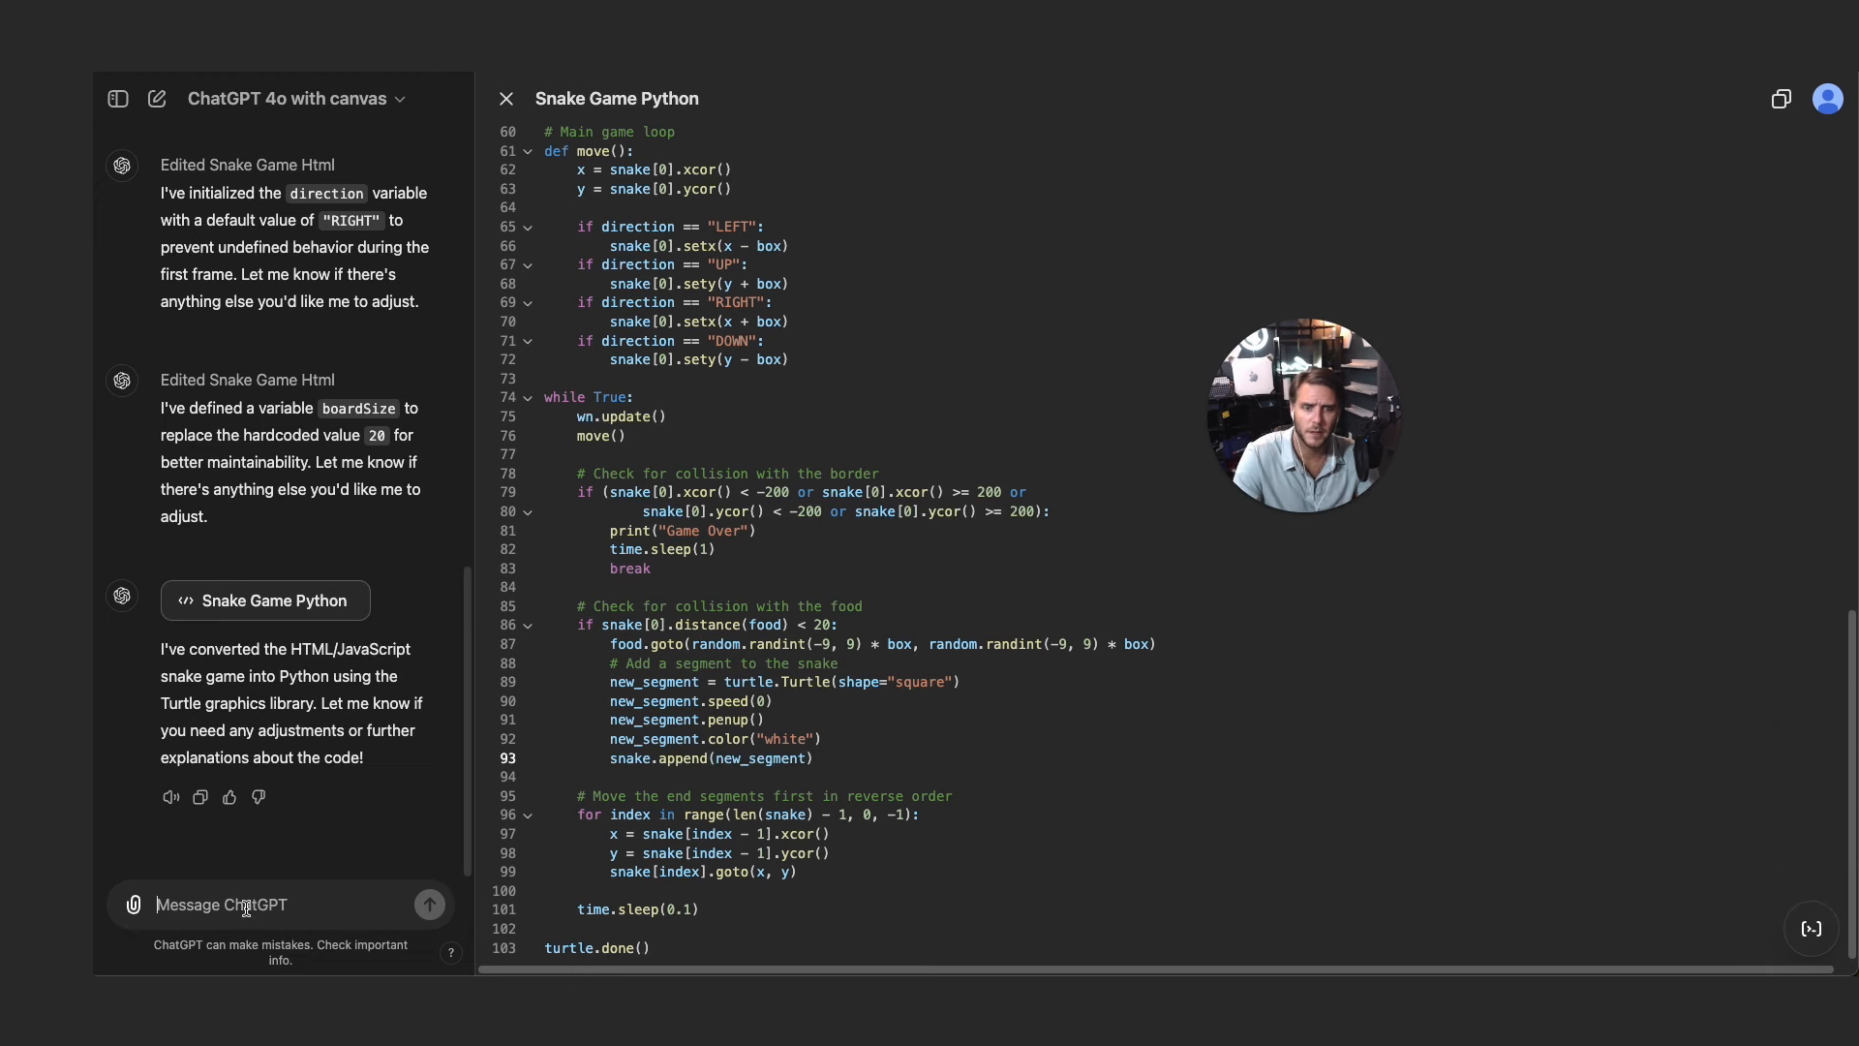
# - Send 'Can you run this code and display the output?' about the Python snake game
pyautogui.write('Can you run this code and display the outp')
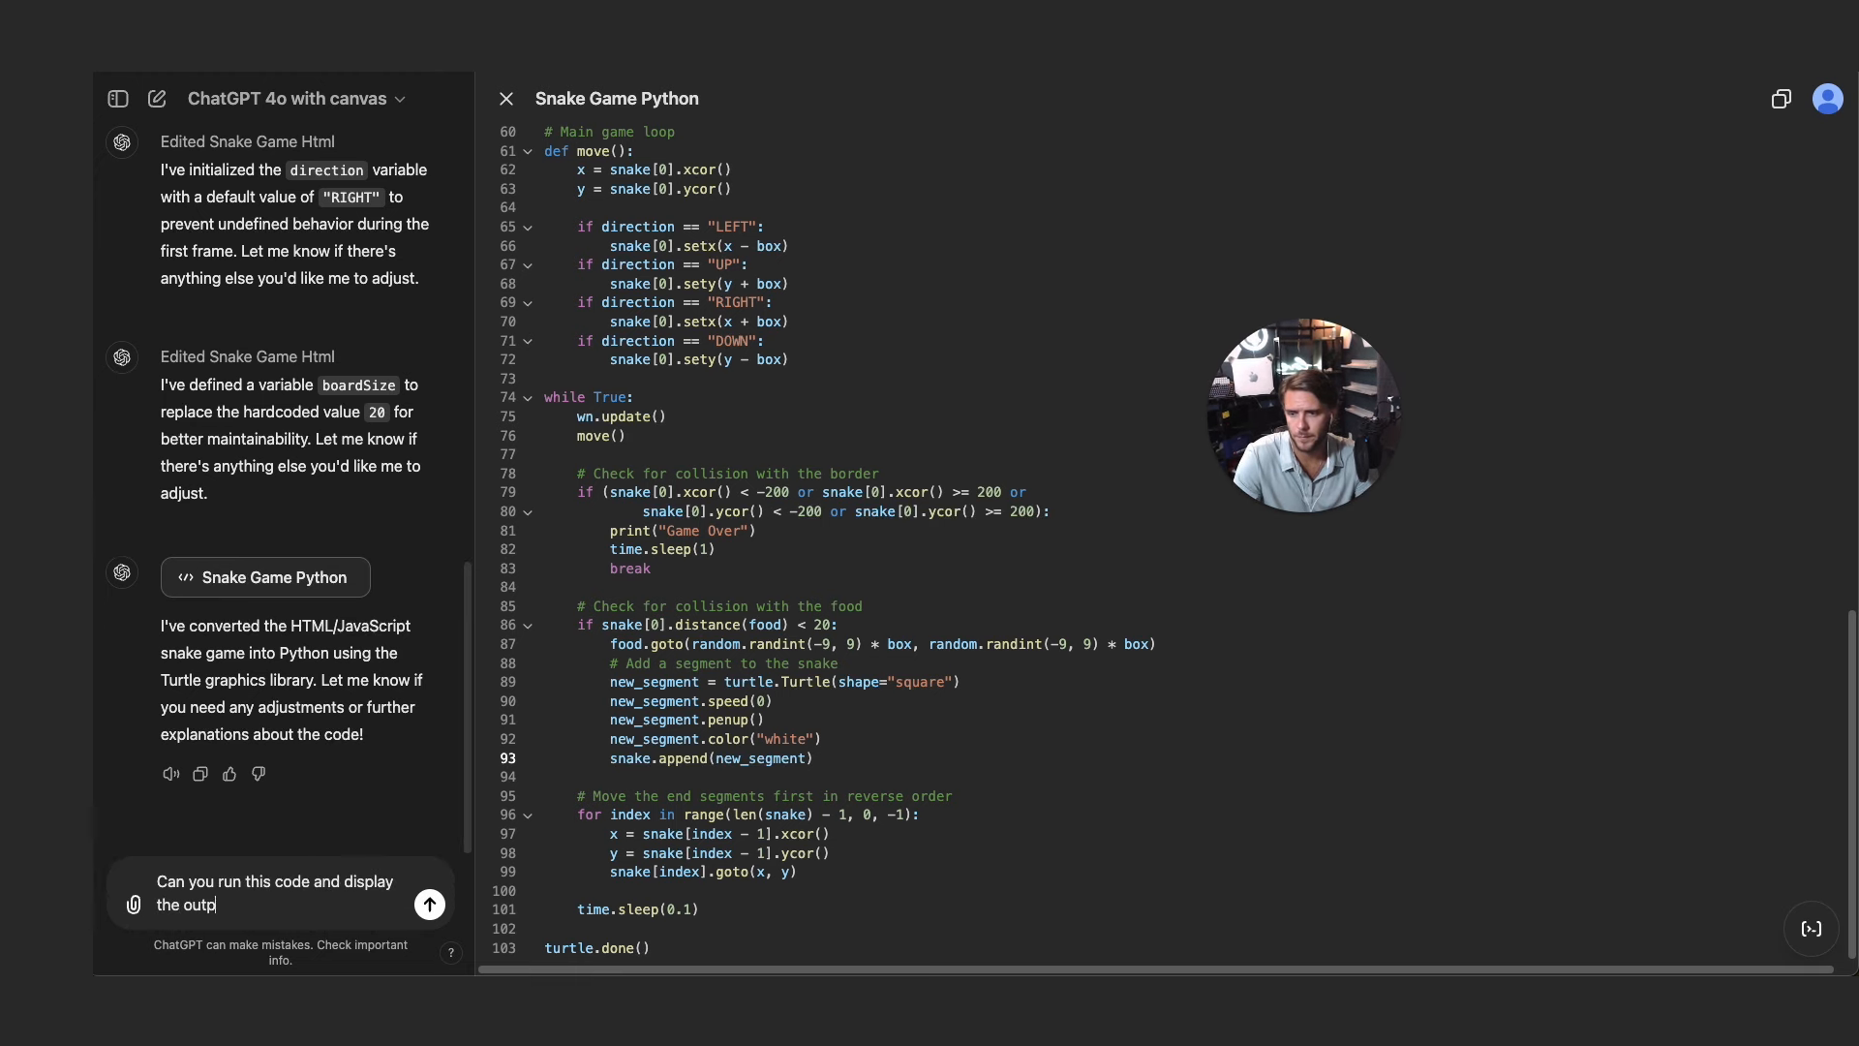
pyautogui.click(429, 905)
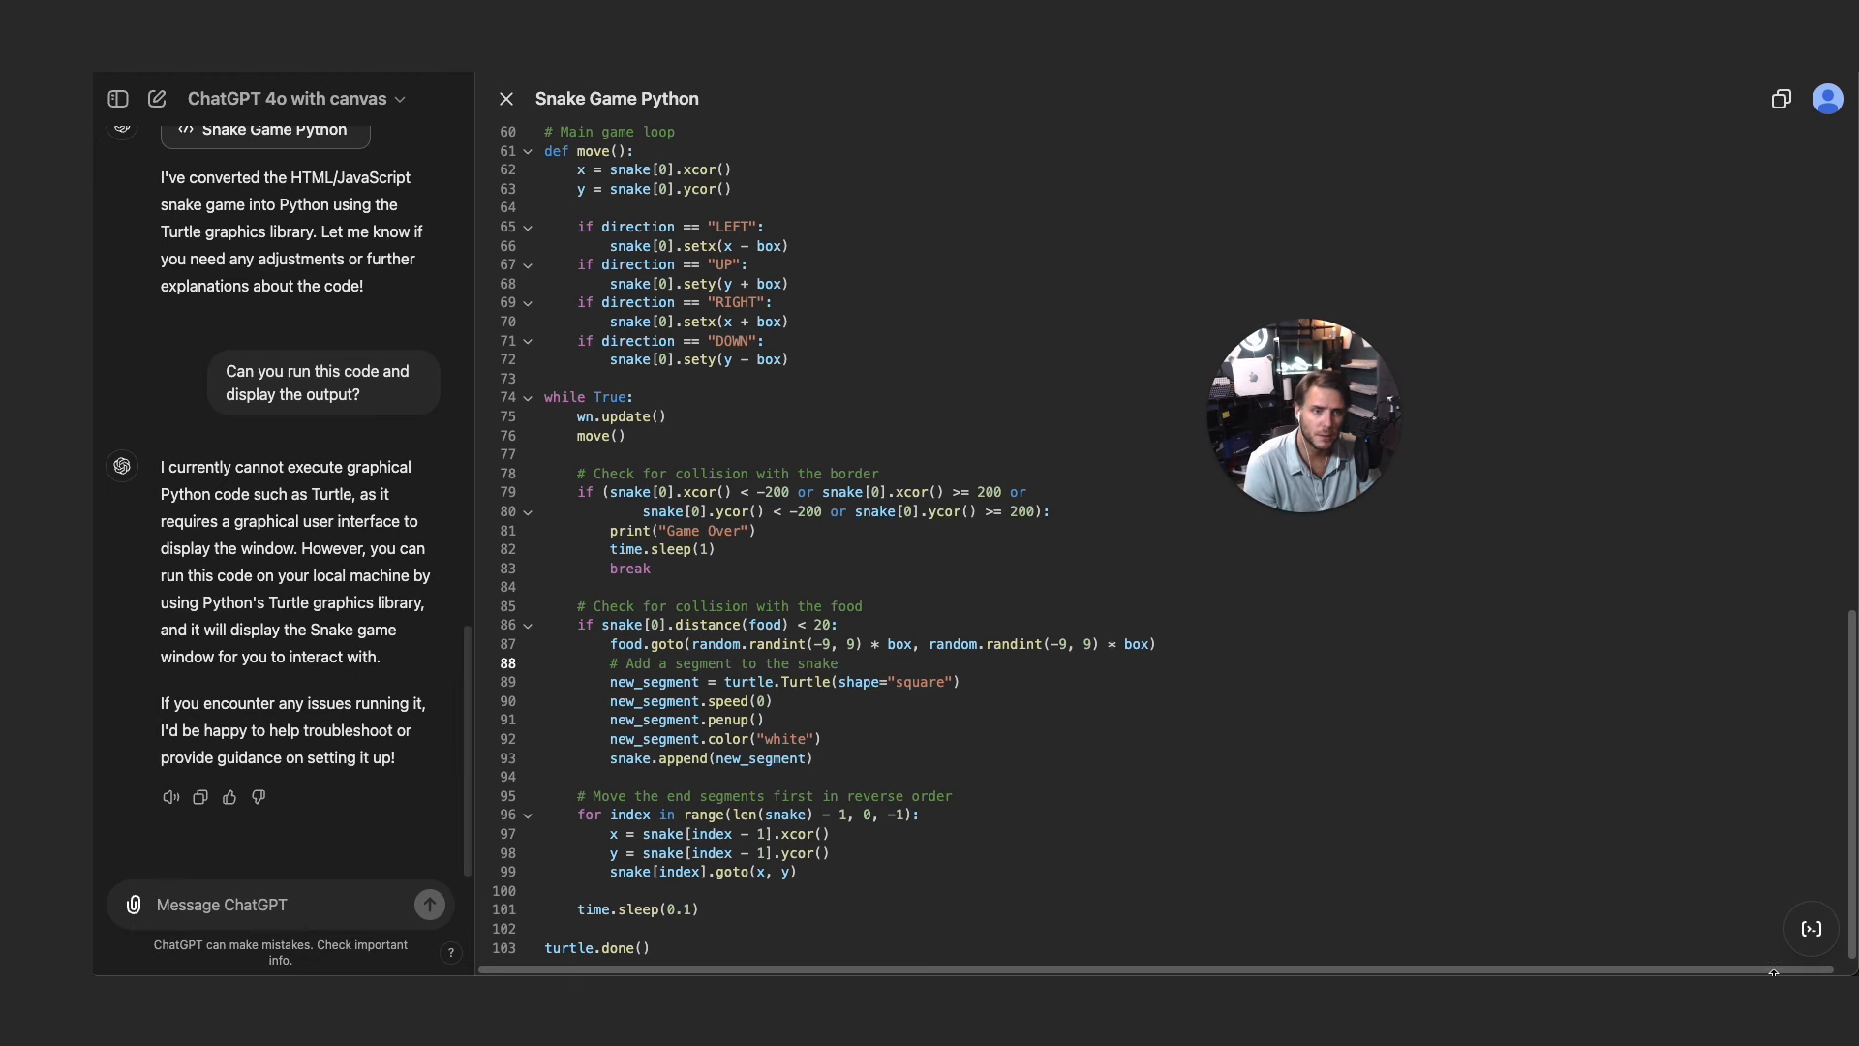
pyautogui.moveTo(1812, 875)
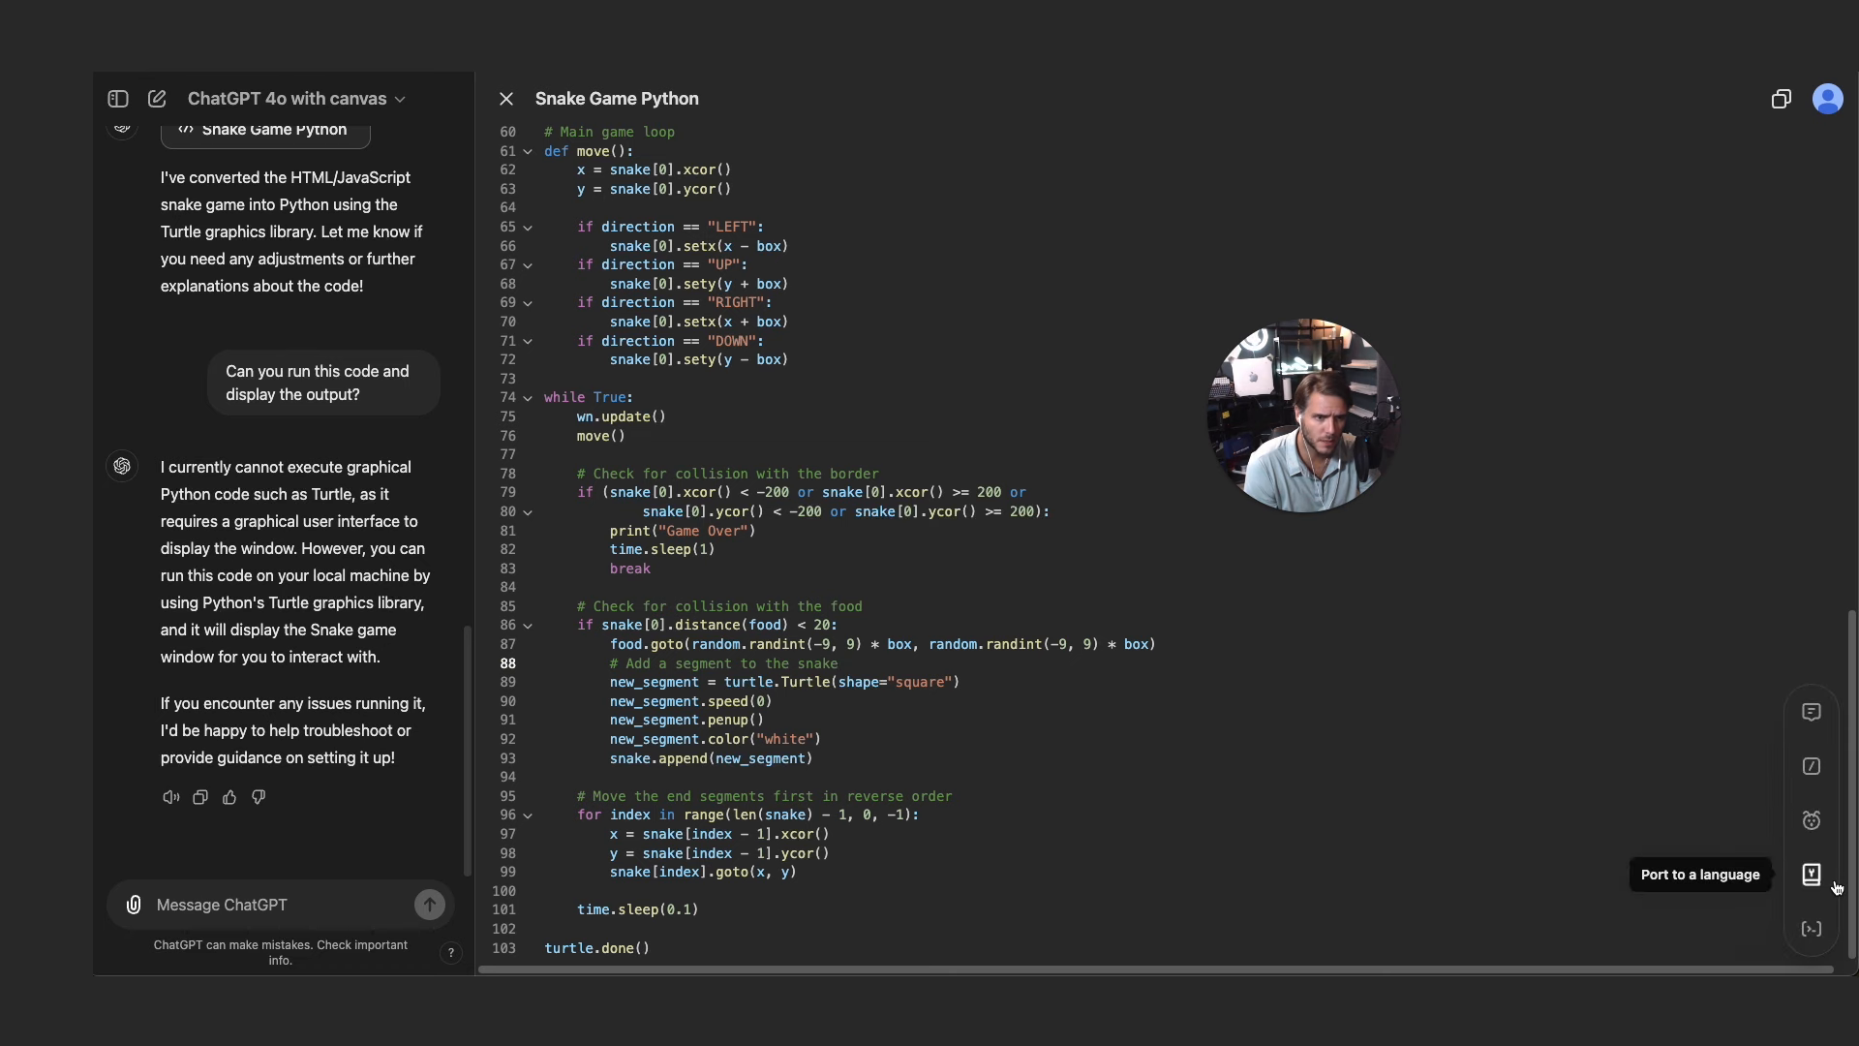
pyautogui.moveTo(1824, 833)
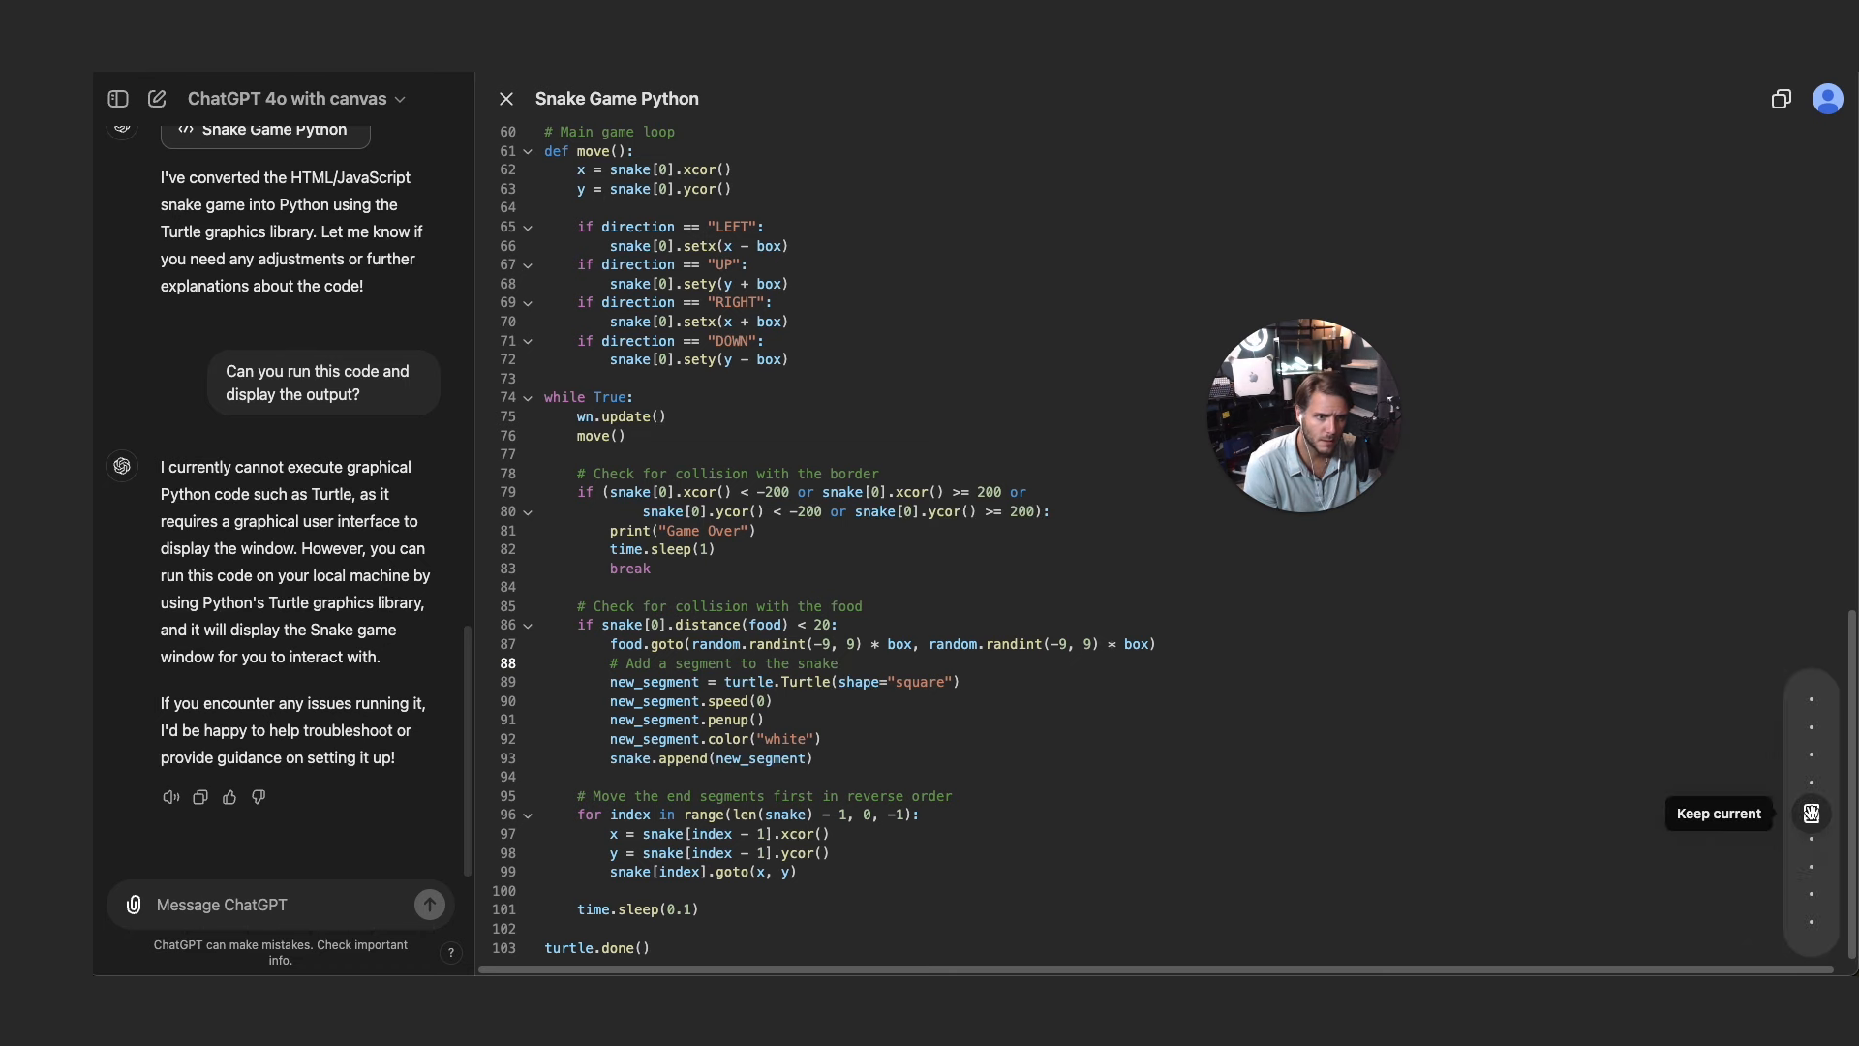
pyautogui.moveTo(1813, 856)
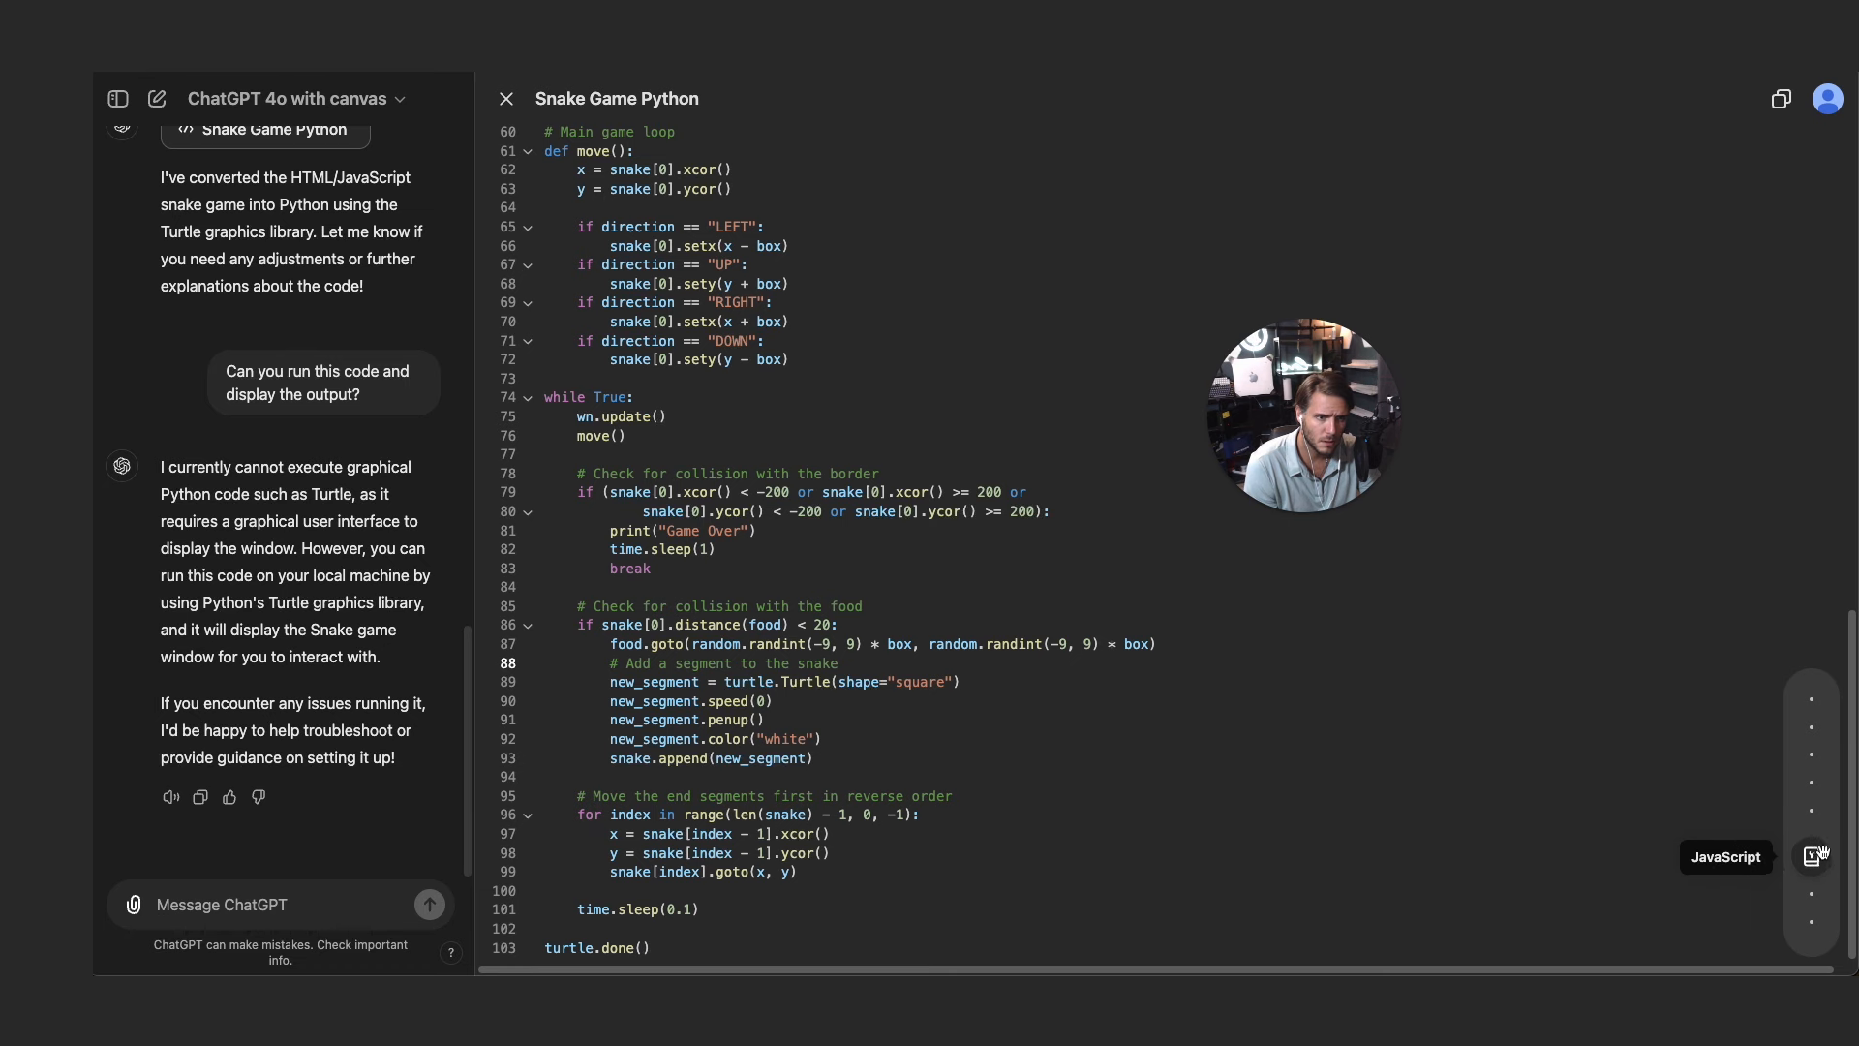
pyautogui.moveTo(1810, 848)
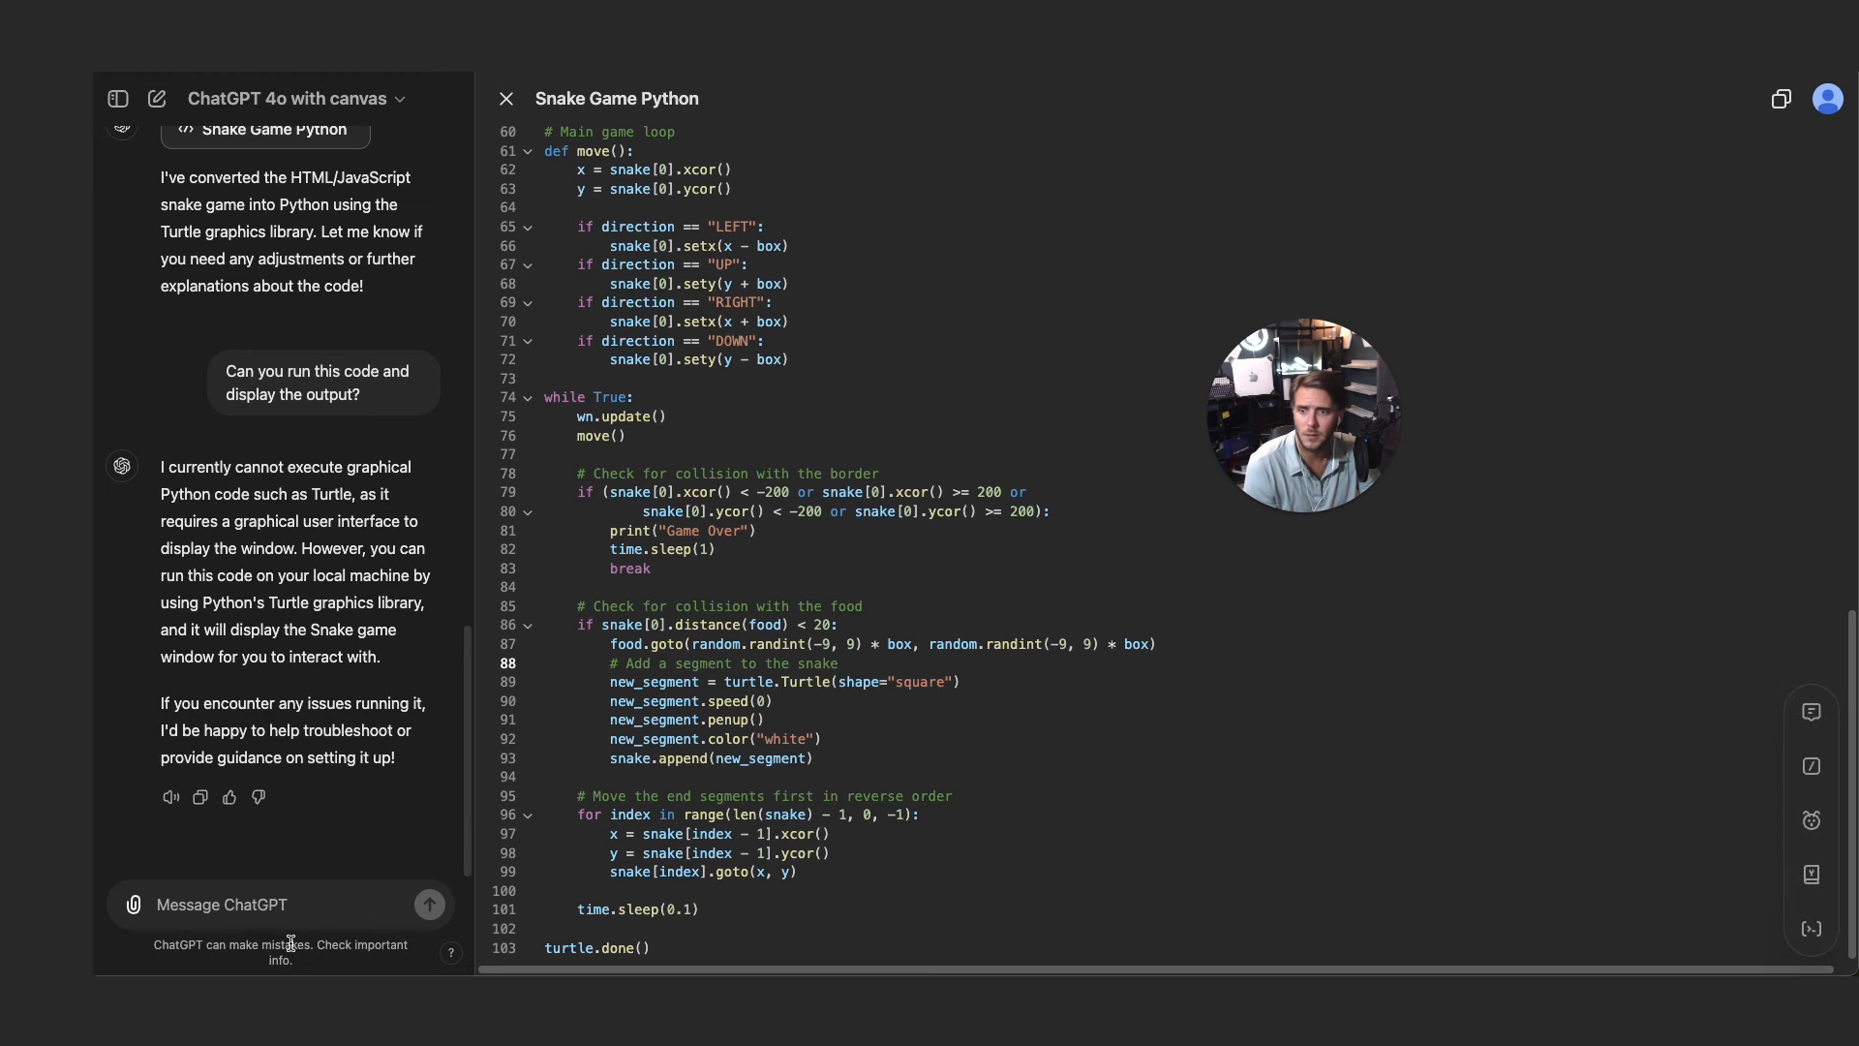
# - Send 'change the code back to html and javascript' and review the converted code
pyautogui.write('change the code back to')
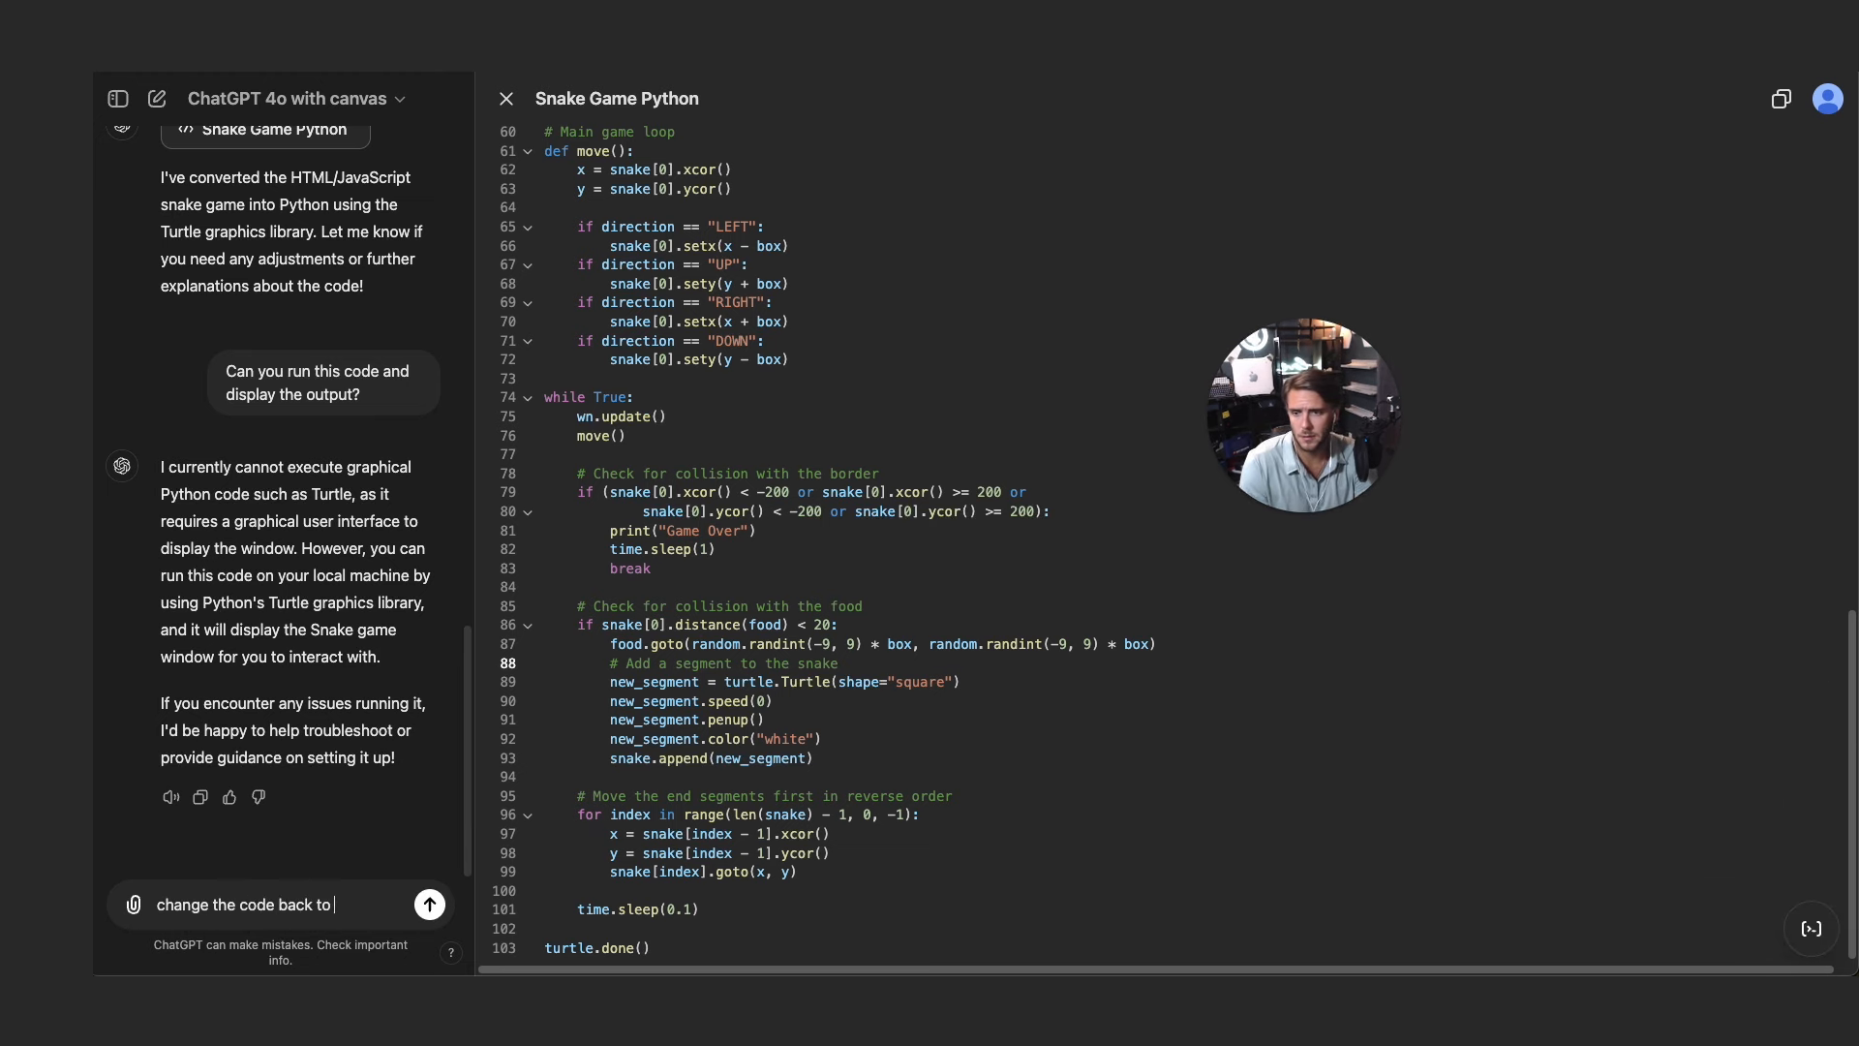
pyautogui.write('html and')
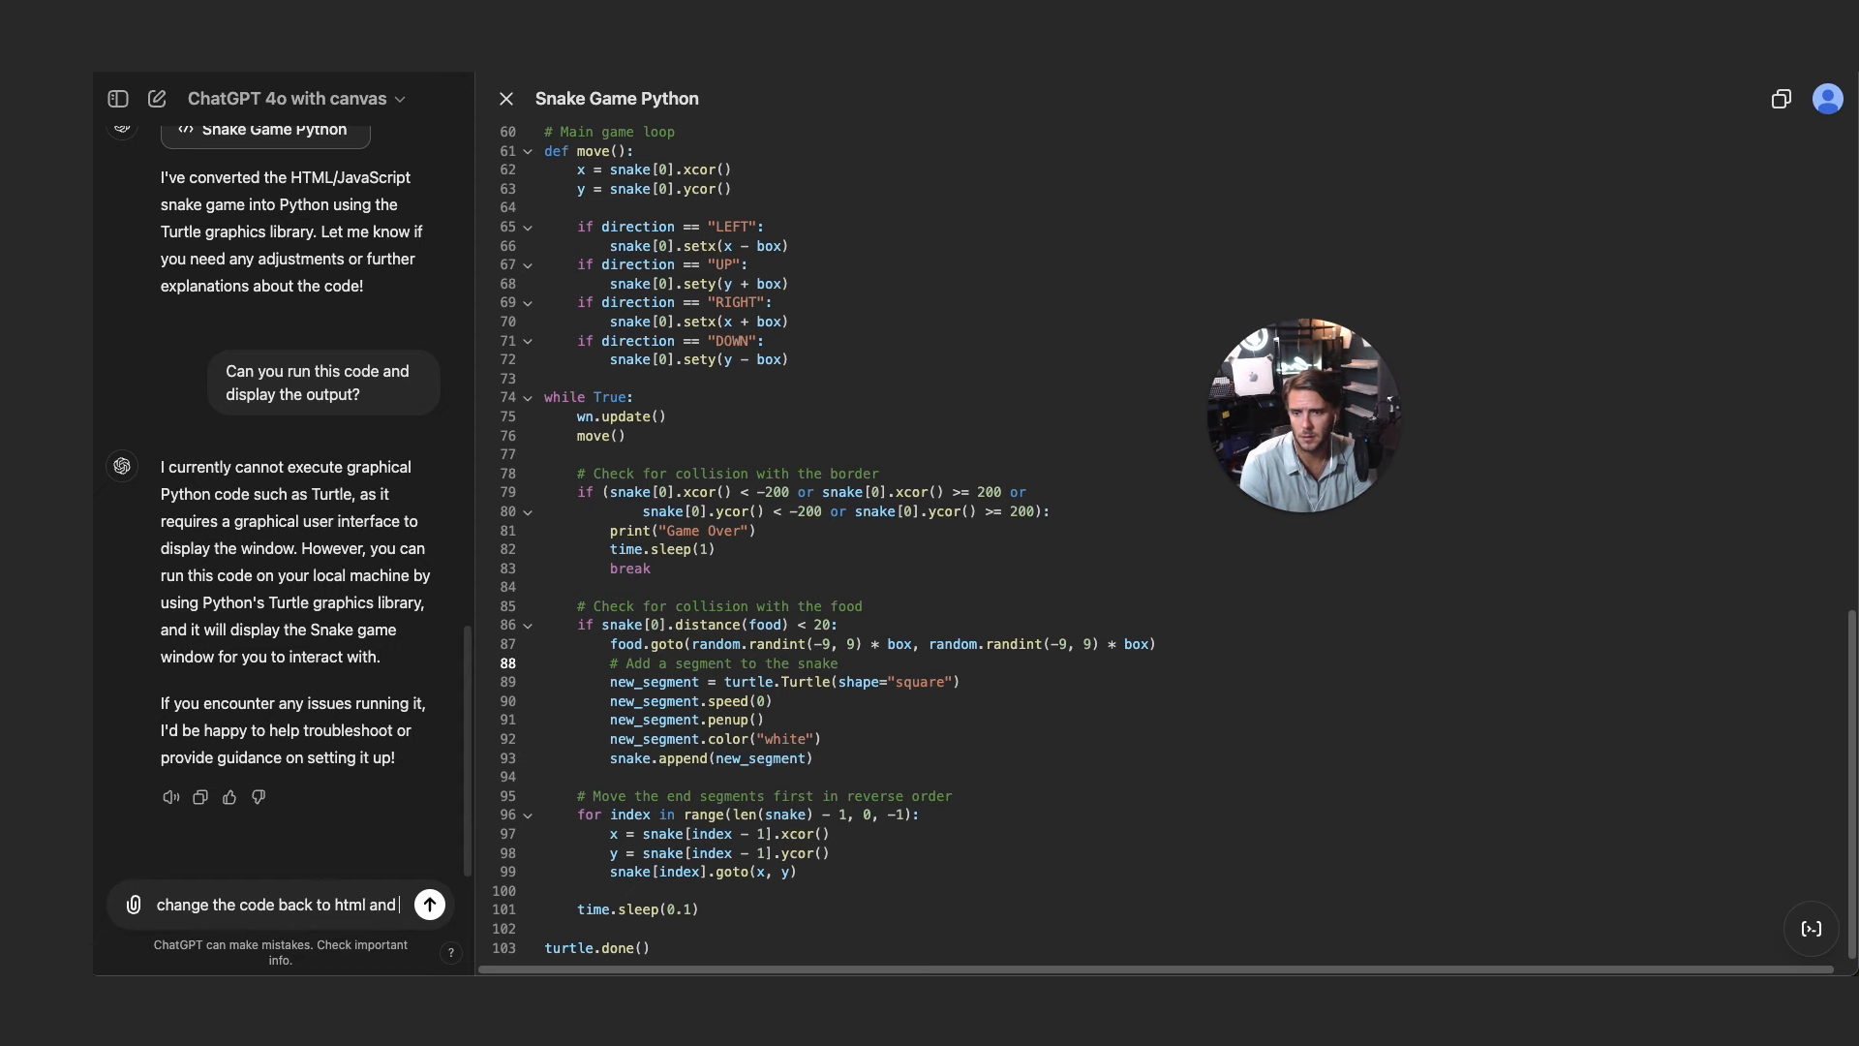
pyautogui.write('javascri')
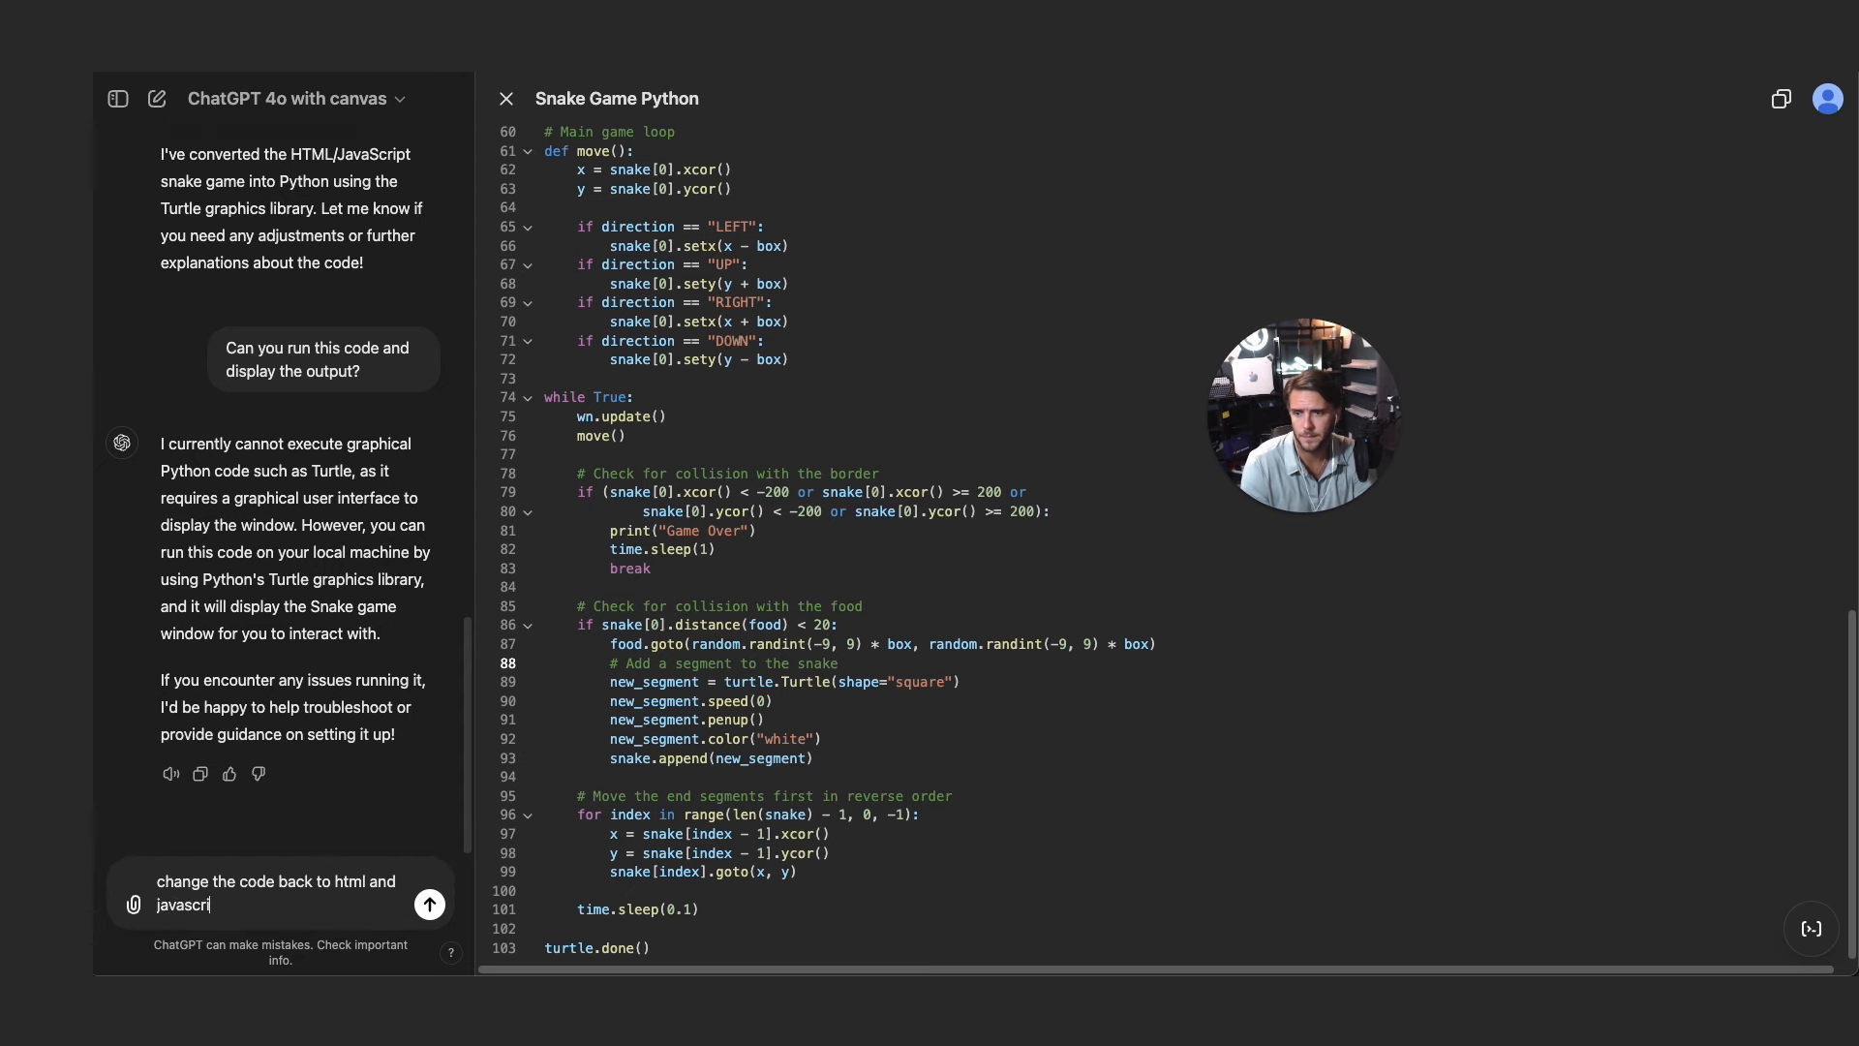
pyautogui.click(429, 904)
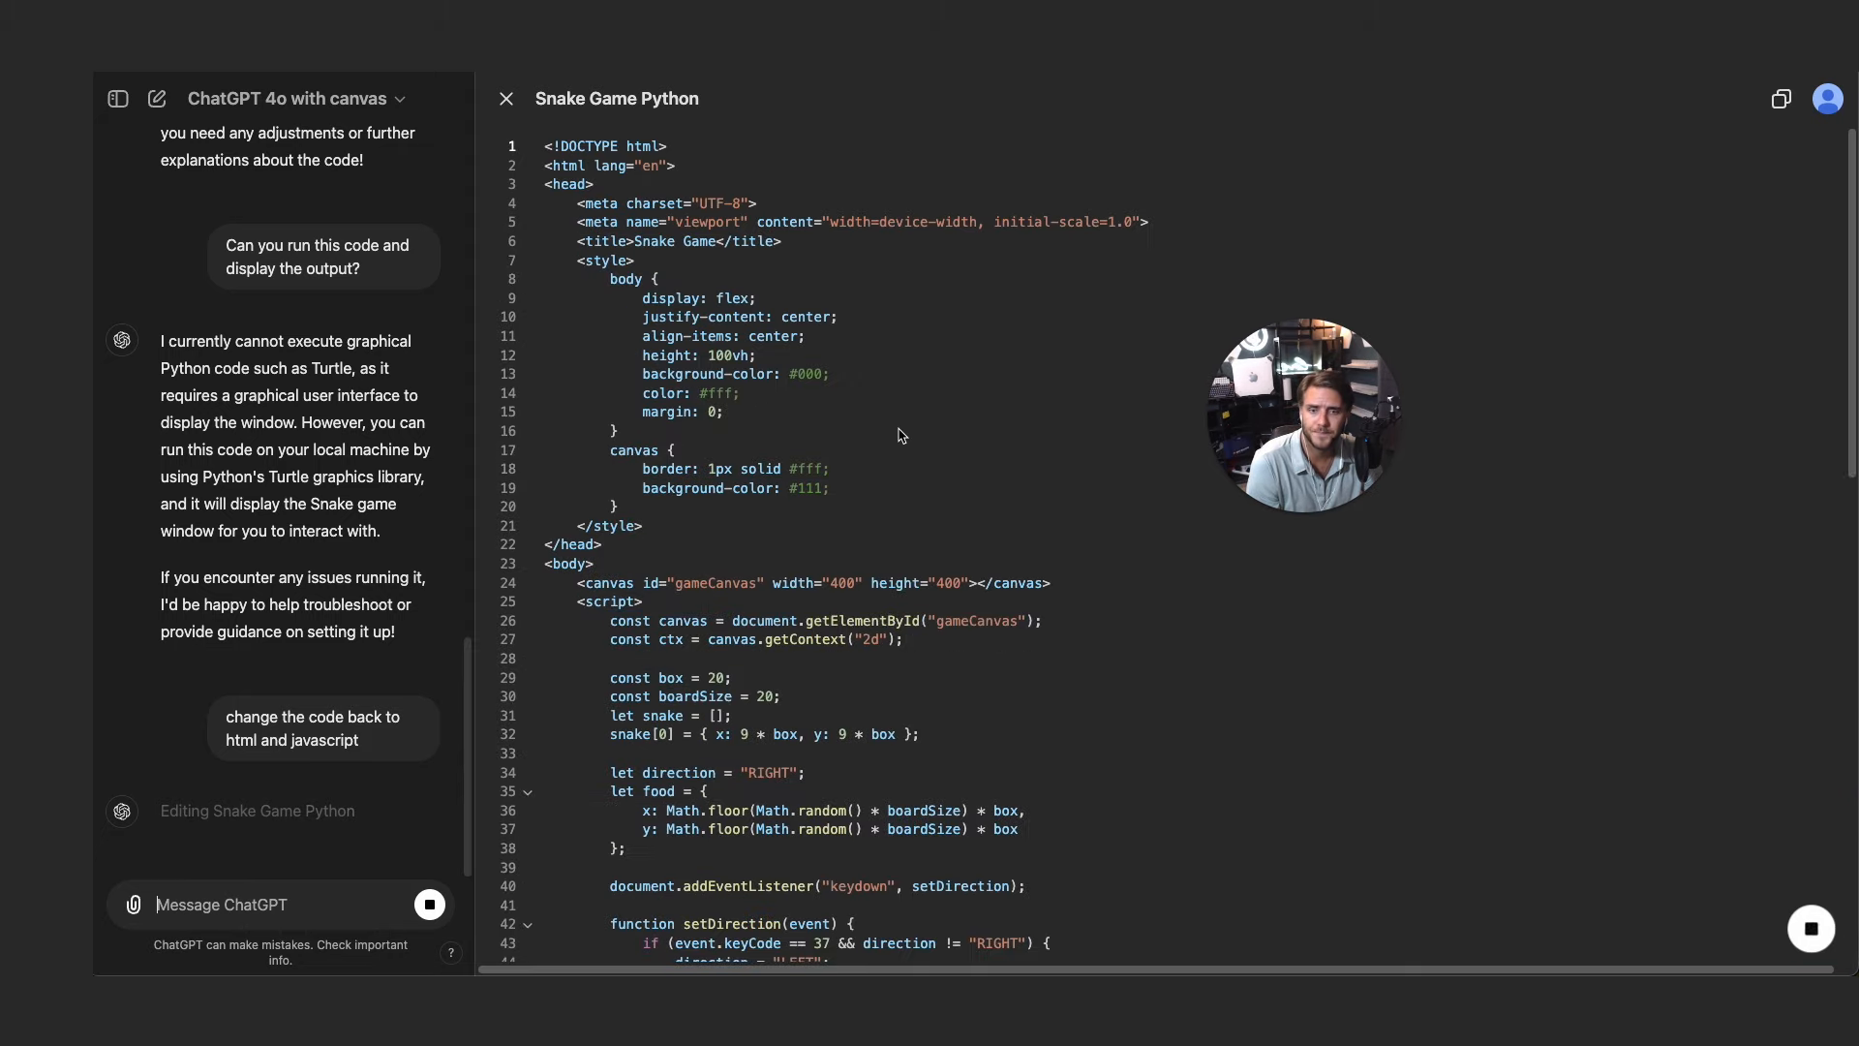
pyautogui.scroll(-3)
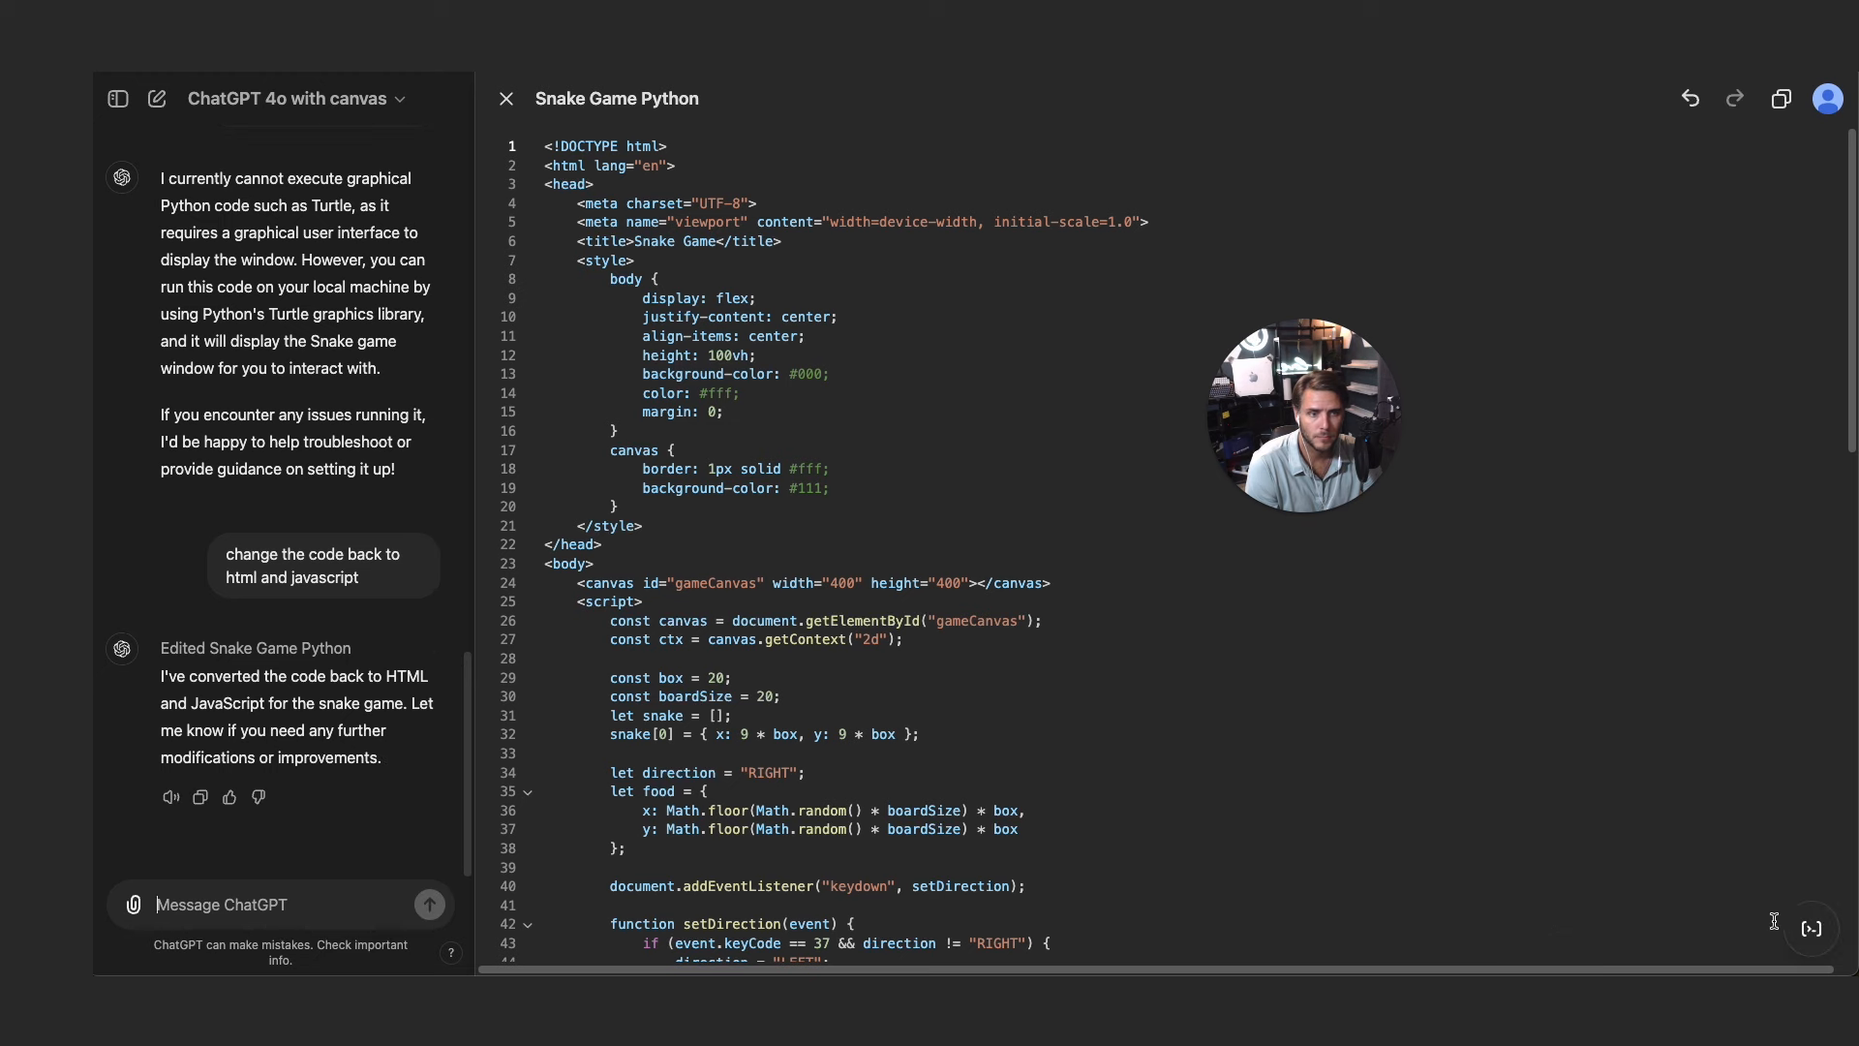
pyautogui.moveTo(1810, 819)
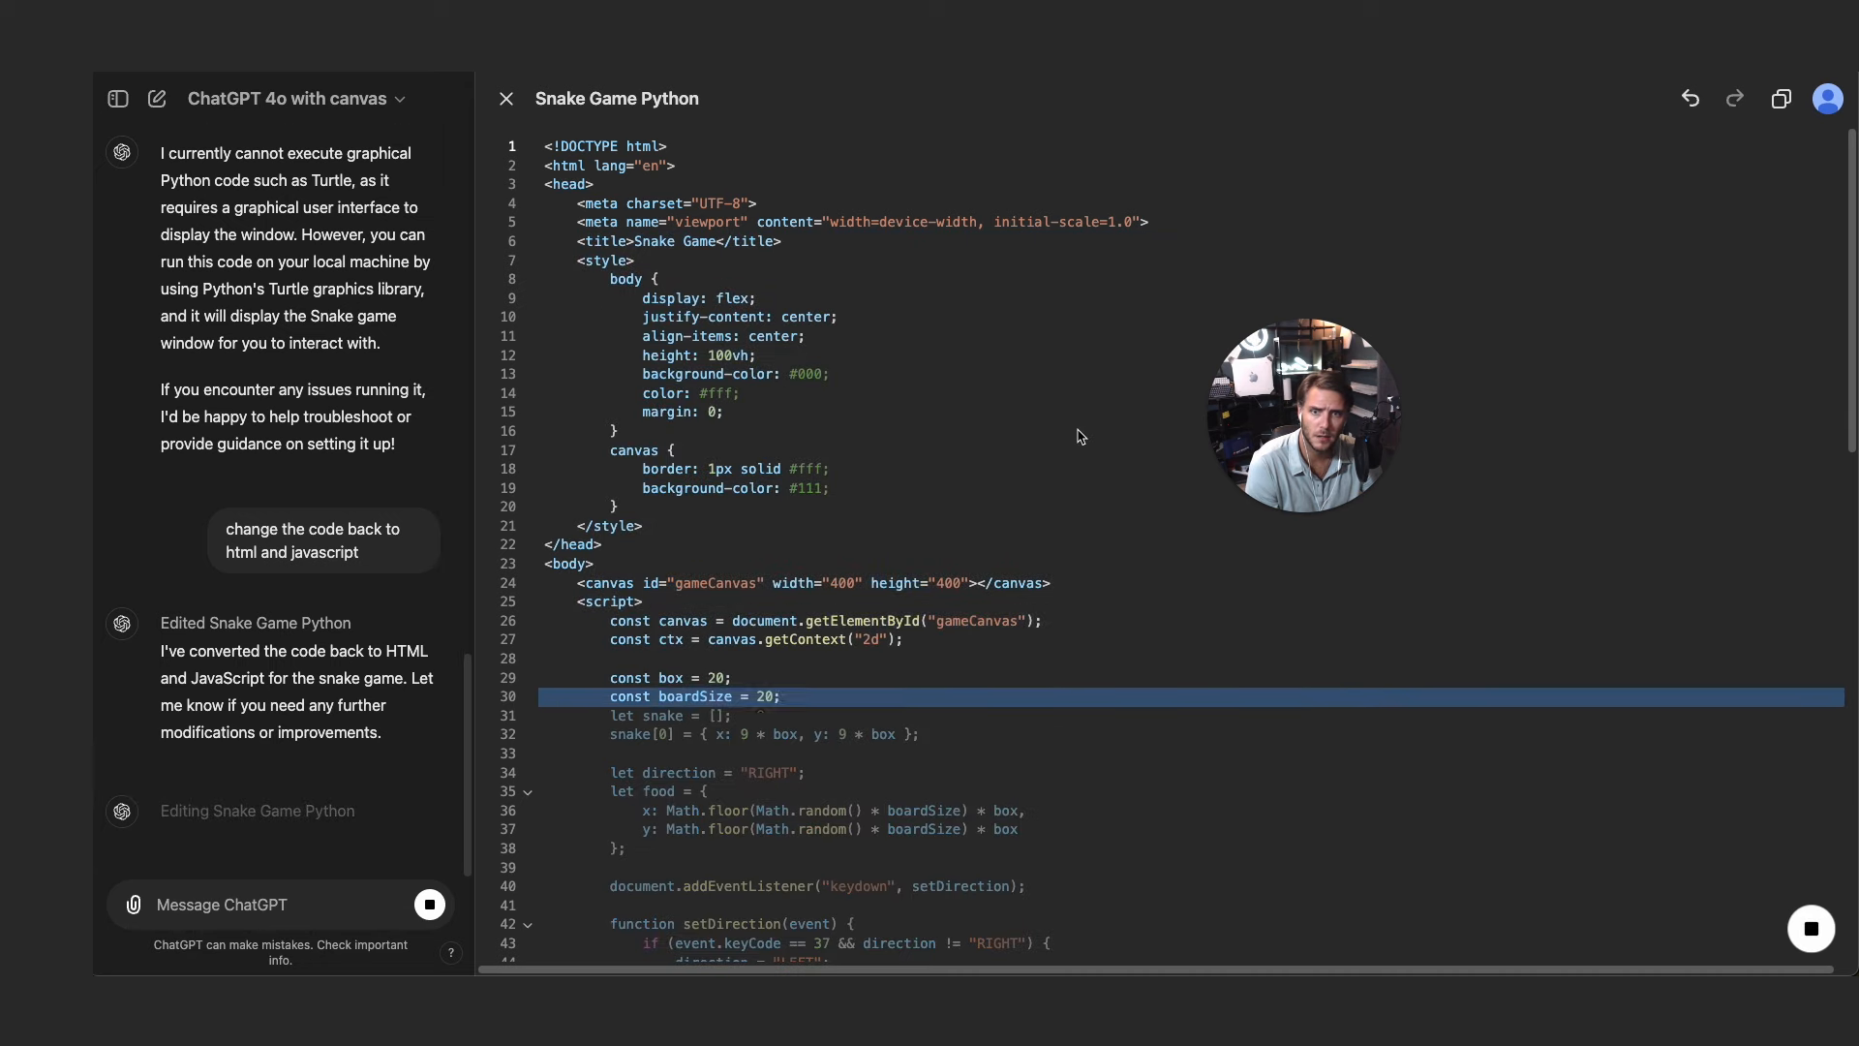
# - Run the Fix bugs shortcut so food avoids the snake's body and collisions are optimized
pyautogui.scroll(-3)
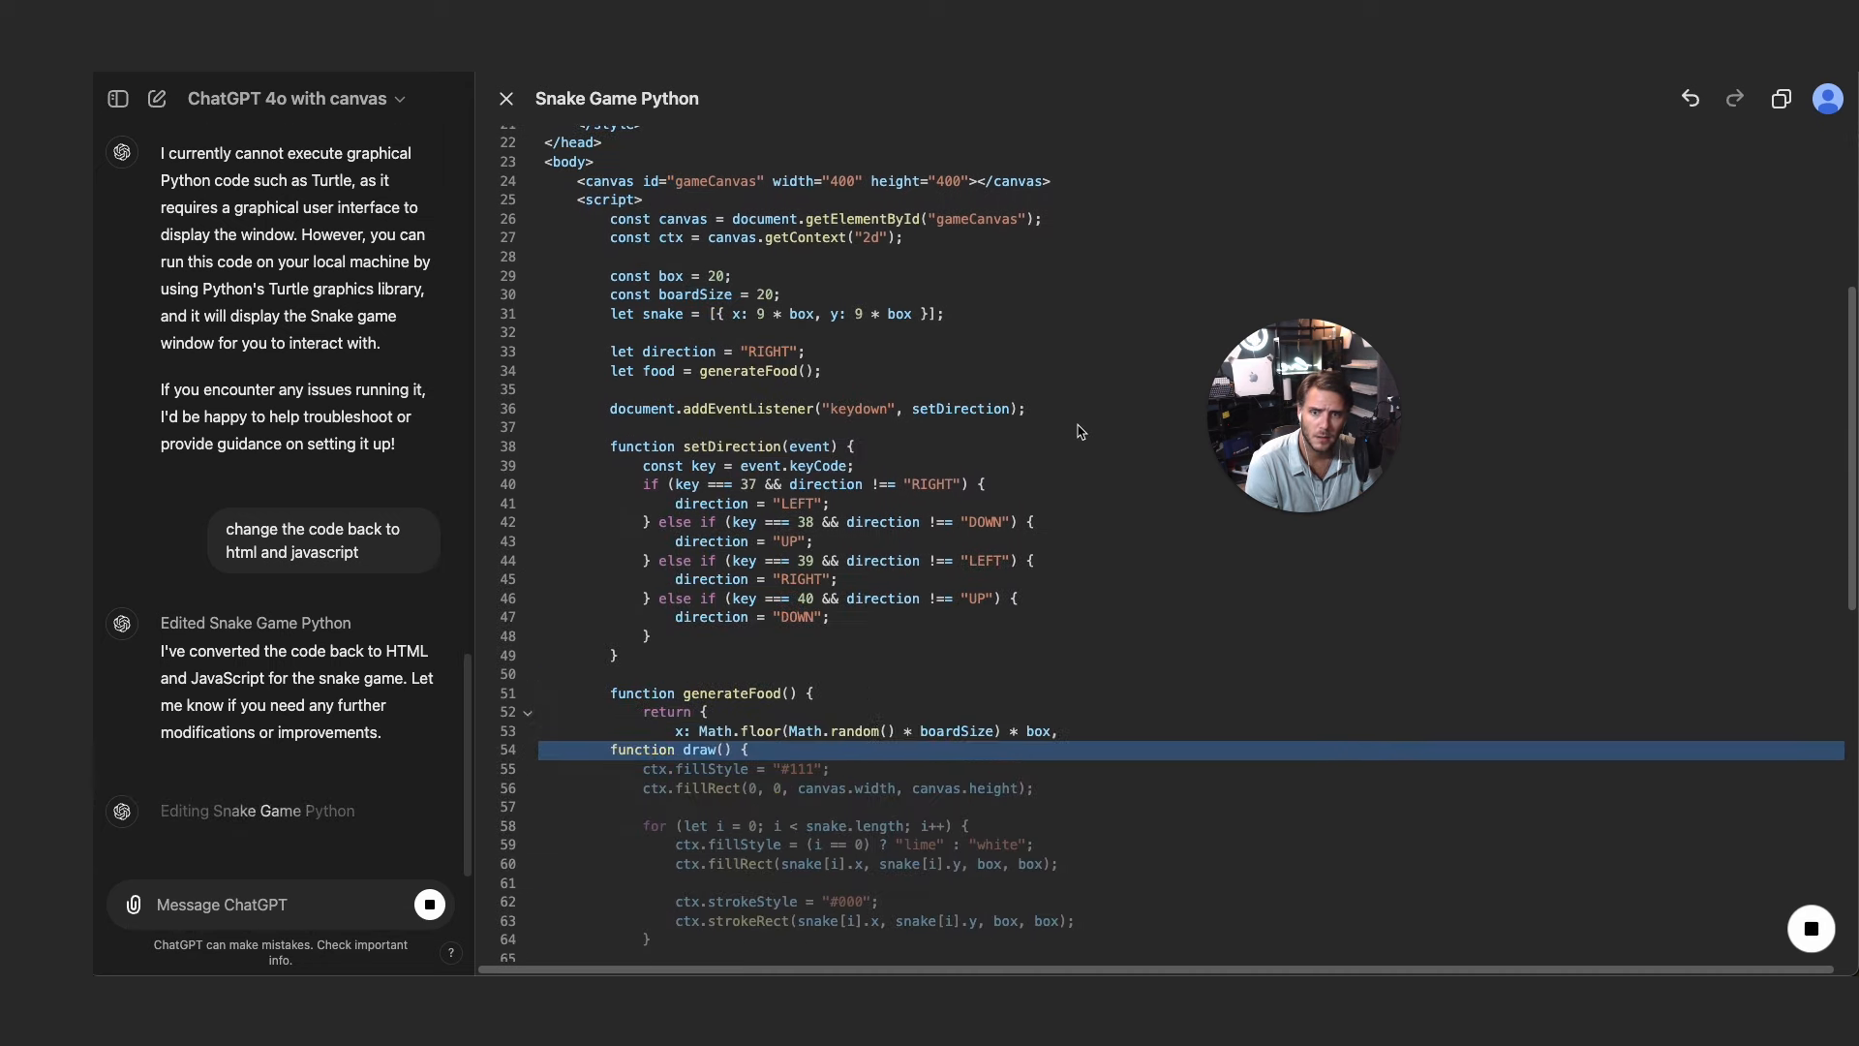
pyautogui.scroll(-3)
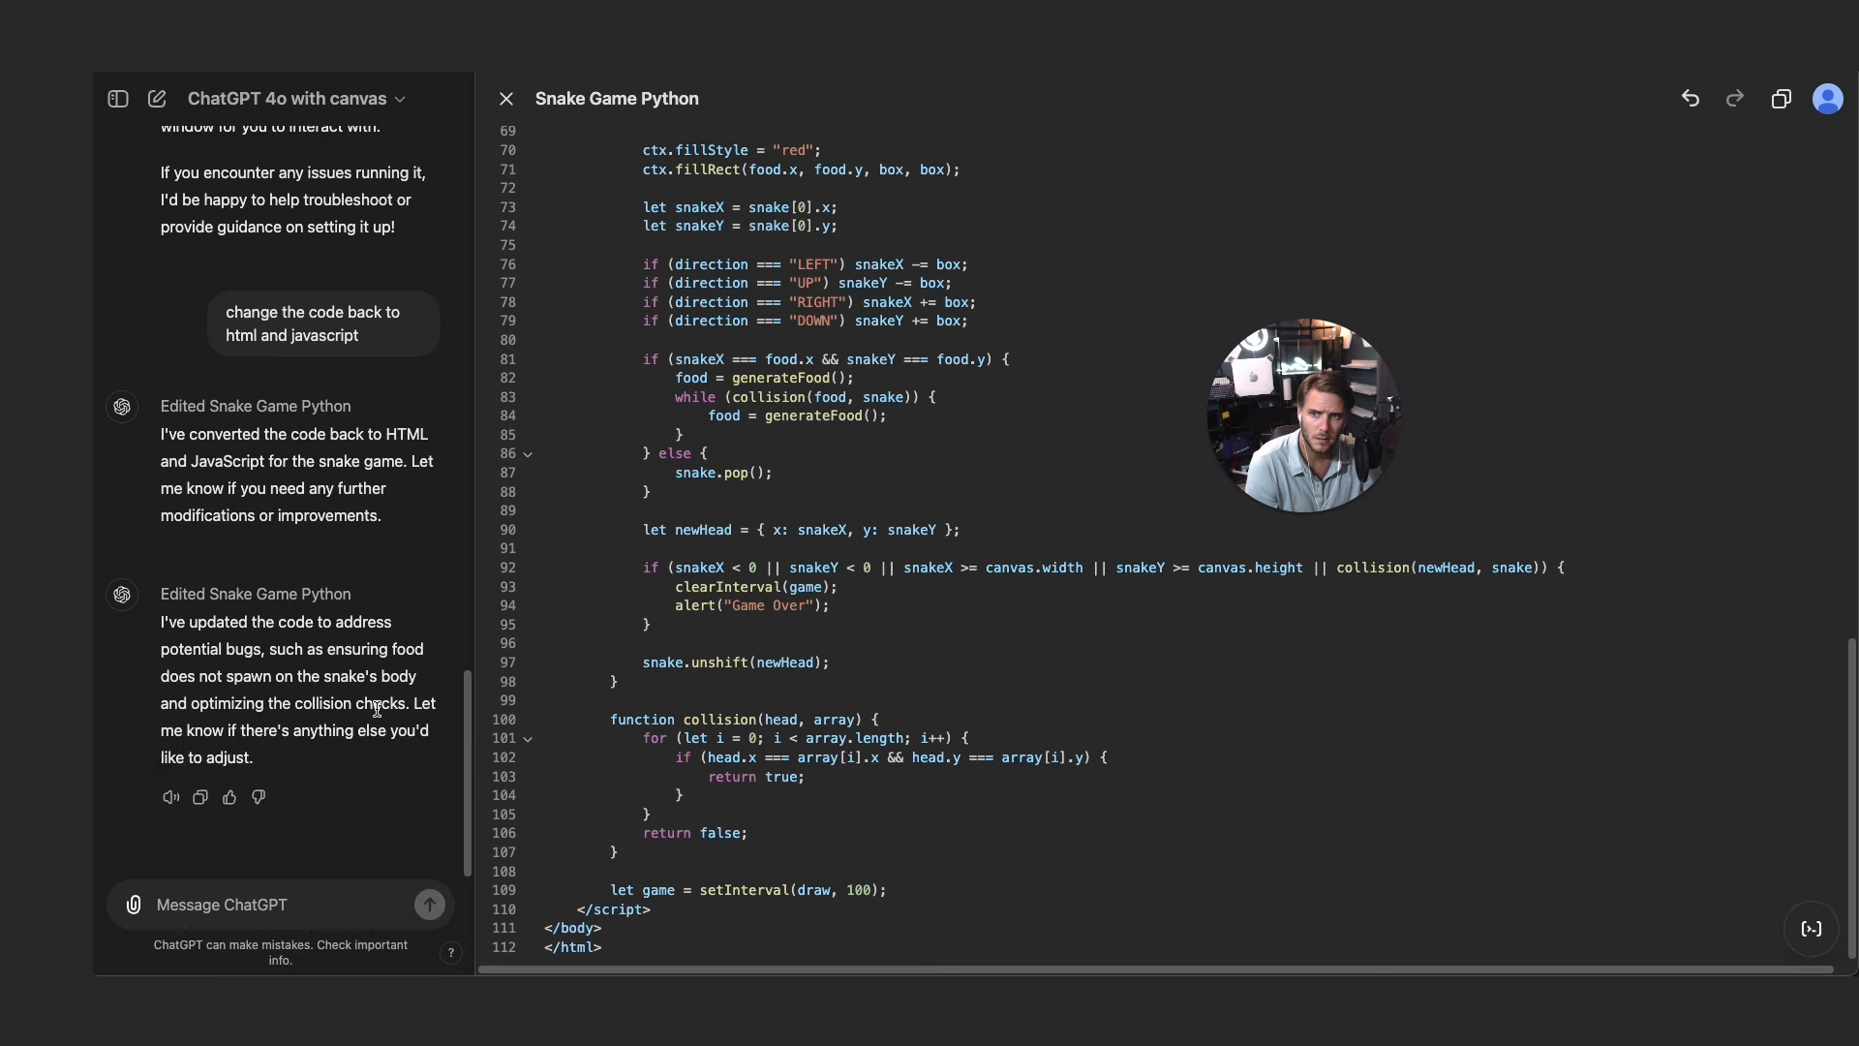
pyautogui.moveTo(296, 649); pyautogui.dragTo(423, 649)
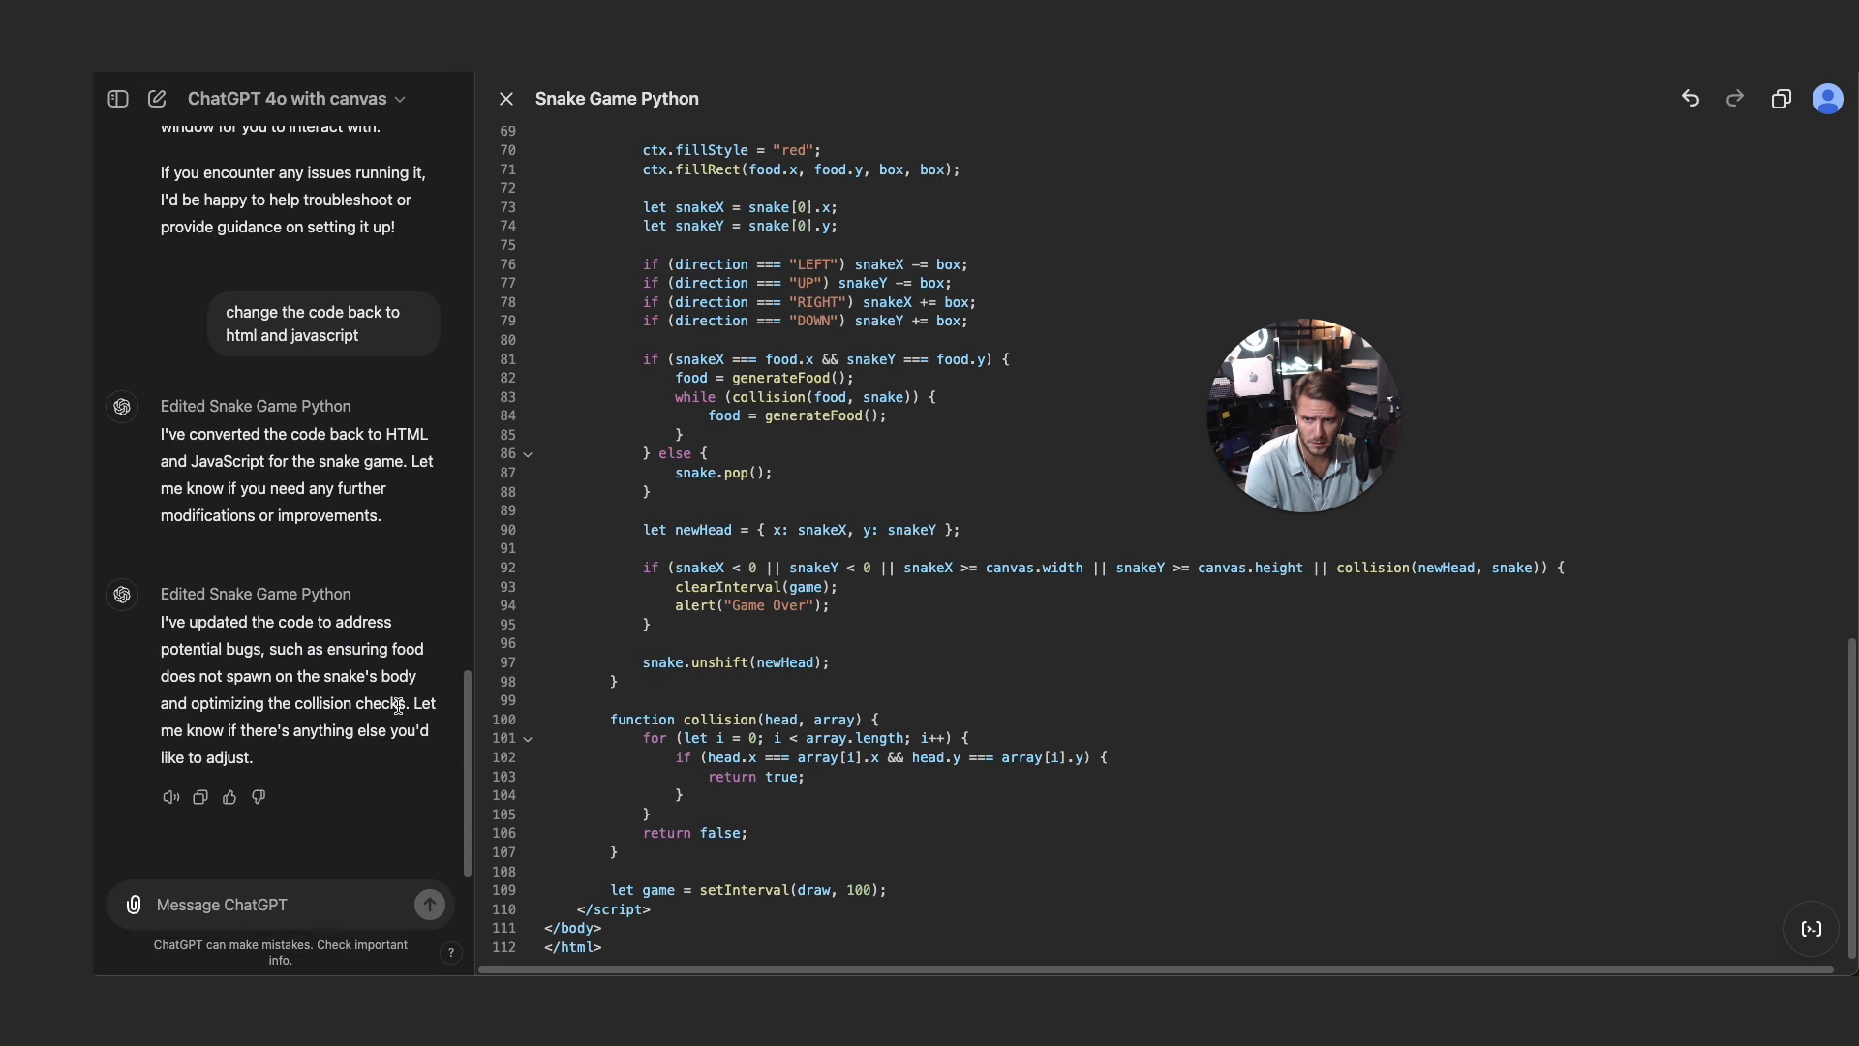
pyautogui.moveTo(1809, 929)
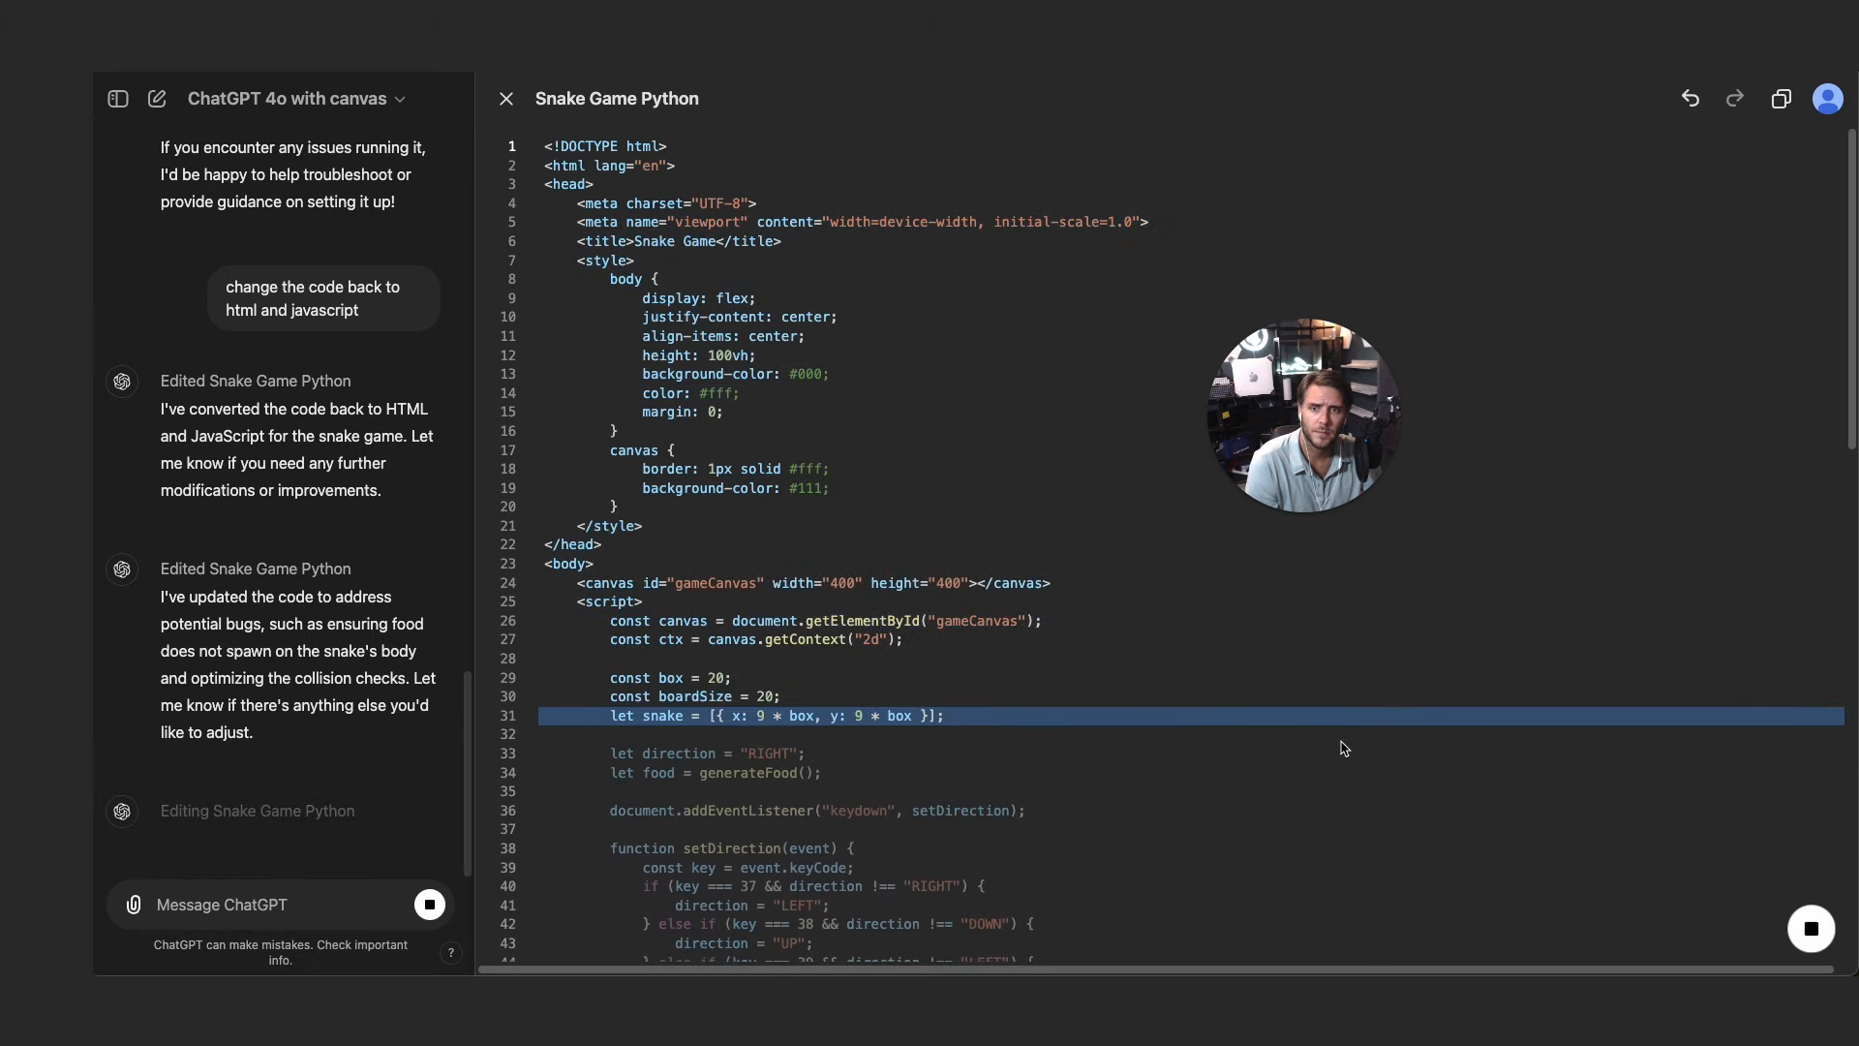
# - Scroll through the added console logs for key presses, food, position and collisions
pyautogui.scroll(-3)
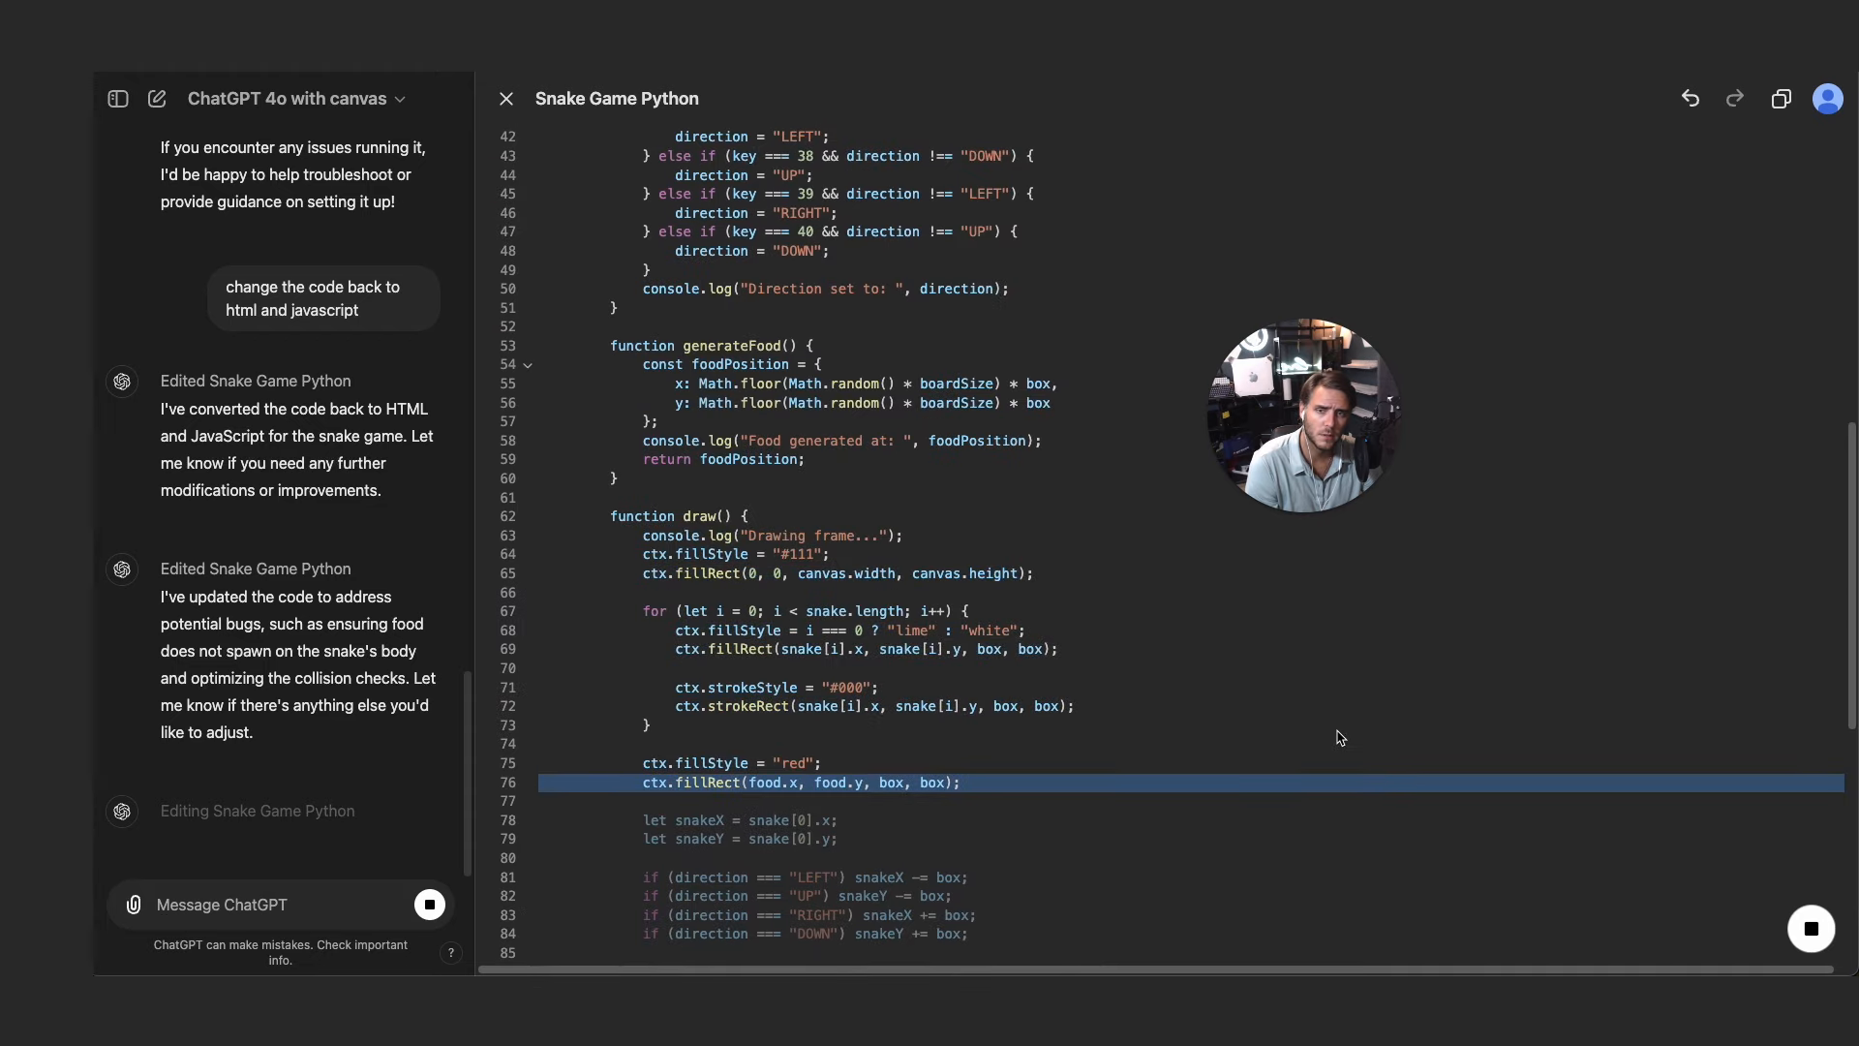
pyautogui.scroll(-3)
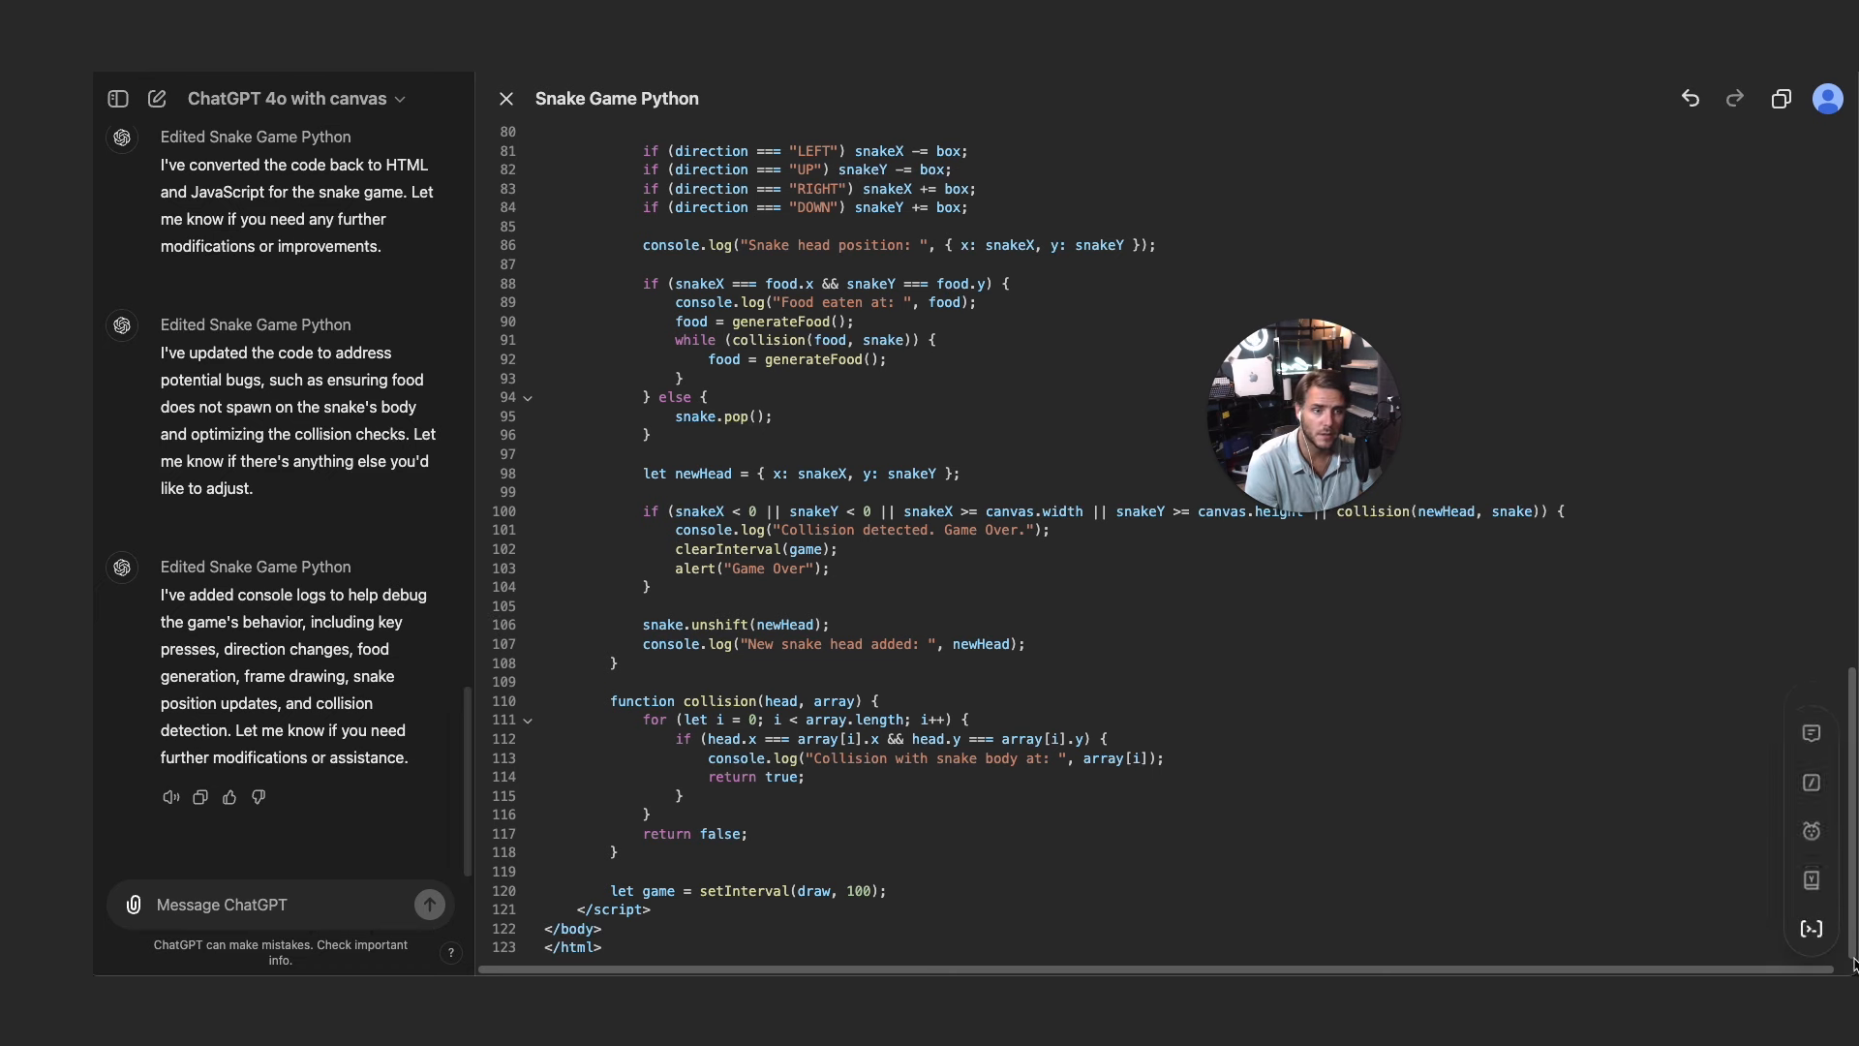
pyautogui.moveTo(1811, 732)
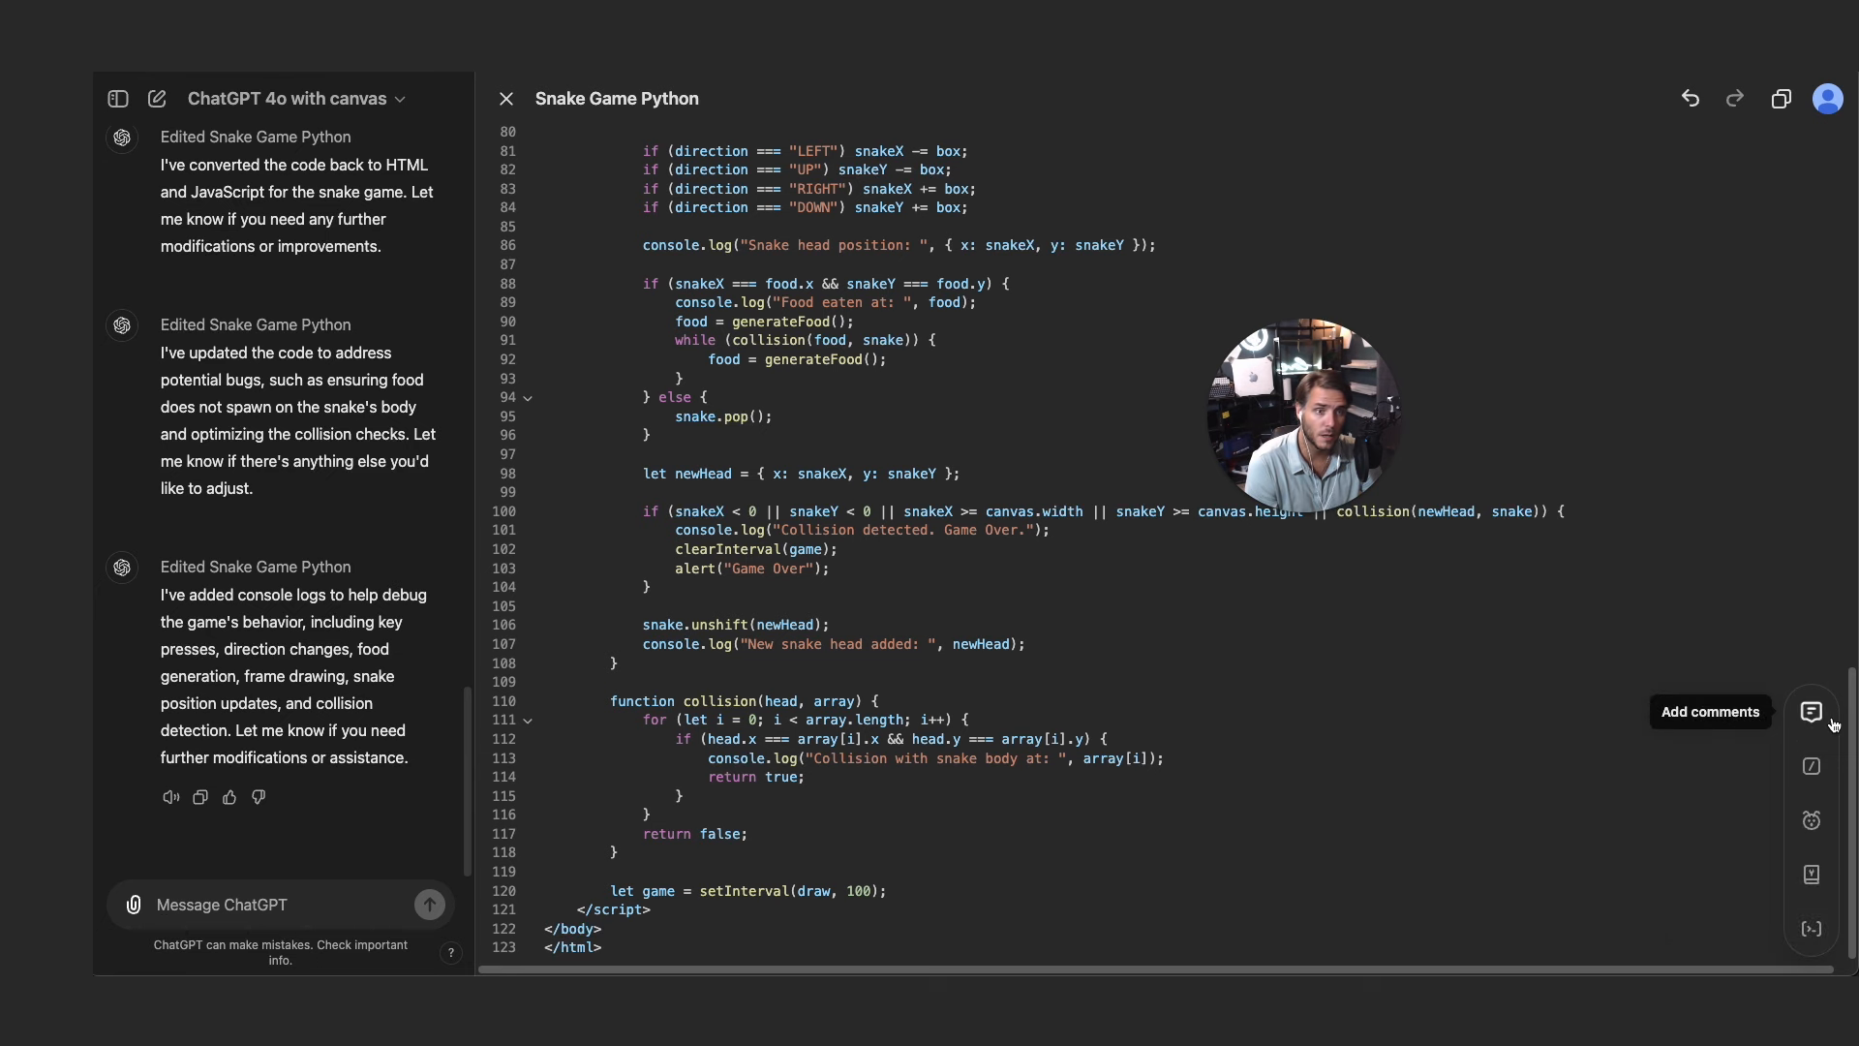
# - Use the canvas Add comments shortcut and scroll through the newly commented snake game code
pyautogui.click(429, 904)
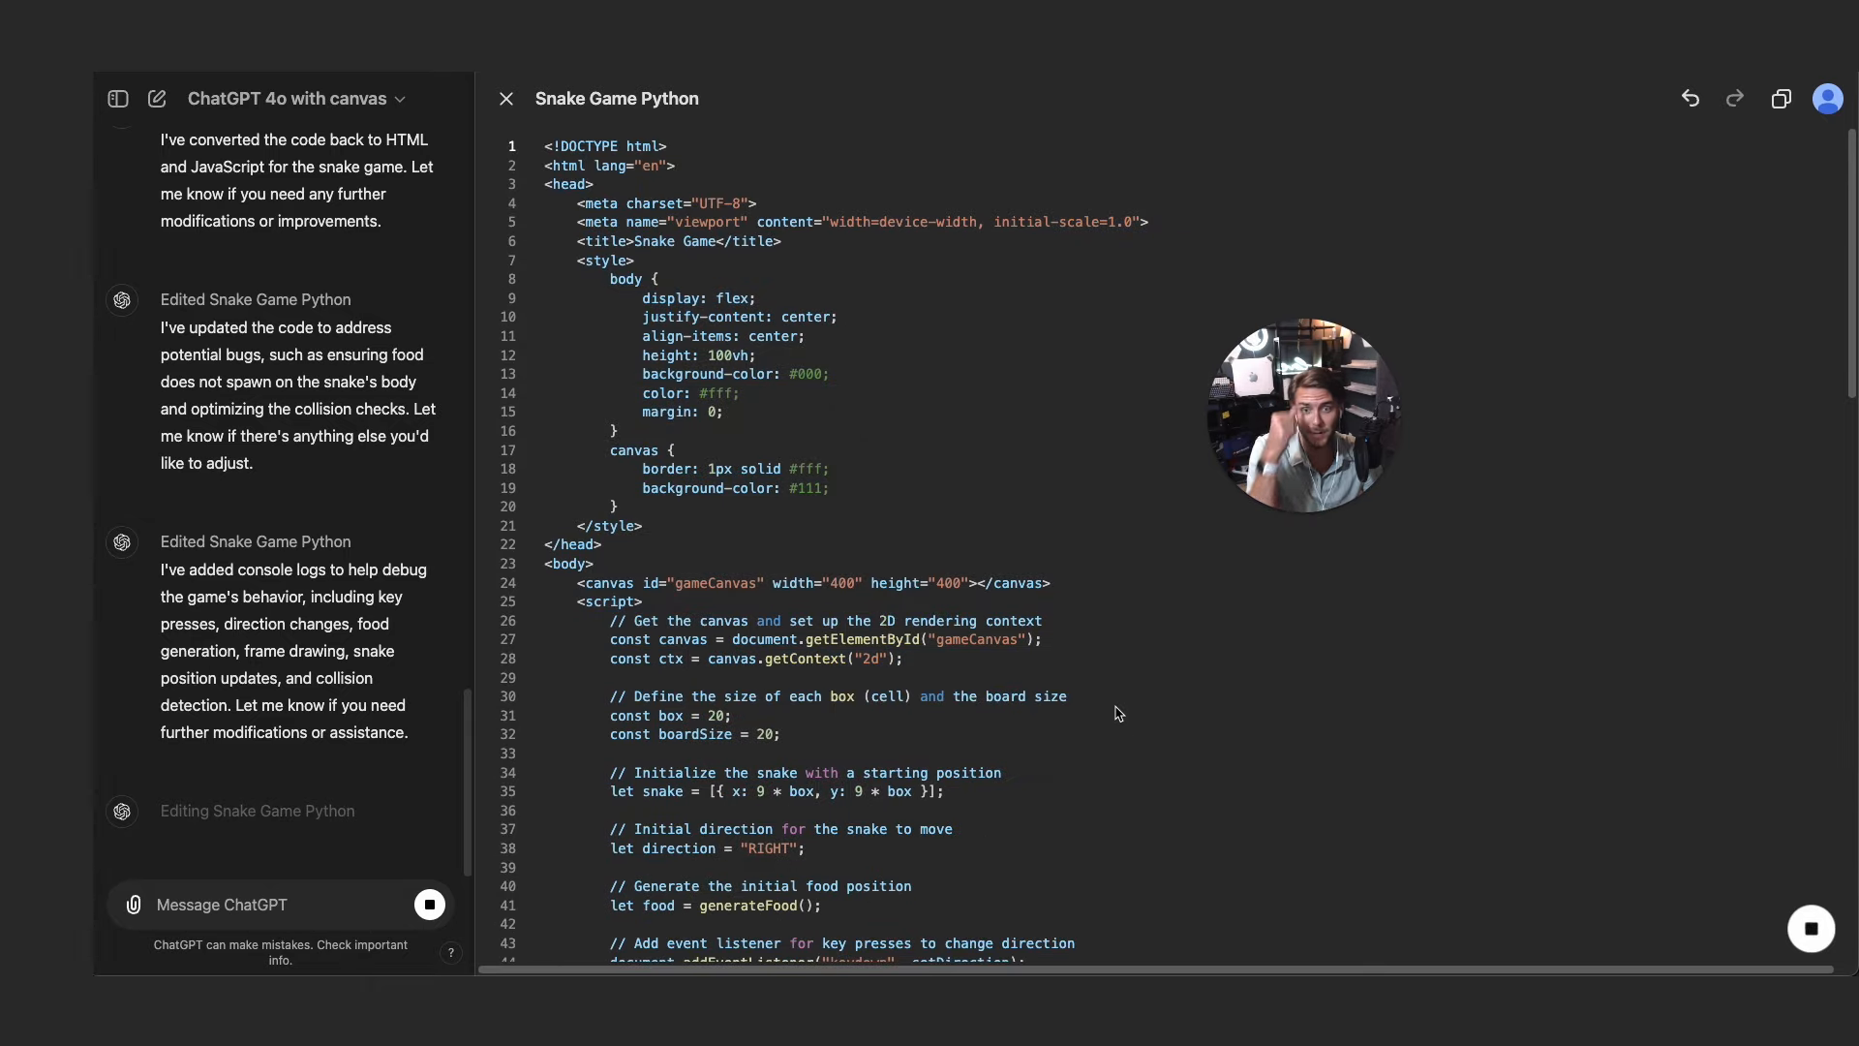
pyautogui.scroll(-3)
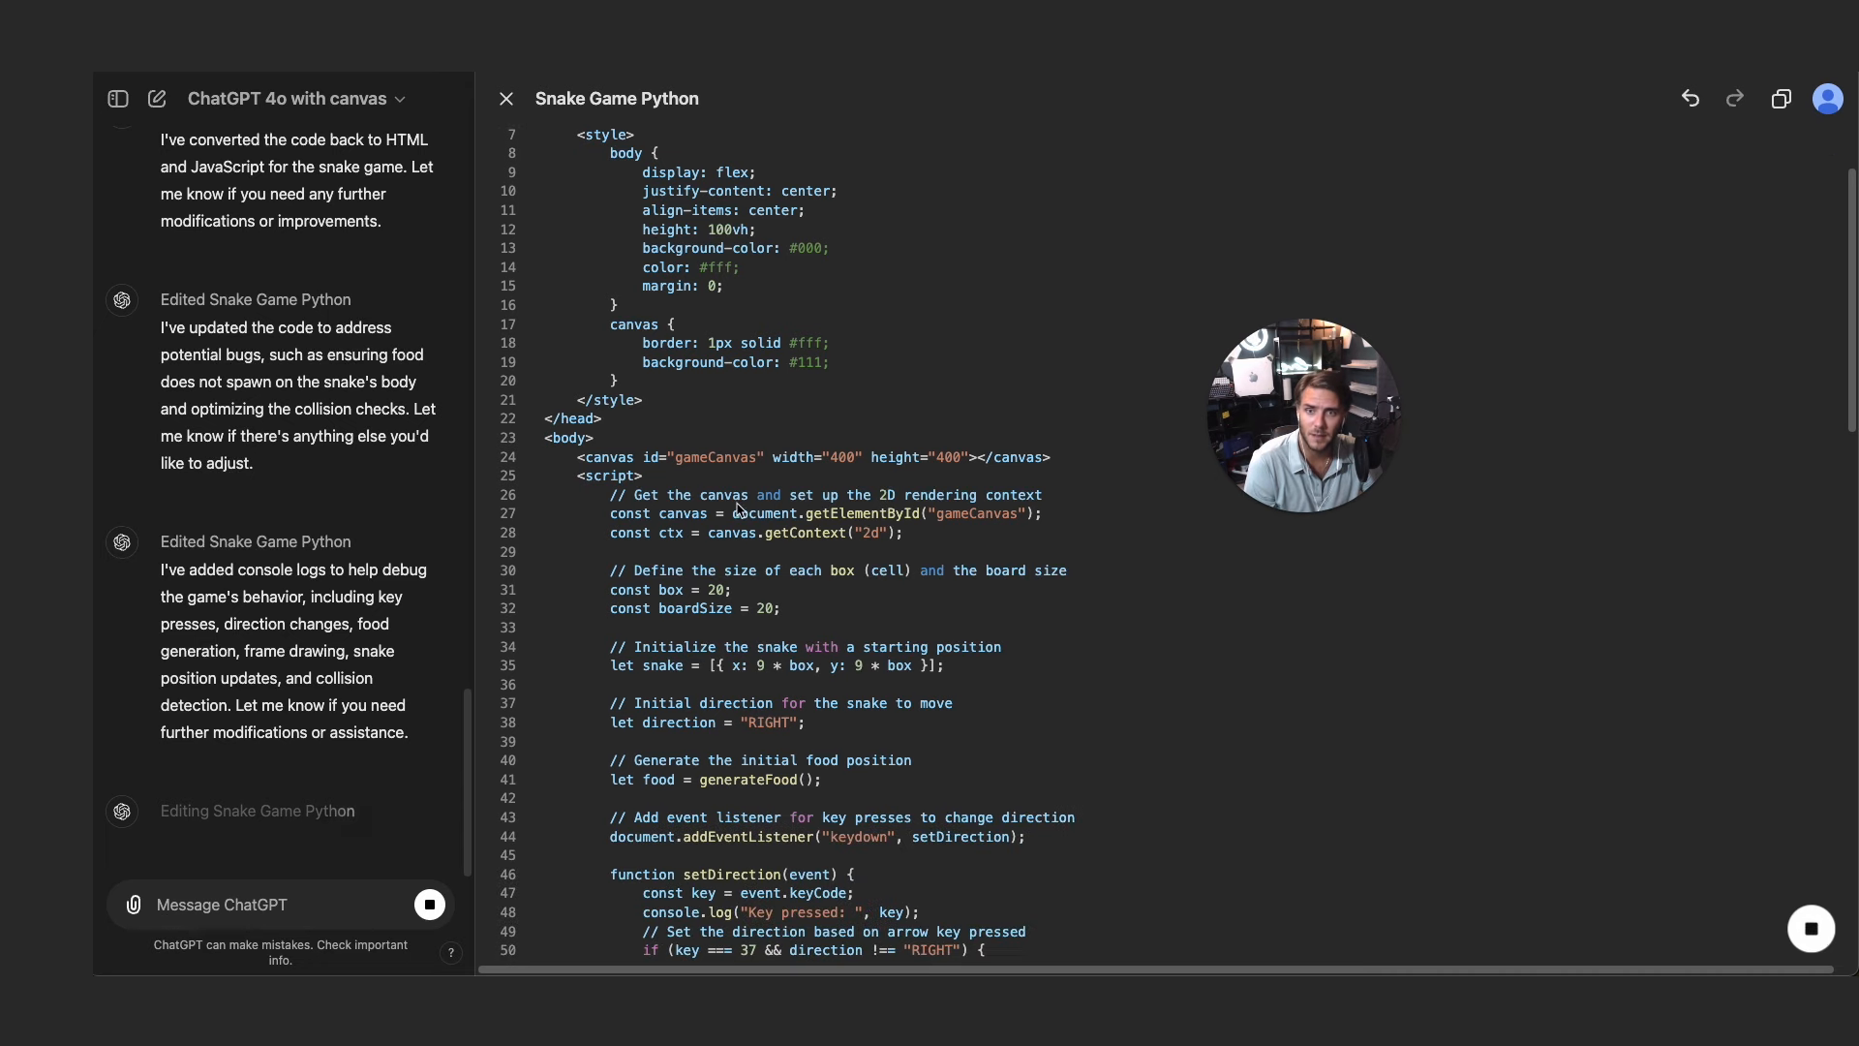
pyautogui.scroll(-3)
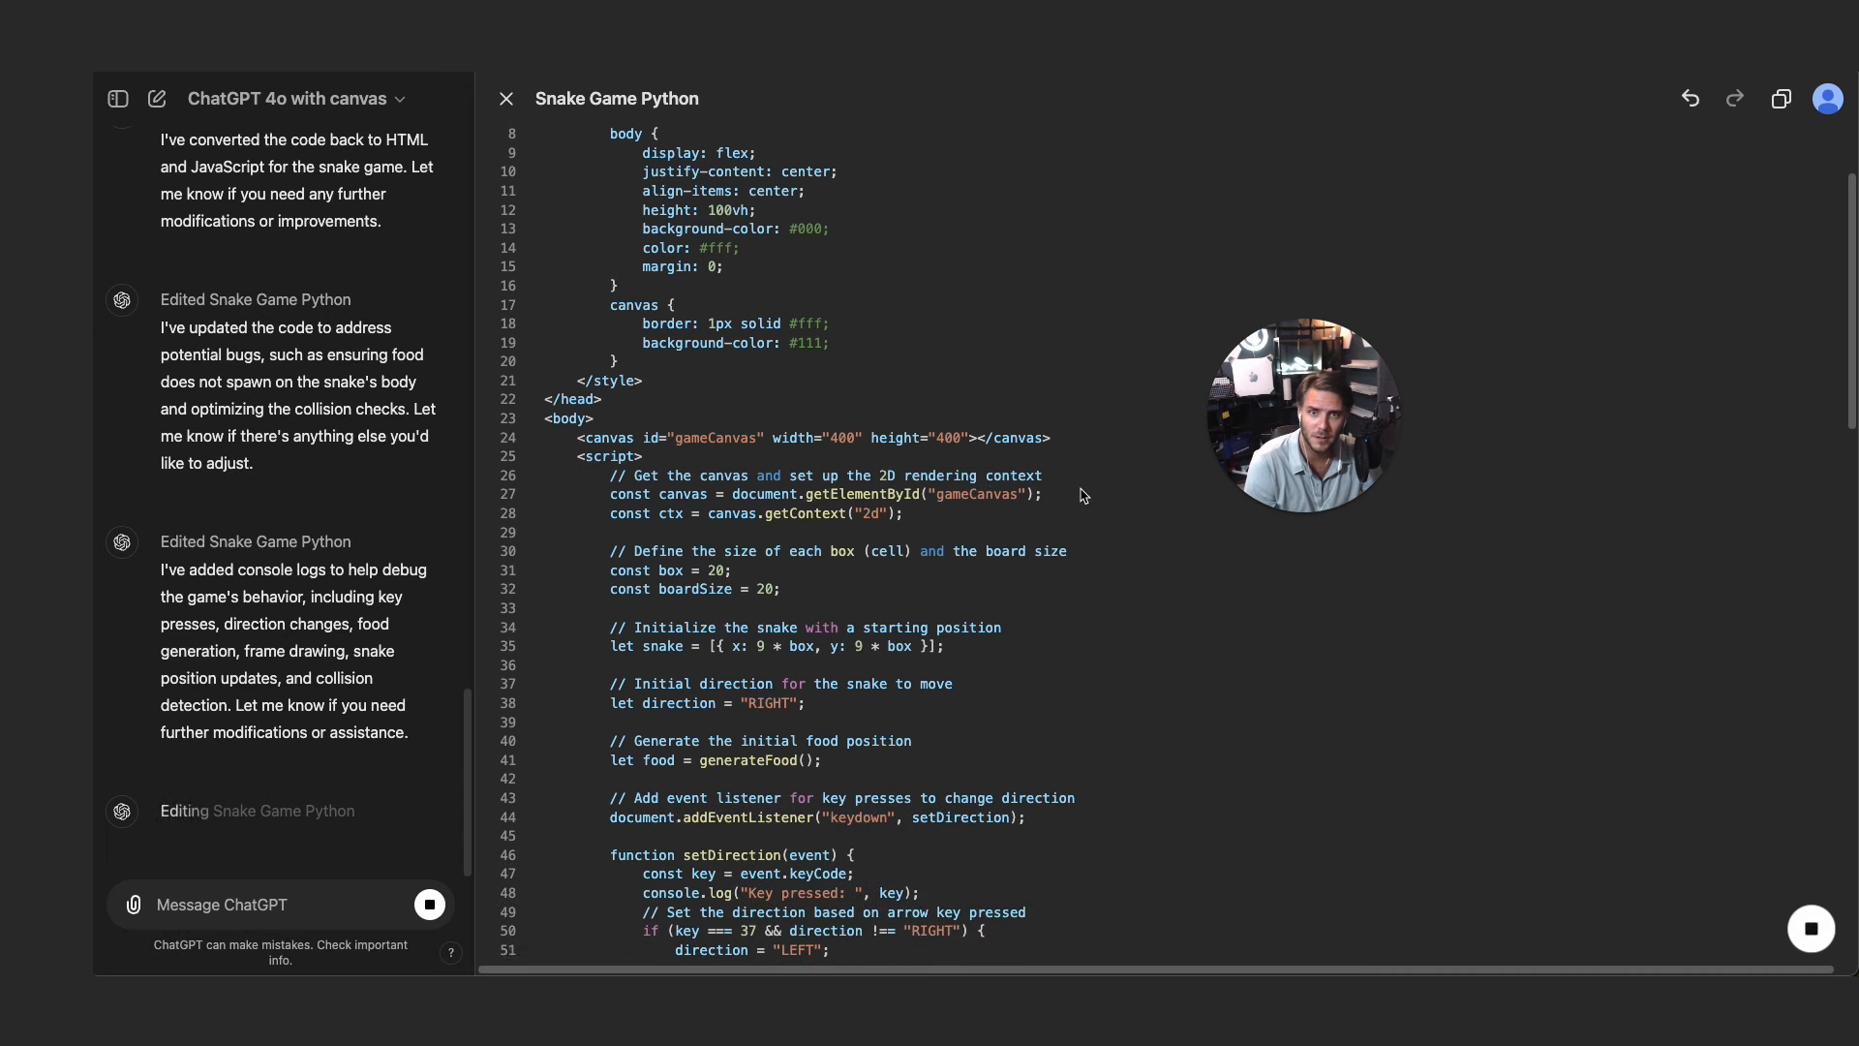
pyautogui.scroll(-3)
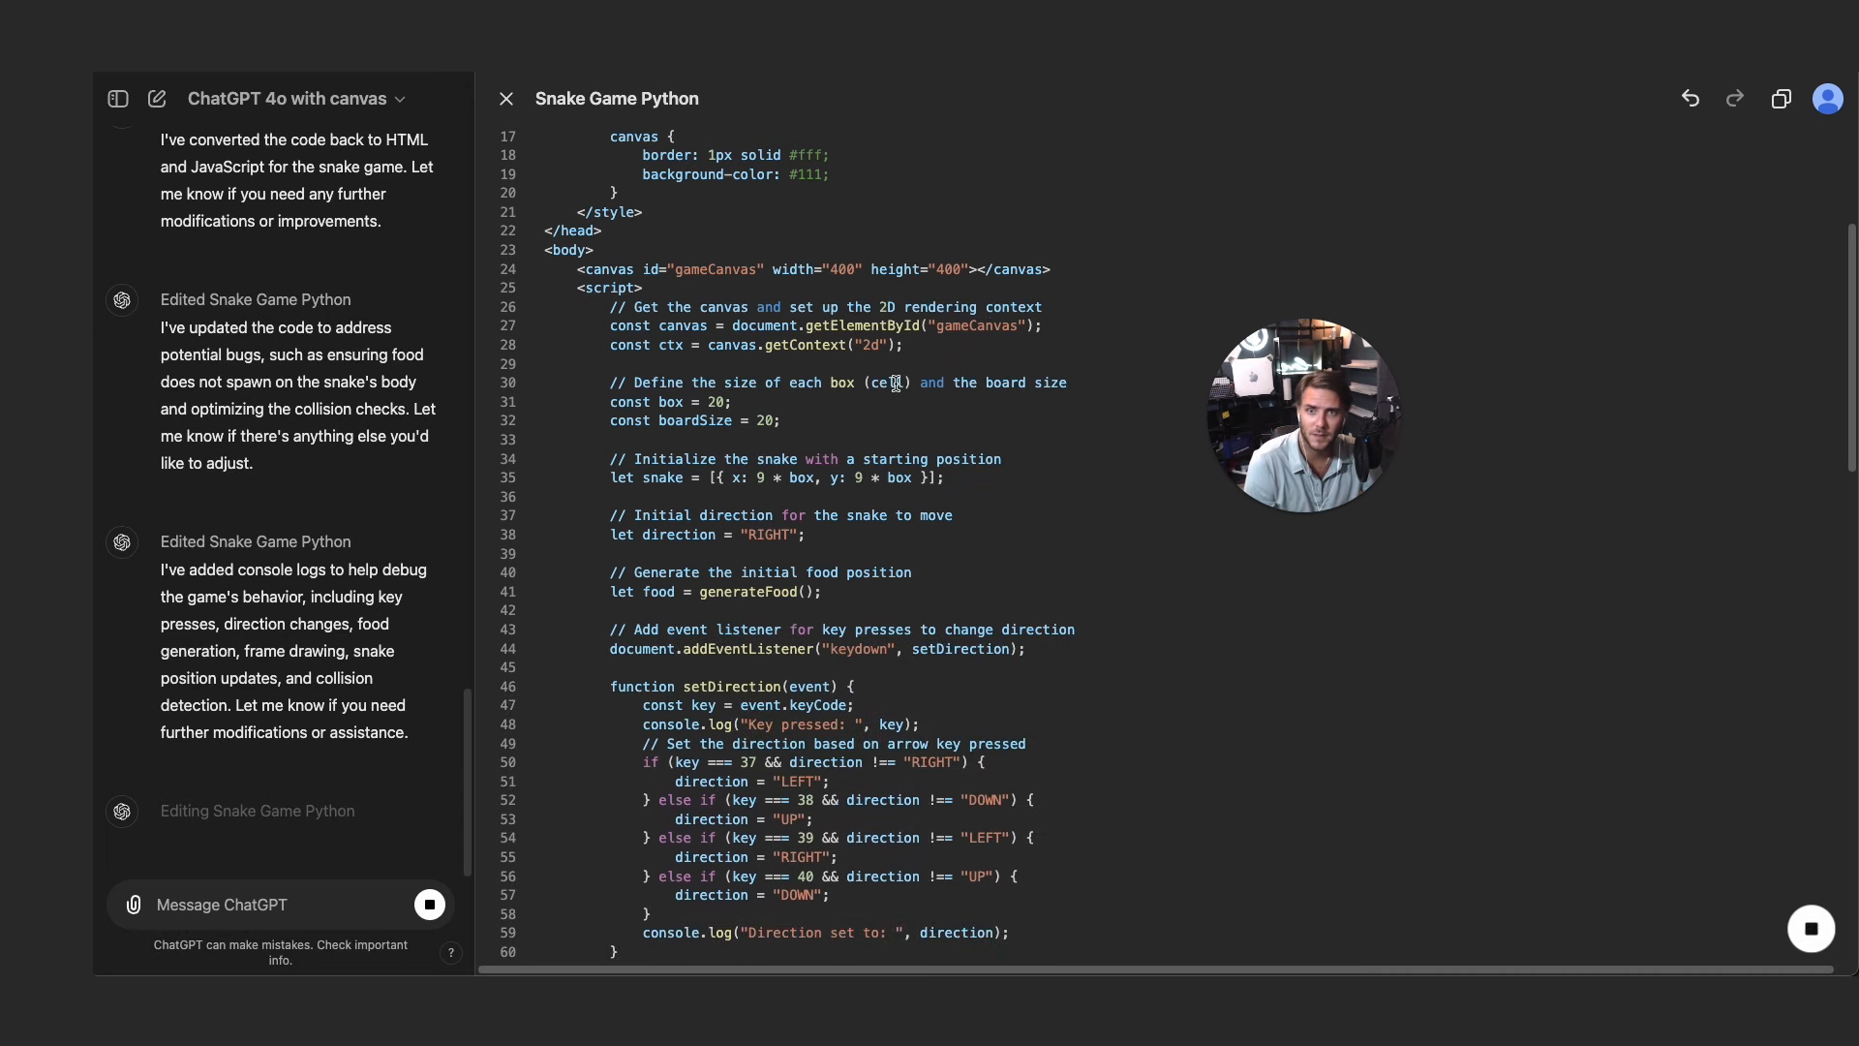
pyautogui.scroll(-3)
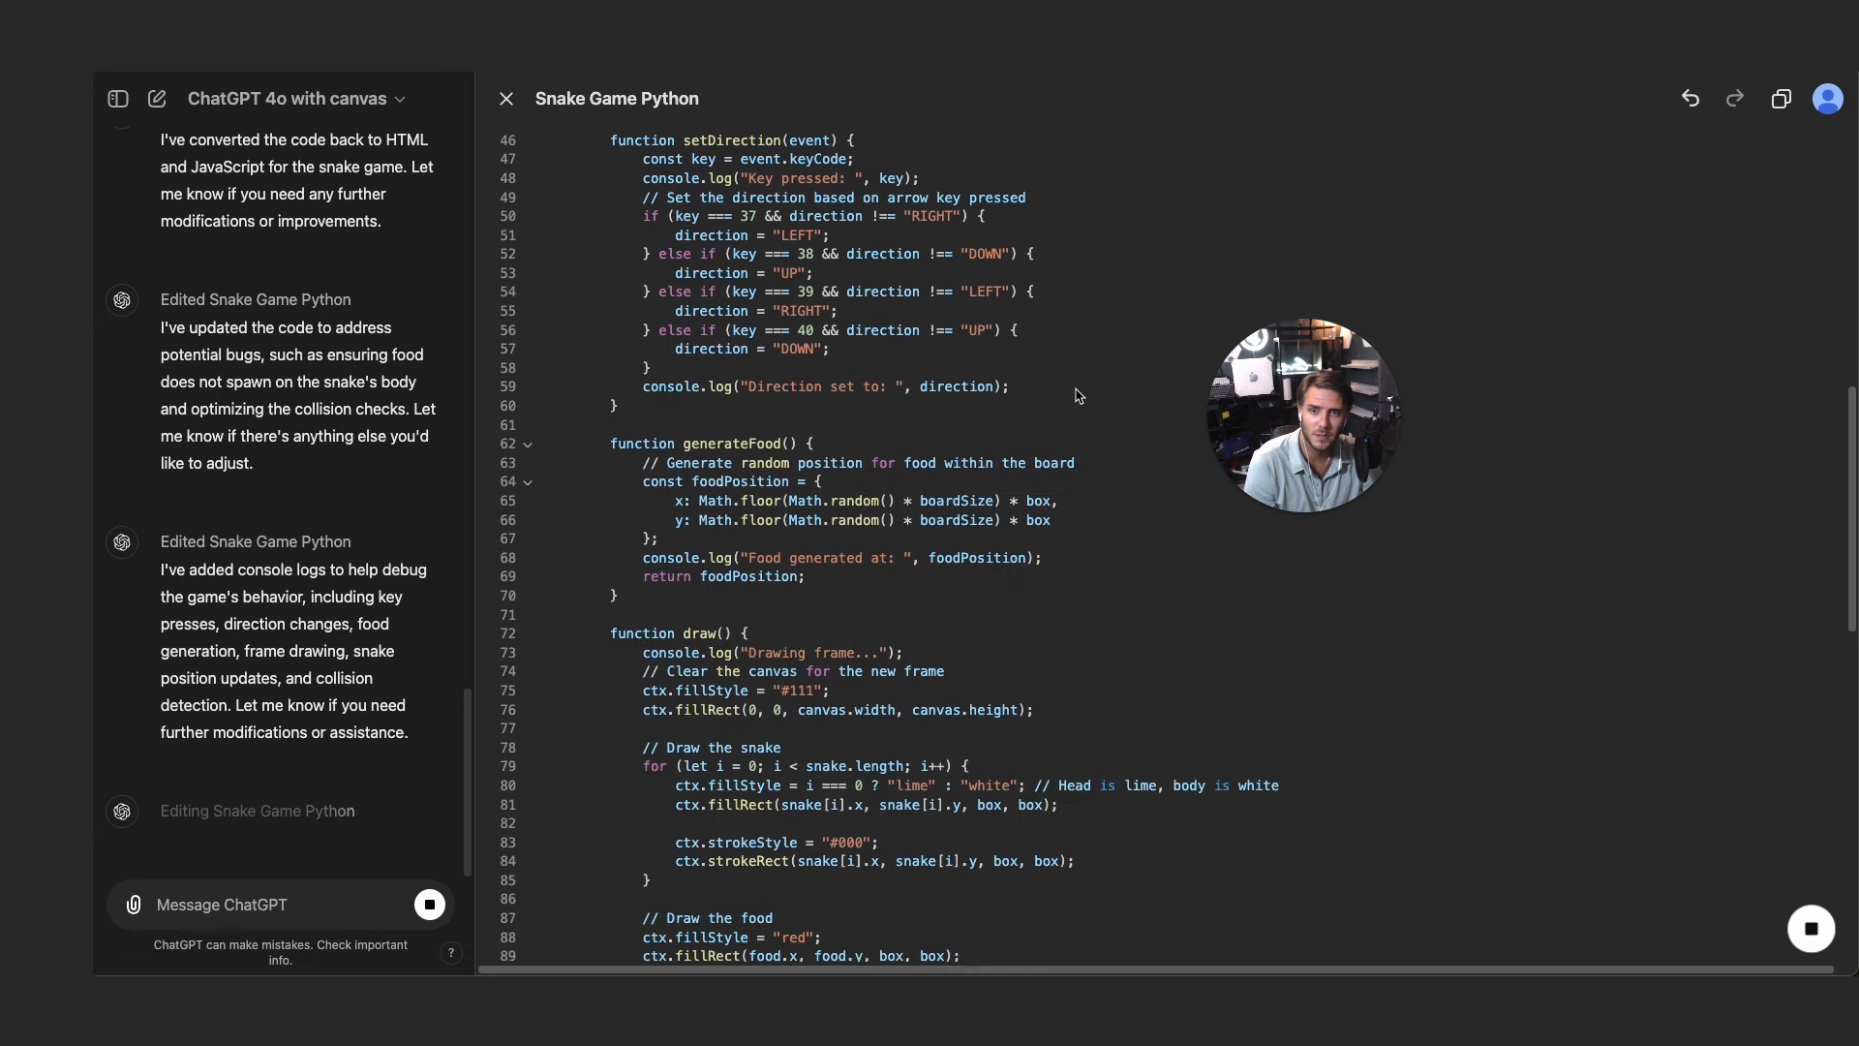
pyautogui.scroll(-3)
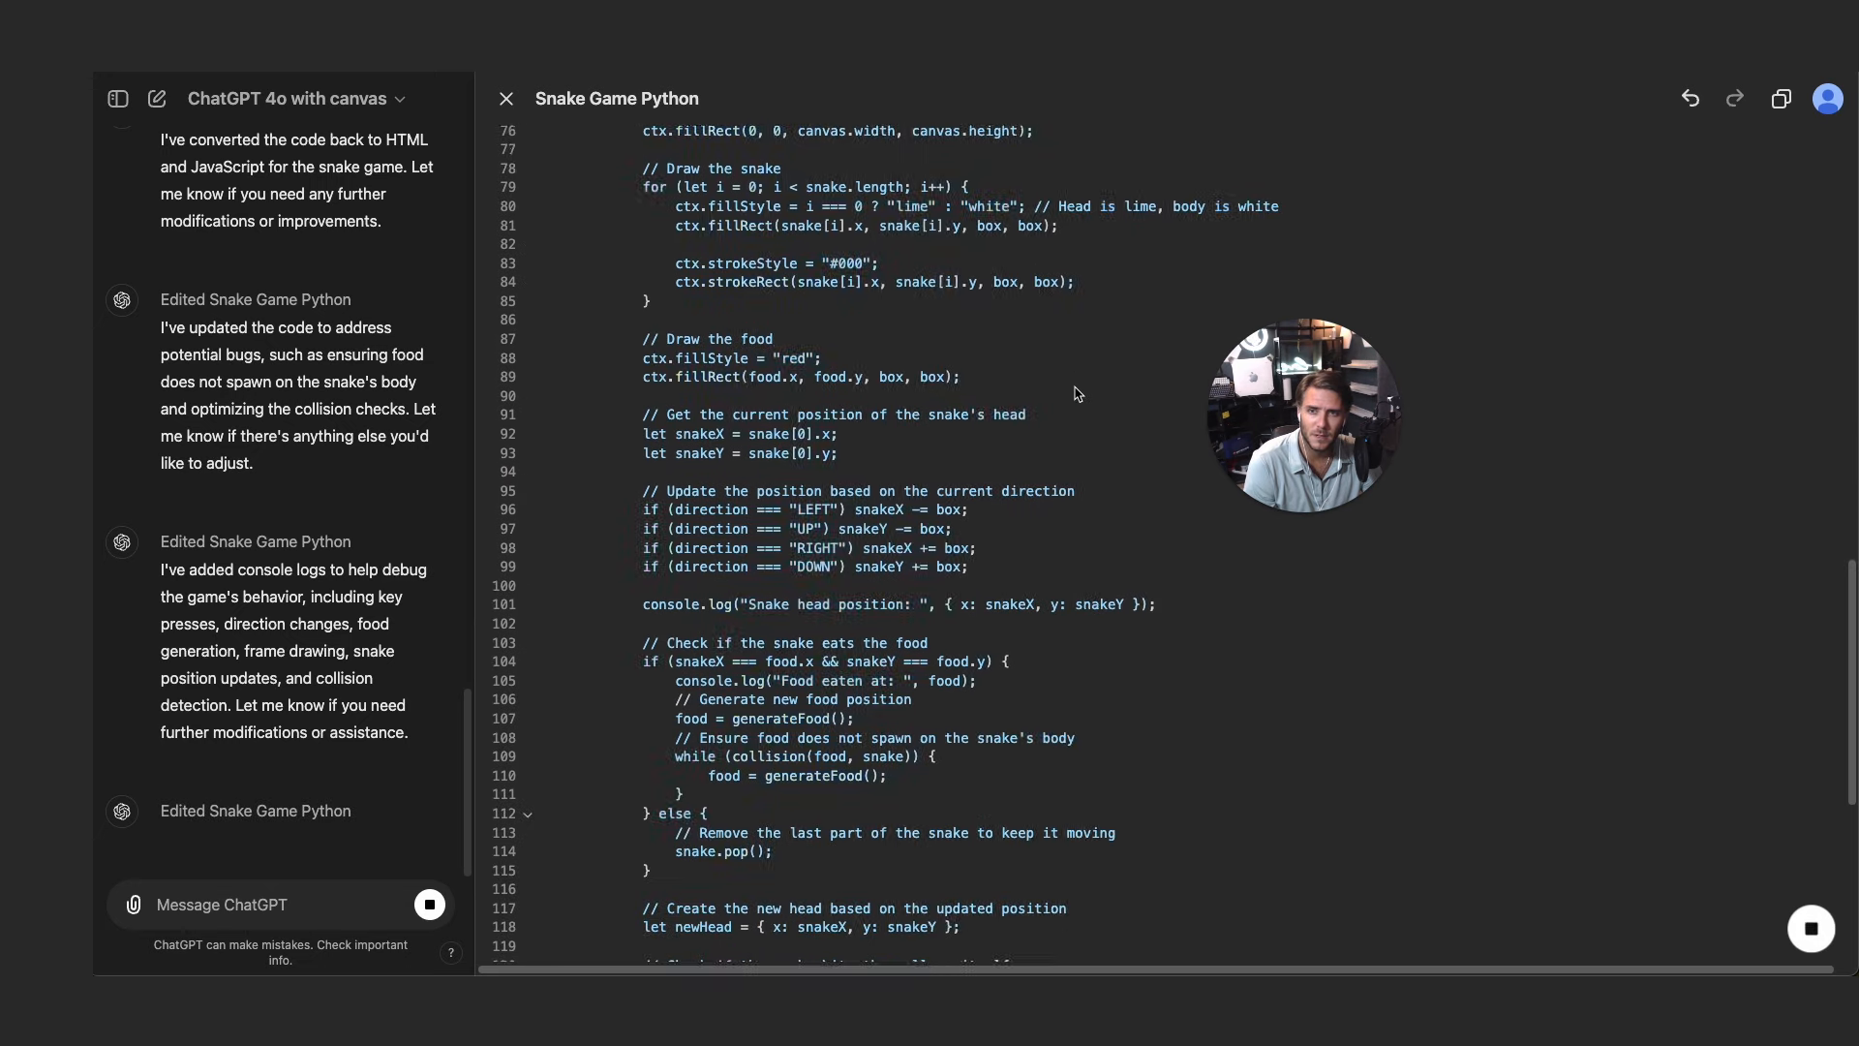
pyautogui.scroll(-3)
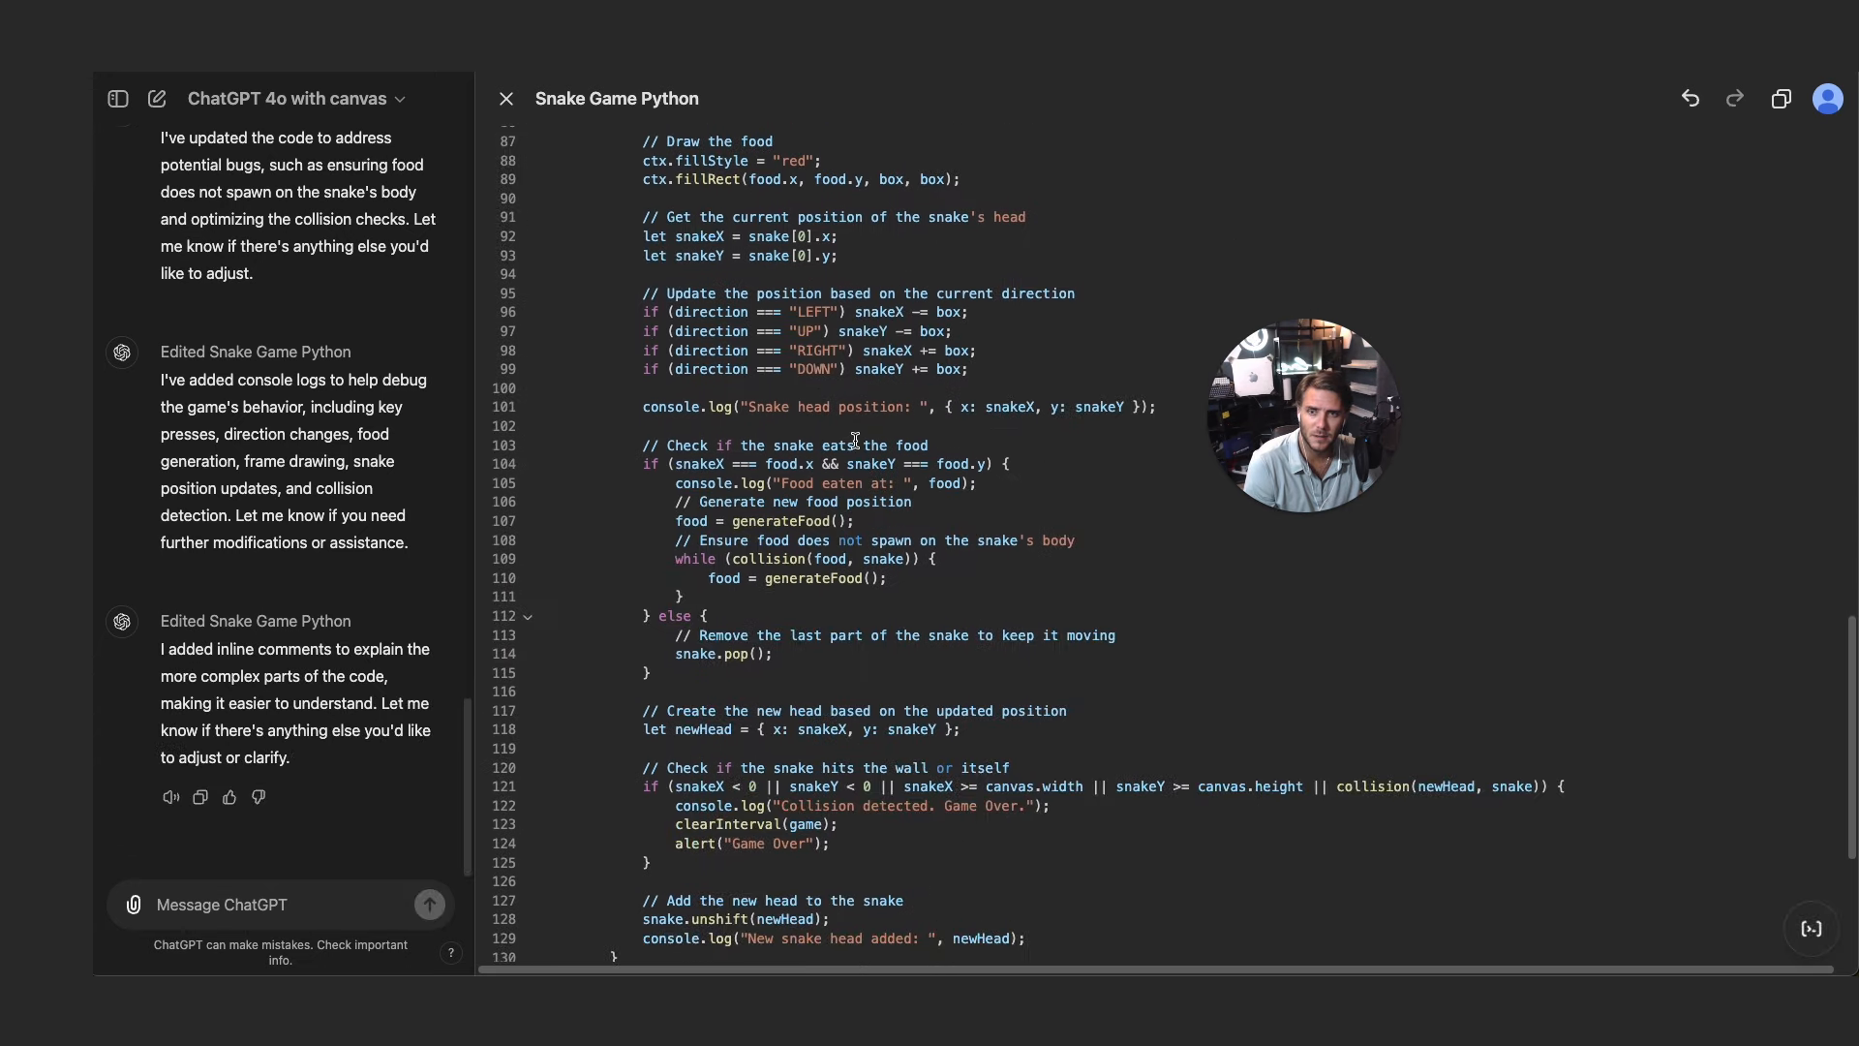
pyautogui.scroll(-3)
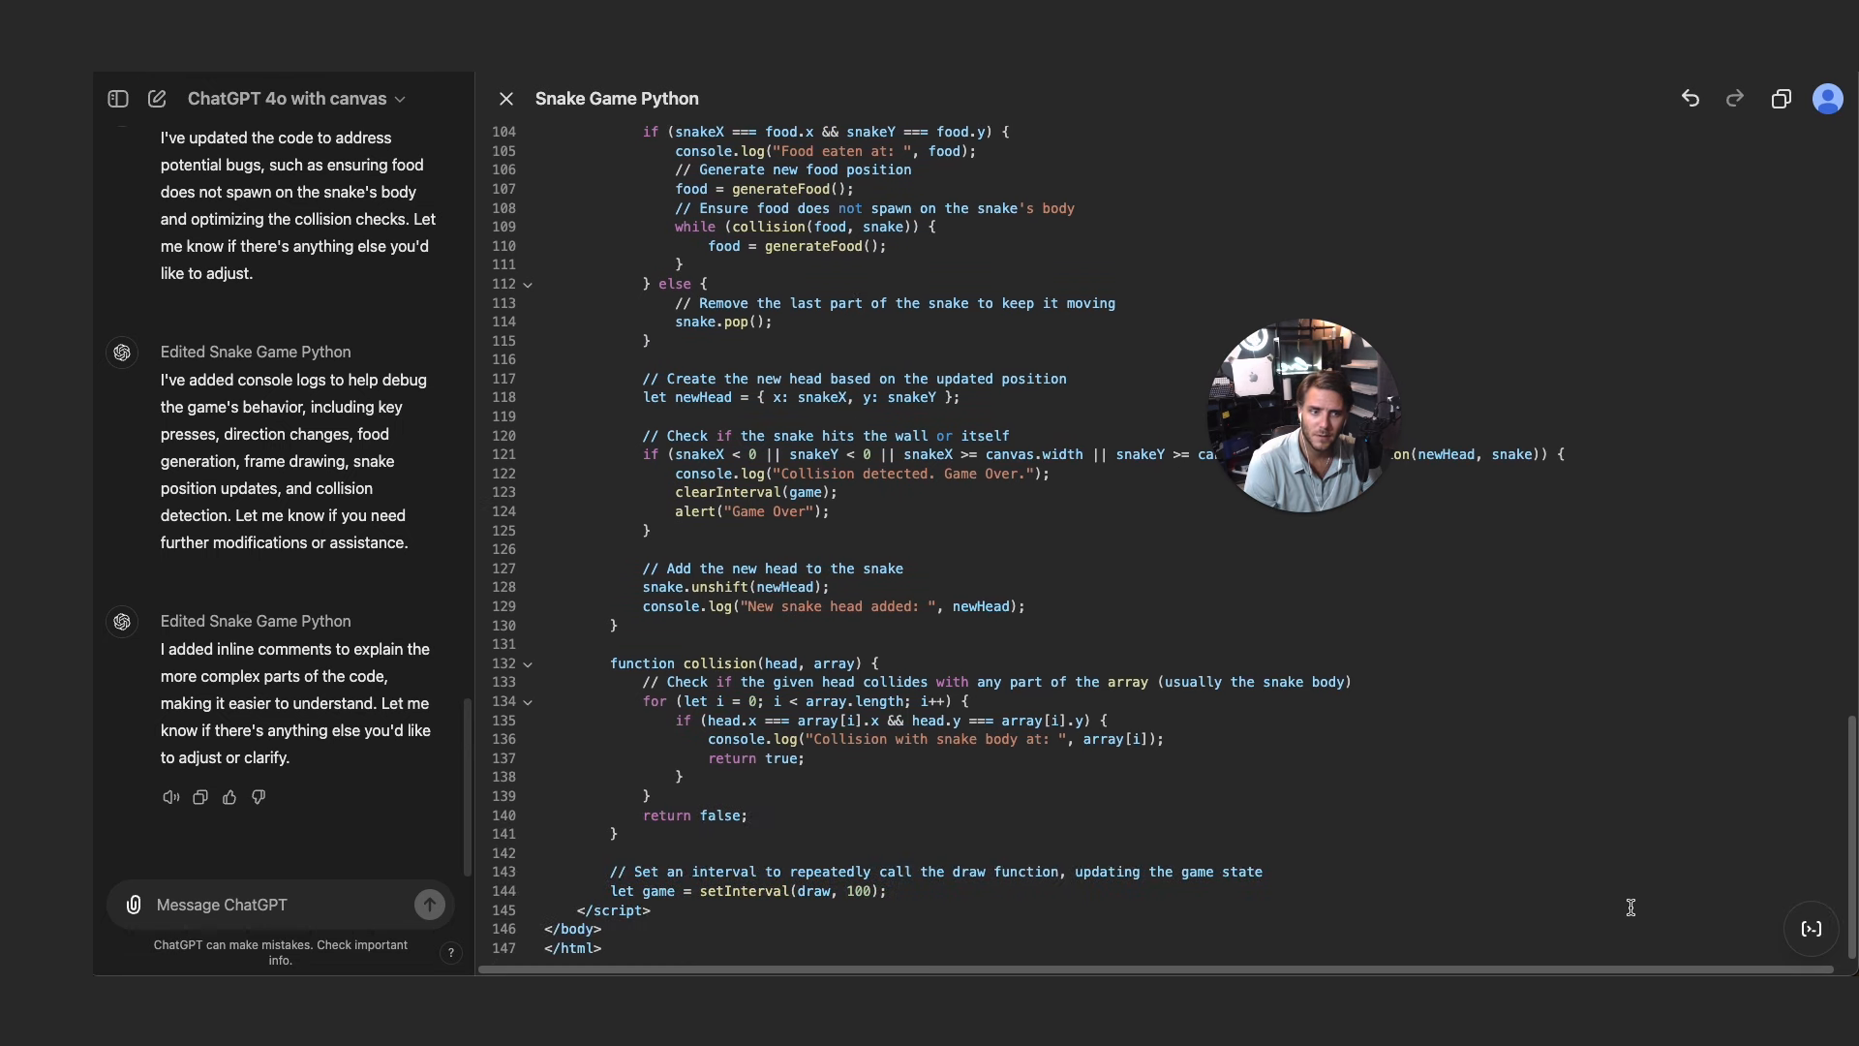
pyautogui.moveTo(1812, 818)
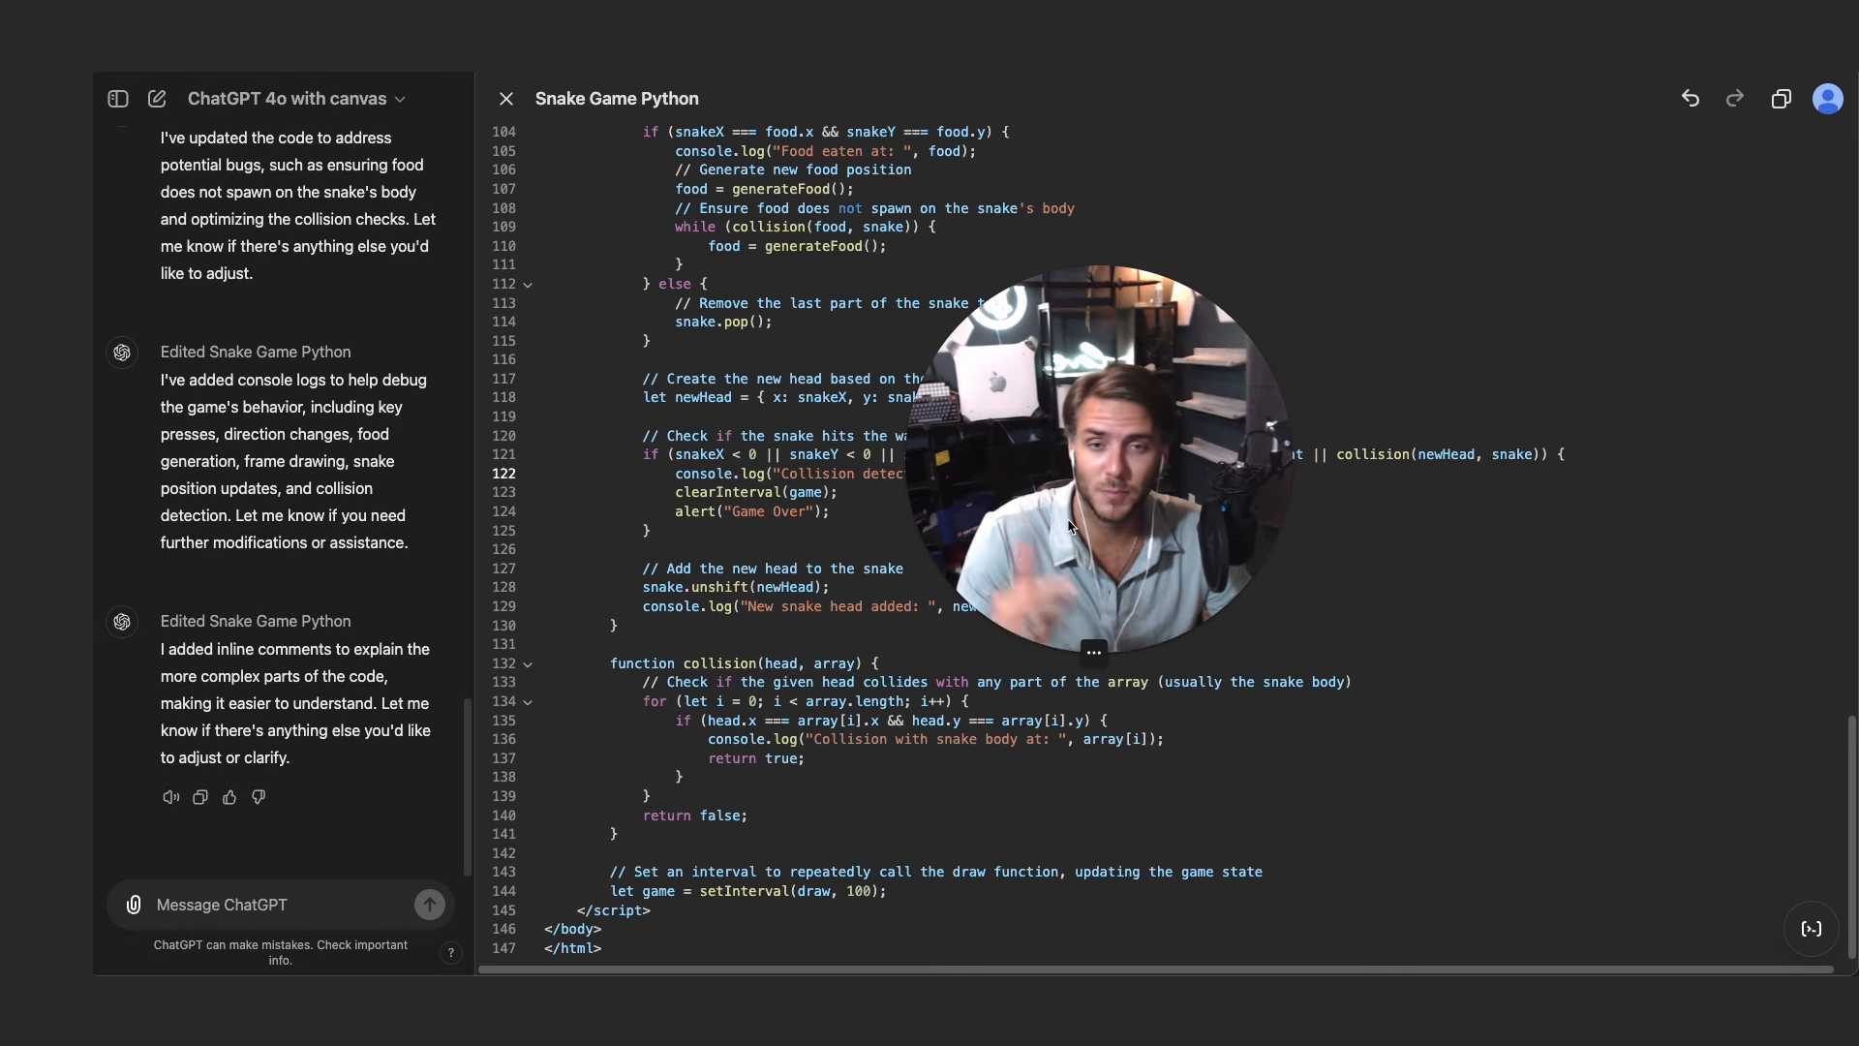
pyautogui.moveTo(1025, 549)
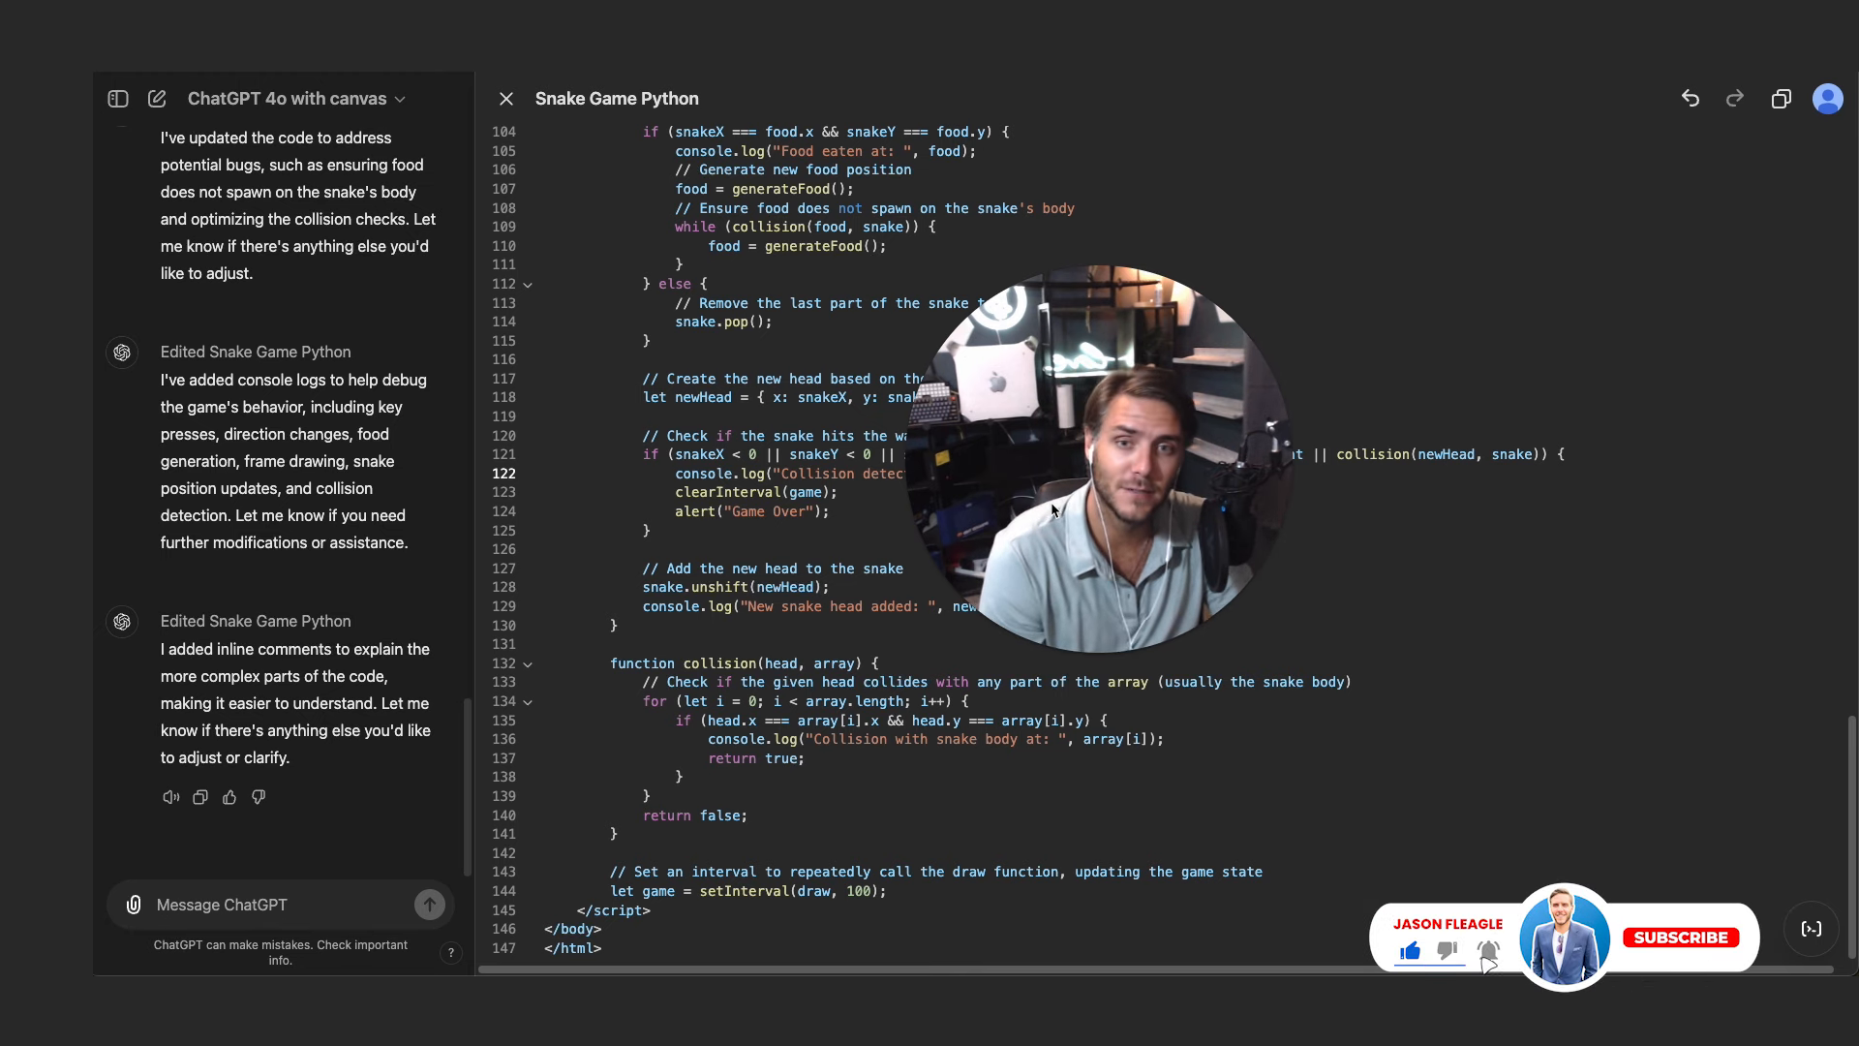
pyautogui.click(1681, 937)
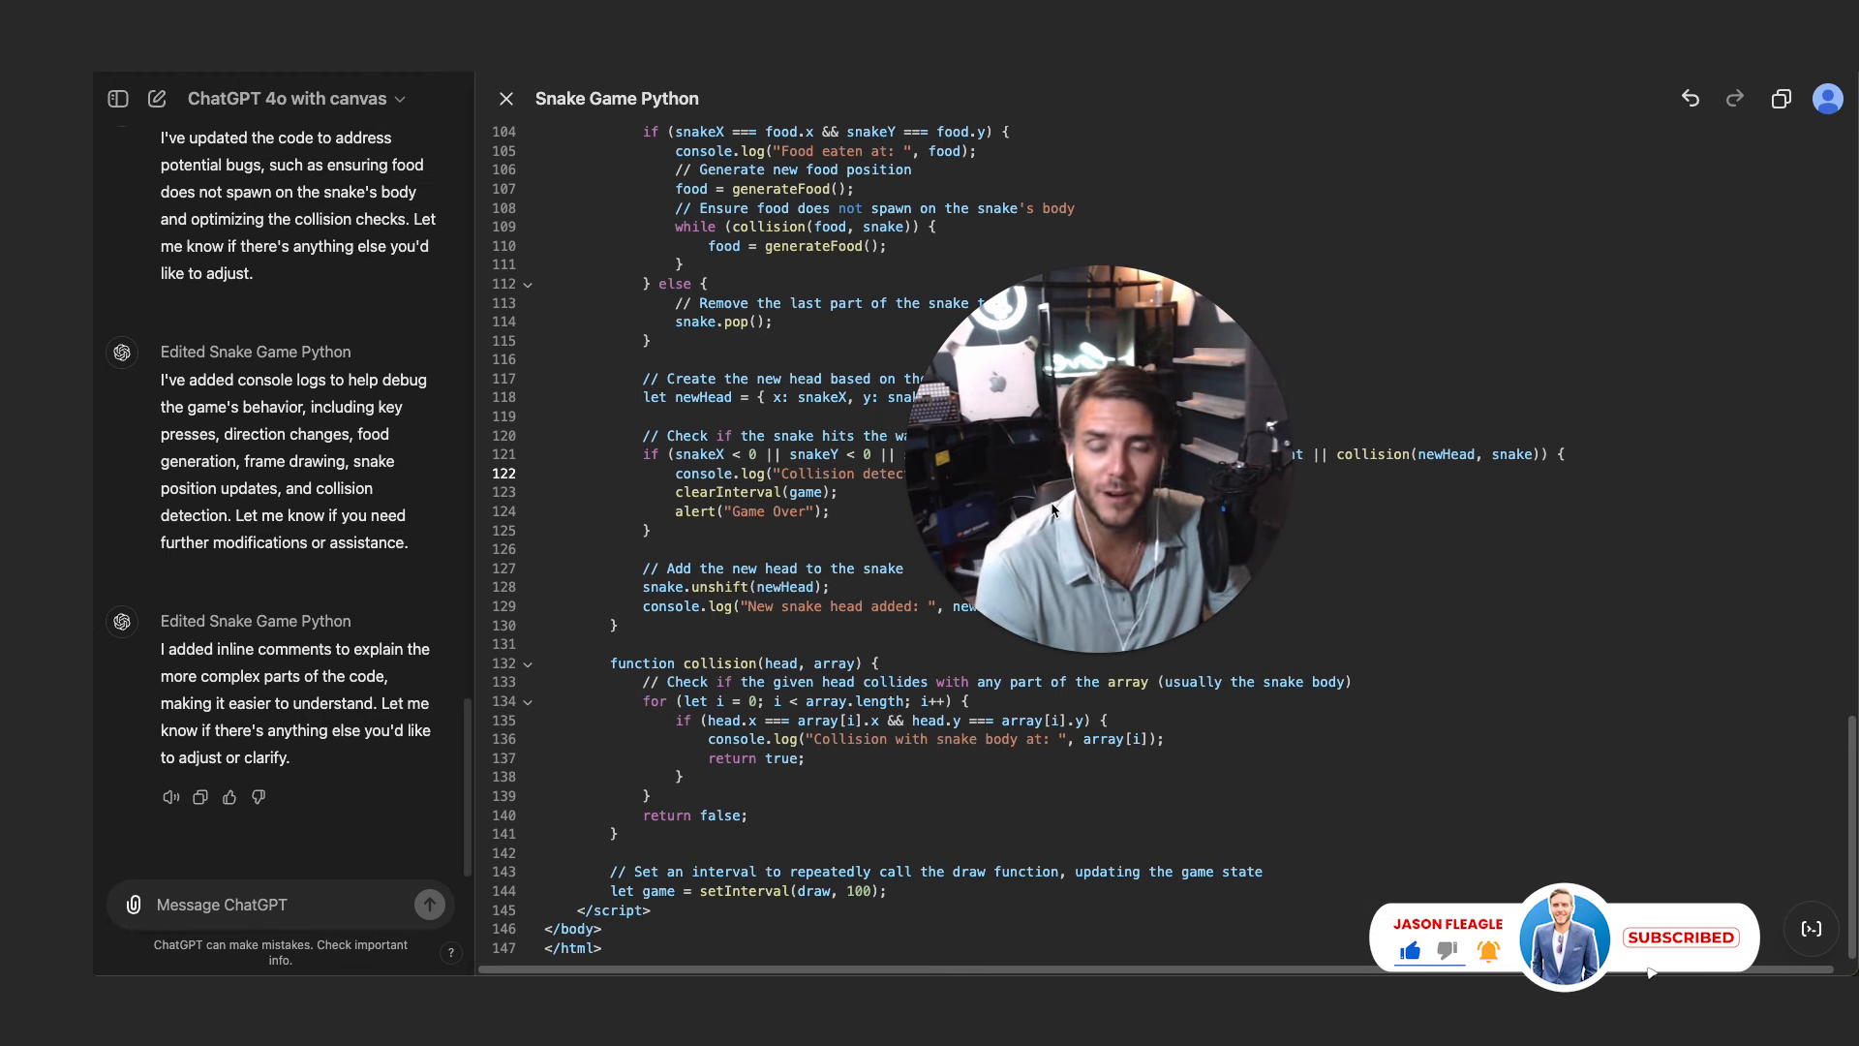